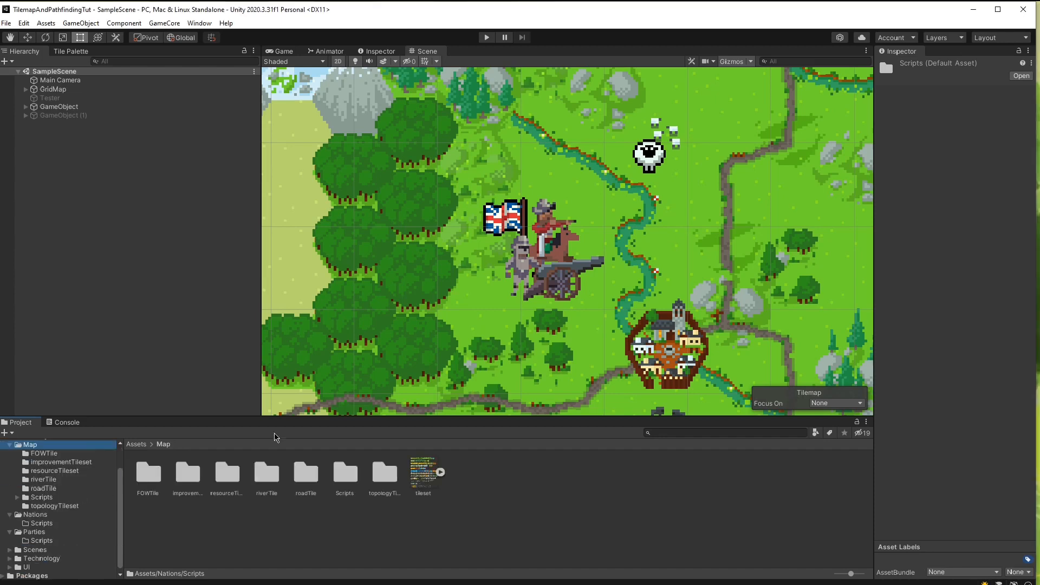
pyautogui.moveTo(54, 508)
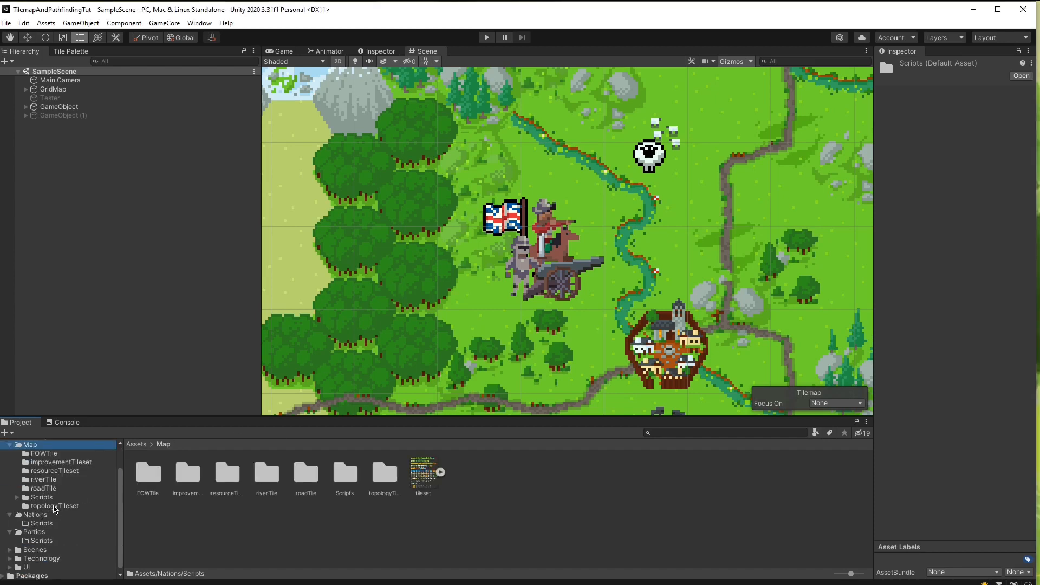
# Open Assets/Map/Scripts and preview the Map.cs and Pathfinder.cs source in the Inspector
pyautogui.click(41, 496)
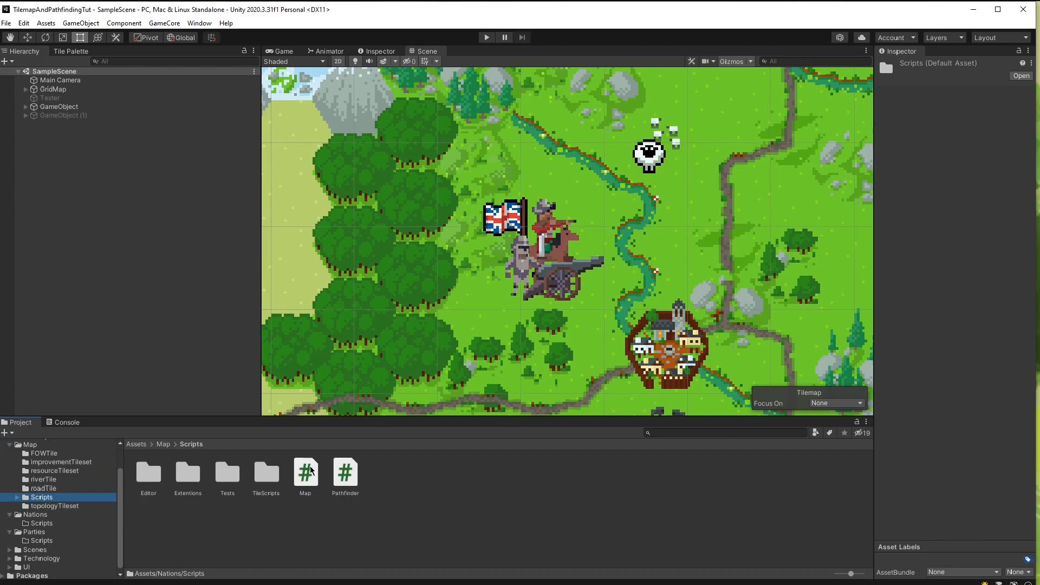
pyautogui.click(305, 472)
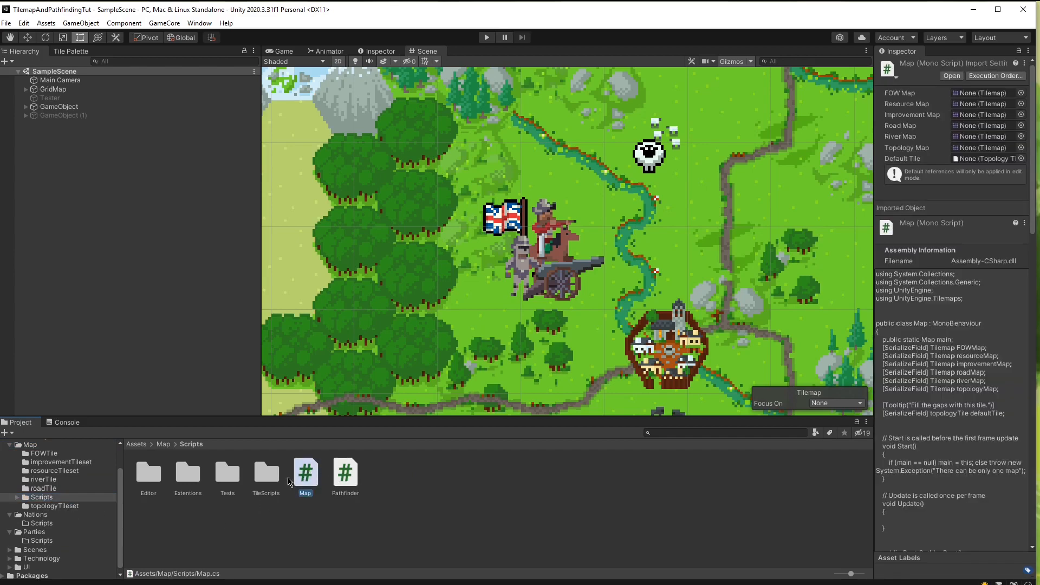
pyautogui.moveTo(307, 482)
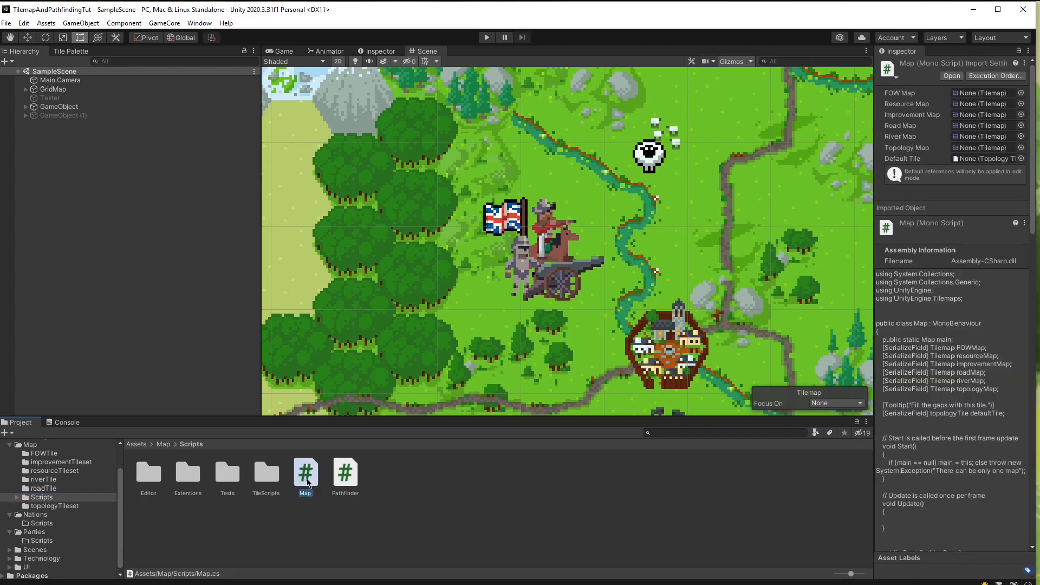
pyautogui.moveTo(355, 482)
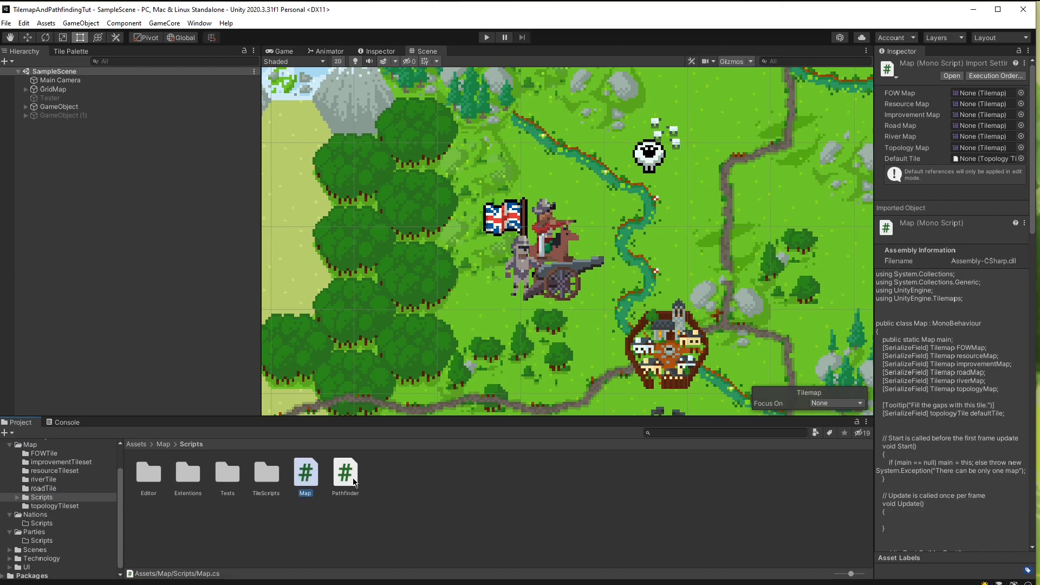
pyautogui.click(345, 473)
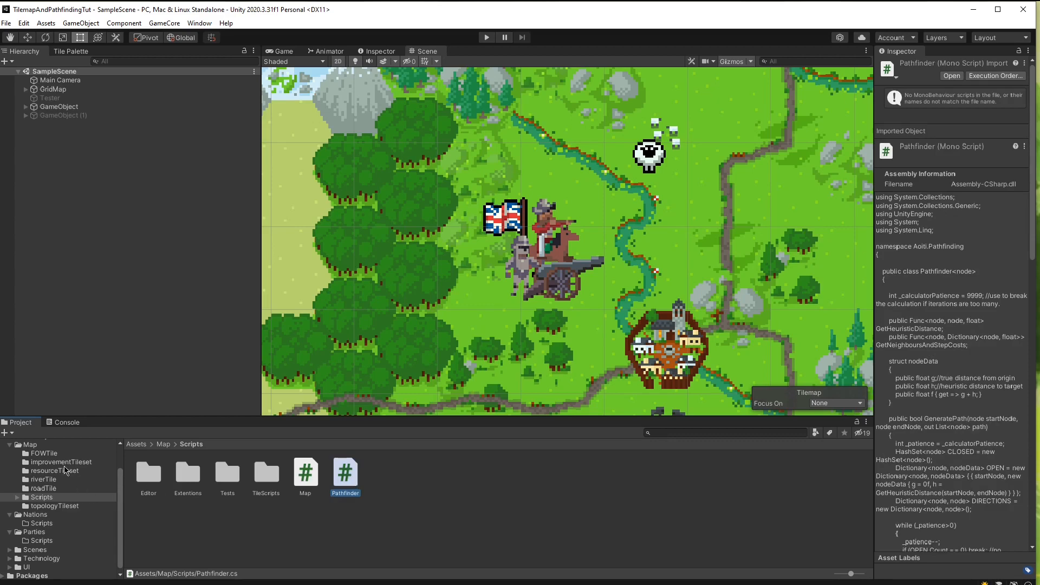
pyautogui.scroll(3)
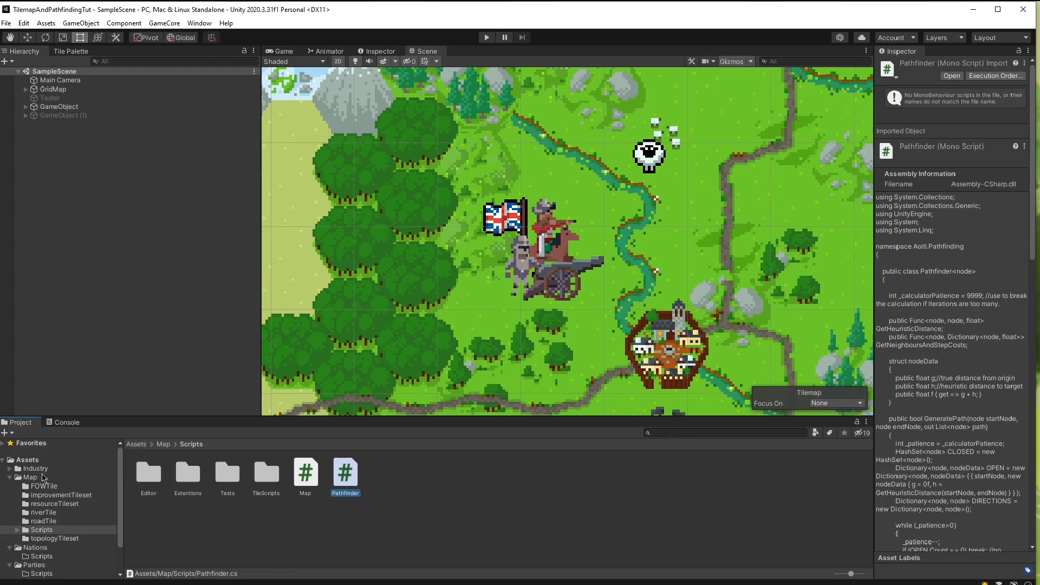
# Browse Industry/Productions/ResourceTypes and inspect the meal, pepper and corn resource types
pyautogui.click(35, 468)
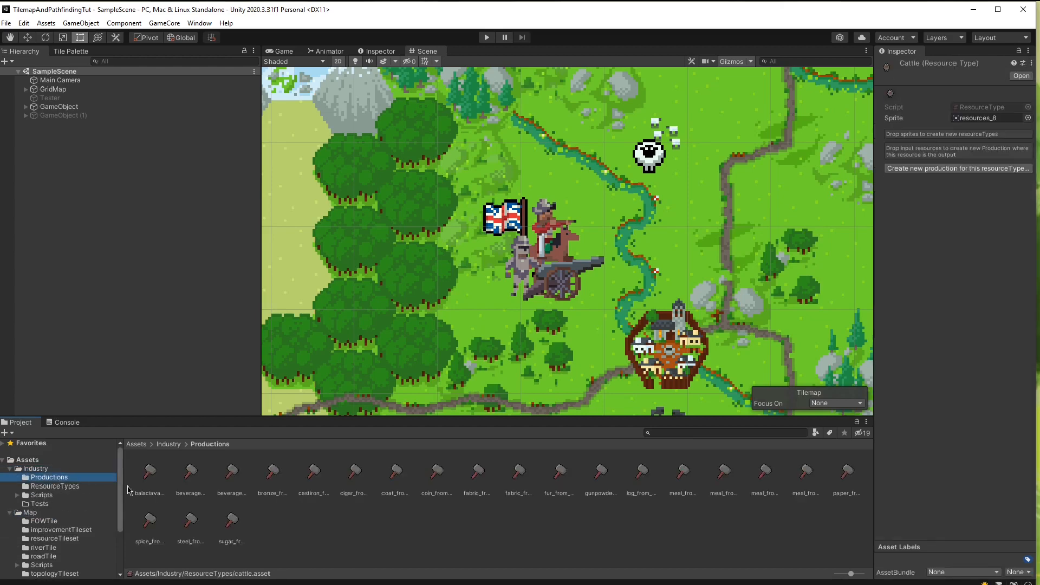
pyautogui.click(55, 487)
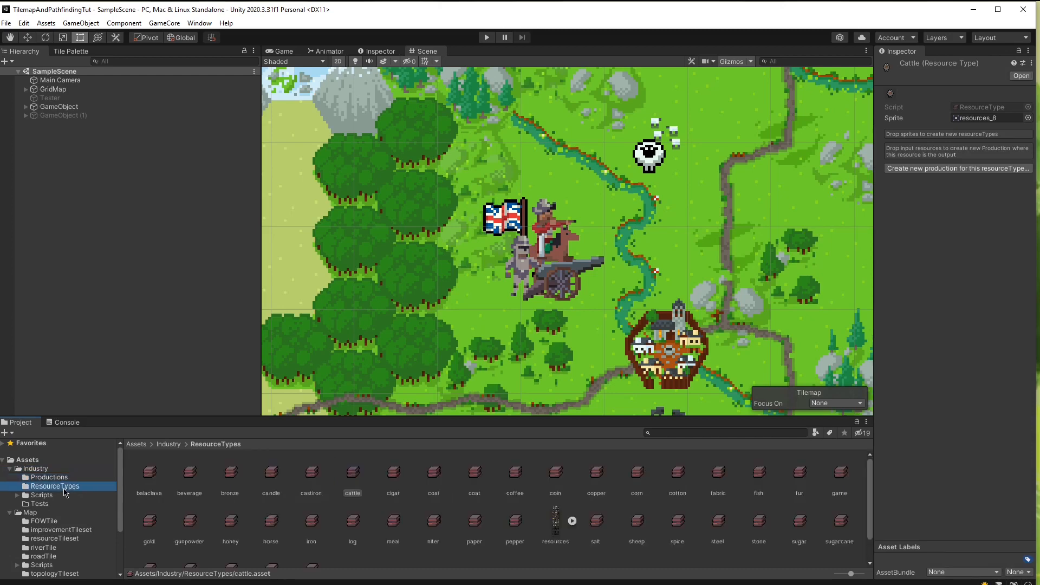
pyautogui.click(392, 520)
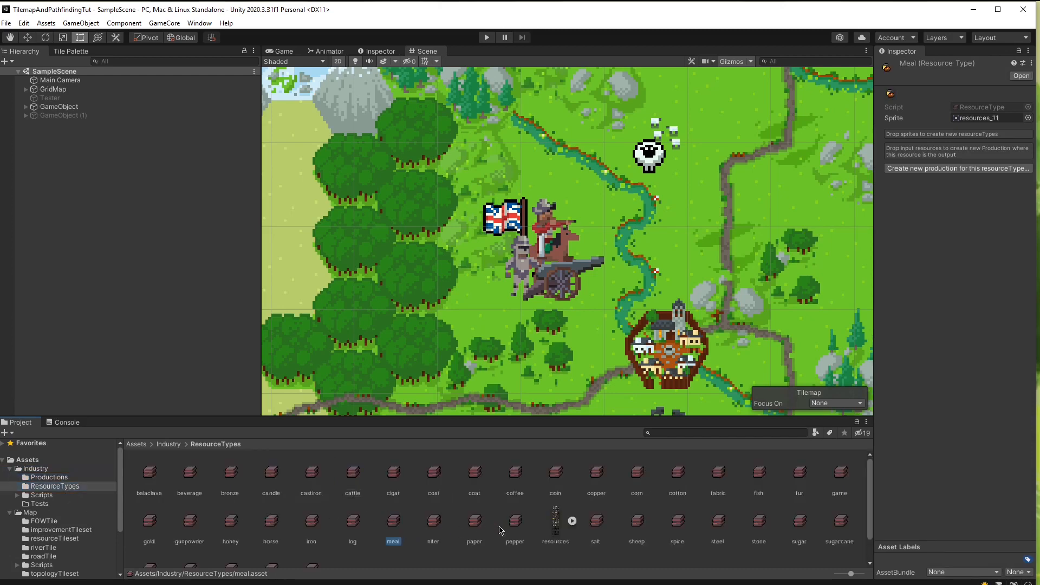
pyautogui.click(514, 521)
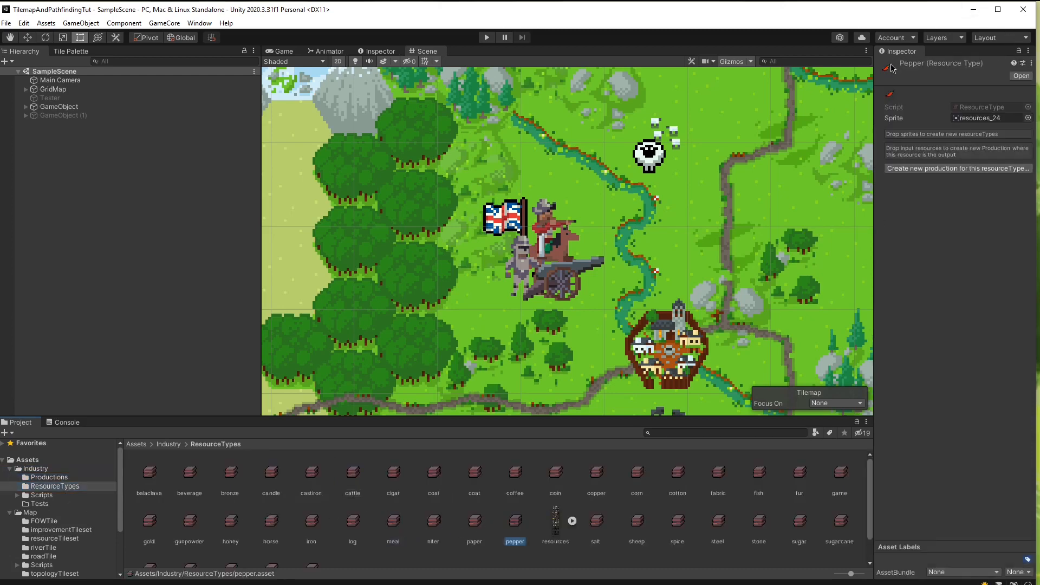
pyautogui.click(636, 473)
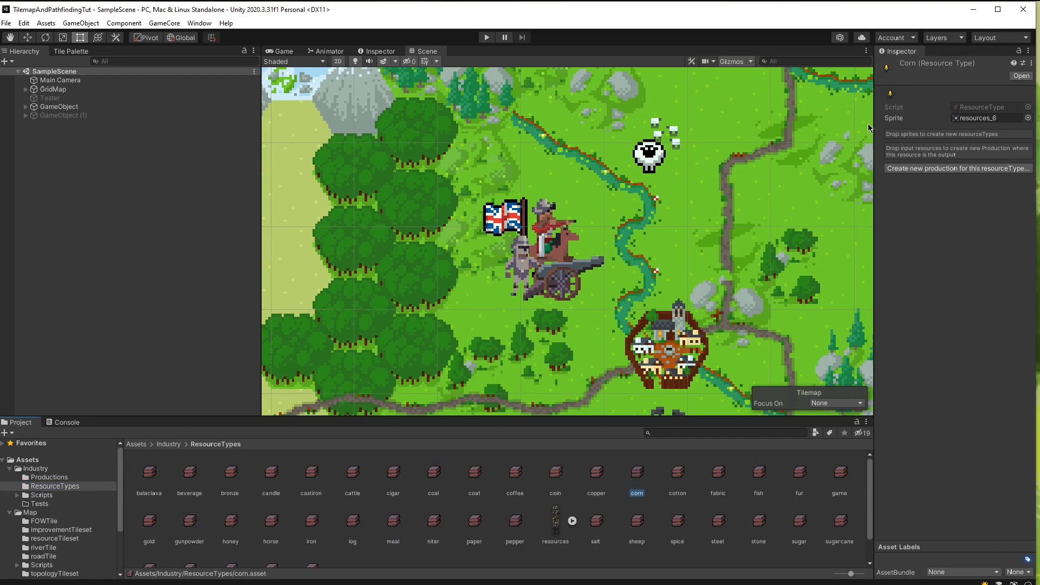
pyautogui.scroll(-3)
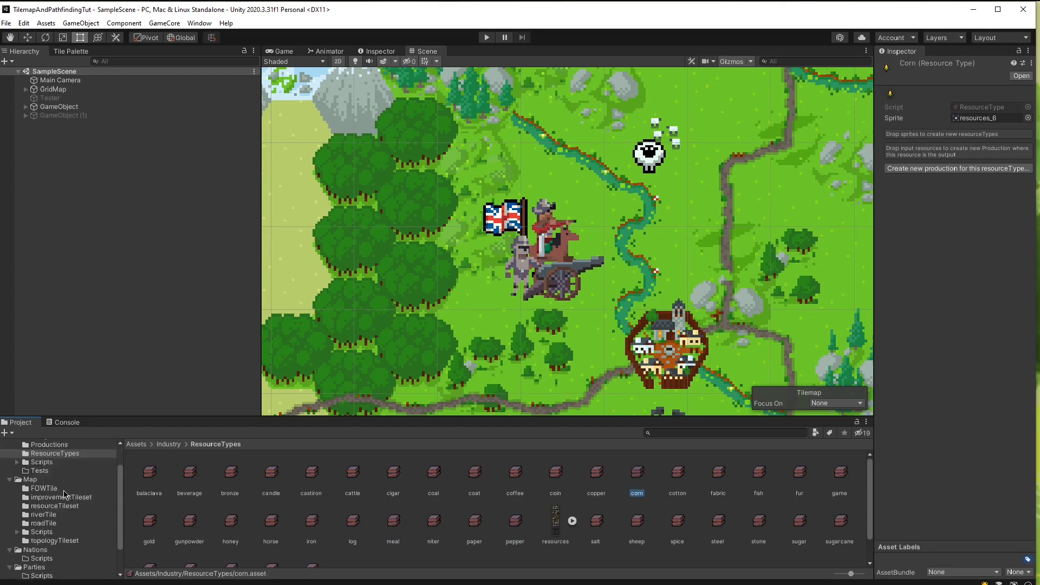
pyautogui.scroll(-3)
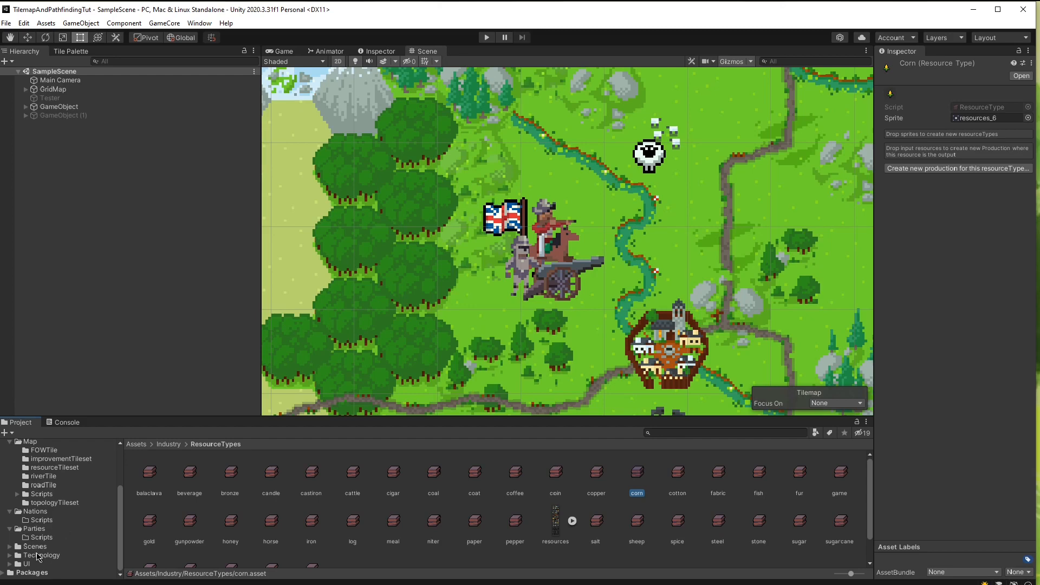
# Inspect the WesternEmpires tech tree in the Technology folder, then open the UI folder
pyautogui.click(41, 555)
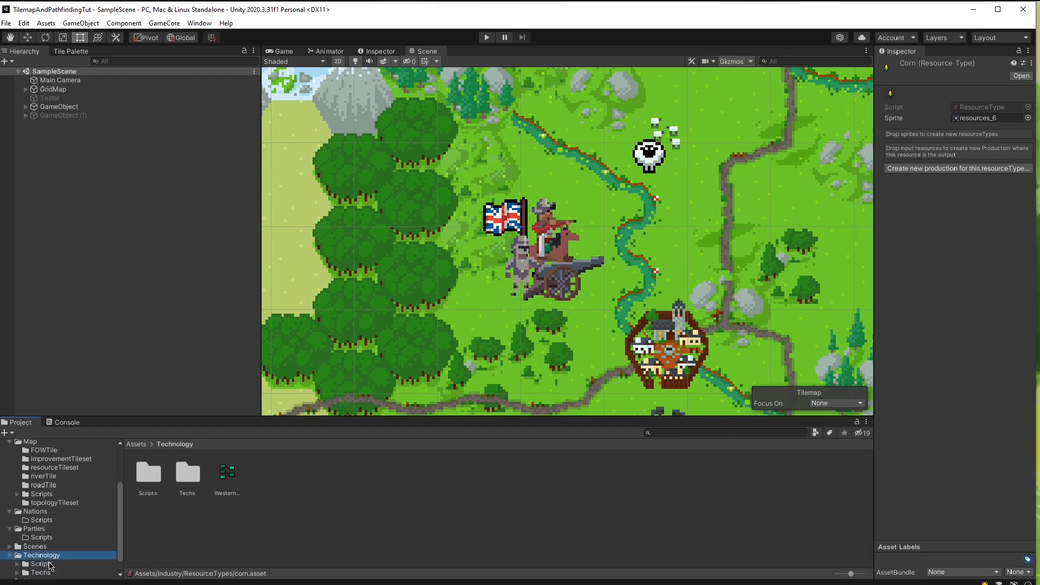
pyautogui.click(41, 546)
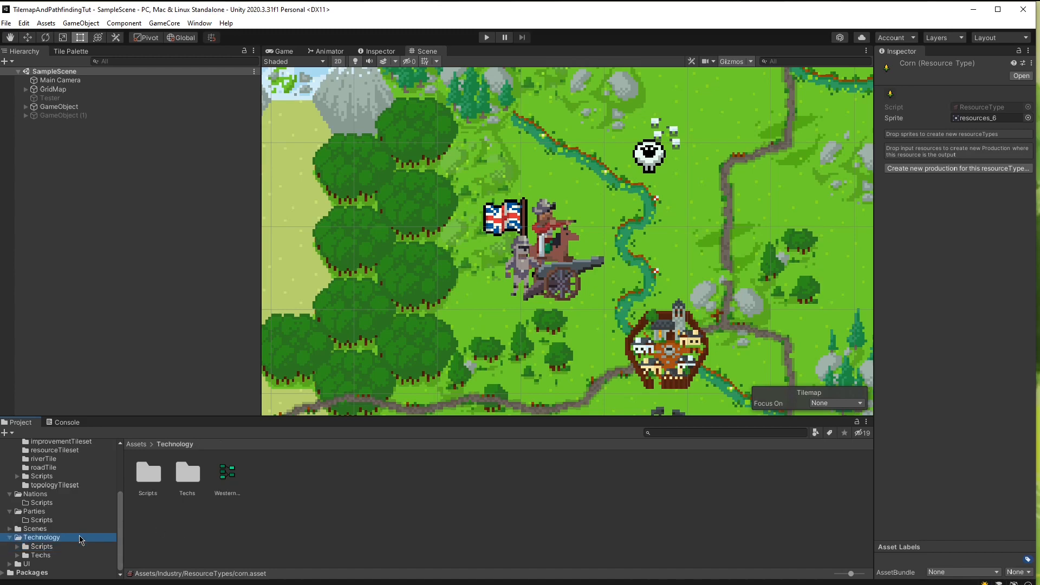
pyautogui.click(227, 471)
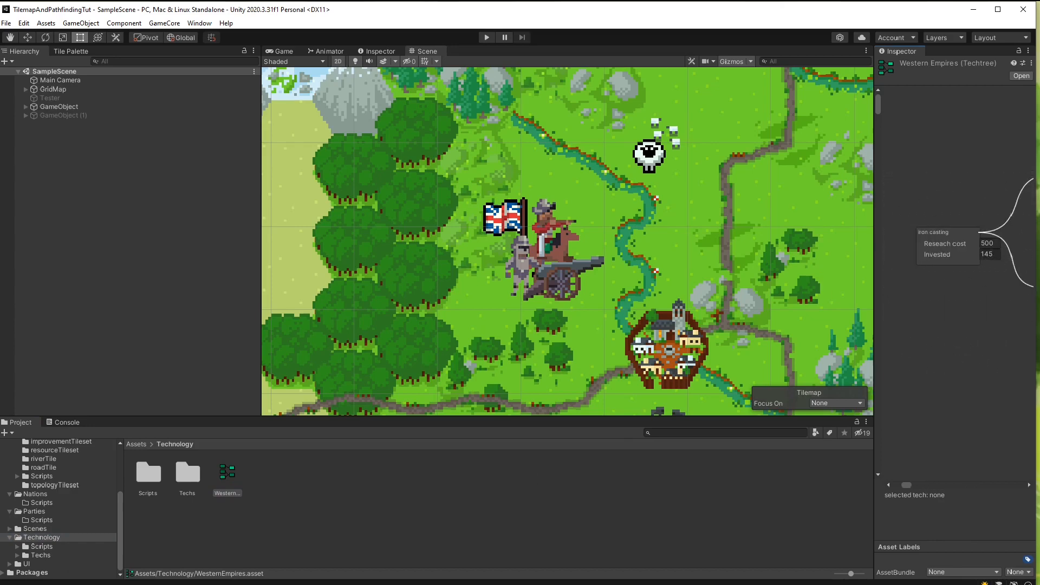
pyautogui.moveTo(54, 564)
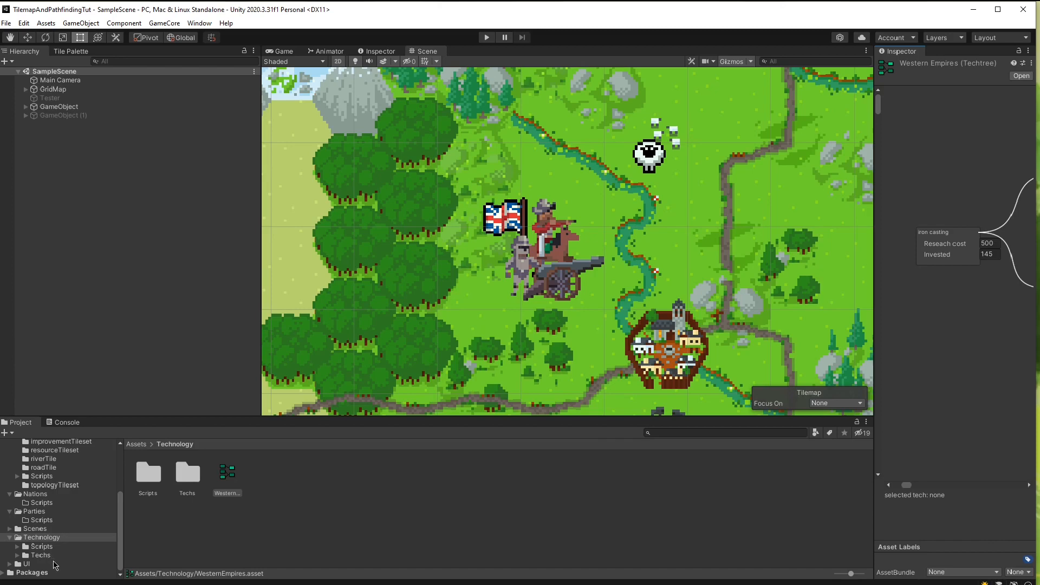
pyautogui.click(27, 563)
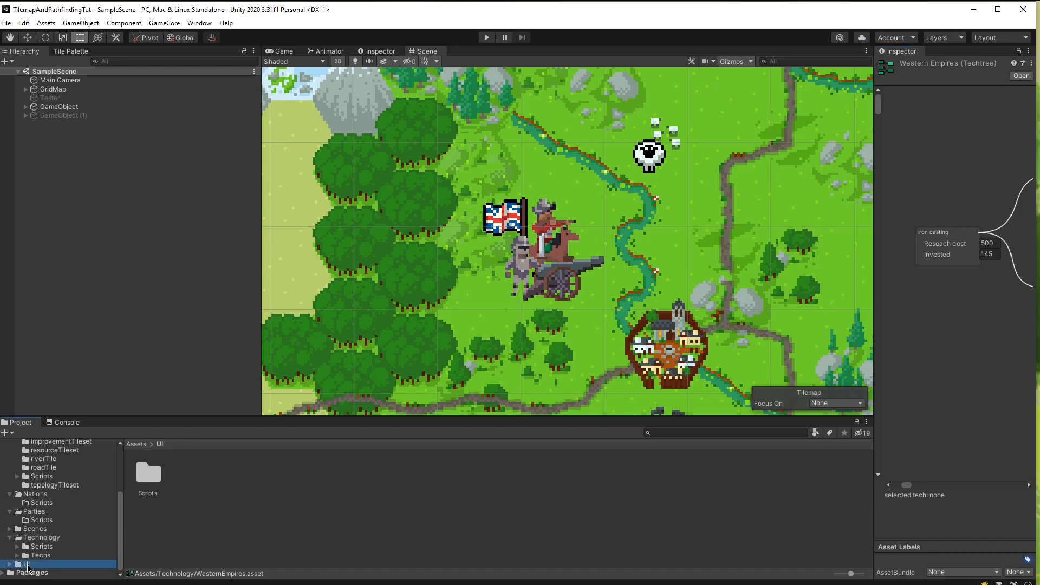
# Expand UI and open its Scripts subfolder containing the camera script
pyautogui.click(6, 563)
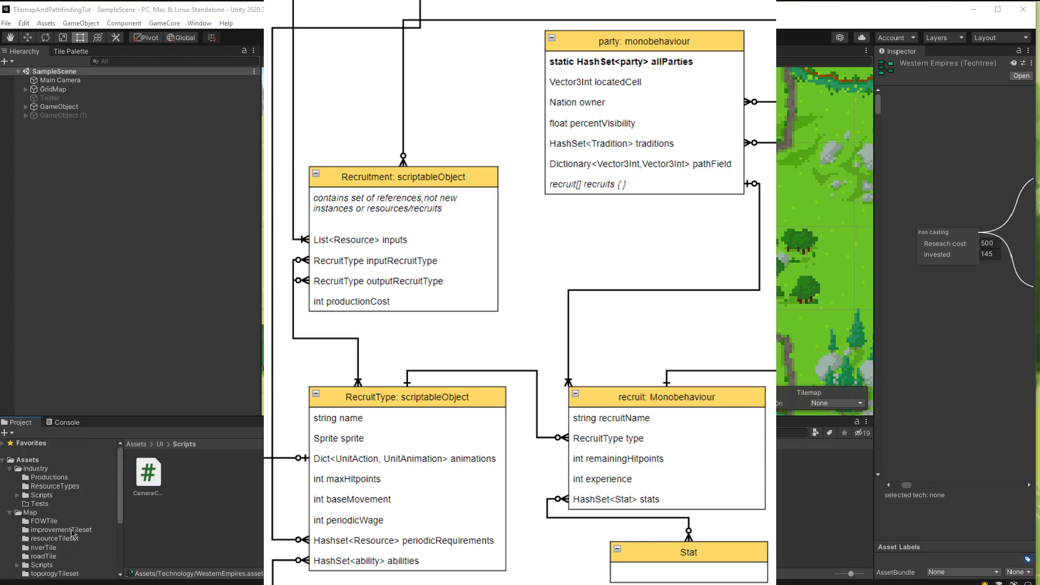
pyautogui.moveTo(121, 513)
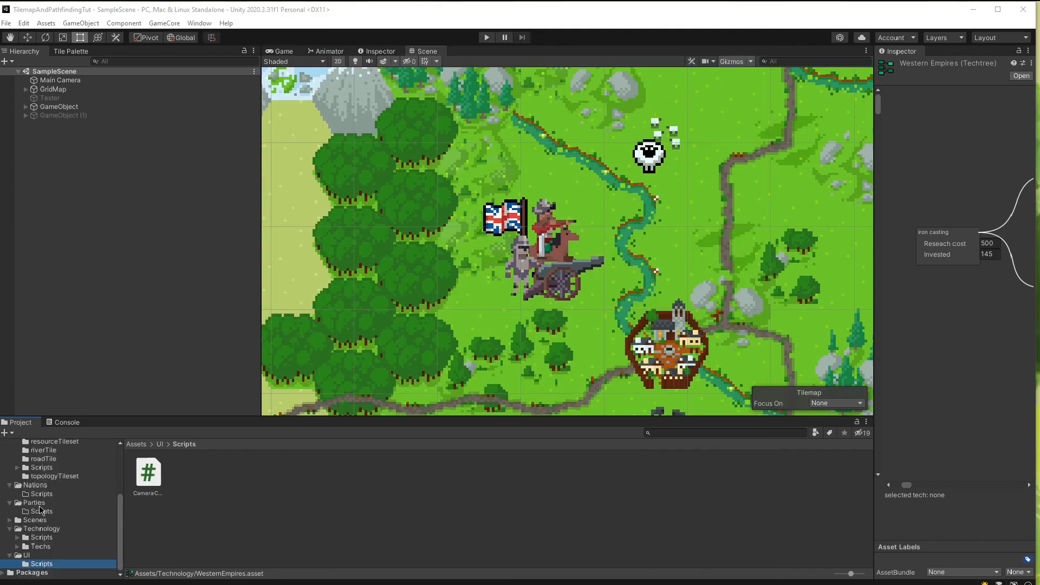
# Create a C# script named Party in Assets/Parties/Scripts
pyautogui.rightClick(42, 511)
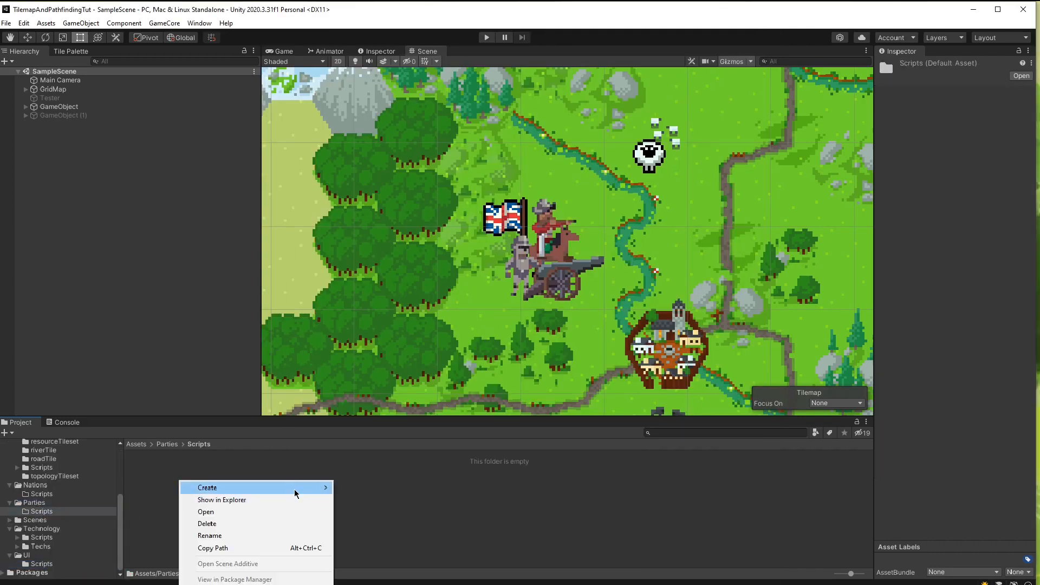
pyautogui.click(207, 488)
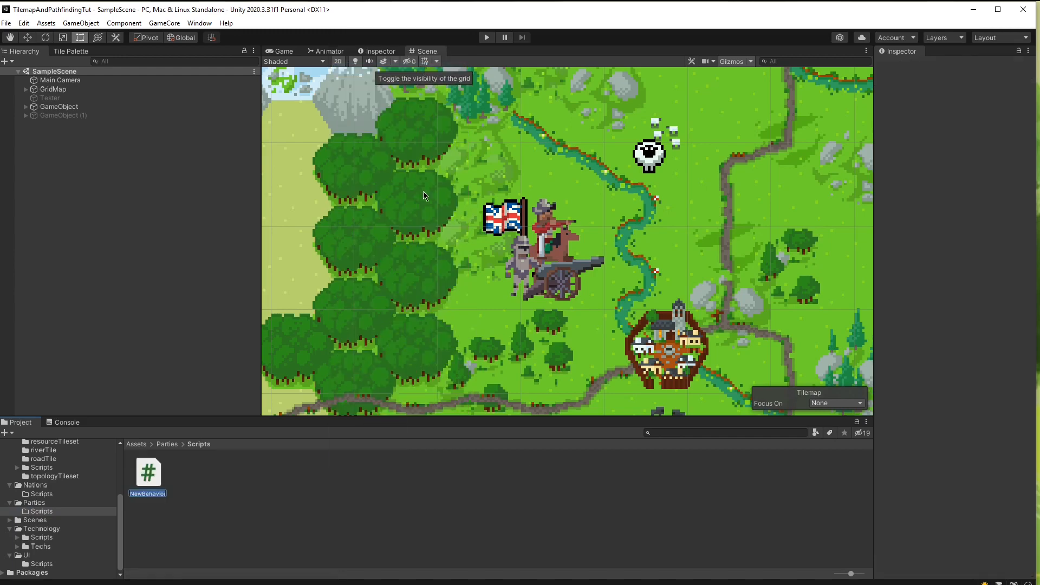
pyautogui.write('Party')
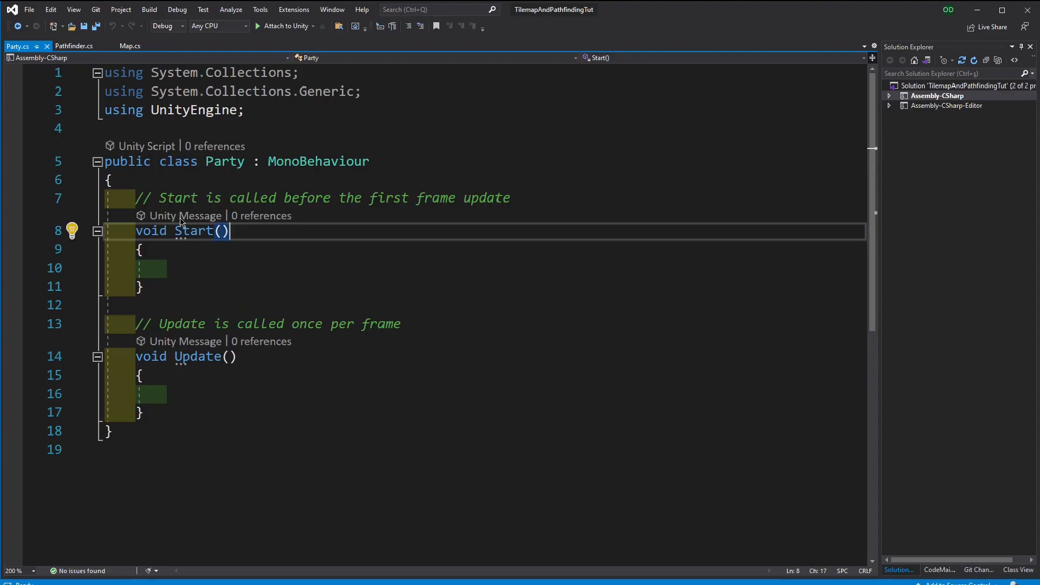
# Declare a static HashSet<Party> allParties field in the Party class
pyautogui.click(110, 180)
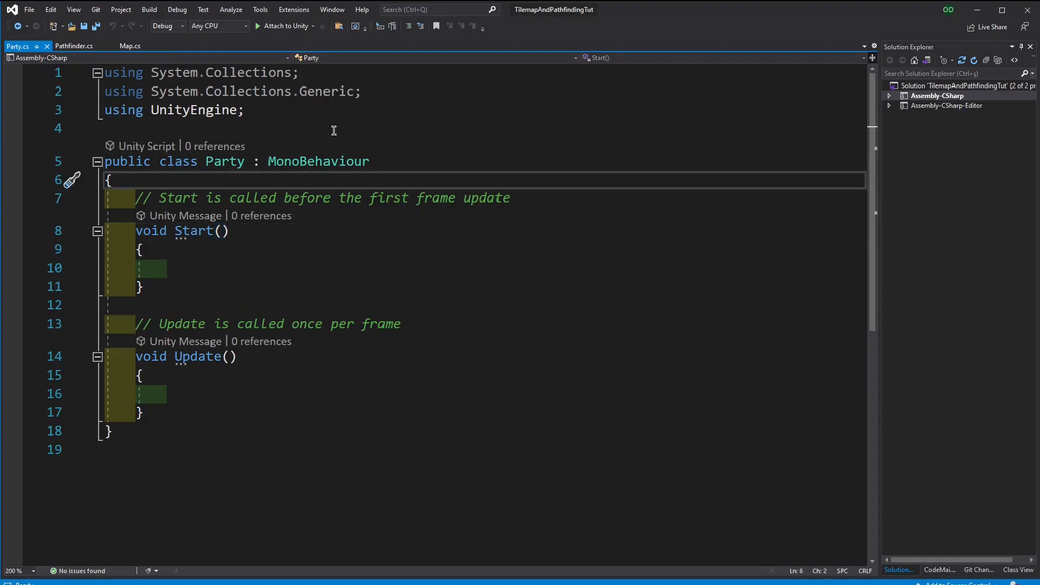
pyautogui.press('enter')
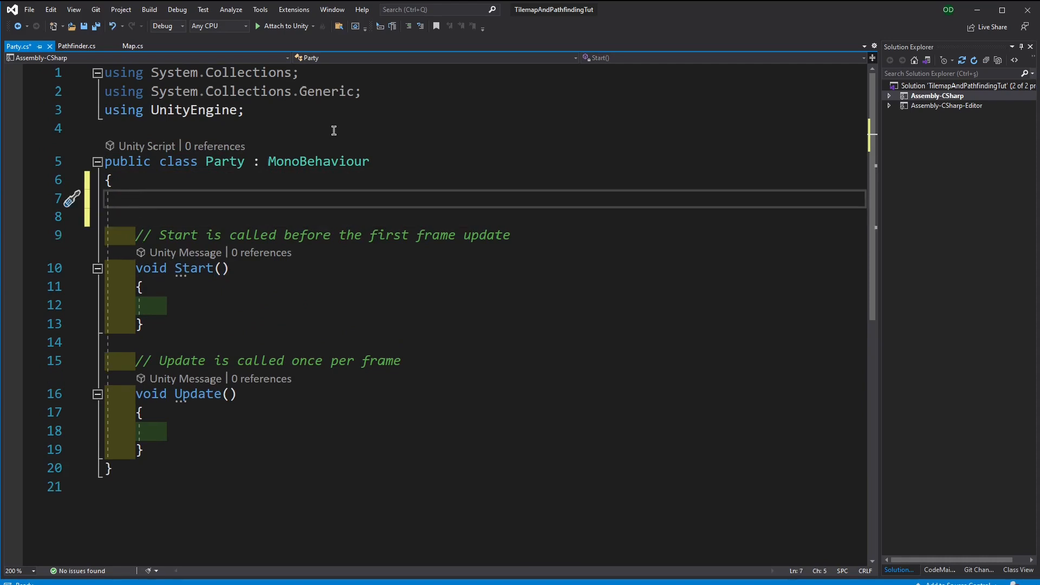
pyautogui.write('static')
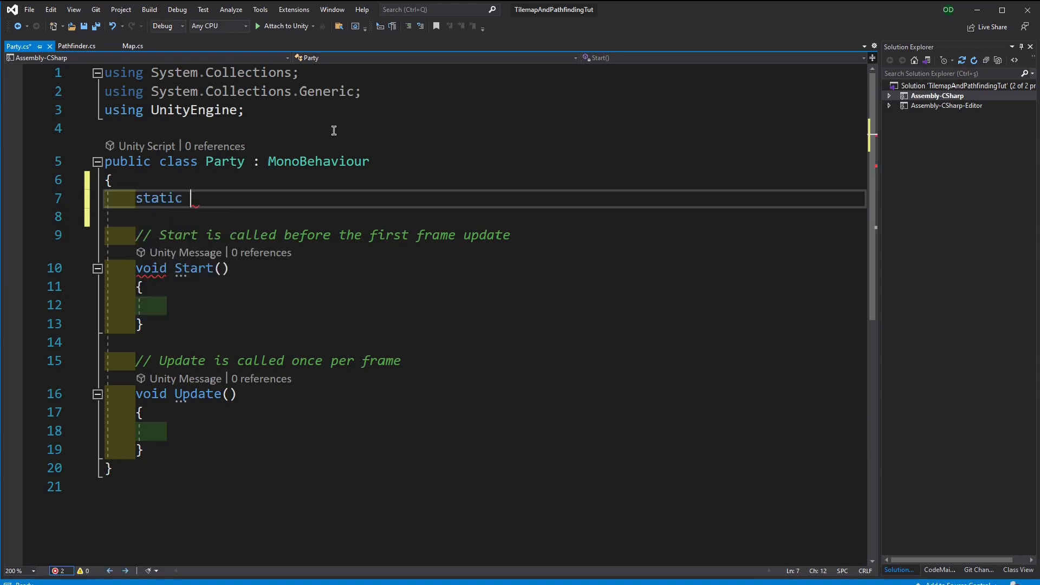
pyautogui.write('Hash')
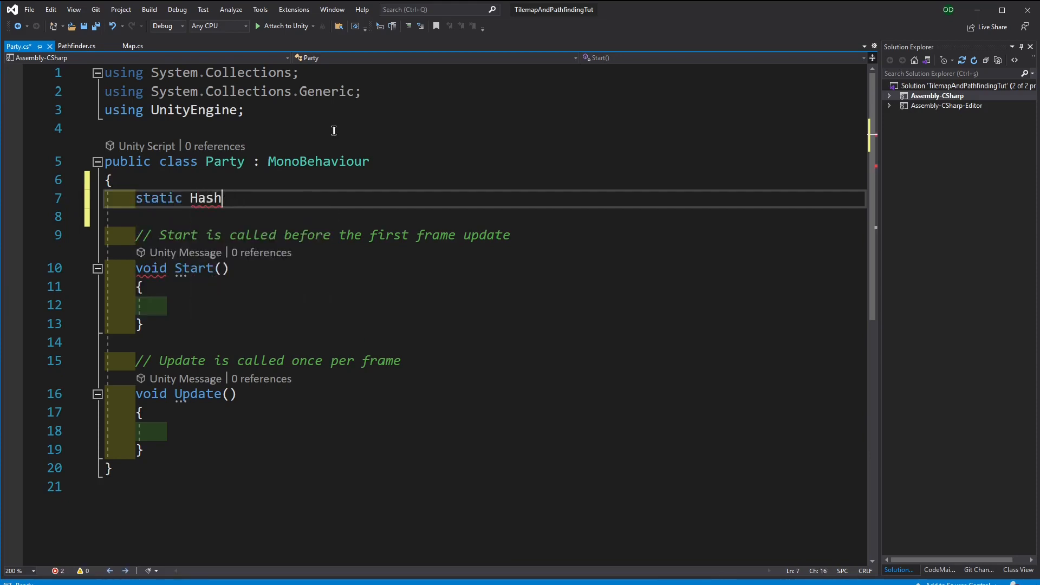
pyautogui.write('Set<Part>')
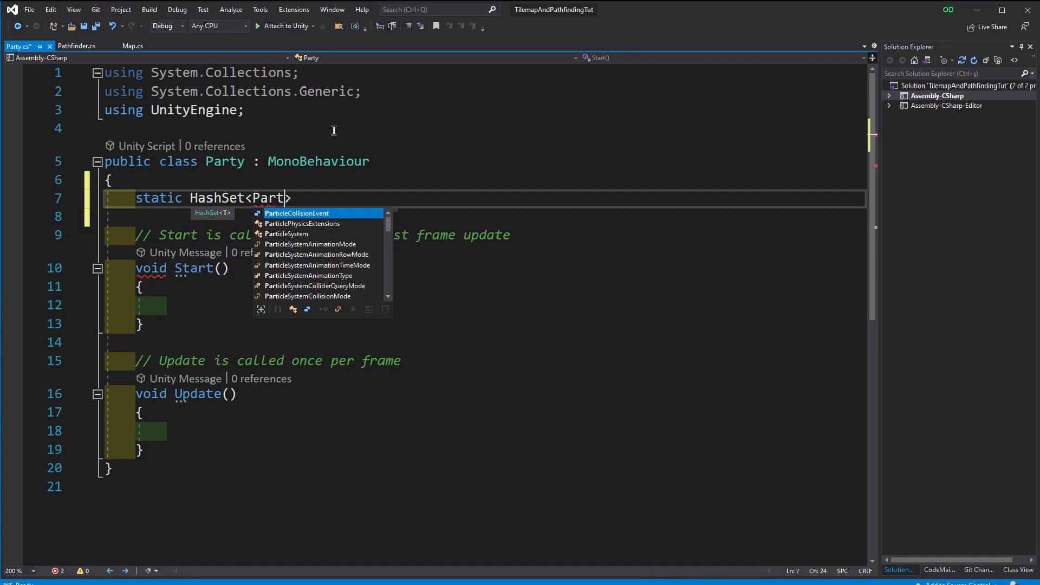
pyautogui.write('y>')
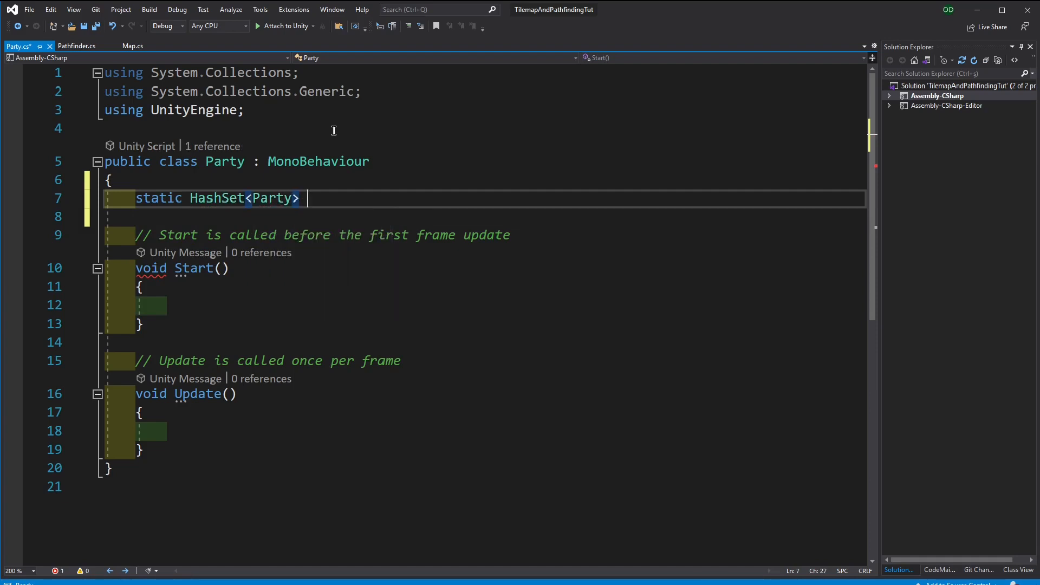
pyautogui.write('allParties;')
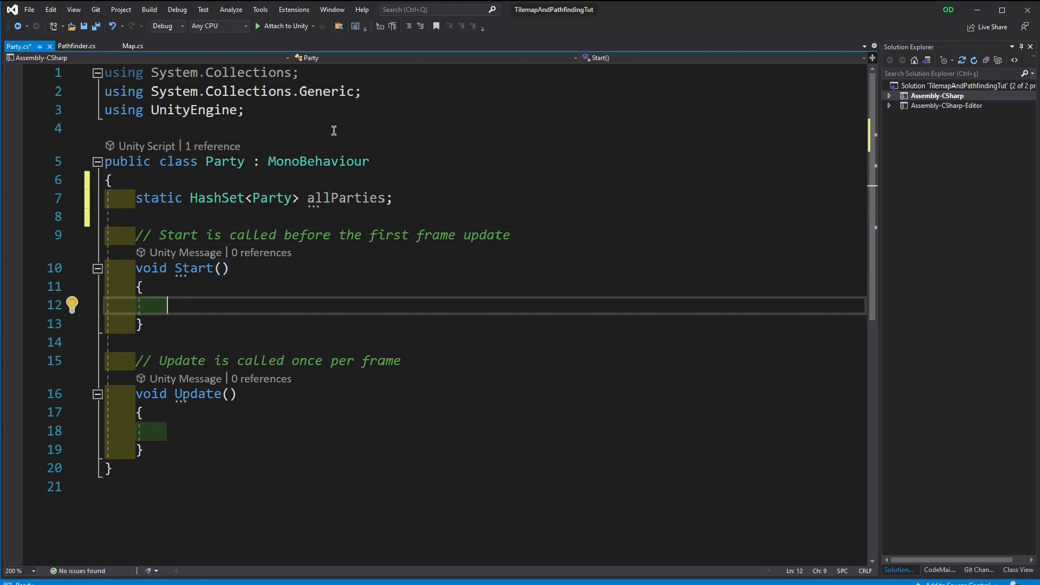
# Add allParties.Add(this) in Start, allParties.Remove(this) in OnDestroy, and save
pyautogui.write('a')
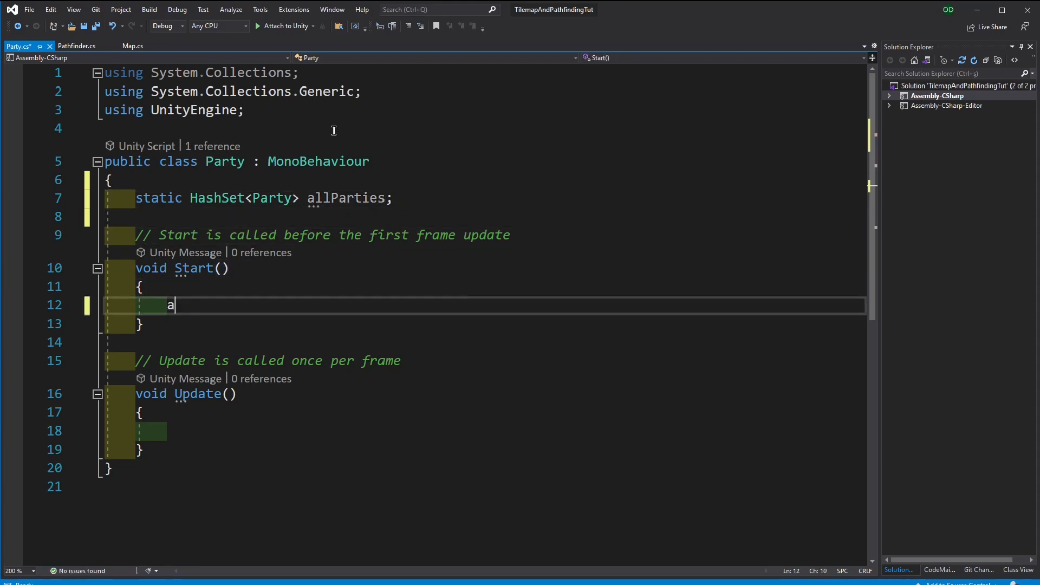
pyautogui.write('llParties.Add')
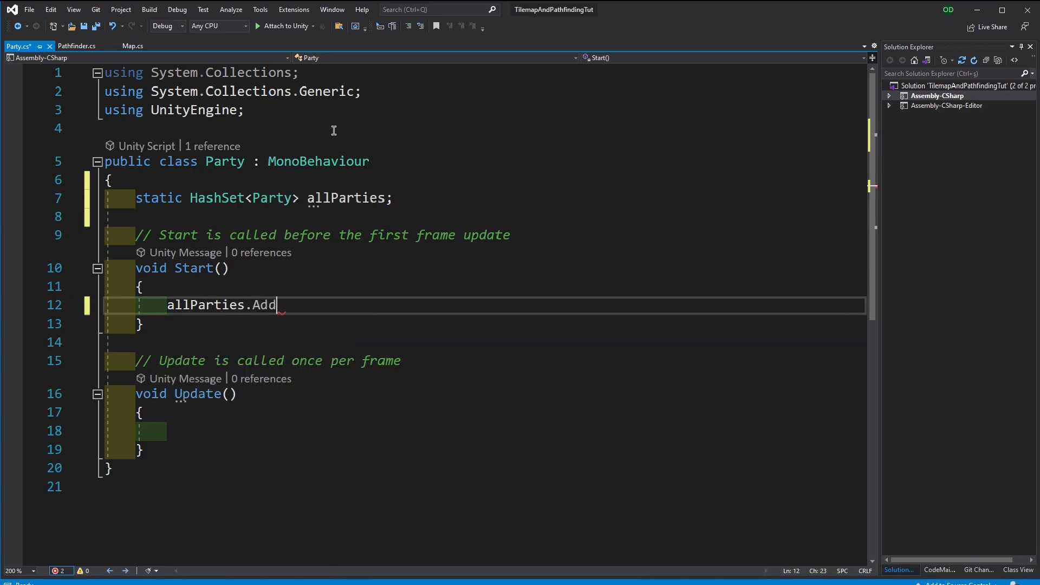
pyautogui.write('(this);')
pyautogui.write('v')
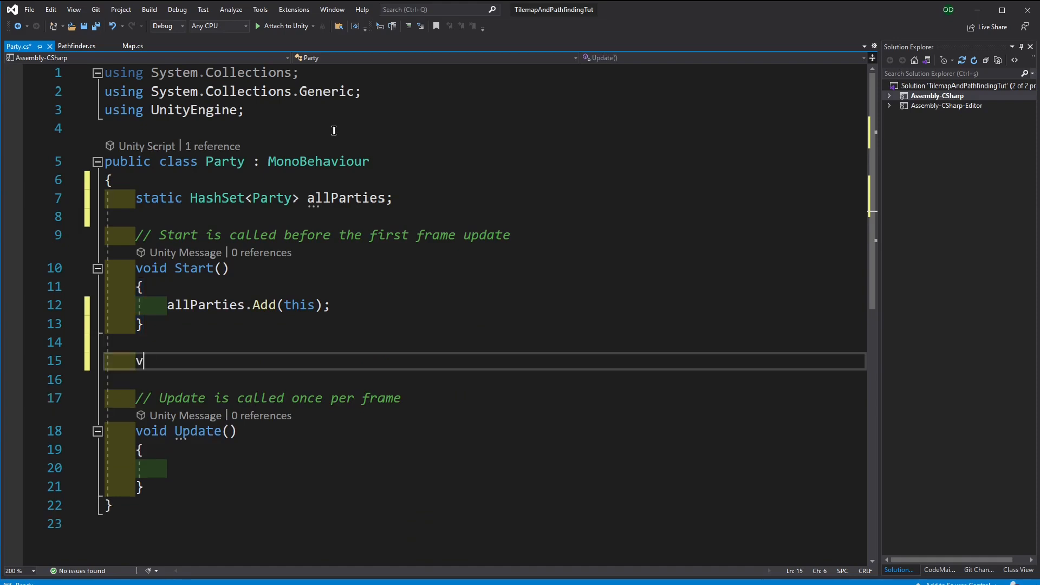
pyautogui.write('oid Des')
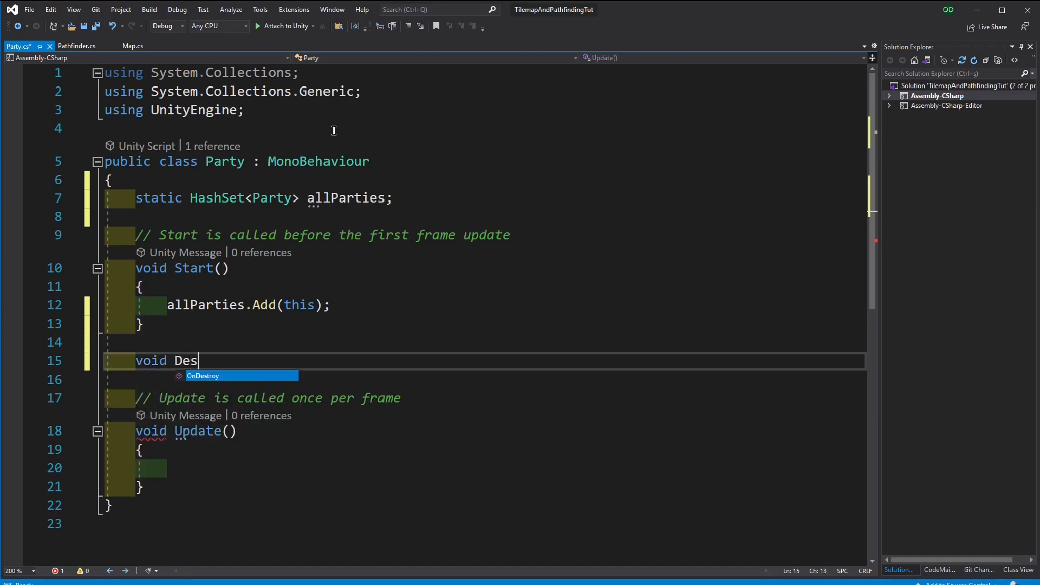
pyautogui.write('allp')
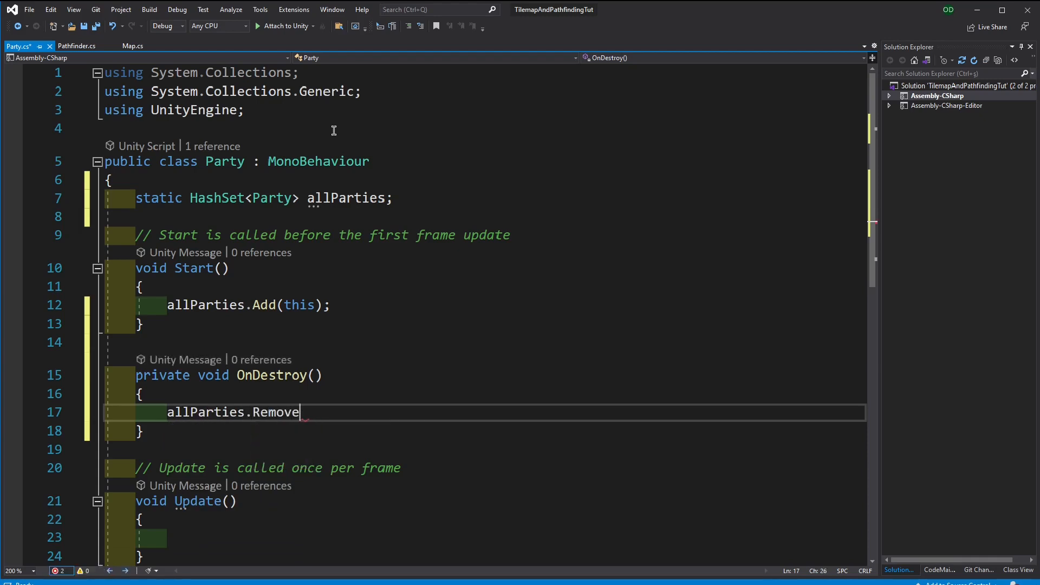
pyautogui.write('(this);')
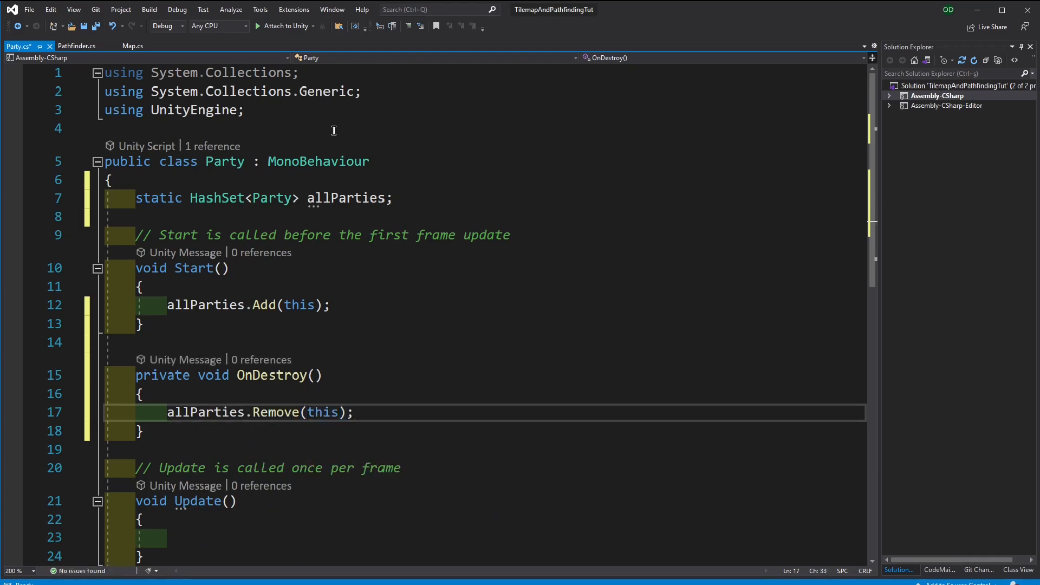
pyautogui.doubleClick(194, 268)
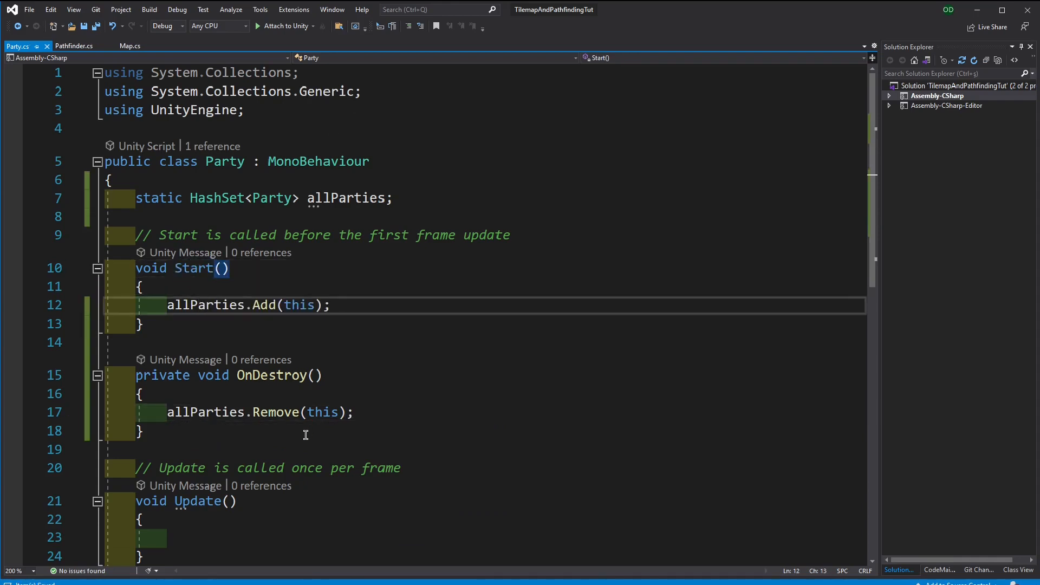
pyautogui.click(139, 432)
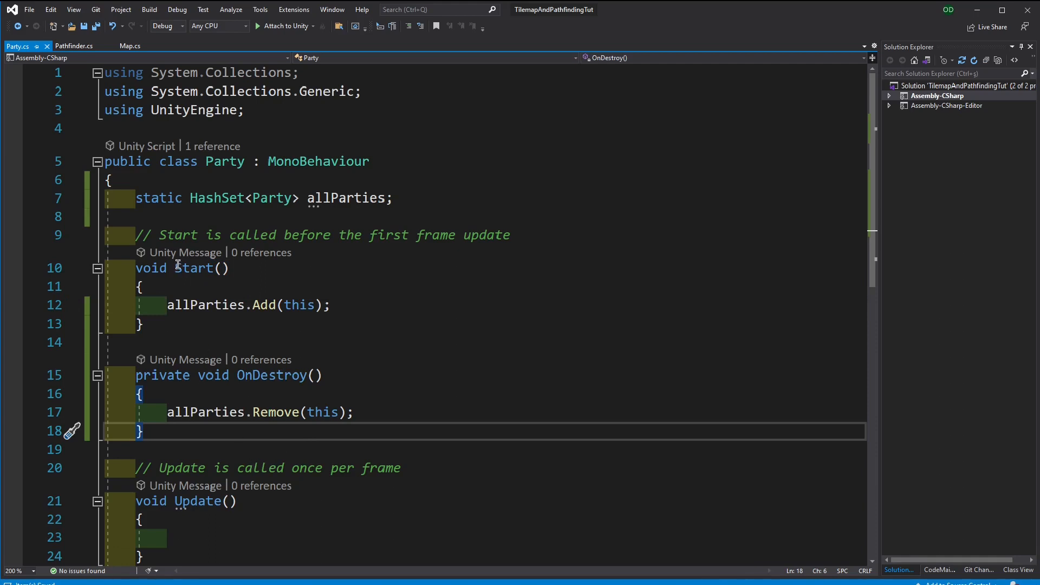
pyautogui.moveTo(413, 198)
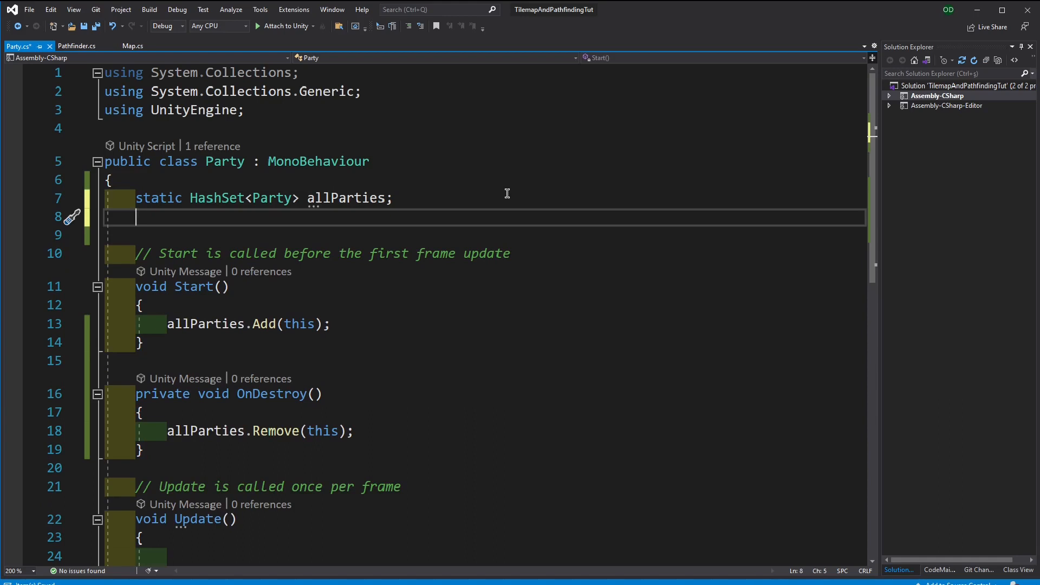
# Declare a Vector3Int locatedCell field and begin a List<Recruit> field declaration
pyautogui.write('Vector3Int')
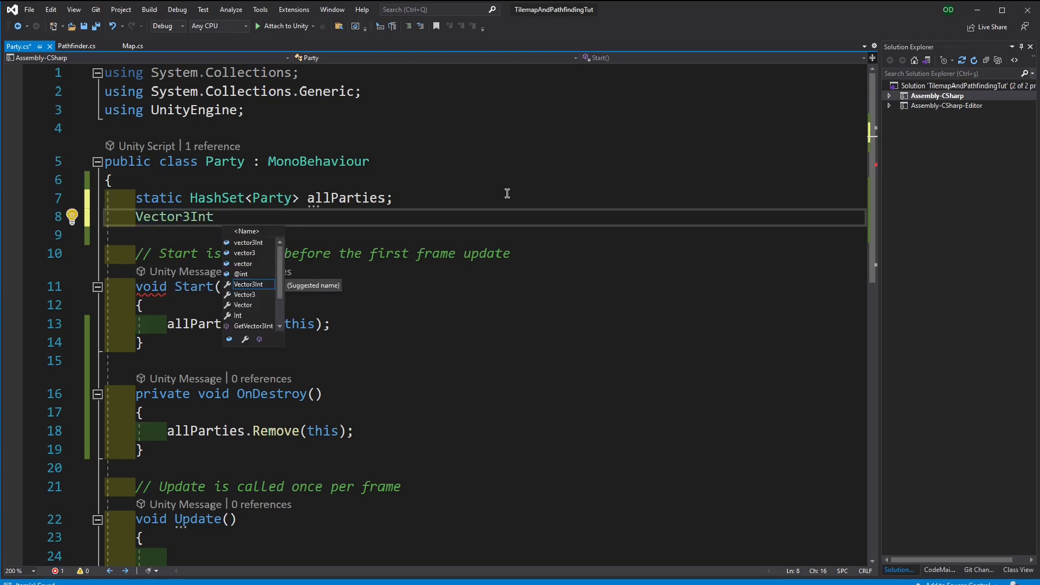
pyautogui.write('locatedCell;')
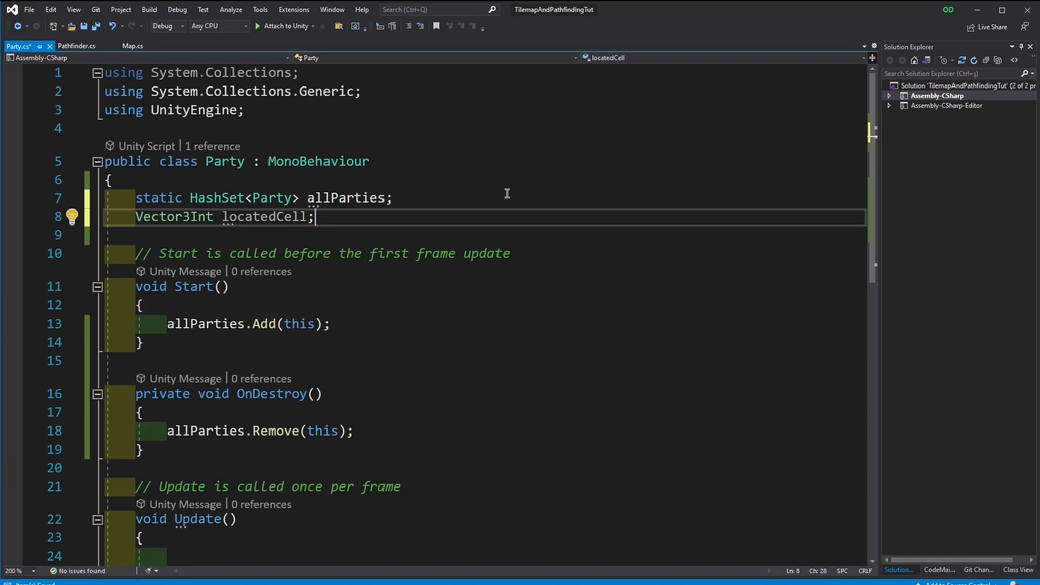
pyautogui.write('Rect')
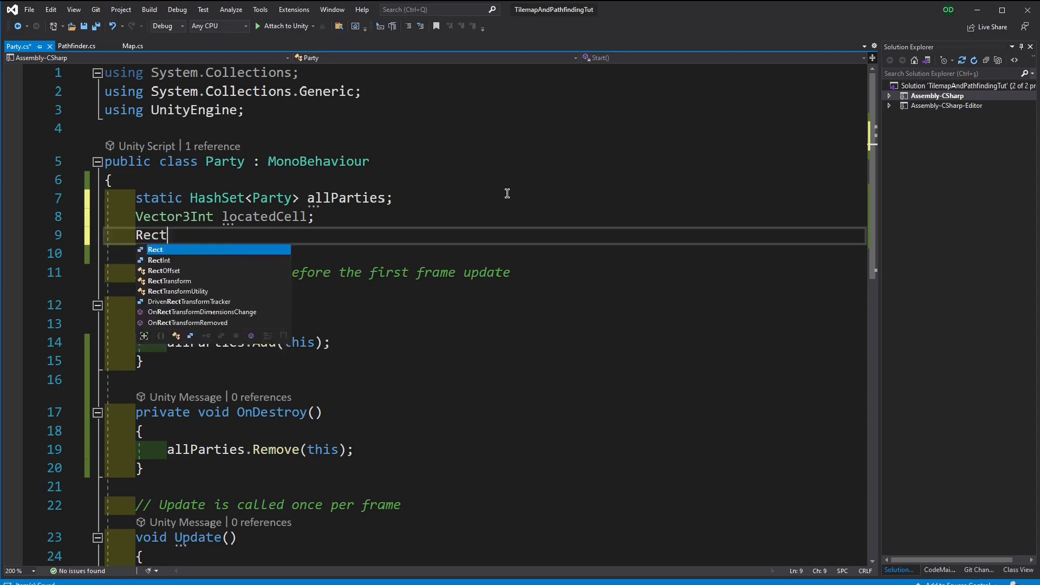
pyautogui.write('ruit')
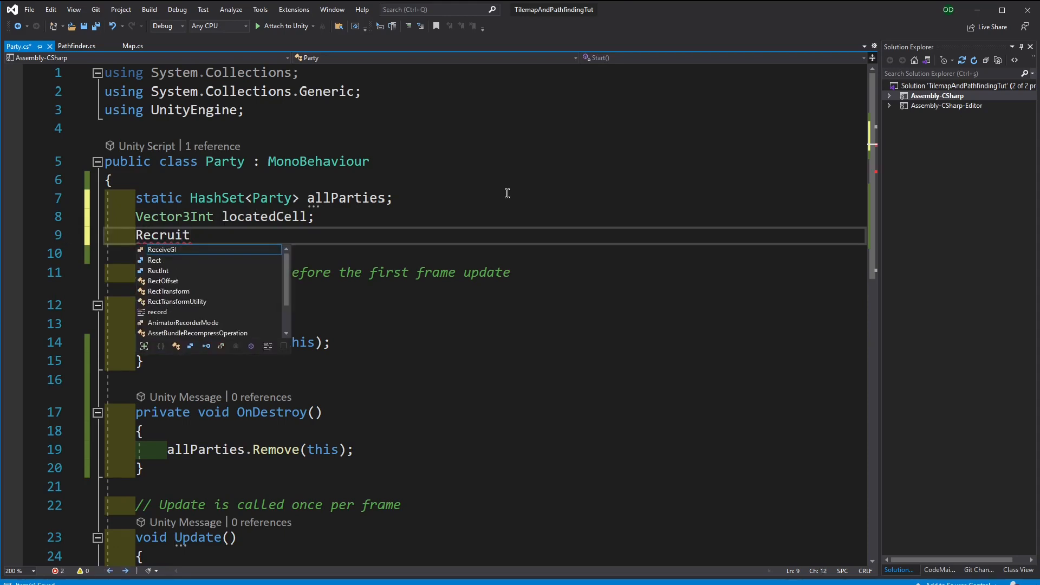
pyautogui.write('Lis')
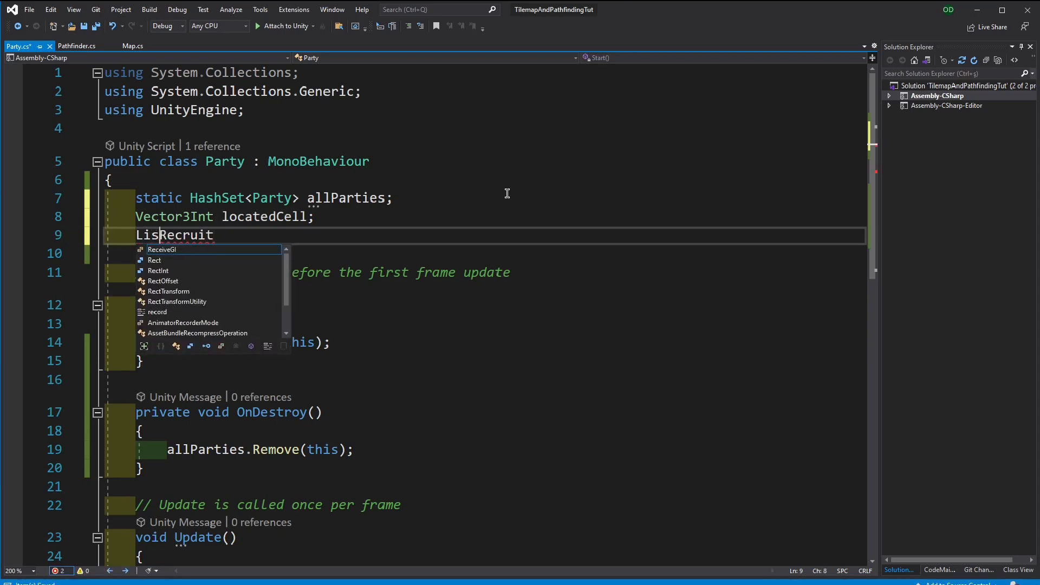
pyautogui.write('<Recruit>')
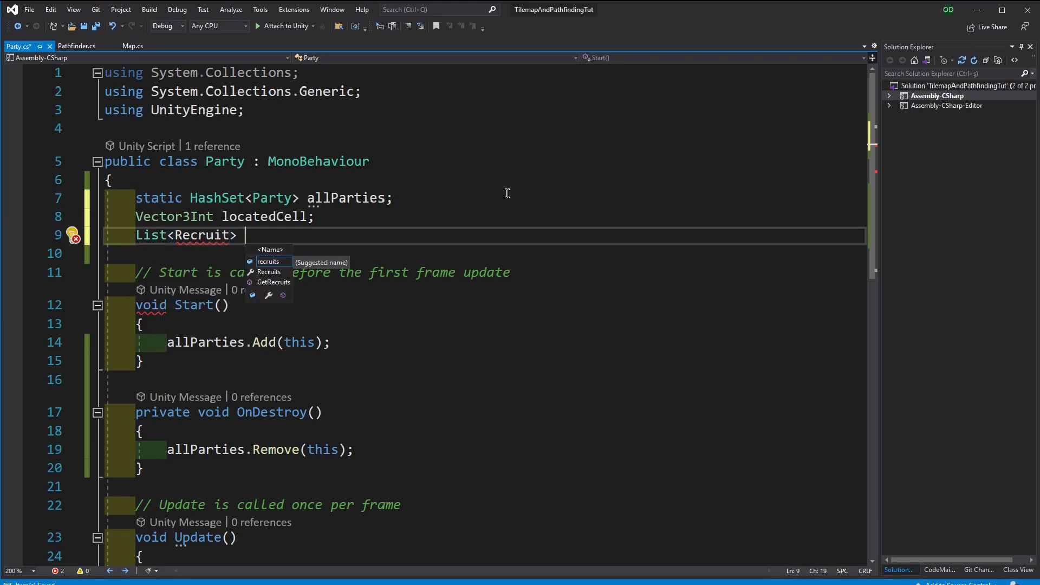
pyautogui.write('R')
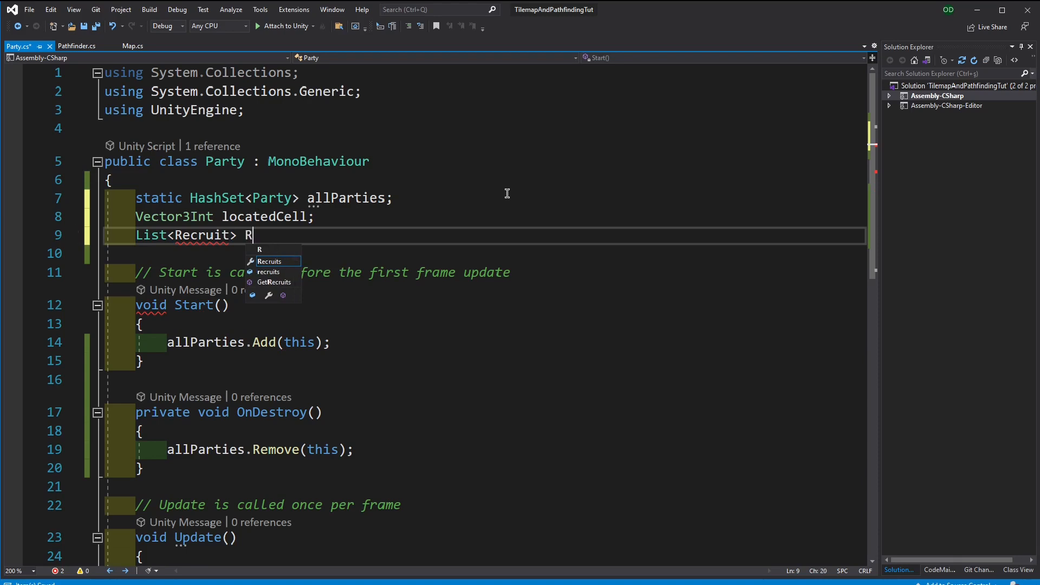
pyautogui.write('ecru')
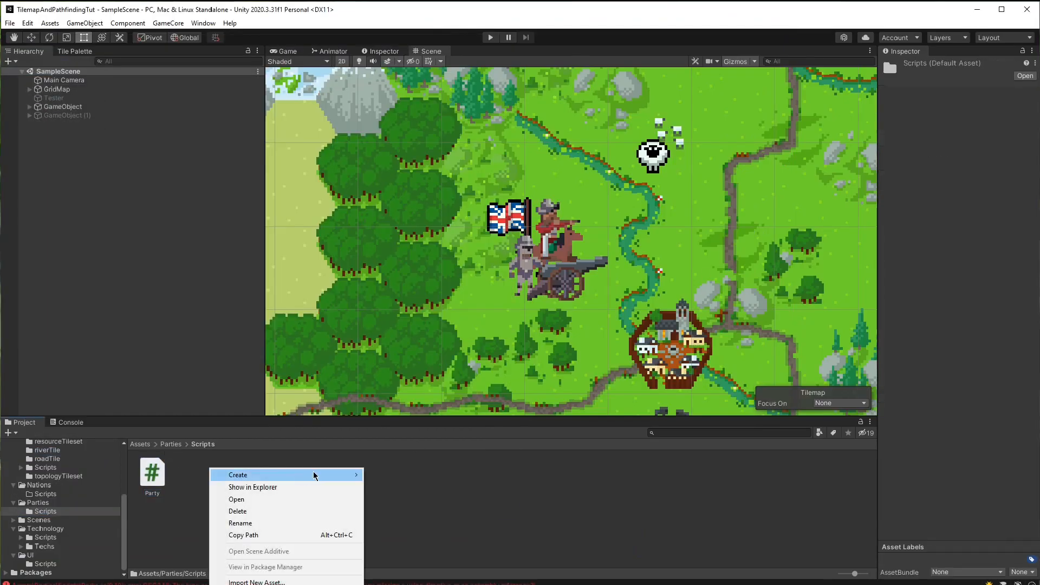
# Create a Recruit C# script in Parties Scripts and open it in Visual Studio
pyautogui.click(237, 475)
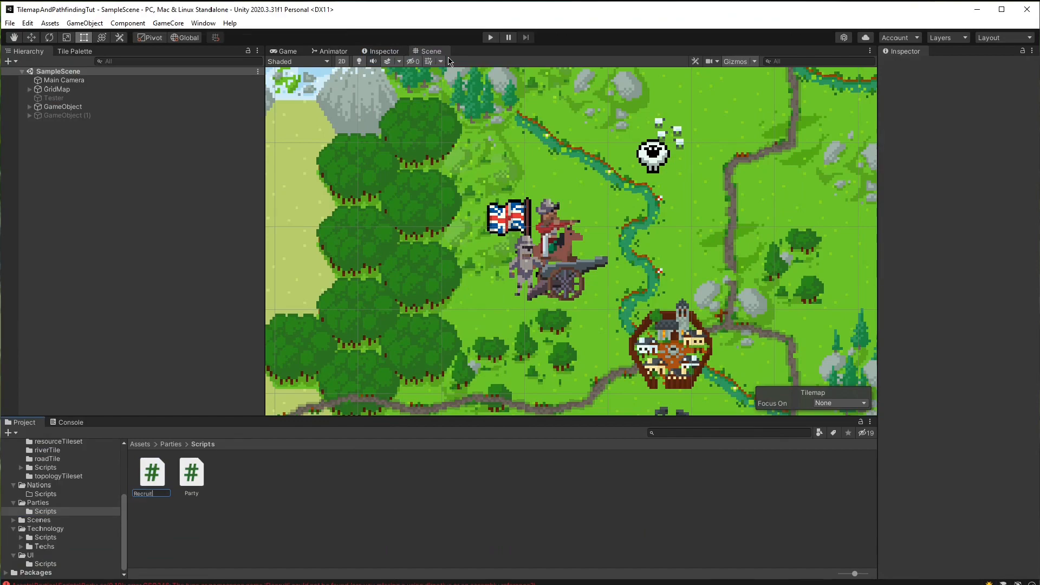
pyautogui.doubleClick(151, 472)
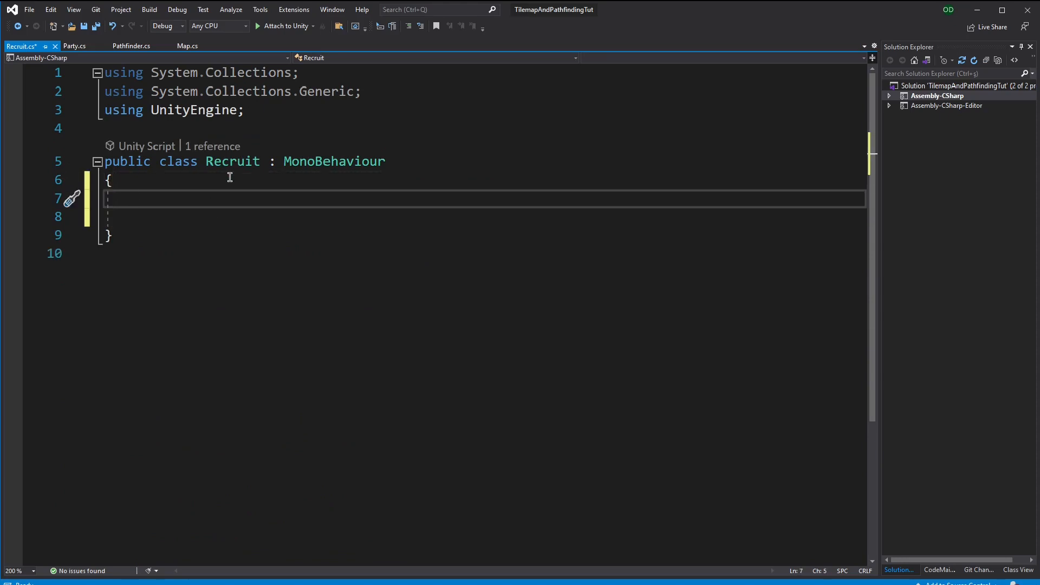
# Give Recruit recruitName, RecruitType type, remainingHitPoints and experience fields, and create RecruitType script
pyautogui.write('string')
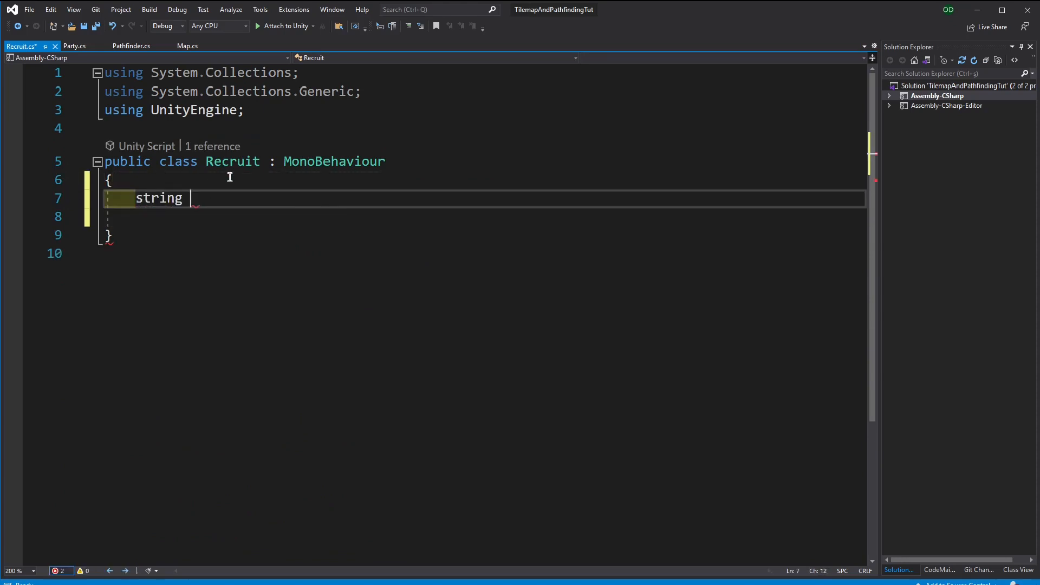
pyautogui.write('recru')
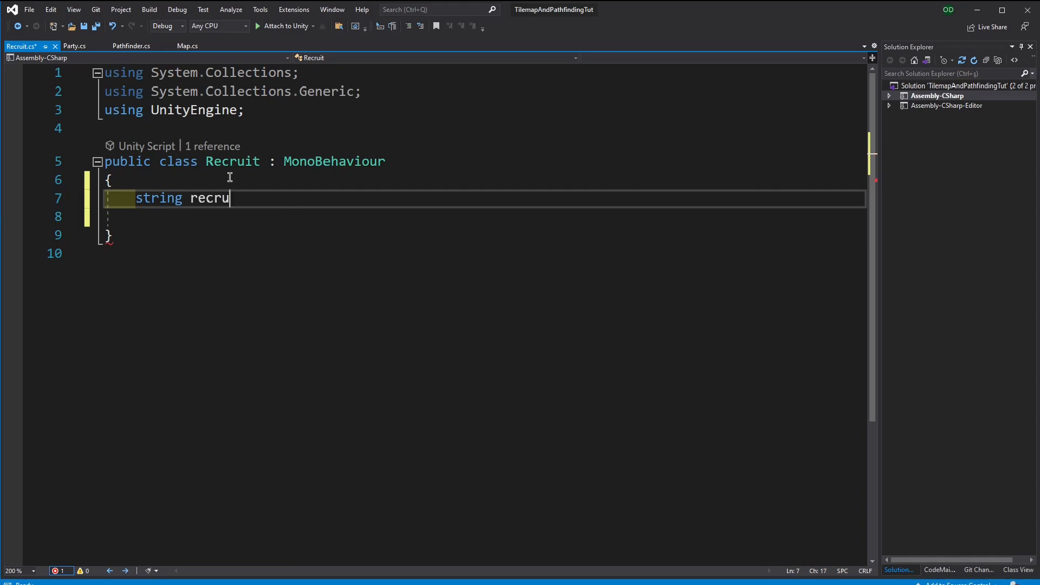
pyautogui.write('itName;')
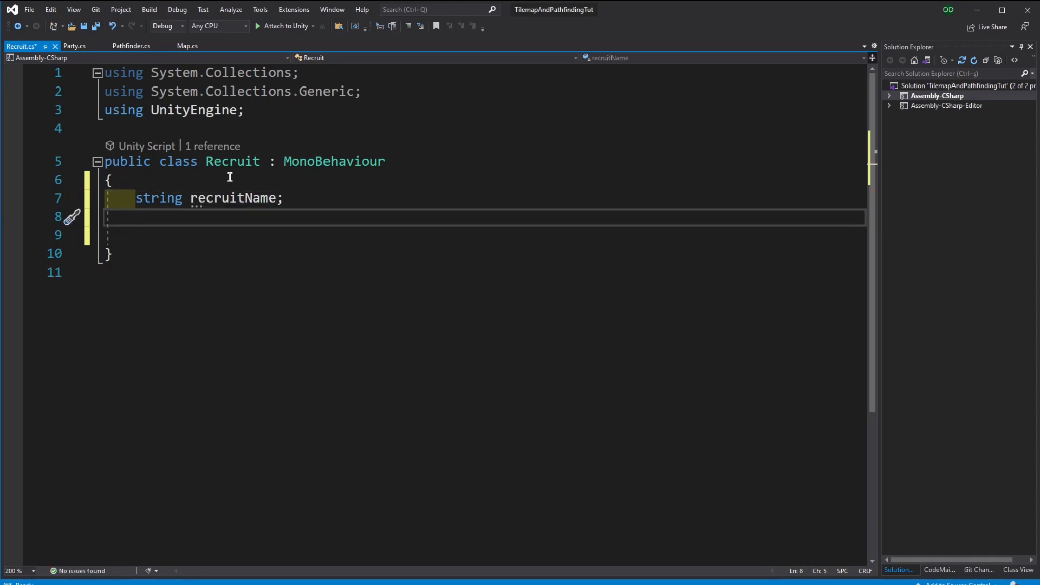
pyautogui.write('Recrtu')
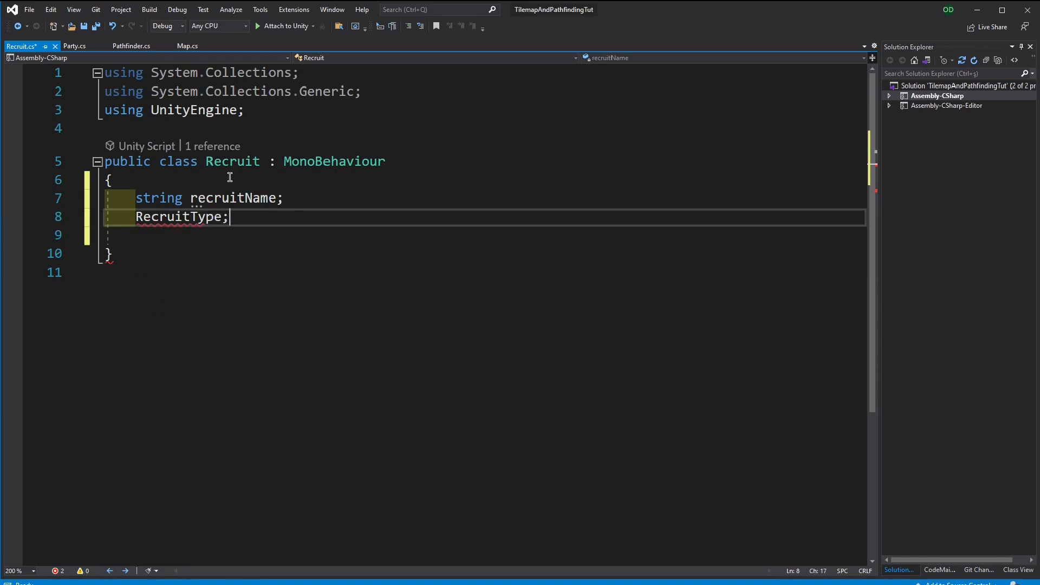
pyautogui.write('type')
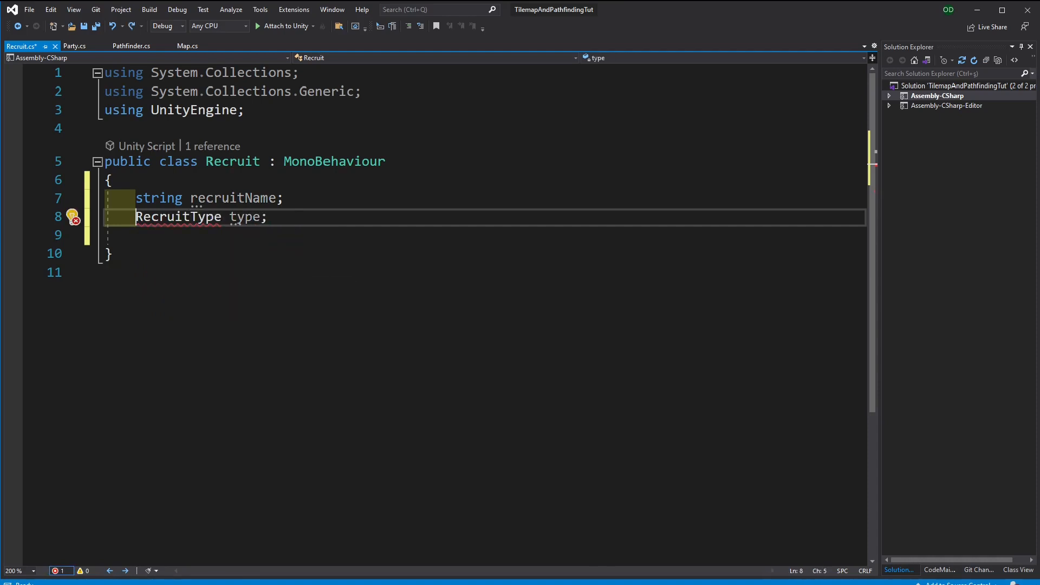
pyautogui.write('public')
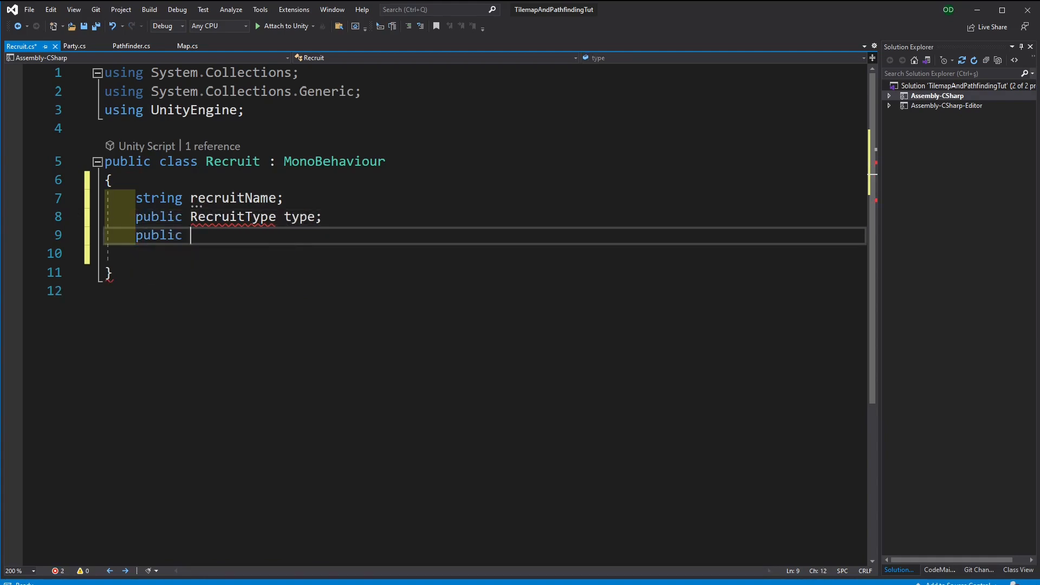
pyautogui.write('remainingHitPoints;')
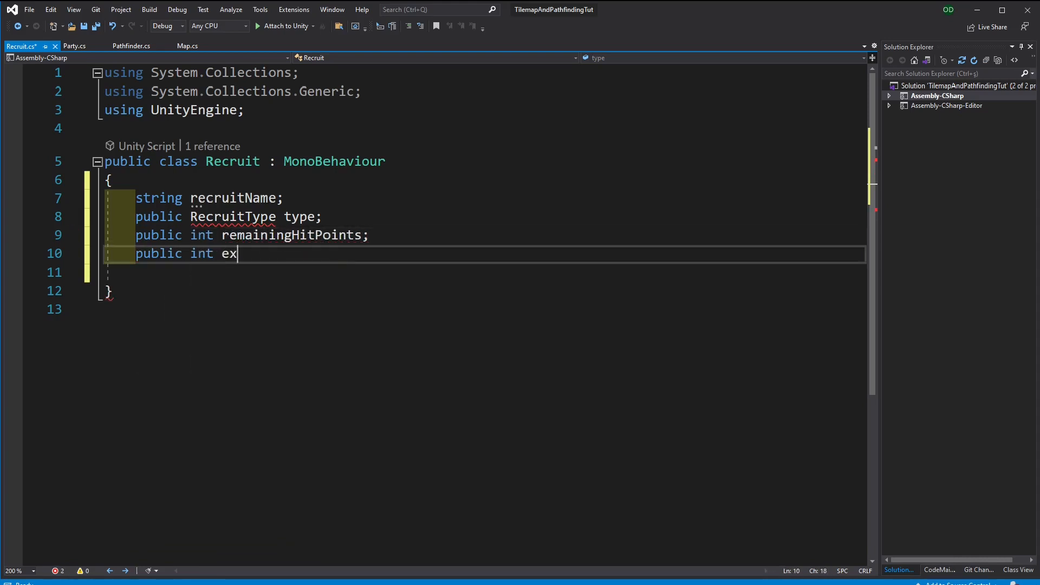
pyautogui.write('perience;')
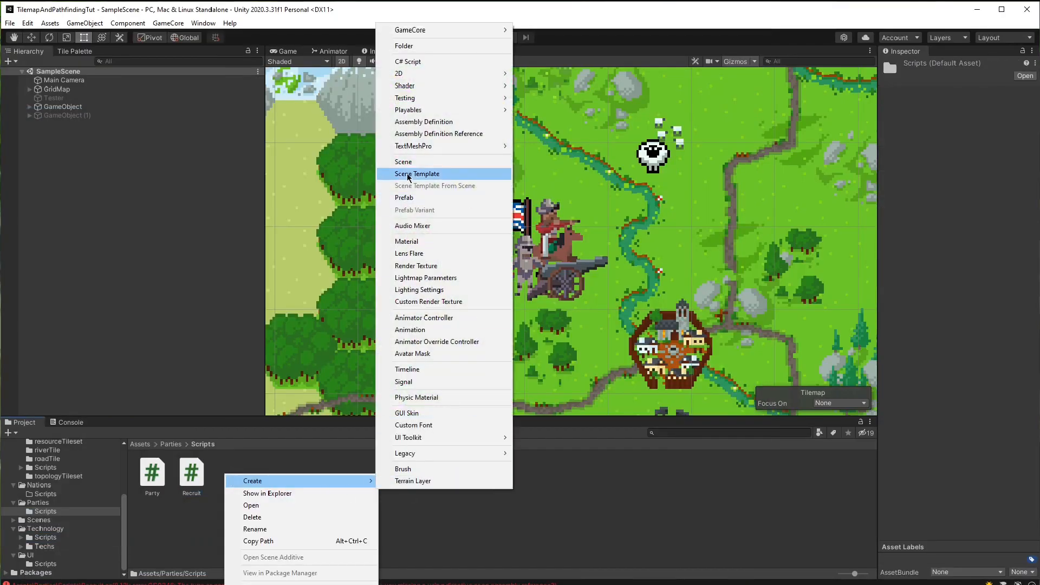
pyautogui.click(408, 61)
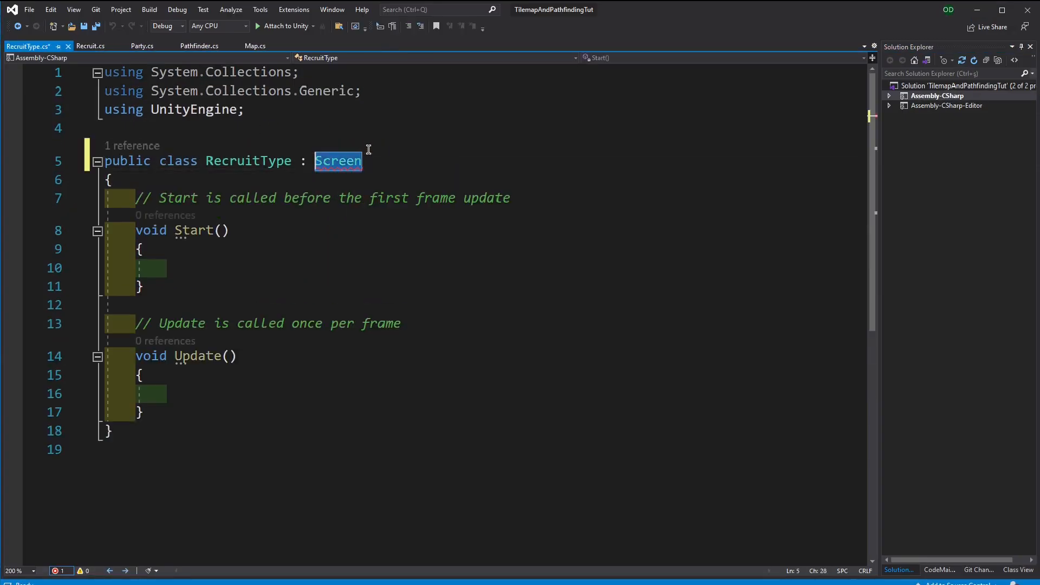
# Make RecruitType a ScriptableObject with public sprite, maxHitpoints and baseMovementPoints fields
pyautogui.write('ScriptableObject')
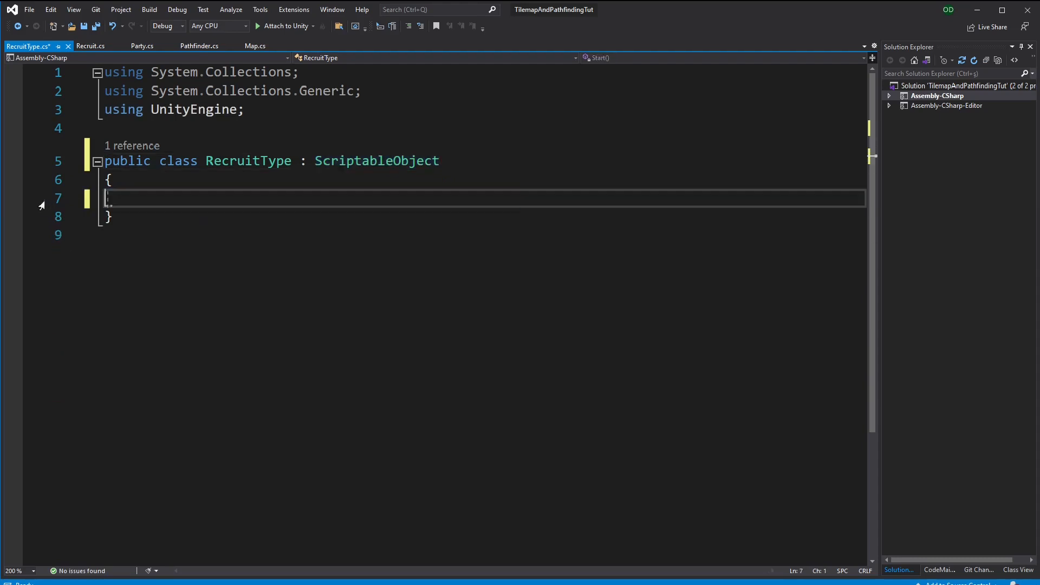
pyautogui.write('S')
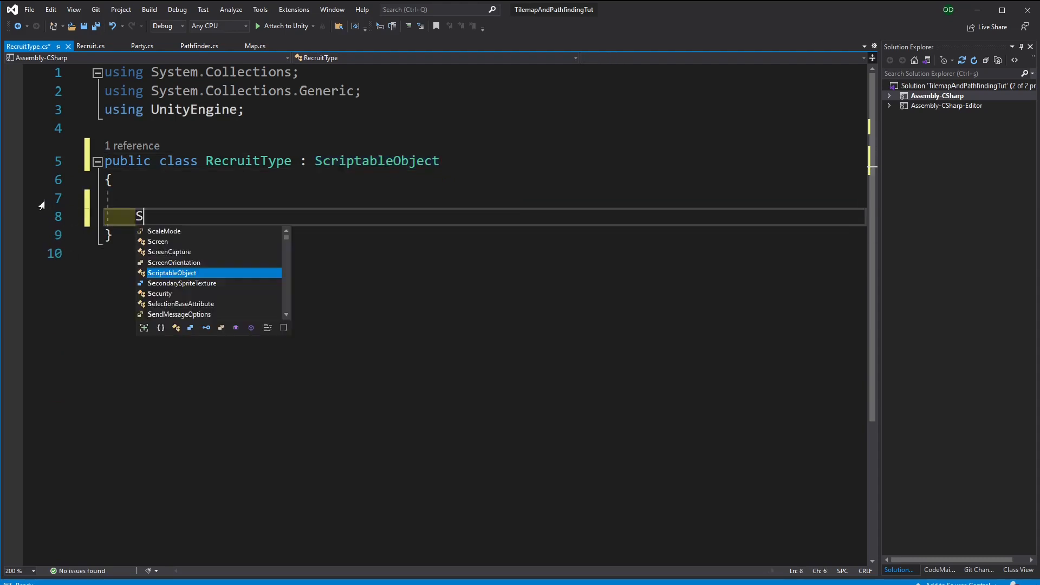
pyautogui.write('Sprite sprite;')
pyautogui.write('int max')
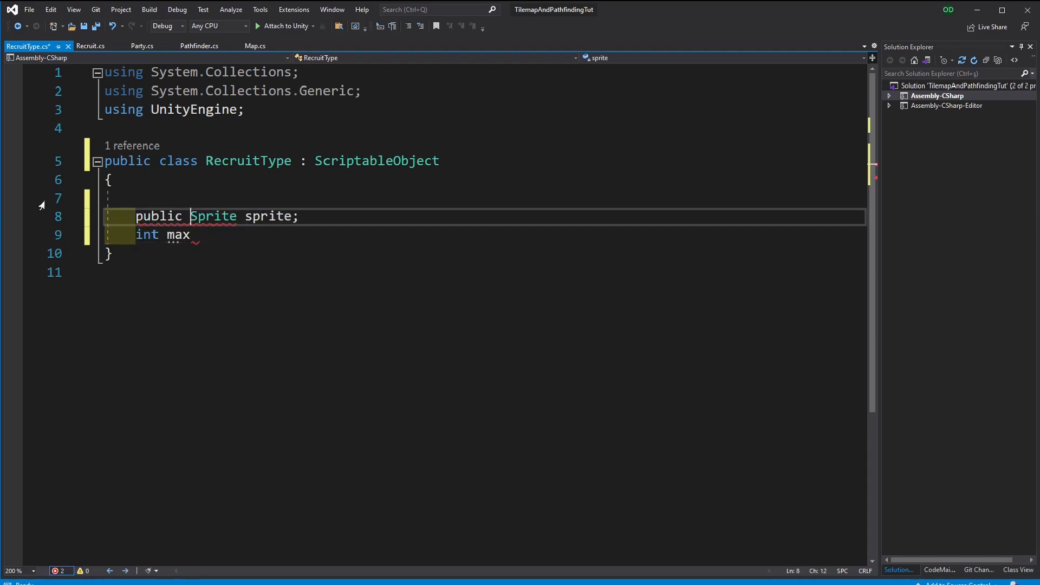
pyautogui.write('public')
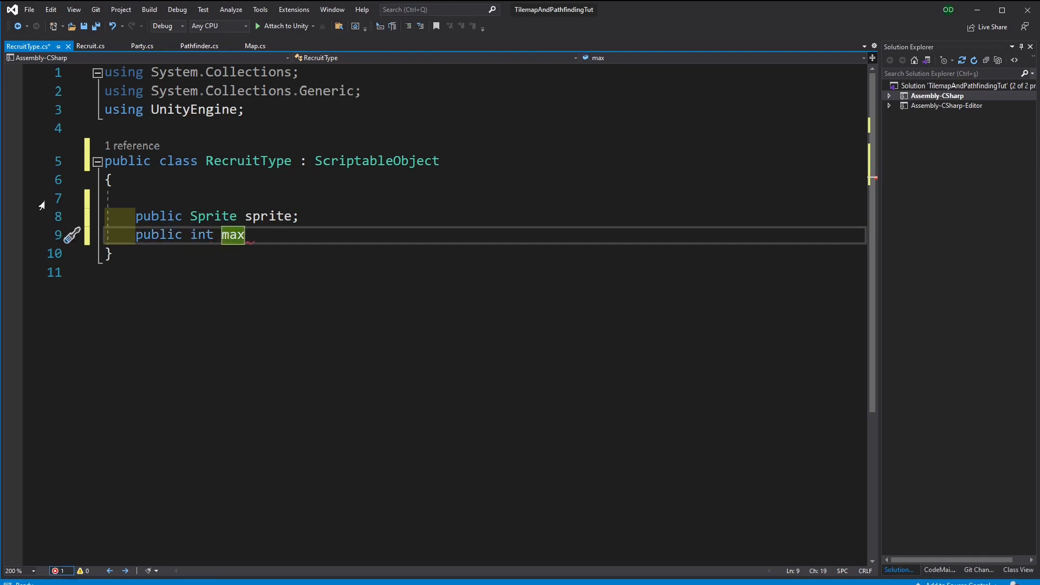
pyautogui.write('Hitpoi')
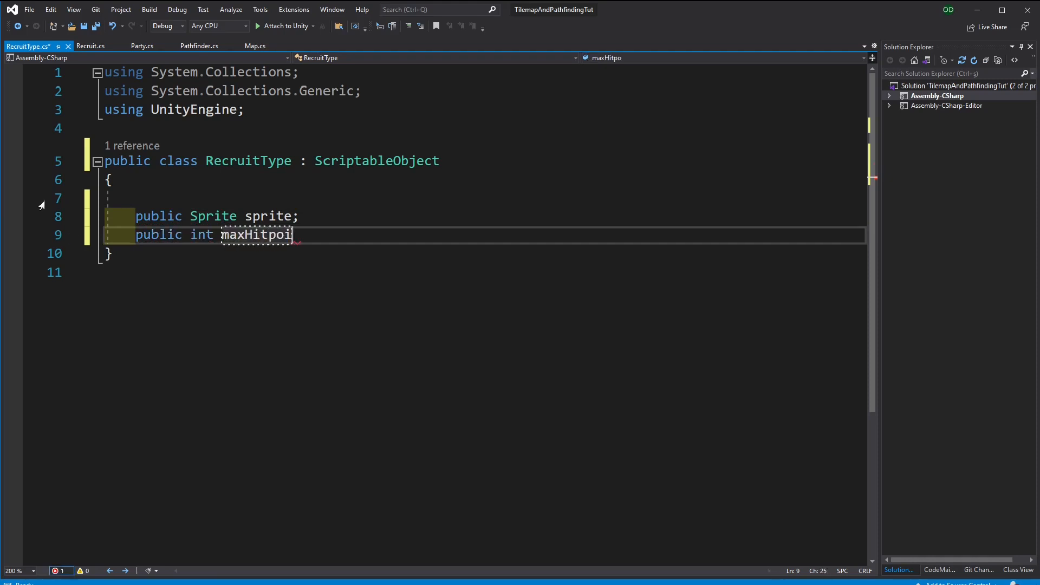
pyautogui.write('nts;')
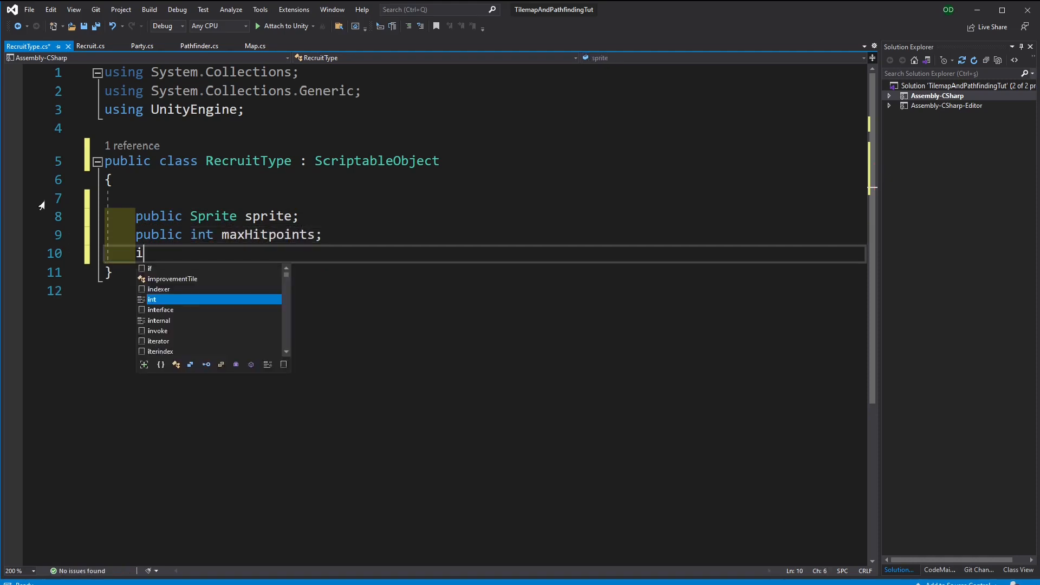
pyautogui.write('public int baseM')
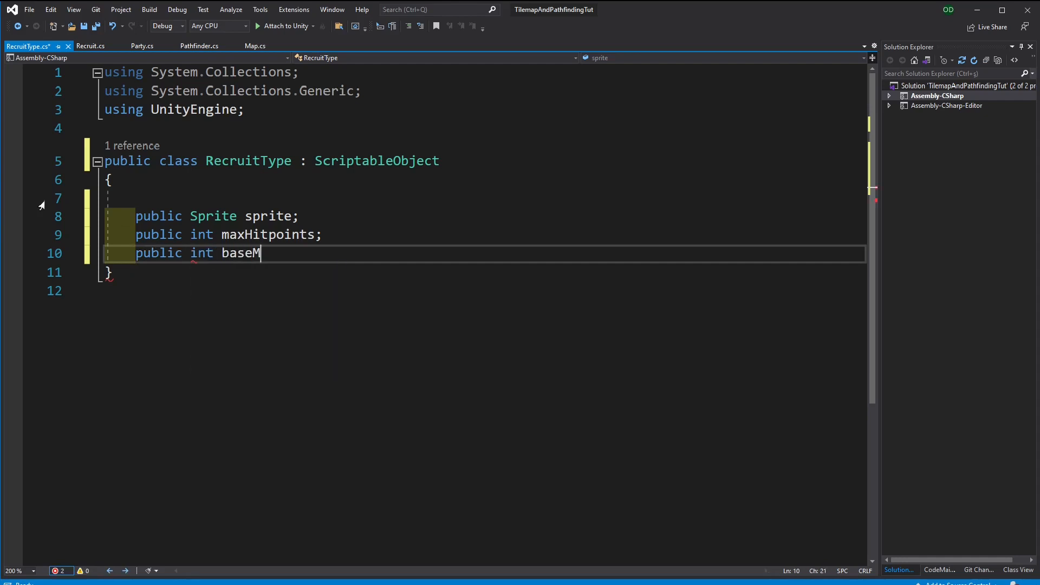
pyautogui.write('ovements;')
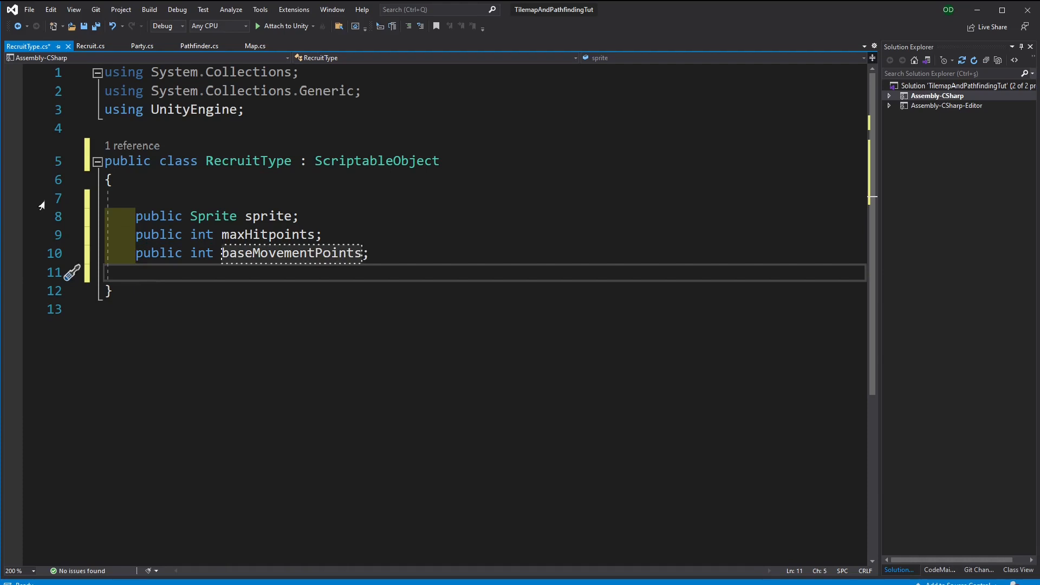
# Add public int wage and List<ResourceType> periodicRequirements, importing Aoiti.Industry
pyautogui.write('public')
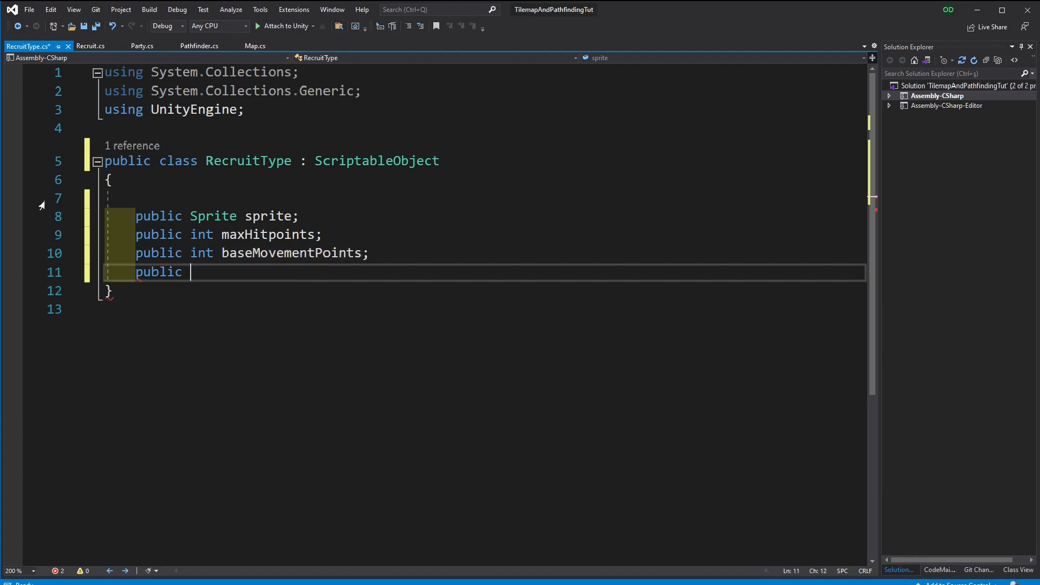
pyautogui.write('int')
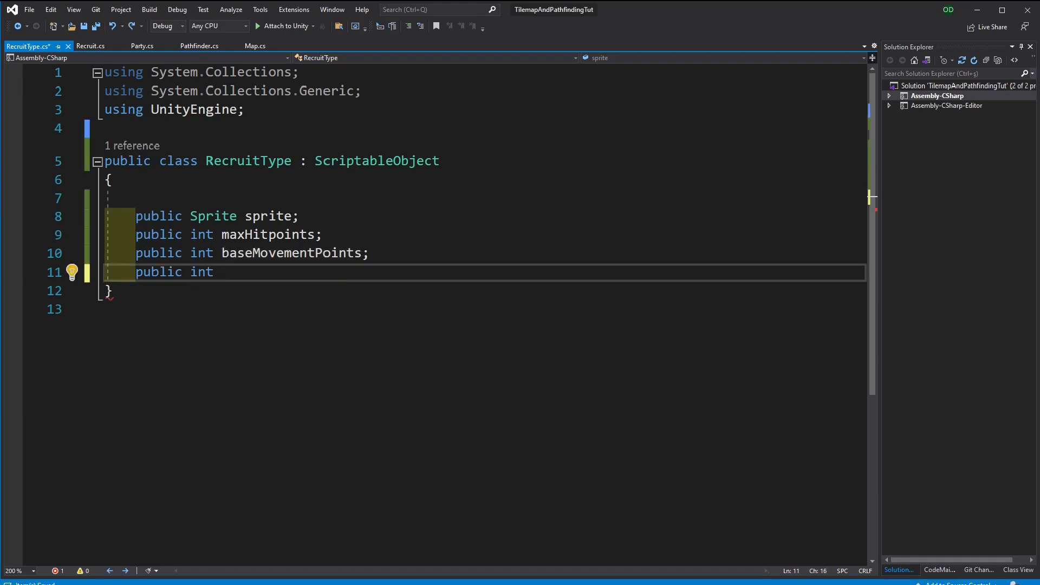
pyautogui.write('wage;')
pyautogui.write('public')
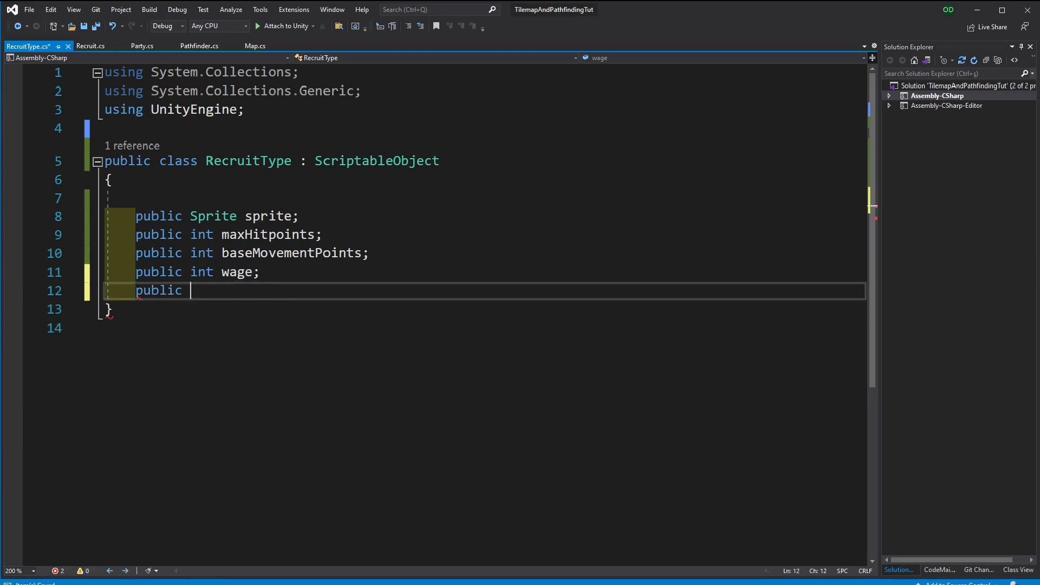
pyautogui.write('List')
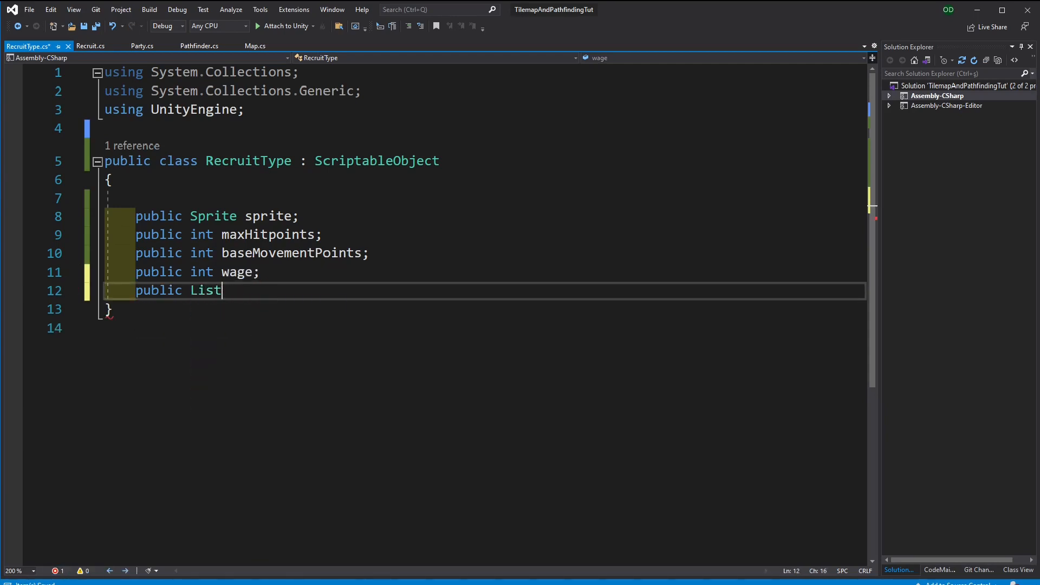
pyautogui.write('<ResourceType>')
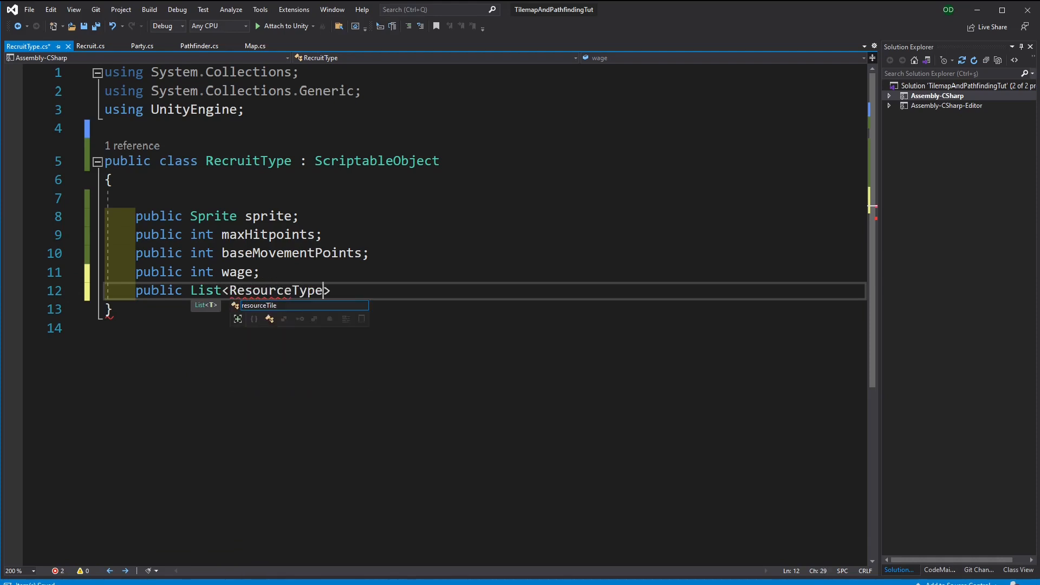
pyautogui.write('using Aoiti.Industry;')
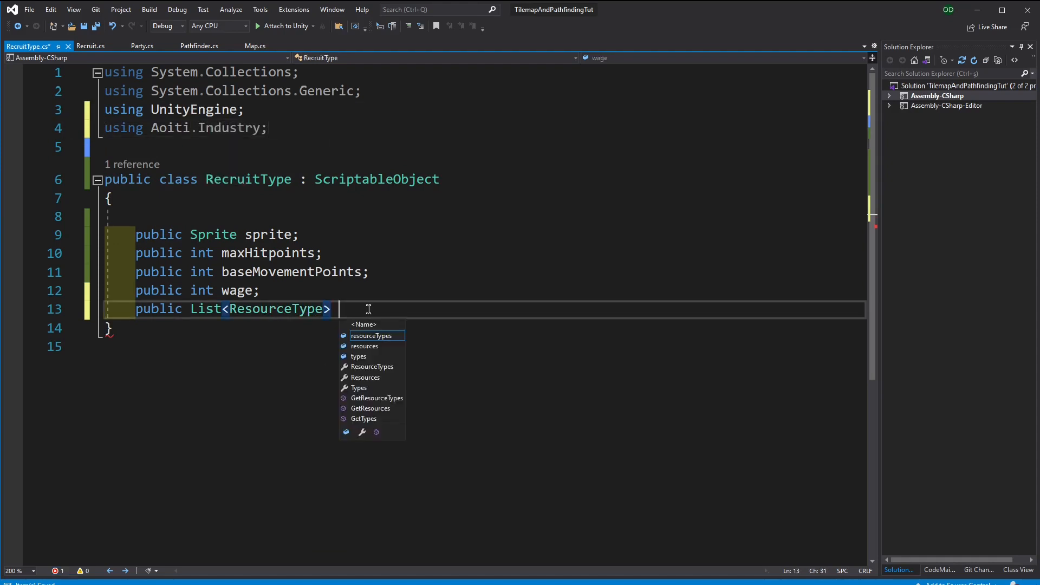
pyautogui.write('periodicRequirements;')
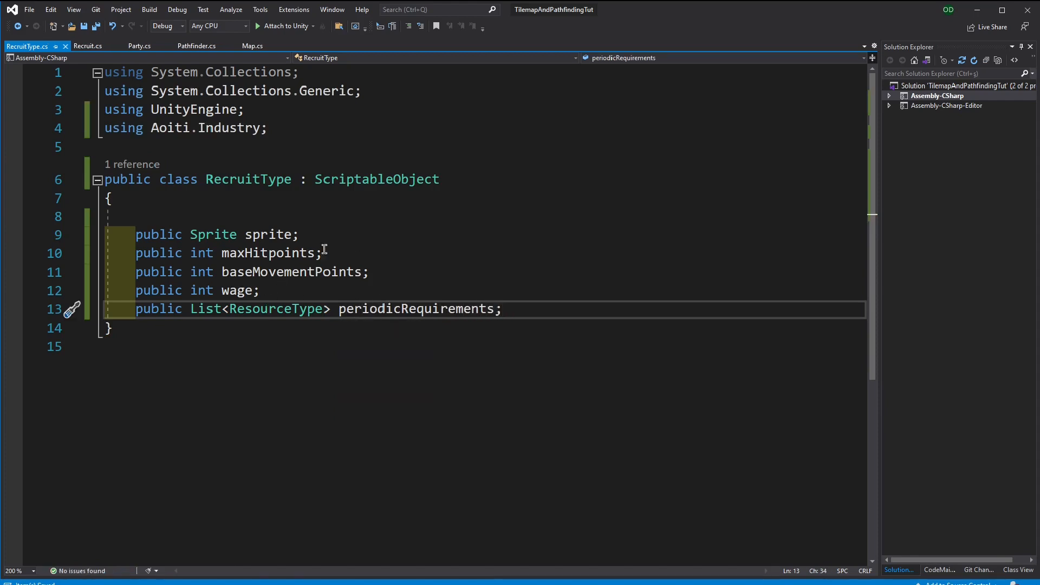
pyautogui.doubleClick(275, 309)
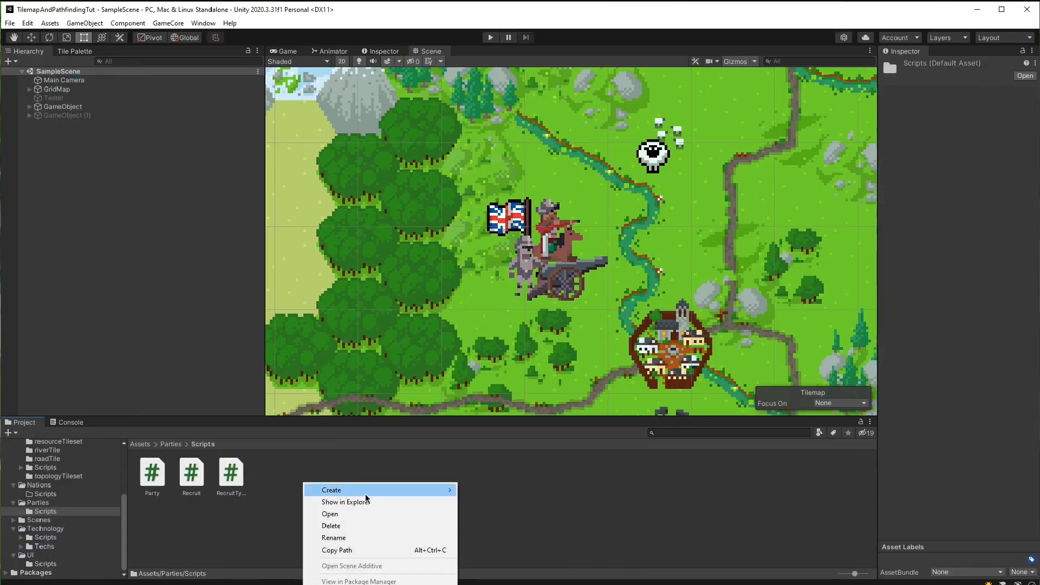
pyautogui.click(331, 489)
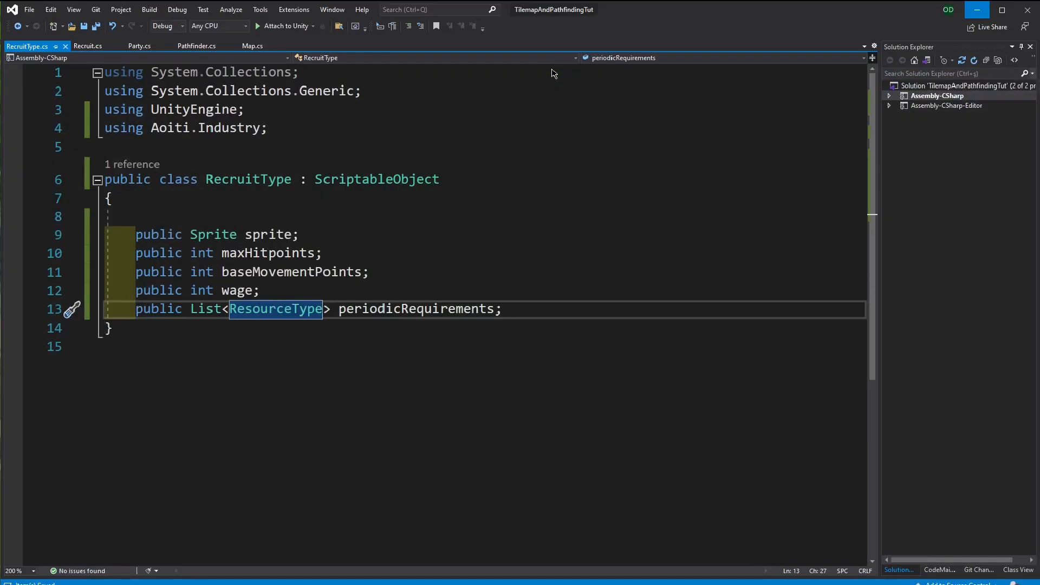
# Make Recruitment a ScriptableObject without Start/Update, adding a List<ResourceType> inputs field via Aoiti.Industry
pyautogui.click(96, 46)
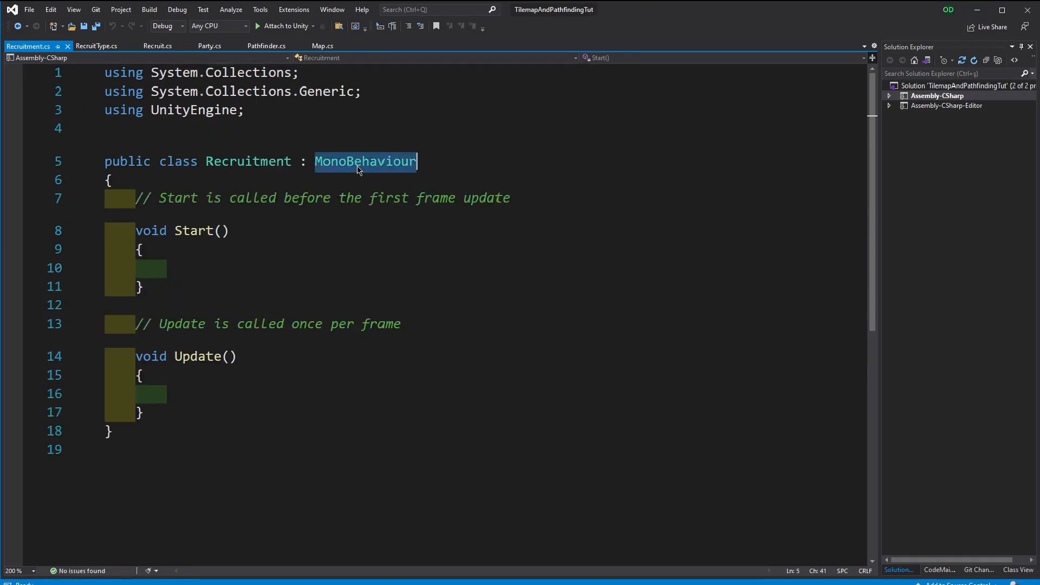
pyautogui.write('ScriptableObject')
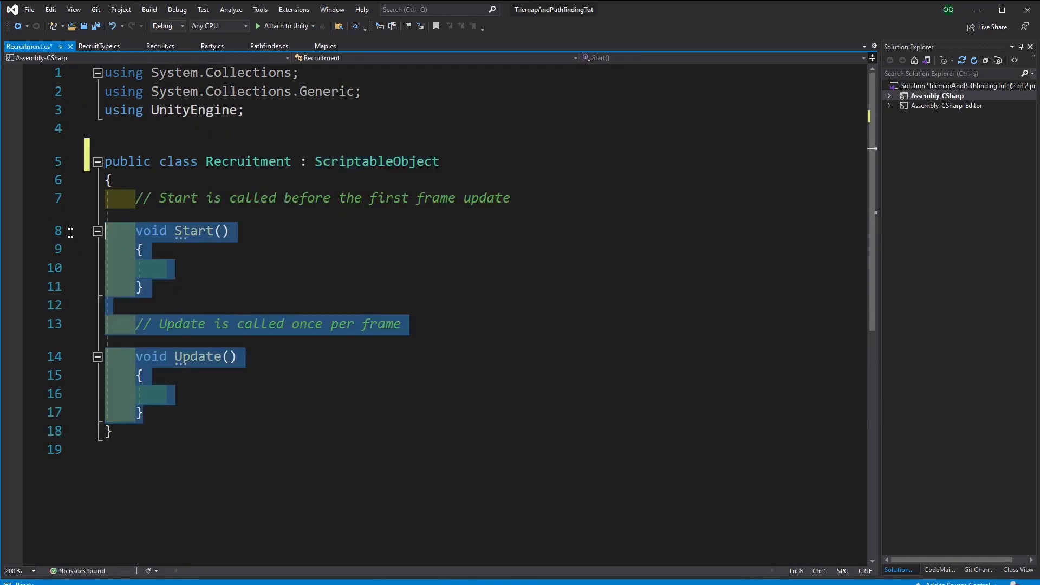
pyautogui.press('Delete')
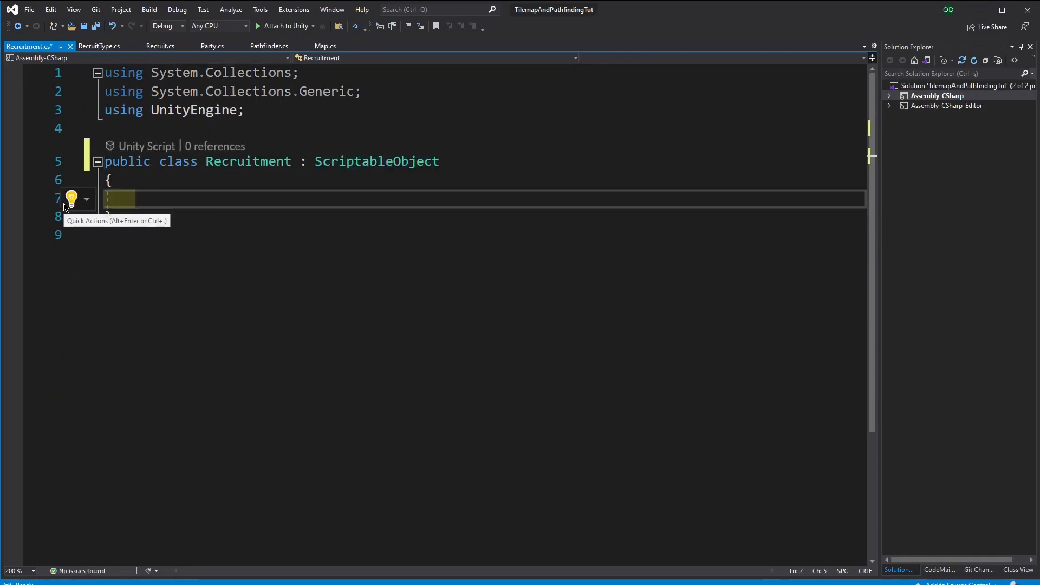
pyautogui.write('List<Res>')
pyautogui.click(485, 128)
pyautogui.write('using')
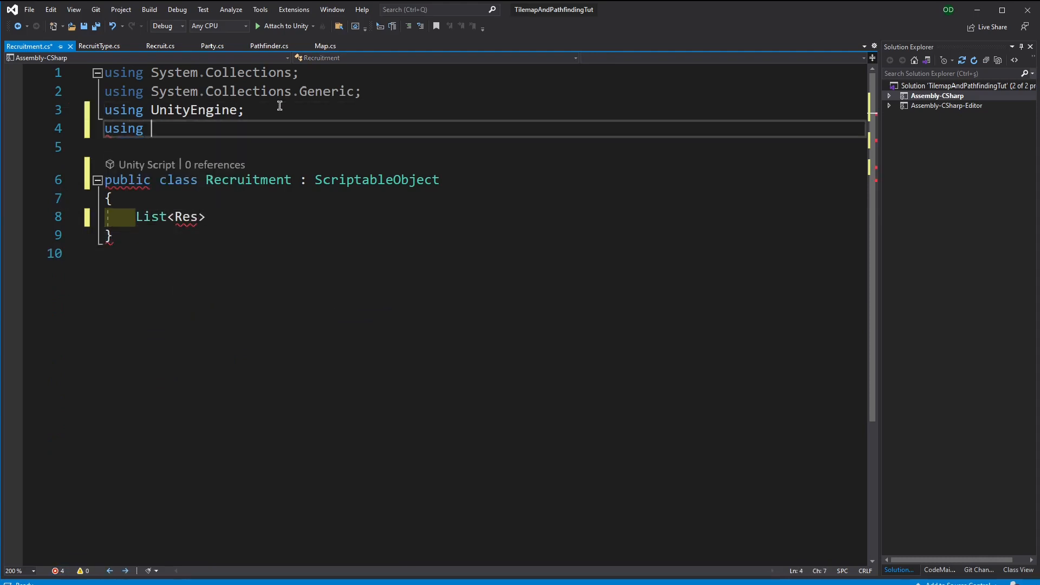
pyautogui.write('Aoiti.Industry;')
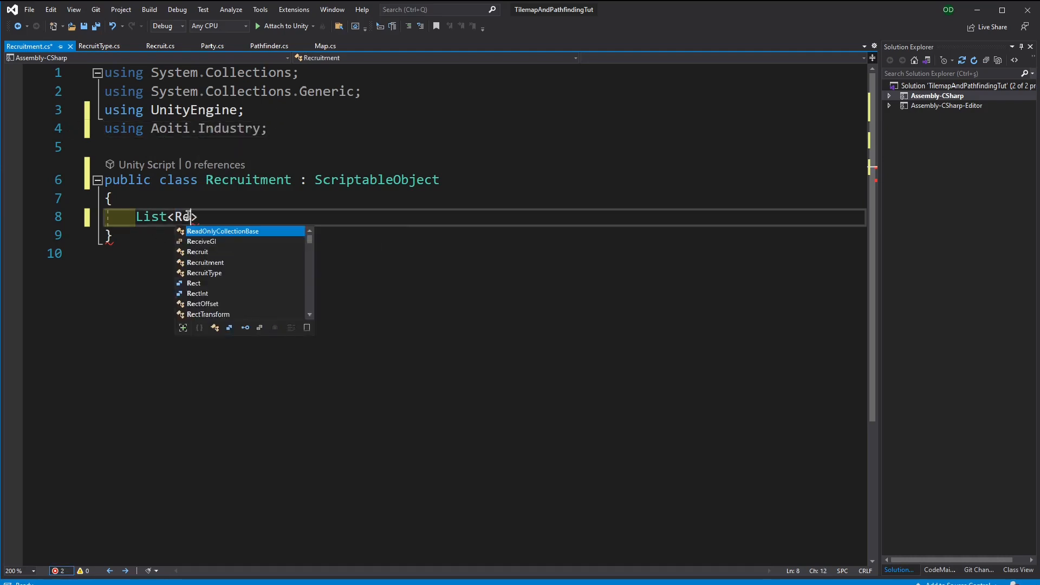
pyautogui.write('source>')
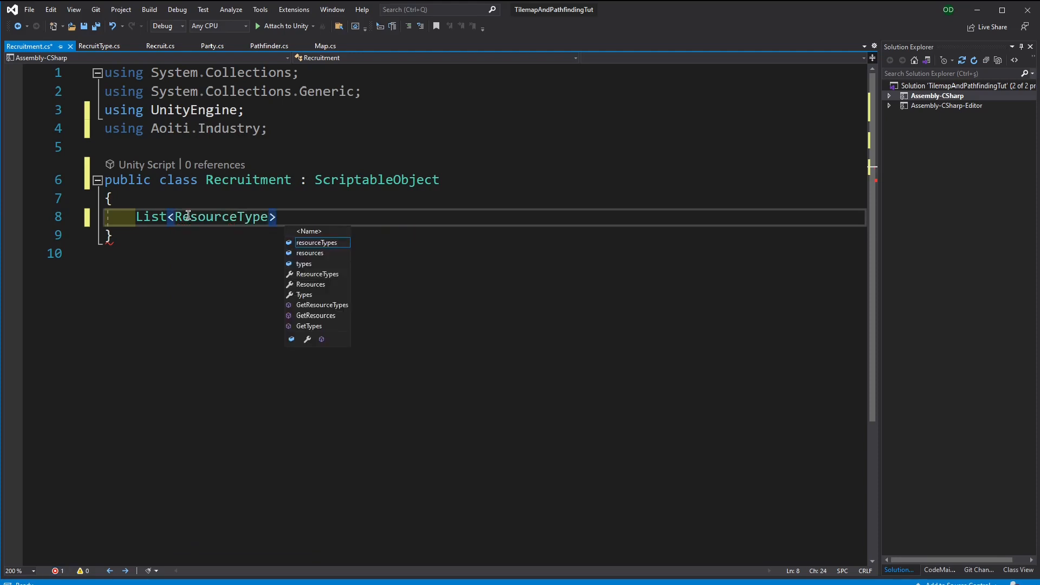
pyautogui.write('inputs;')
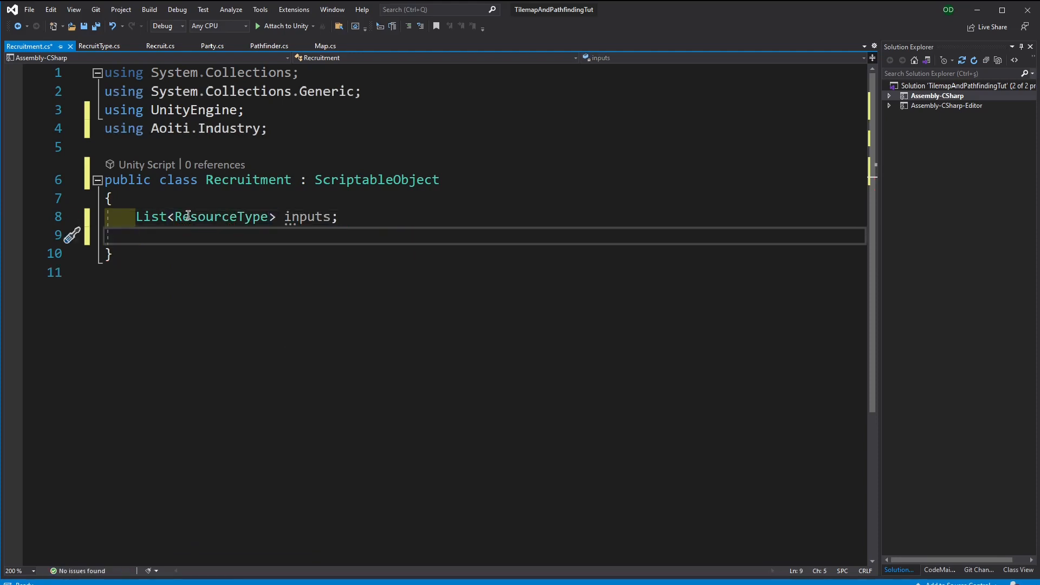
# Add public input recruit type and output RecruitType fields to Recruitment
pyautogui.write('Lis')
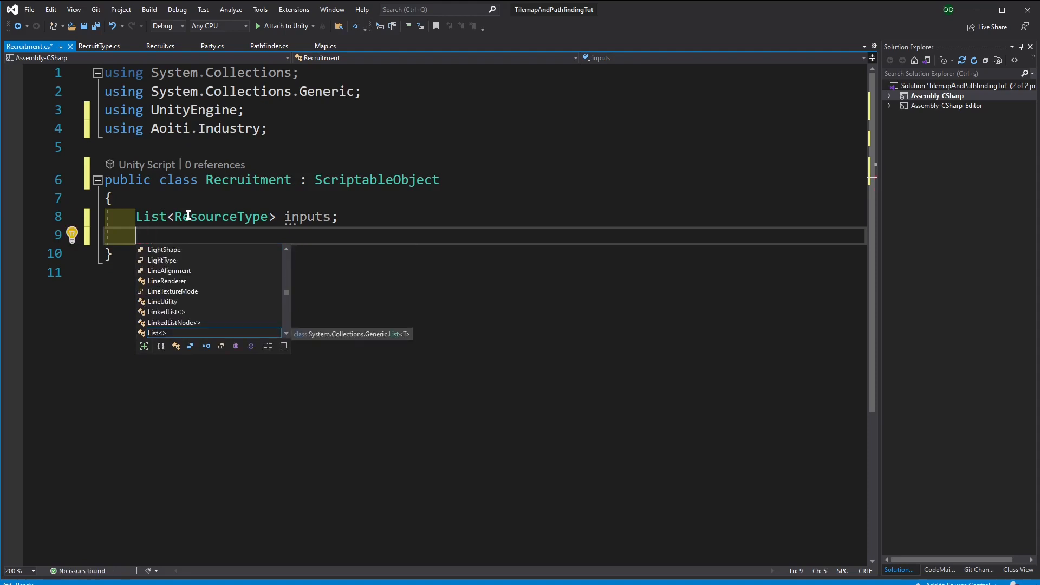
pyautogui.write('RecruitType')
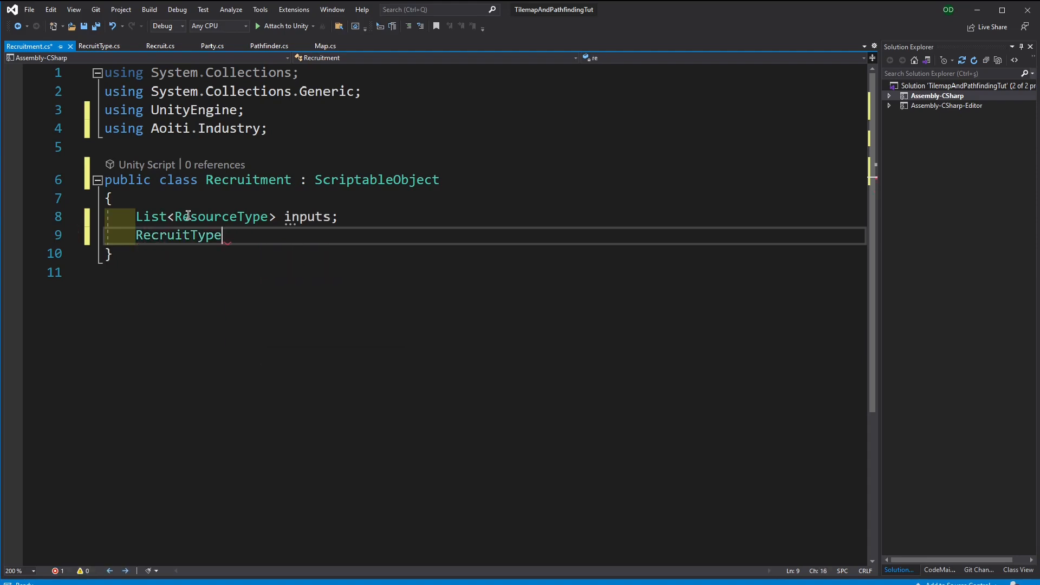
pyautogui.write('inputType')
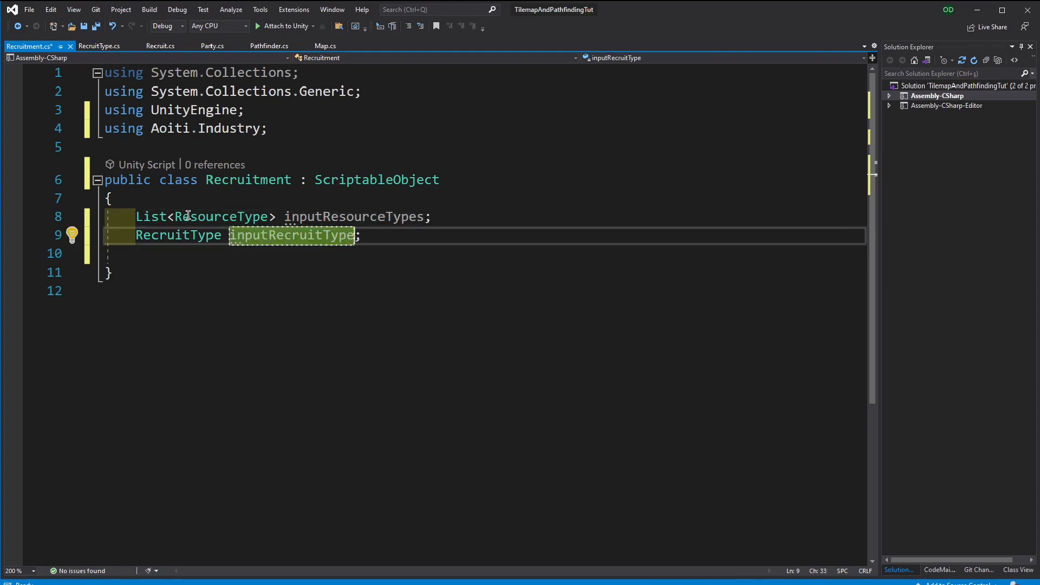
pyautogui.write('RecruitType')
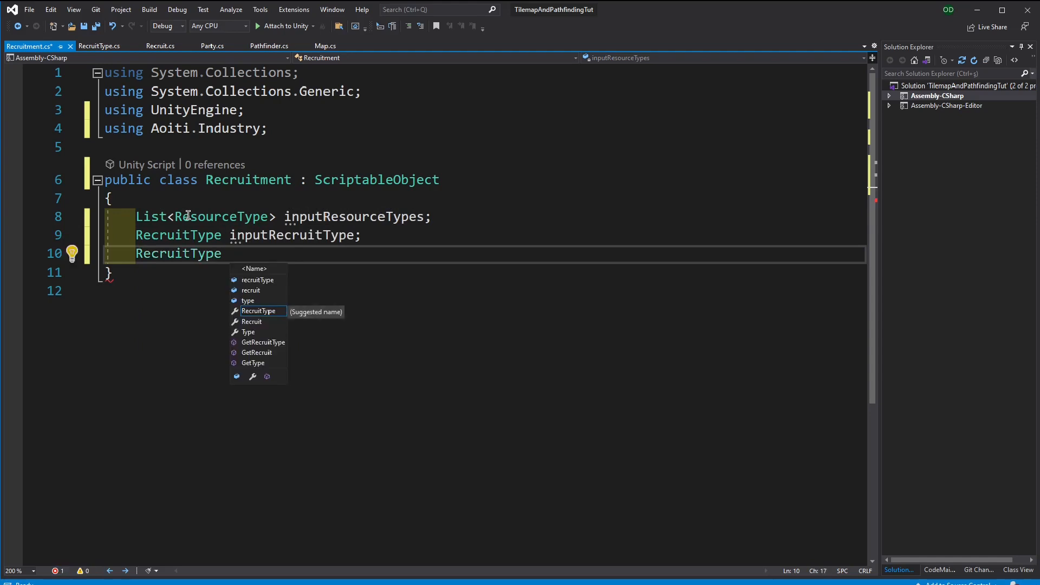
pyautogui.write('outputRecruitType')
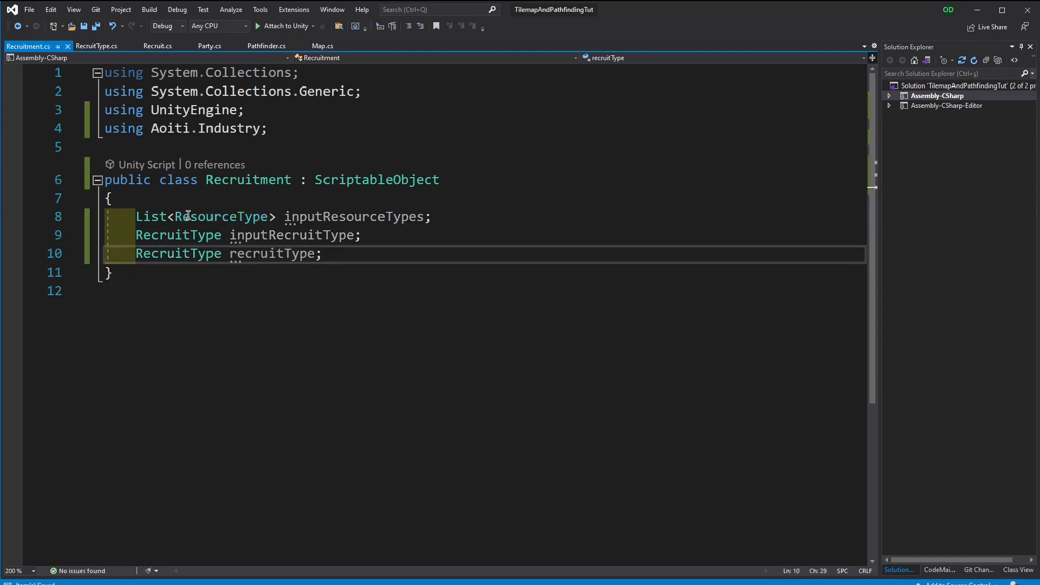
pyautogui.write('public')
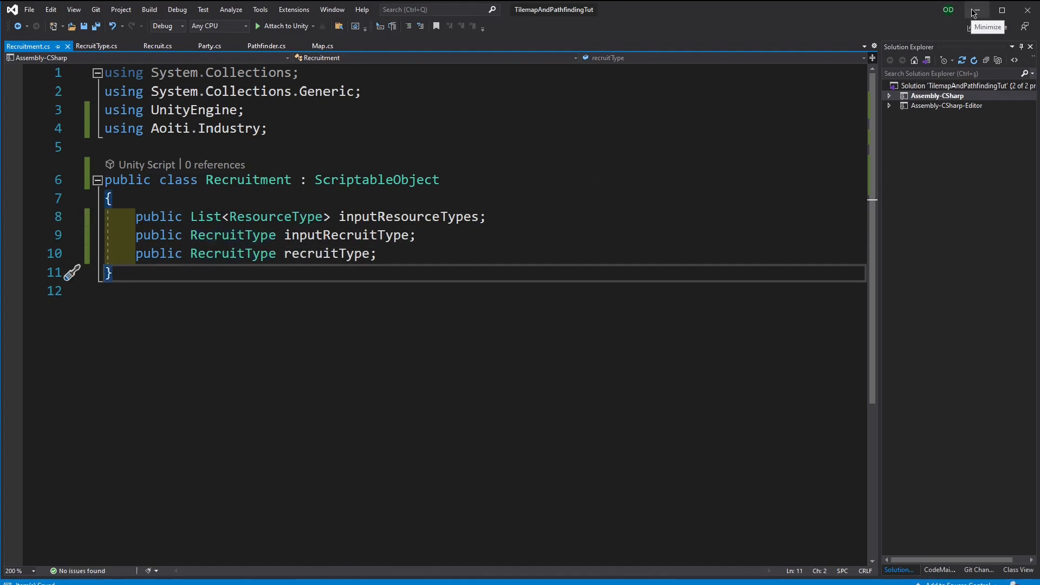
# In Party.cs, retype the 'public Nation nation;' field as a Faction field named faction
pyautogui.click(96, 46)
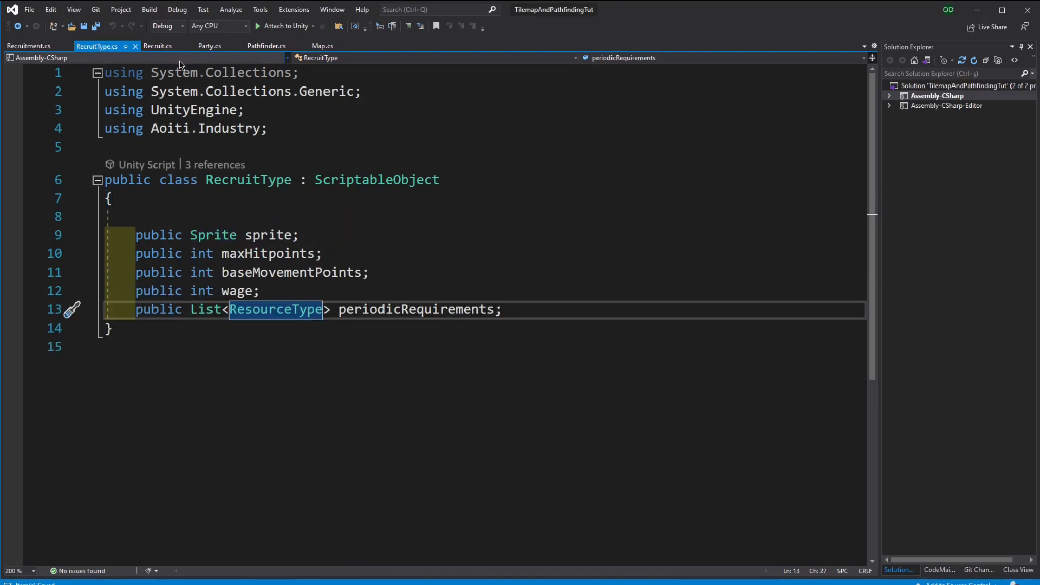
pyautogui.click(209, 46)
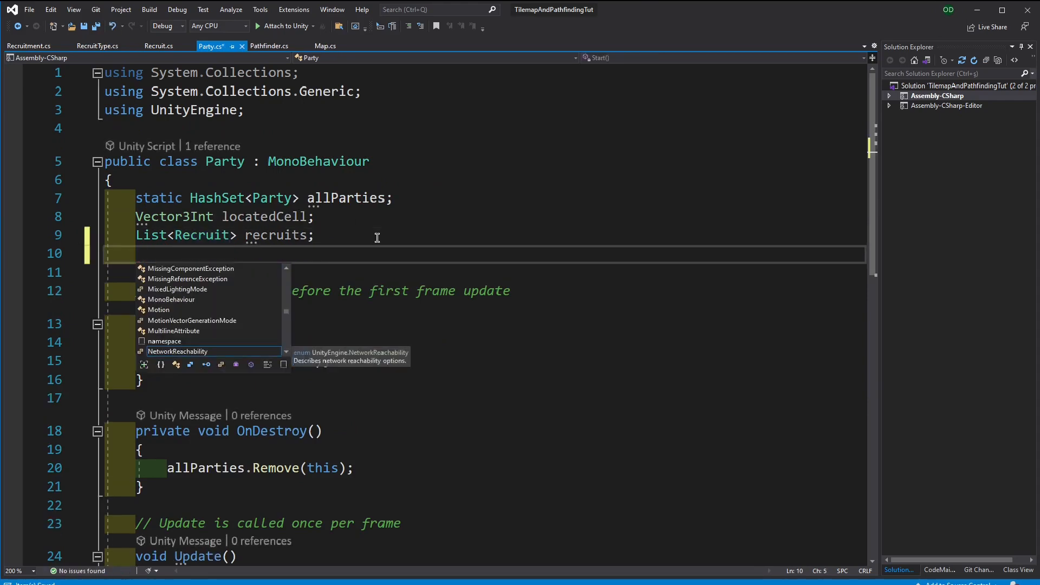
pyautogui.write('public Nation')
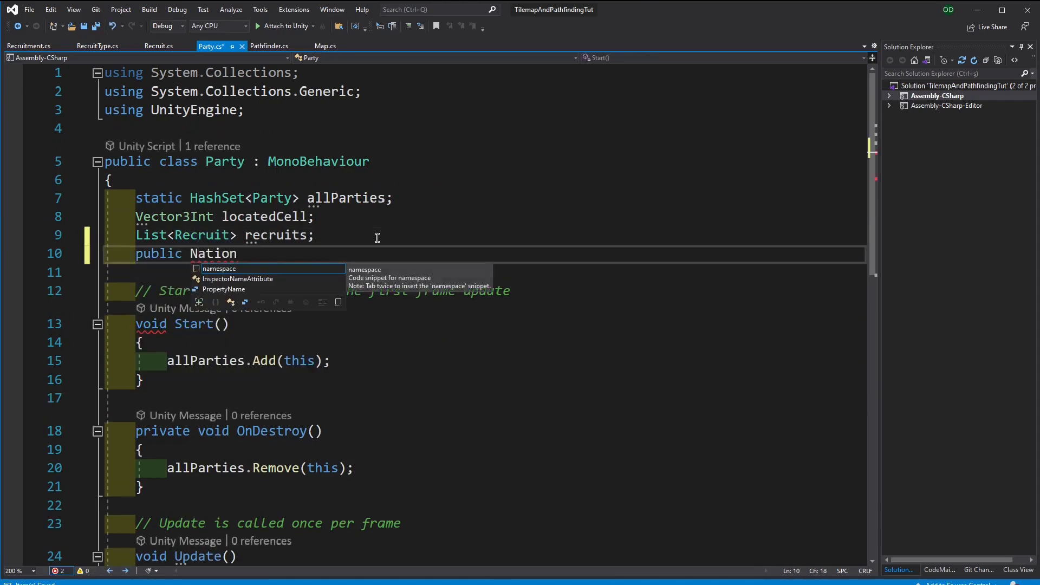
pyautogui.write('nation;')
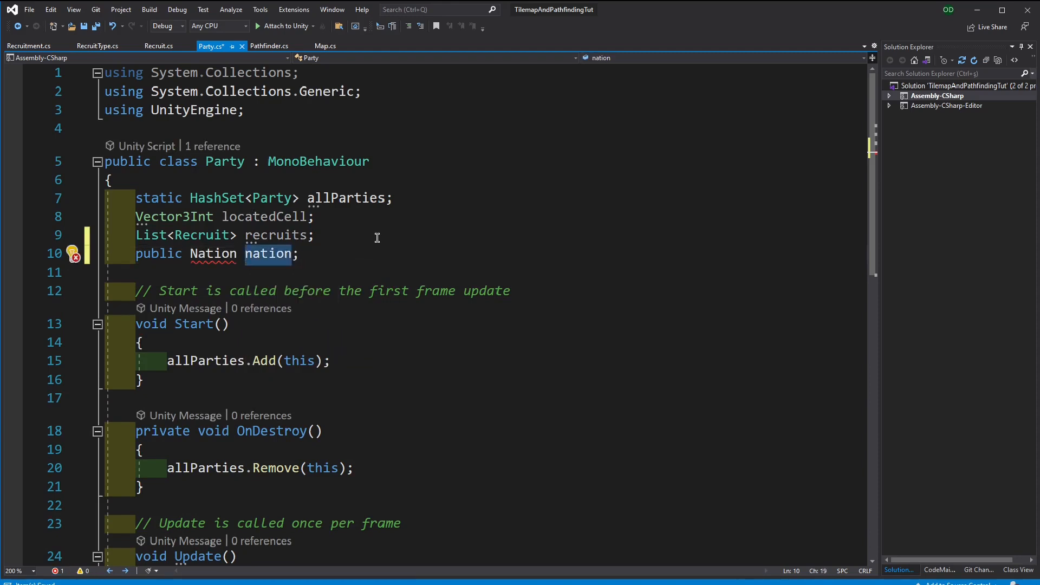
pyautogui.write('fact')
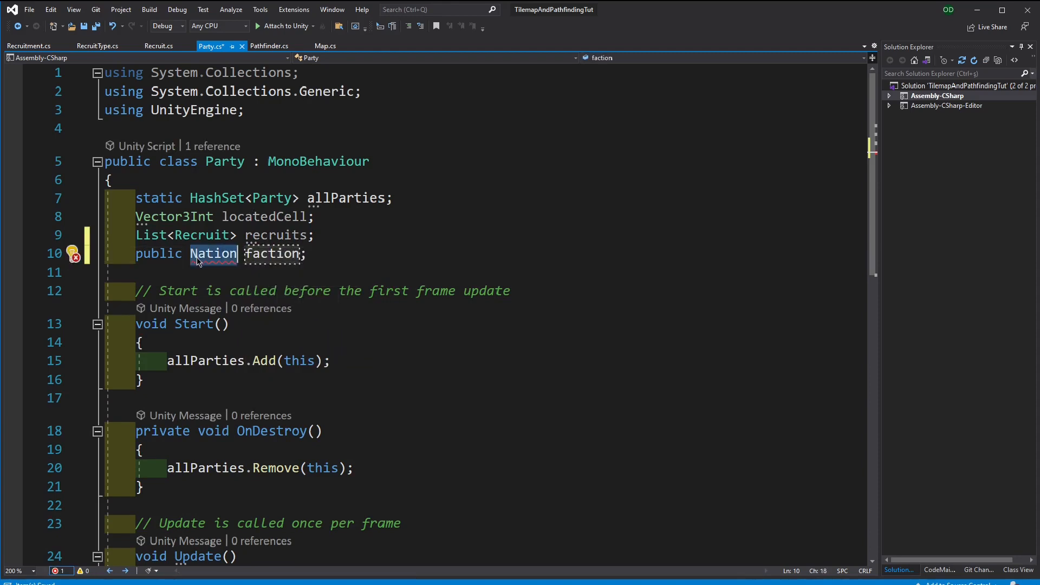
pyautogui.write('Factio')
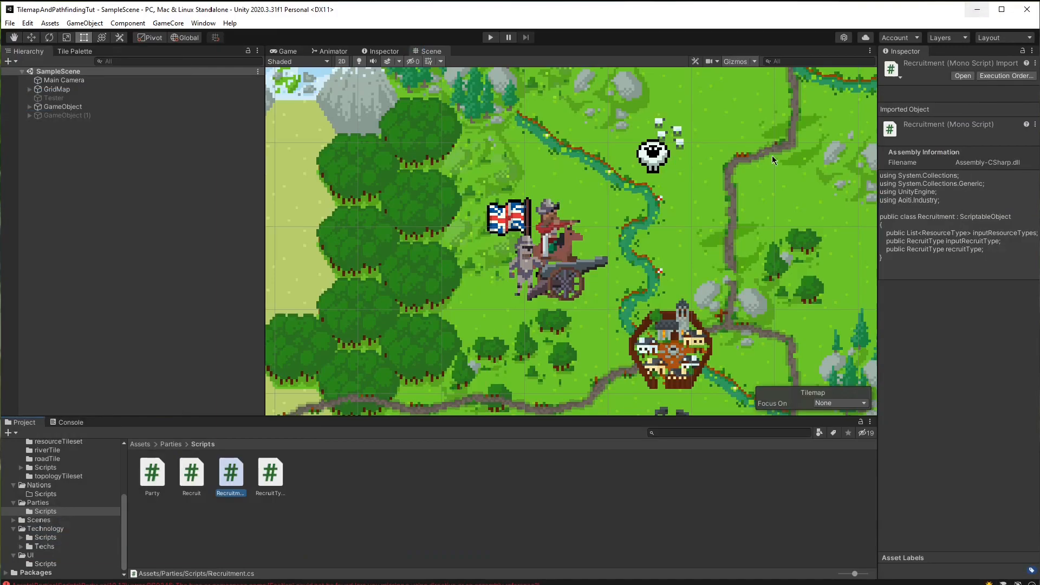
# Rename the Nations folder to Faction
pyautogui.click(38, 485)
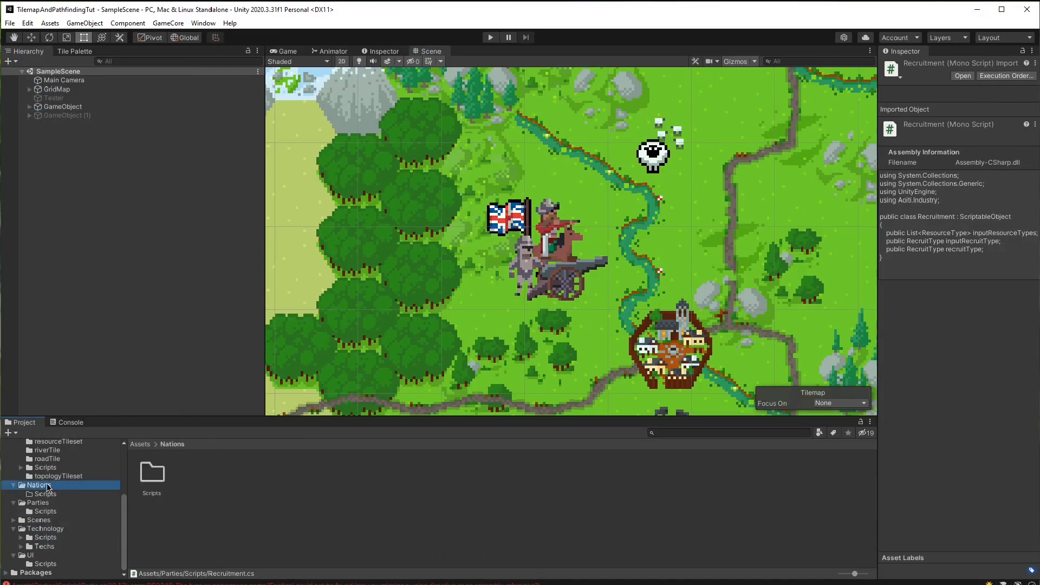
pyautogui.rightClick(38, 485)
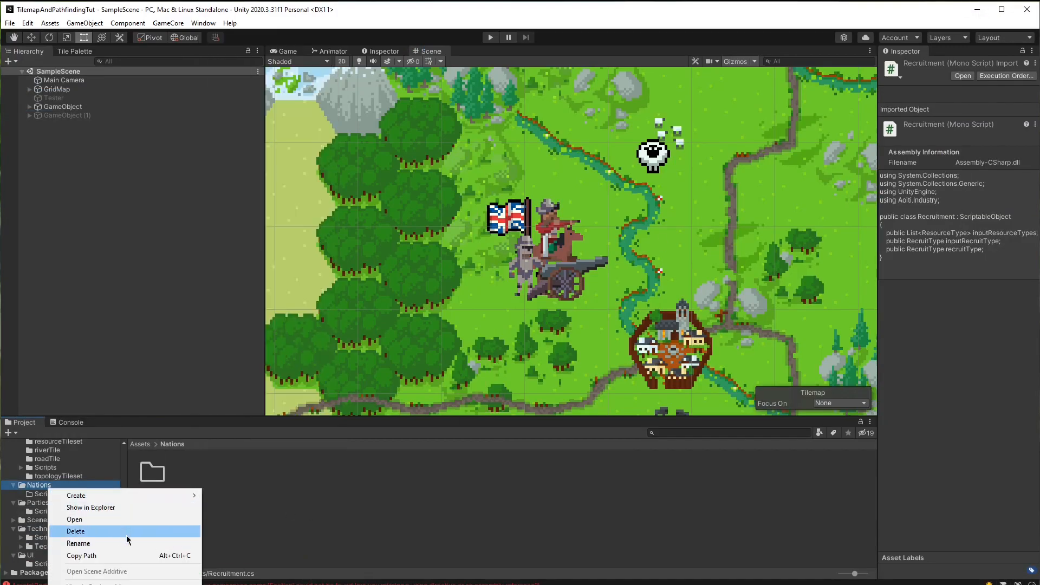
pyautogui.click(77, 543)
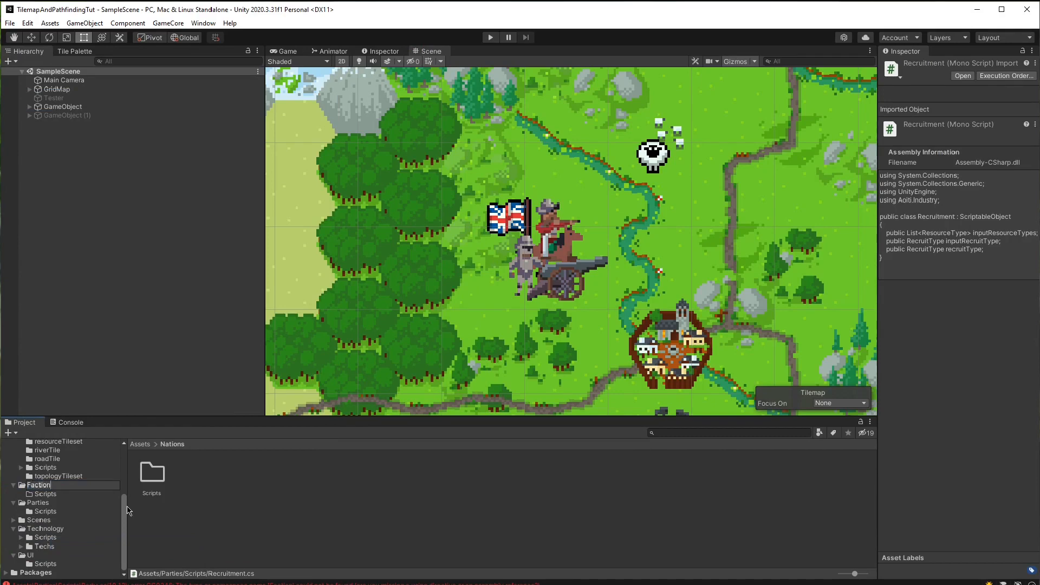
# Add a C# script named Faction in the Faction/Scripts folder
pyautogui.click(45, 452)
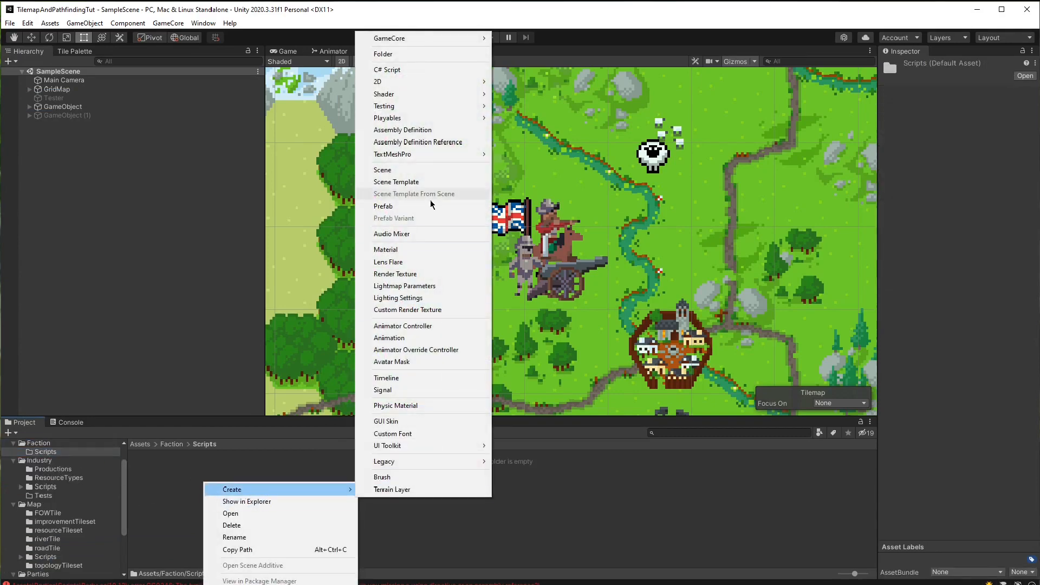
pyautogui.click(387, 69)
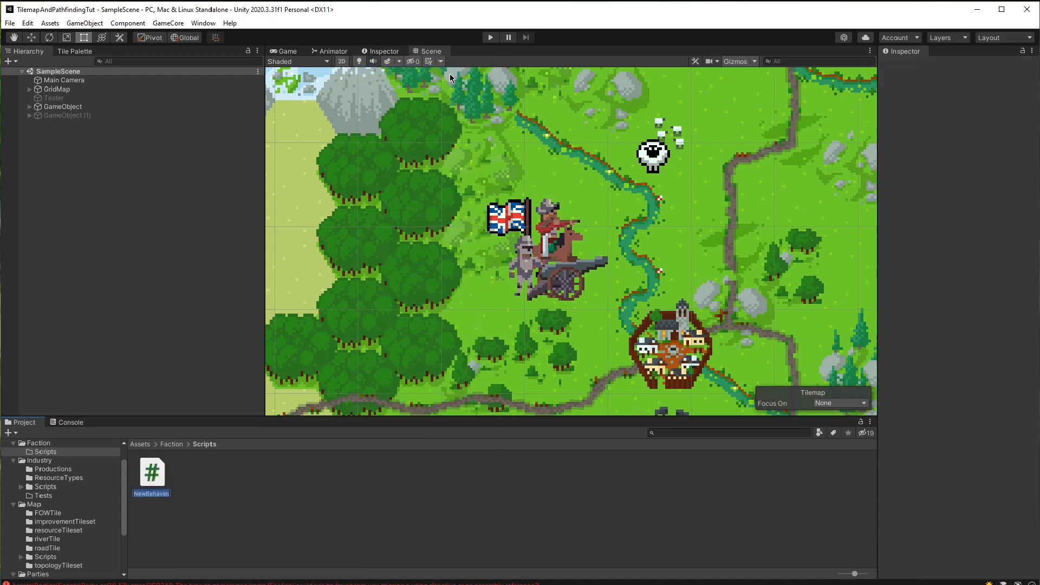
pyautogui.write('Faction faction;')
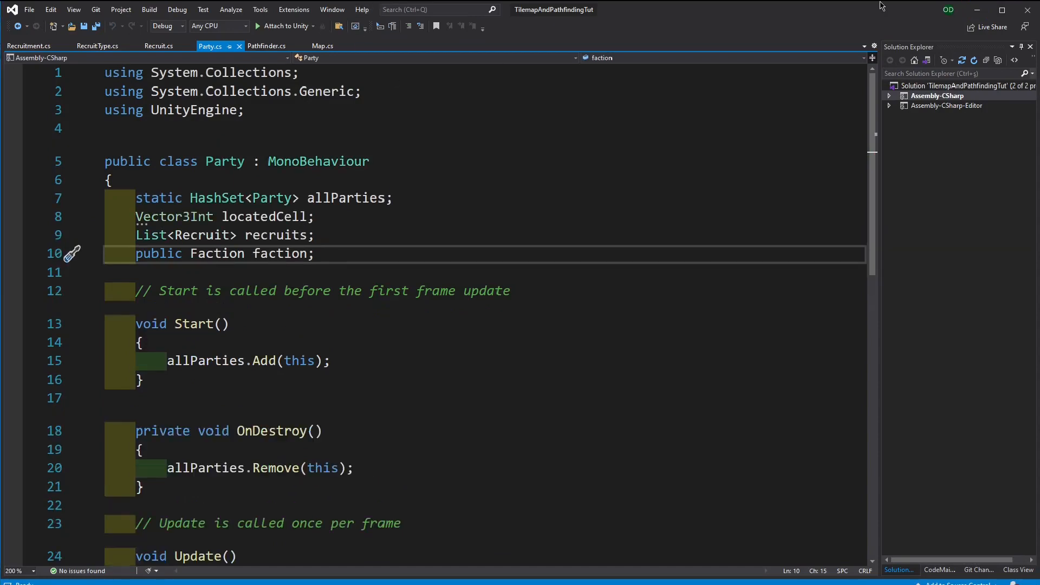
pyautogui.doubleClick(216, 253)
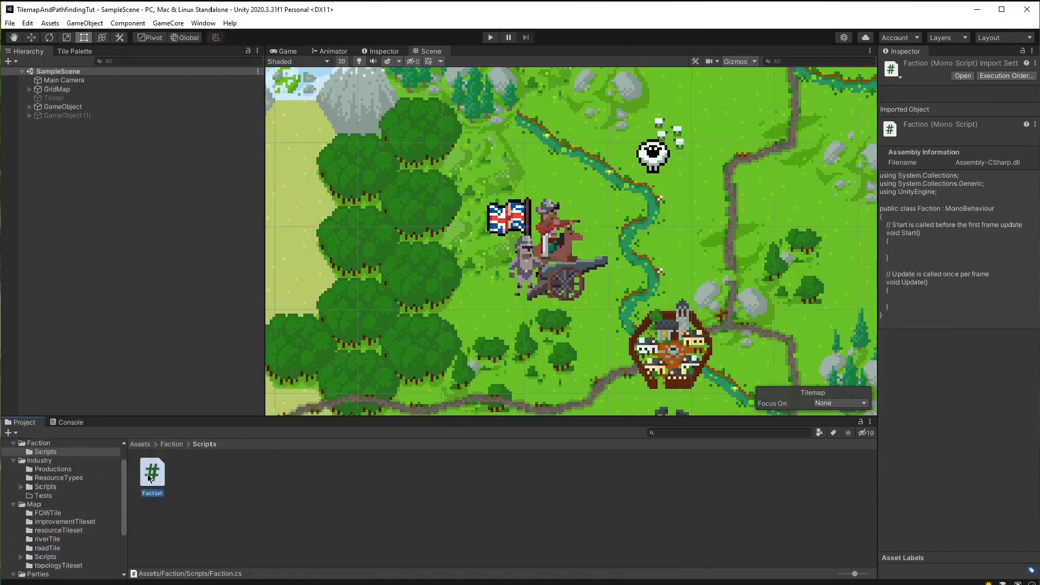
# View Faction.cs's default class and Start method in Visual Studio, then minimize it
pyautogui.doubleClick(152, 471)
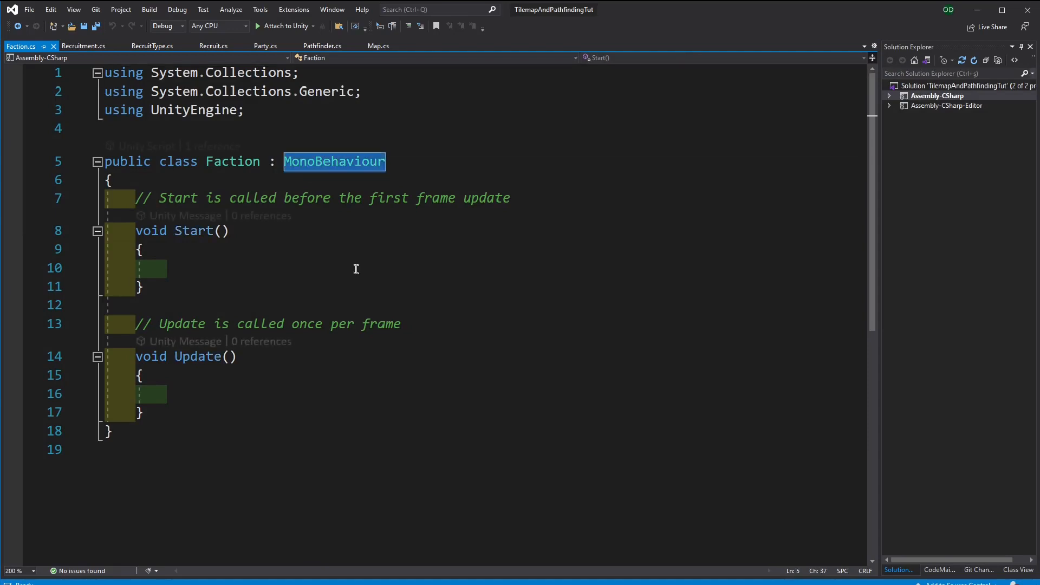
pyautogui.click(192, 231)
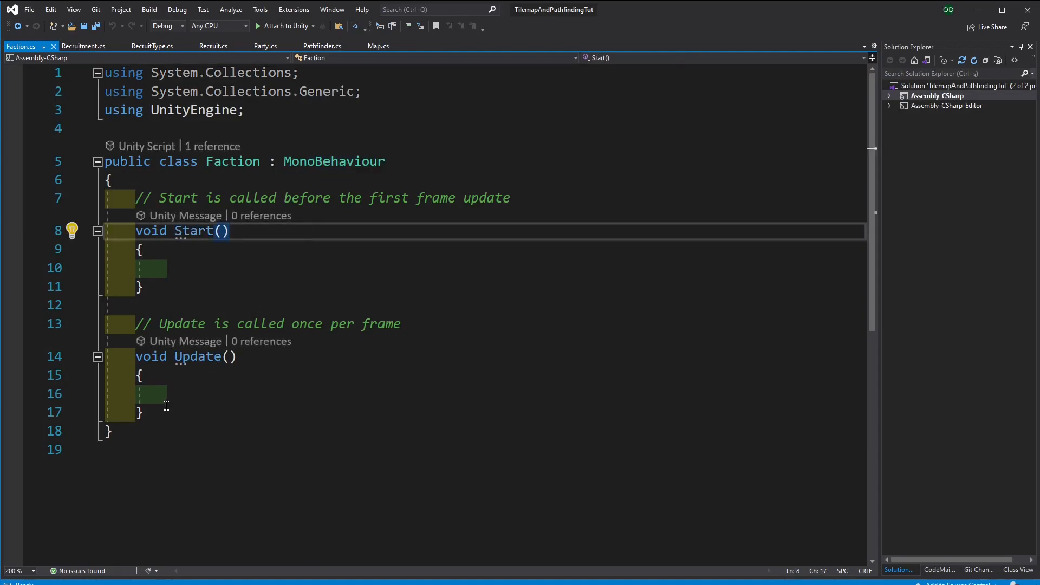
pyautogui.click(141, 249)
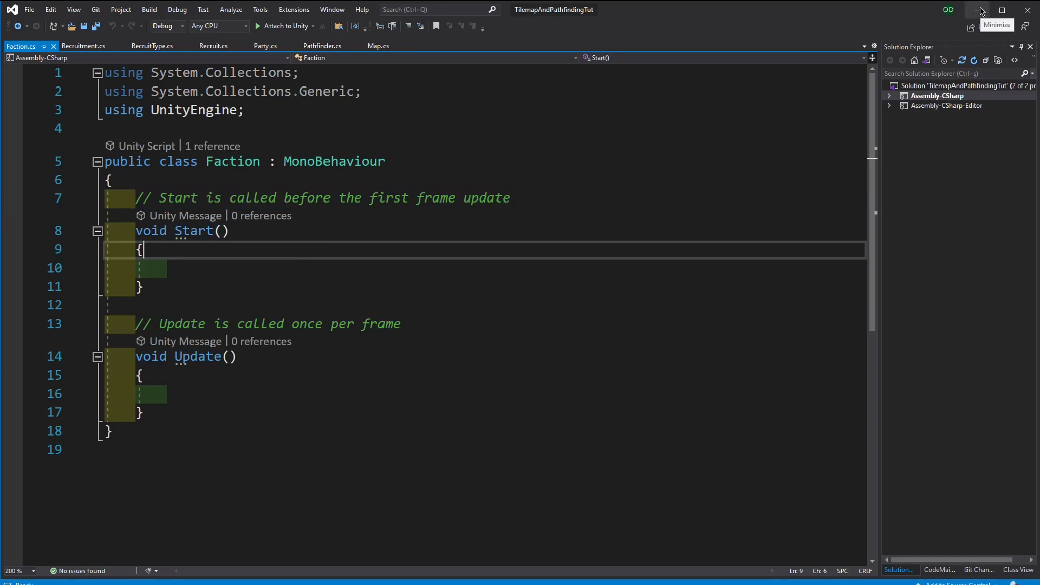
pyautogui.click(981, 10)
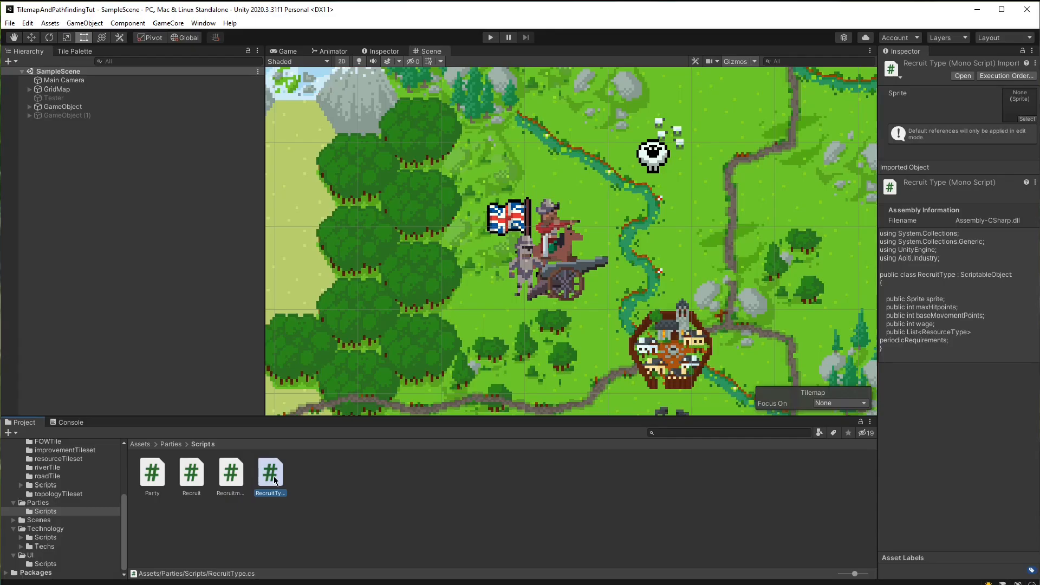
pyautogui.moveTo(485, 334)
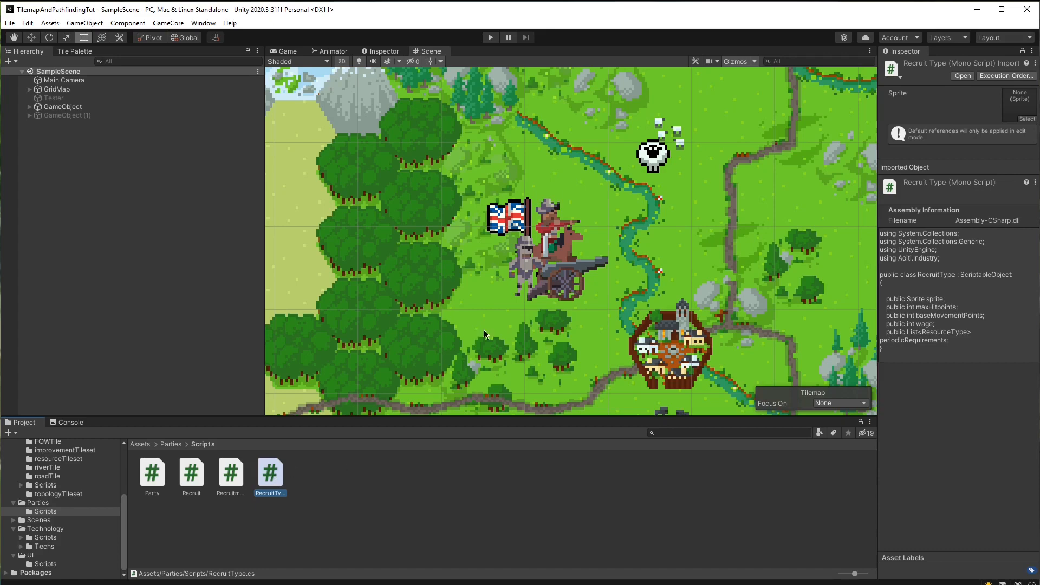
# Expand the party object and select it to see its Party script's empty Faction slot
pyautogui.click(62, 107)
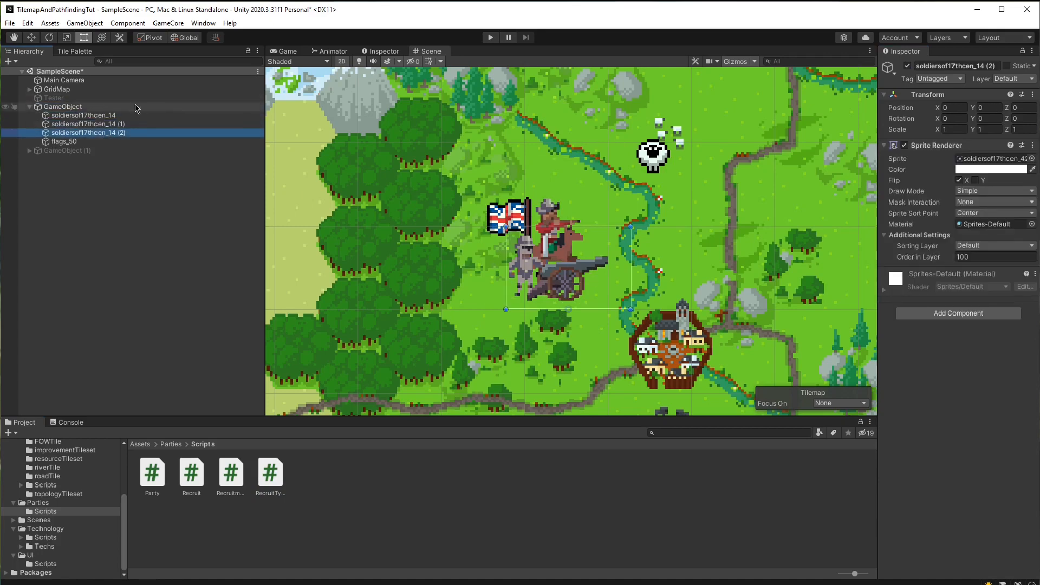
pyautogui.click(62, 107)
pyautogui.write('party1')
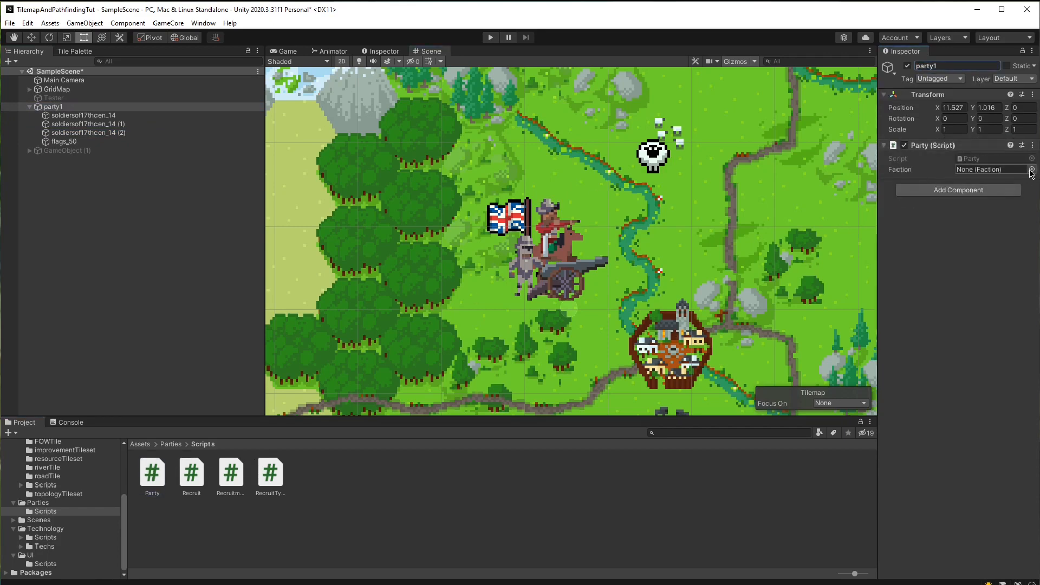
# Create an empty scene object named Factions
pyautogui.rightClick(53, 107)
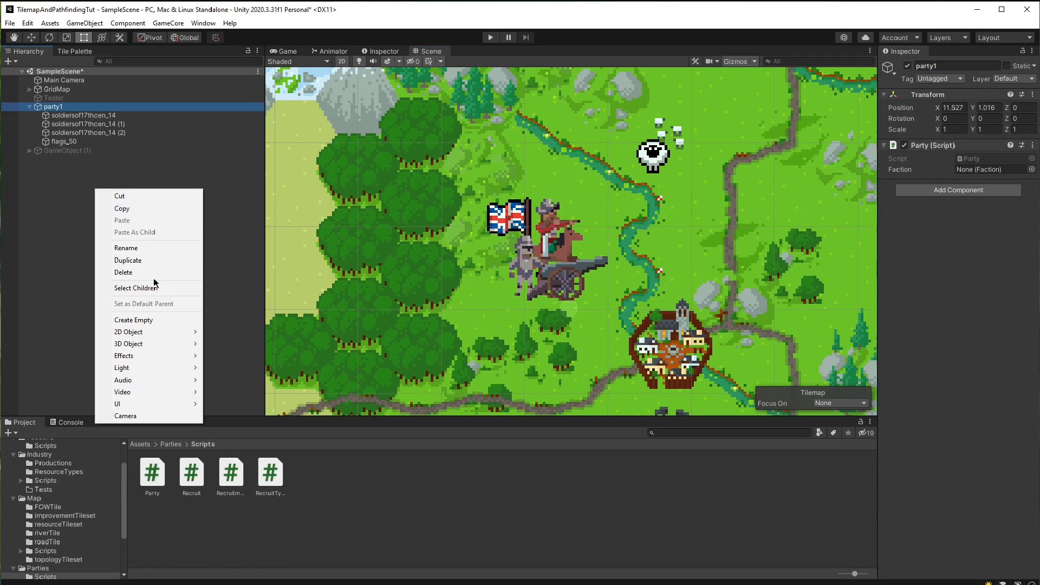
pyautogui.click(133, 319)
pyautogui.write('Factions')
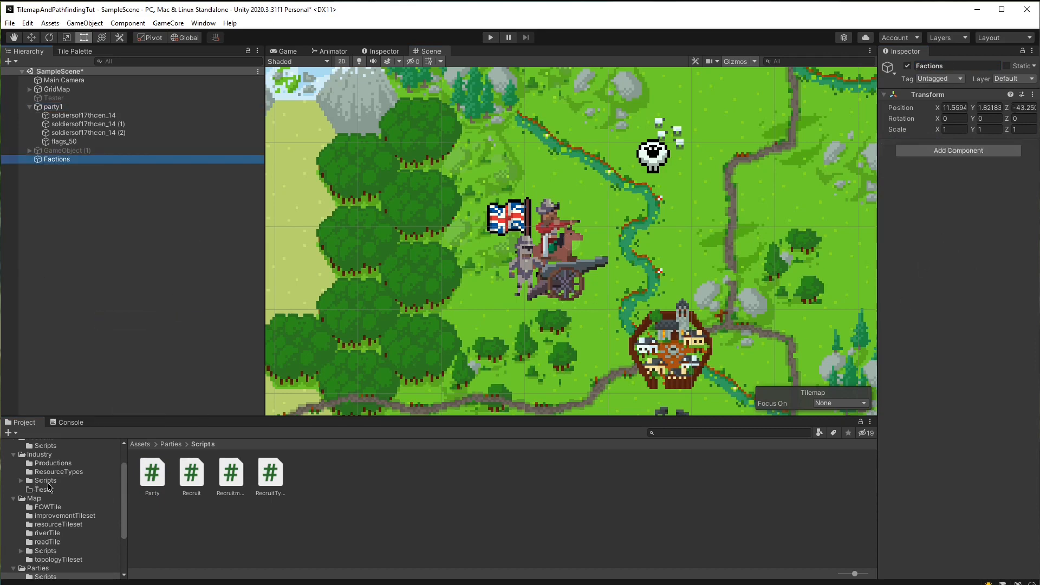
pyautogui.click(56, 159)
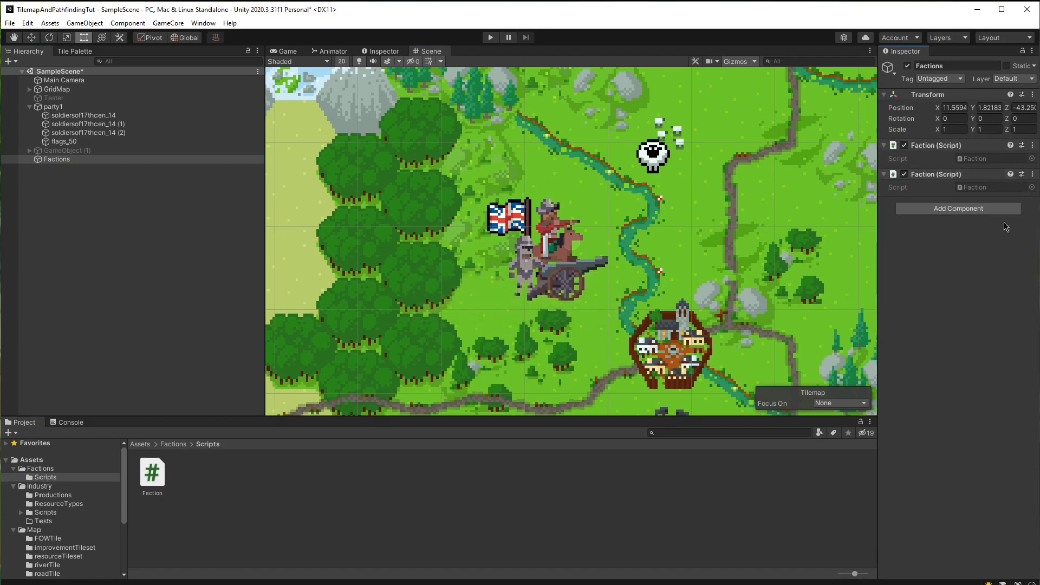
# Add an empty child object named British under Factions
pyautogui.rightClick(56, 160)
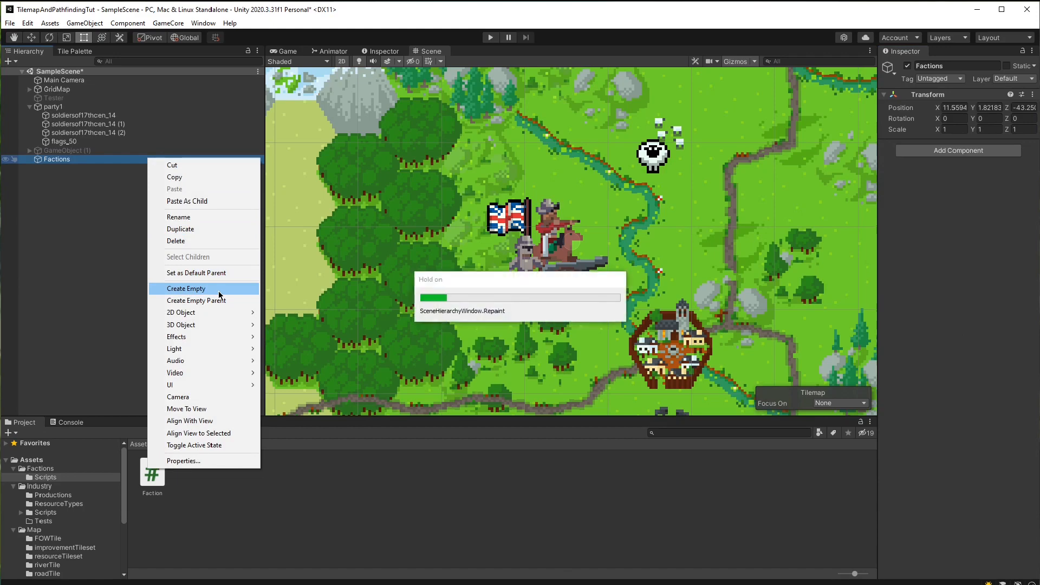
pyautogui.click(187, 289)
pyautogui.write('British')
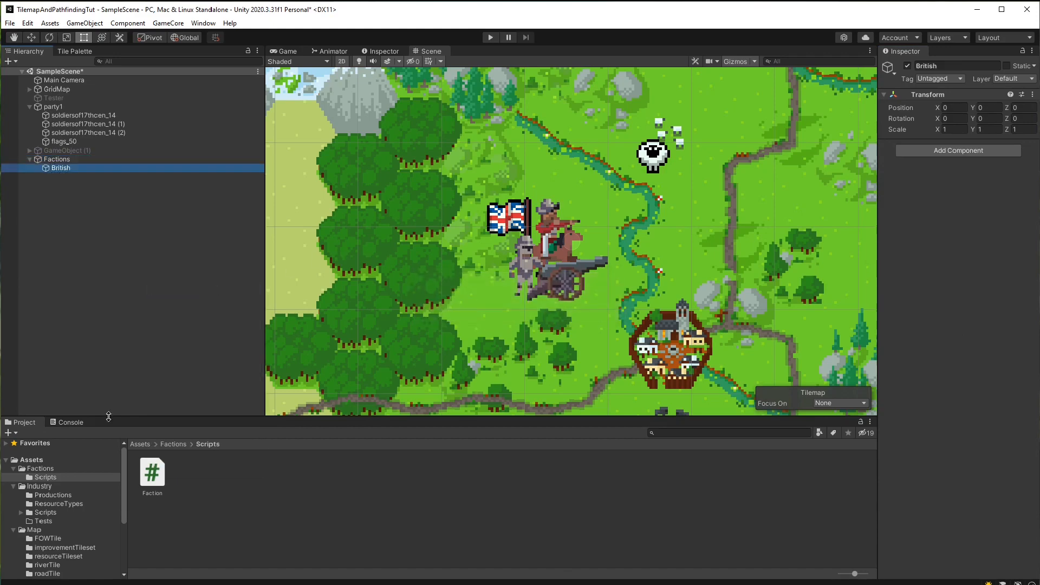
pyautogui.click(53, 107)
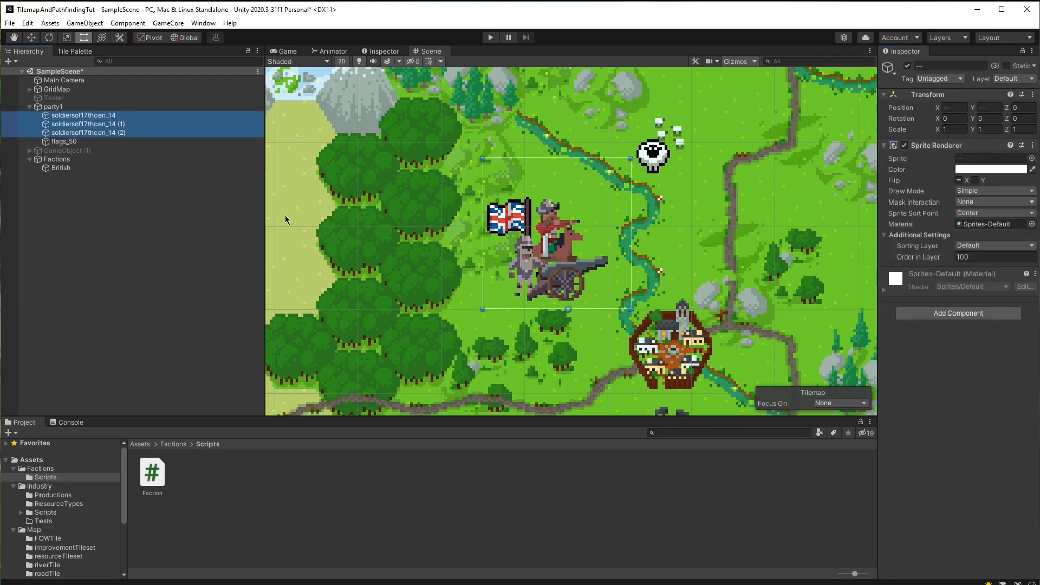
# Inspect each soldier's Recruit component, then select the RecruitType script in Parties/Scripts
pyautogui.click(37, 502)
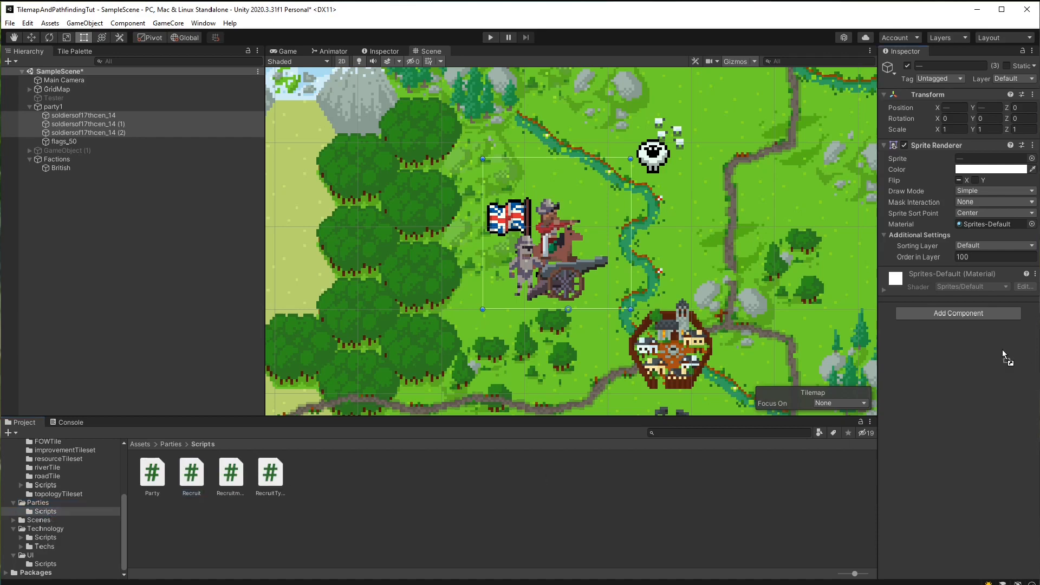
pyautogui.click(86, 132)
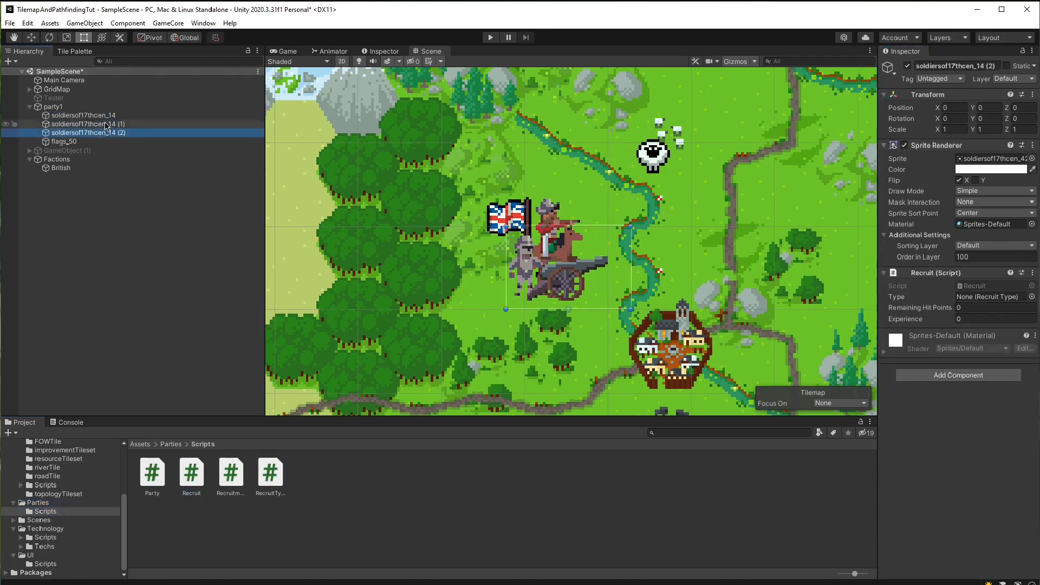
pyautogui.click(83, 115)
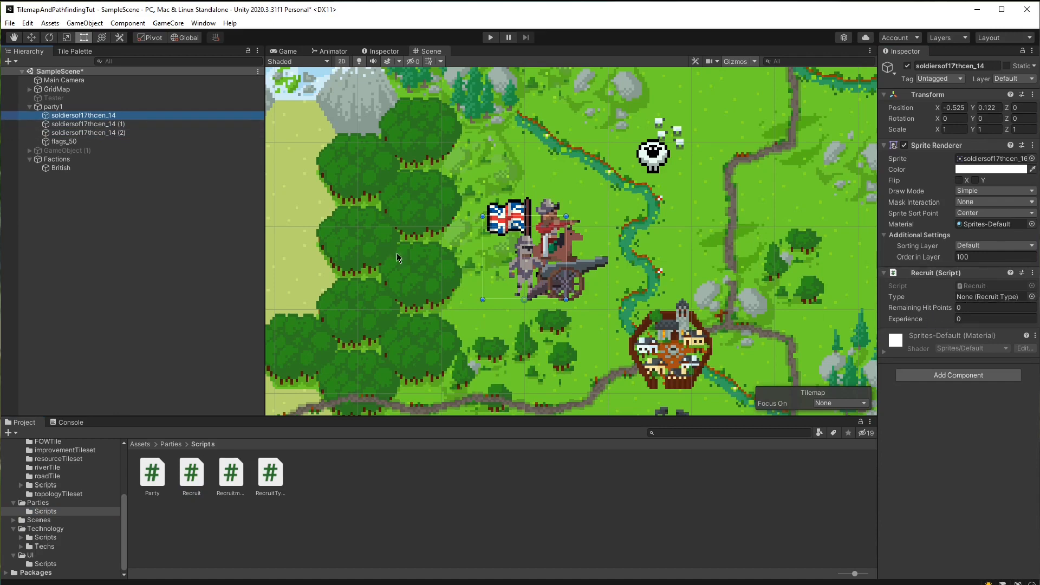
pyautogui.click(270, 473)
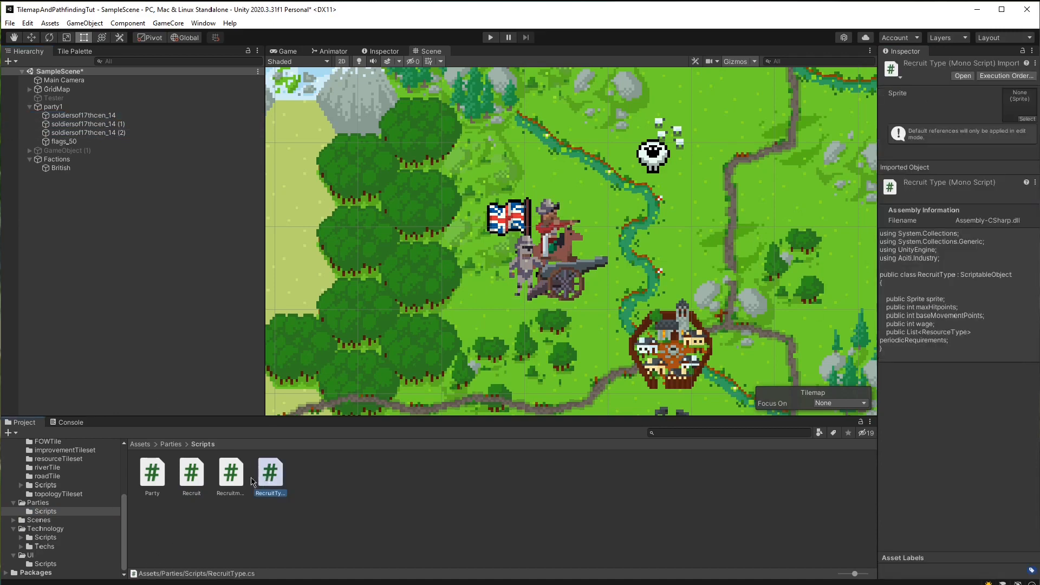
pyautogui.click(38, 502)
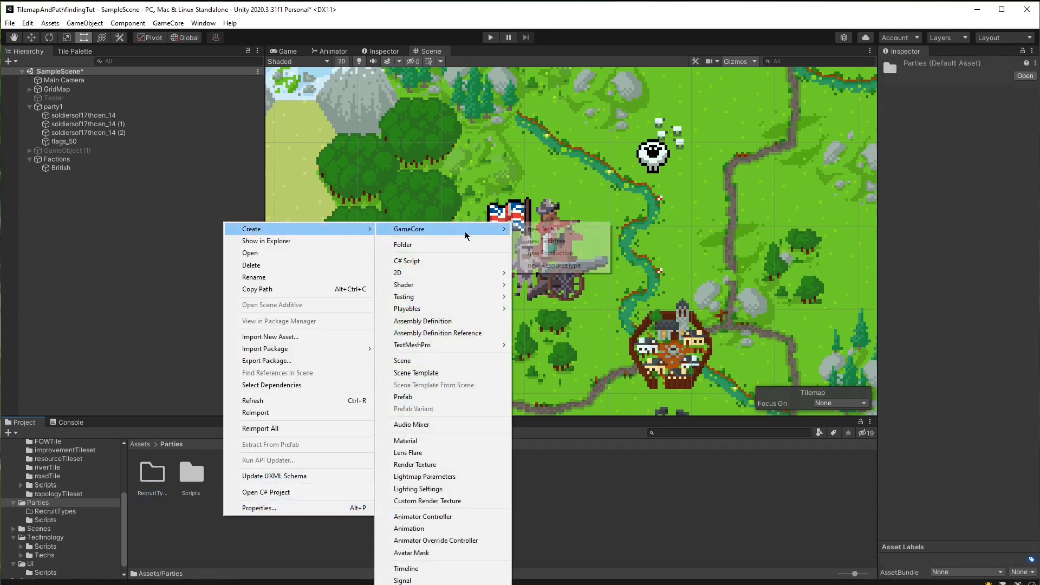
# Add a Recruitments folder inside Parties and enter it
pyautogui.click(403, 244)
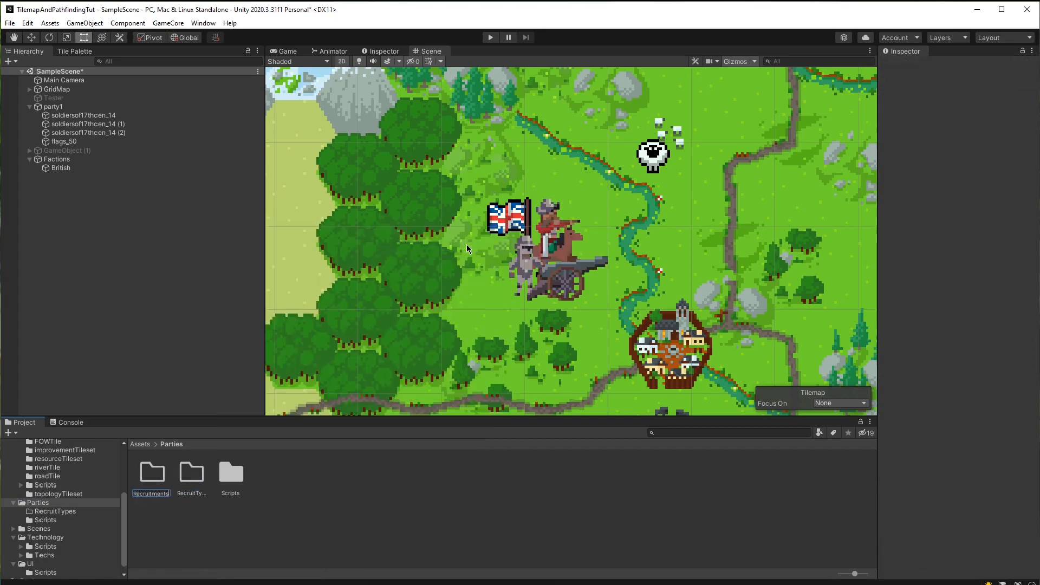
pyautogui.click(151, 472)
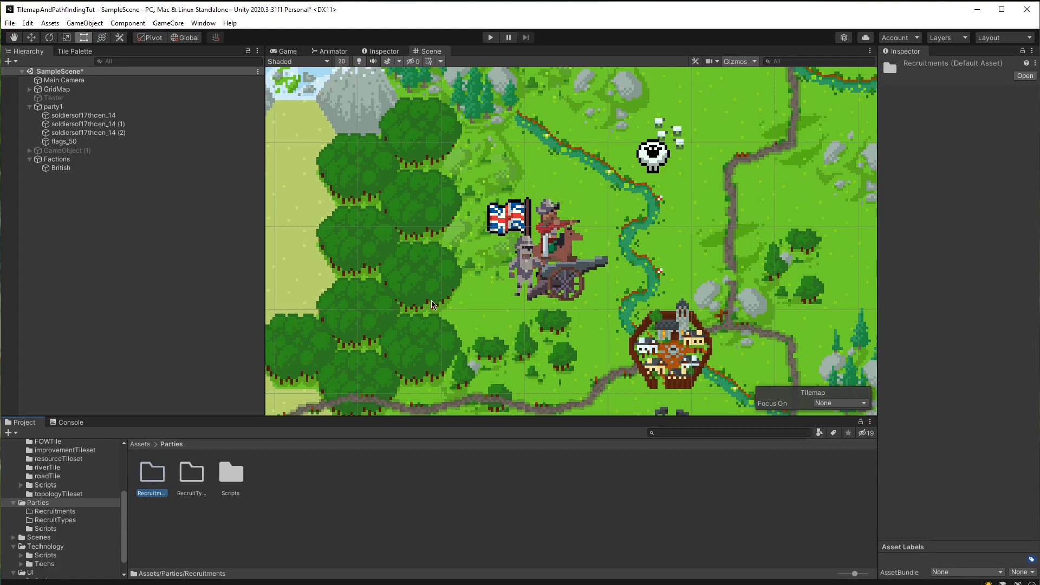
pyautogui.moveTo(221, 478)
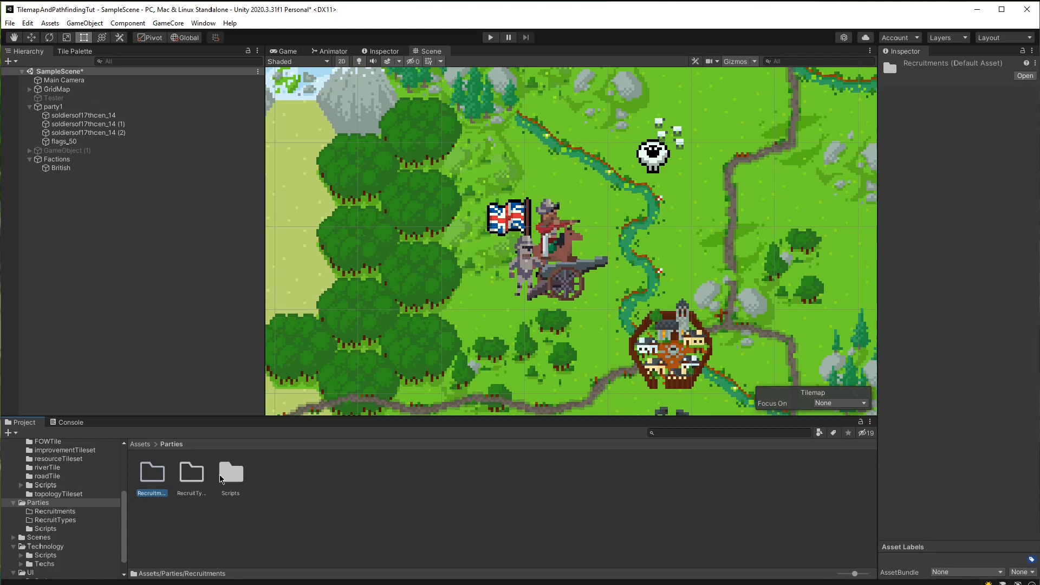
pyautogui.doubleClick(231, 473)
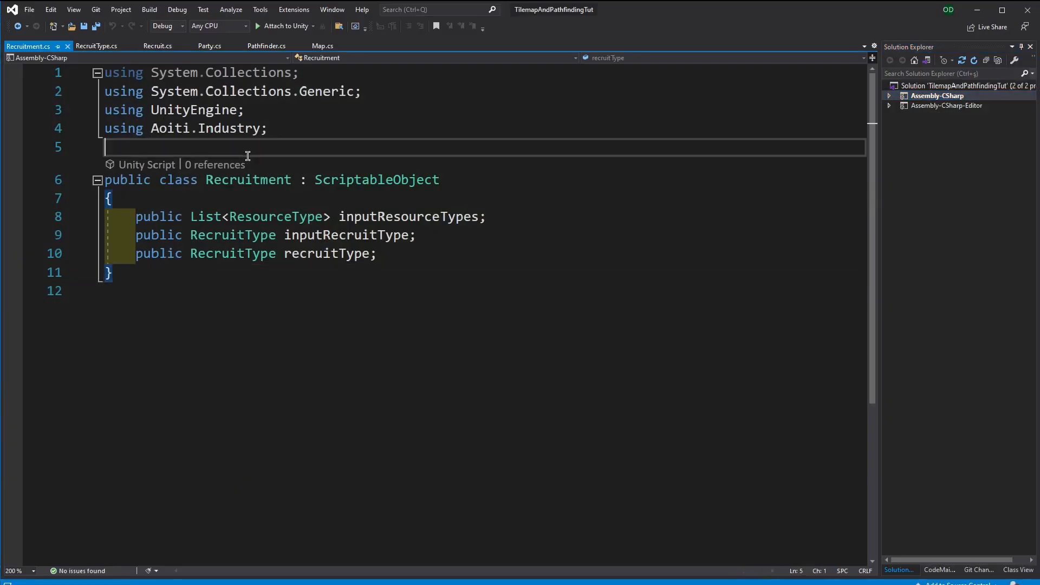
# Add [CreateAssetMenu(menuName = "Aoiti/New Recruitment")] above the Recruitment class
pyautogui.write('[C')
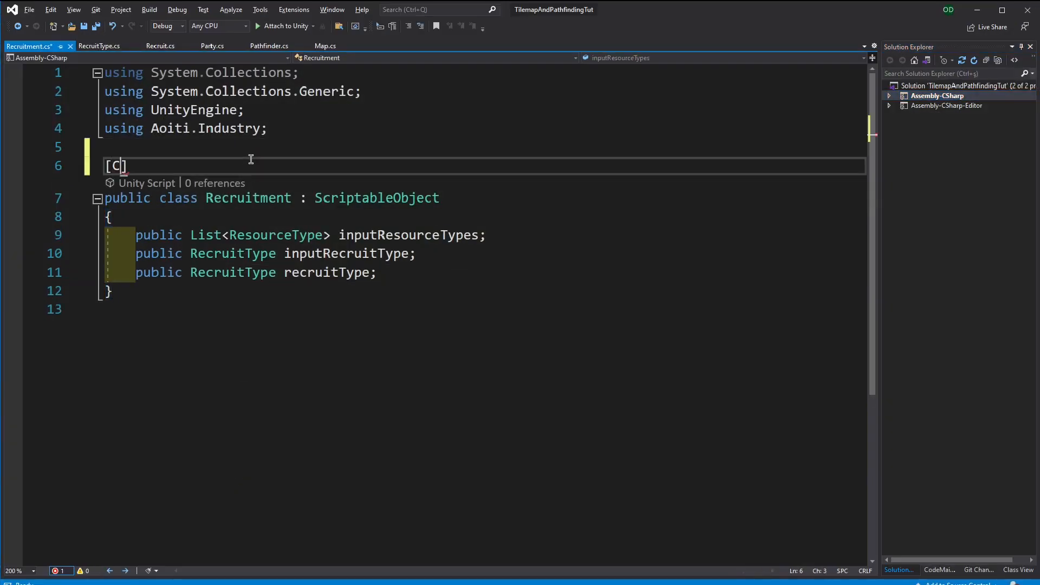
pyautogui.write('reateAssetMenu()')
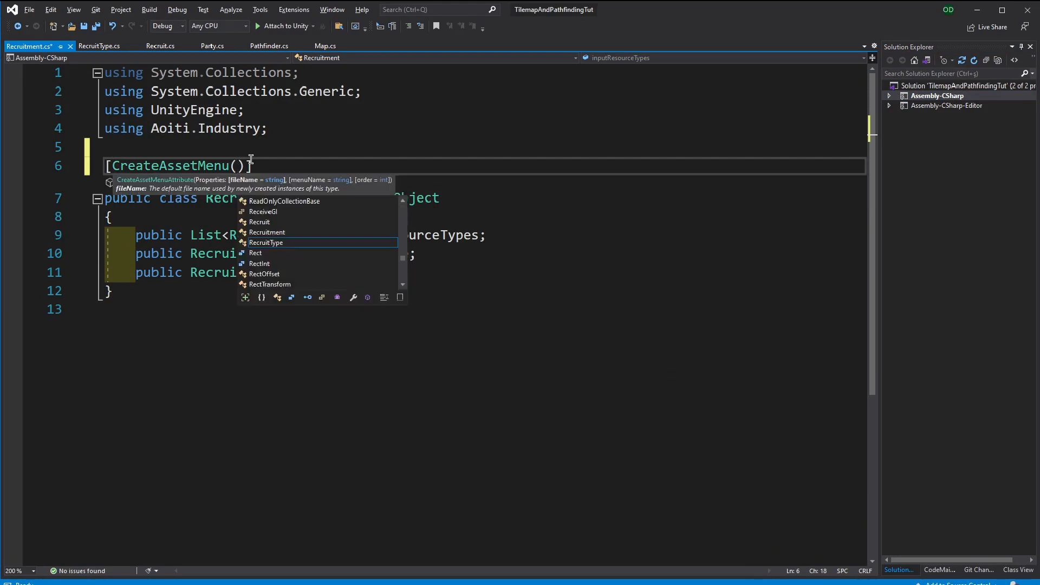
pyautogui.write('menuName =')
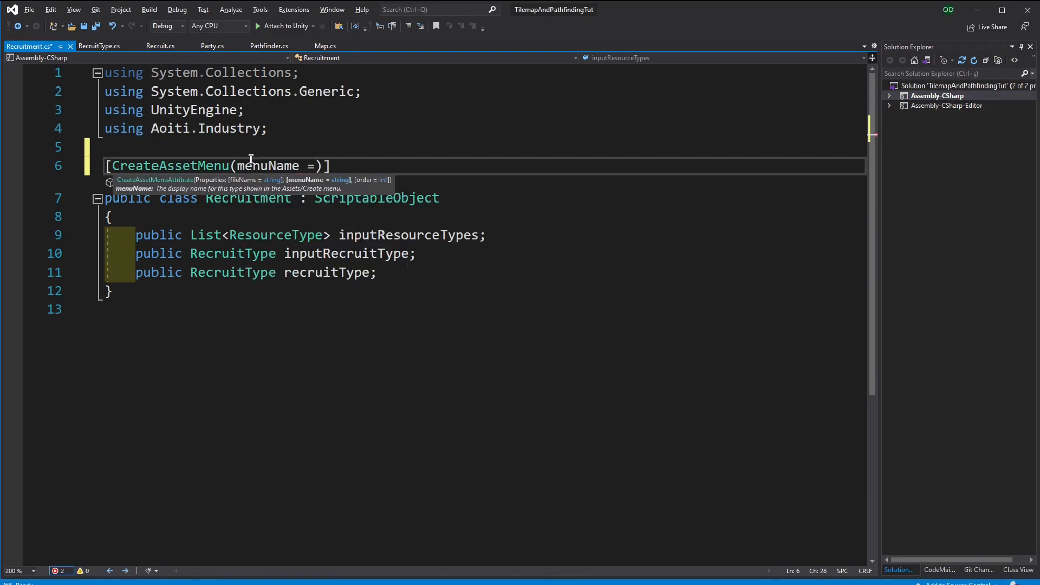
pyautogui.write('""')
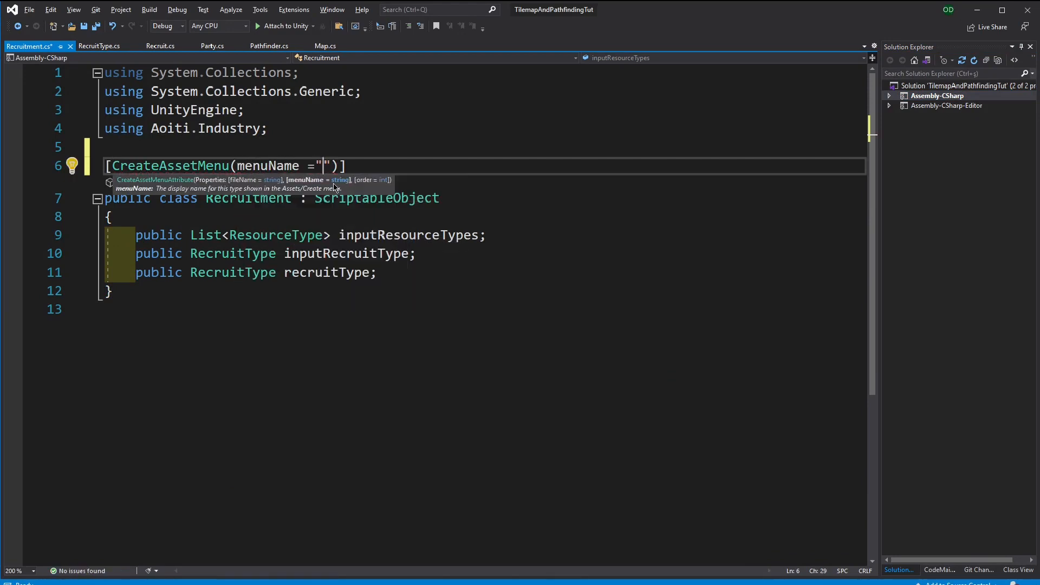
pyautogui.write('Aoiti')
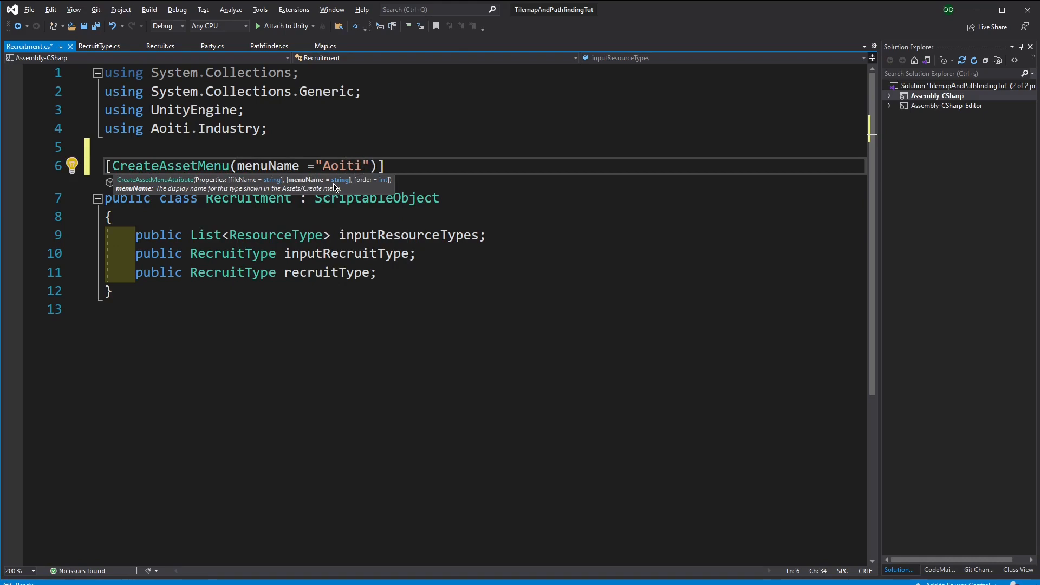
pyautogui.write('\\new')
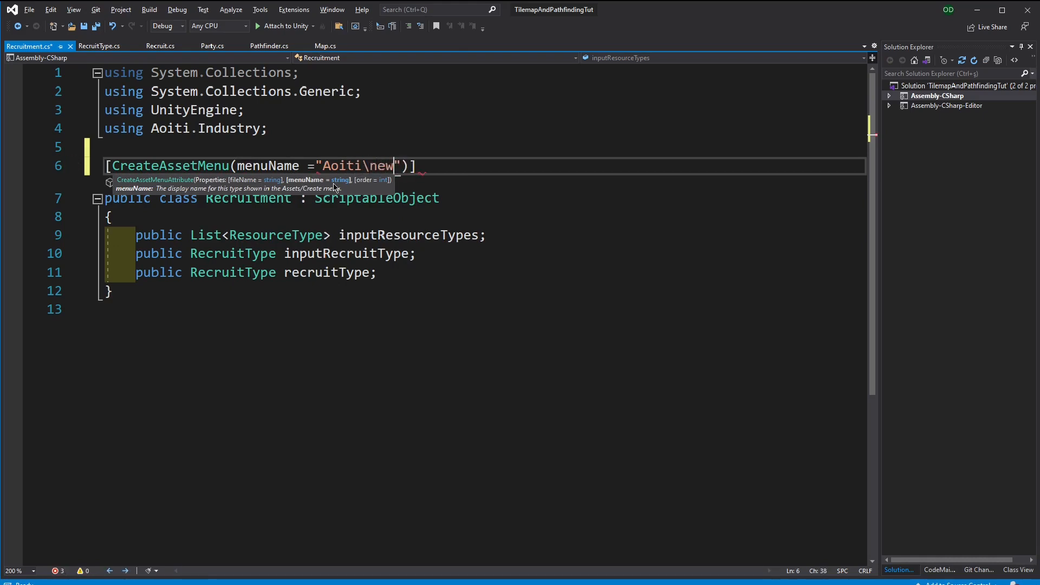
pyautogui.write('New Recruitment')
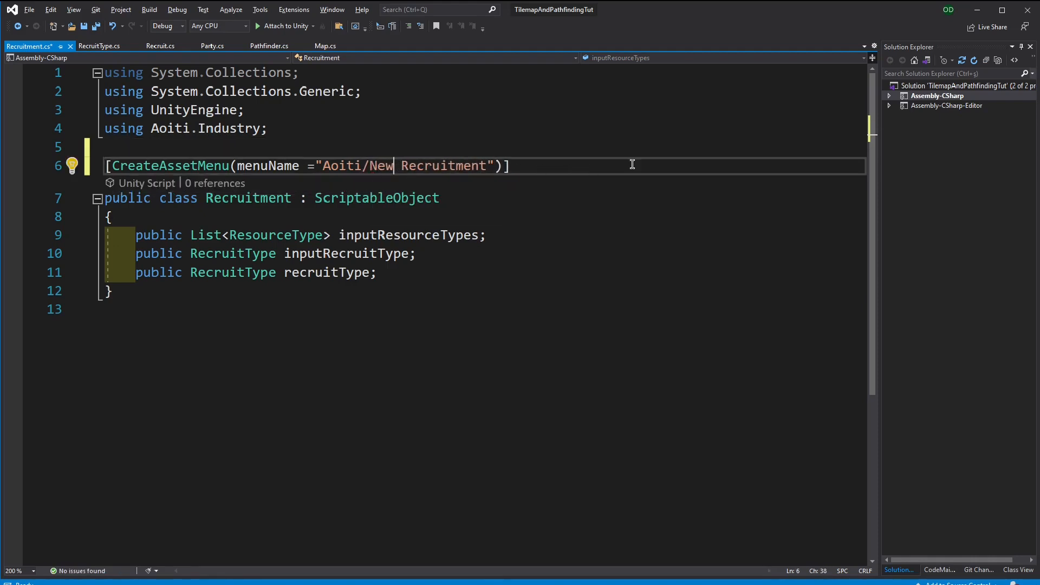
pyautogui.click(97, 45)
pyautogui.write('[')
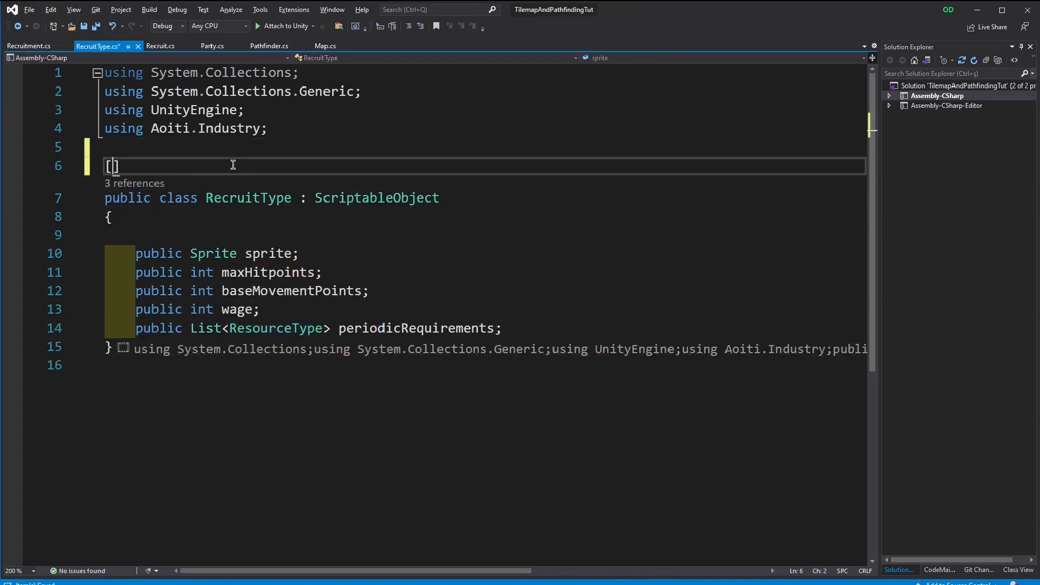
# Add [CreateAssetMenu(menuName = "Aoiti/New RecruitType")] above the RecruitType class
pyautogui.write('CreateAssetMenu(')
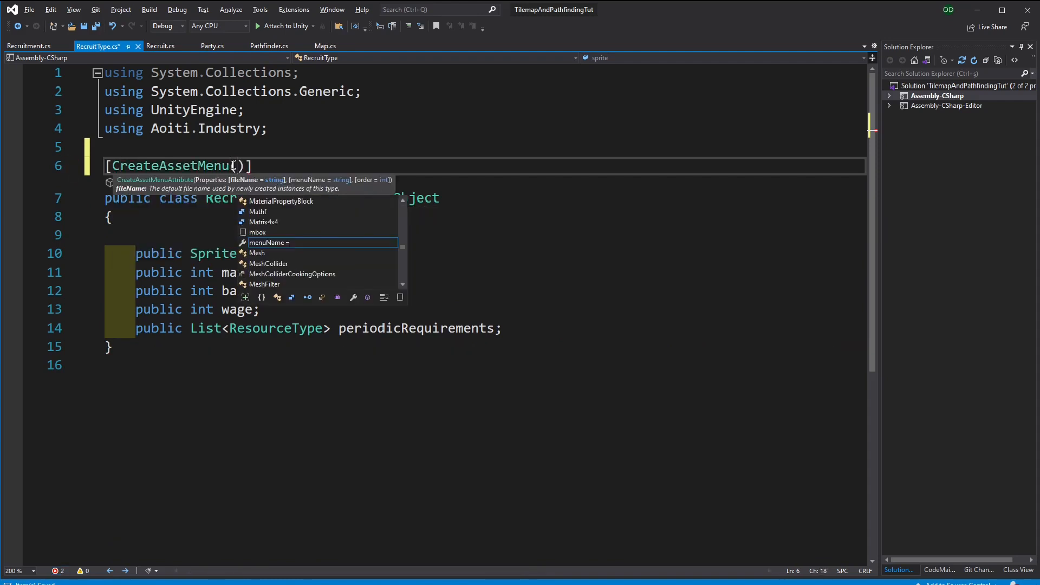
pyautogui.write('ma')
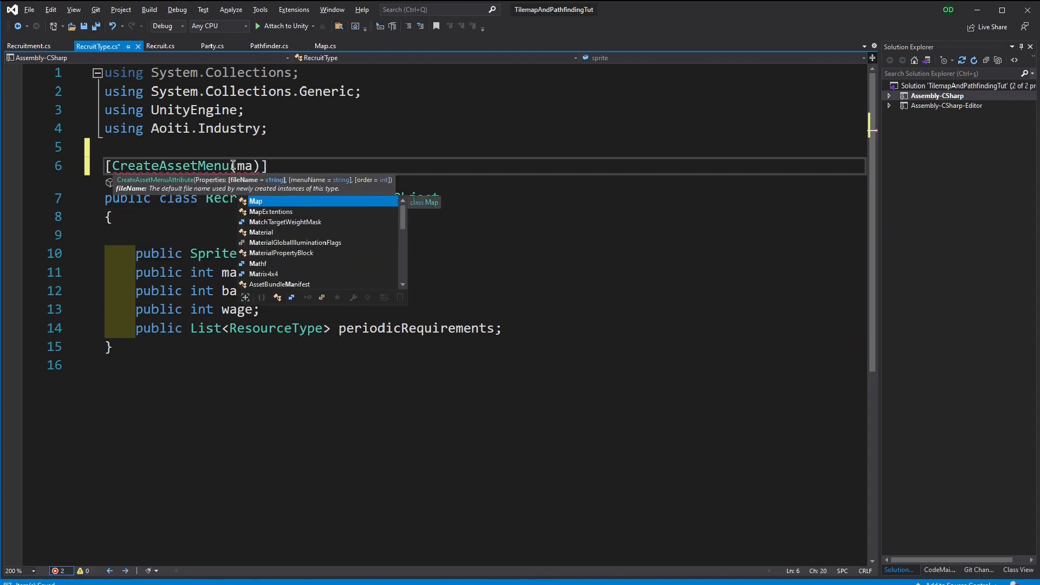
pyautogui.write('menuName ="A')
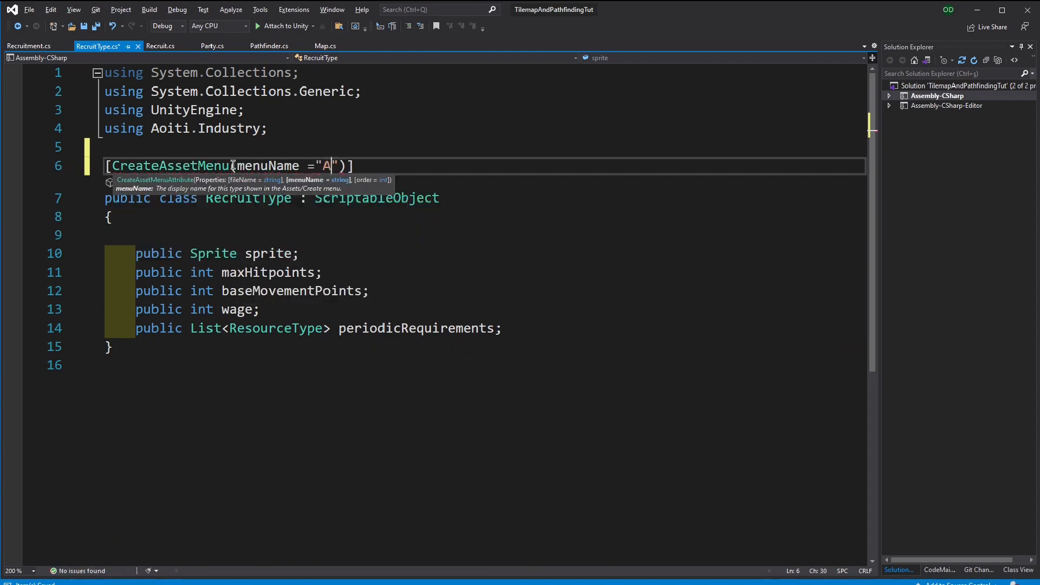
pyautogui.write('oiti/new')
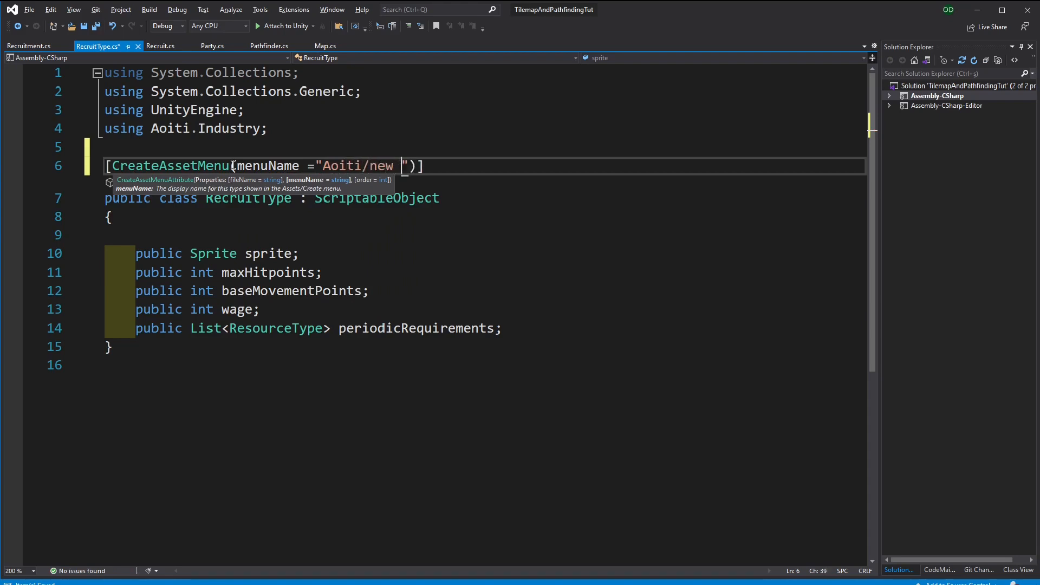
pyautogui.write('New Re')
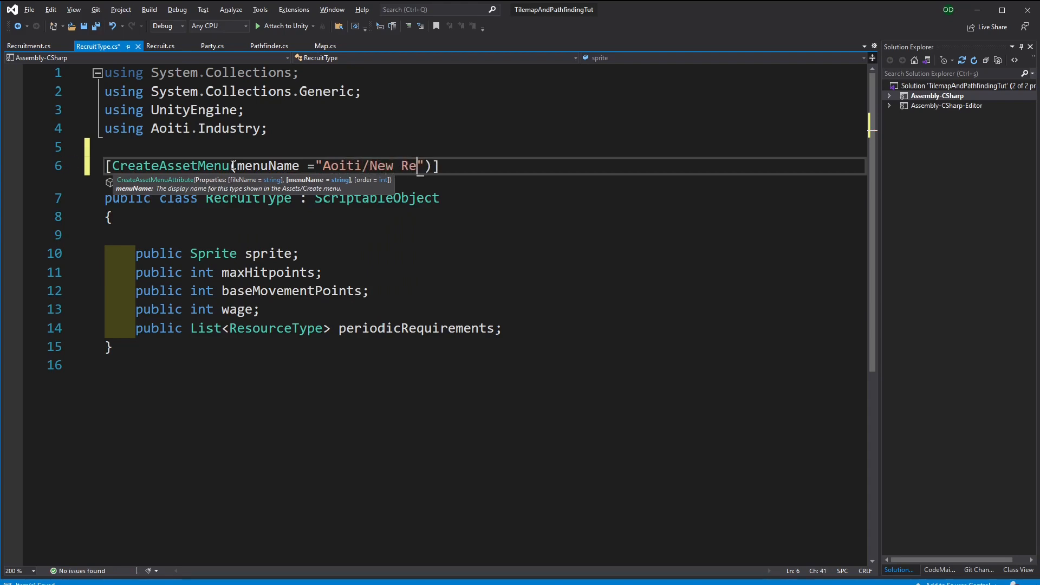
pyautogui.write('cruitType')
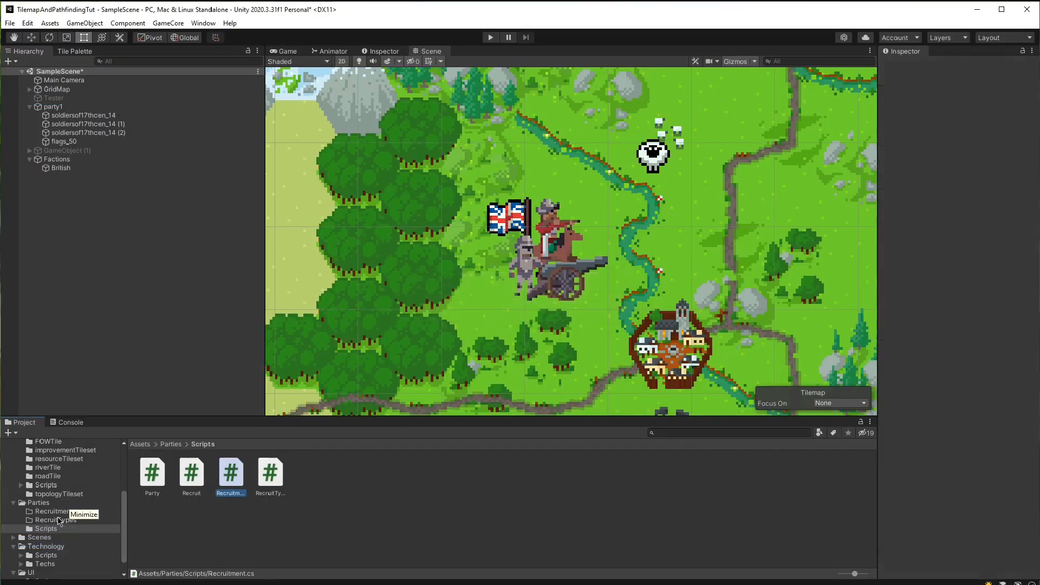
# Create RecruitType assets named knight, cannon and conquestador in RecruitTypes
pyautogui.rightClick(53, 511)
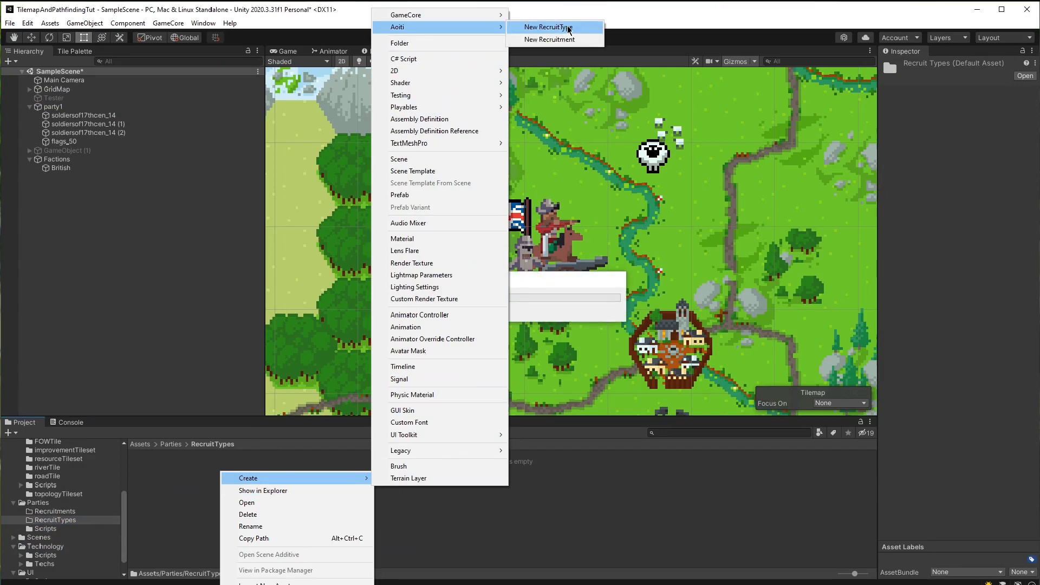
pyautogui.click(550, 26)
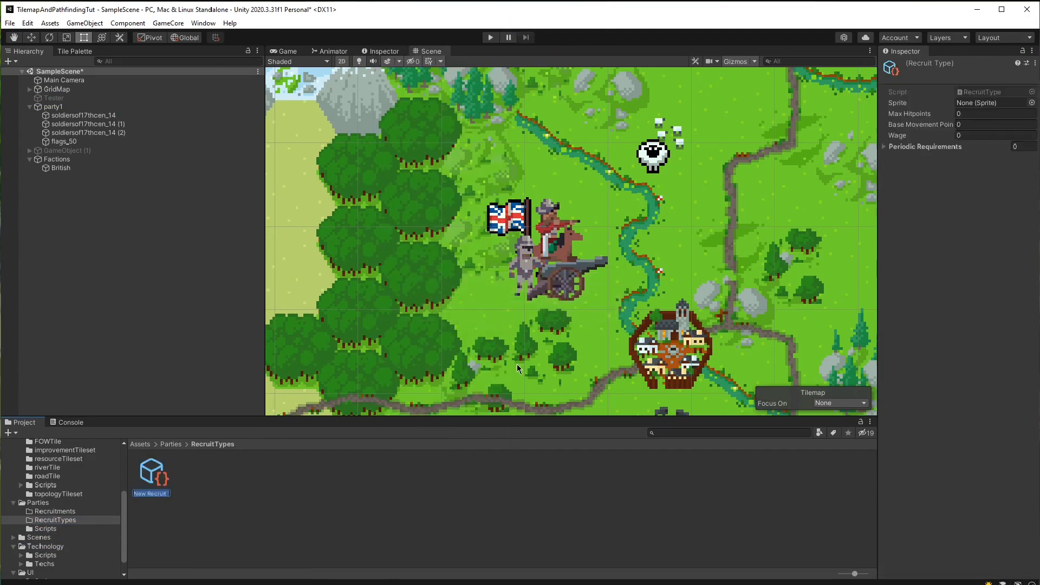
pyautogui.write('knigh')
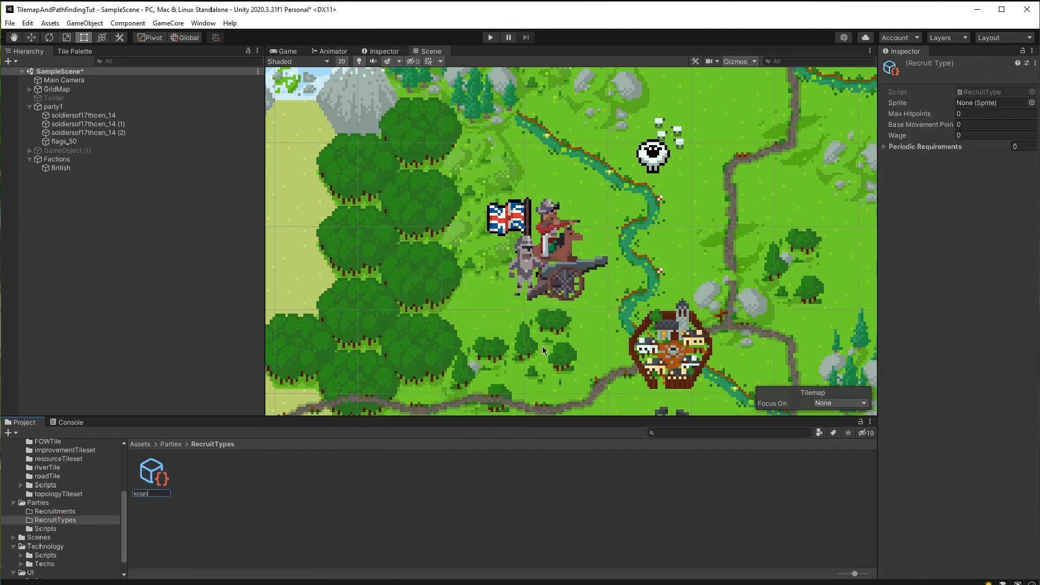
pyautogui.rightClick(151, 471)
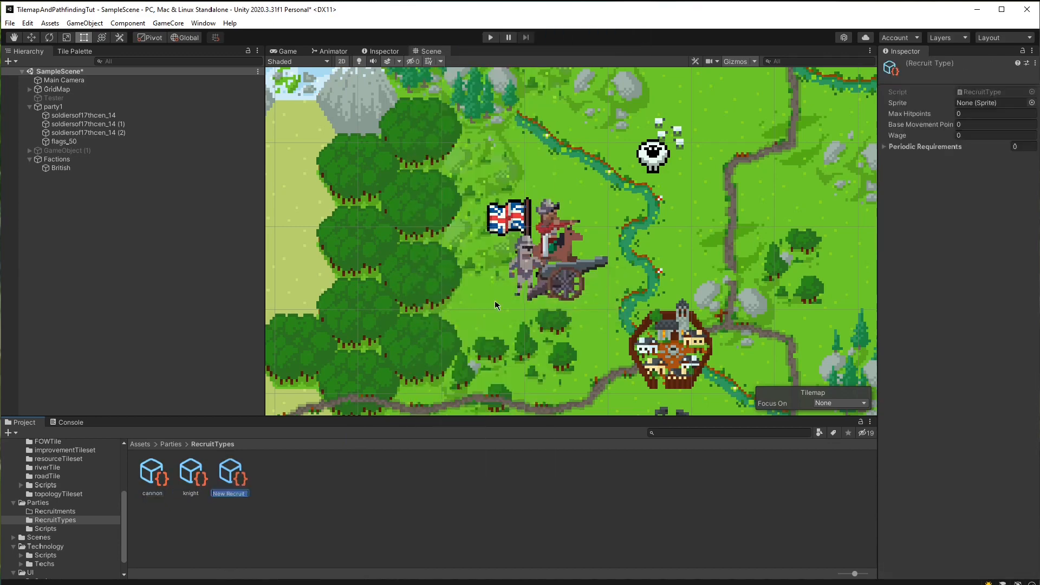
pyautogui.moveTo(624, 300)
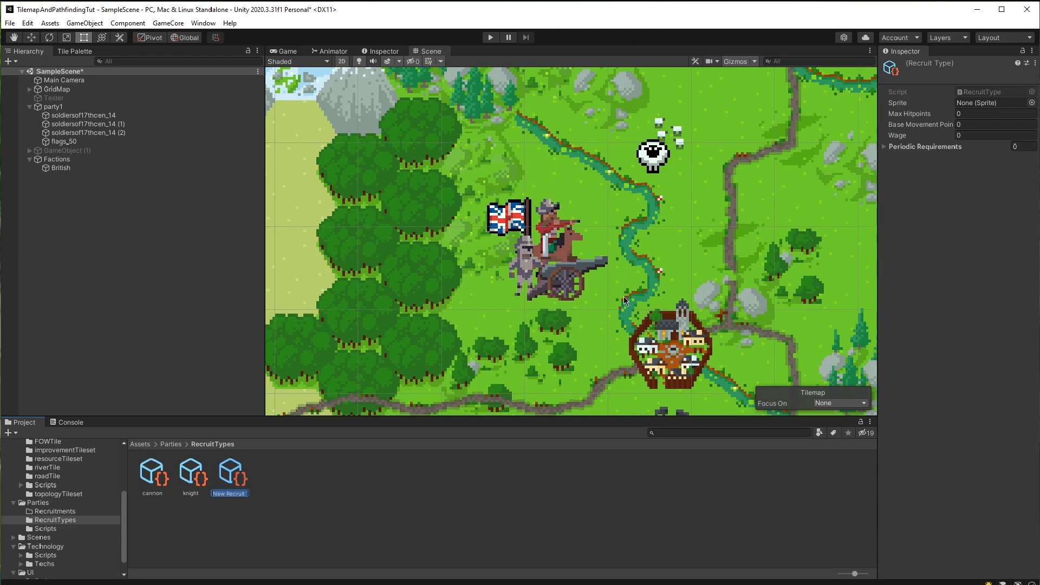
pyautogui.write('conquestador')
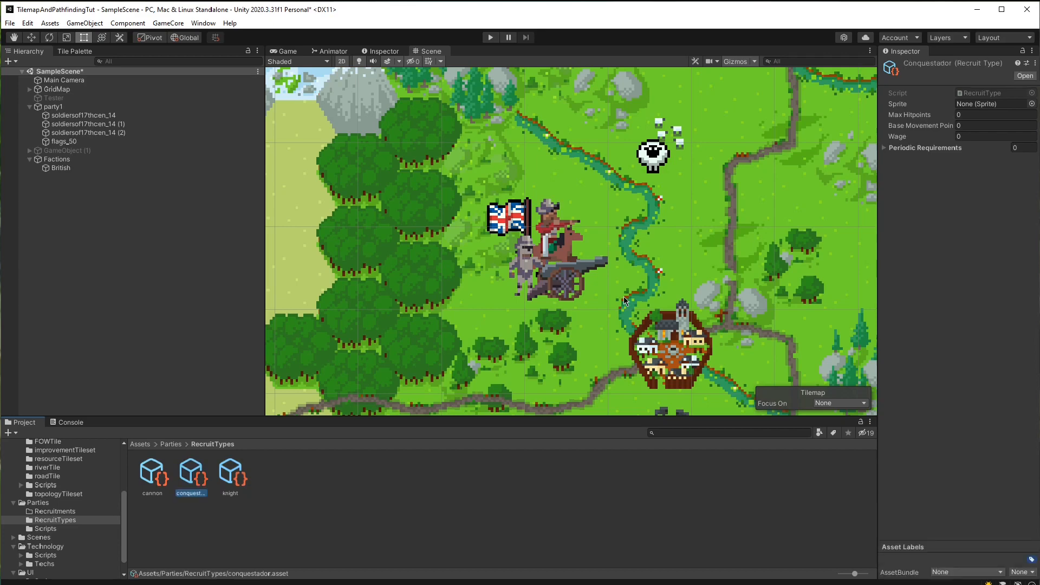
pyautogui.moveTo(198, 468)
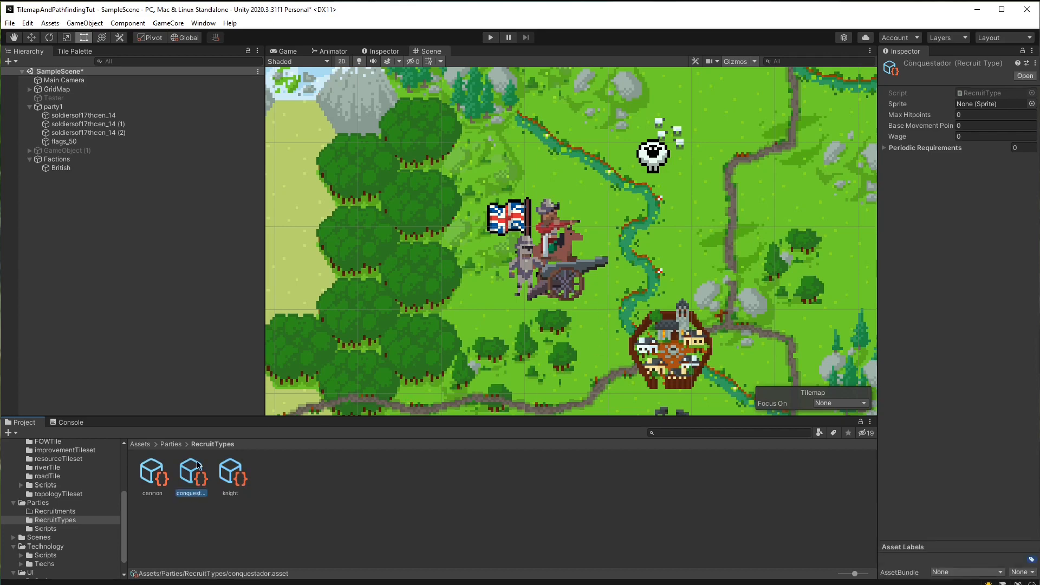
# Rename party1's first and third soldiers to knight and cannon
pyautogui.click(83, 115)
pyautogui.write('knig')
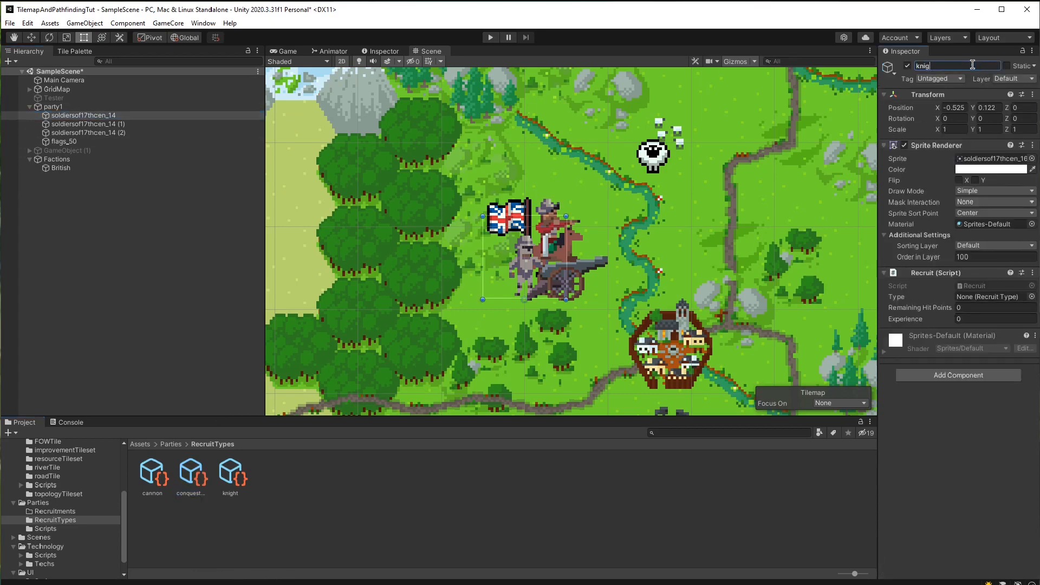
pyautogui.click(87, 124)
pyautogui.write('conquestedor')
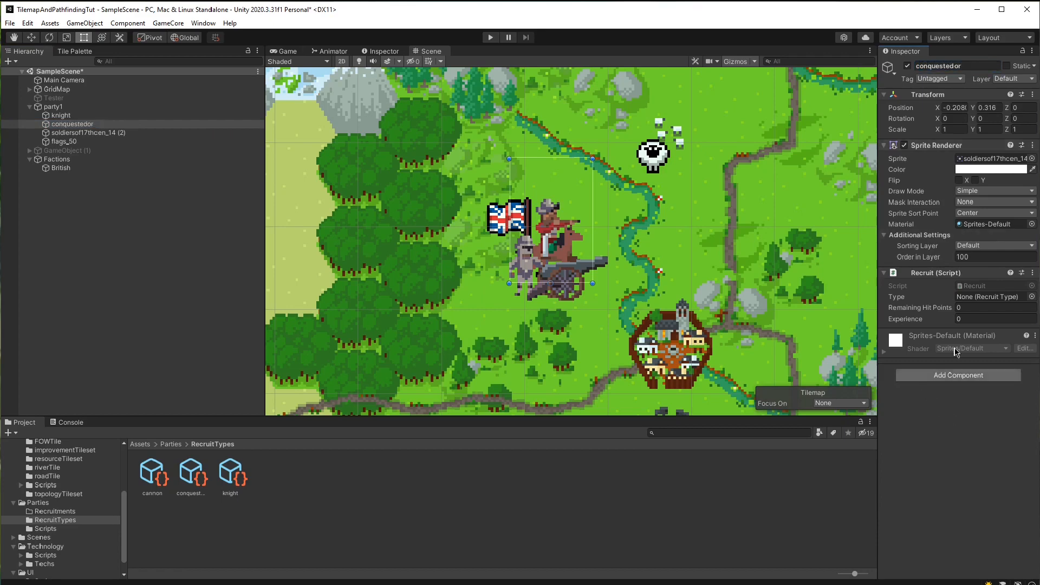
pyautogui.click(86, 132)
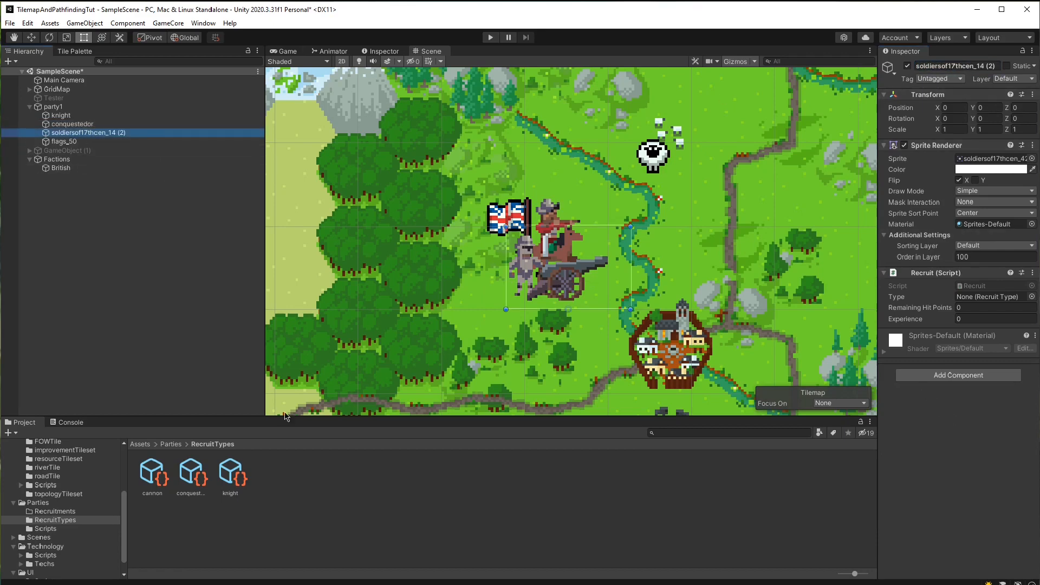
pyautogui.doubleClick(956, 66)
pyautogui.write('cannon')
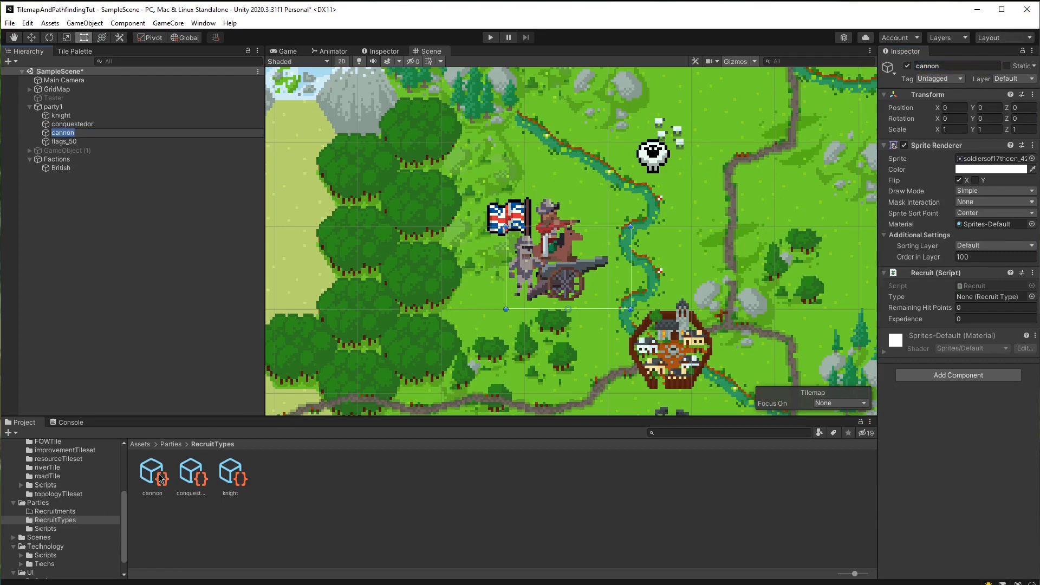
# Select the conquestedor and knight soldiers and work on the Recruit Type field
pyautogui.click(71, 123)
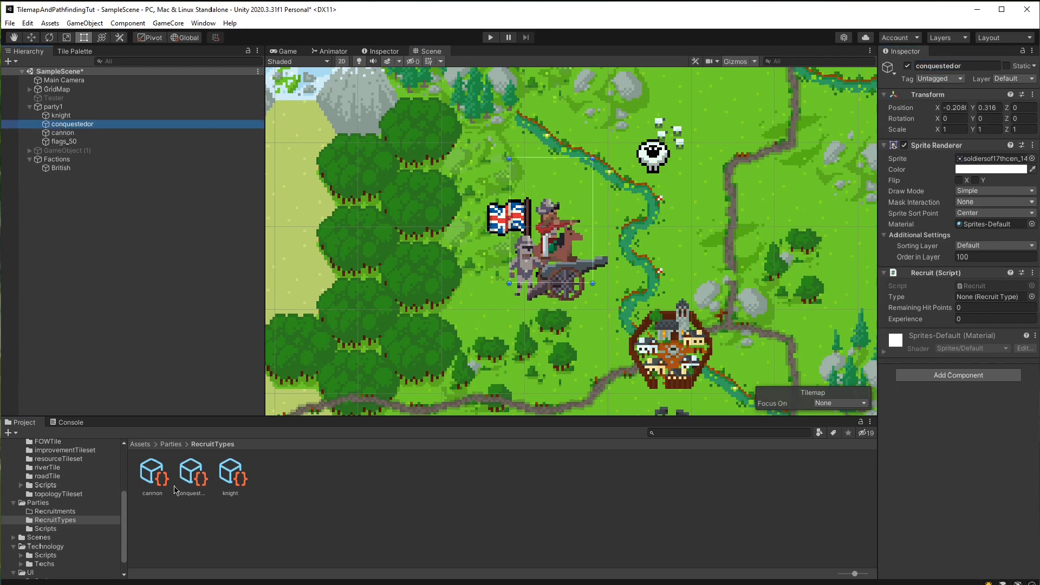
pyautogui.click(59, 115)
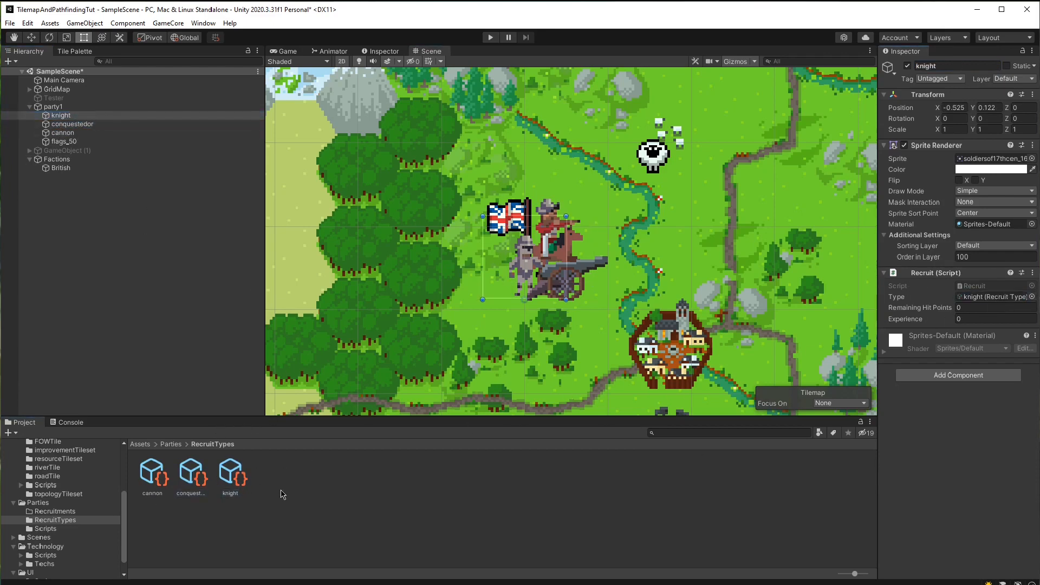
pyautogui.click(152, 471)
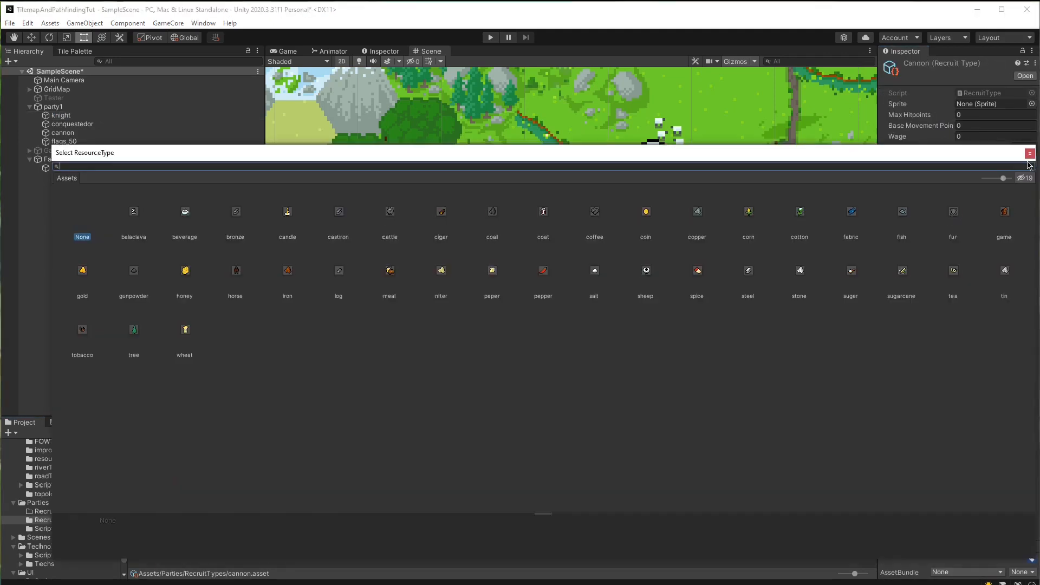
# Dismiss the type picker and add a Recruitment asset named Cannon 01
pyautogui.click(1030, 154)
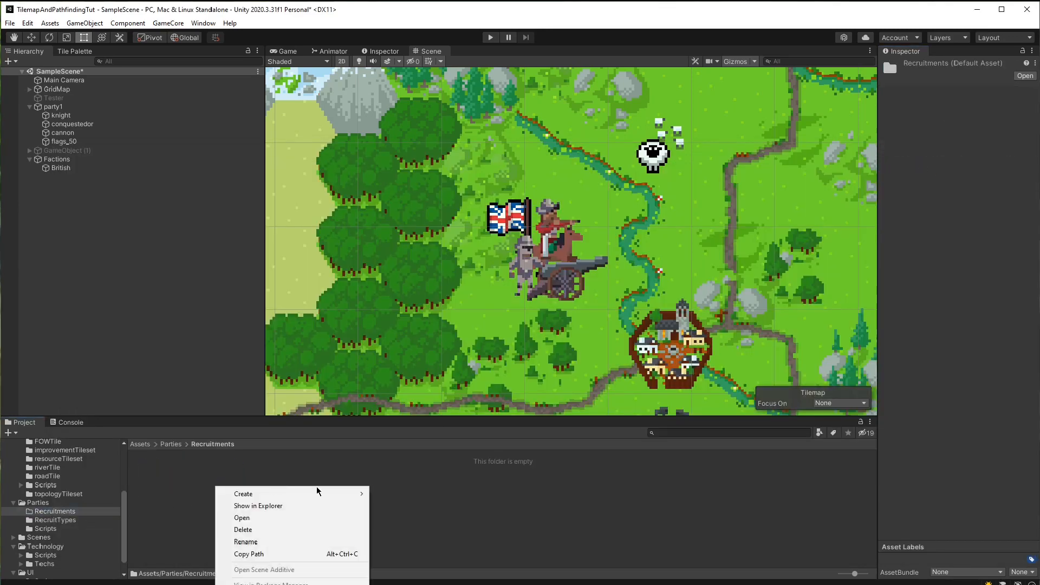
pyautogui.click(243, 493)
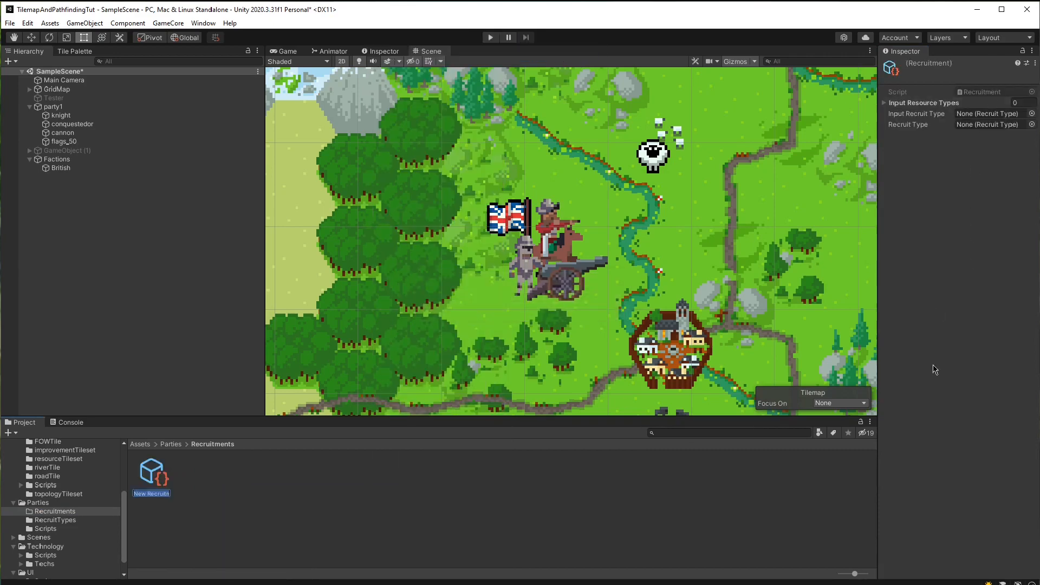
pyautogui.write('Can')
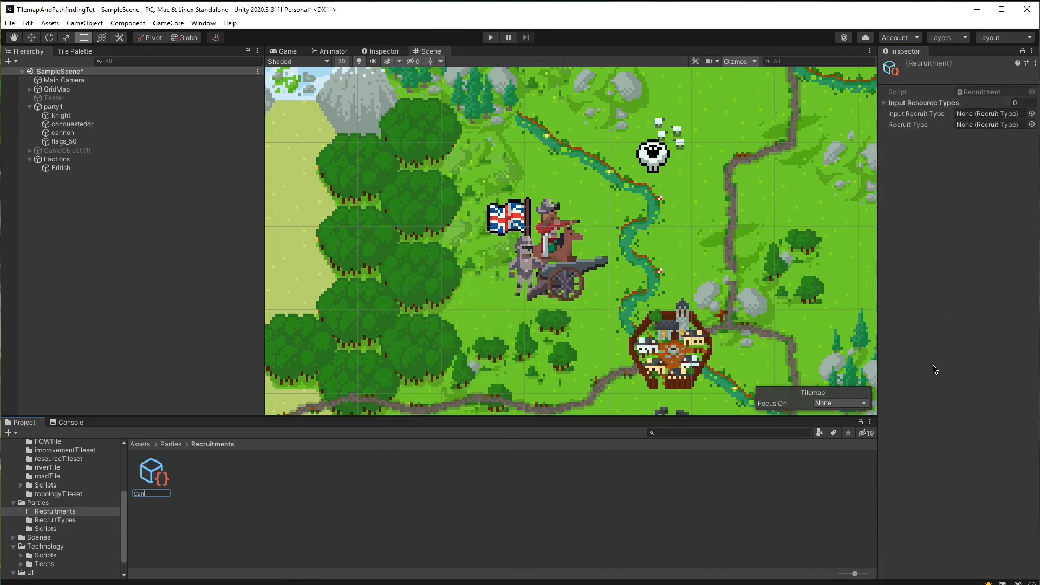
pyautogui.write('Cannon 01')
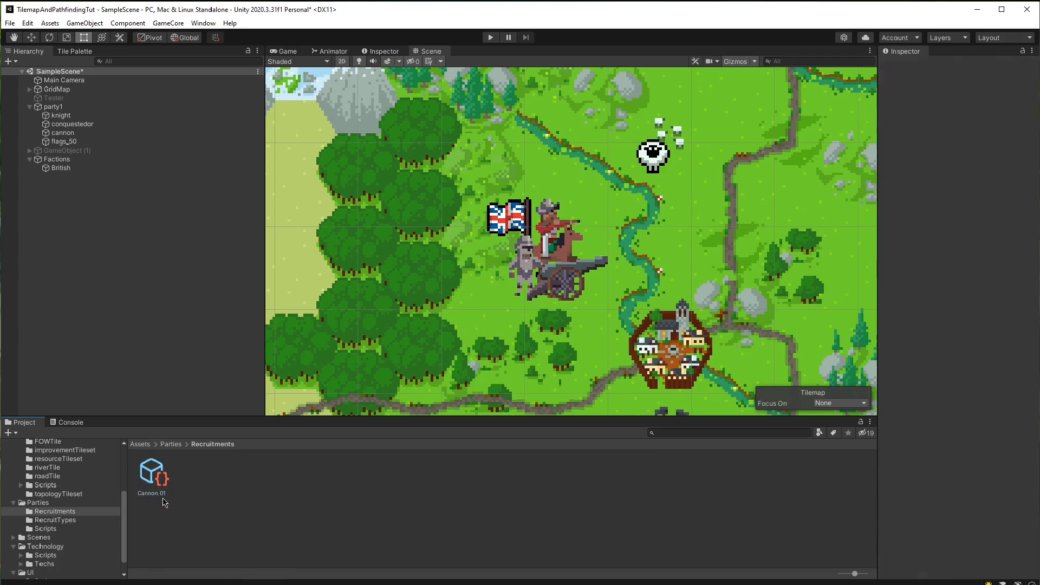
pyautogui.moveTo(269, 442)
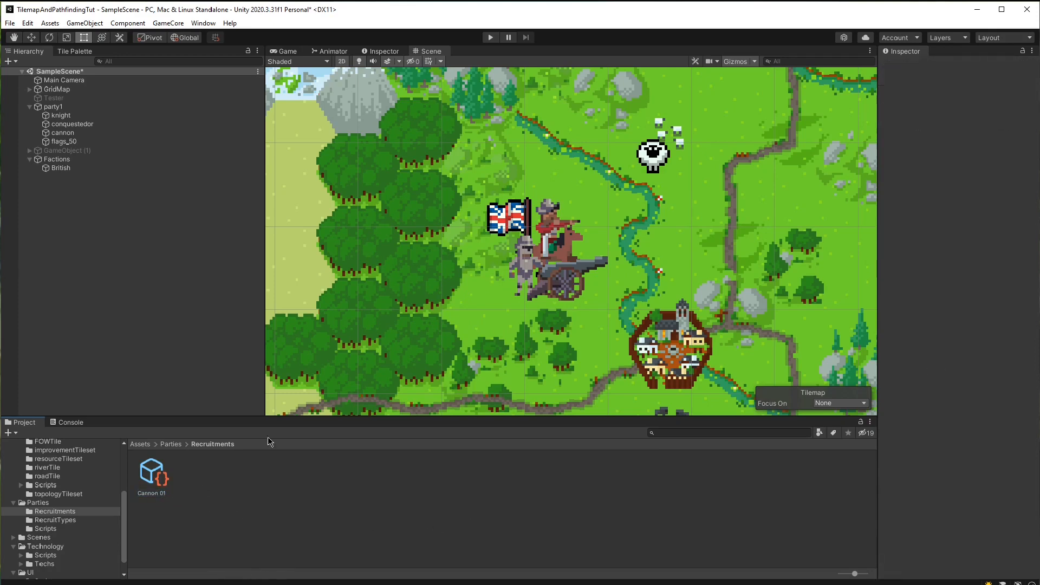
pyautogui.moveTo(70, 110)
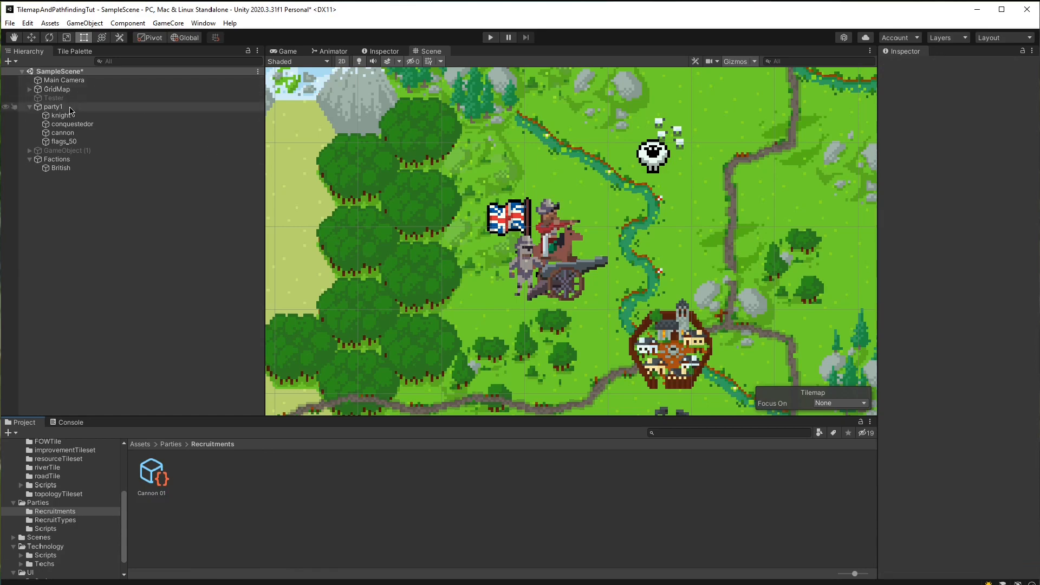
# Collapse party1, then remove Tester's Draw Road With Mouse and Draw Path From A To B scripts
pyautogui.click(30, 107)
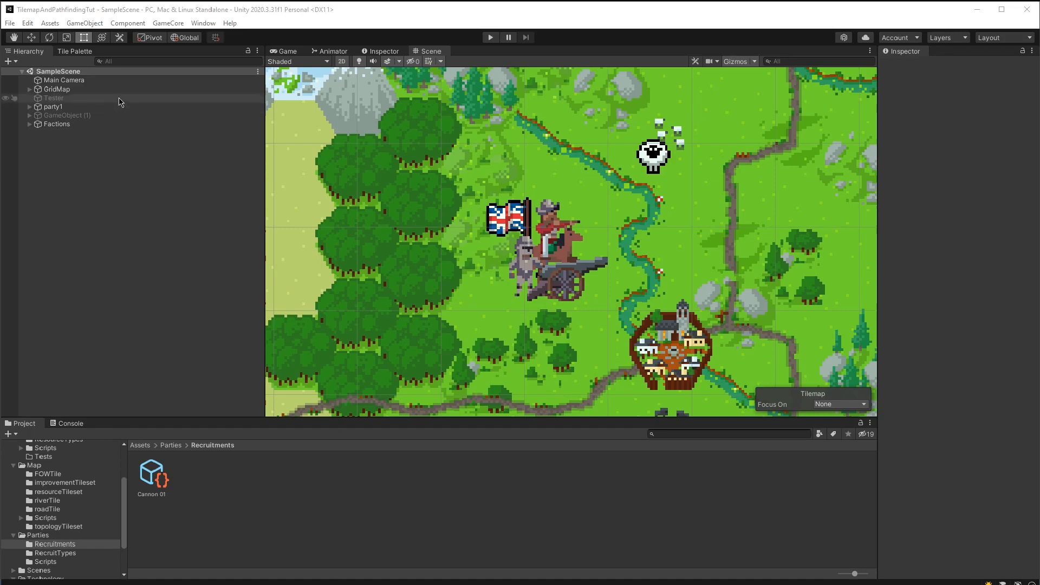
pyautogui.moveTo(50, 104)
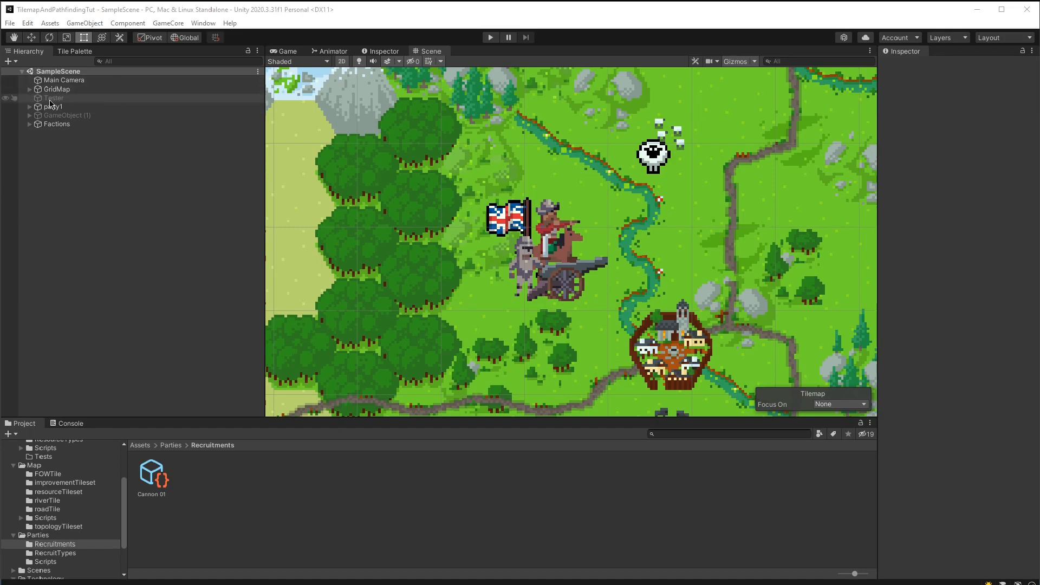
pyautogui.click(53, 97)
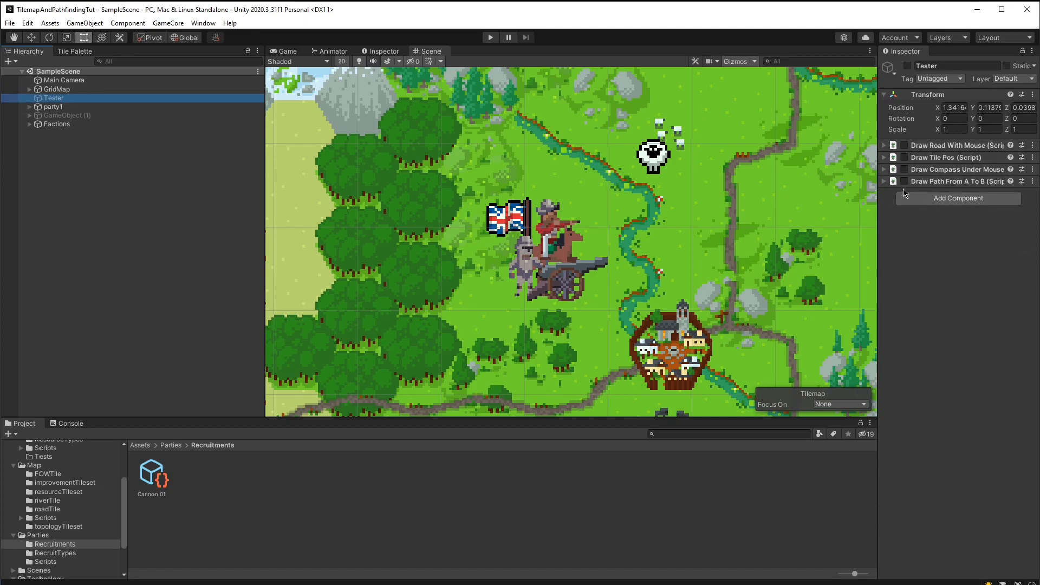
pyautogui.moveTo(942, 173)
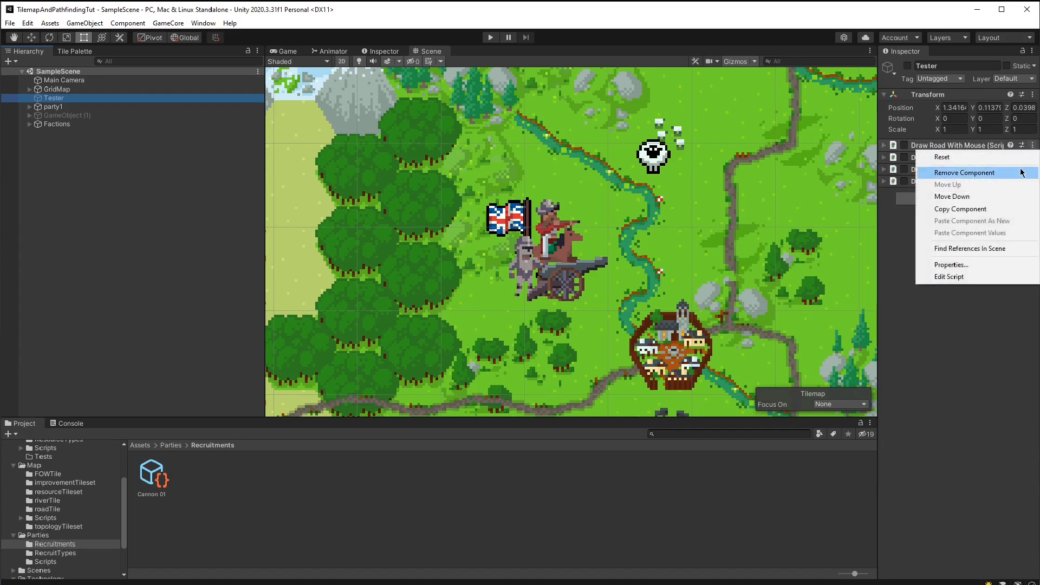
pyautogui.click(965, 173)
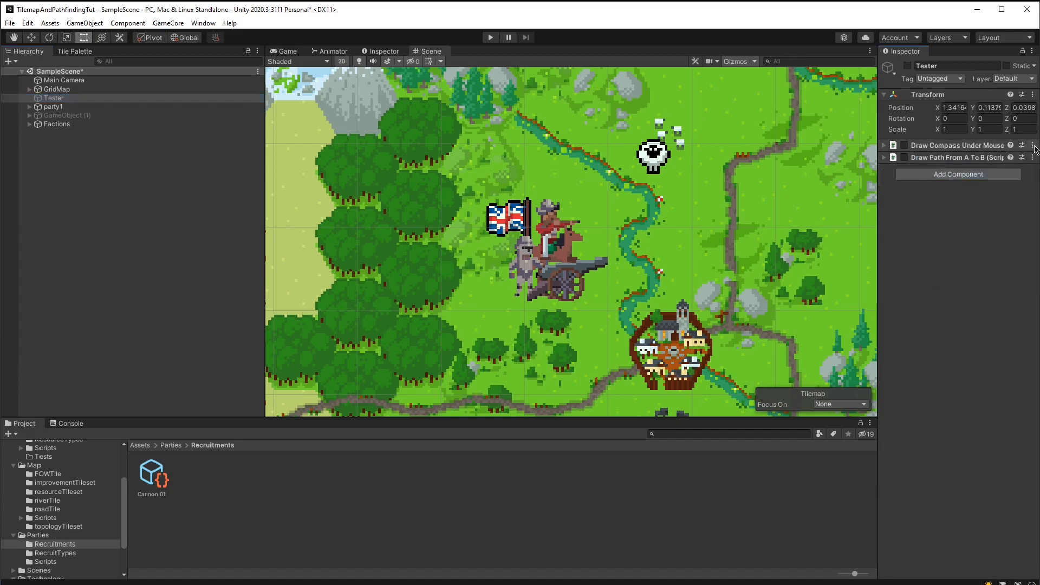
pyautogui.click(1032, 144)
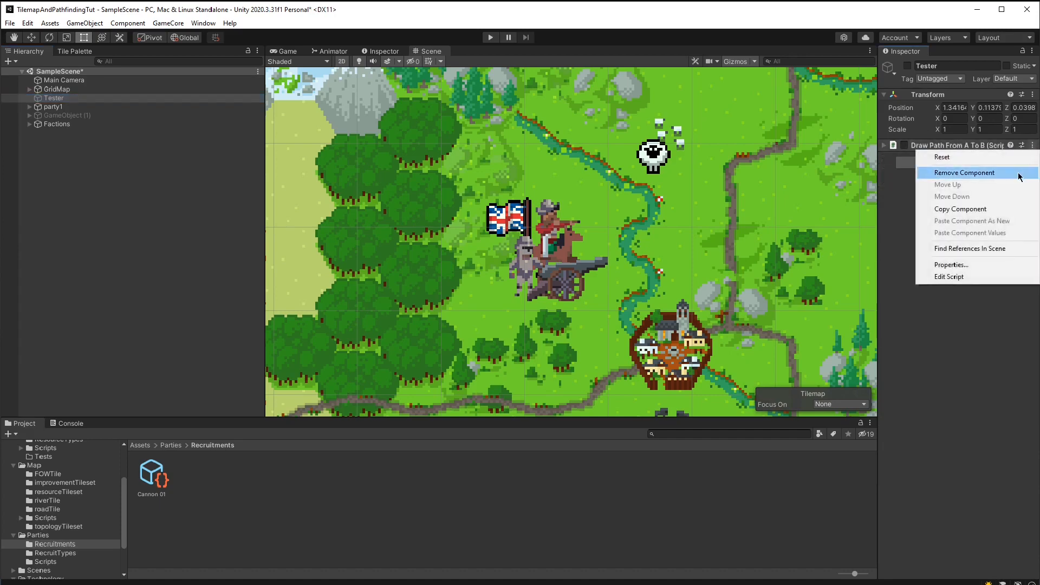
pyautogui.click(964, 173)
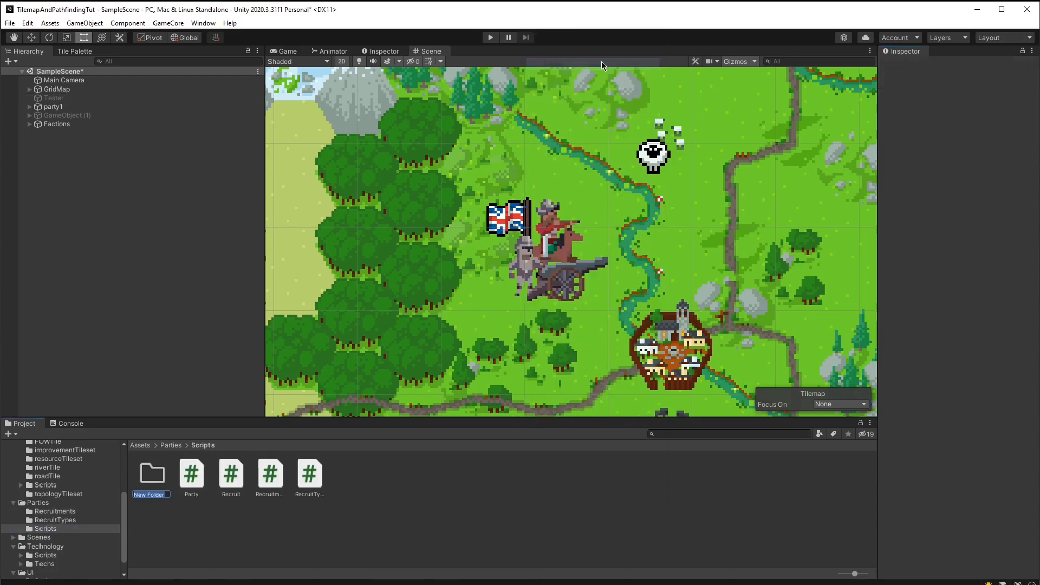
# Create a Tests folder holding a MoveParty script, activate Tester, and open MoveParty in Visual Studio
pyautogui.write('Test')
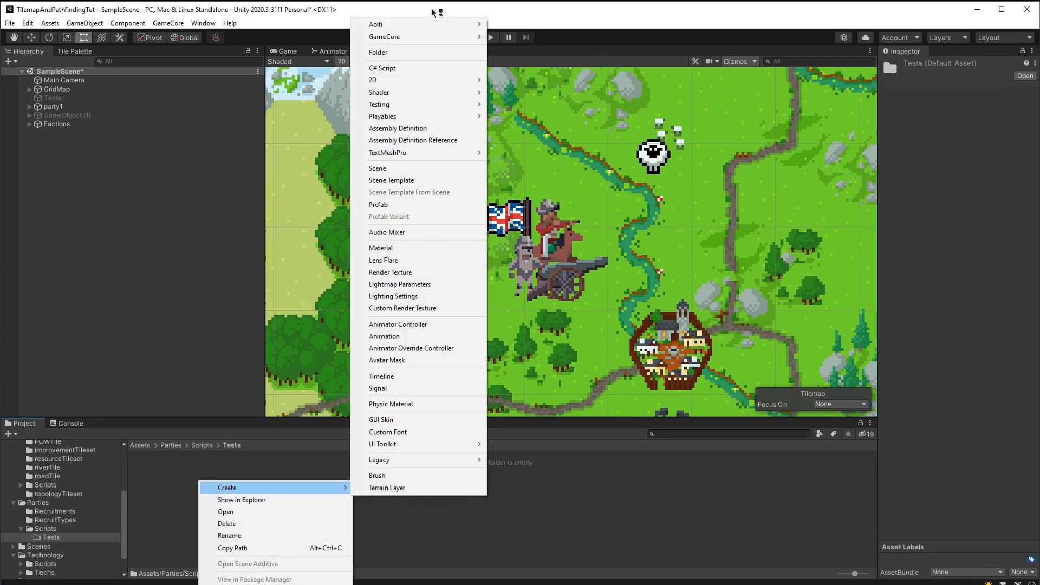
pyautogui.click(387, 67)
pyautogui.write('MoveParty')
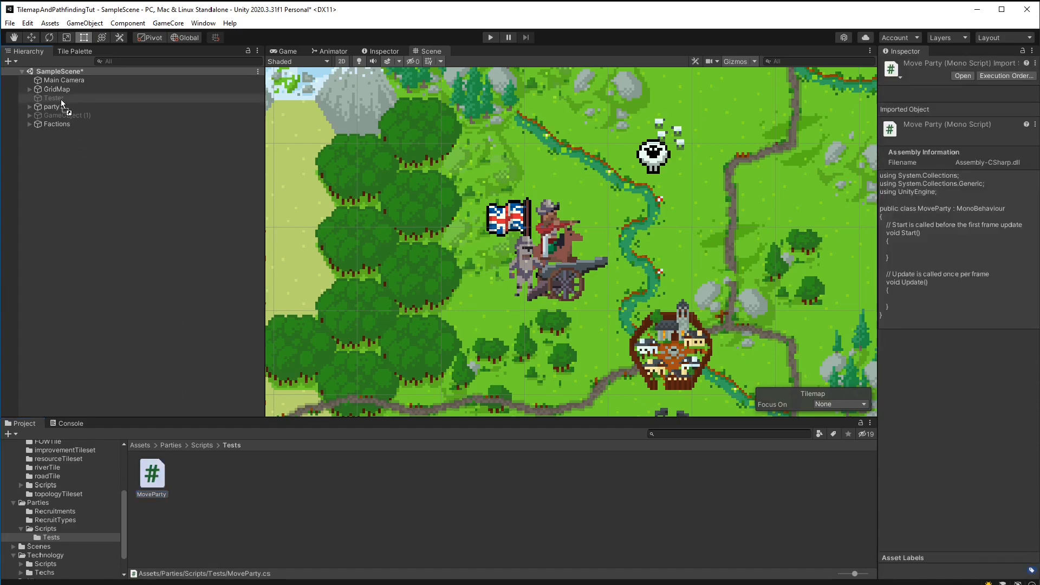
pyautogui.click(53, 97)
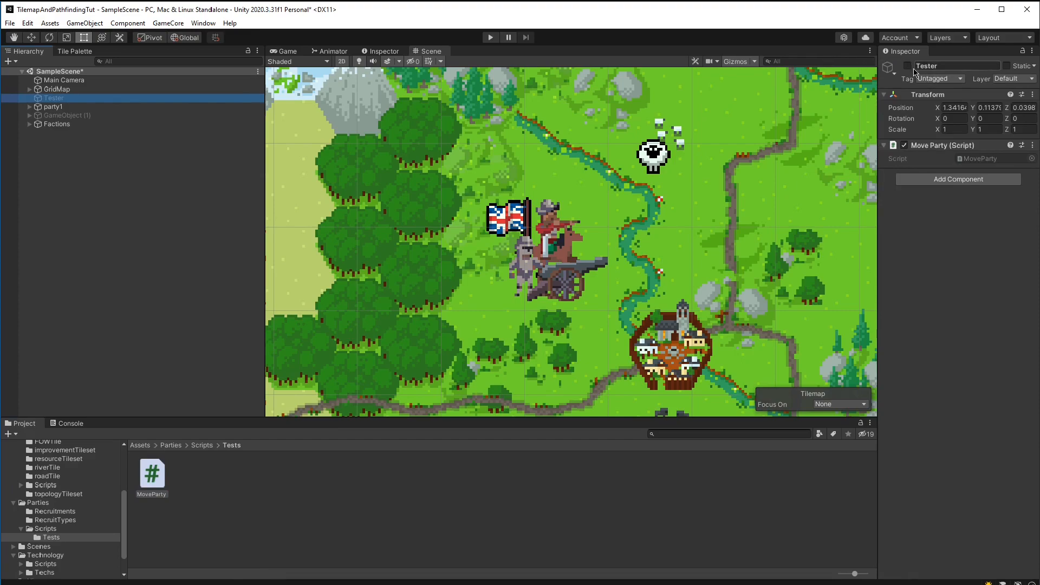
pyautogui.click(152, 473)
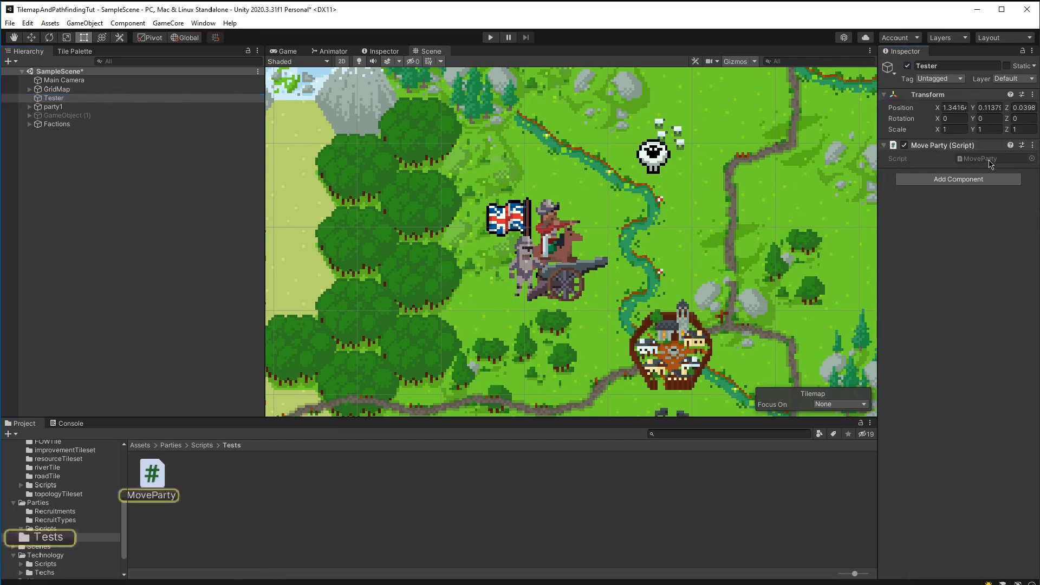
pyautogui.doubleClick(152, 473)
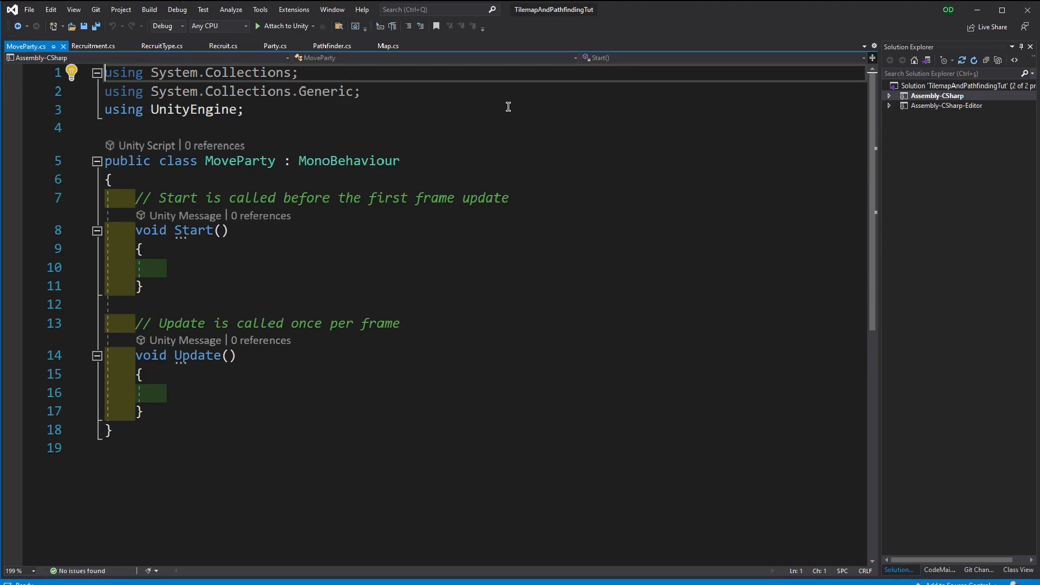
# Declare 'public Party selectedParty;' above Start() in MoveParty.cs, then view Pathfinder.cs
pyautogui.click(192, 197)
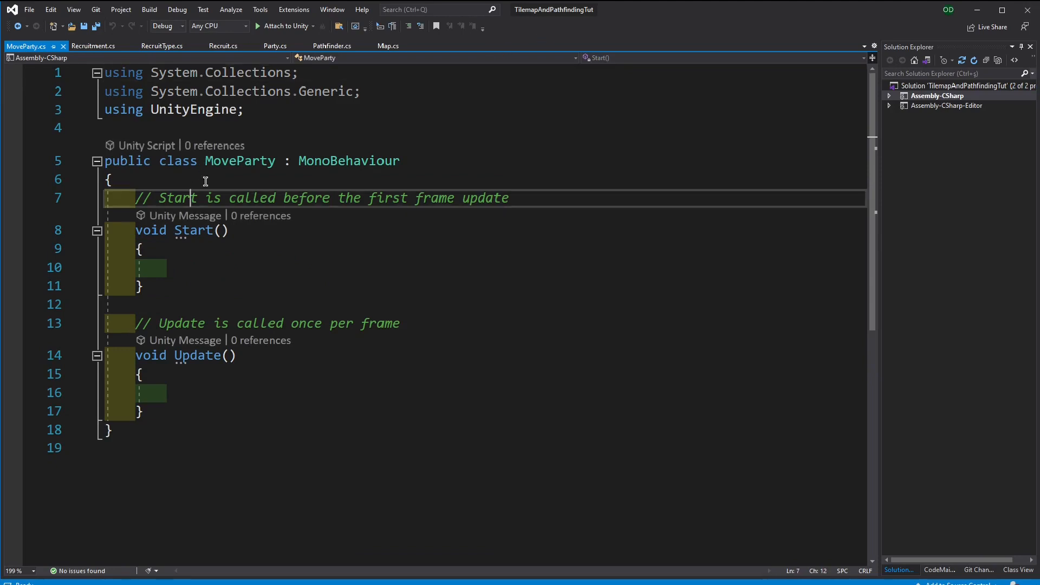
pyautogui.write('p')
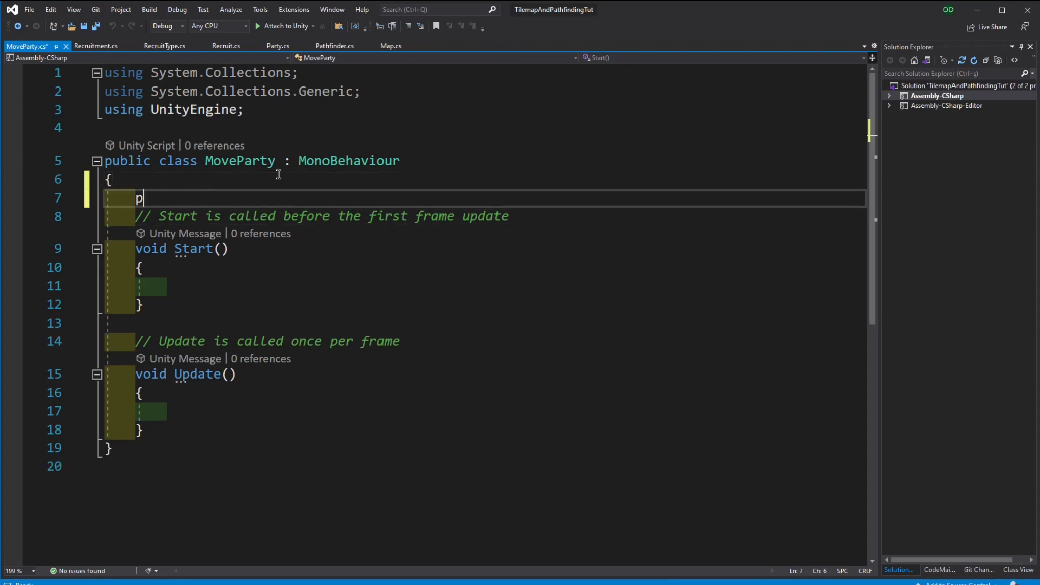
pyautogui.write('ublic')
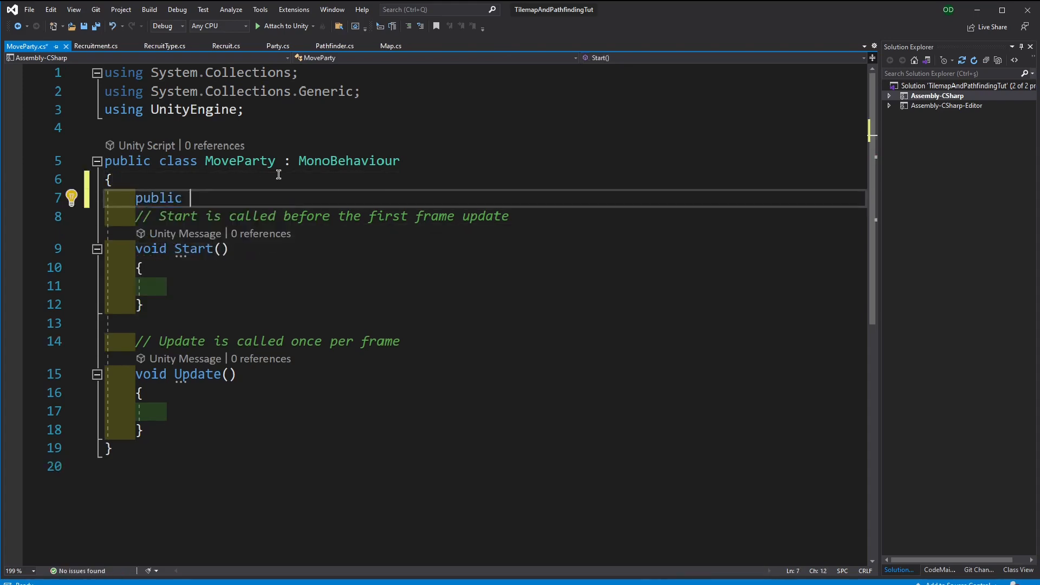
pyautogui.write('Party selectedParty;')
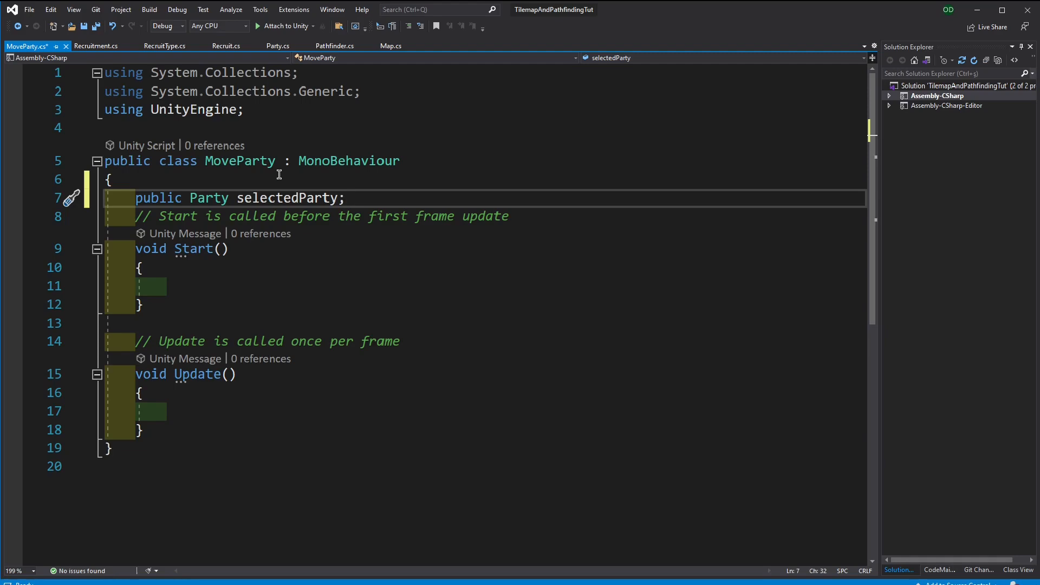
pyautogui.click(334, 46)
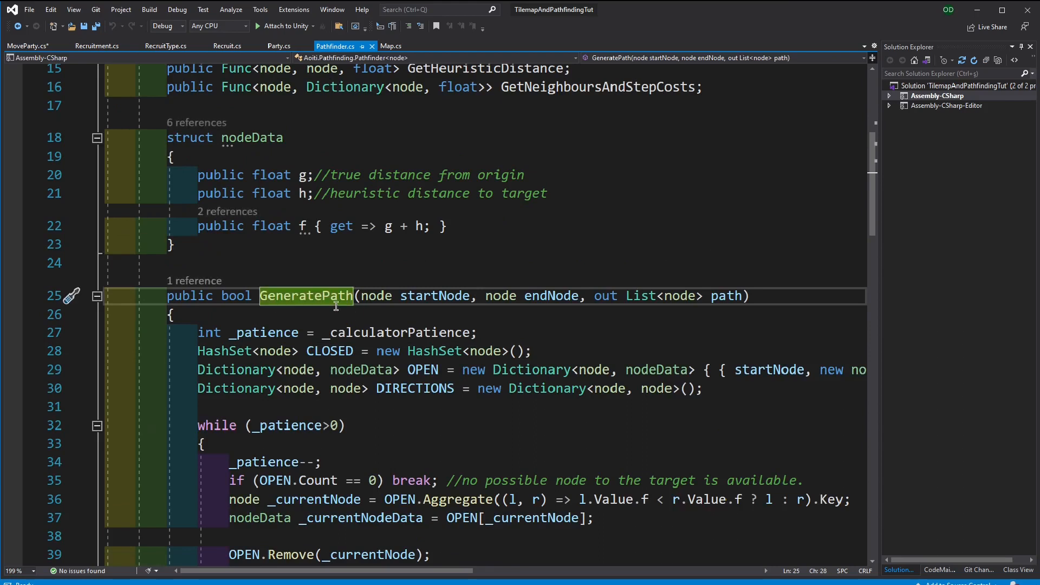
pyautogui.moveTo(643, 293)
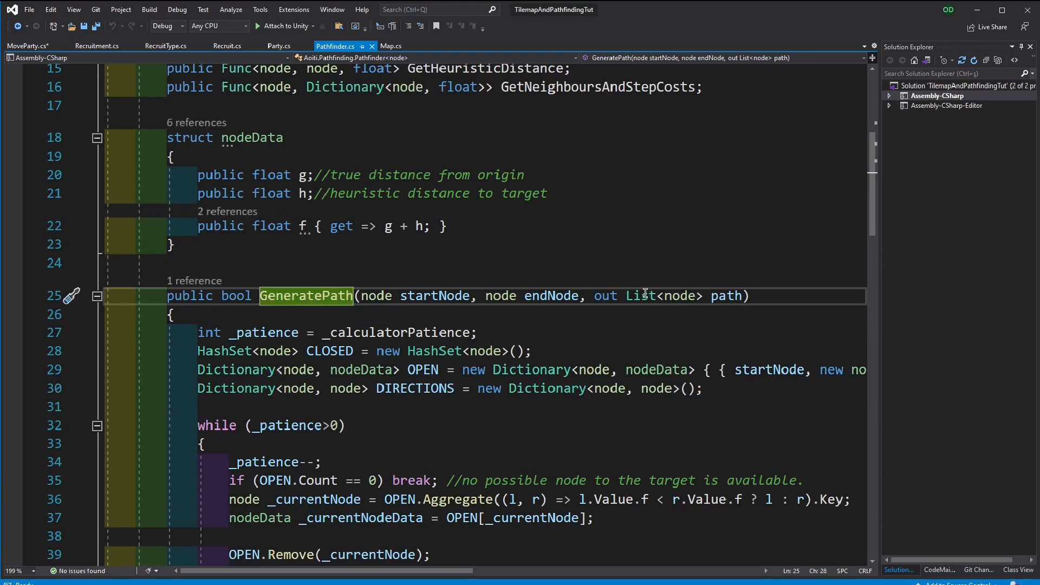
# Check GeneratePath's out List path parameter, then add a blank line below selectedParty in MoveParty
pyautogui.click(735, 296)
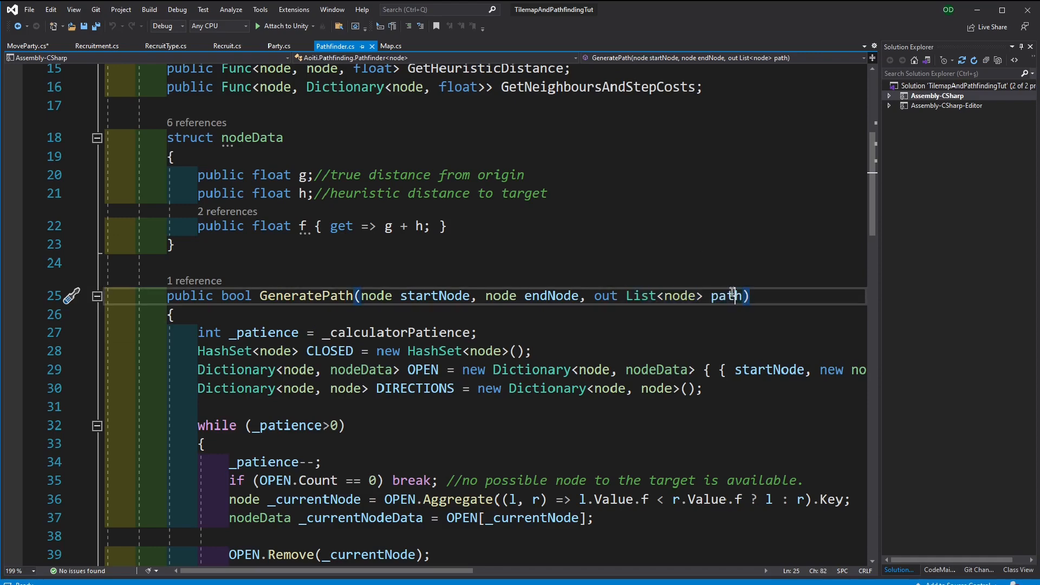
pyautogui.click(27, 46)
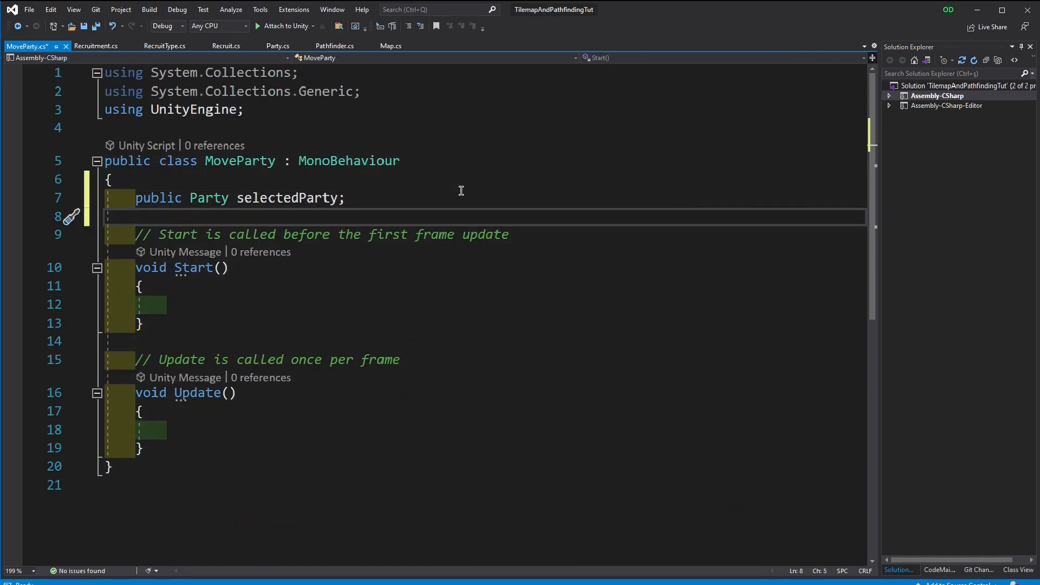
pyautogui.press('Return')
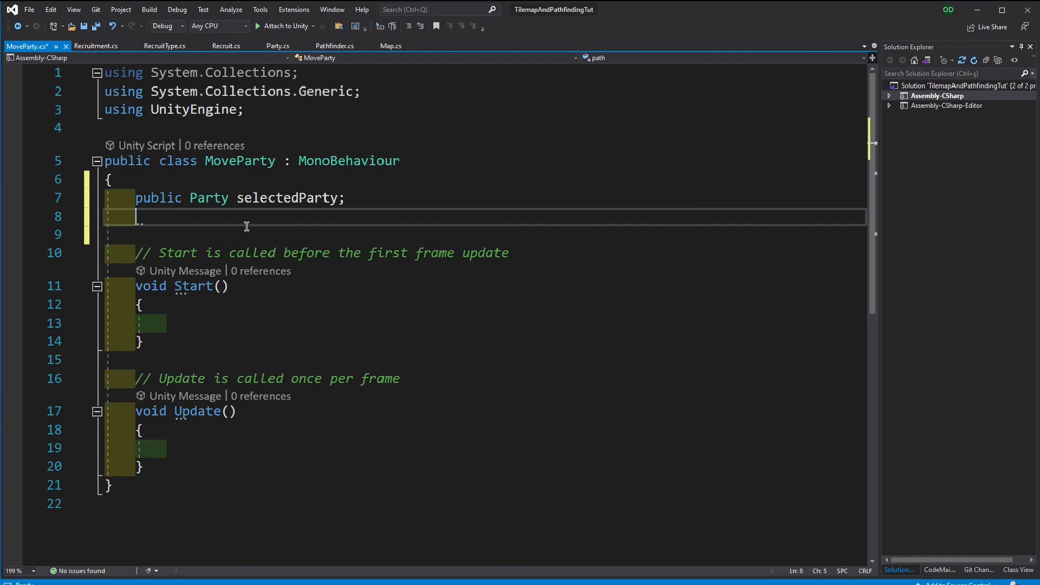
# Add 'List<Vector3Int> path;' under Party's faction field, then return to MoveParty.cs
pyautogui.click(278, 46)
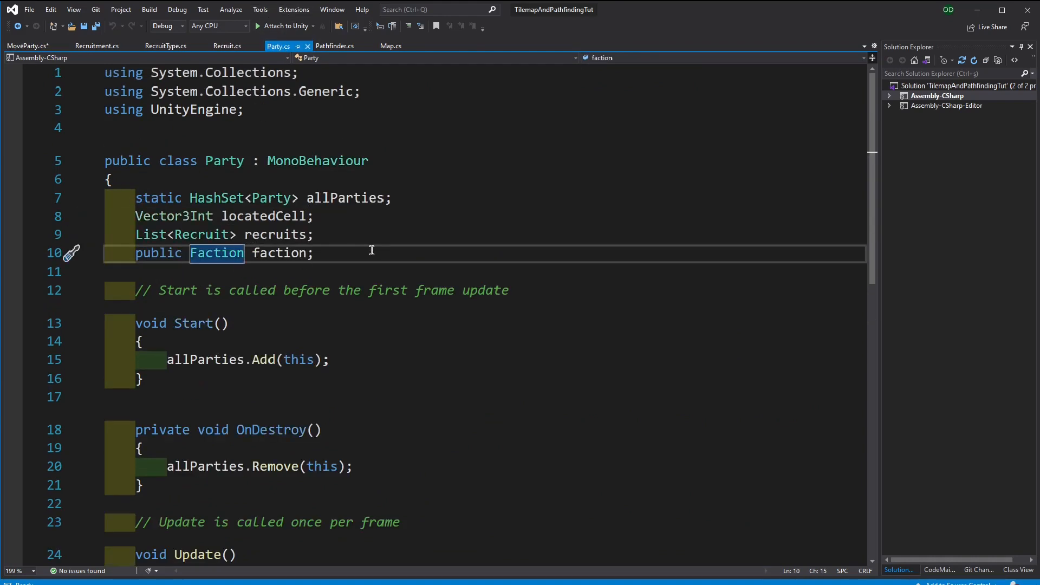
pyautogui.write('List<Vector3Int> path;')
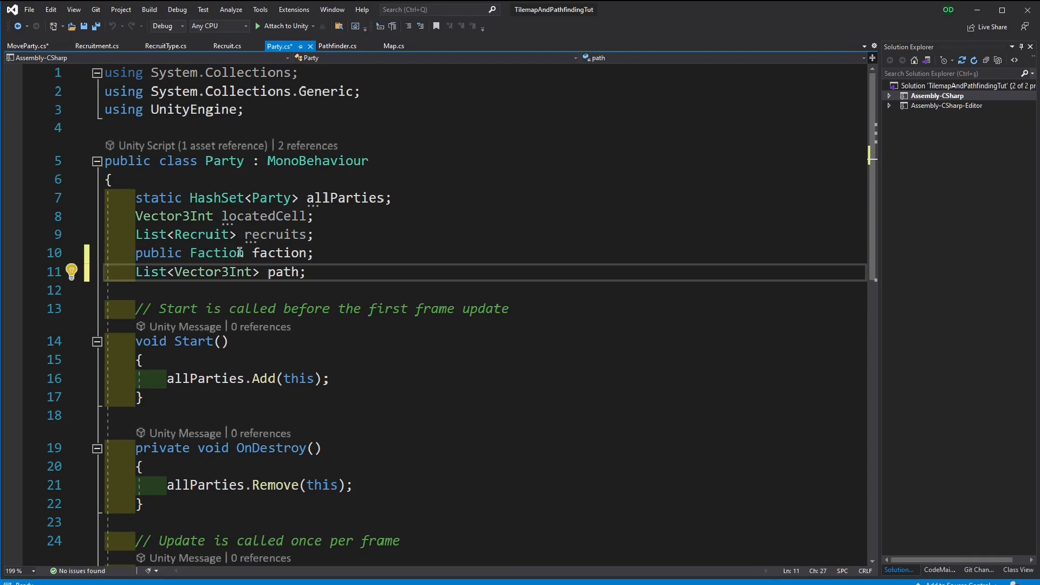
pyautogui.doubleClick(214, 272)
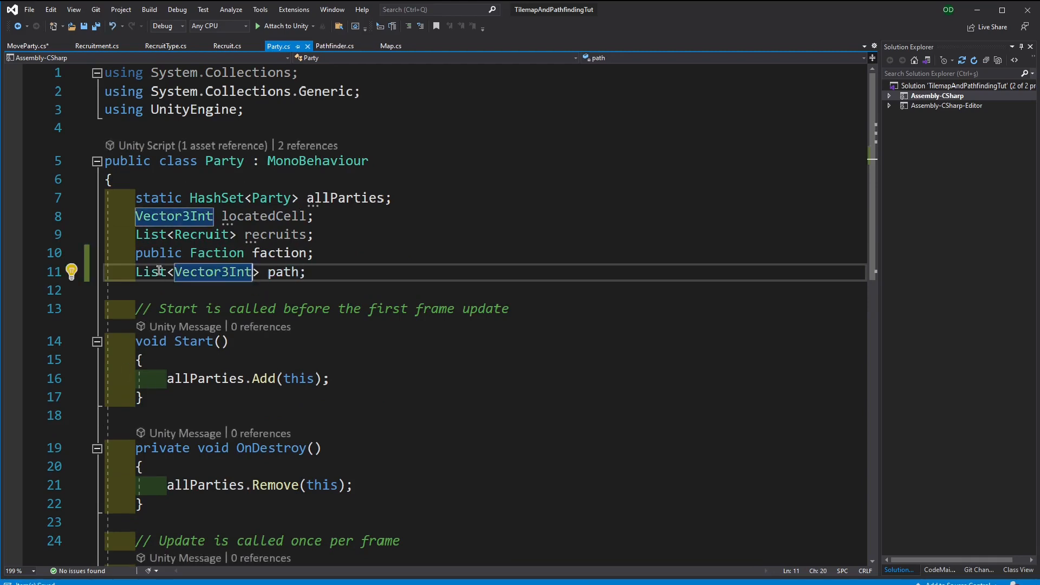
pyautogui.click(27, 45)
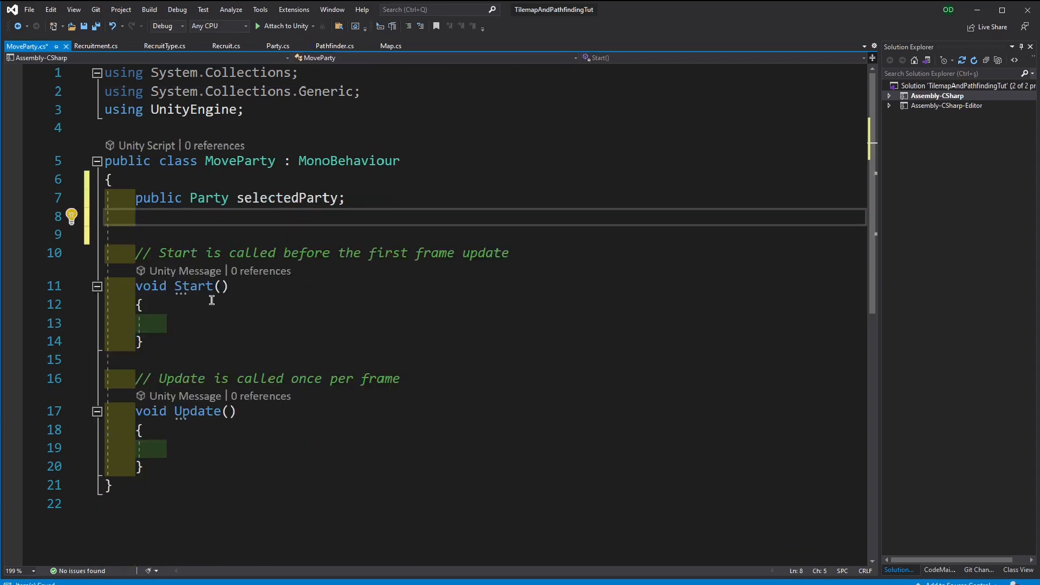
pyautogui.moveTo(172, 452)
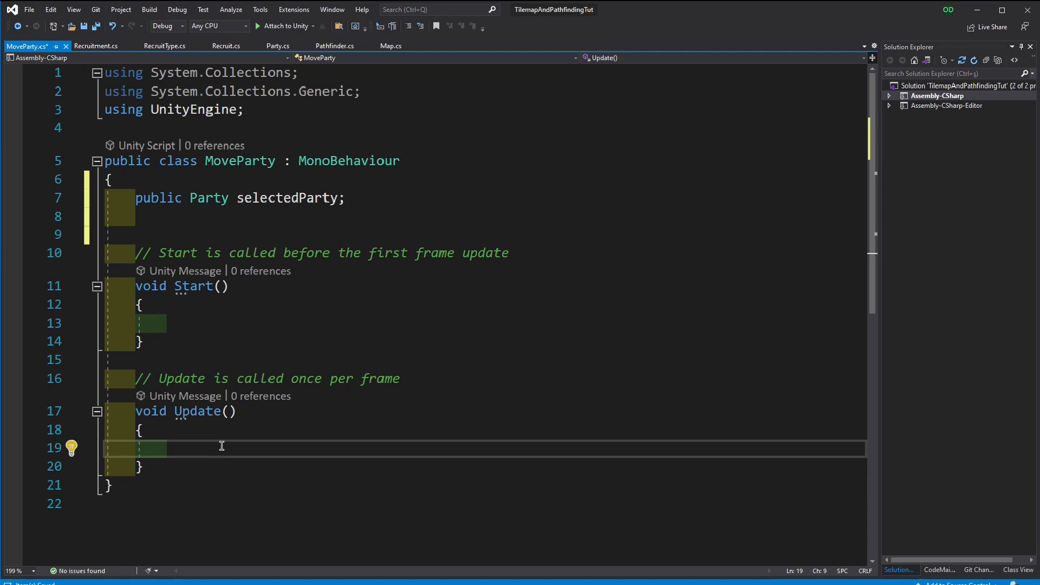
# Write an Input mouse check wrapping Input.mousePosition in Camera.main.ScreenToWorldPoint()
pyautogui.write('if (I')
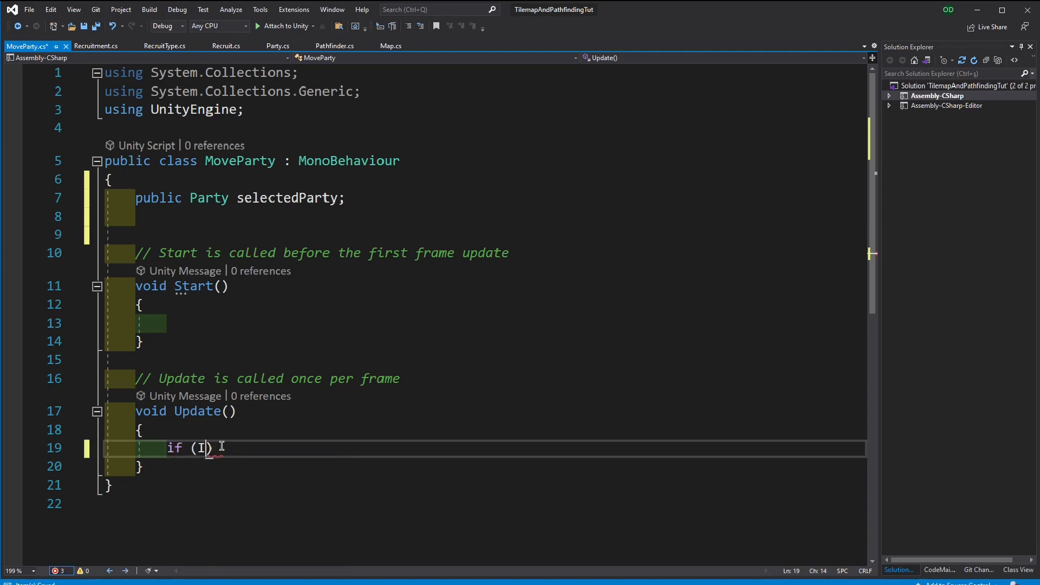
pyautogui.write('nput.M')
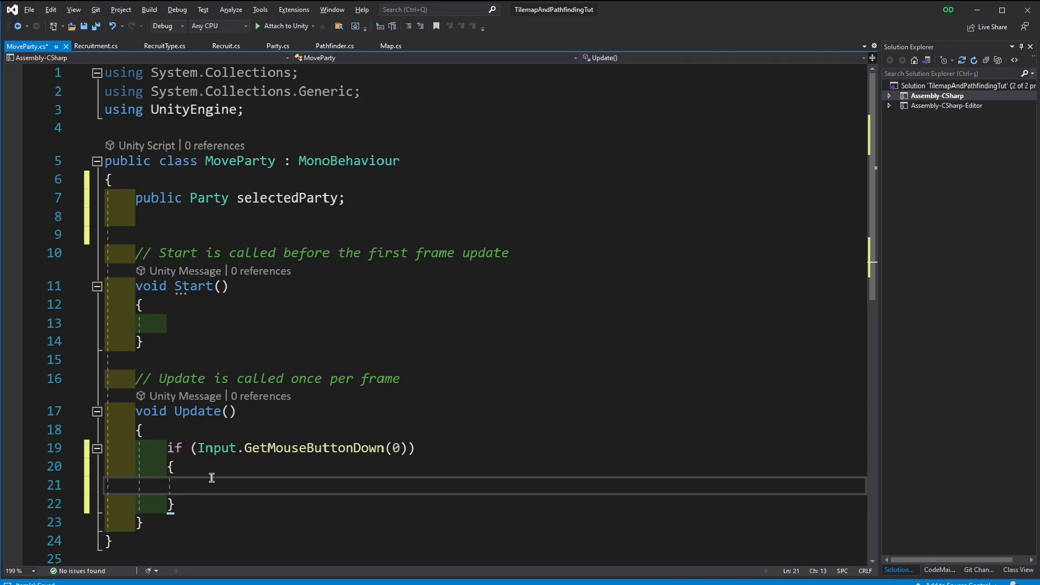
pyautogui.write('Input.mousePosition')
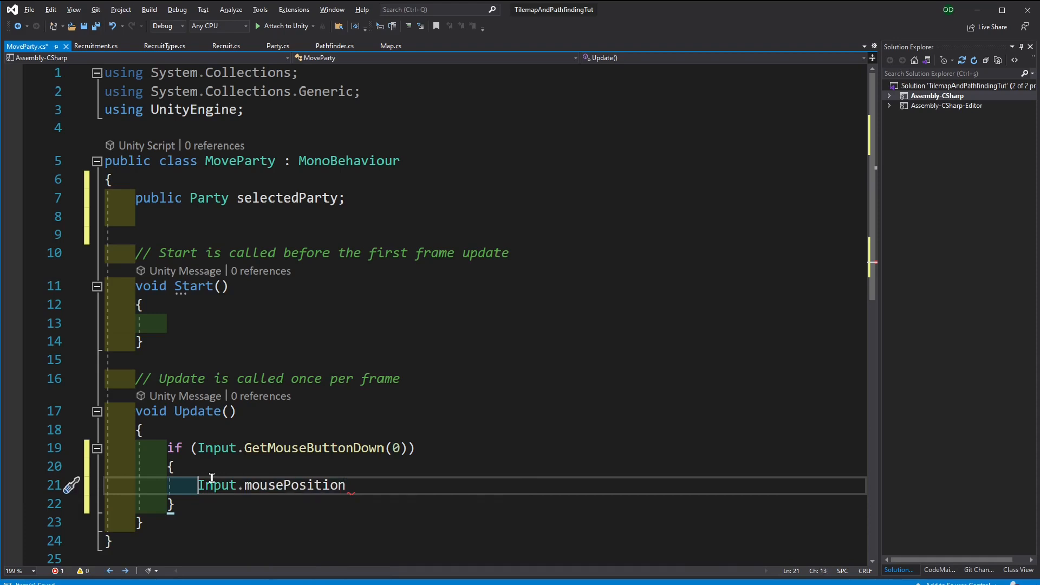
pyautogui.write('Camera.main.')
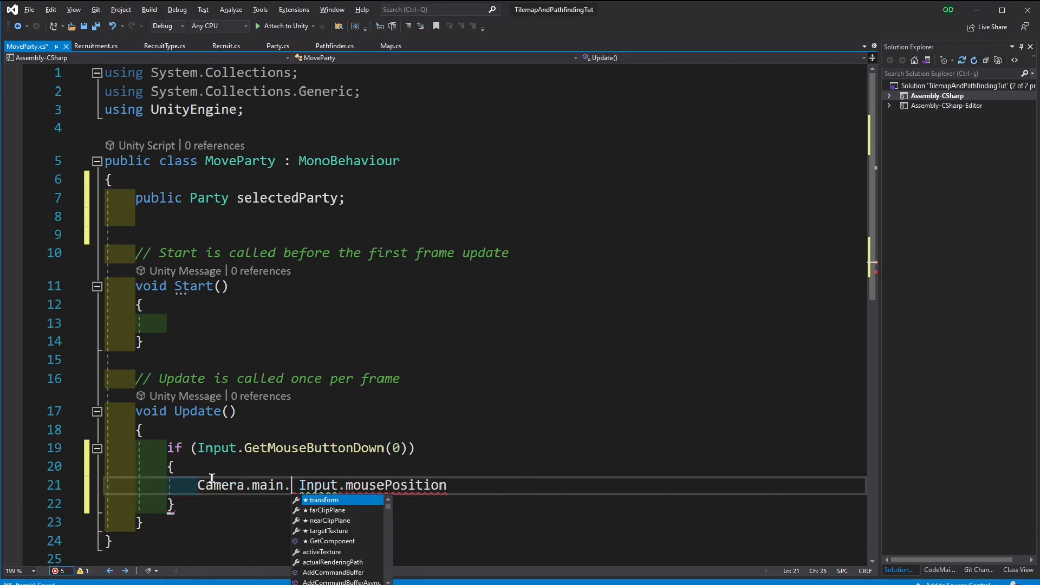
pyautogui.write('ScreenToWorldPoint')
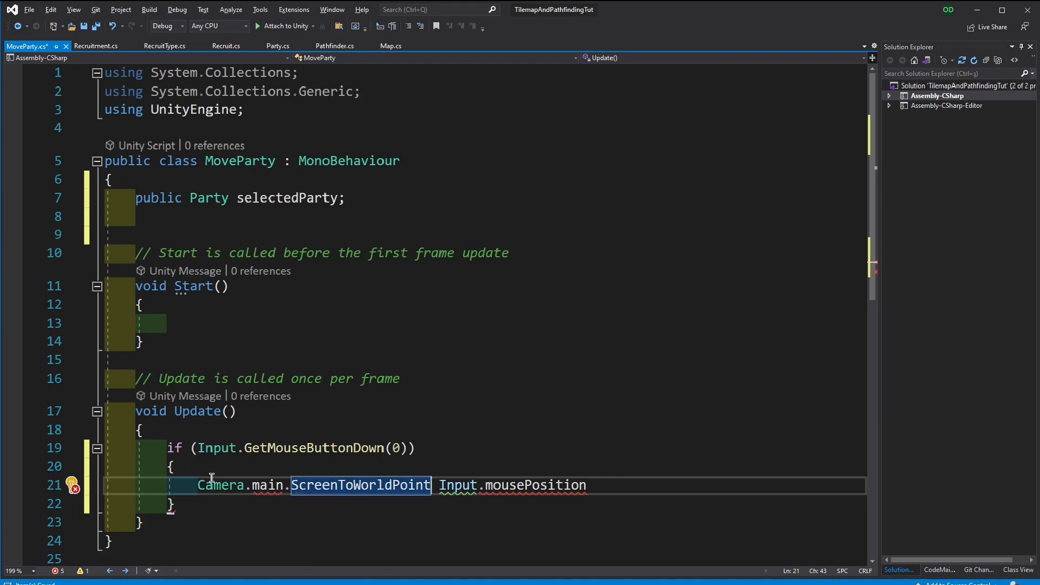
pyautogui.write('(')
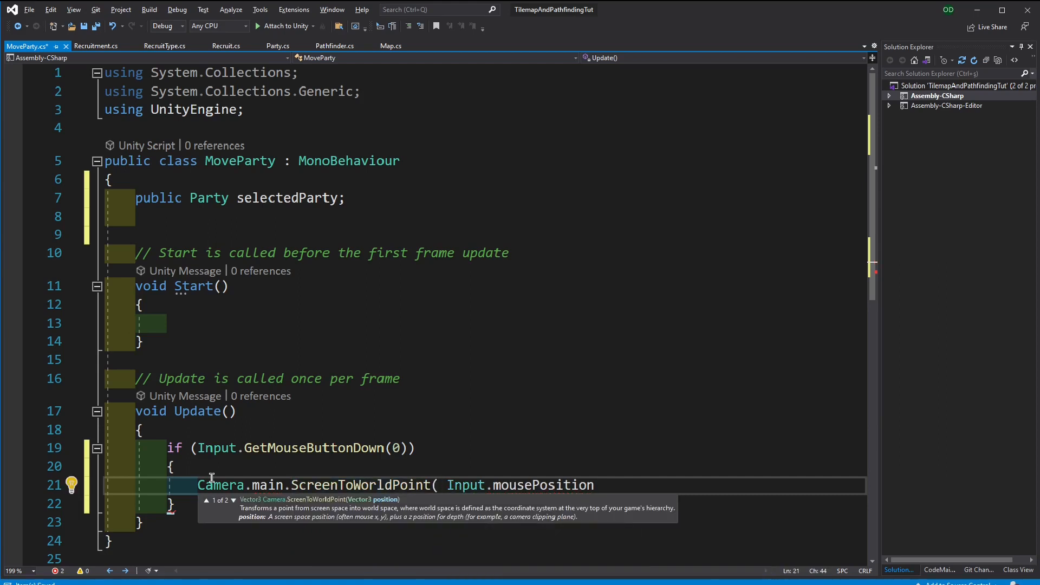
pyautogui.write(')')
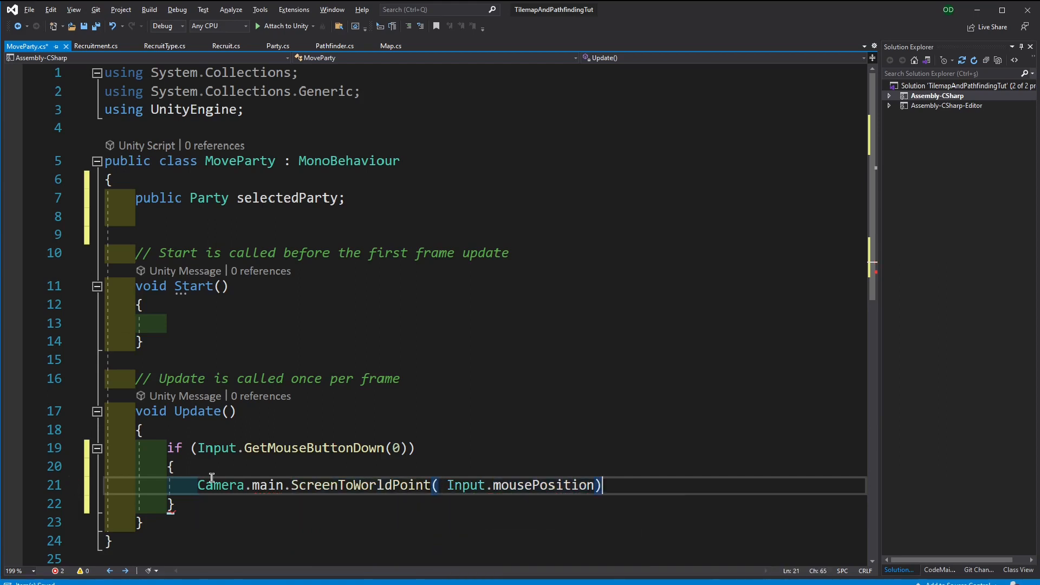
pyautogui.doubleClick(221, 485)
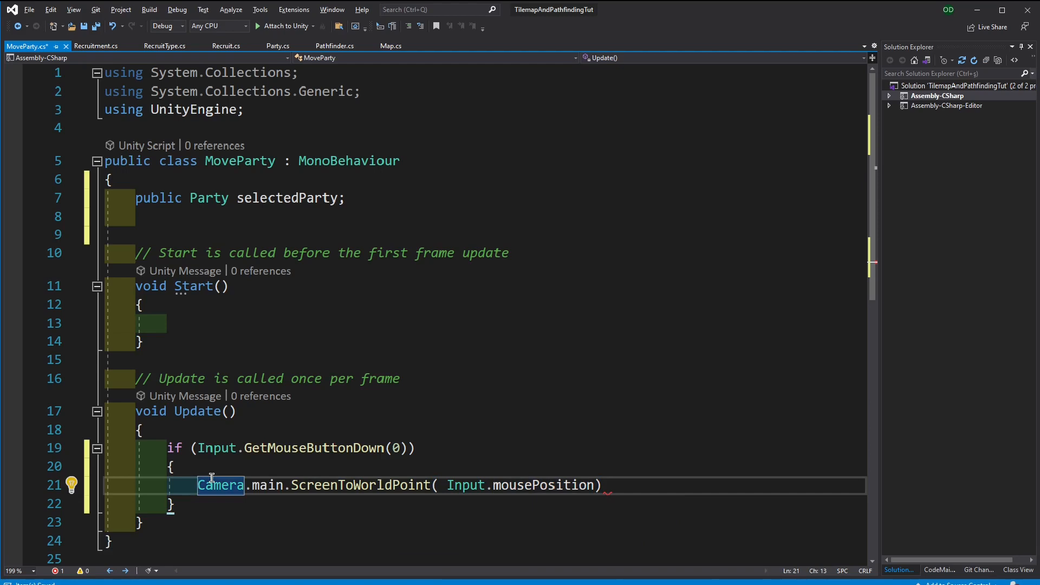
# Prefix line 21's conversion with an unfinished Map.main. call, deleting the stray Get text
pyautogui.write('M')
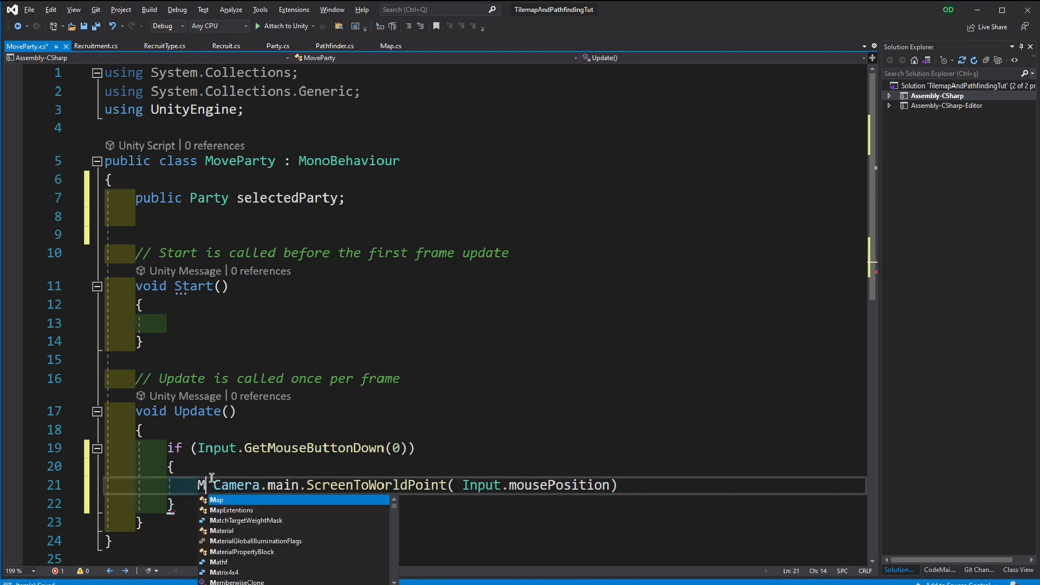
pyautogui.write('ap.main.')
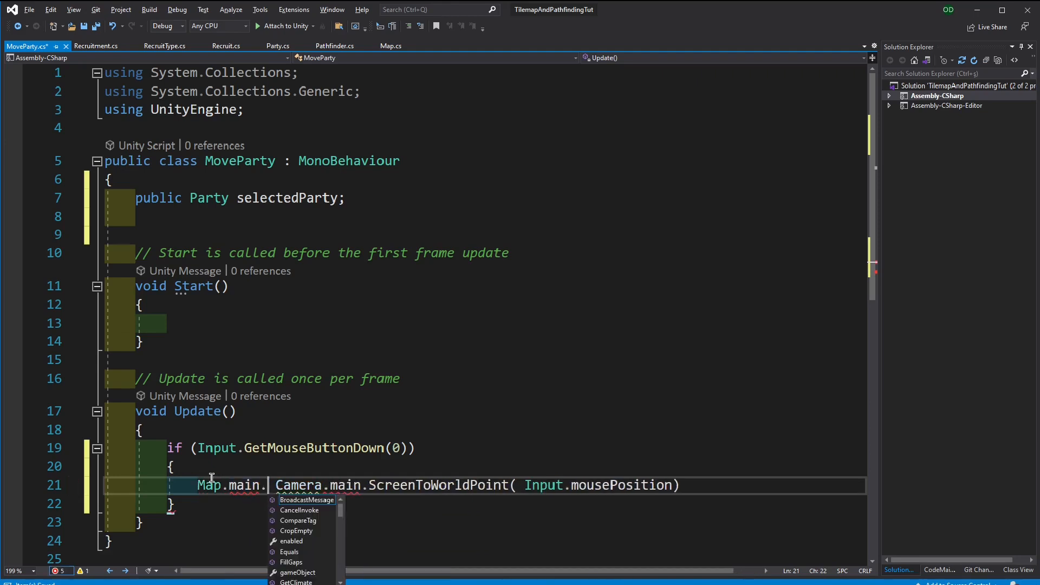
pyautogui.write('Get')
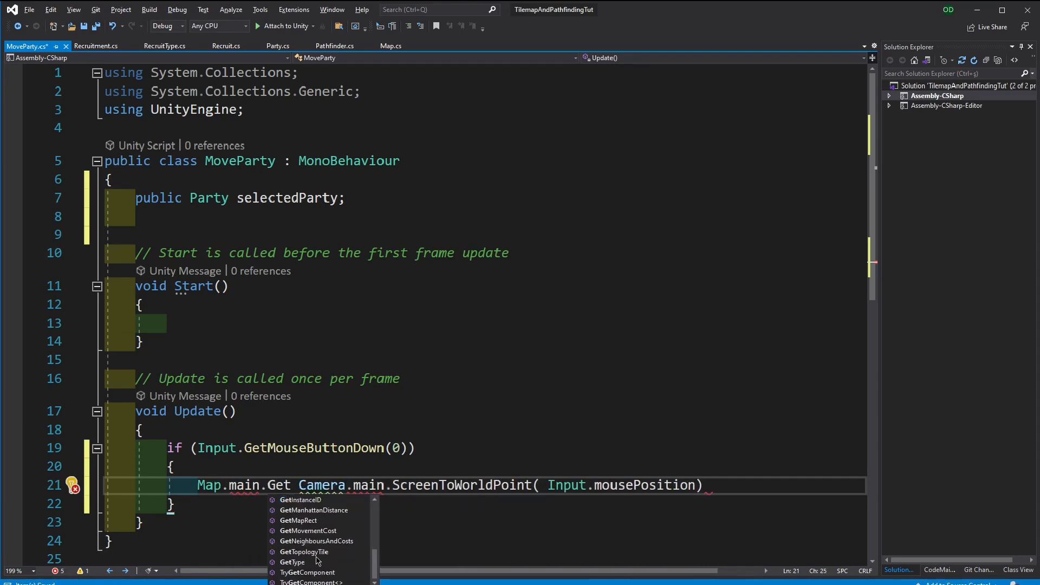
pyautogui.press('Backspace')
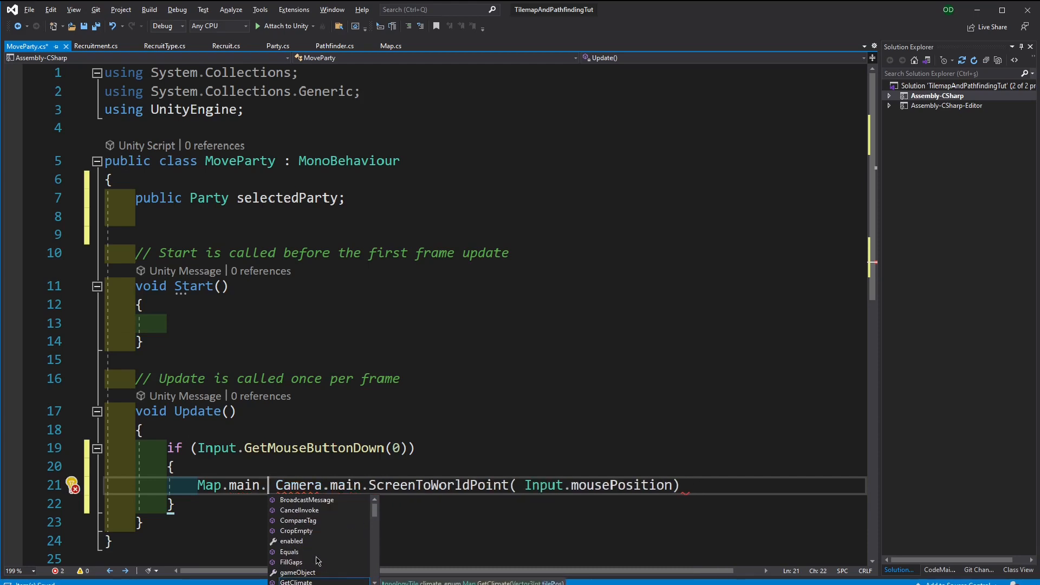
pyautogui.write('WorldC')
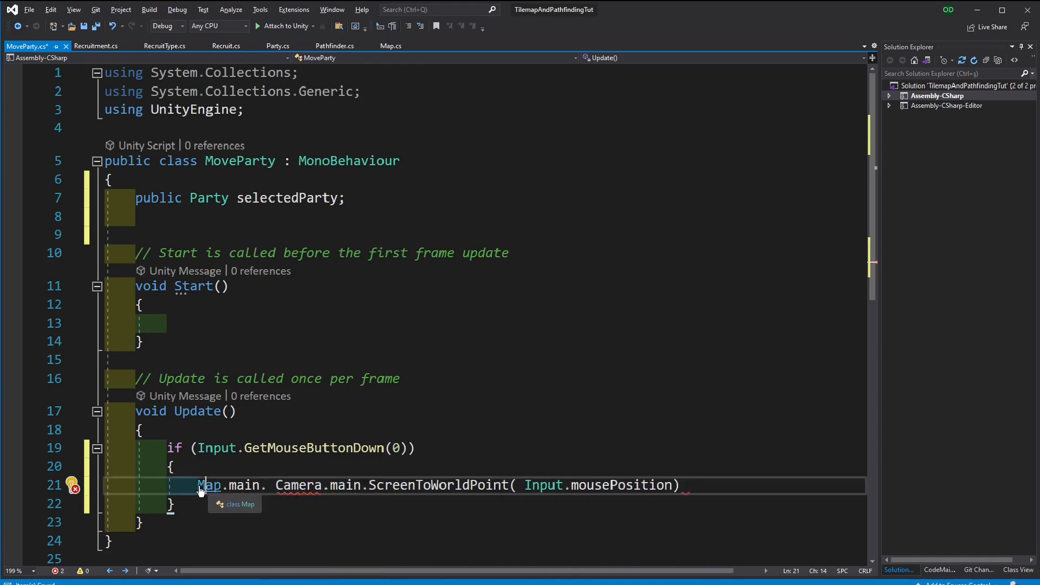
# Open Map.cs and scroll through GetMapRect, CropEmpty, FillGaps, GetMovementCost and GetNeighboursAndCosts
pyautogui.click(391, 45)
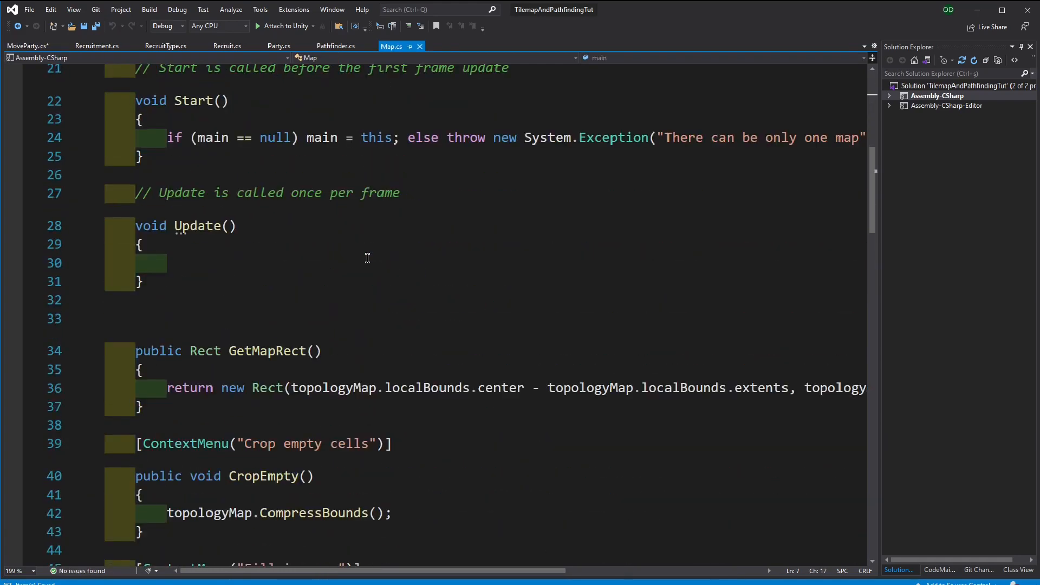
pyautogui.scroll(-3)
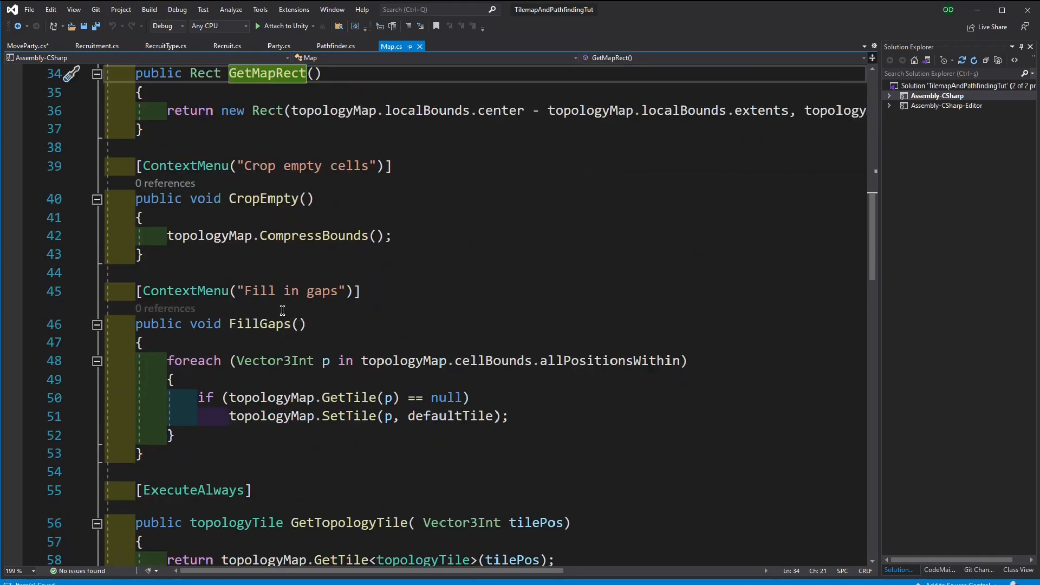
pyautogui.scroll(3)
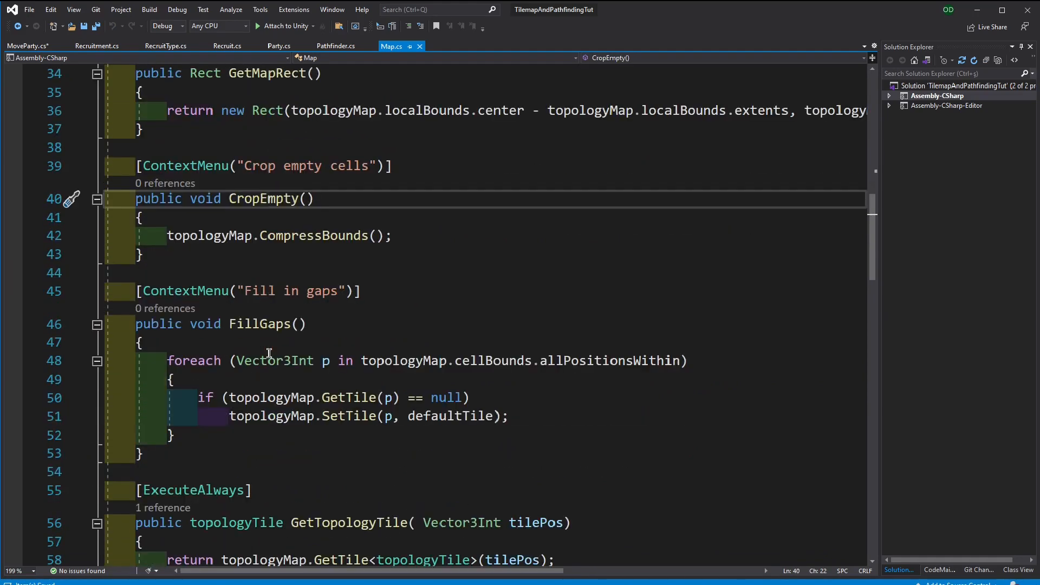
pyautogui.scroll(-3)
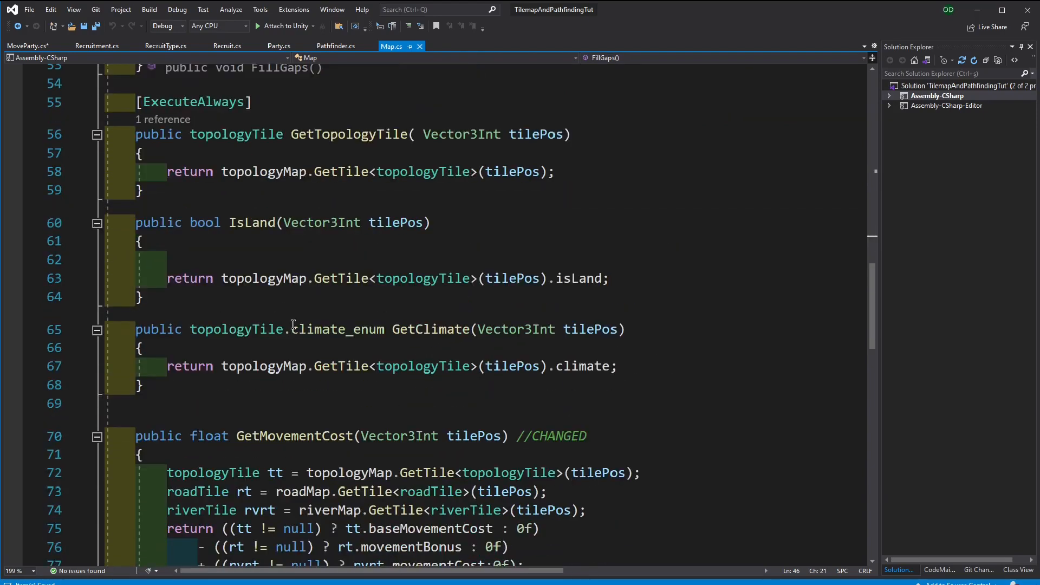
pyautogui.scroll(-3)
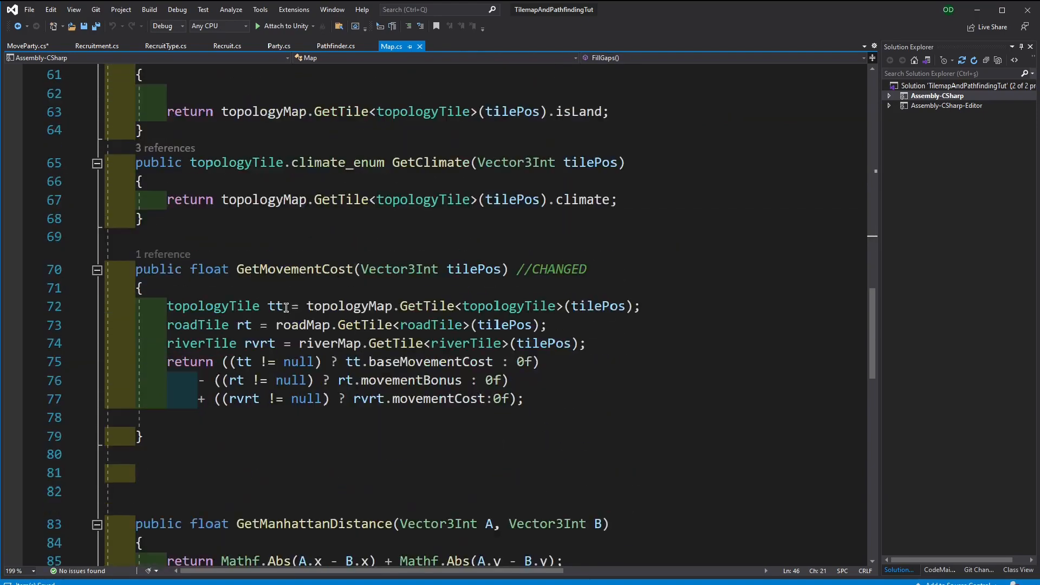
pyautogui.scroll(-3)
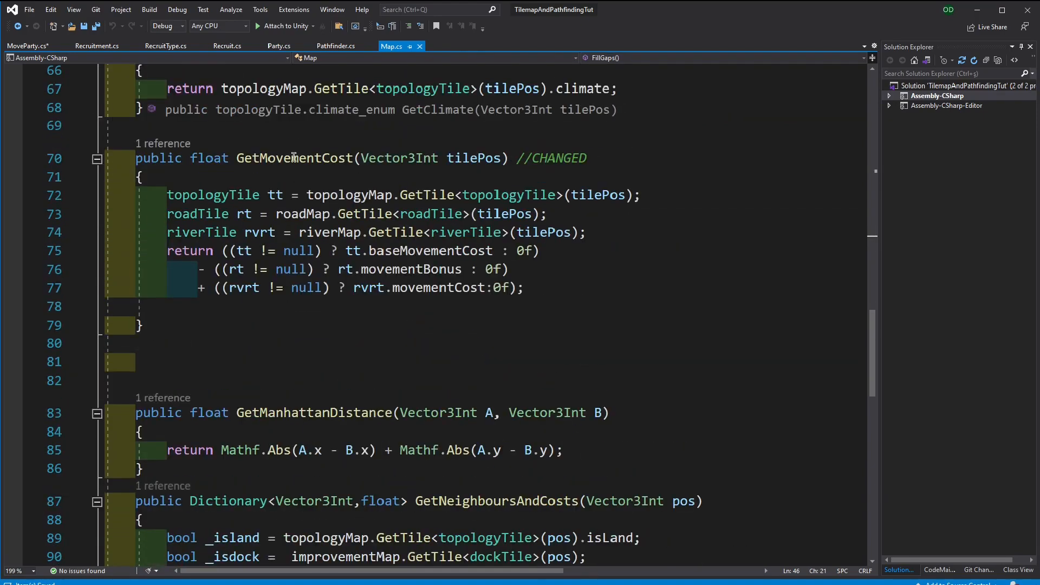
pyautogui.scroll(-3)
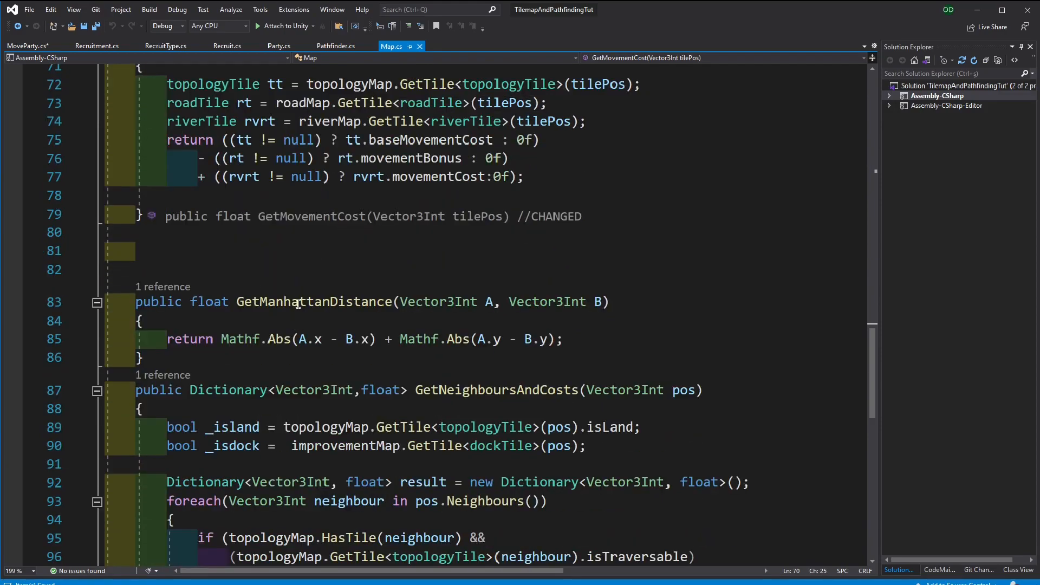
pyautogui.scroll(-3)
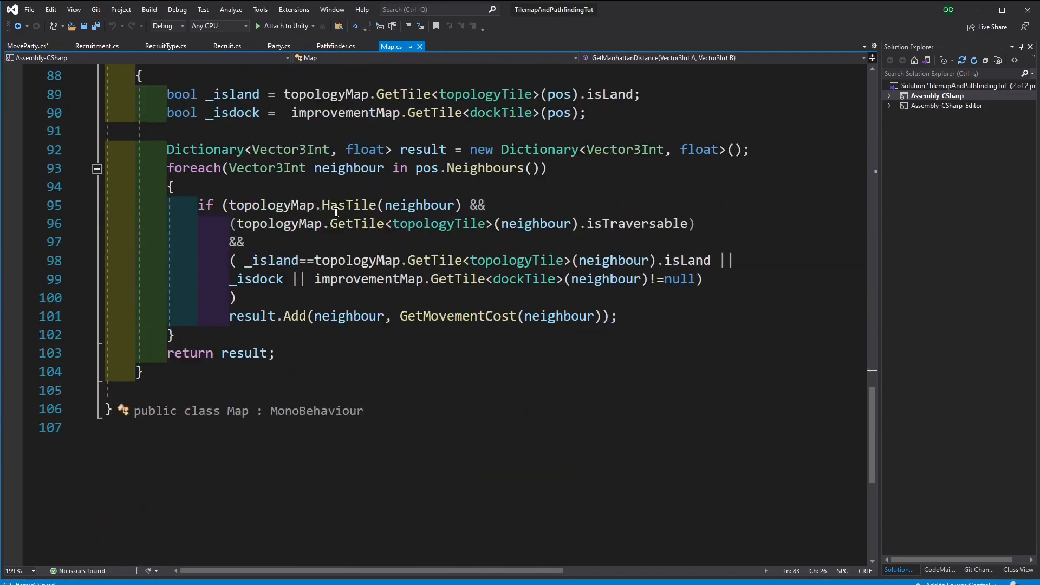
pyautogui.scroll(3)
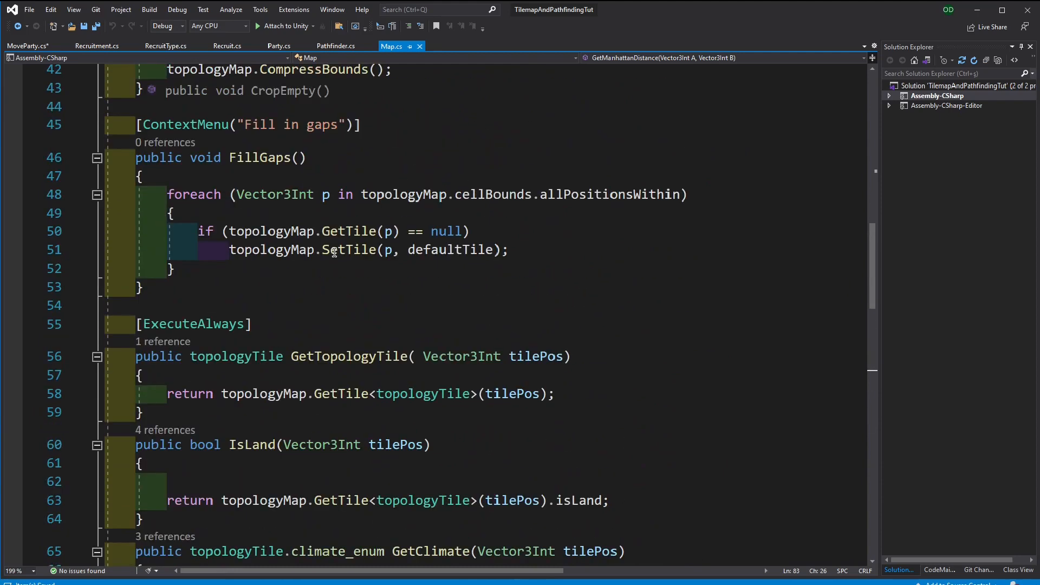
pyautogui.scroll(3)
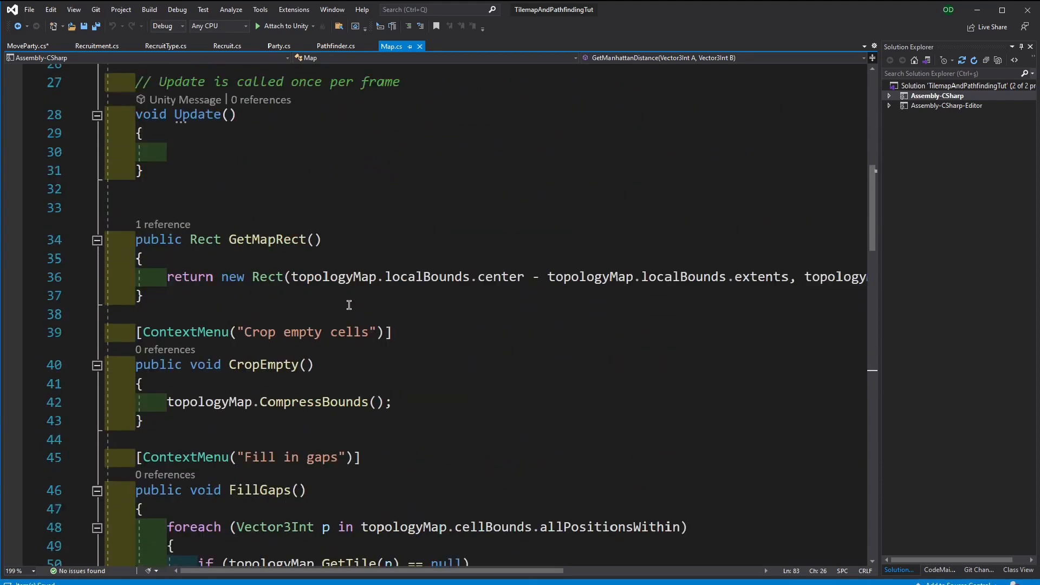
pyautogui.scroll(3)
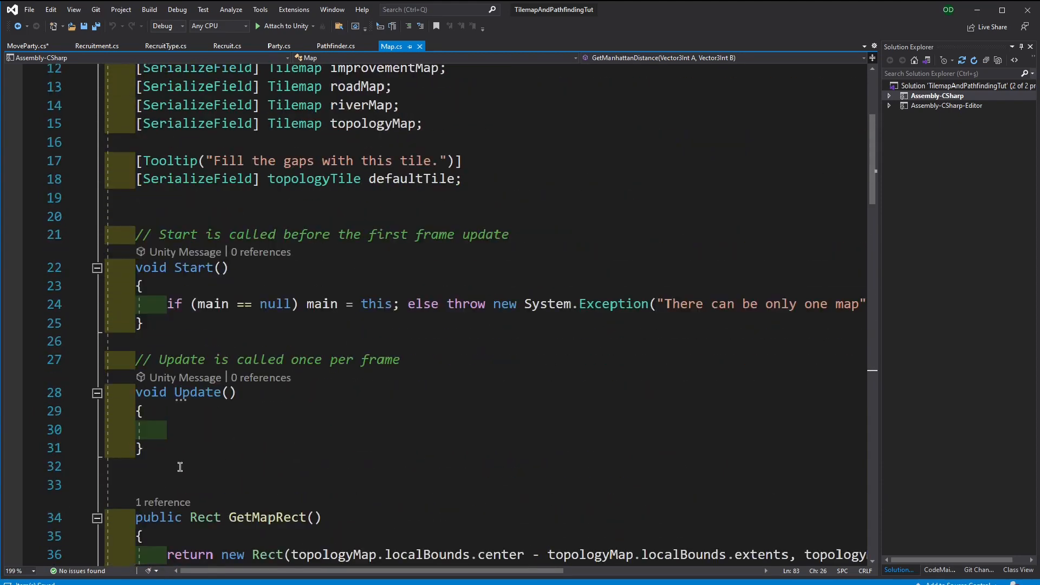
# Add an empty public Vector3Int WorldToCell(Vector3 worldPos) method below Update in Map.cs
pyautogui.press('enter')
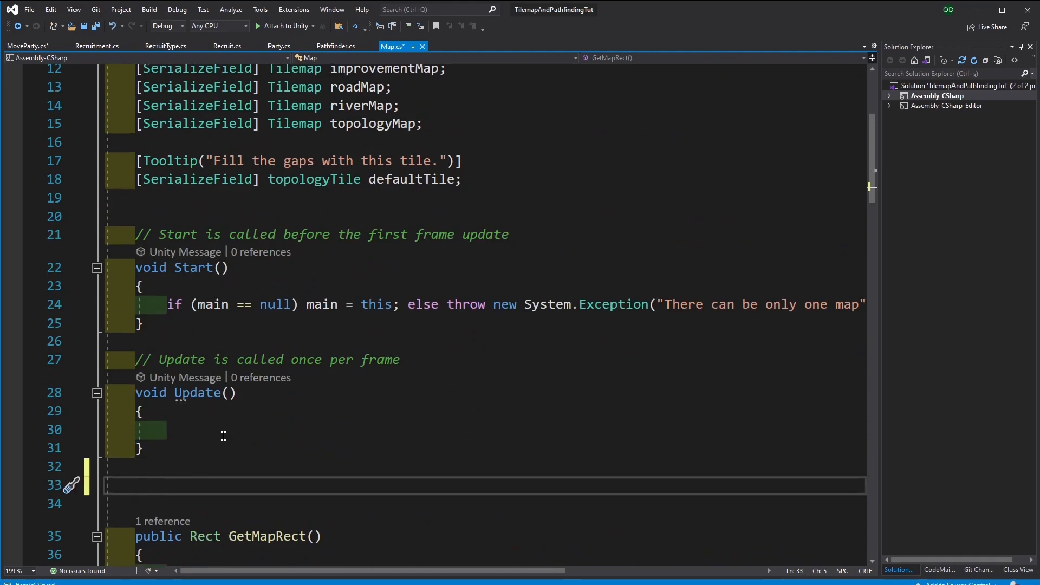
pyautogui.write('public v')
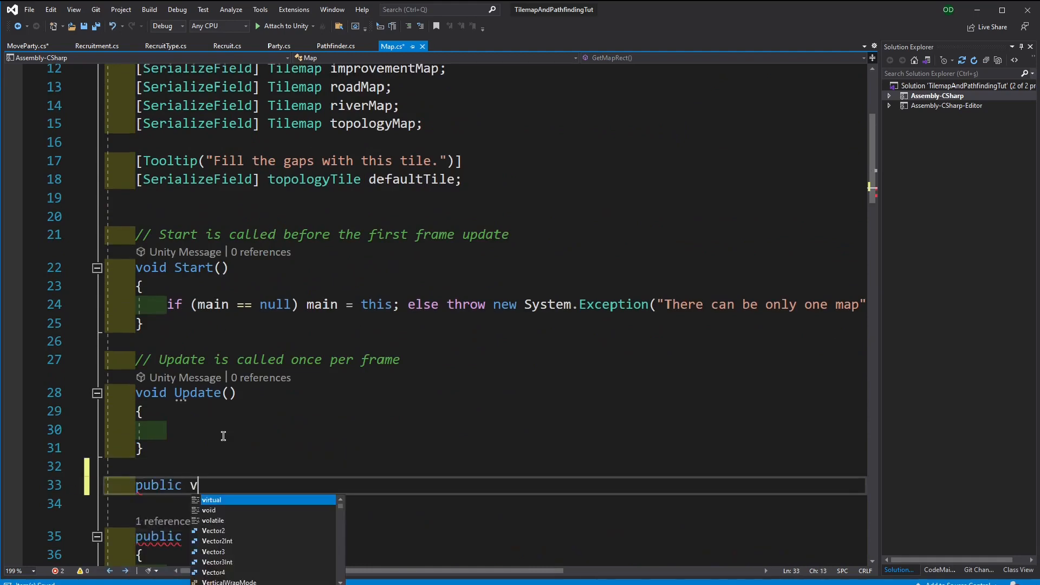
pyautogui.write('ector3Int')
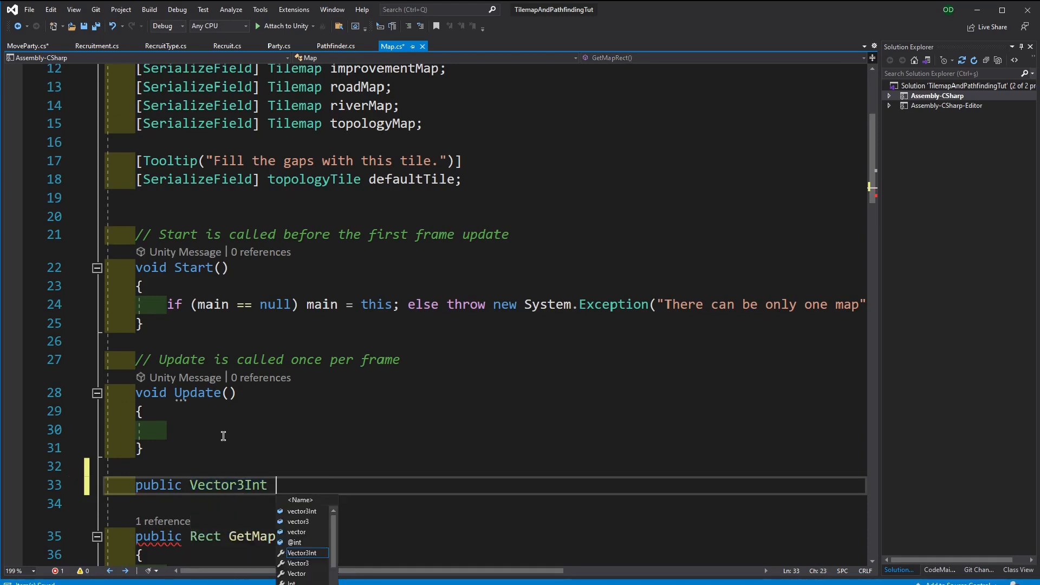
pyautogui.write('Wo')
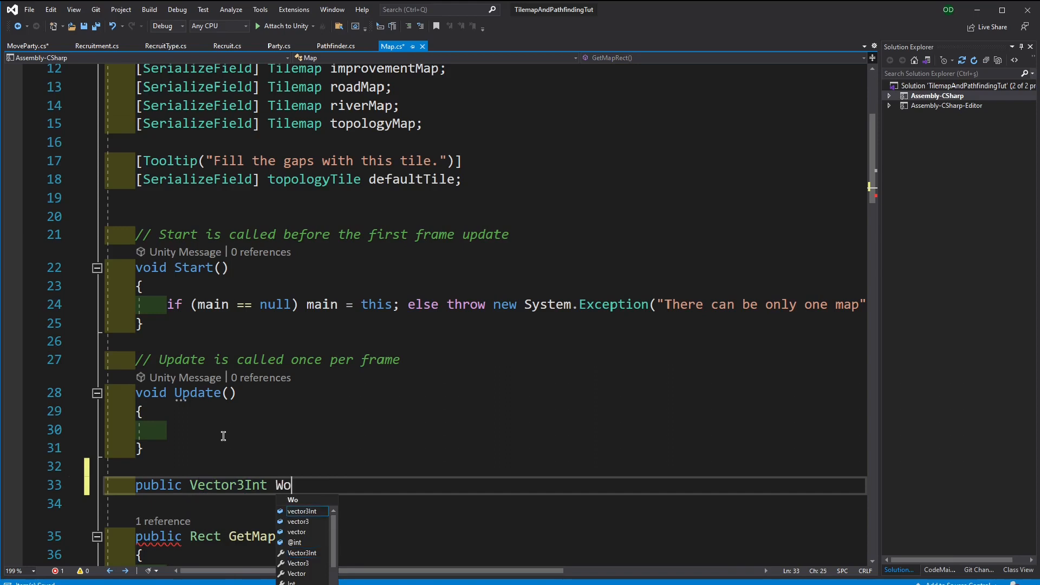
pyautogui.write('rldToCell(Vector3')
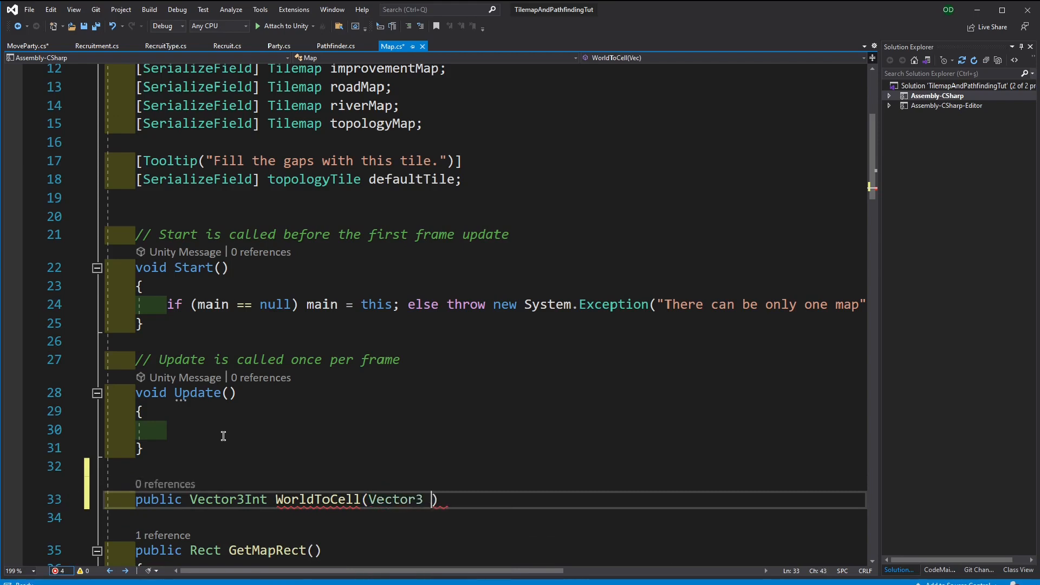
pyautogui.write('worldPos')
pyautogui.click(485, 517)
pyautogui.write('{')
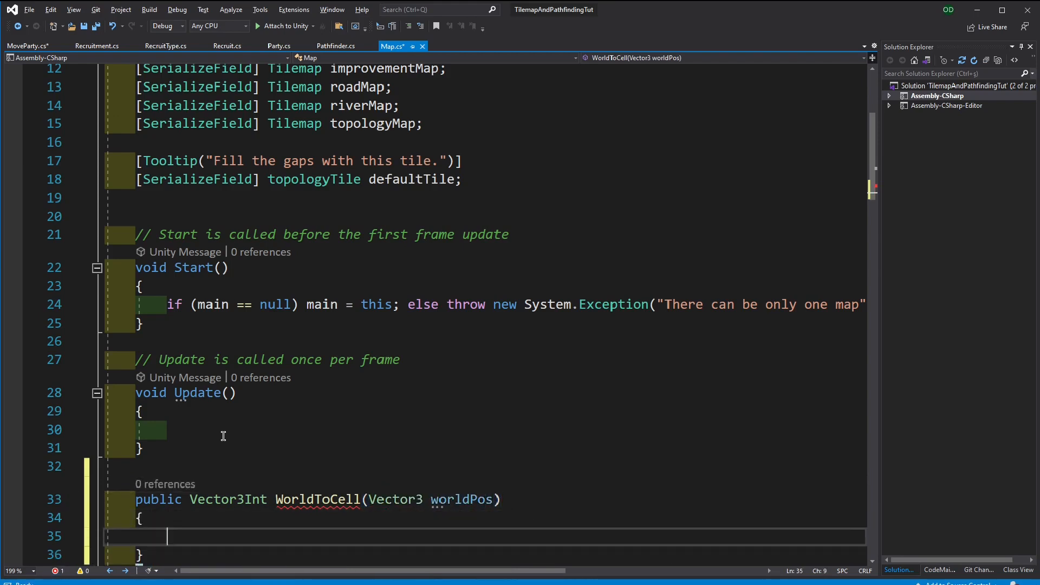
# Write topologyMap.WorldToCell(worldPos) in the method body, checking the tilemap method's description
pyautogui.scroll(-3)
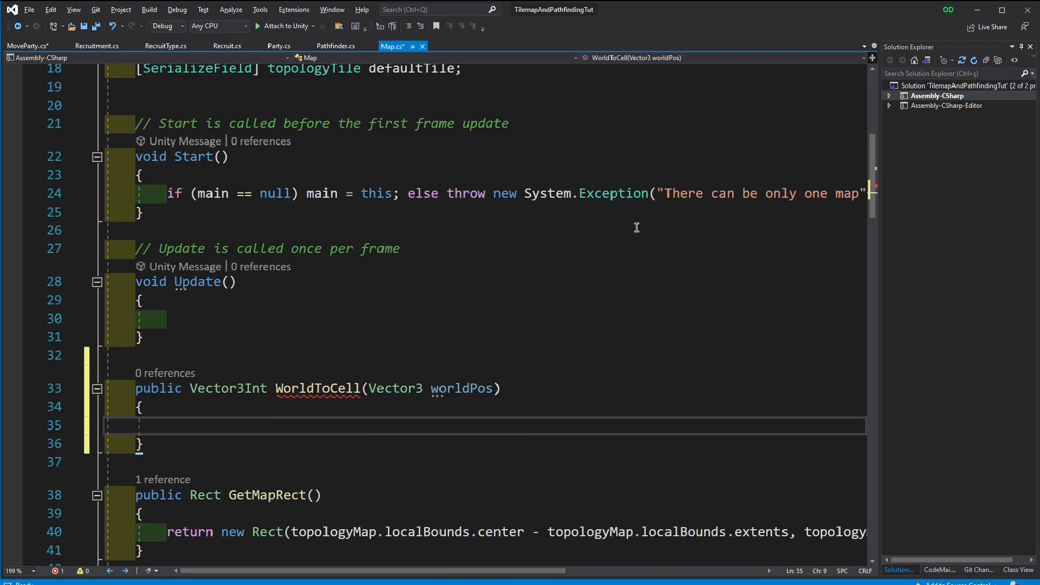
pyautogui.write('topologyMap.')
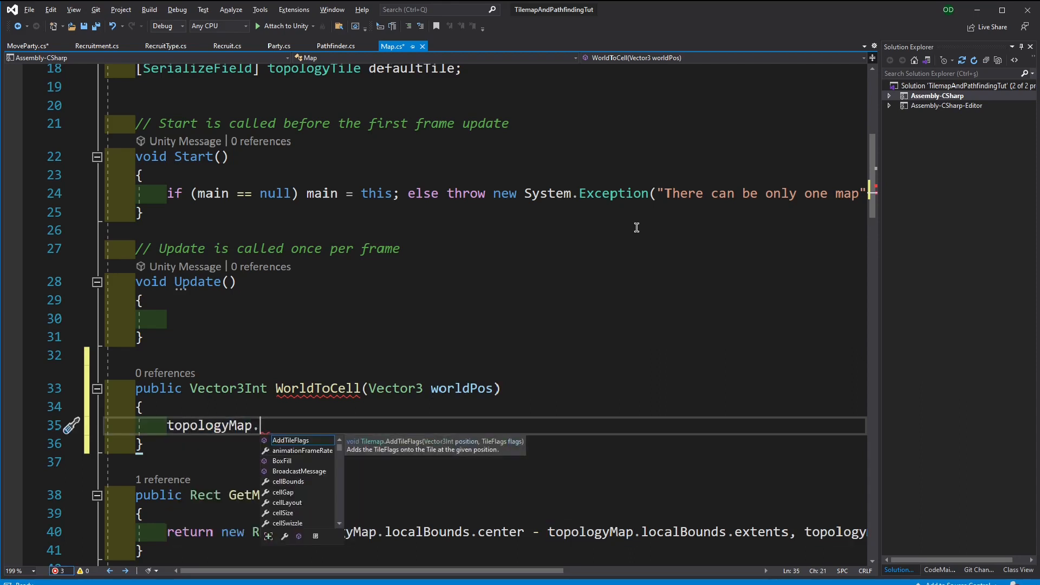
pyautogui.write('WorldToCell(')
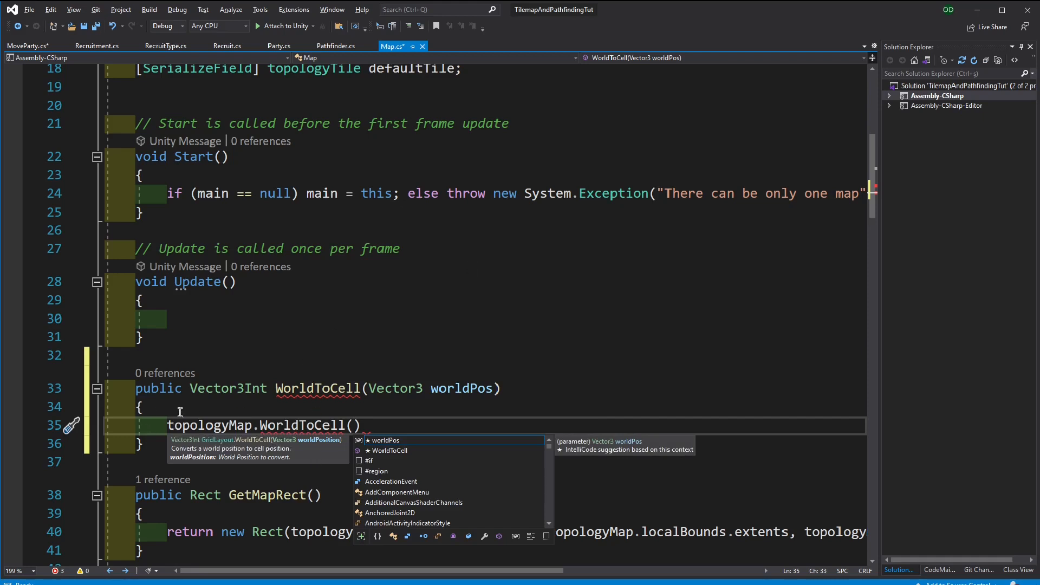
pyautogui.moveTo(220, 423)
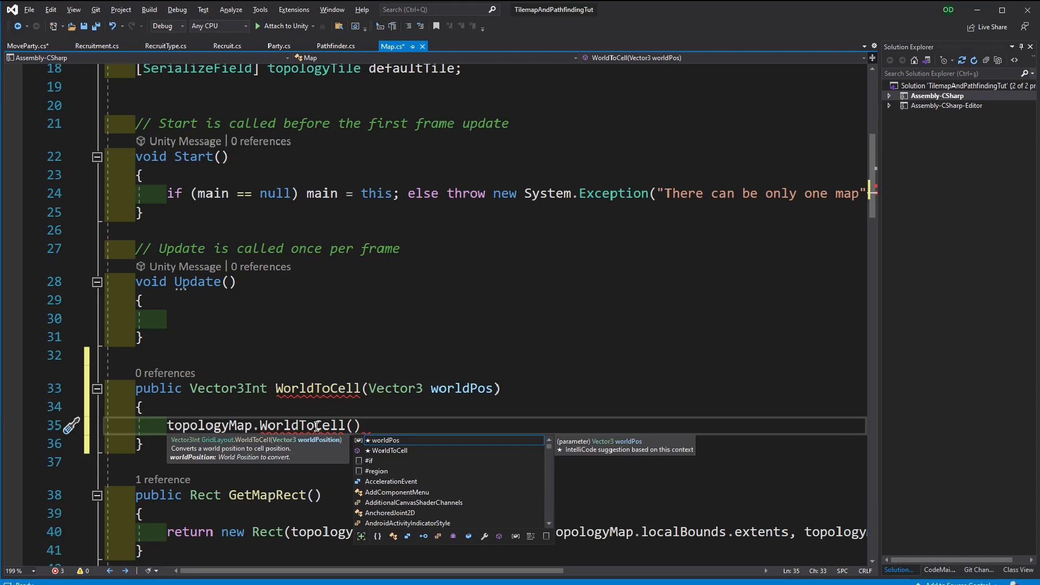
pyautogui.write('worldPos')
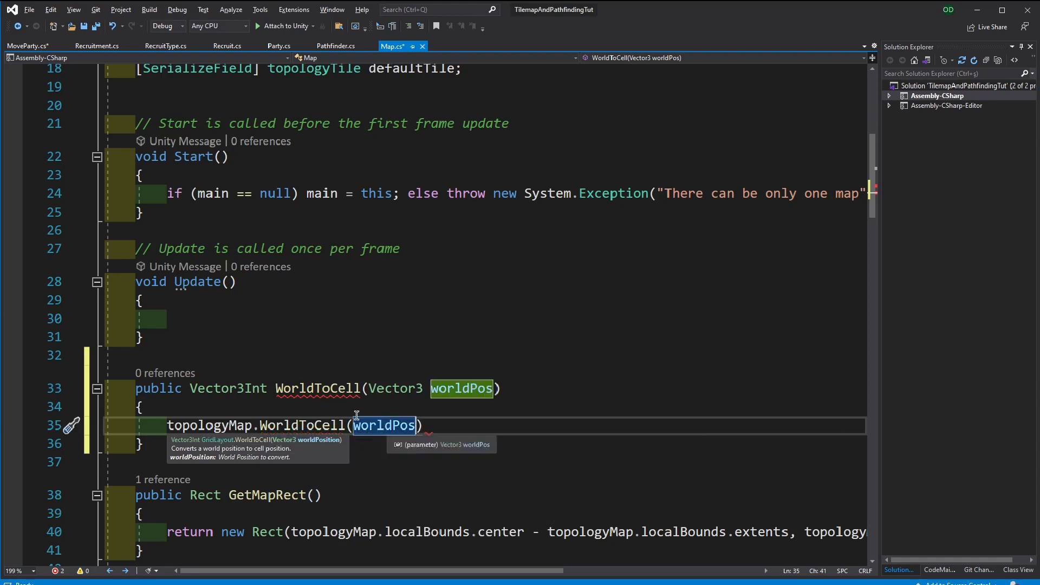
pyautogui.click(424, 425)
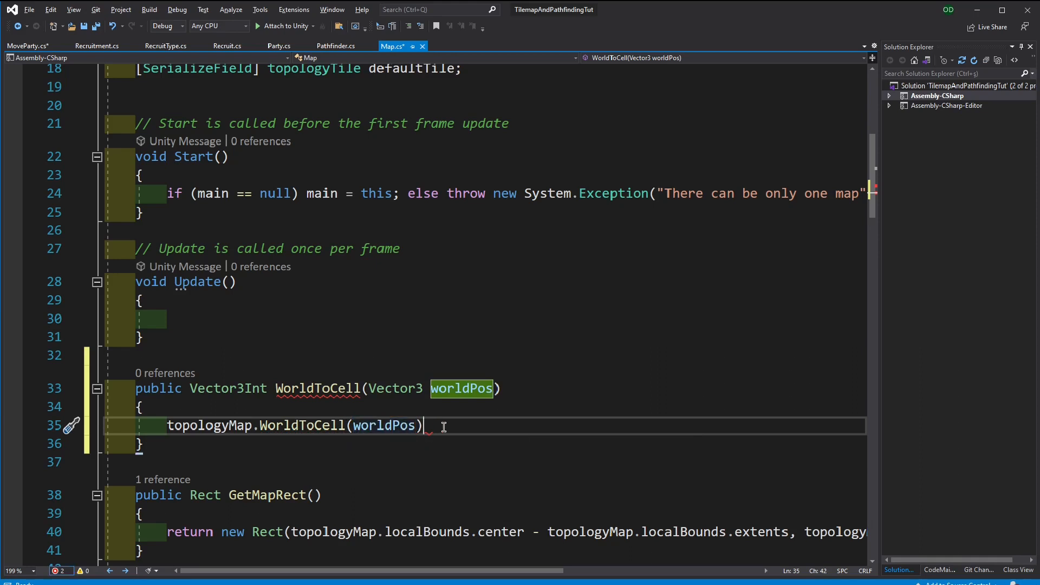
pyautogui.doubleClick(302, 425)
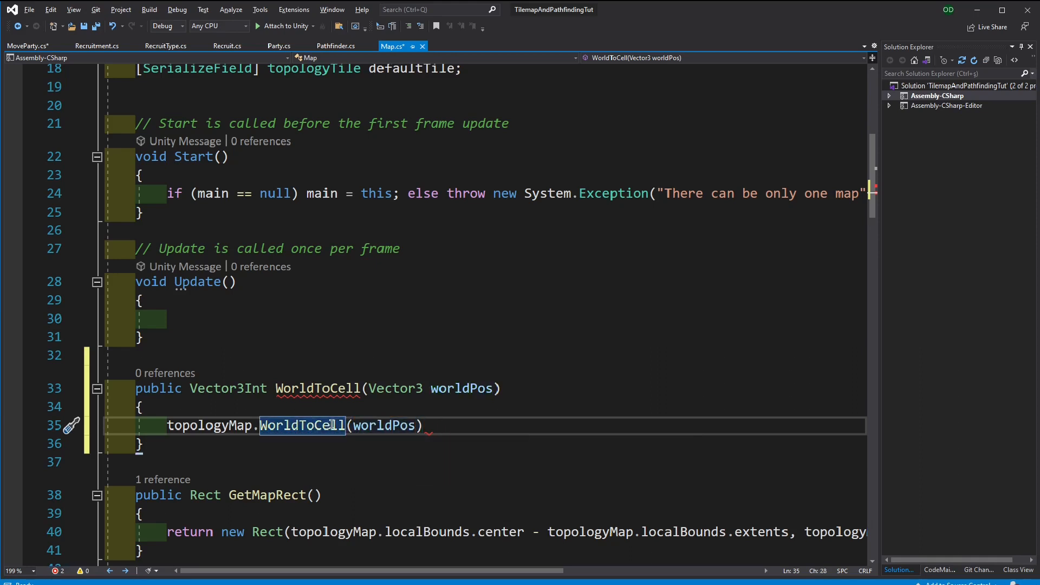
pyautogui.moveTo(340, 426)
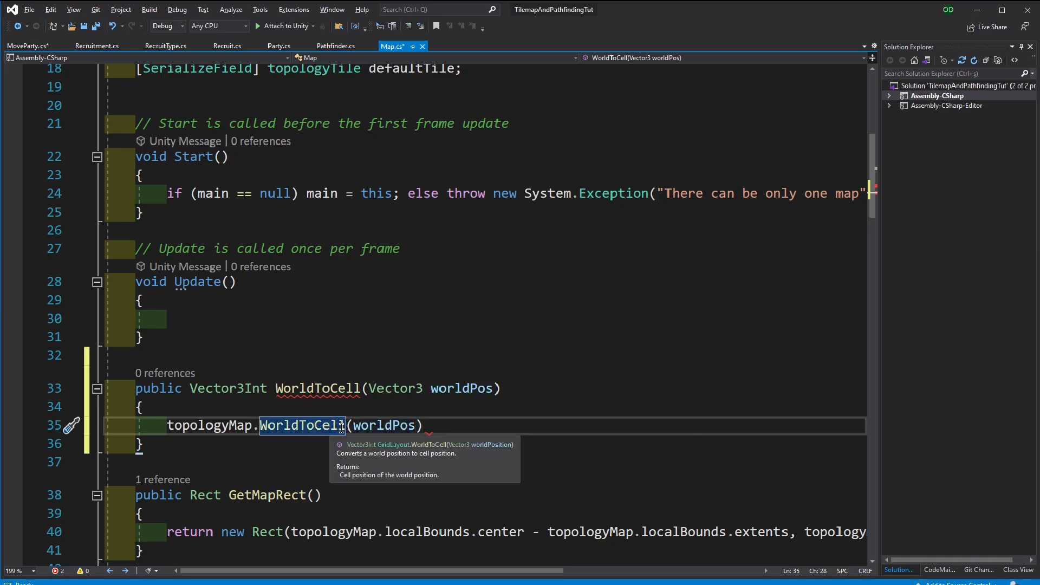
pyautogui.click(168, 426)
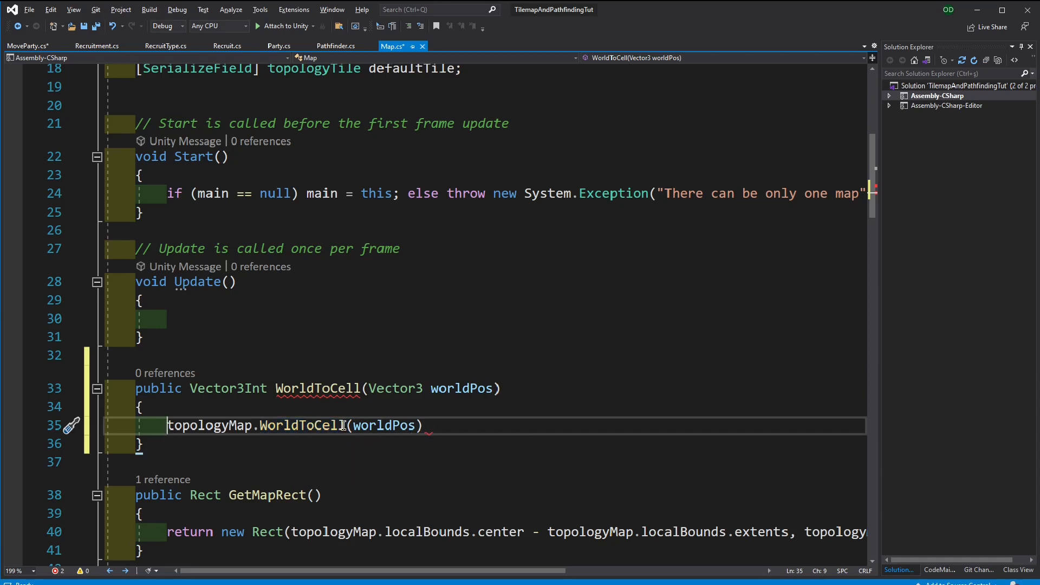
# Assign the call to Vector3Int cell, add cell.z = 0; and return cell;
pyautogui.write('Vector3Int')
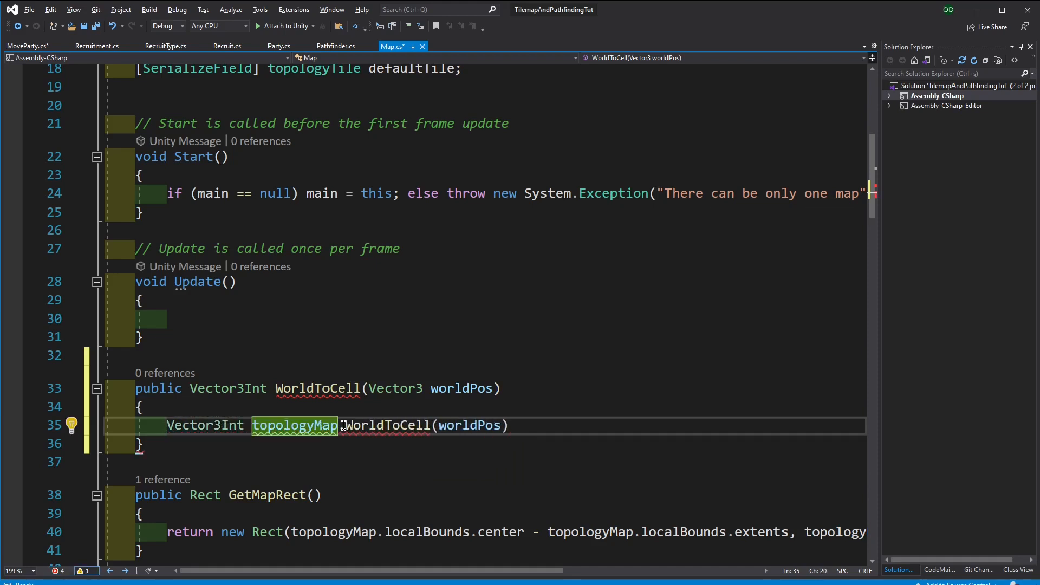
pyautogui.write('cell?')
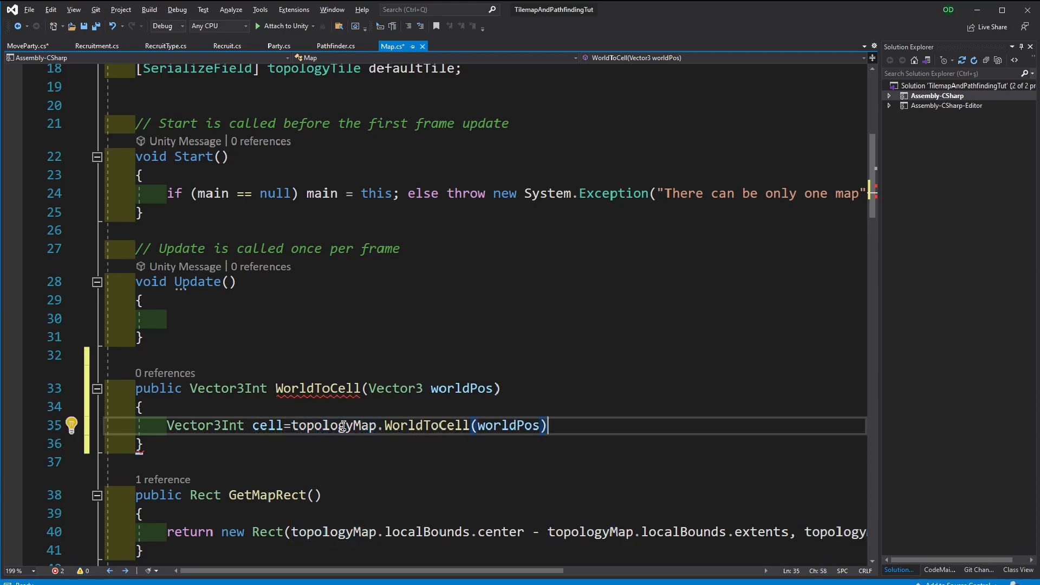
pyautogui.write(';')
pyautogui.press('enter')
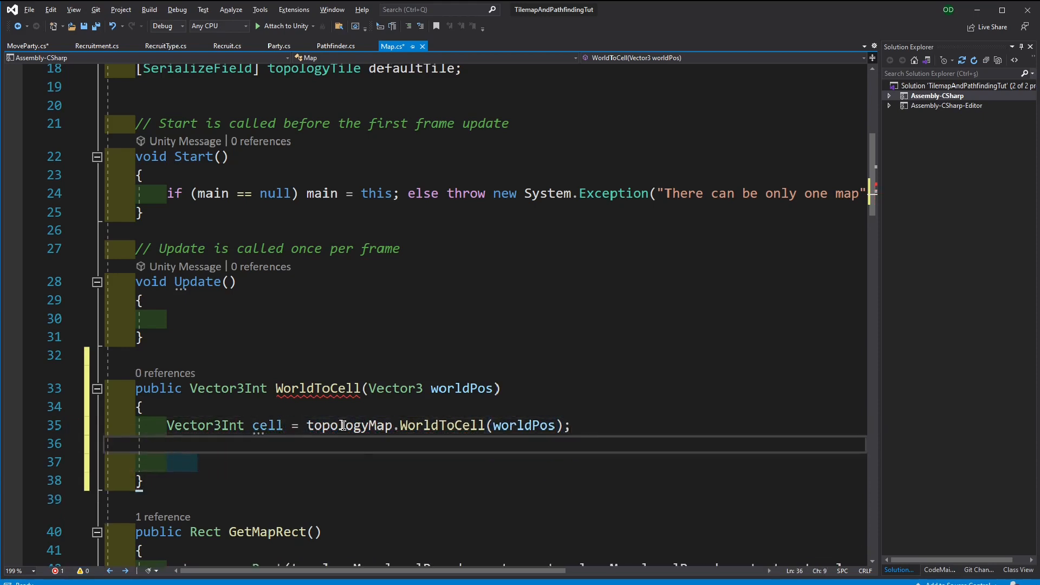
pyautogui.write('cell.z=0')
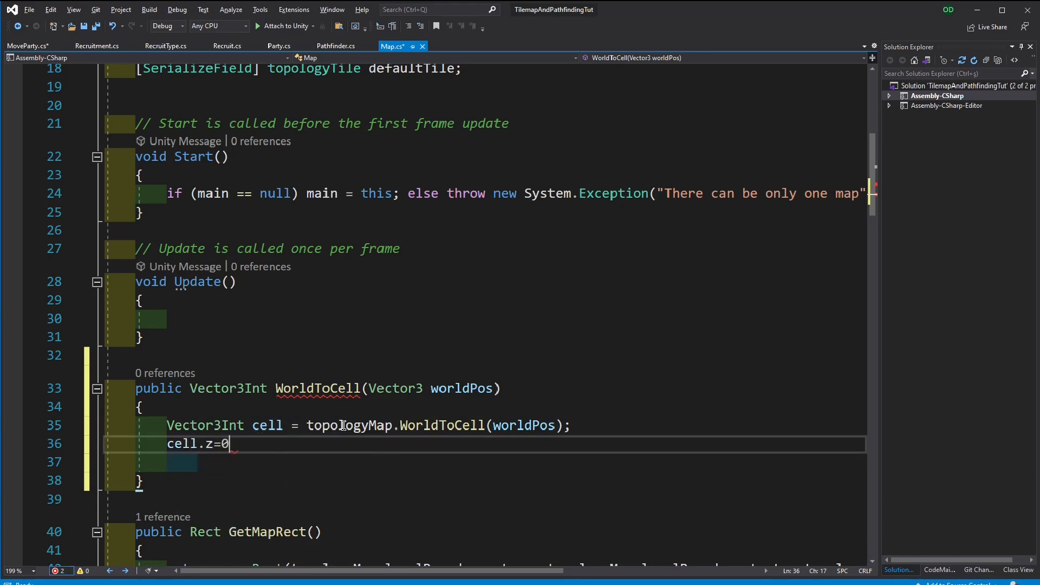
pyautogui.write('= 0;')
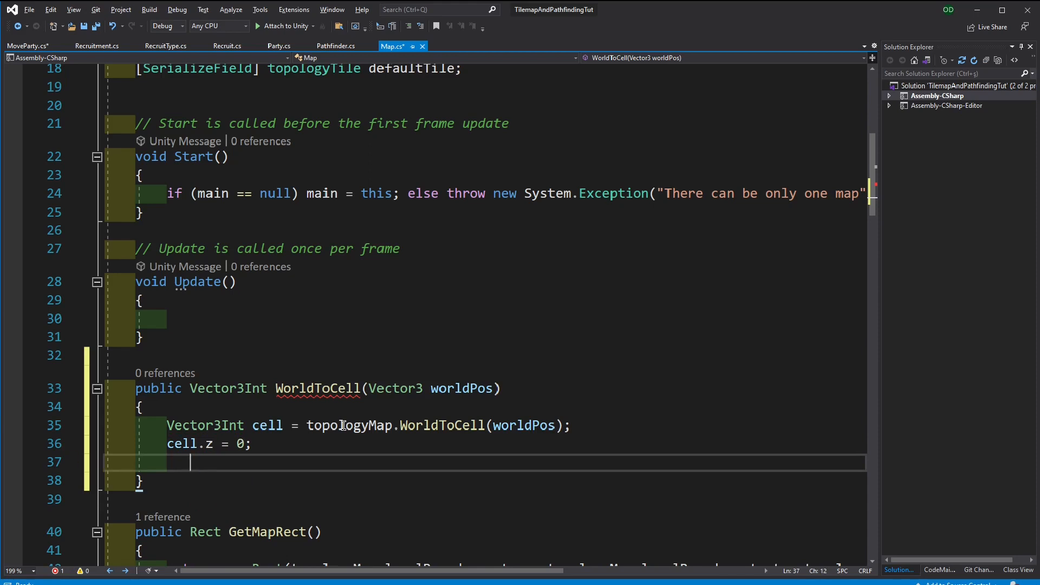
pyautogui.write('return cell;')
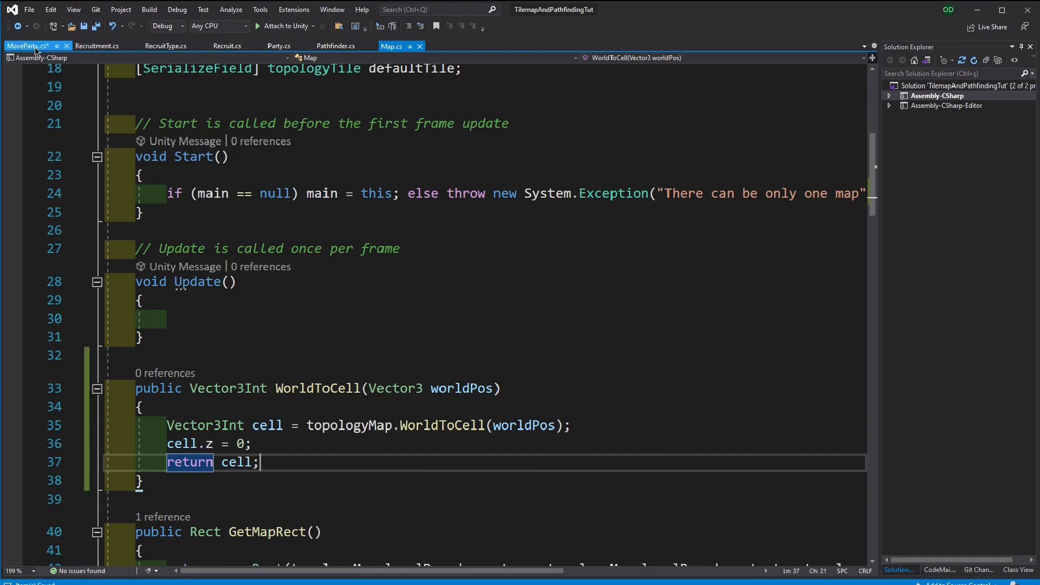
pyautogui.click(30, 46)
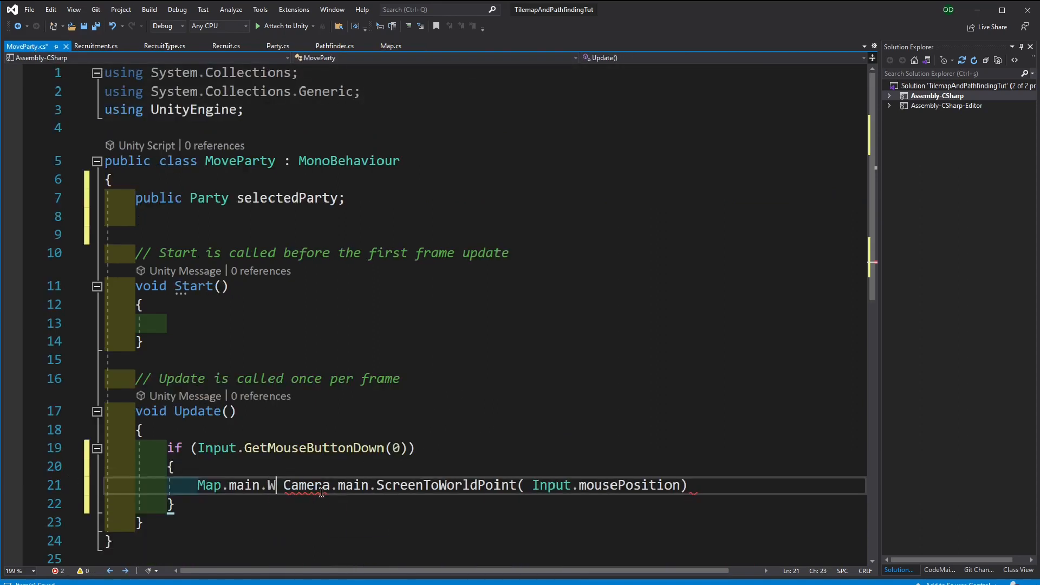
# Store Map.main.WorldToCell of the mouse's world point in Vector3Int clickedOnCell
pyautogui.write('orldToCell(')
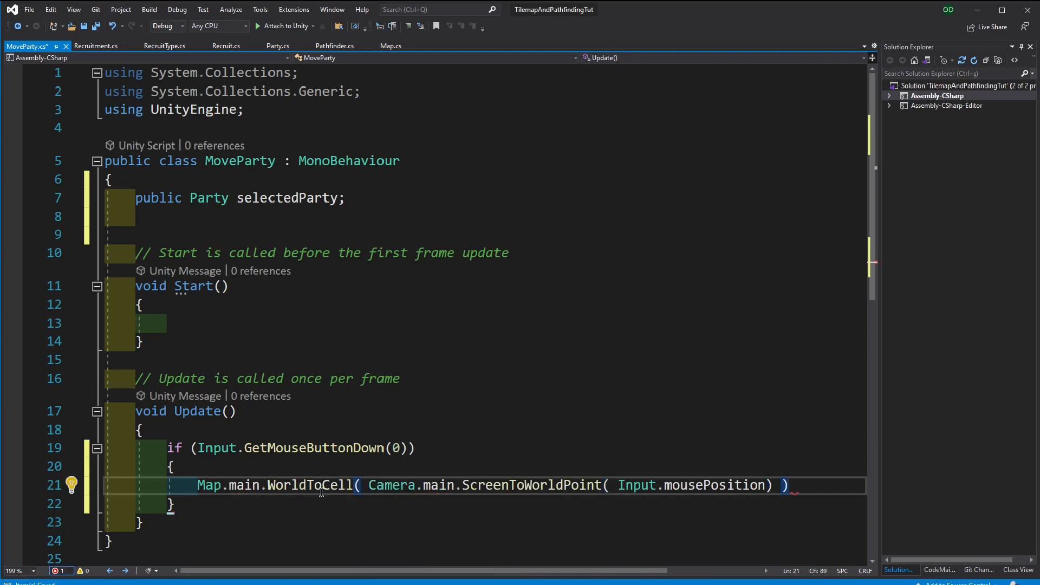
pyautogui.doubleClick(208, 485)
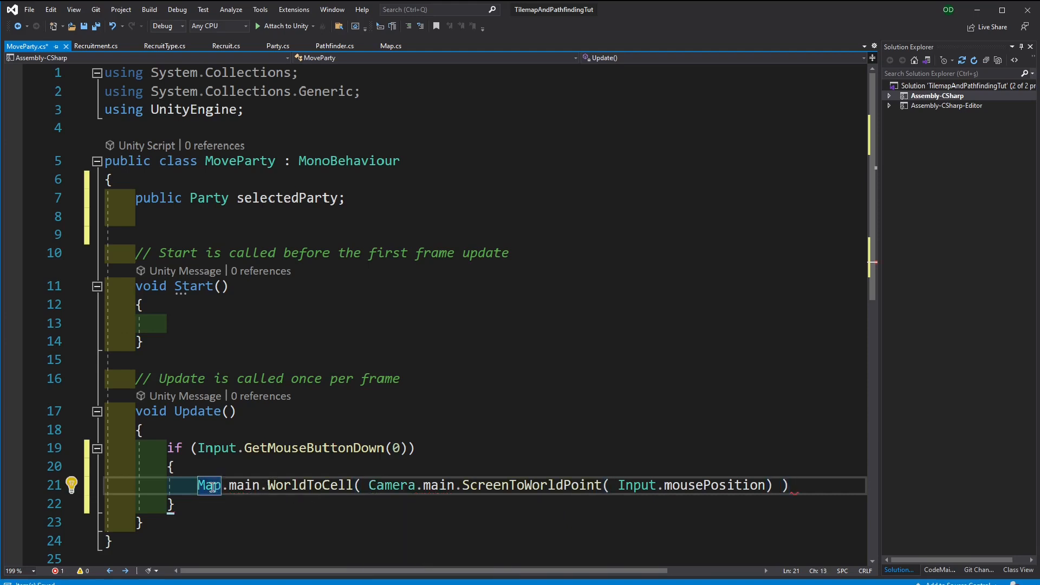
pyautogui.write('Vector3Int clickedOnCell=')
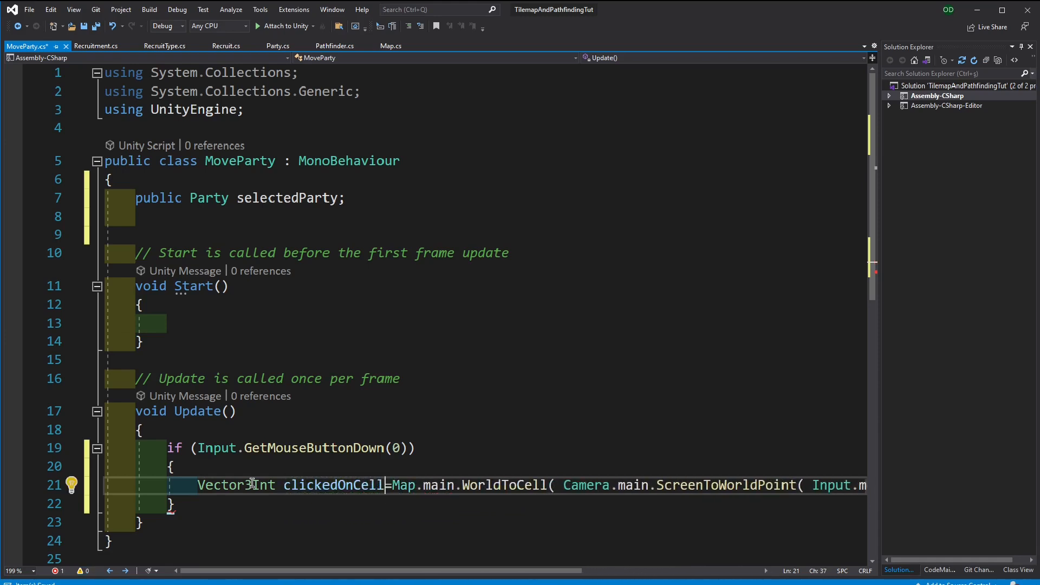
pyautogui.doubleClick(334, 485)
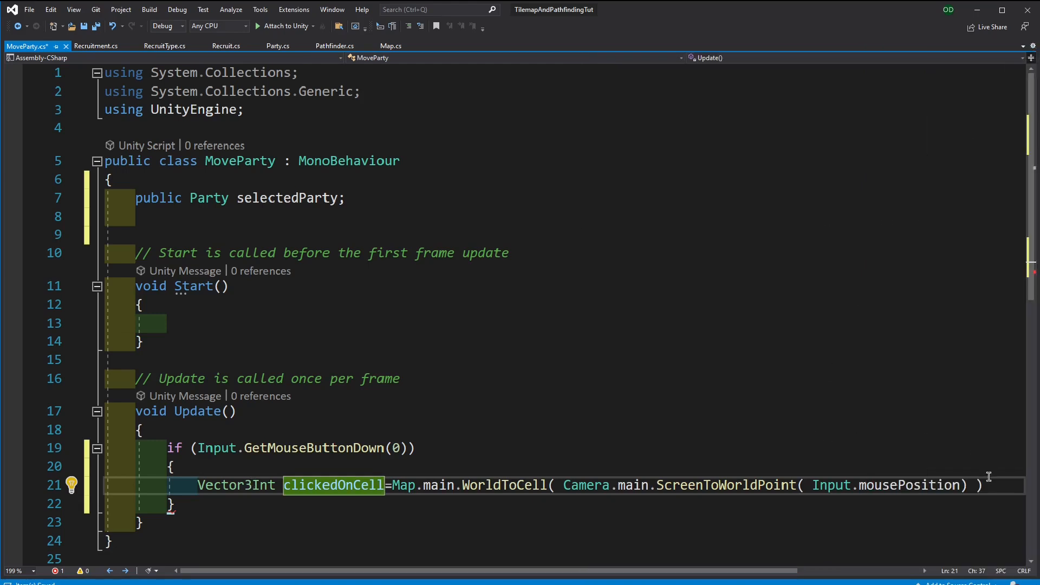
pyautogui.click(982, 485)
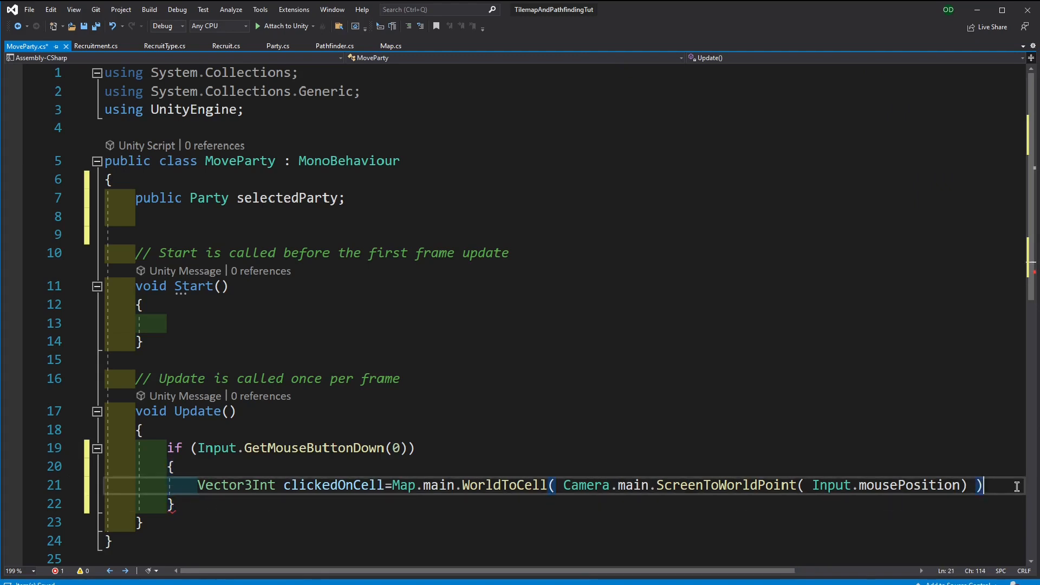
pyautogui.write(';')
pyautogui.press('enter')
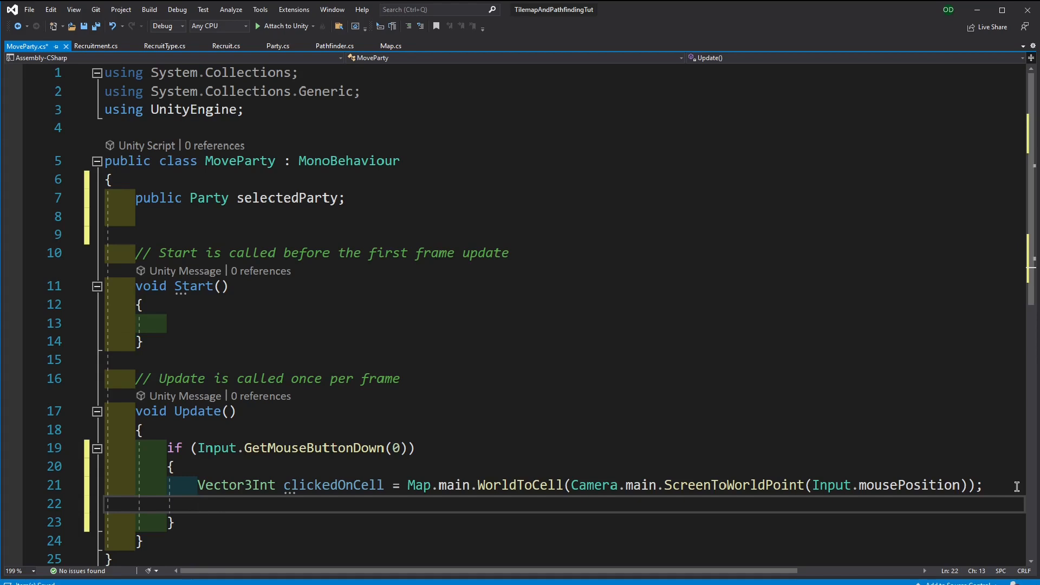
pyautogui.moveTo(209, 137)
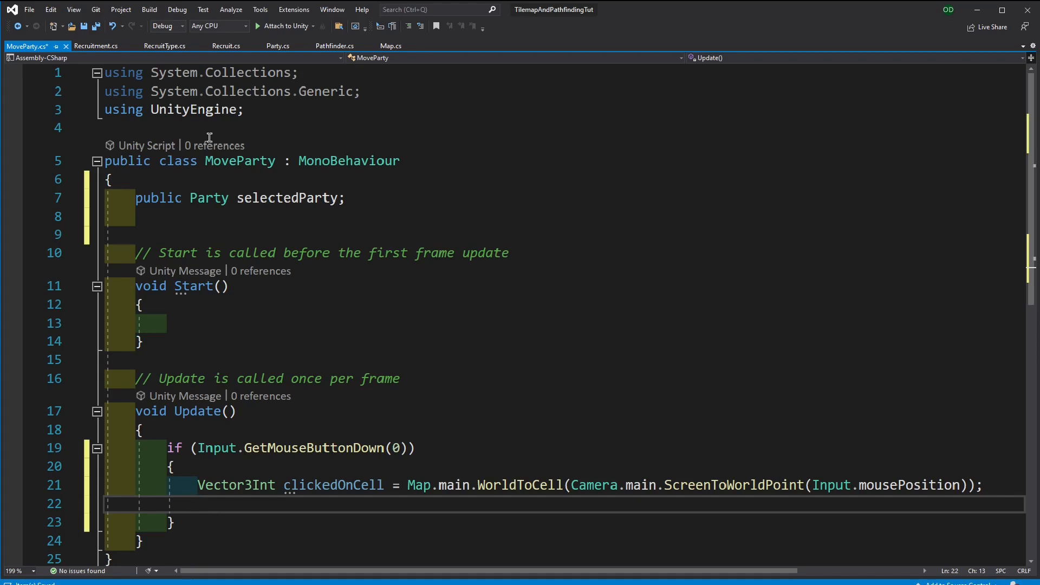
# Check allParties in Party.cs, then write foreach (Party party in Party.allParties) in MoveParty
pyautogui.click(278, 46)
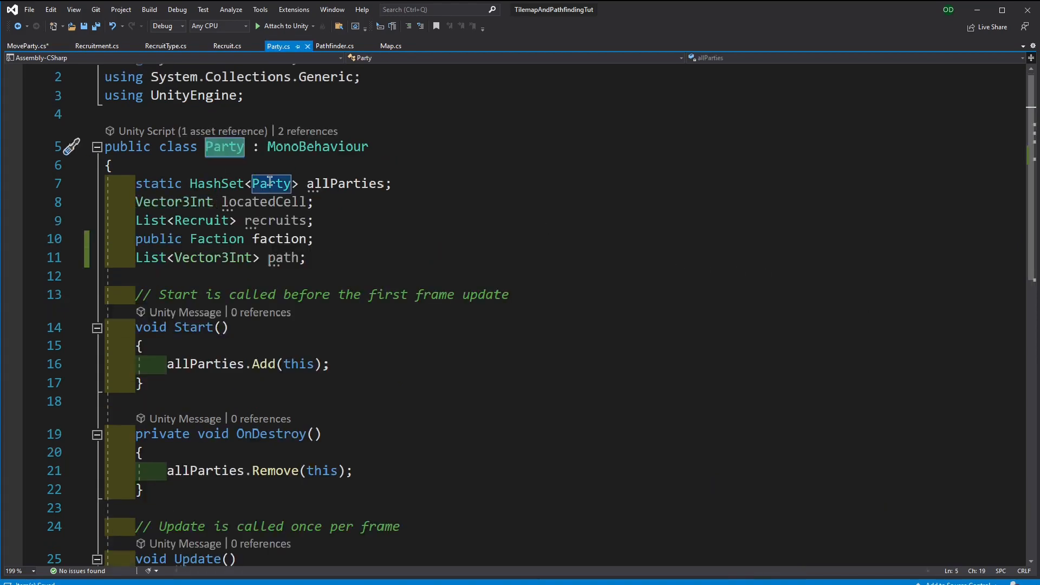
pyautogui.doubleClick(345, 183)
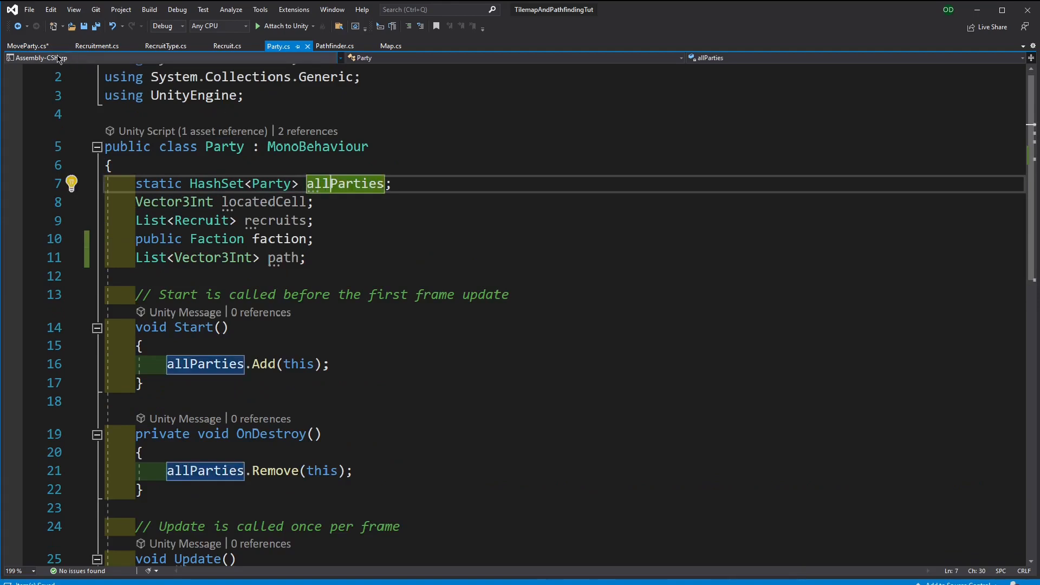
pyautogui.click(28, 46)
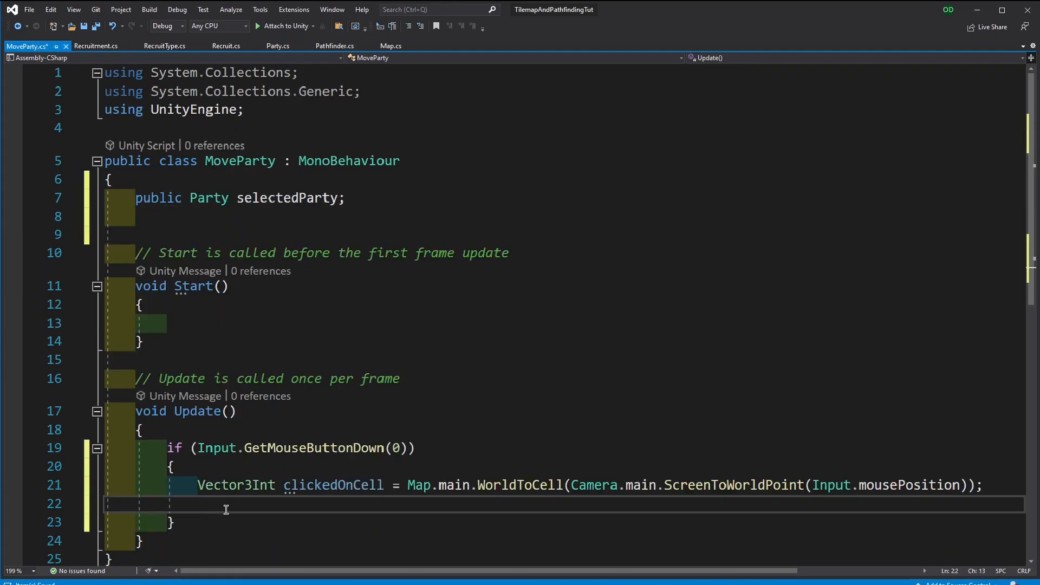
pyautogui.write('foreach(Party party')
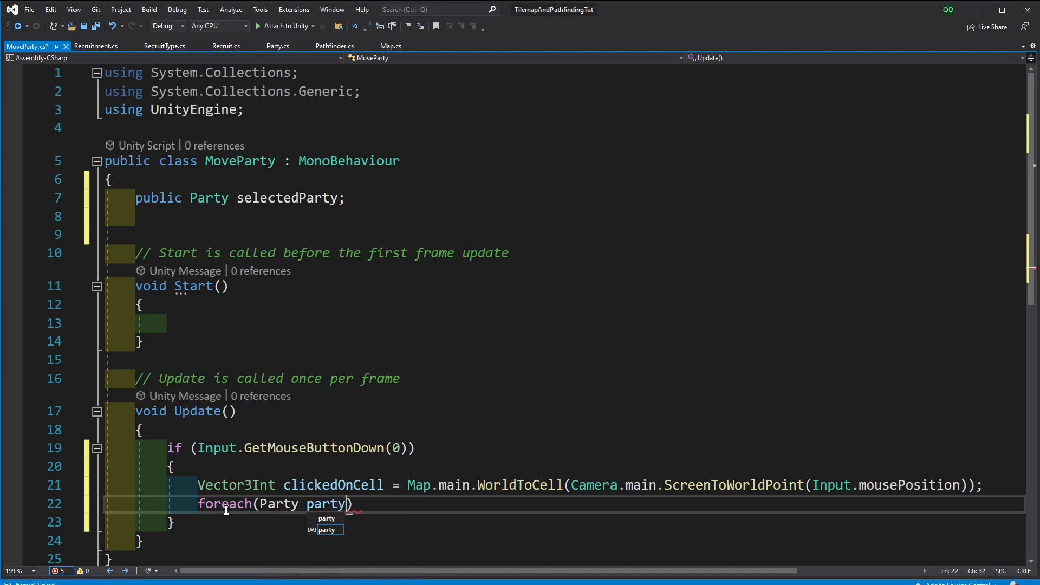
pyautogui.write('in all')
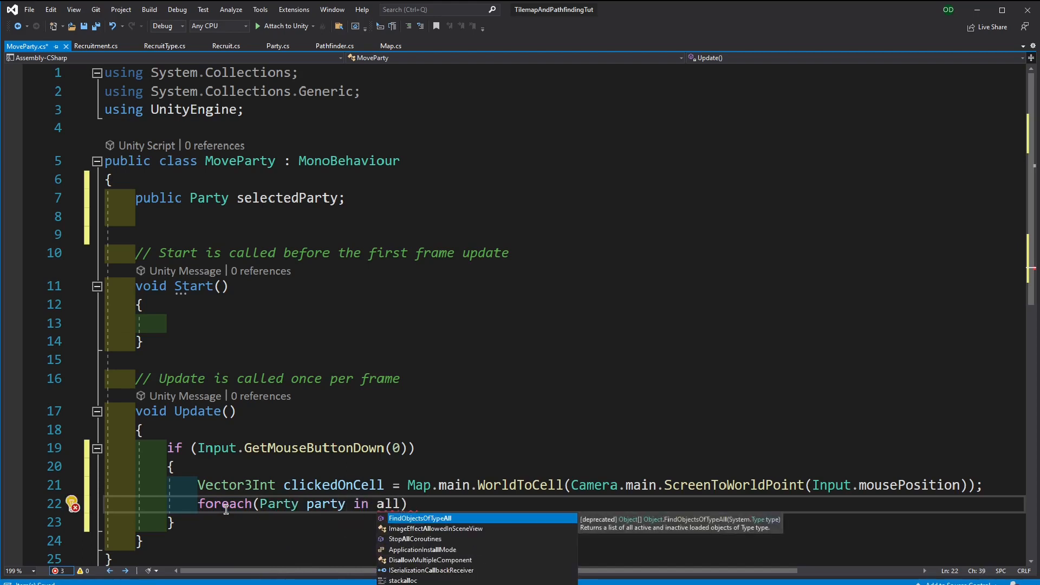
pyautogui.write('Party.')
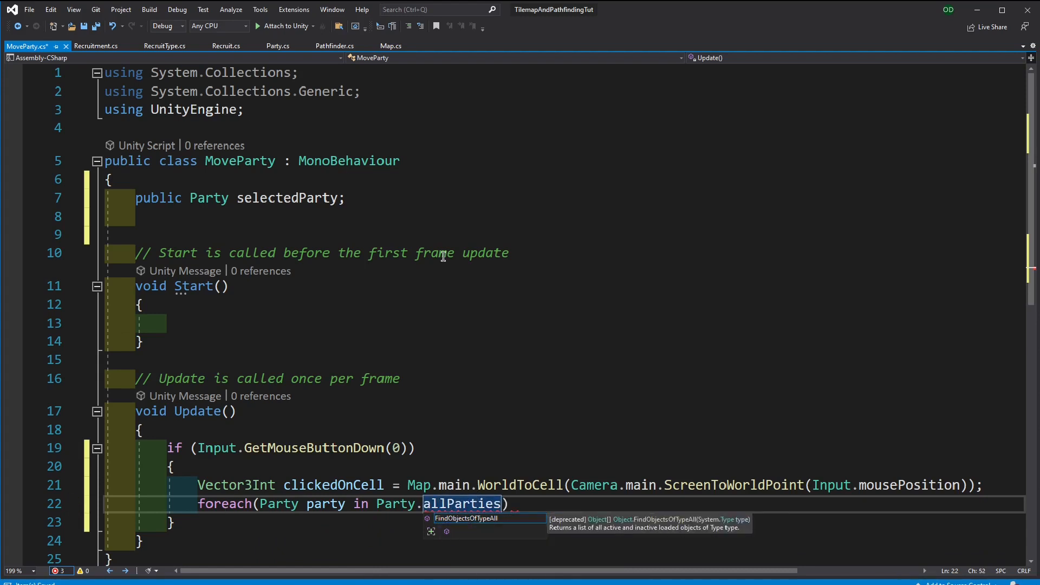
pyautogui.moveTo(278, 45)
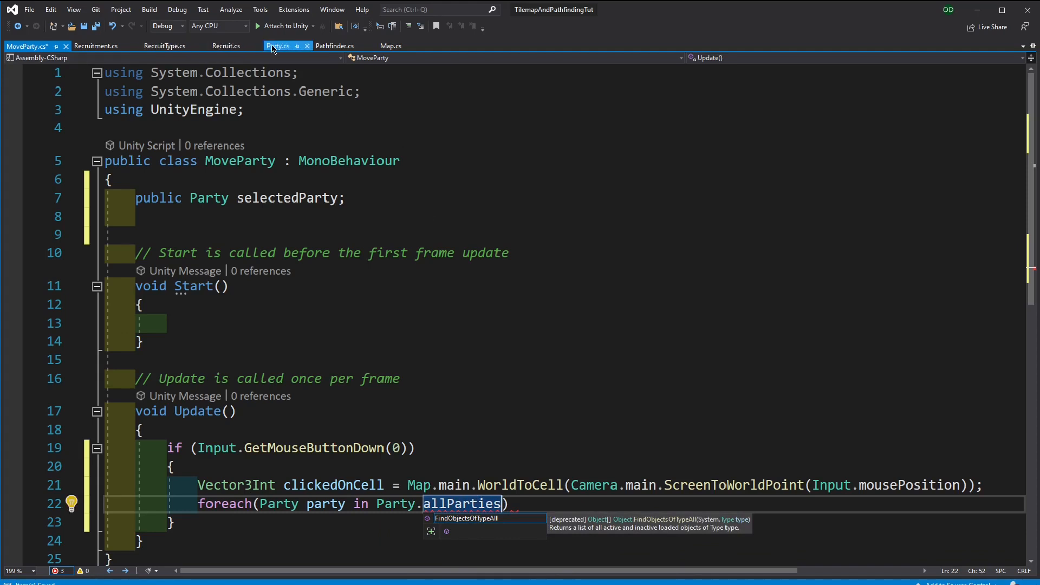
# Make the static allParties field public in Party.cs and recheck the loop reference
pyautogui.click(280, 45)
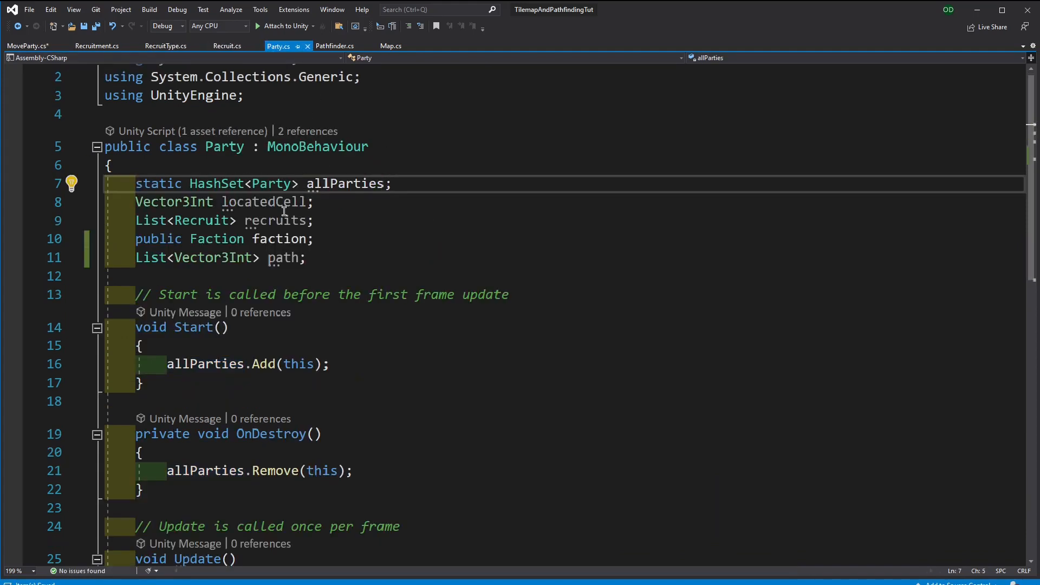
pyautogui.write('public')
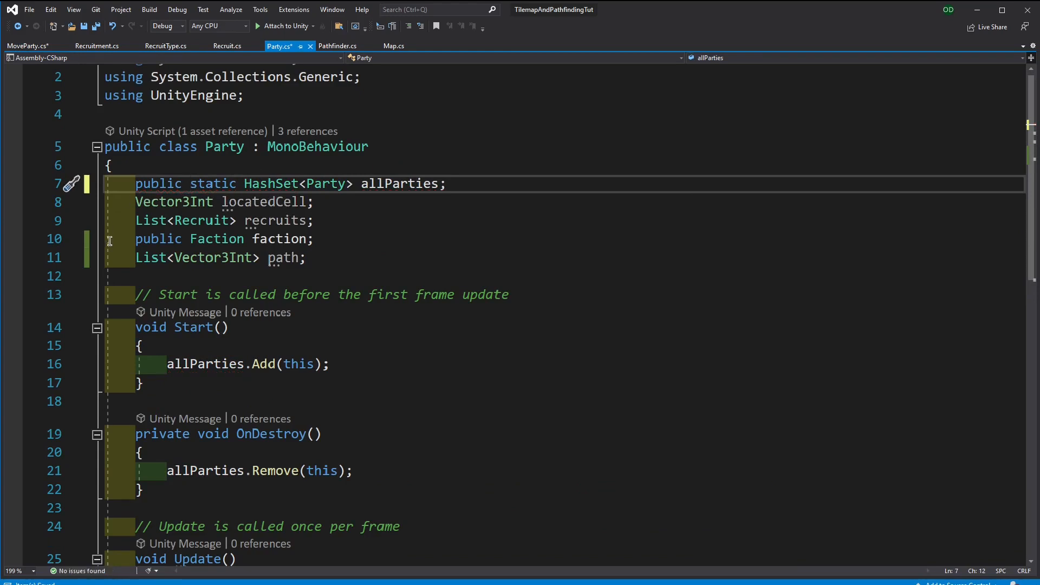
pyautogui.click(27, 46)
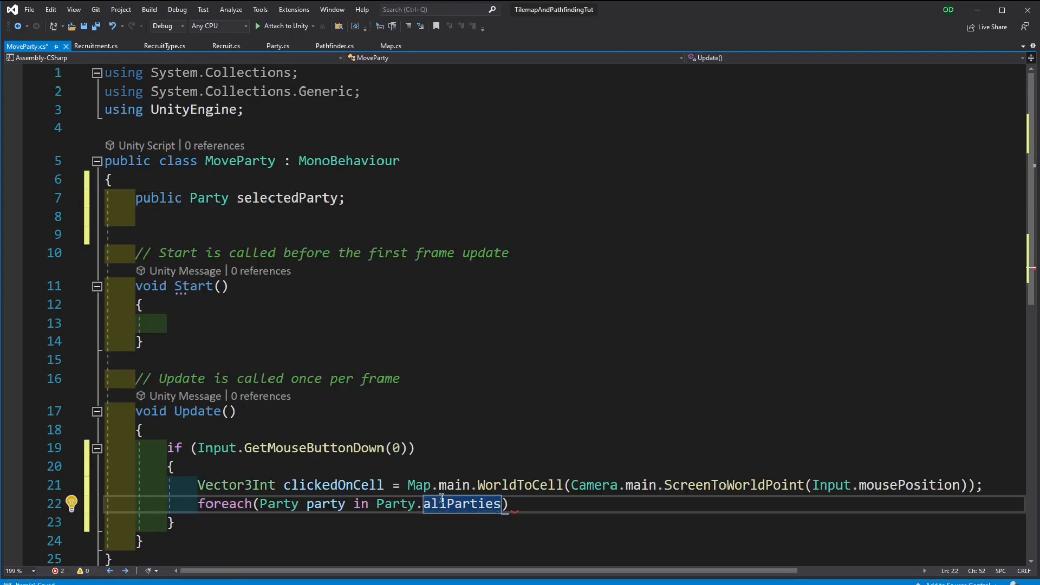
pyautogui.click(511, 504)
pyautogui.write('{')
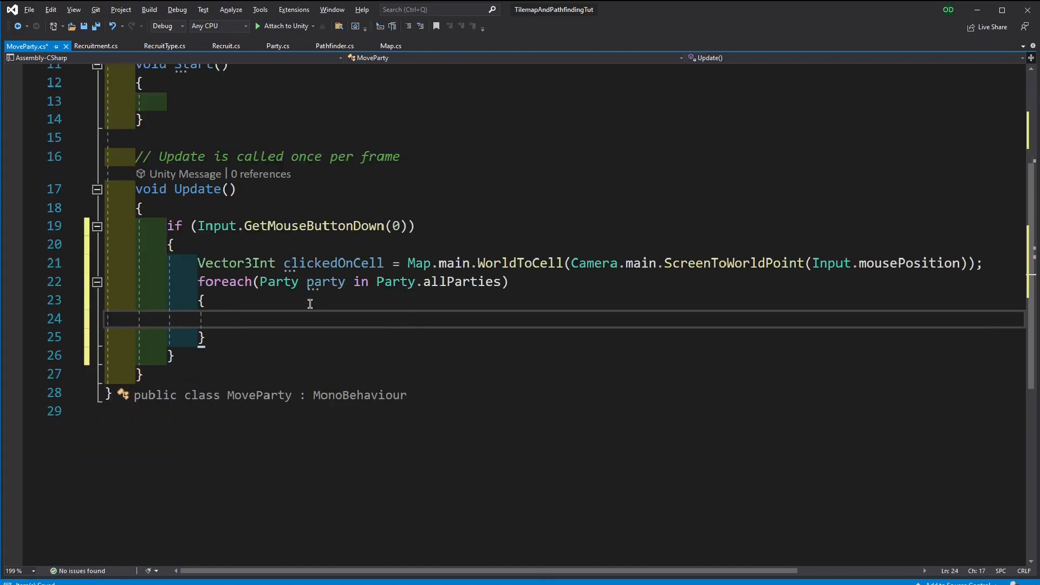
# In the loop, if party.locatedCell == clickedOnCell, set selectedParty = party and break
pyautogui.write('if (party.')
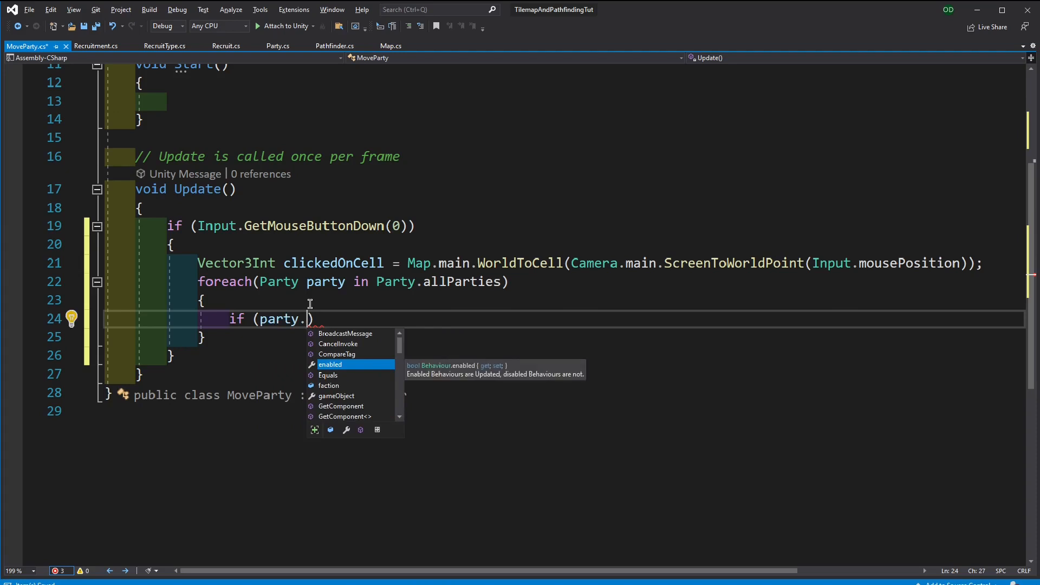
pyautogui.write('locatedCell;')
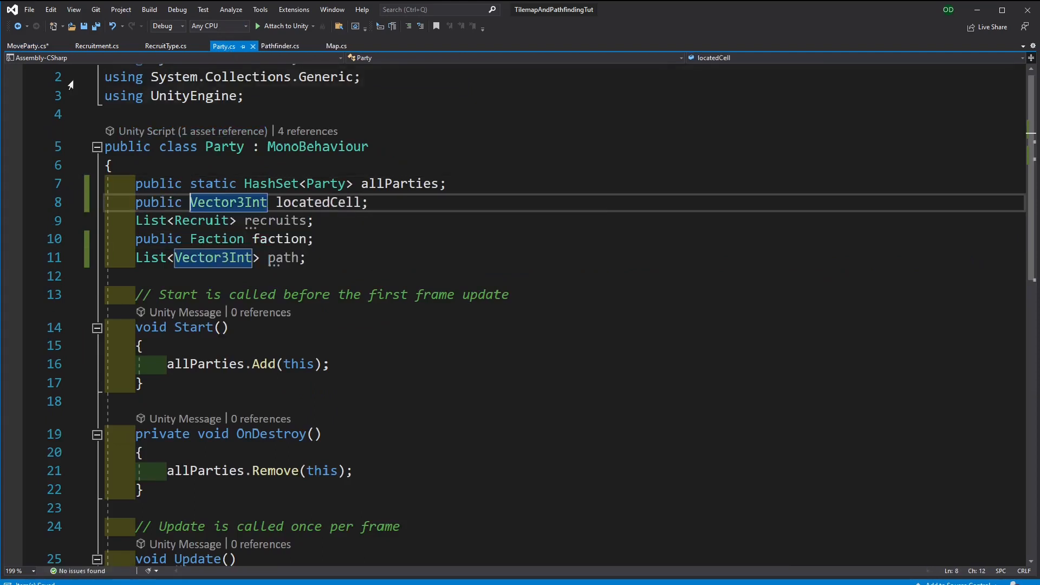
pyautogui.click(26, 45)
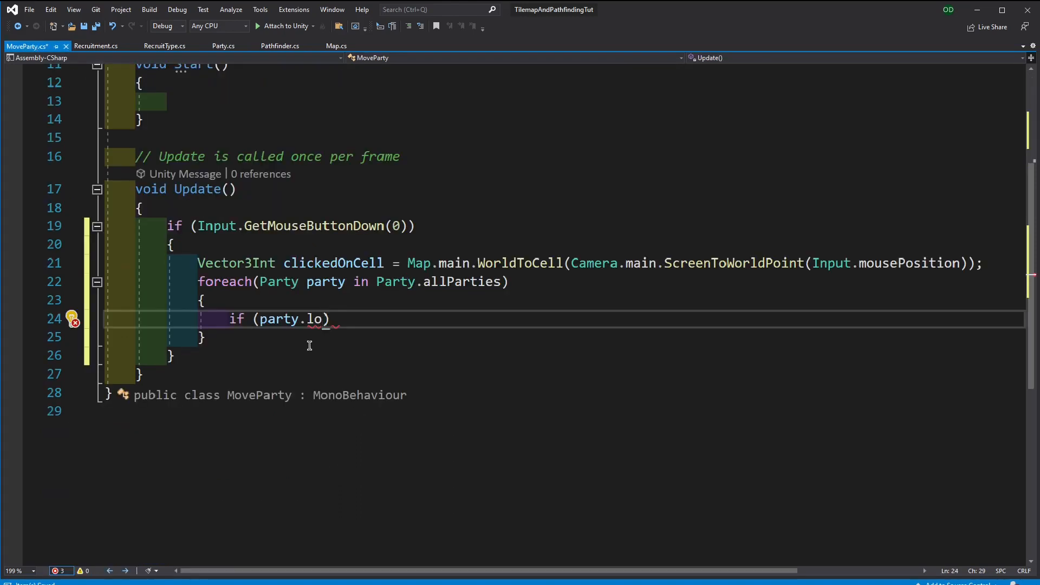
pyautogui.press('Backspace')
pyautogui.write('catedCell==')
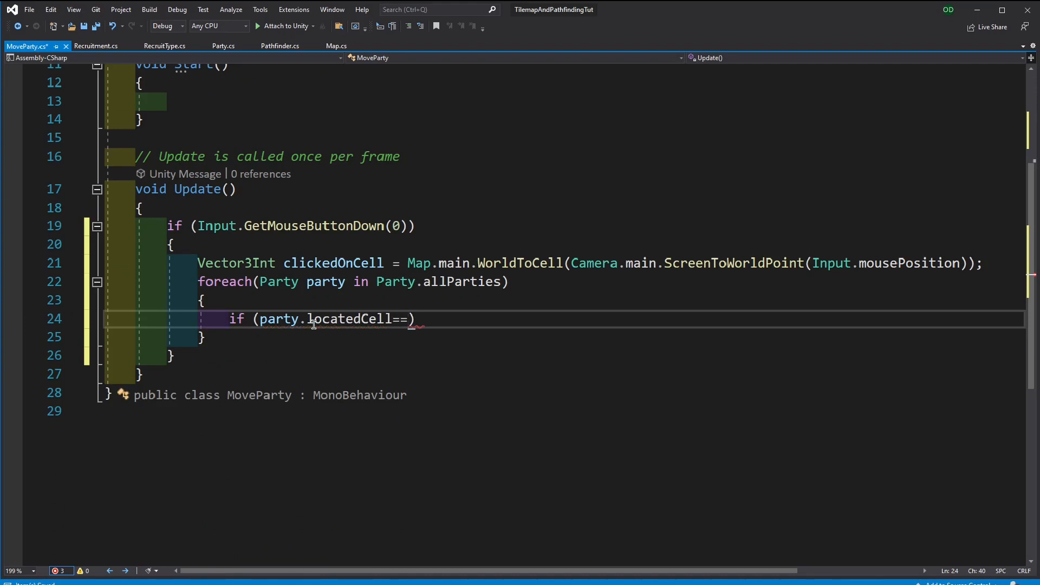
pyautogui.write('clickedOnCell')
pyautogui.write('{ ')
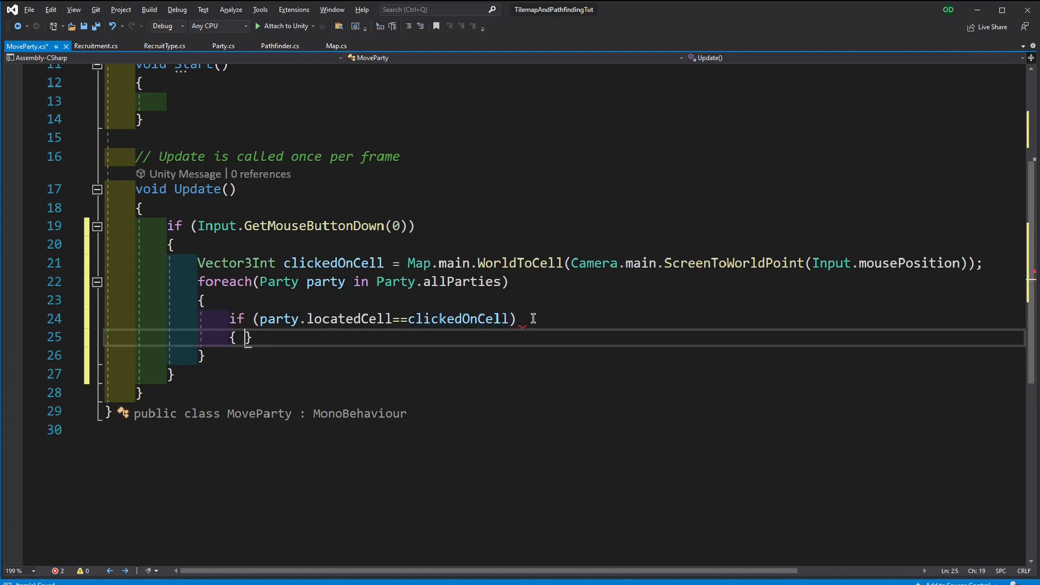
pyautogui.write('selectedParty')
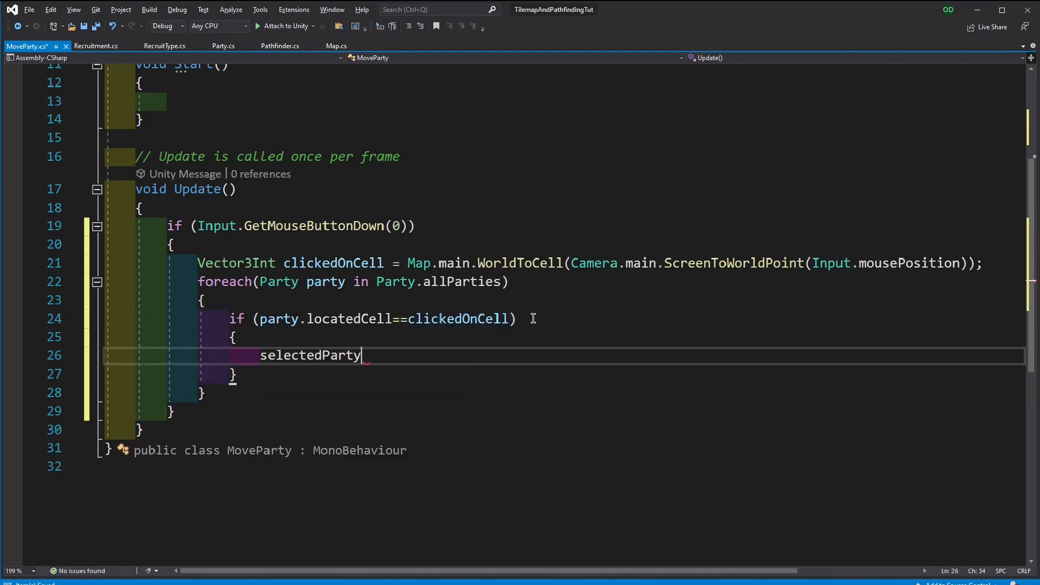
pyautogui.write('=')
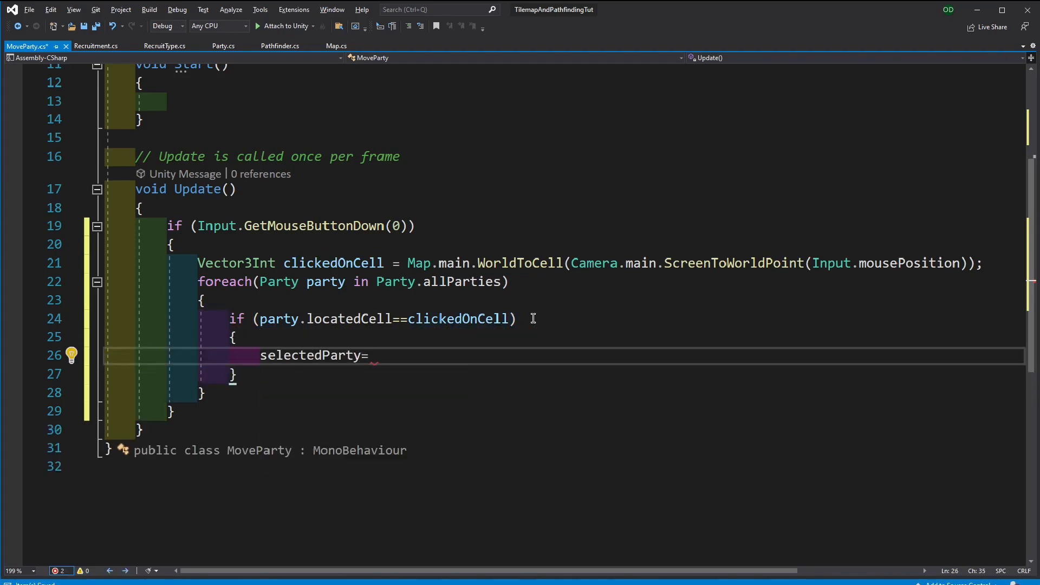
pyautogui.write('party;')
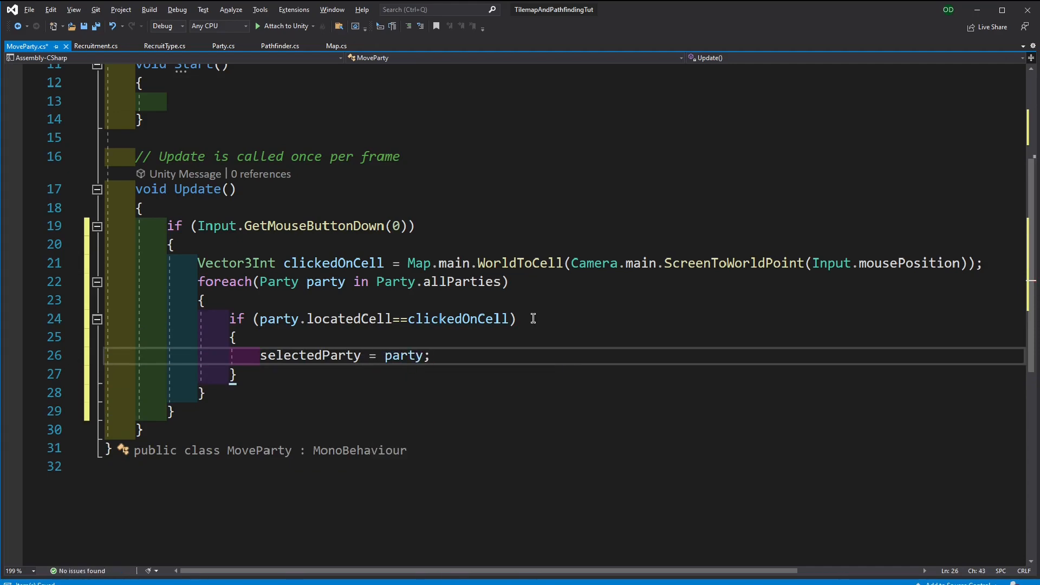
pyautogui.write('break;')
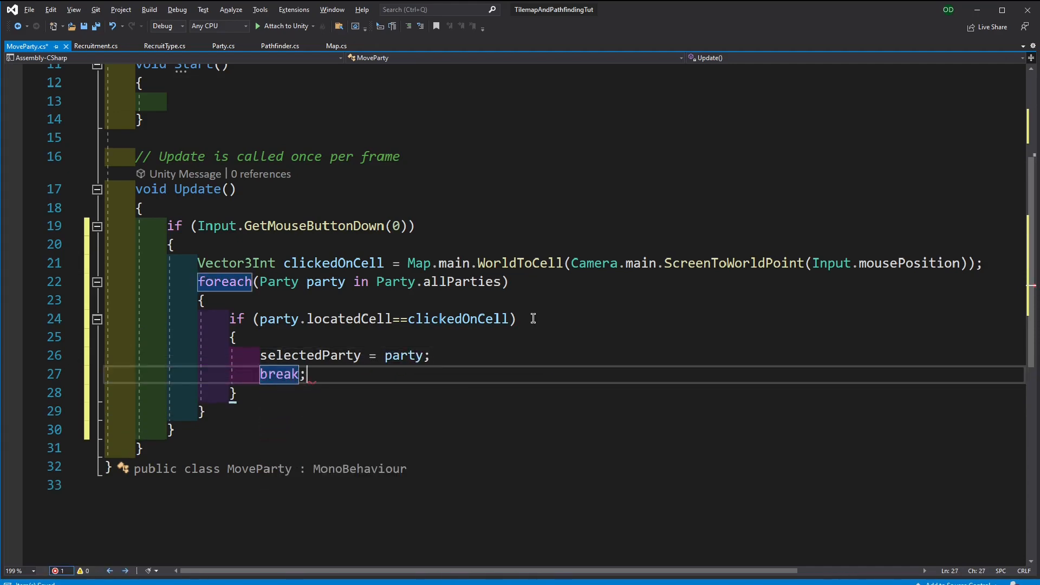
pyautogui.scroll(3)
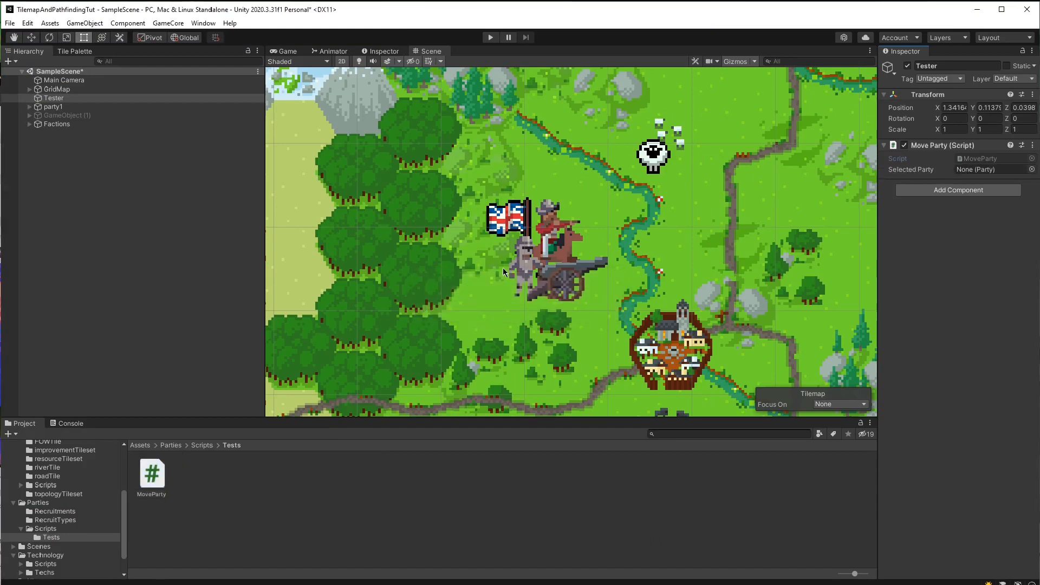
# Inspect party1, then add the DrawTilePos script from Assets/Map/Scripts/Tests to Tester
pyautogui.click(54, 107)
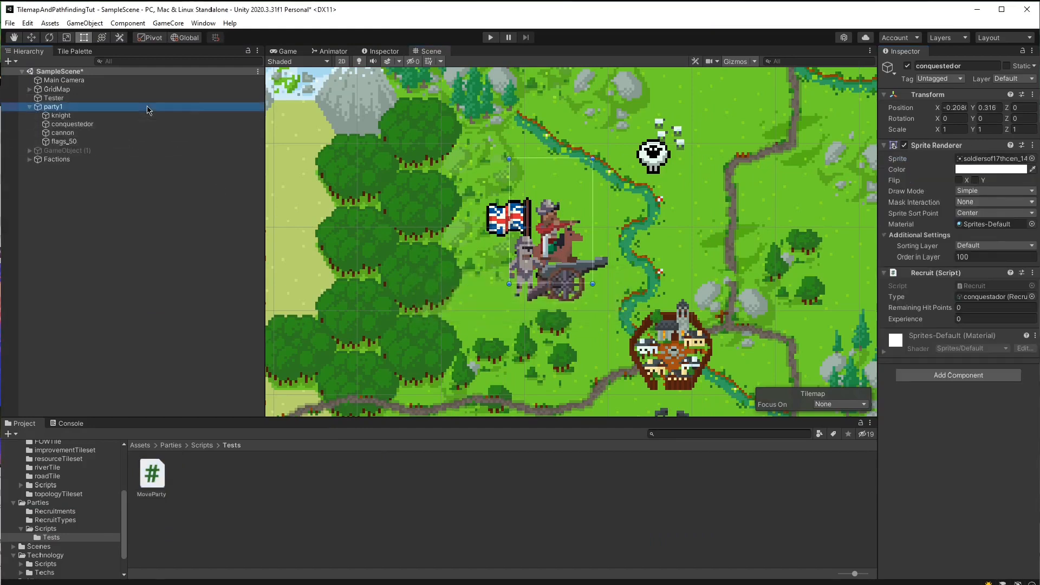
pyautogui.click(53, 107)
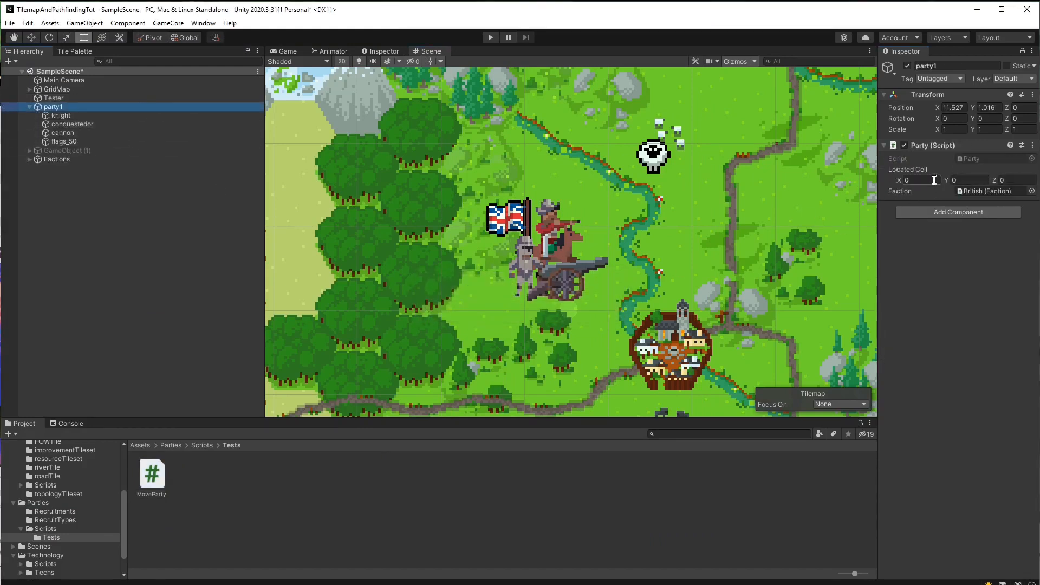
pyautogui.click(54, 97)
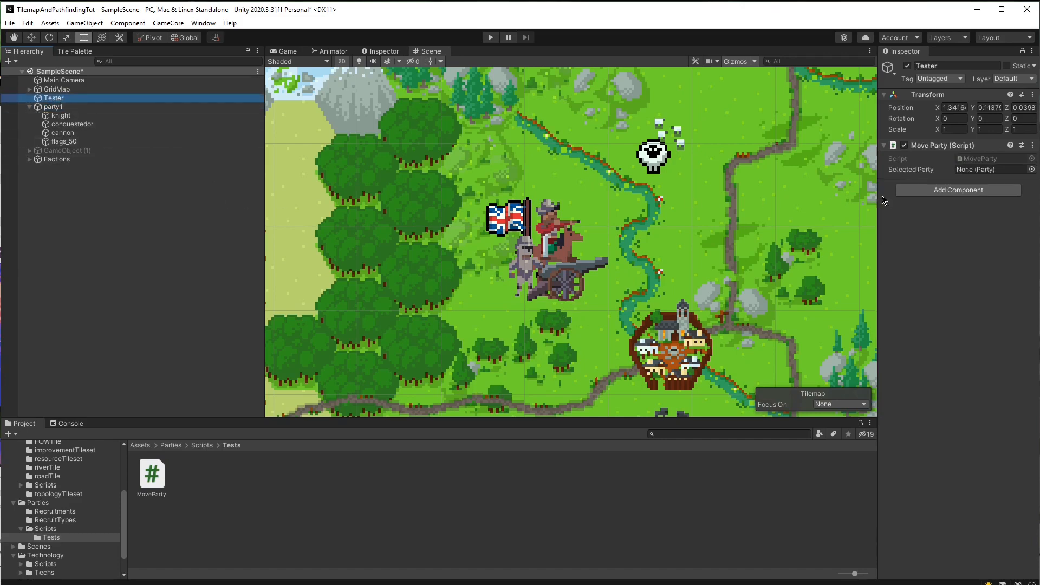
pyautogui.moveTo(803, 231)
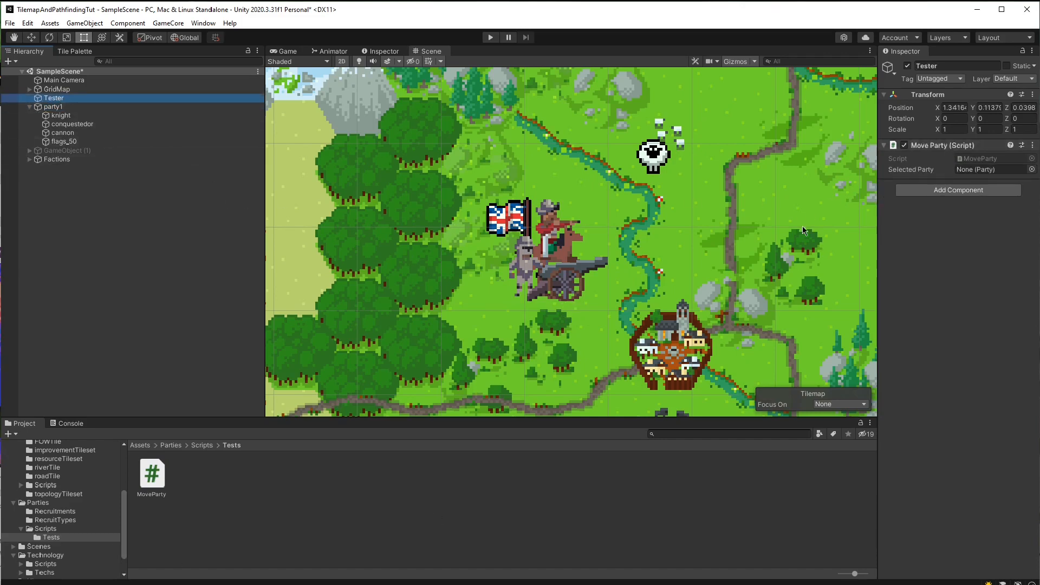
pyautogui.scroll(-3)
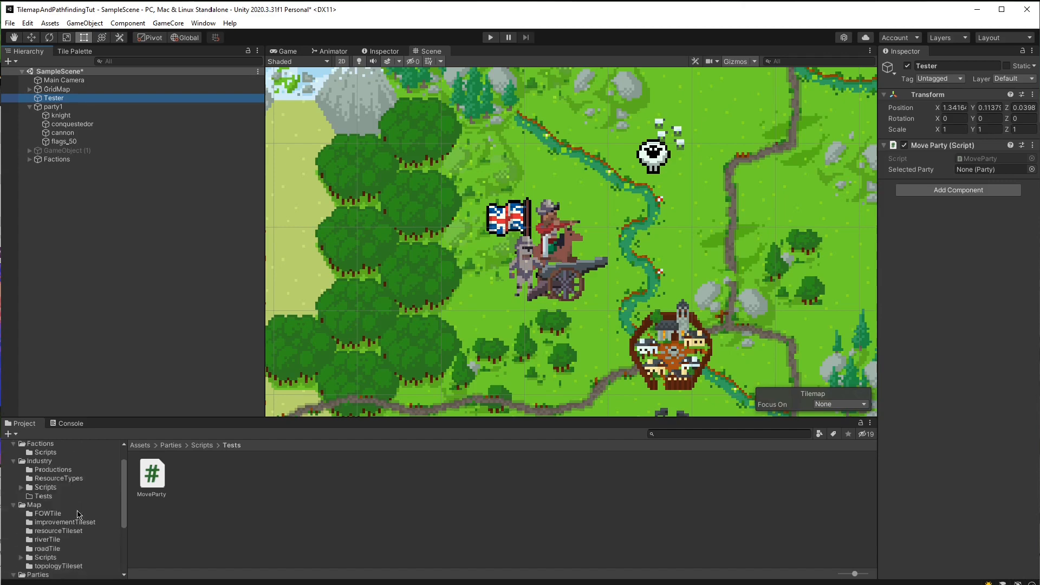
pyautogui.click(51, 550)
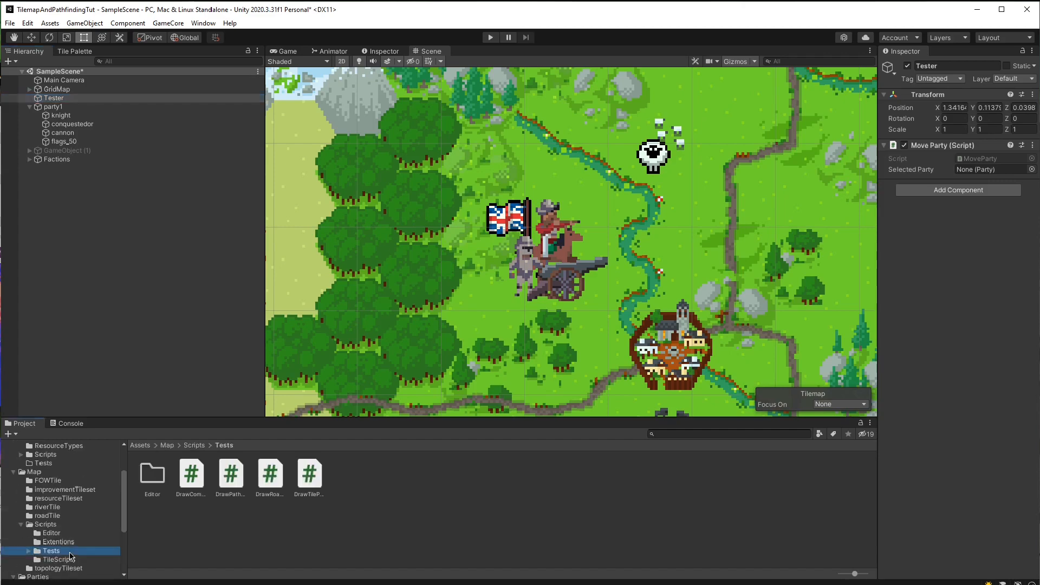
pyautogui.moveTo(505, 360)
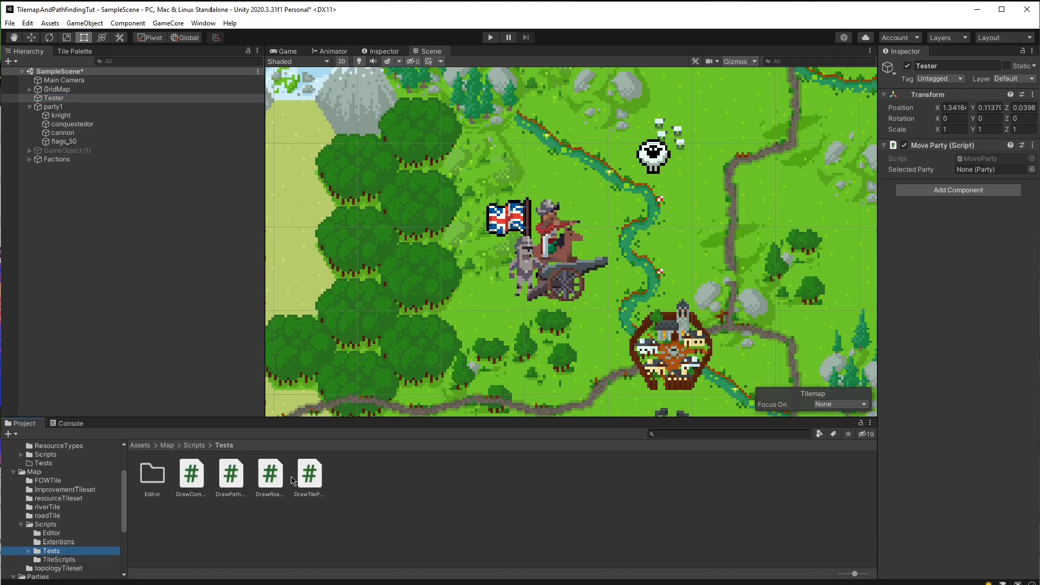
pyautogui.click(957, 190)
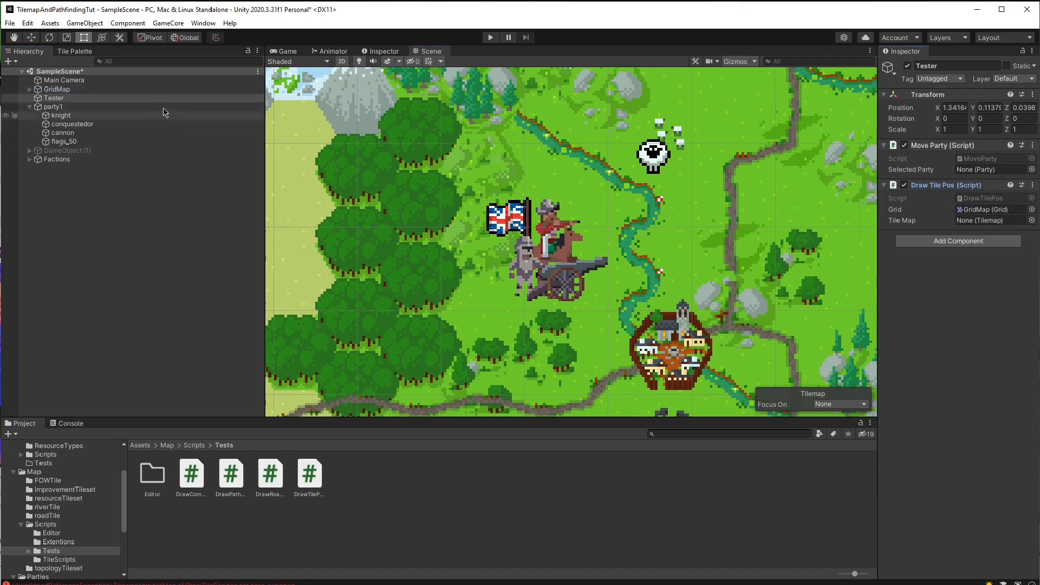
# Assign topologyMap to Draw Tile Pos's Tile Map and set party1's Located Cell to (1, 15)
pyautogui.click(30, 89)
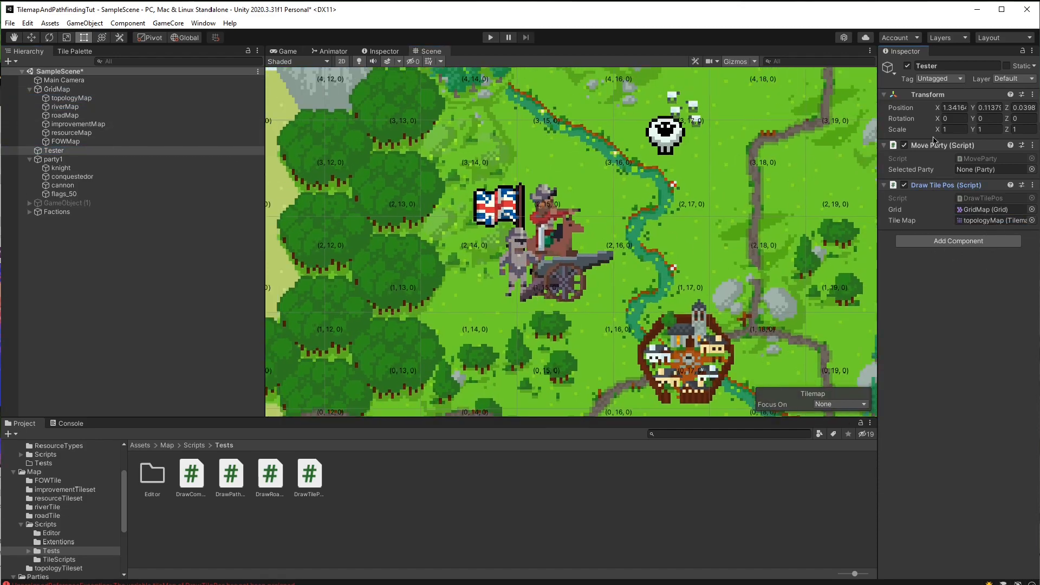
pyautogui.click(883, 186)
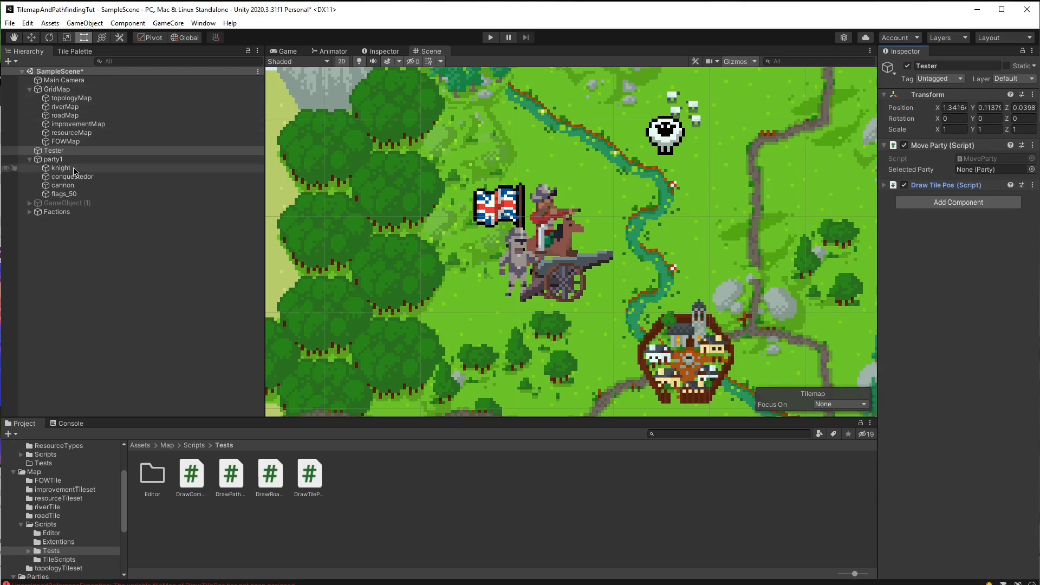
pyautogui.click(52, 160)
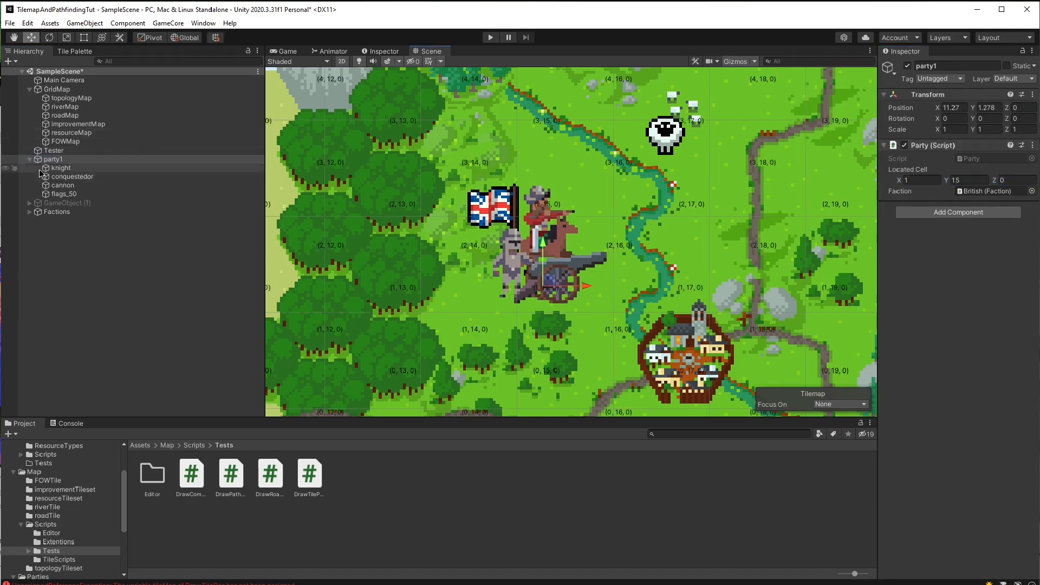
pyautogui.click(53, 151)
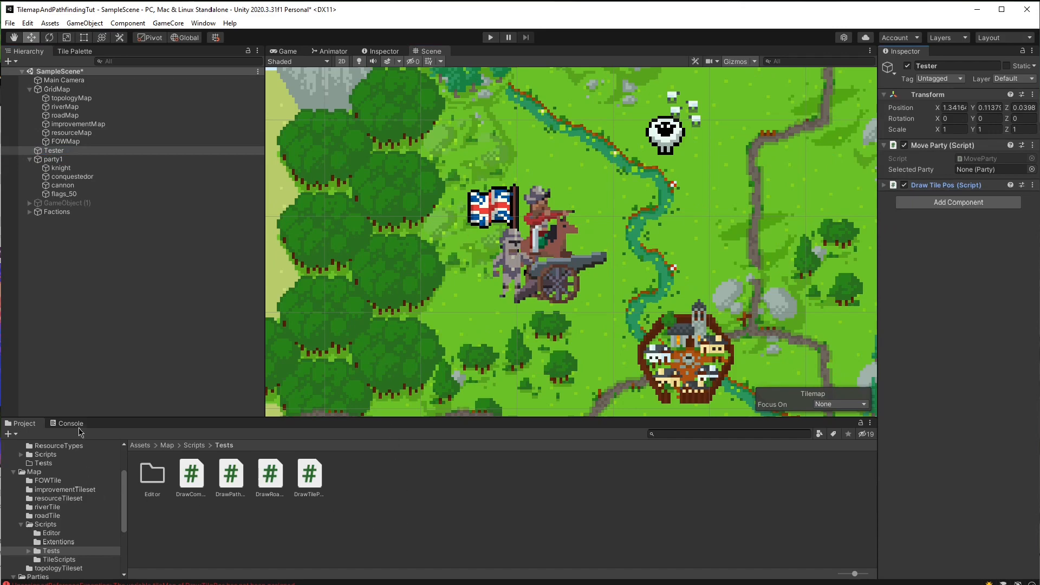
# Show the Console and enter Play mode
pyautogui.click(70, 423)
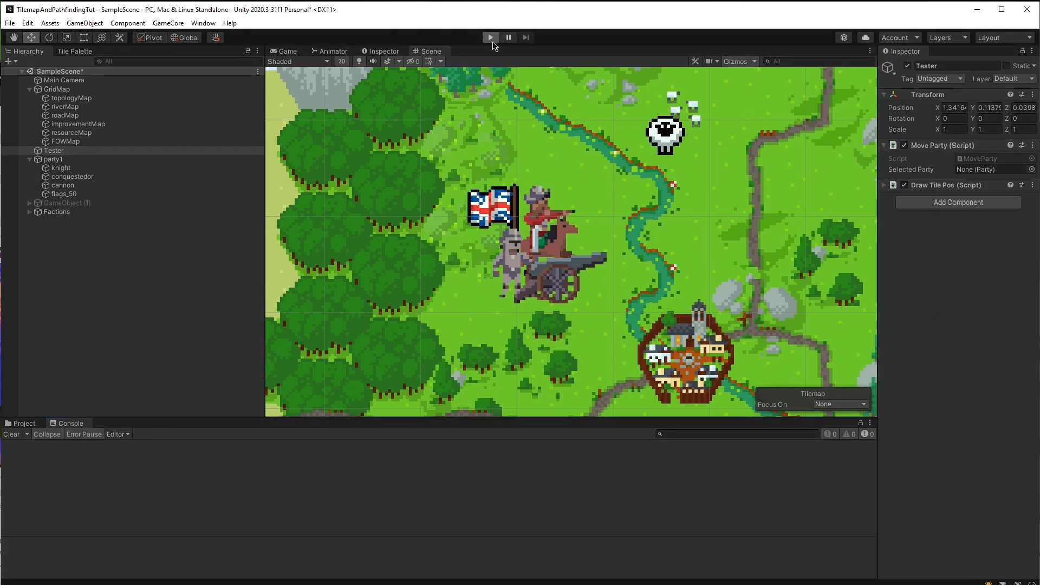
pyautogui.click(490, 37)
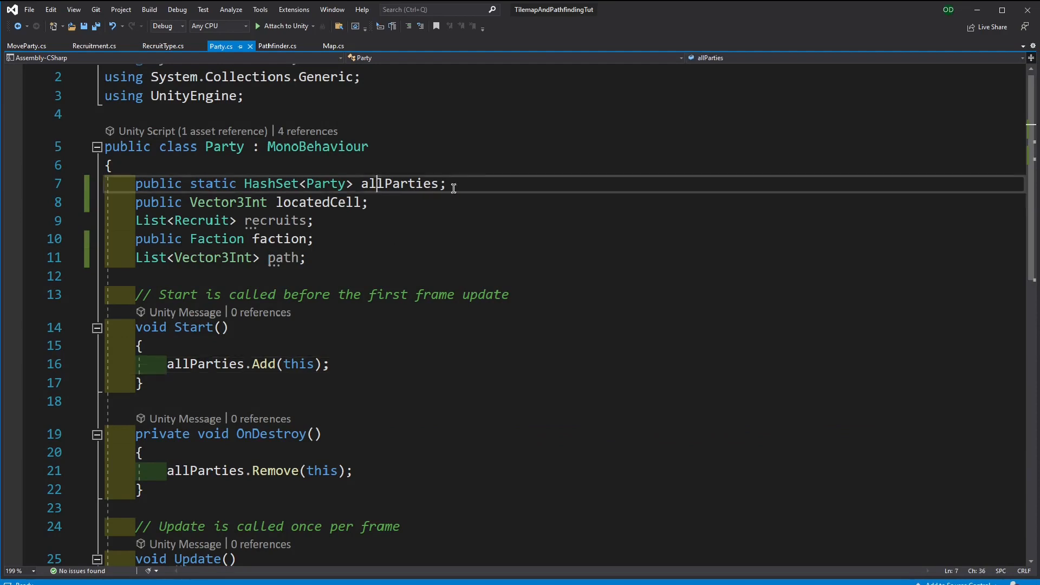
# Type = after allParties on line 7 of Party.cs to start its initialiser
pyautogui.write('=')
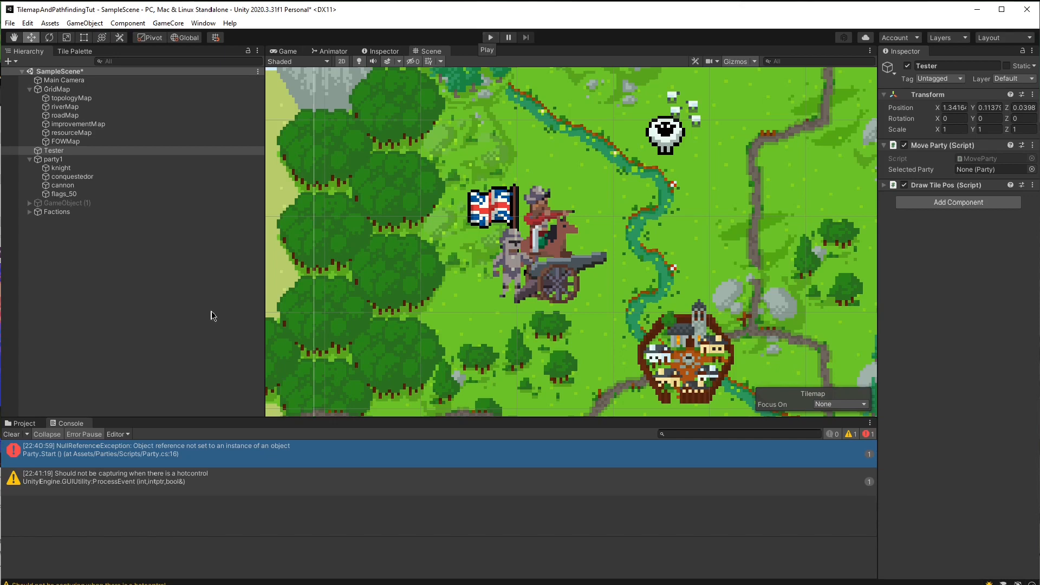
# Clear the console, play the scene error-free, confirm party1 is selected, then stop
pyautogui.click(11, 434)
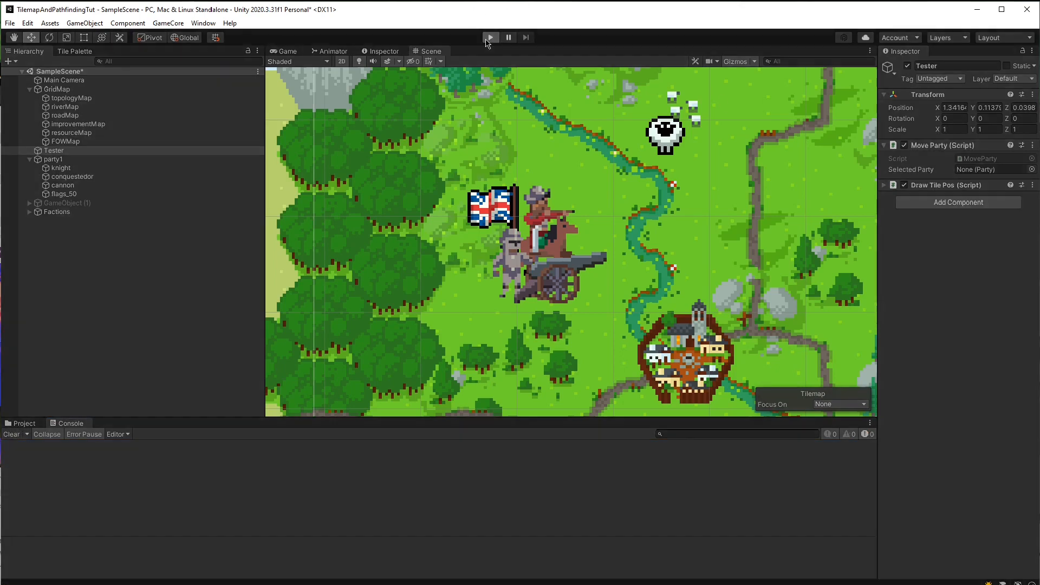
pyautogui.click(490, 37)
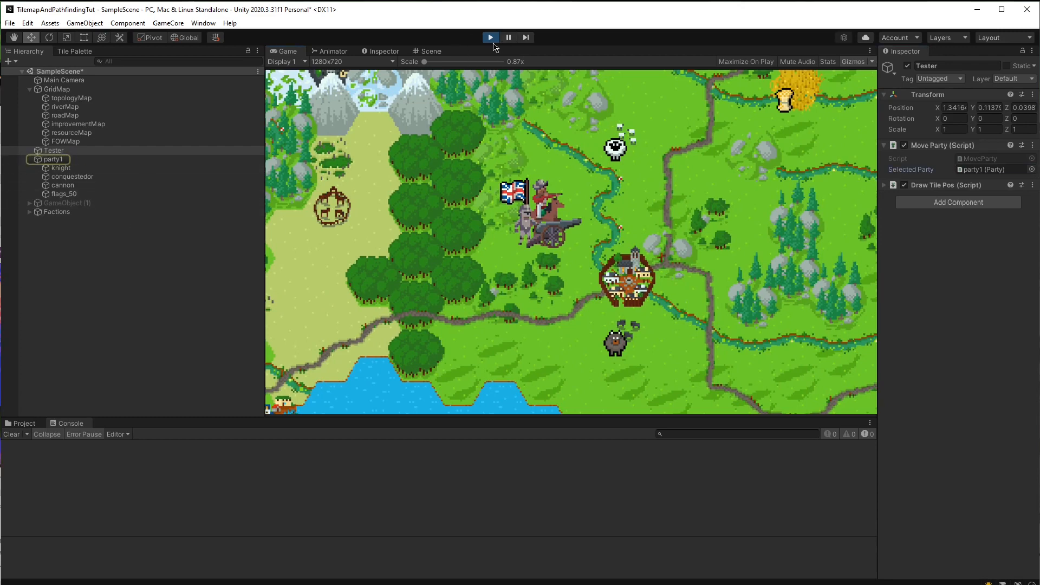
pyautogui.click(430, 51)
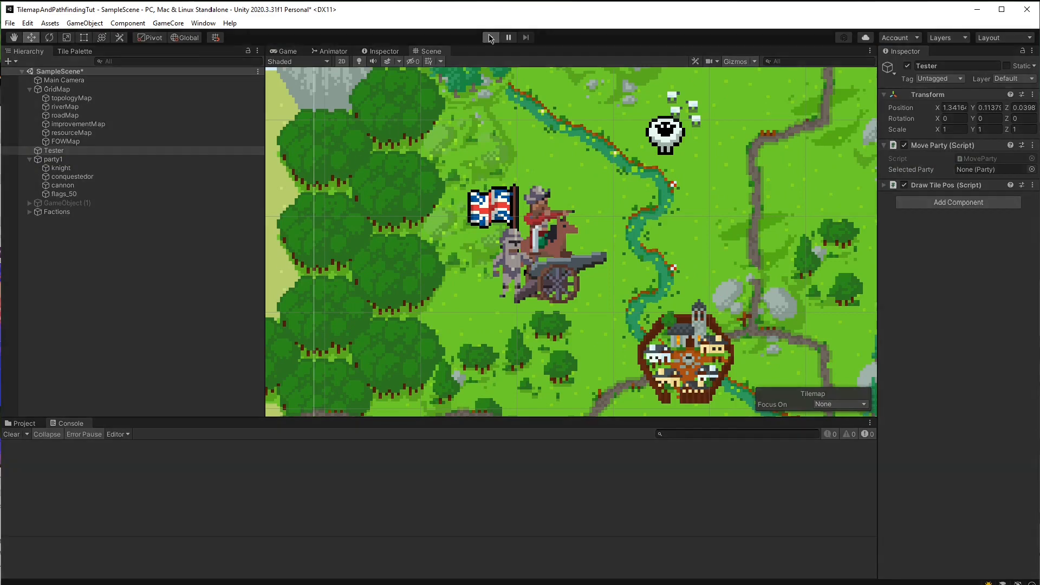
pyautogui.click(489, 37)
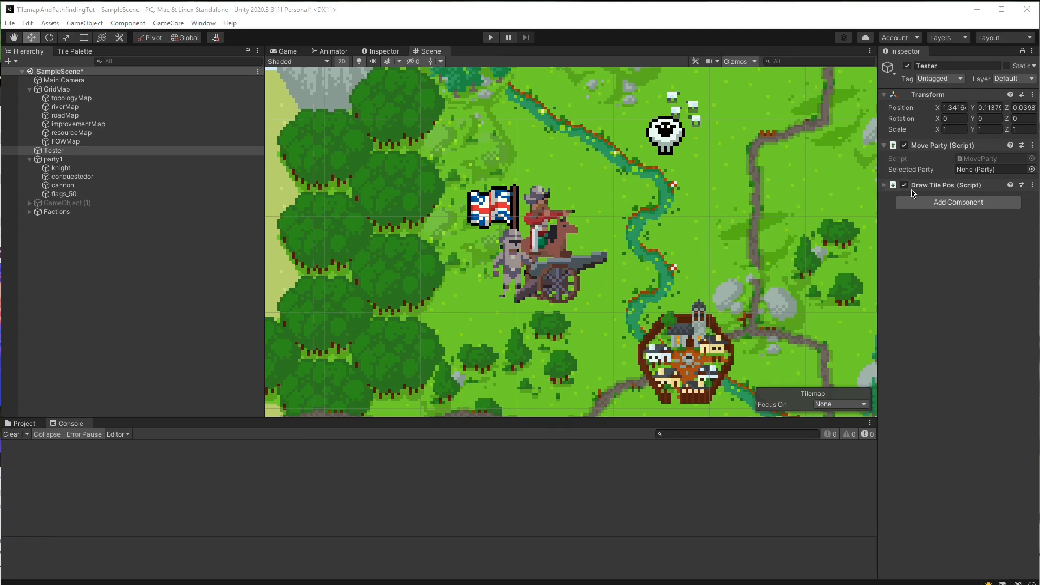
pyautogui.moveTo(955, 188)
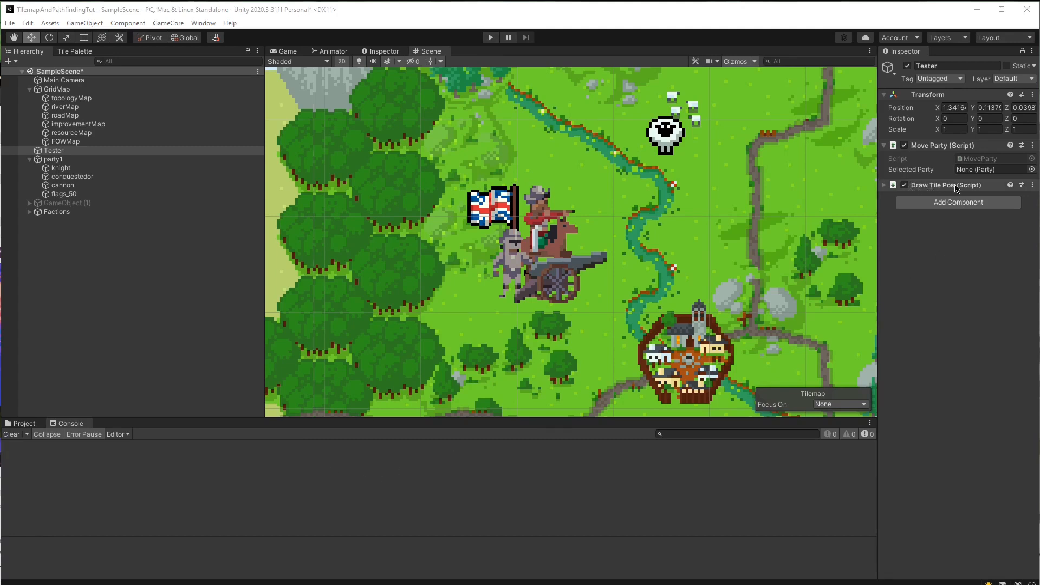
pyautogui.click(884, 184)
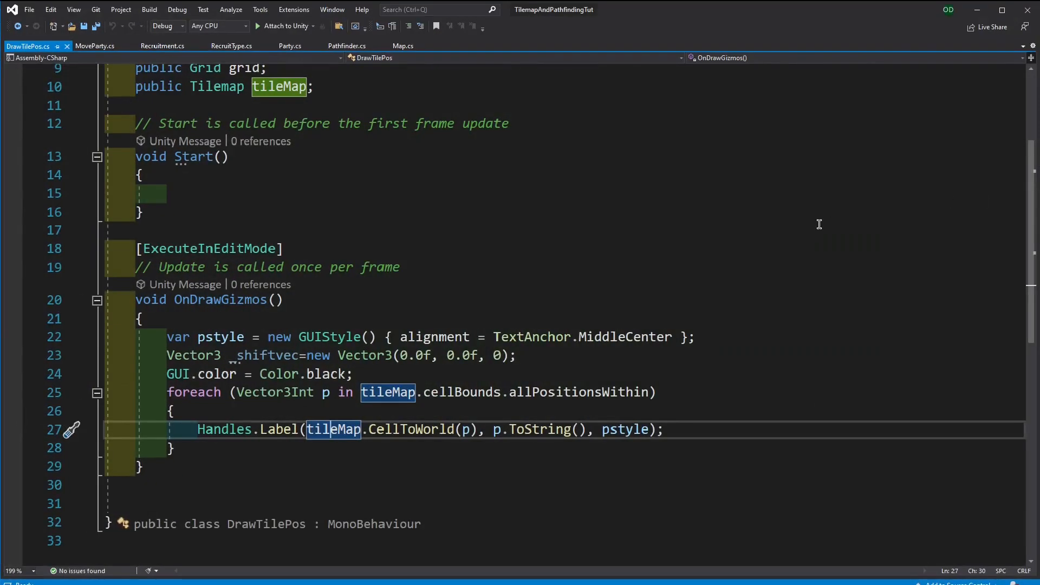
pyautogui.scroll(3)
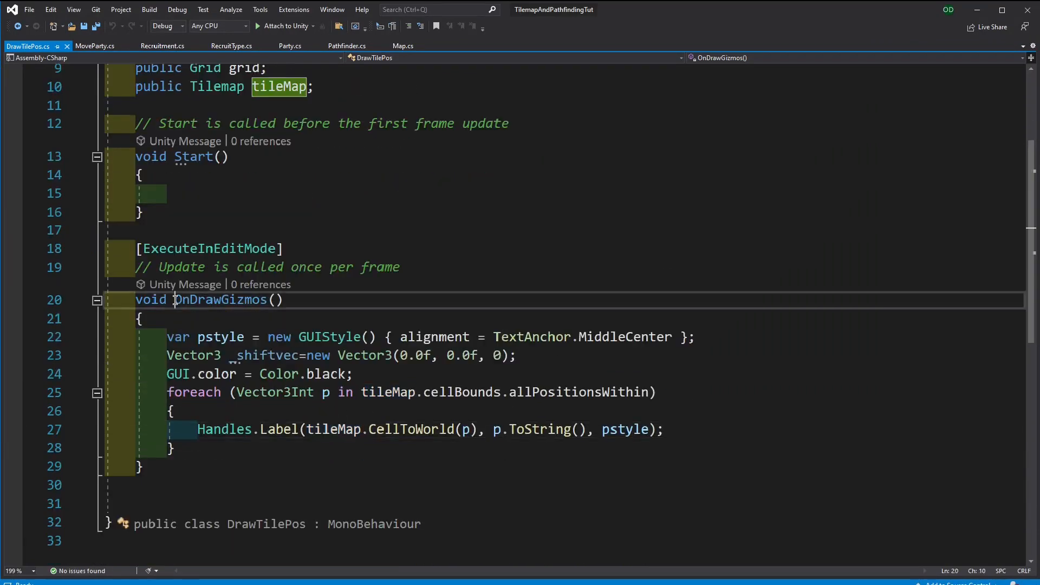
pyautogui.doubleClick(219, 299)
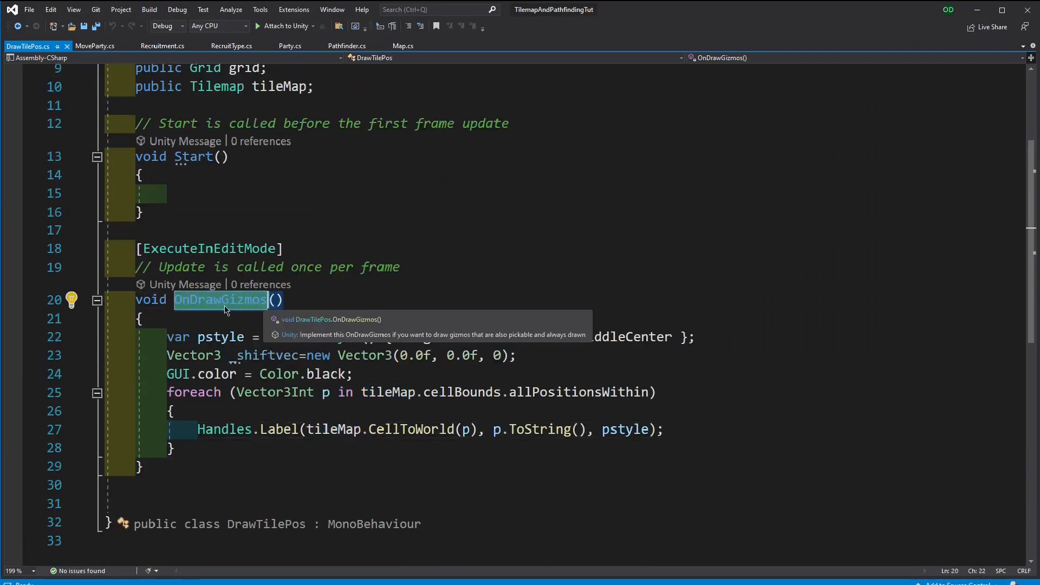
pyautogui.moveTo(222, 429)
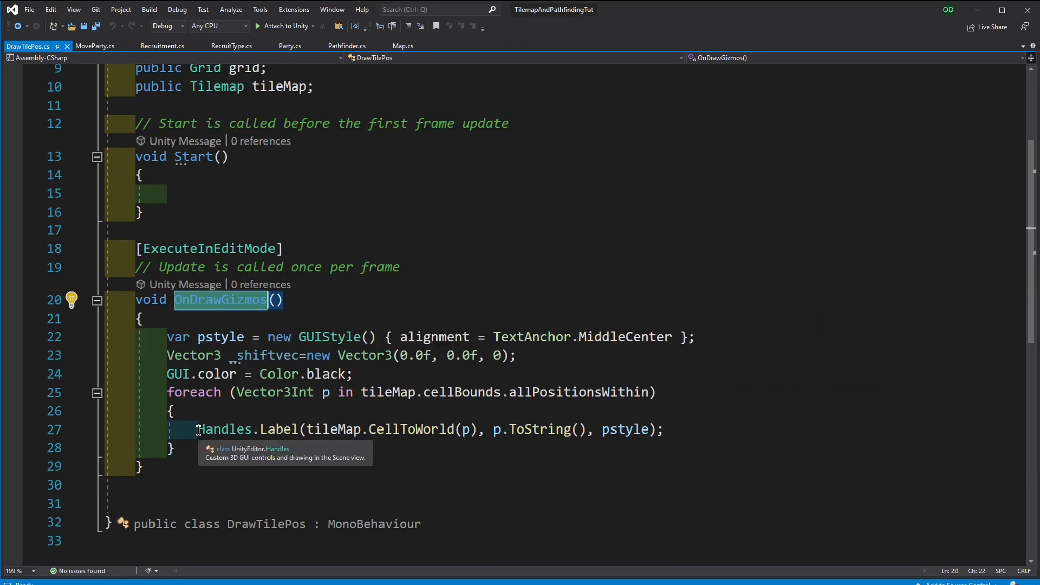
pyautogui.moveTo(482, 395)
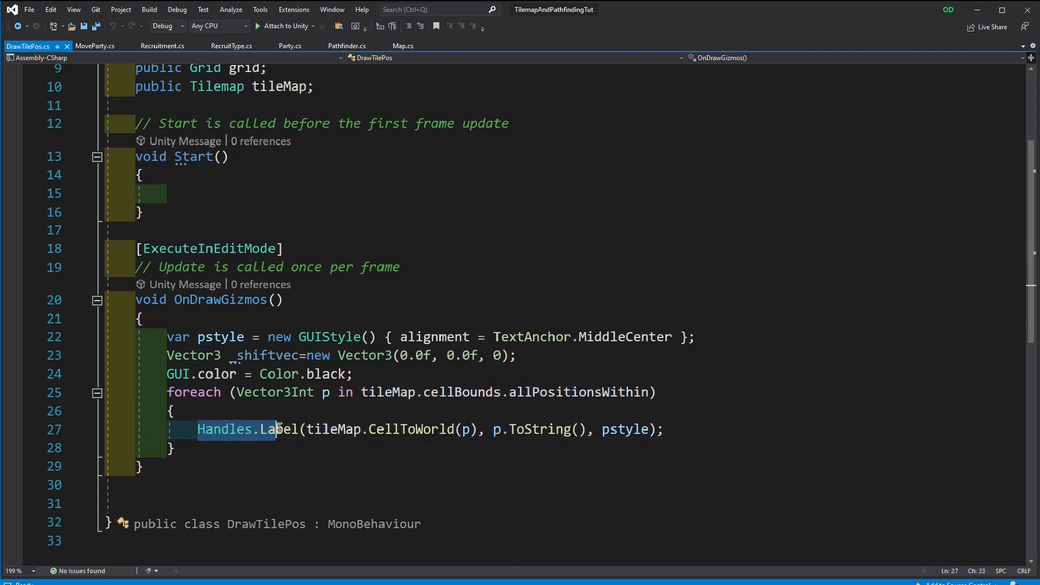
pyautogui.doubleClick(224, 429)
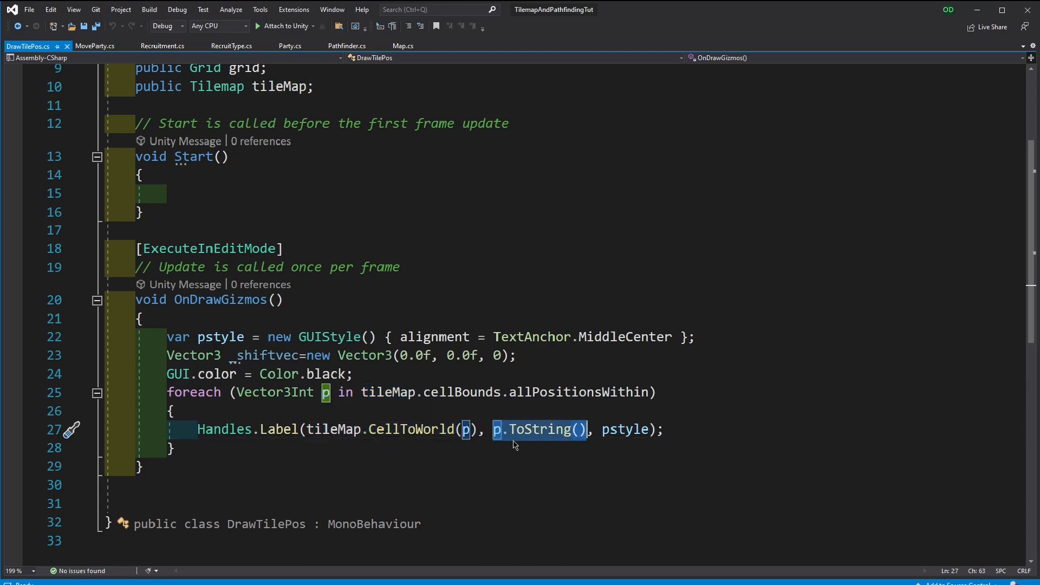
pyautogui.moveTo(557, 442)
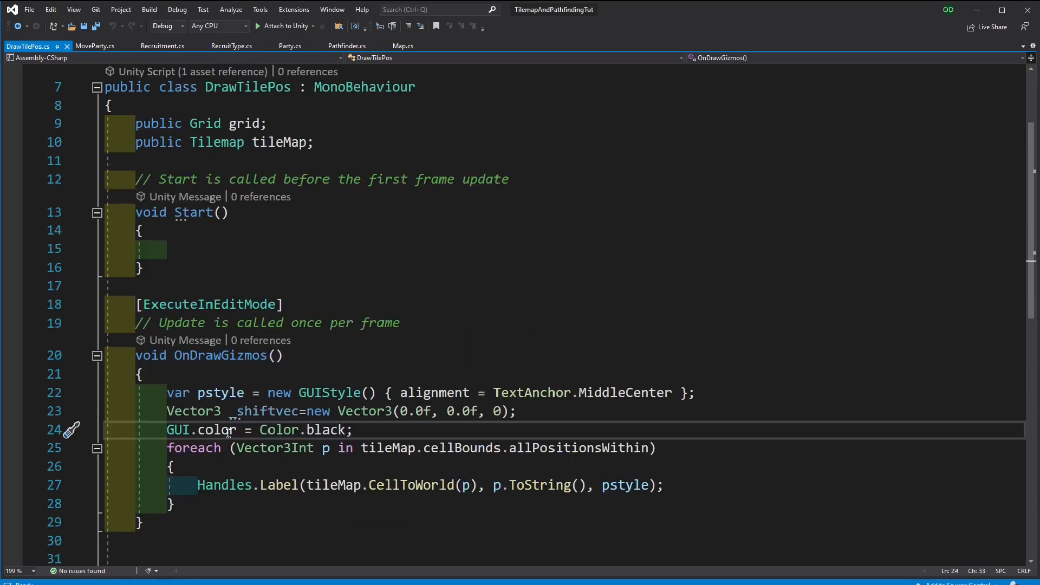
pyautogui.click(142, 522)
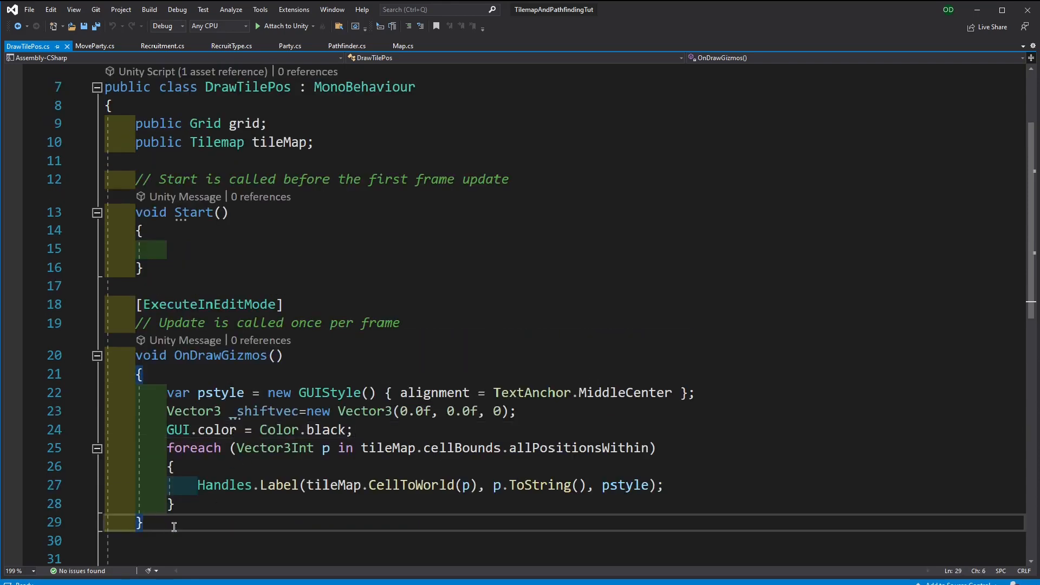
# Add an empty if (Input.GetMouseButtonDown(1) && selectedParty != null) block to MoveParty's Update
pyautogui.click(188, 45)
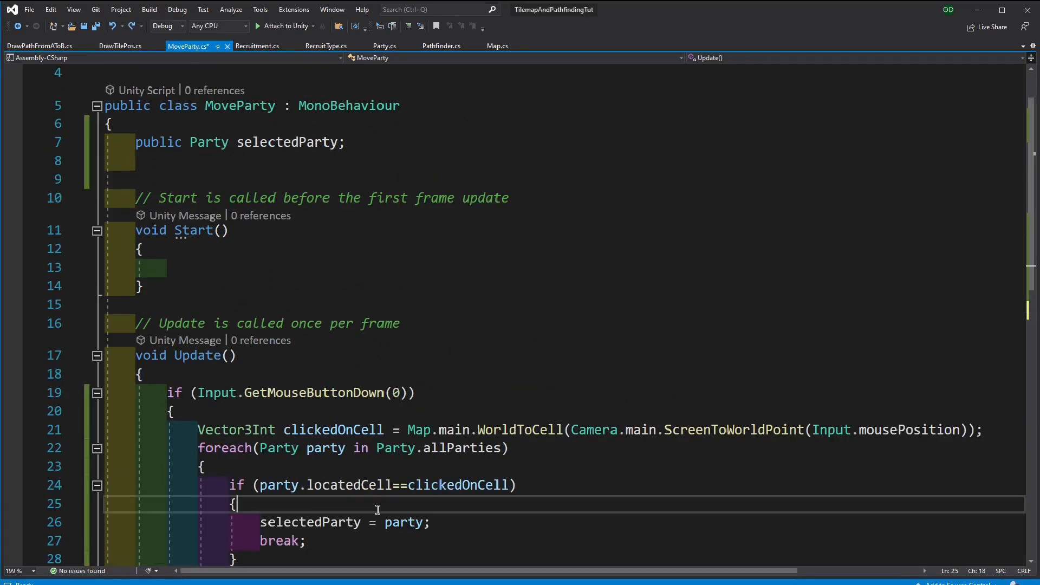
pyautogui.scroll(-3)
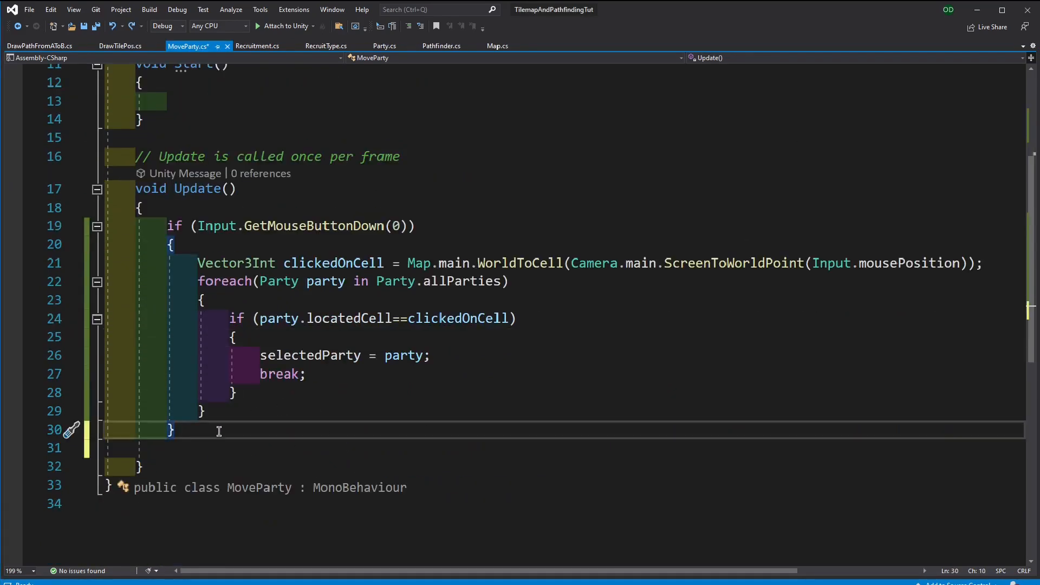
pyautogui.press('Enter')
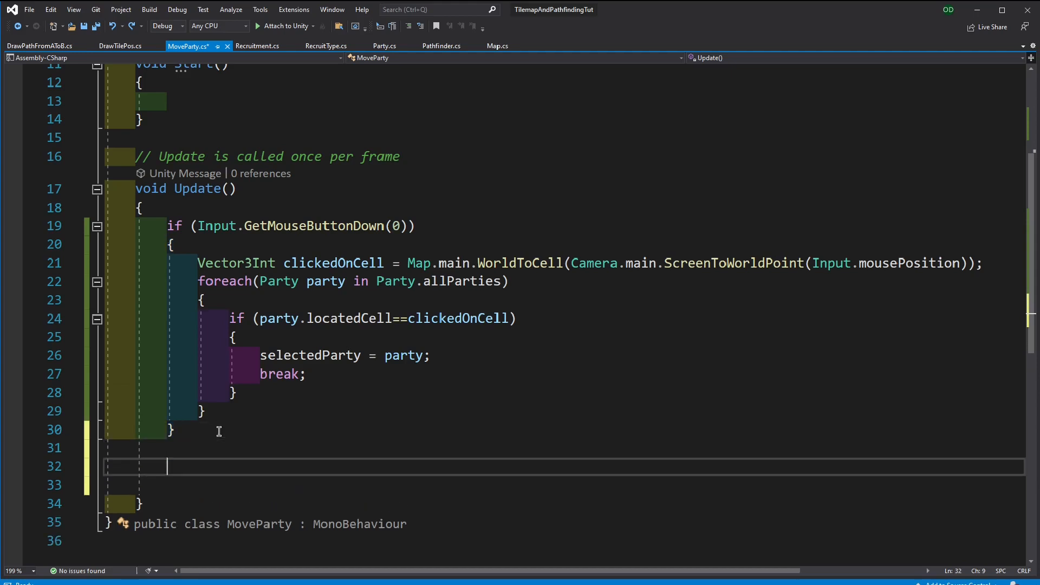
pyautogui.write('if /')
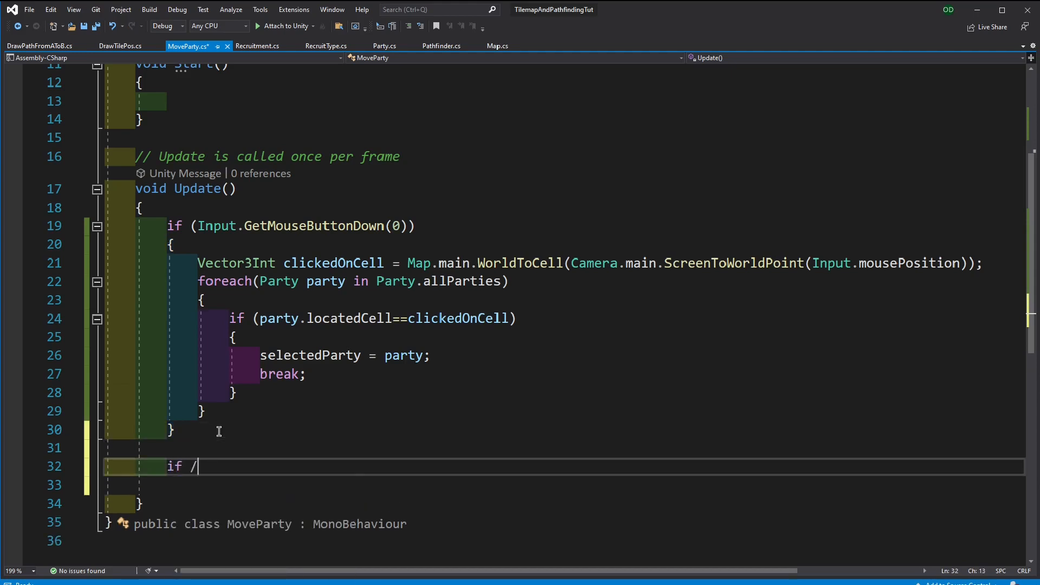
pyautogui.write('(Input.GetMouseButtonDown(')
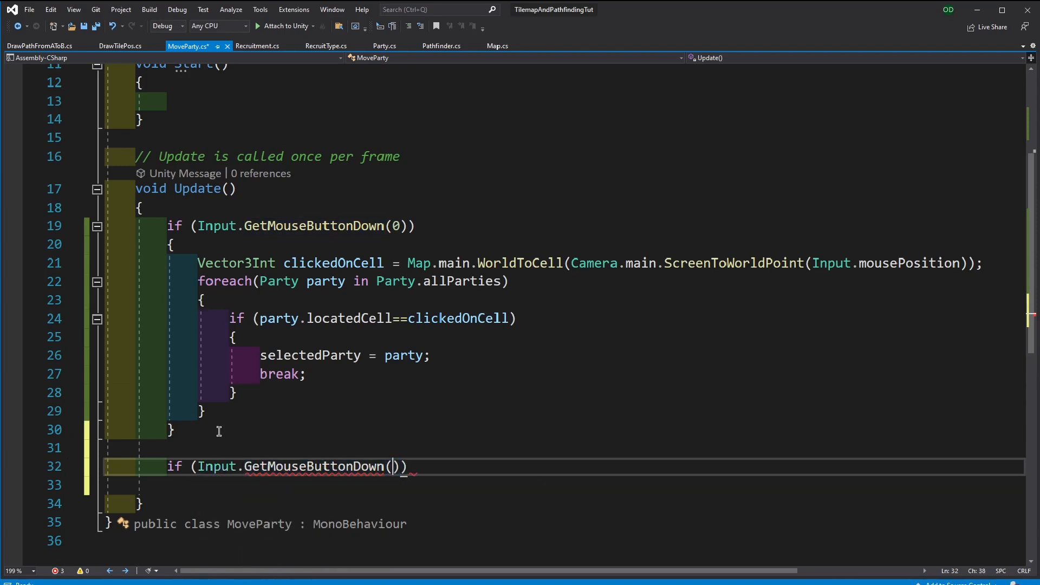
pyautogui.write('1')
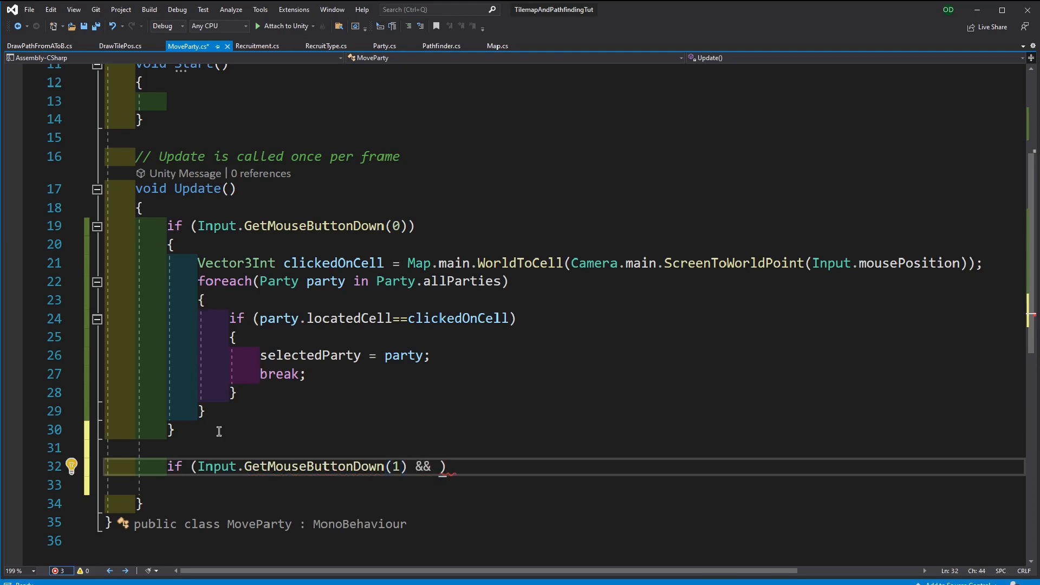
pyautogui.write('selectedParty!=null')
pyautogui.click(564, 484)
pyautogui.write('{ }')
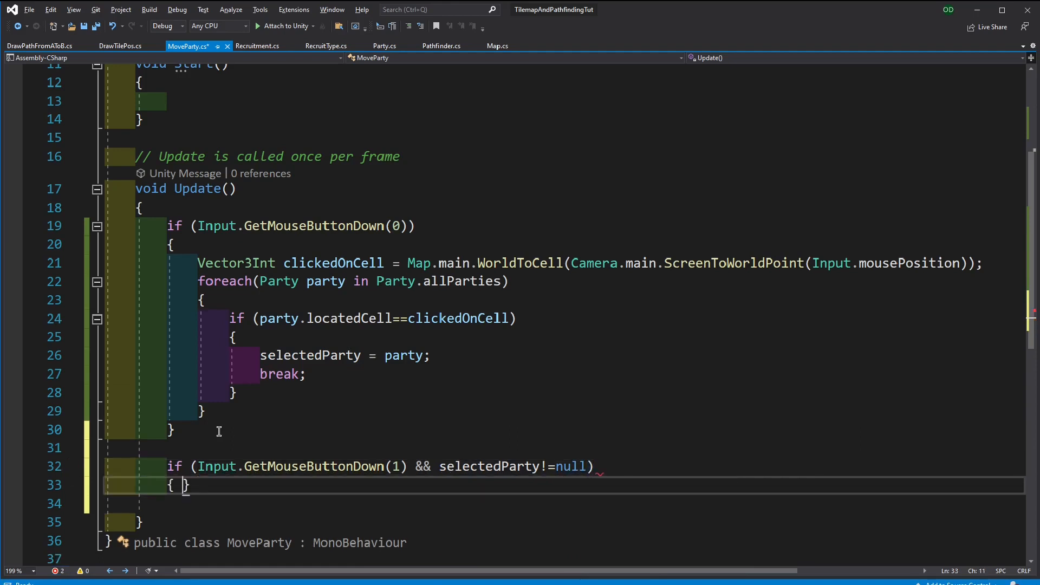
pyautogui.press('Enter')
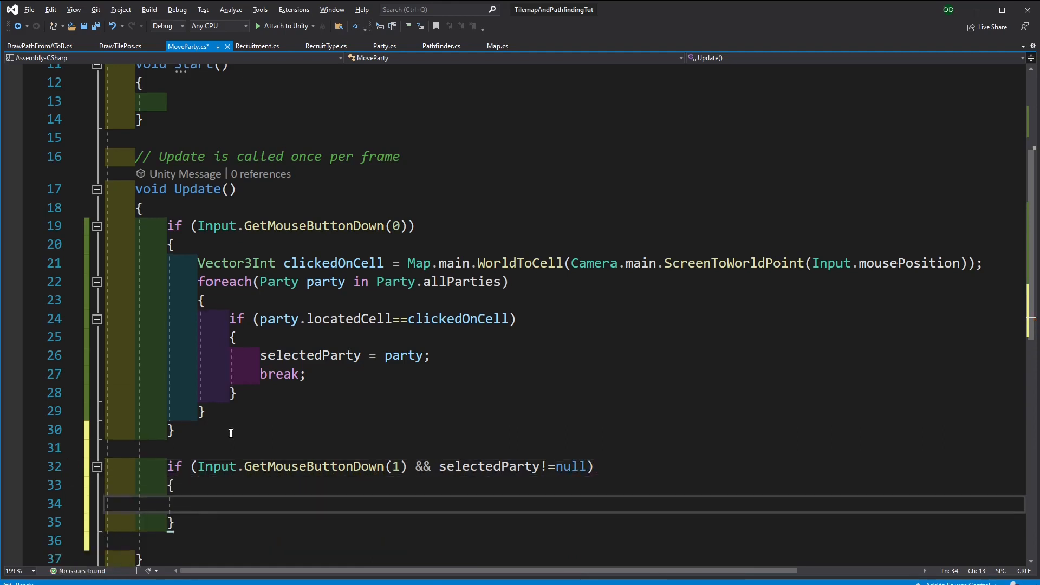
pyautogui.moveTo(226, 438)
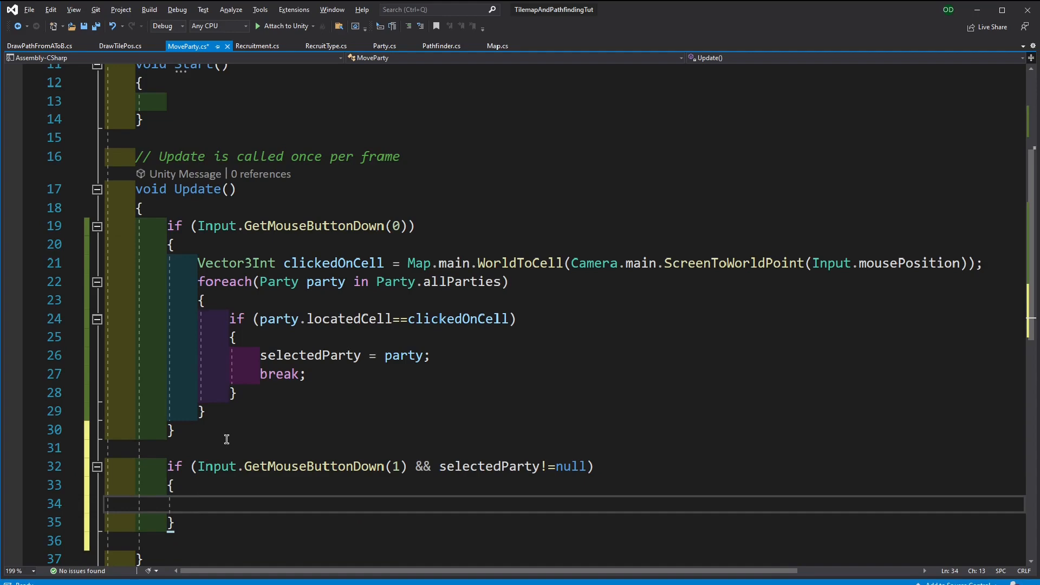
pyautogui.click(198, 502)
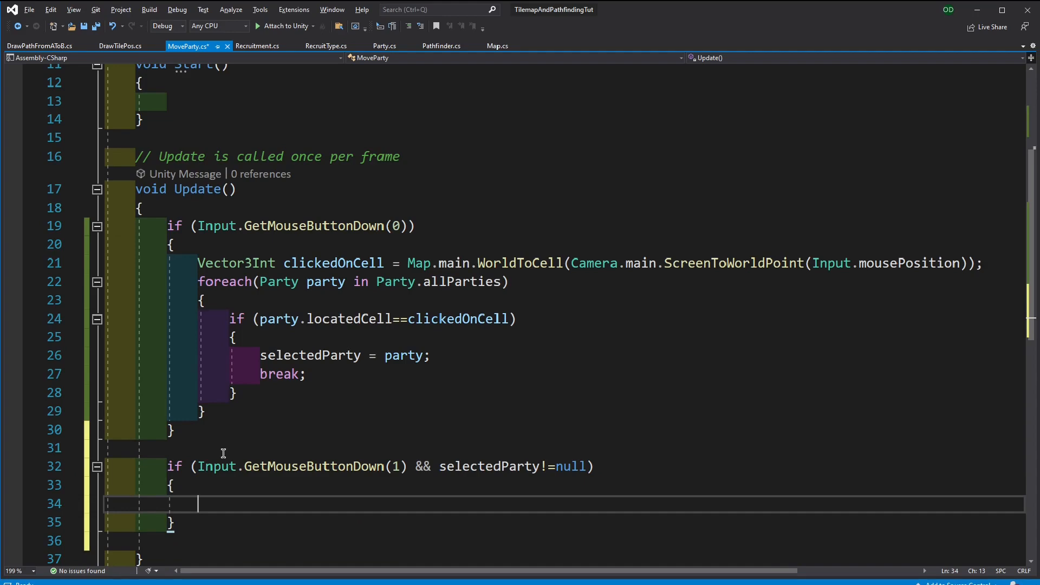
pyautogui.scroll(-3)
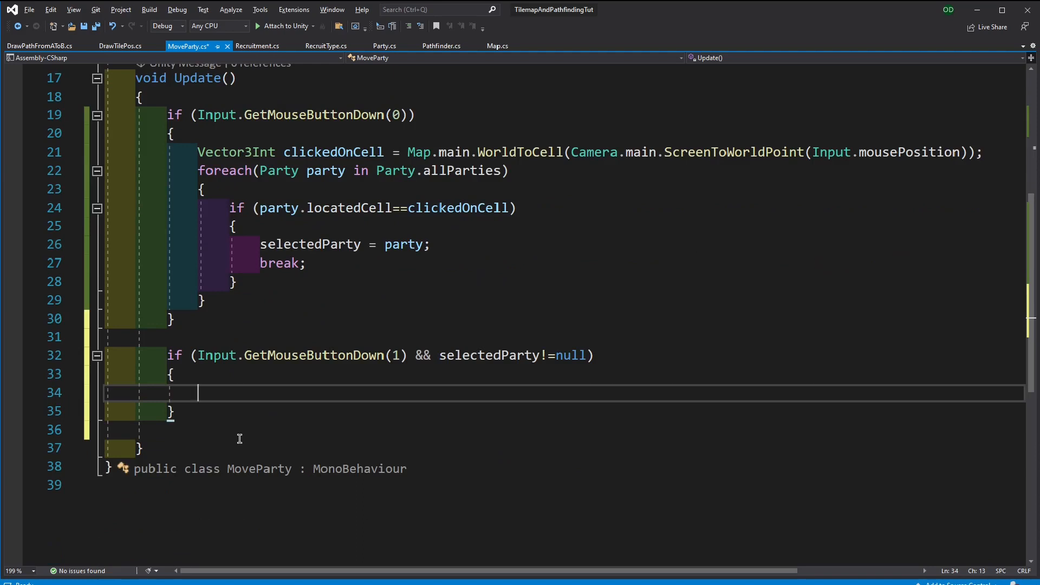
pyautogui.moveTo(255, 391)
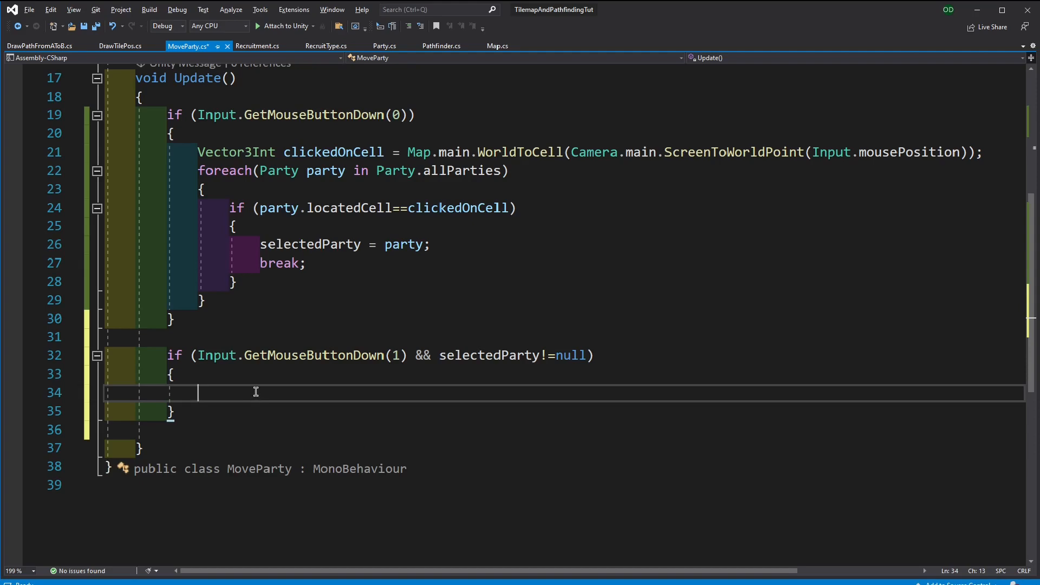
# Add using Aoiti.Pathfinding to MoveParty after checking Pathfinder.cs's namespace
pyautogui.scroll(3)
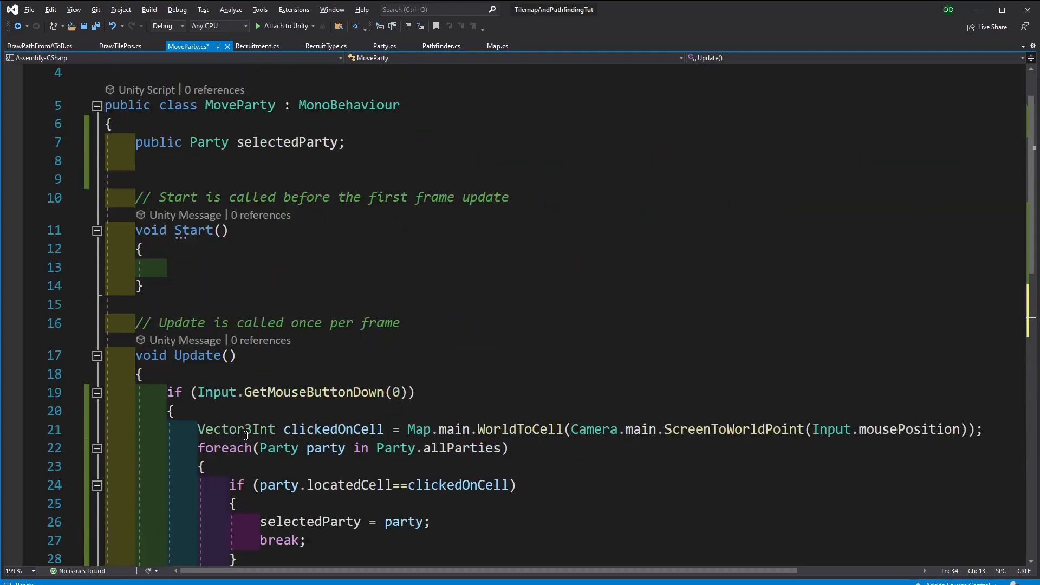
pyautogui.scroll(3)
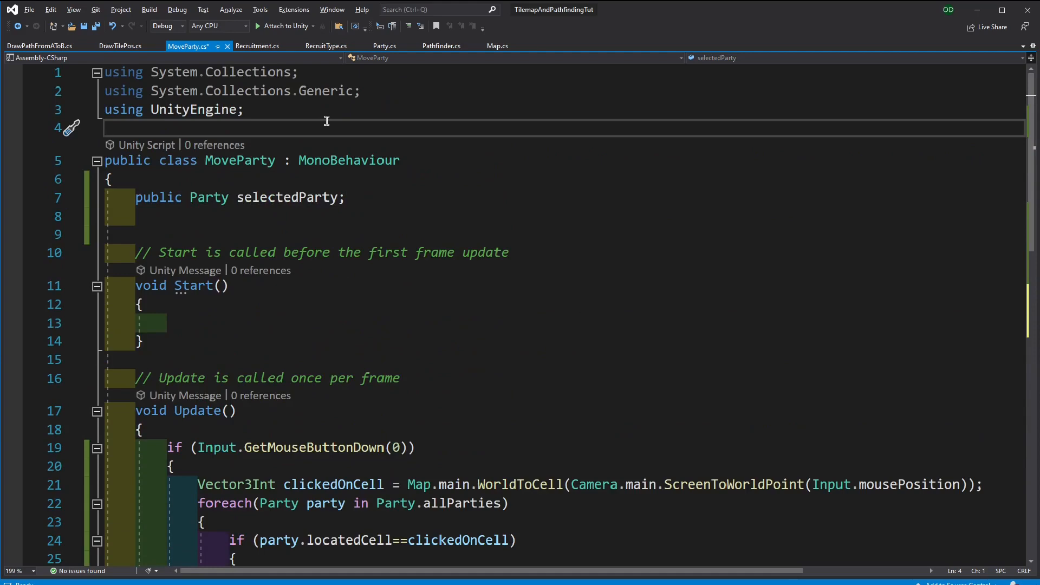
pyautogui.click(441, 46)
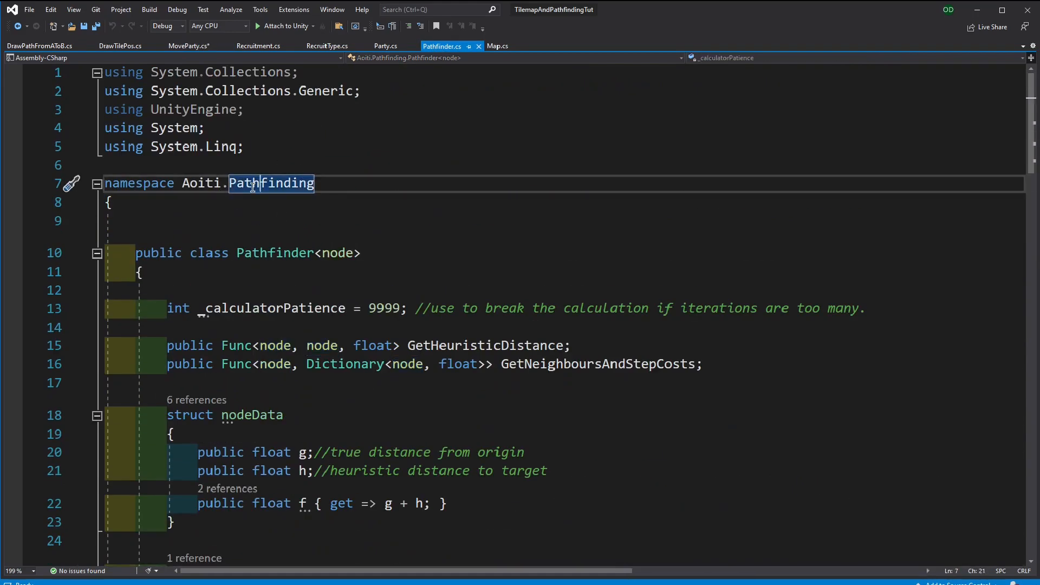
pyautogui.click(188, 45)
pyautogui.write('using Ao')
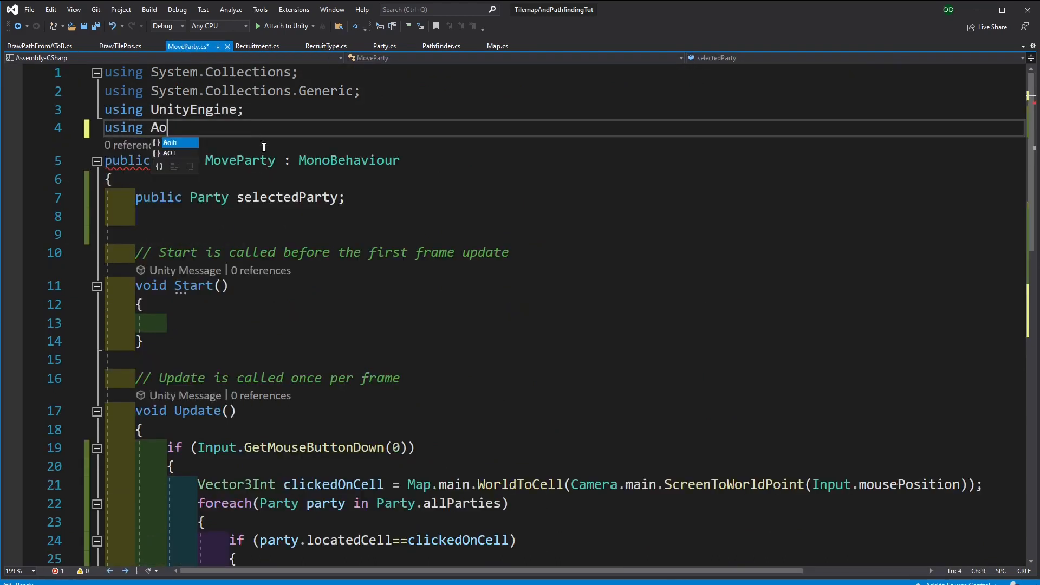
pyautogui.write('iti.Pathfinding')
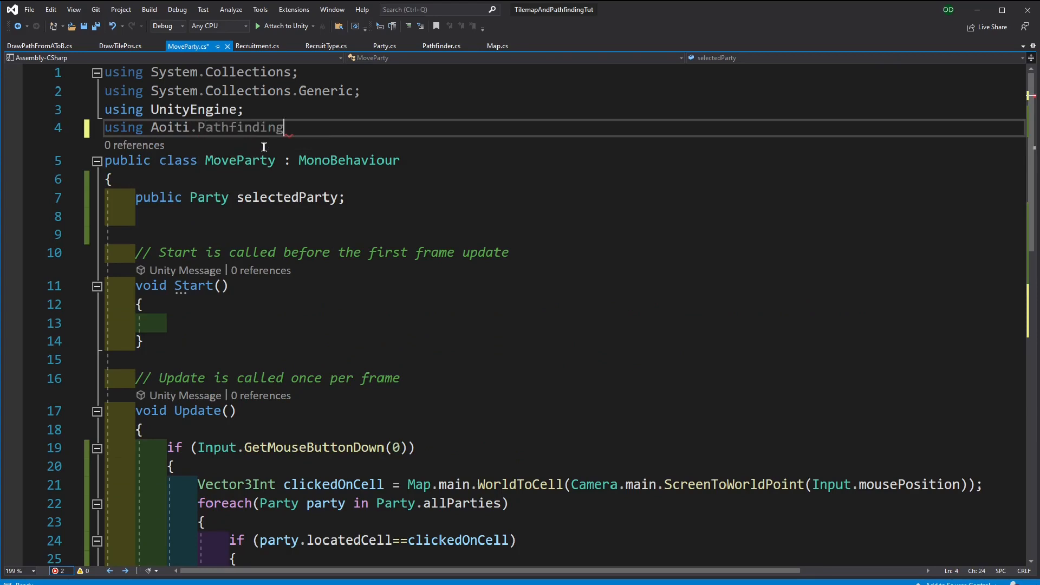
# Declare a Pathfinder<Vector3Int> pathfinder field below selectedParty
pyautogui.scroll(-3)
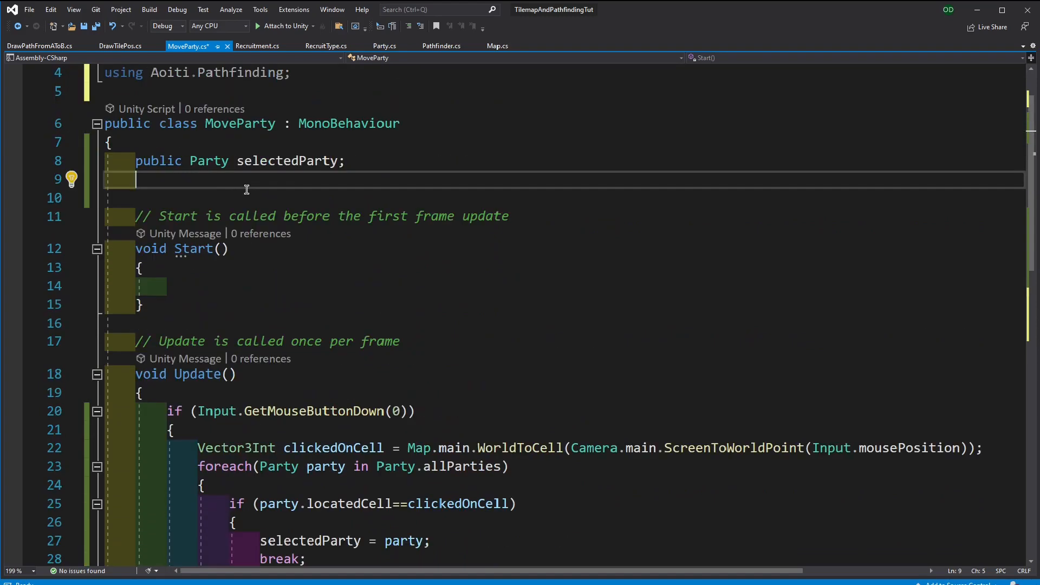
pyautogui.write('public')
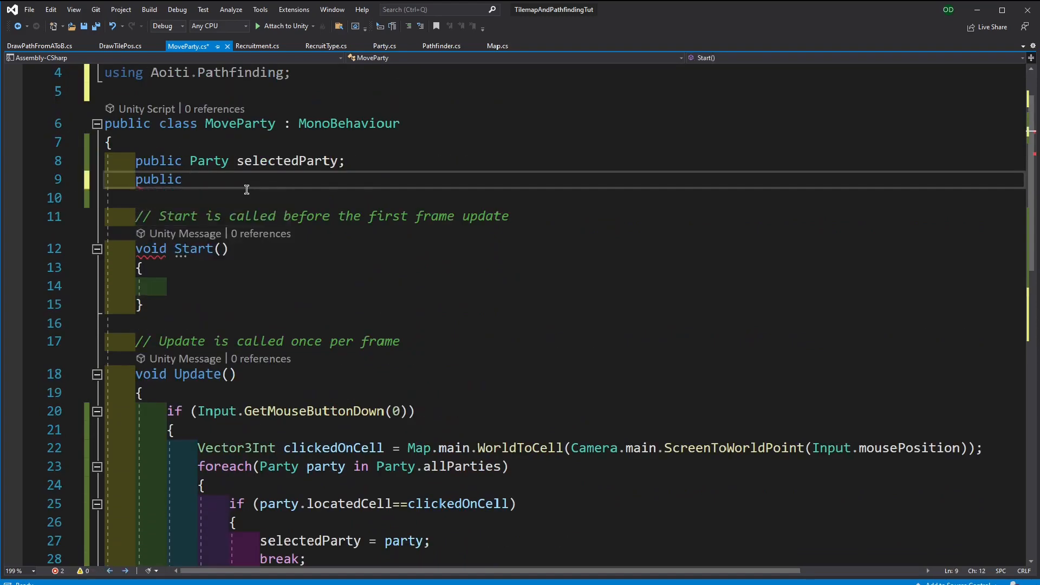
pyautogui.doubleClick(159, 179)
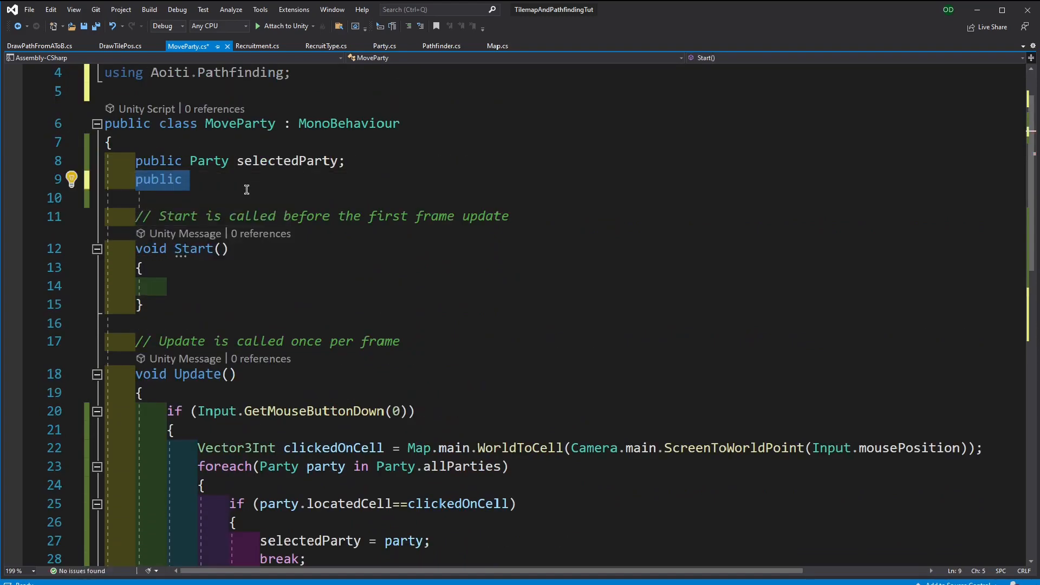
pyautogui.write('Pathfinder')
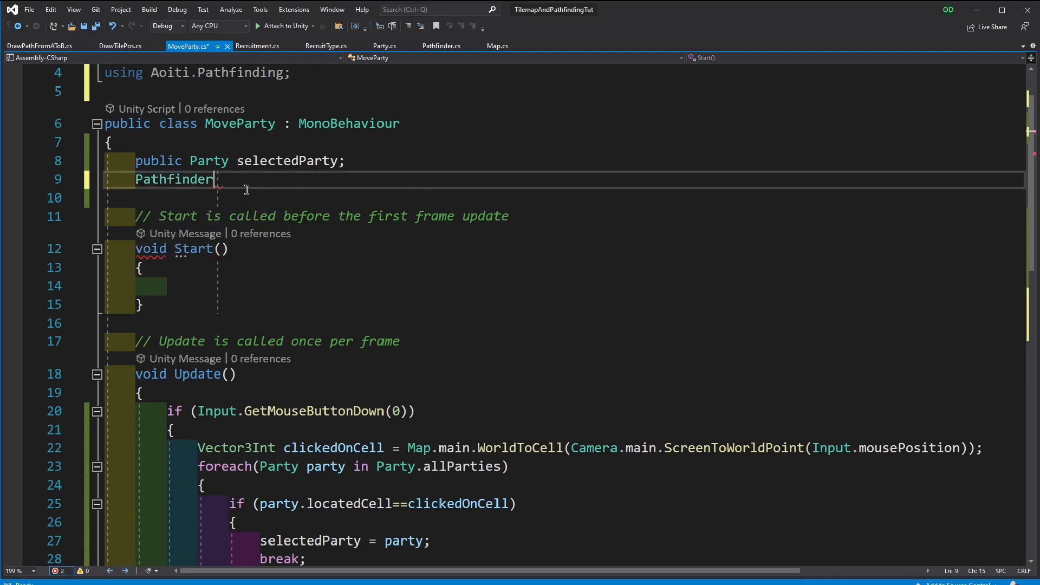
pyautogui.write('<>')
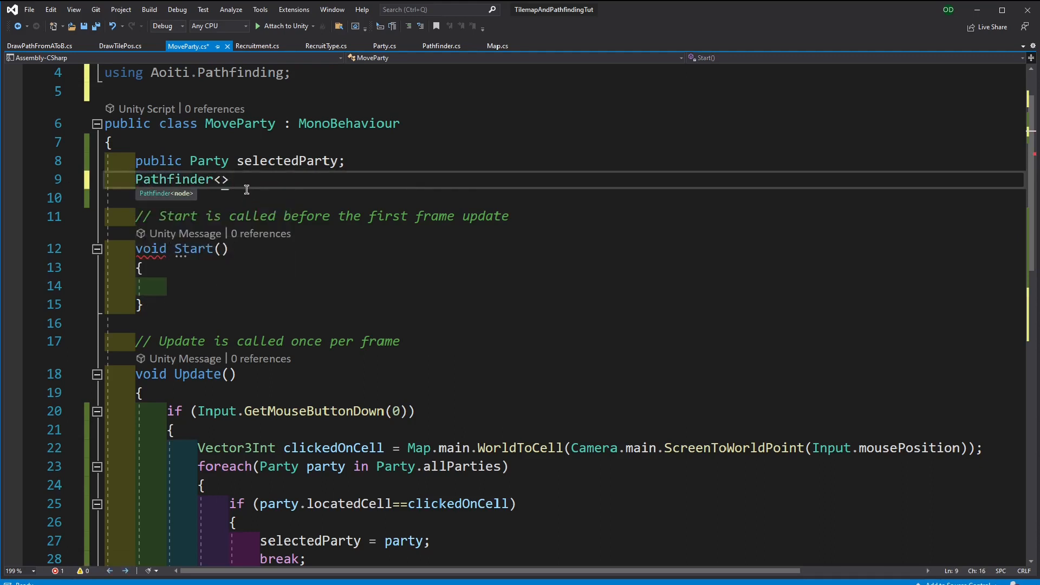
pyautogui.write('Vector3Int')
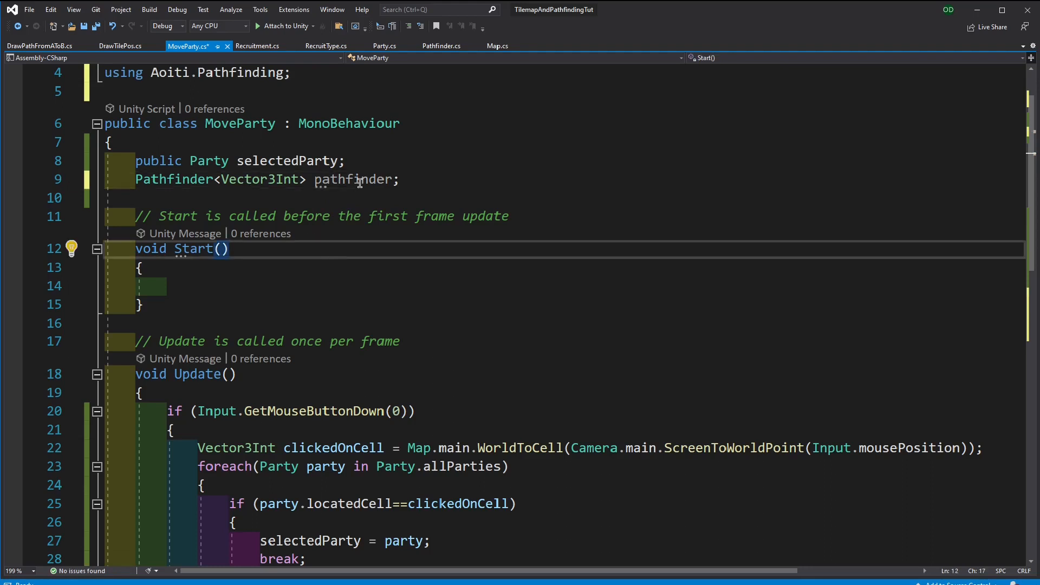
# In Start, create the pathfinder and set its heuristic to Map.main.GetManhattanDistance
pyautogui.click(242, 286)
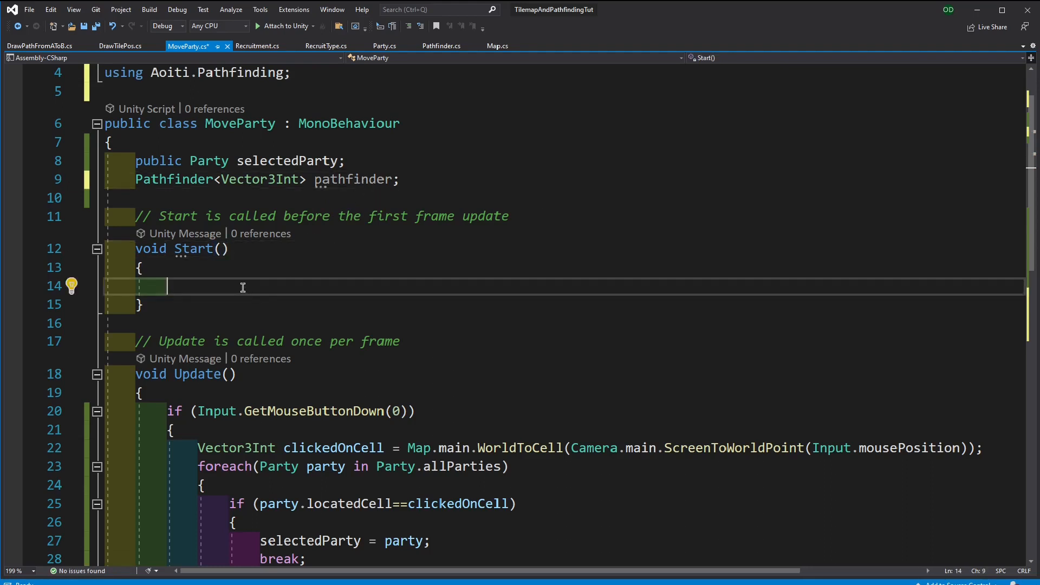
pyautogui.write('pathfinder =')
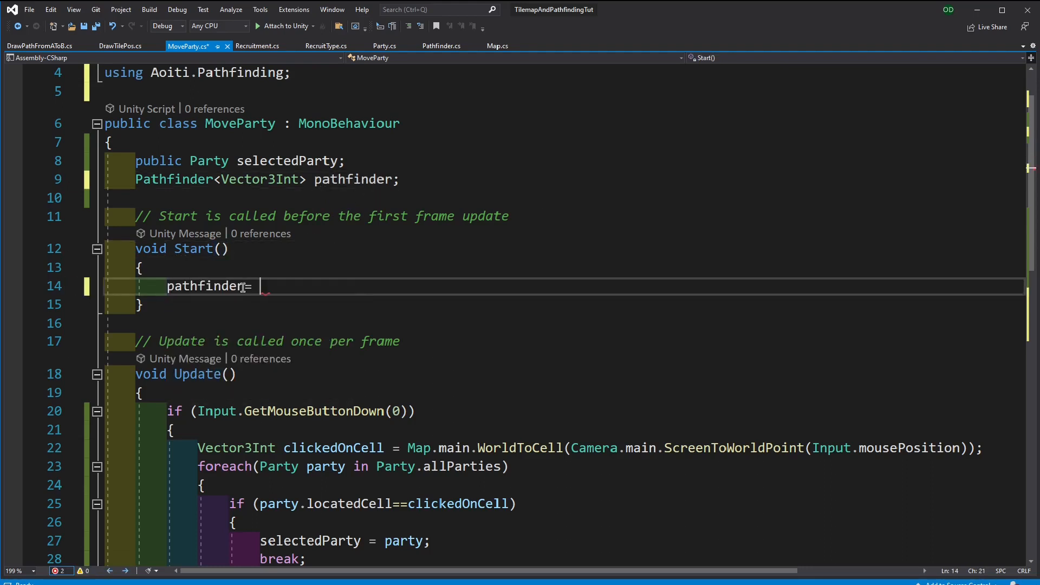
pyautogui.write('new Pathfinder<Vector3Int>(')
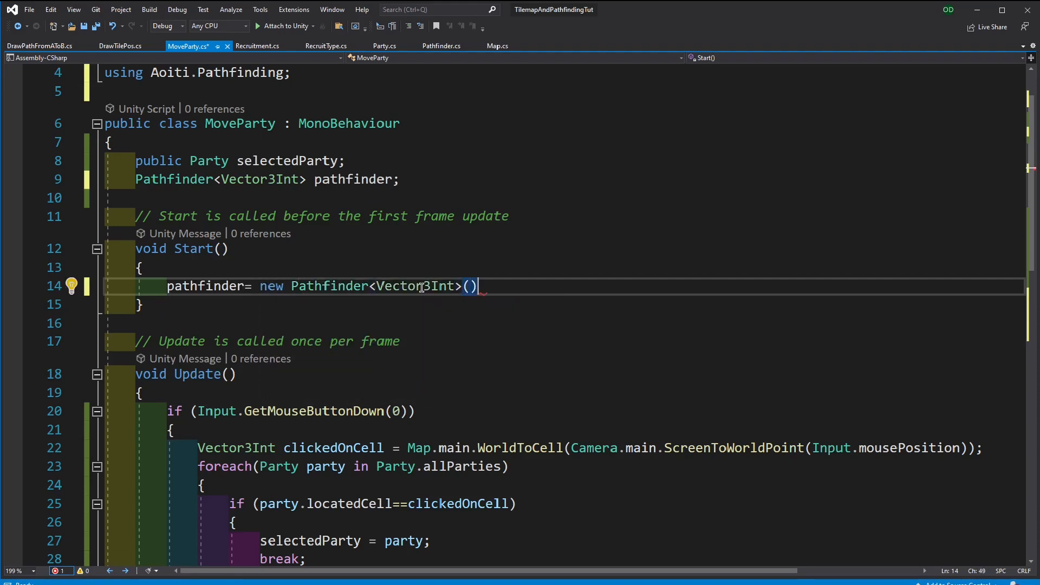
pyautogui.write(';')
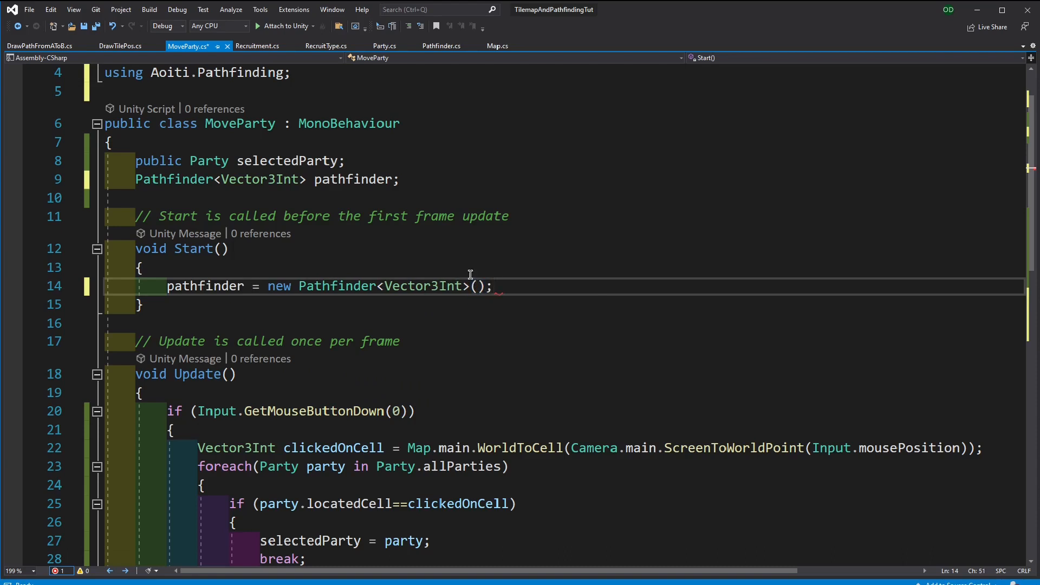
pyautogui.write('pathfinder.GetHeuristicDistance')
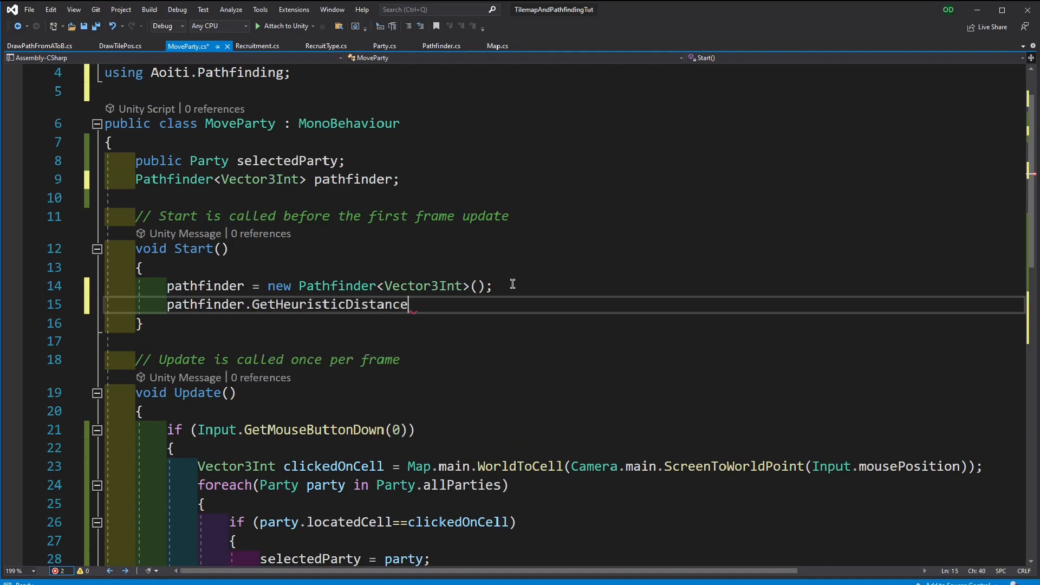
pyautogui.write('=')
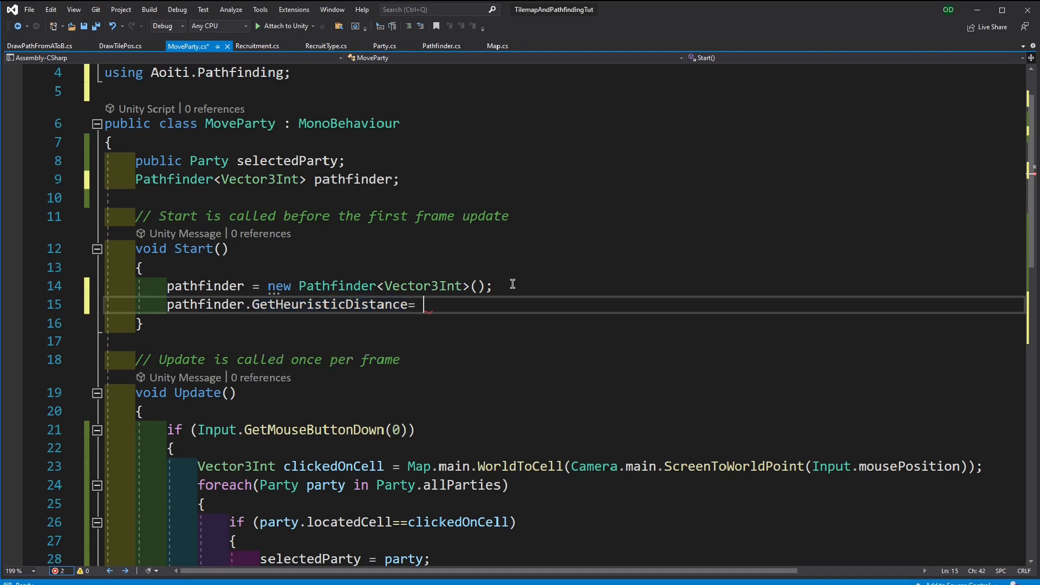
pyautogui.write('(x')
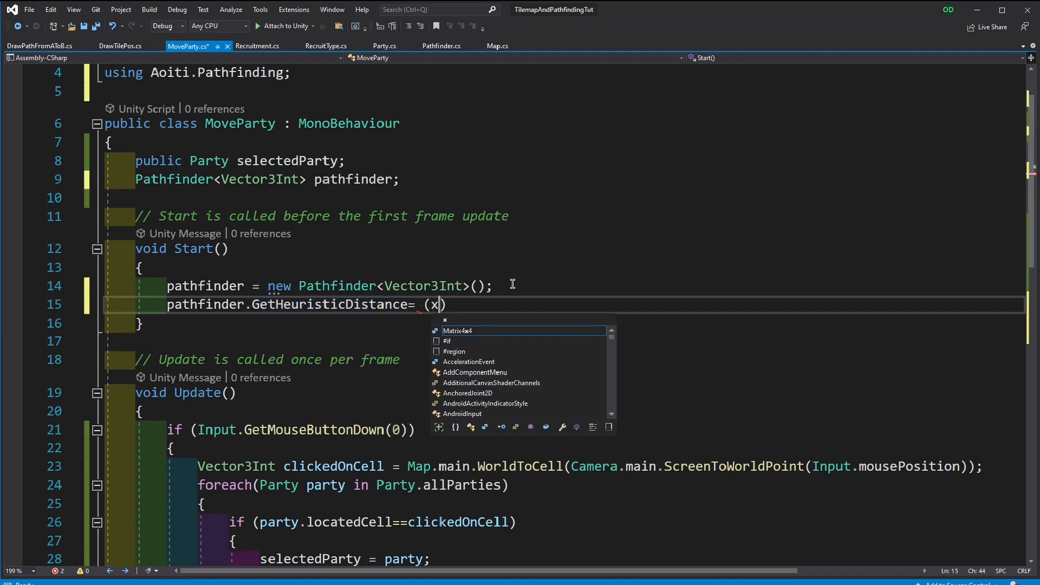
pyautogui.write(',y')
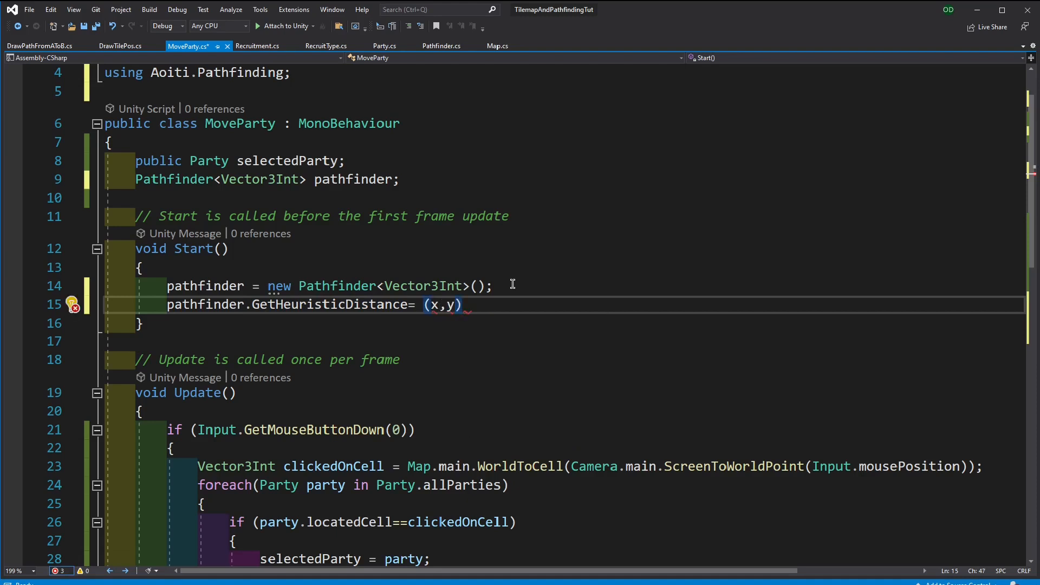
pyautogui.write('=>')
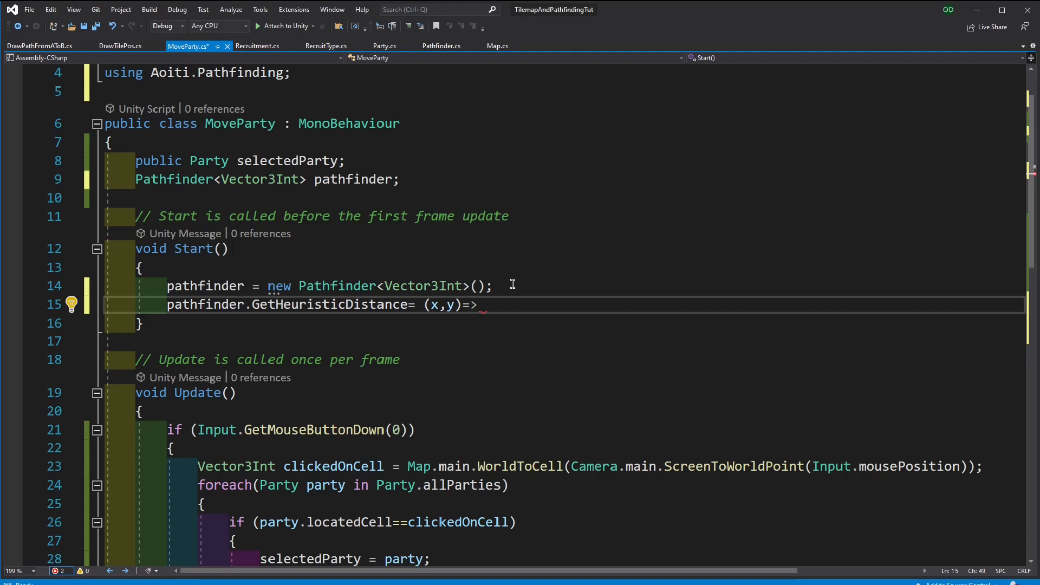
pyautogui.write('Map.')
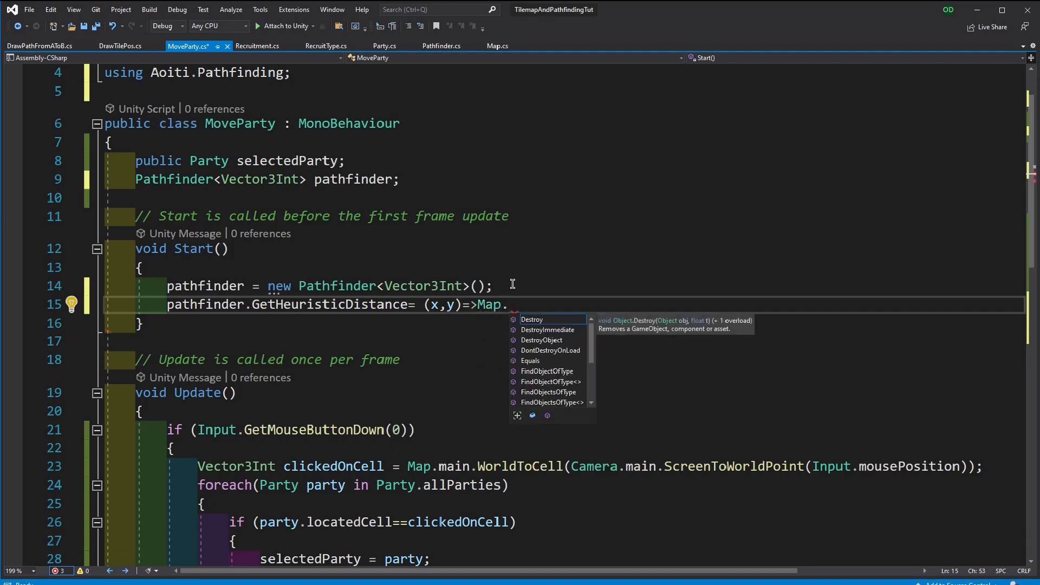
pyautogui.write('main.GetManhattanDistance')
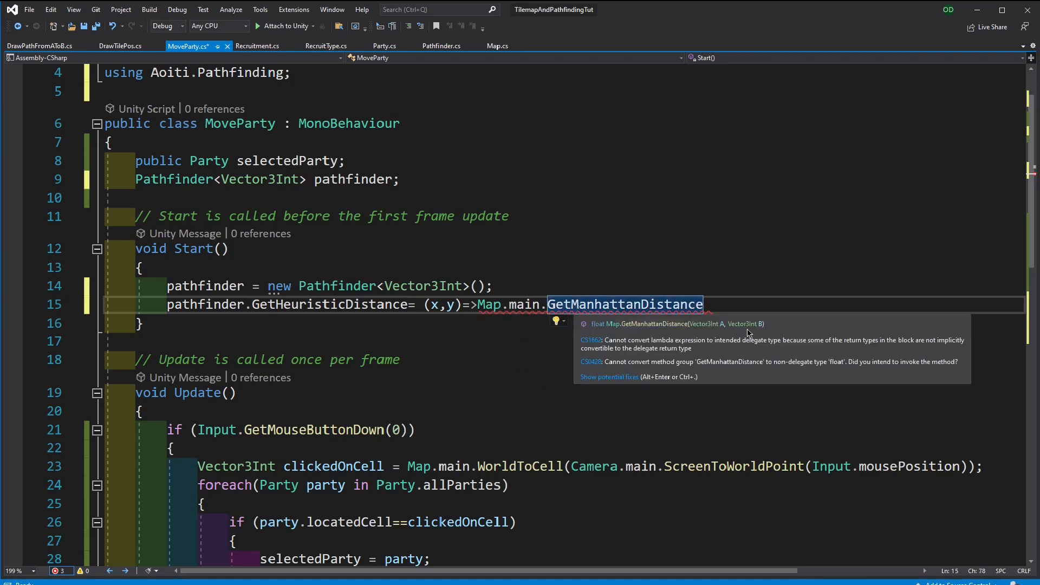
pyautogui.write('(x,y);')
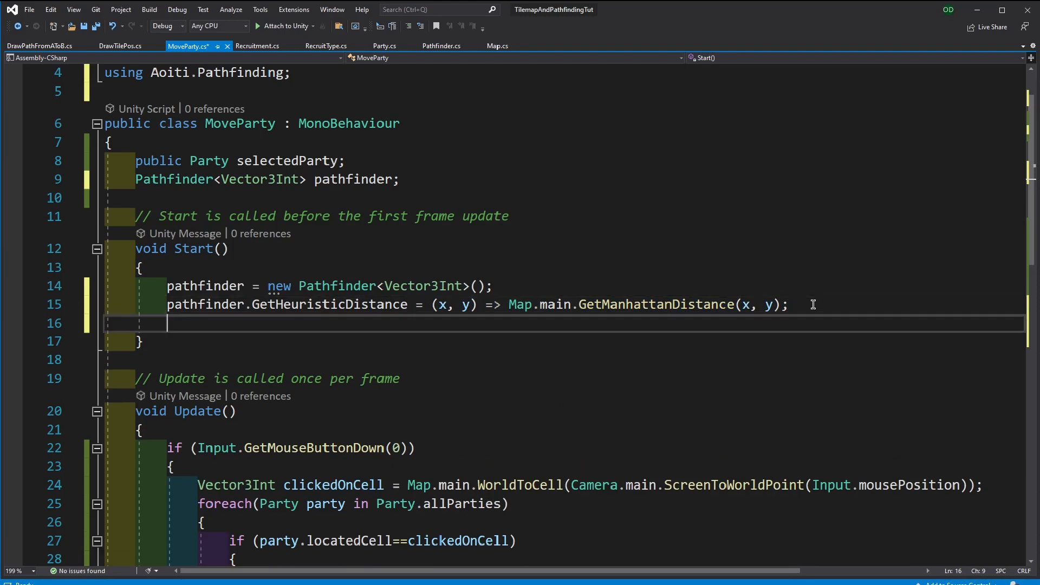
# Set the pathfinder's neighbours-and-costs function to Map.main.GetNeighboursAndCosts
pyautogui.write('pat')
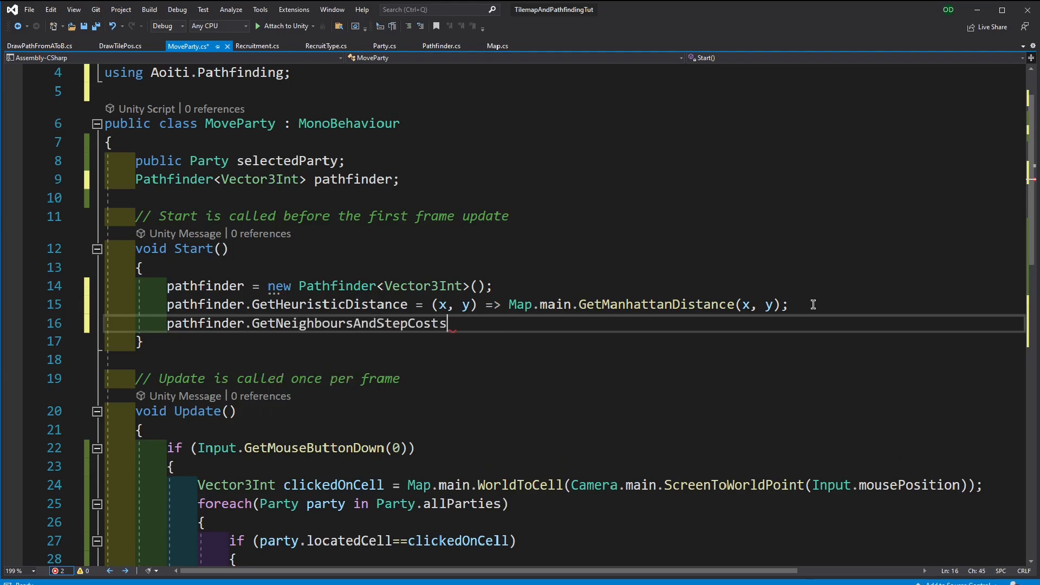
pyautogui.write('= ()')
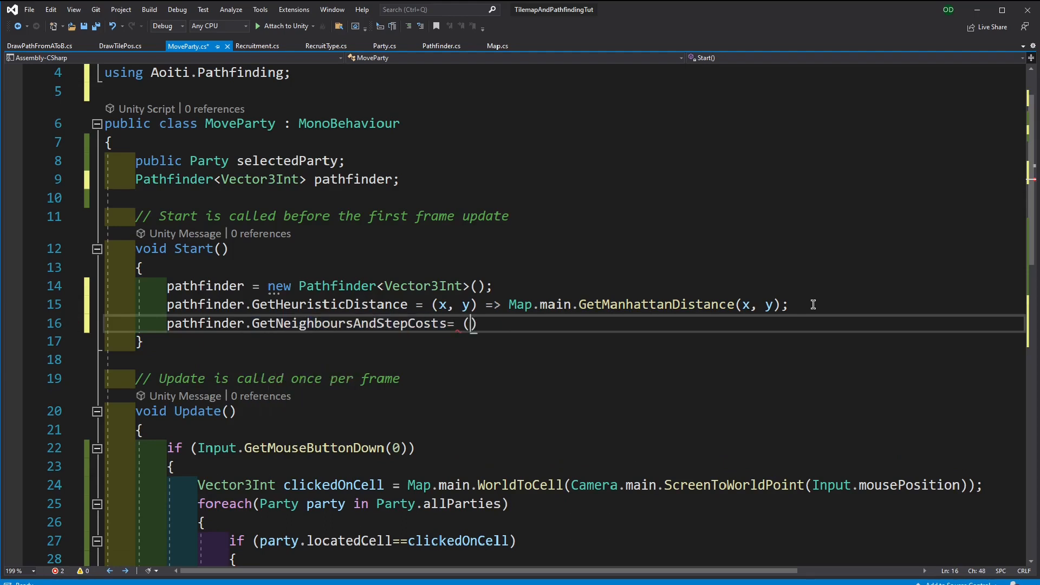
pyautogui.write('x) ?>')
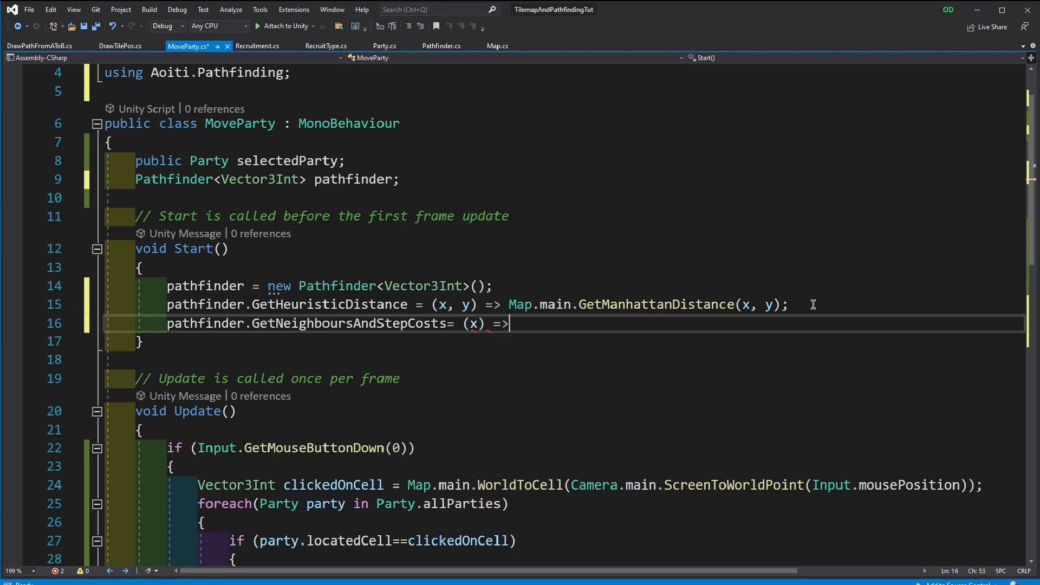
pyautogui.write('Map.')
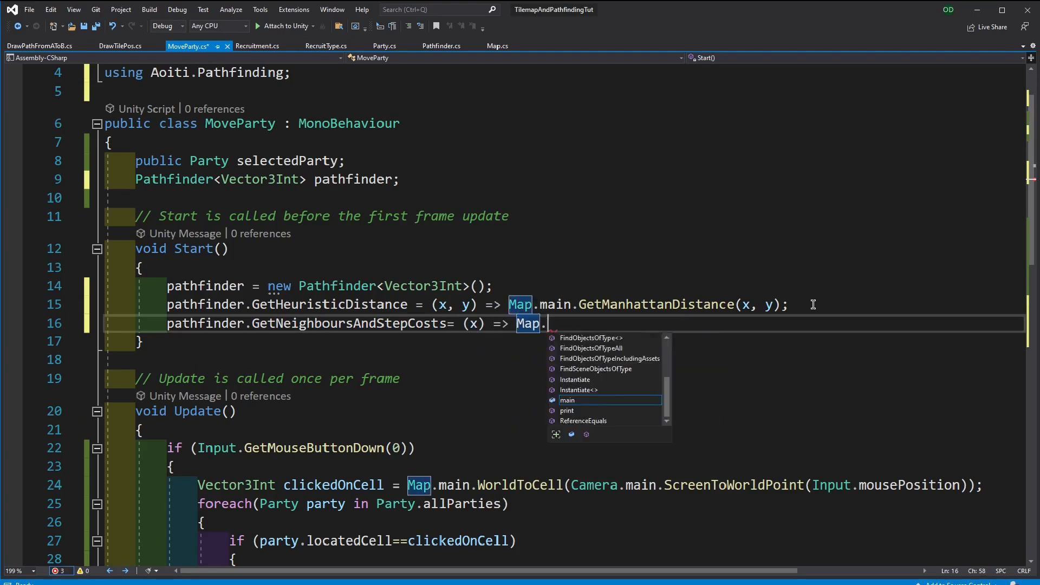
pyautogui.write('main.GetN')
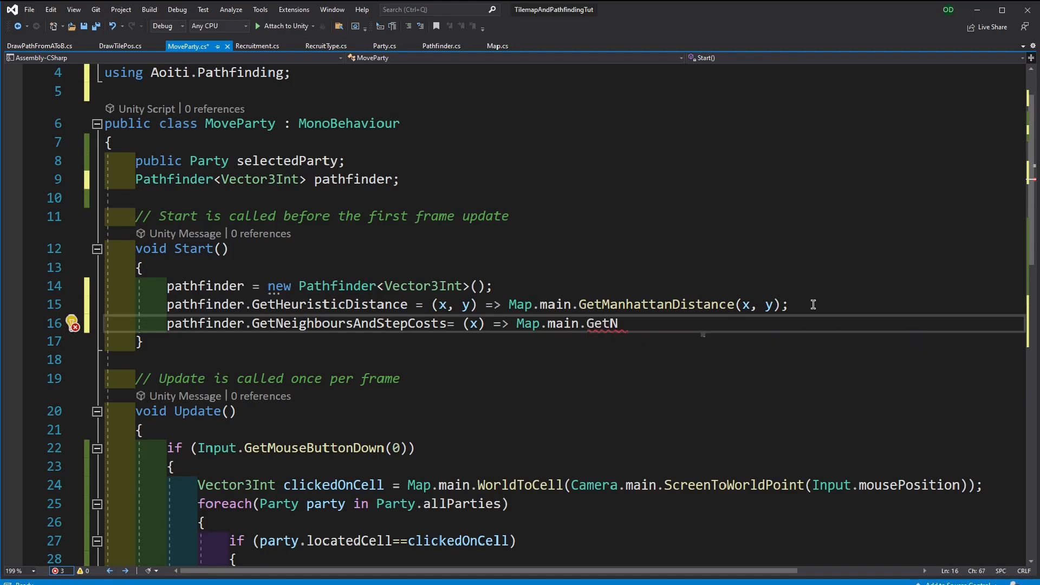
pyautogui.write('eighboursAndCosts(x)')
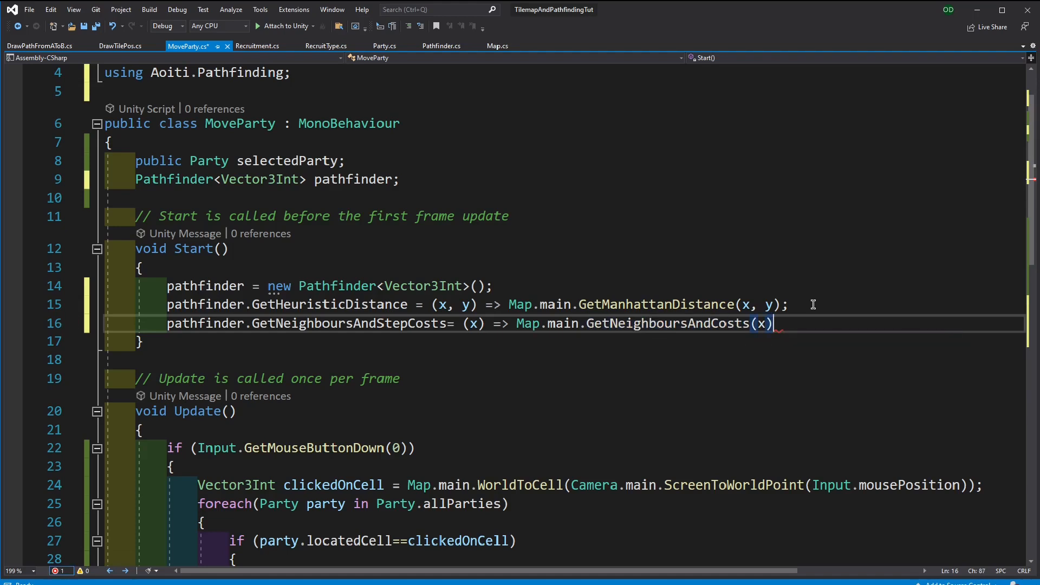
pyautogui.write(';')
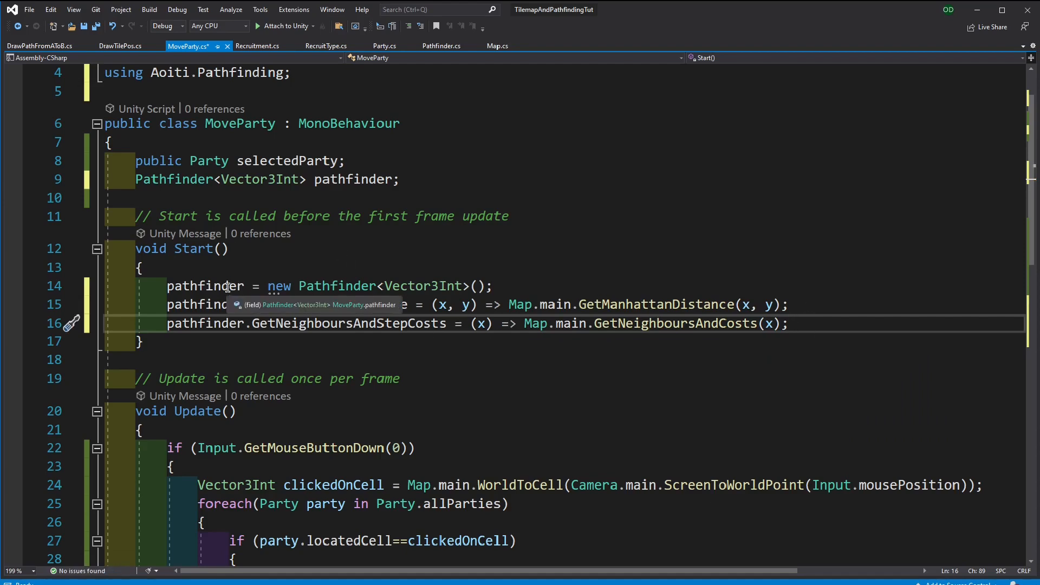
# Copy the clickedOnCell line into the right-click block and rename its variable targetCell
pyautogui.scroll(-3)
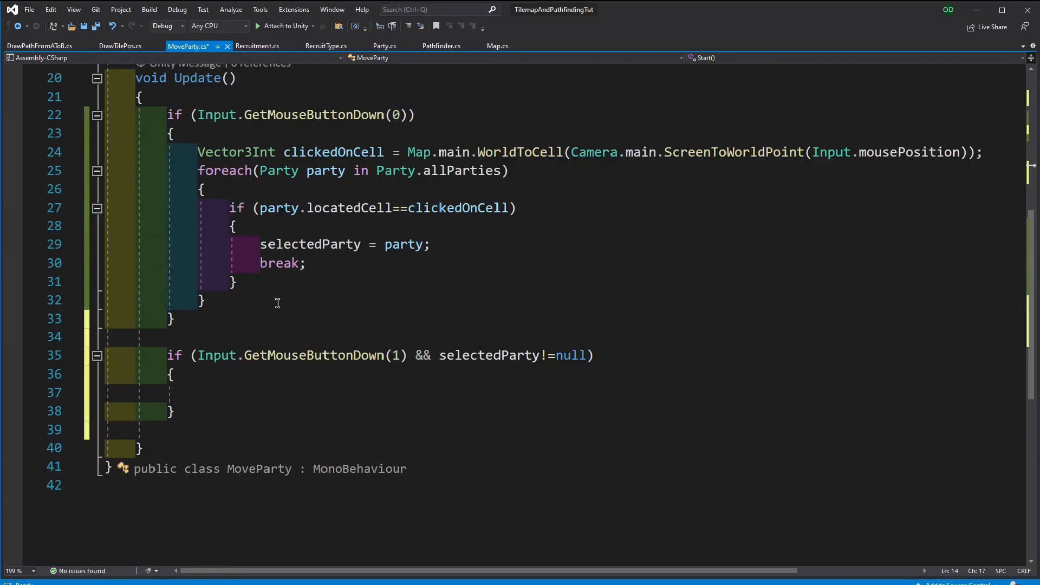
pyautogui.click(268, 336)
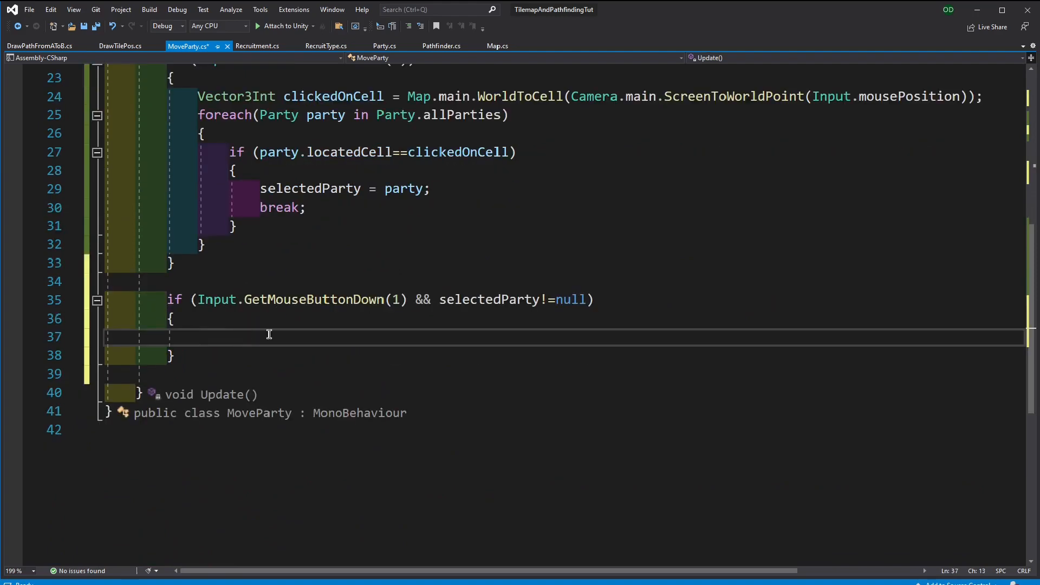
pyautogui.scroll(3)
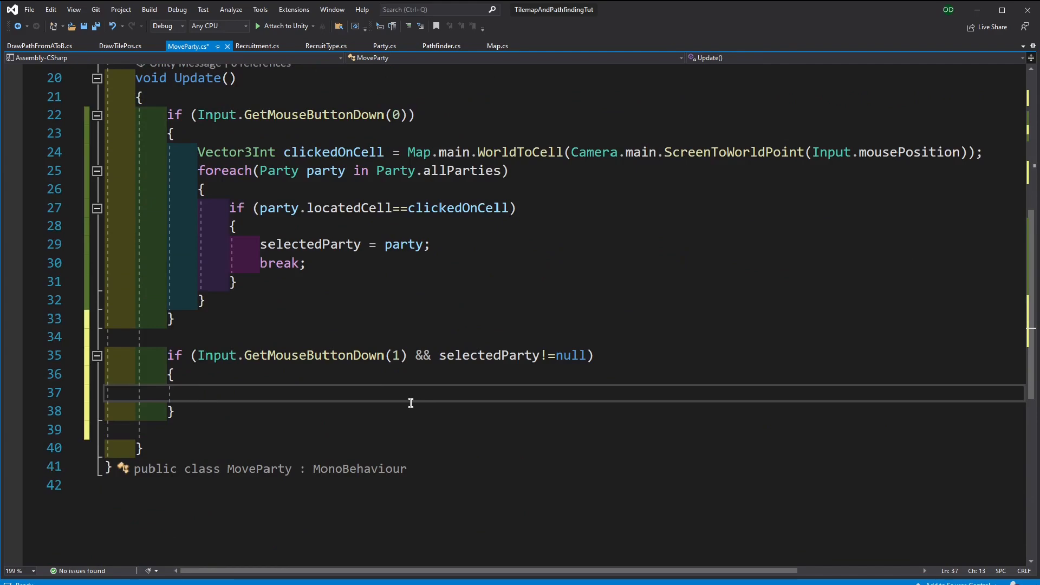
pyautogui.scroll(3)
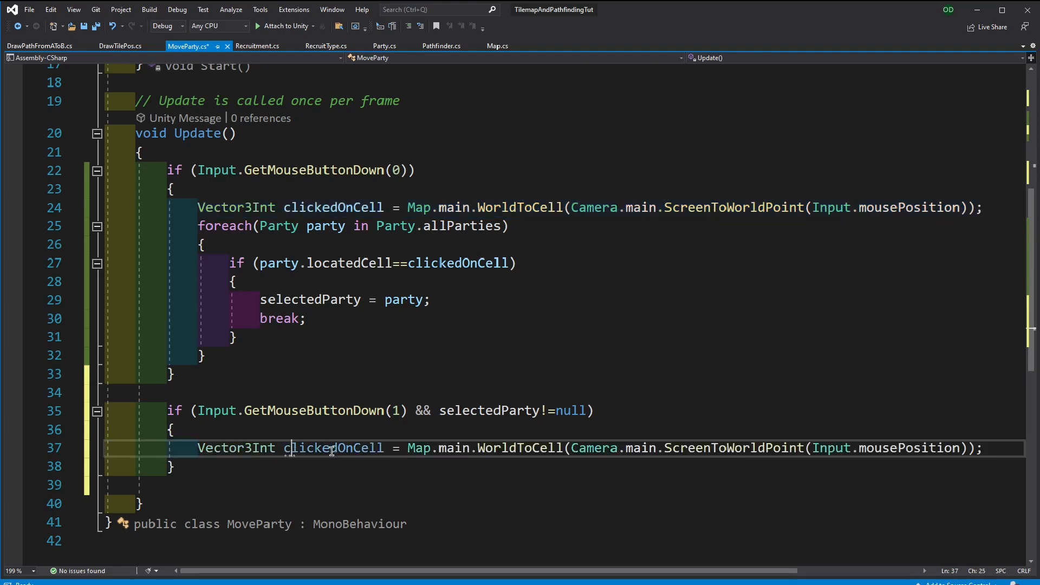
pyautogui.doubleClick(331, 448)
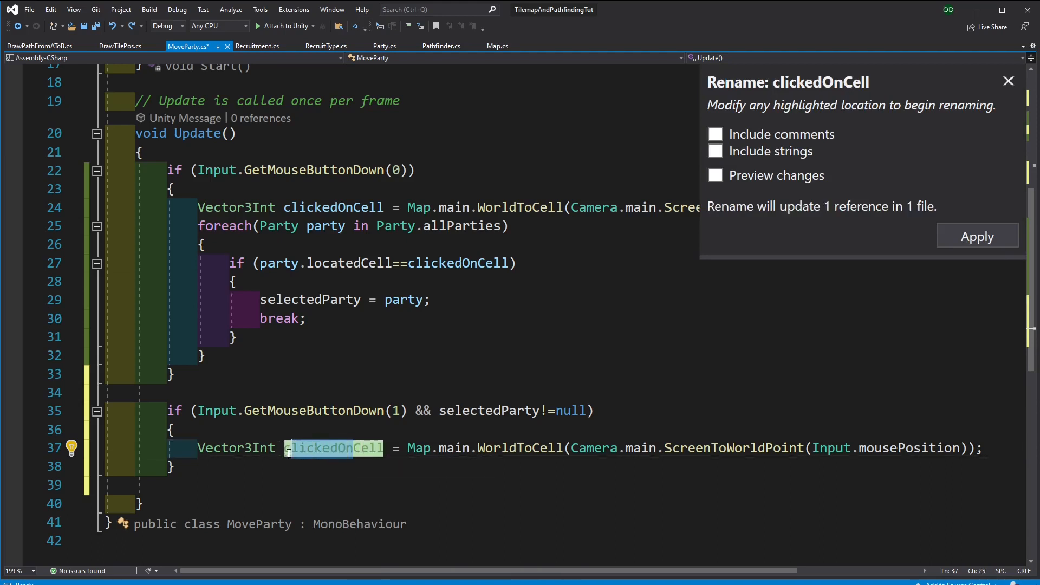
pyautogui.write('targeCell')
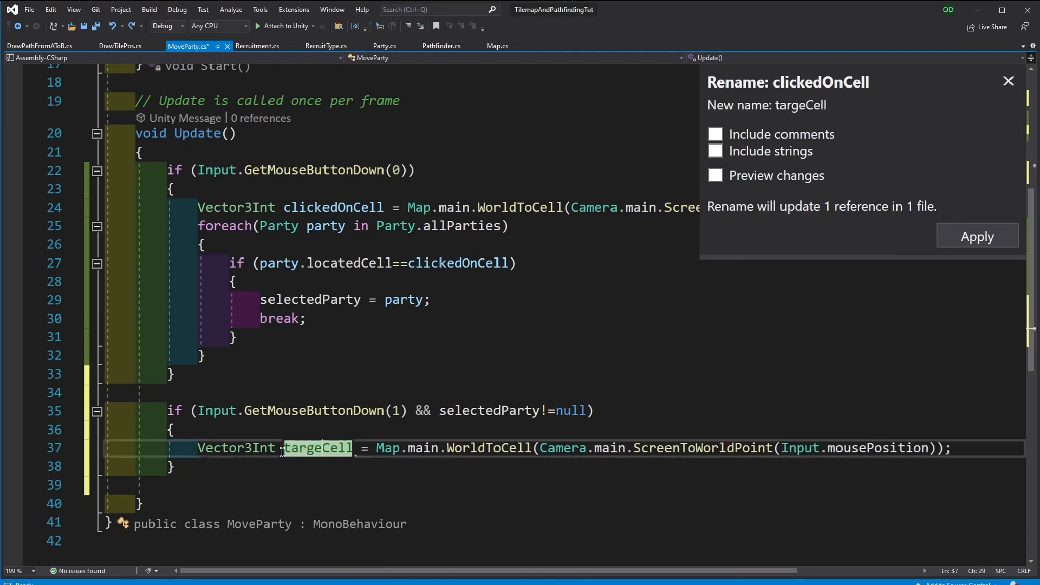
pyautogui.write('t')
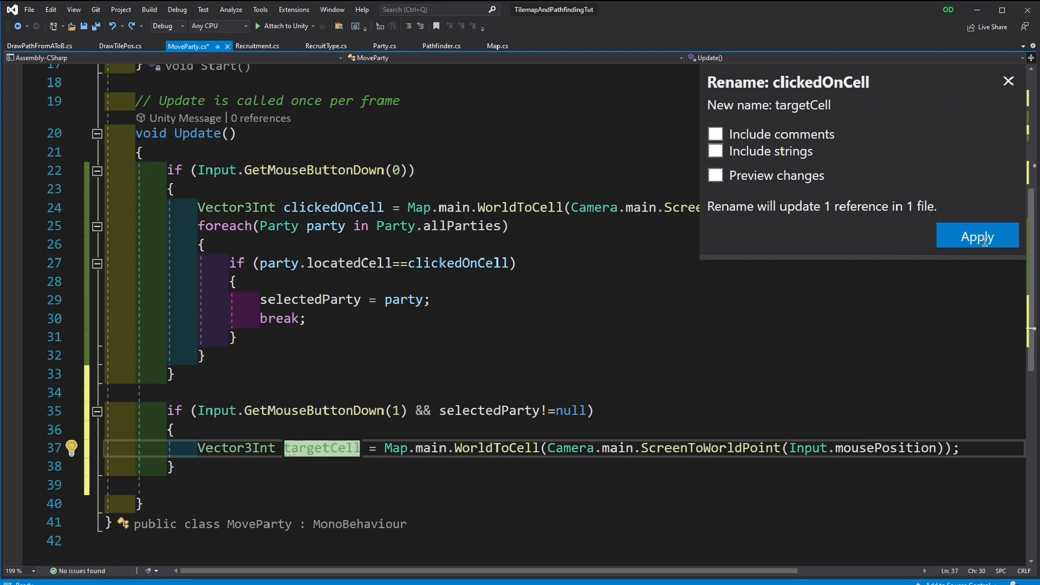
pyautogui.click(976, 237)
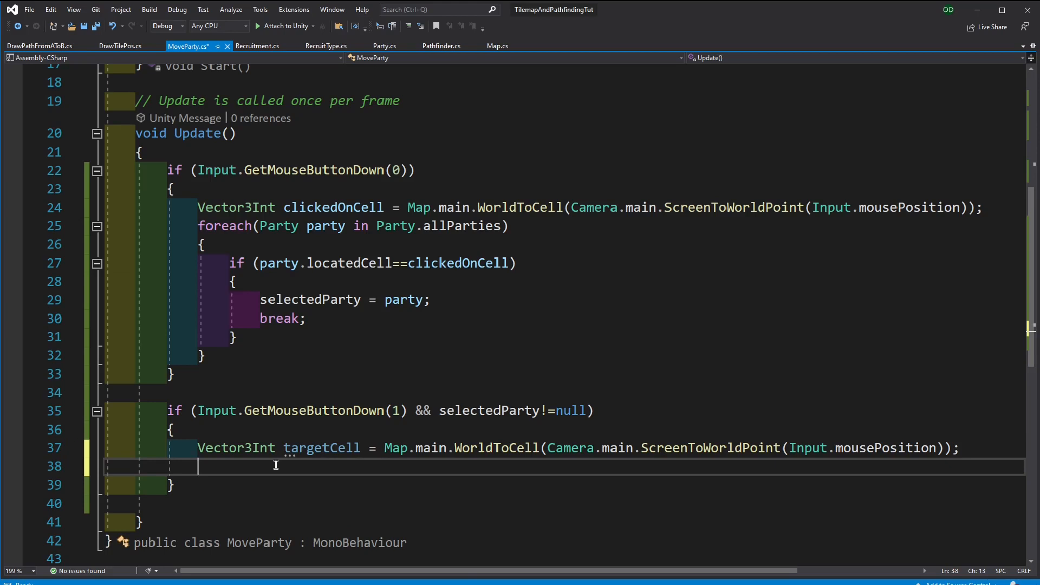
# Call pathfinder.GeneratePath from selectedParty.locatedCell to targetCell
pyautogui.write('pathfinder.GeneratePath')
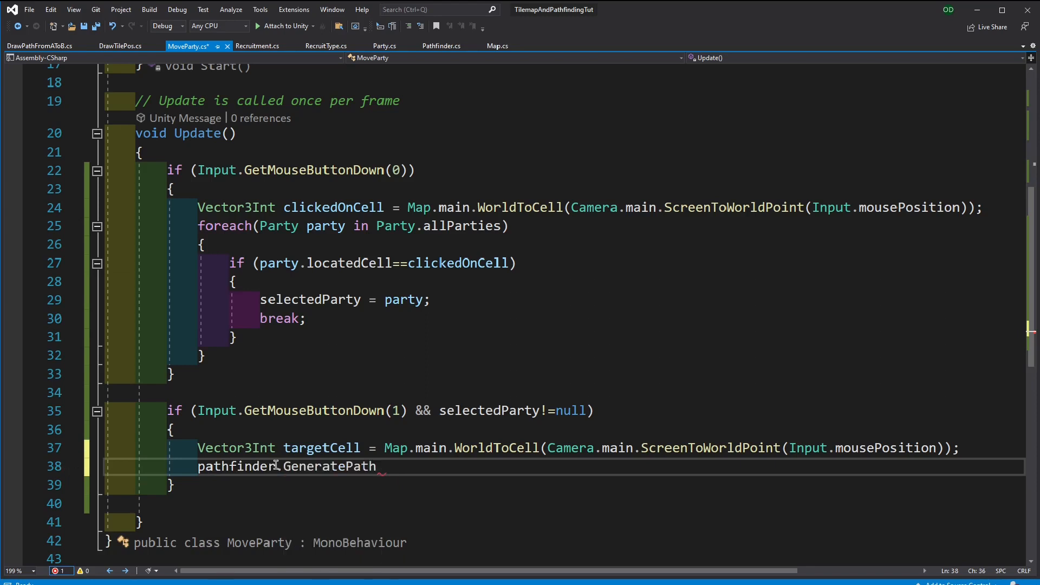
pyautogui.write('()')
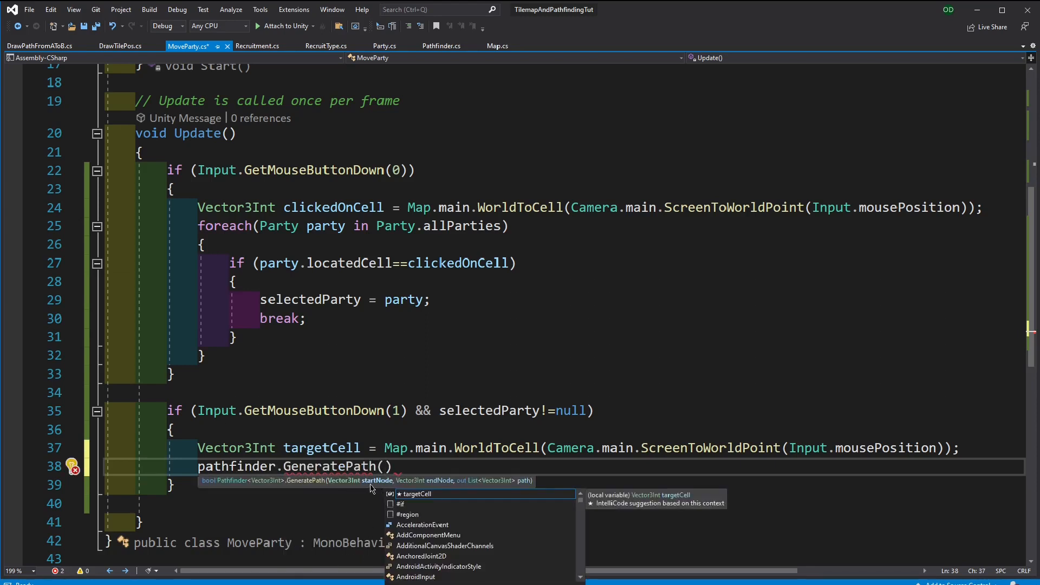
pyautogui.moveTo(449, 456)
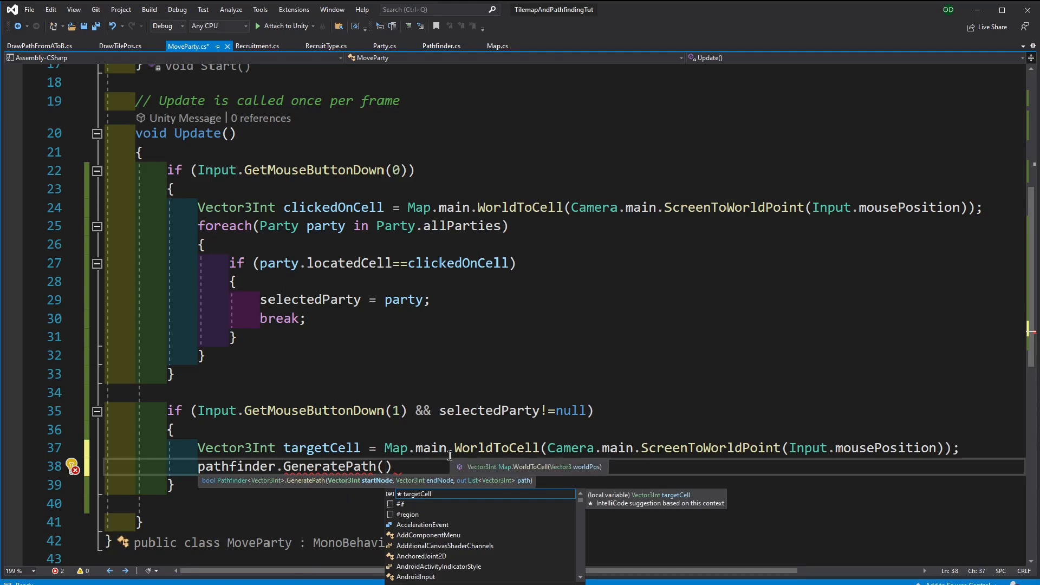
pyautogui.write('selectedParty.')
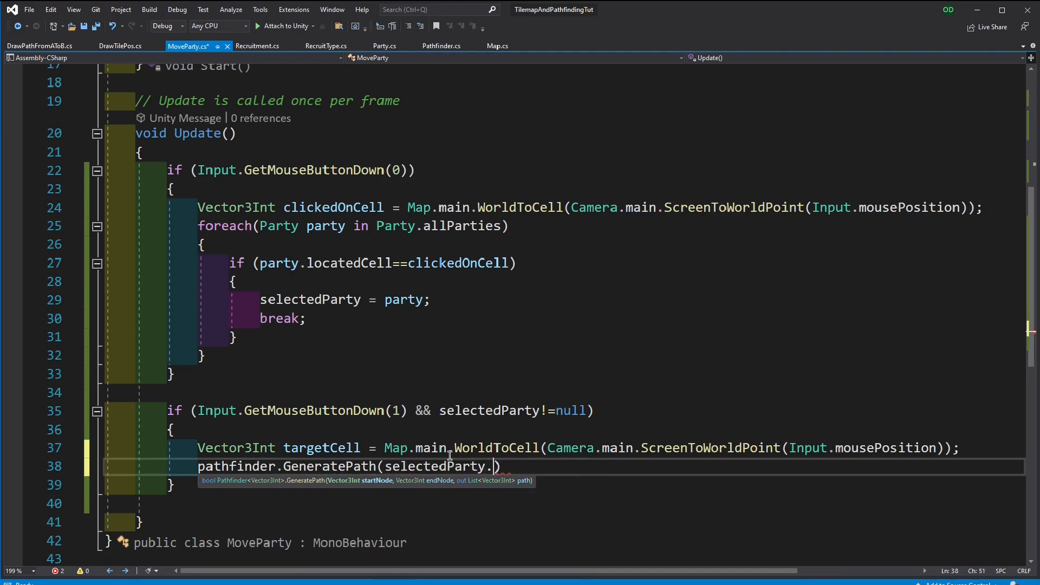
pyautogui.write('locatedCell,')
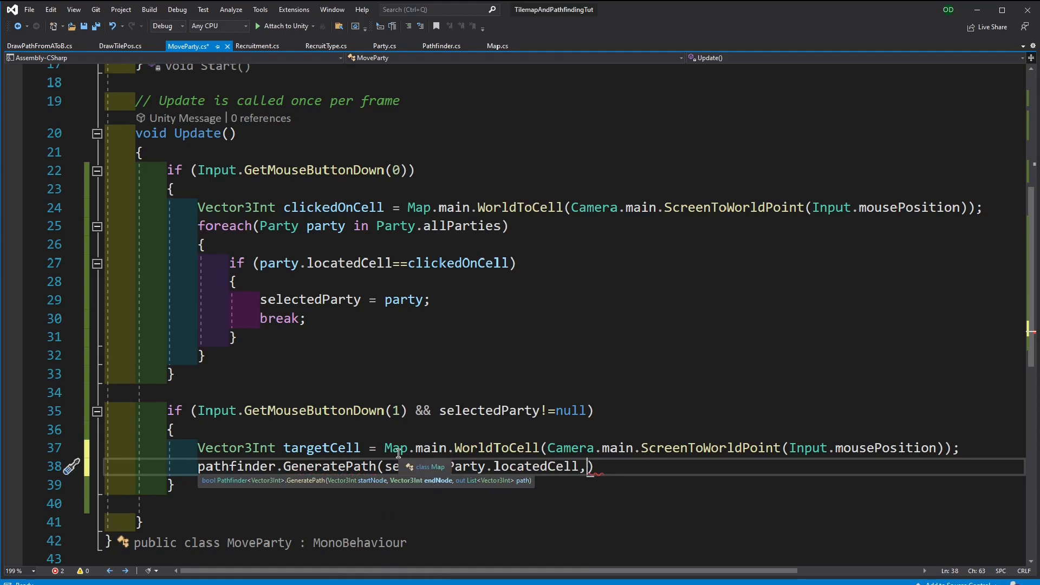
pyautogui.write('targetCell')
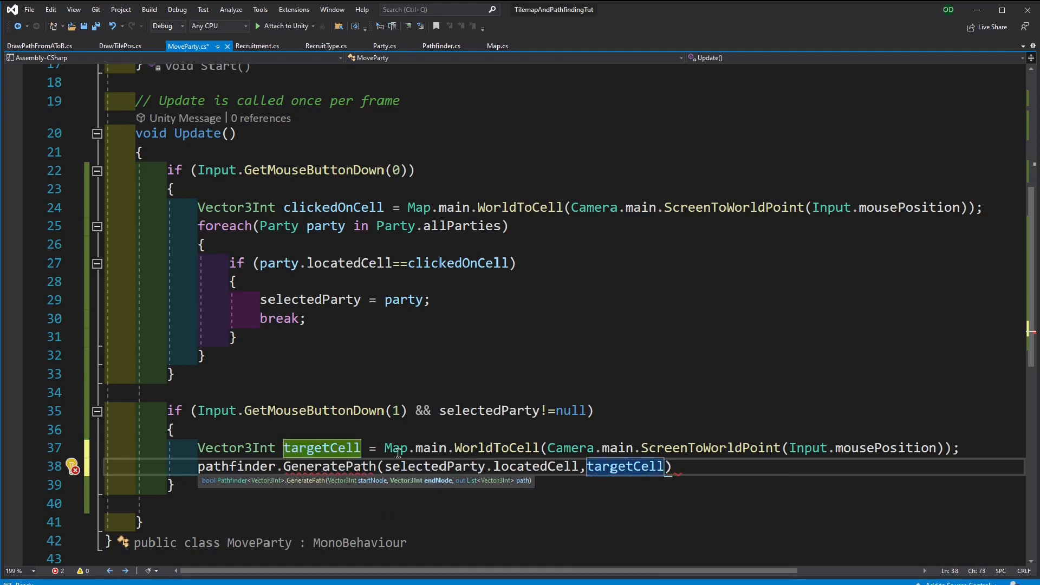
pyautogui.moveTo(470, 486)
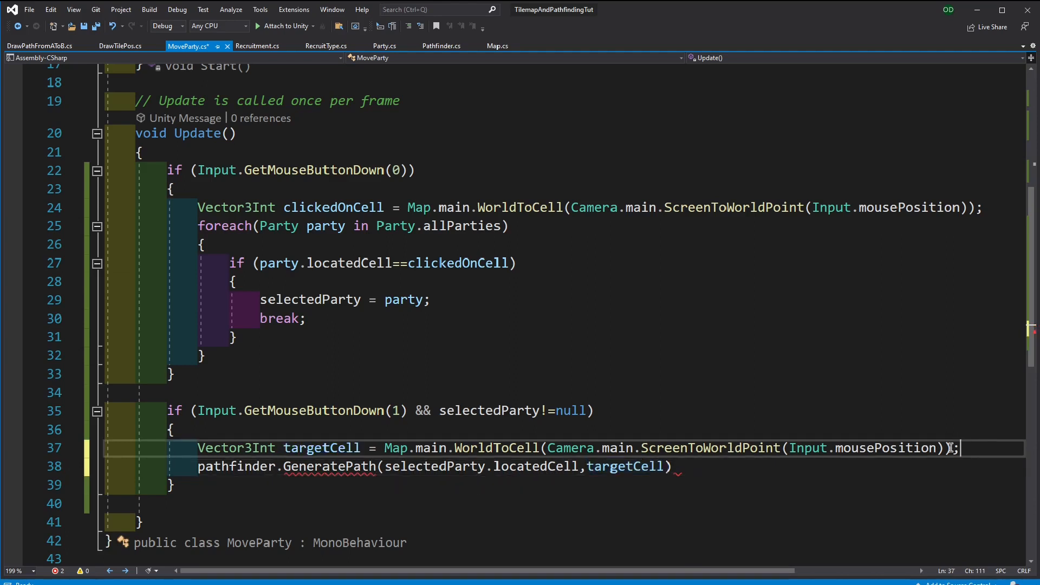
# Declare List<Vector3Int> path and pass it to GeneratePath as out path
pyautogui.press('Return')
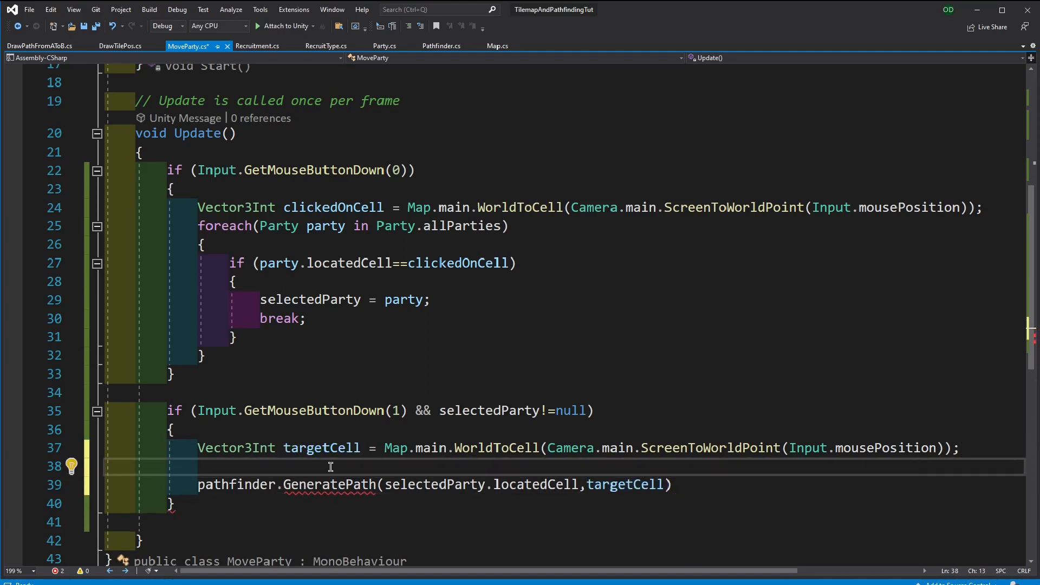
pyautogui.write('List')
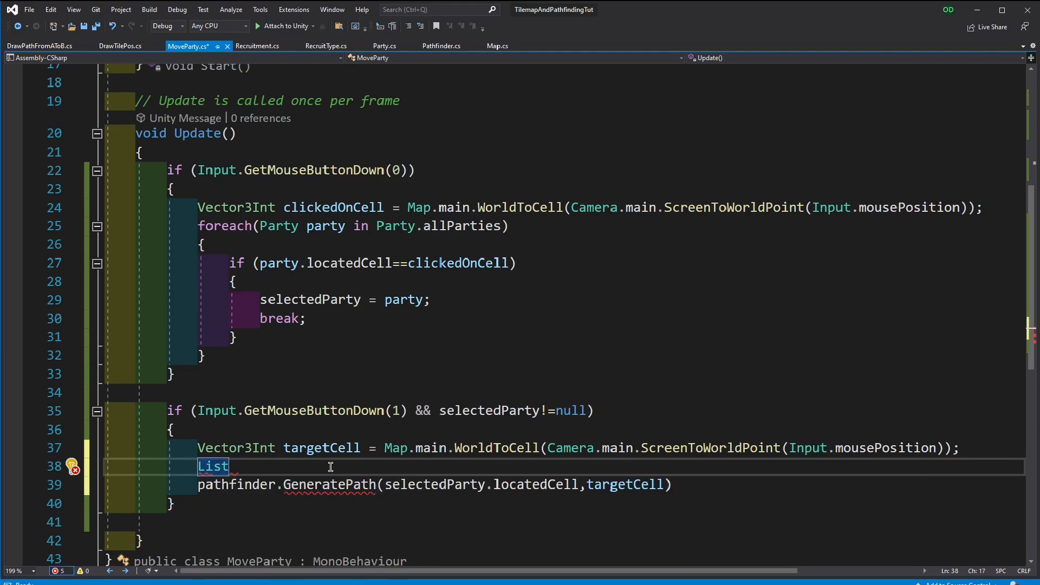
pyautogui.moveTo(330, 484)
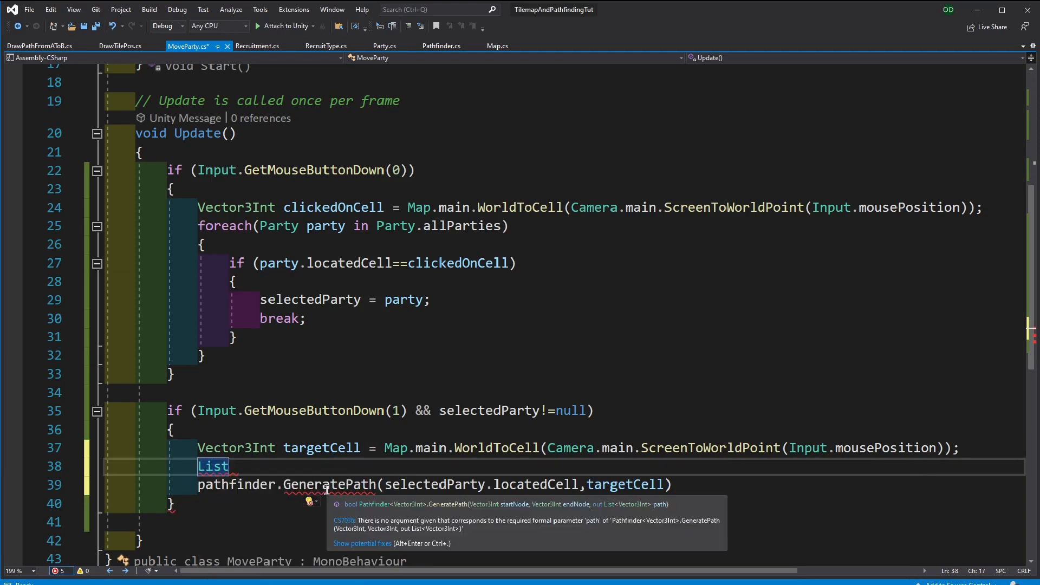
pyautogui.write('<Vector3Int>')
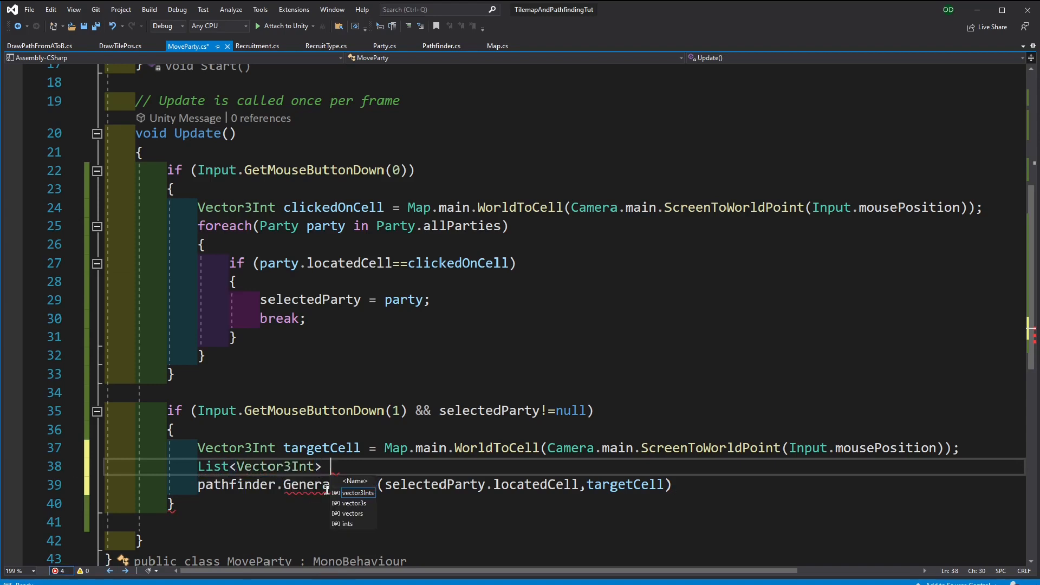
pyautogui.write('path;')
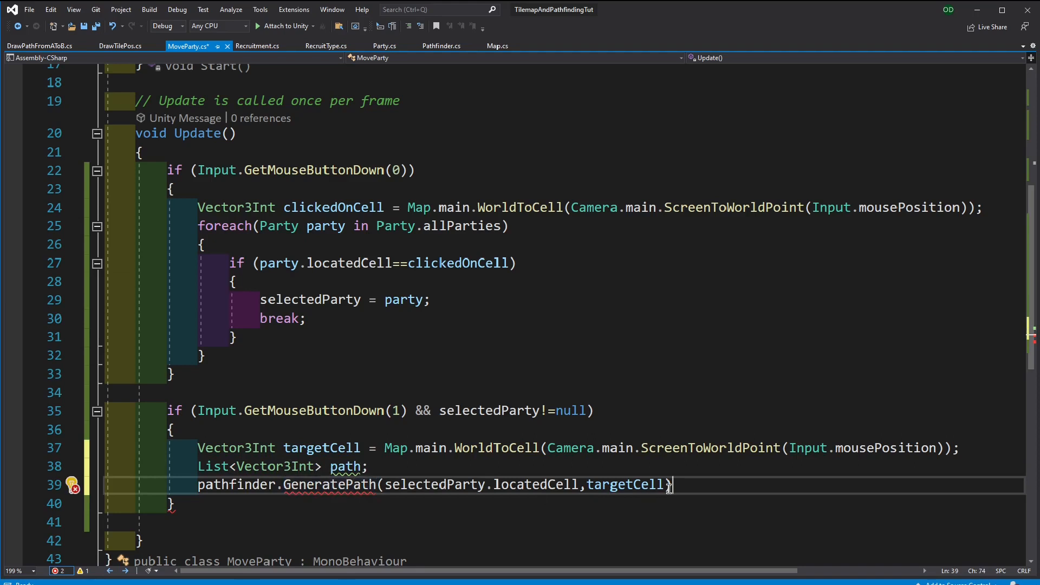
pyautogui.write(',')
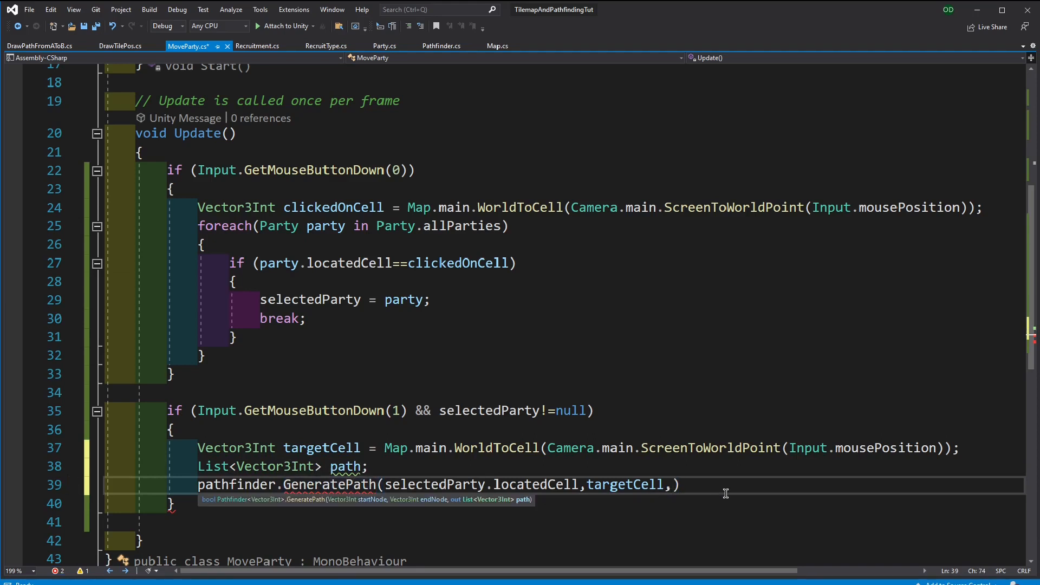
pyautogui.write('out')
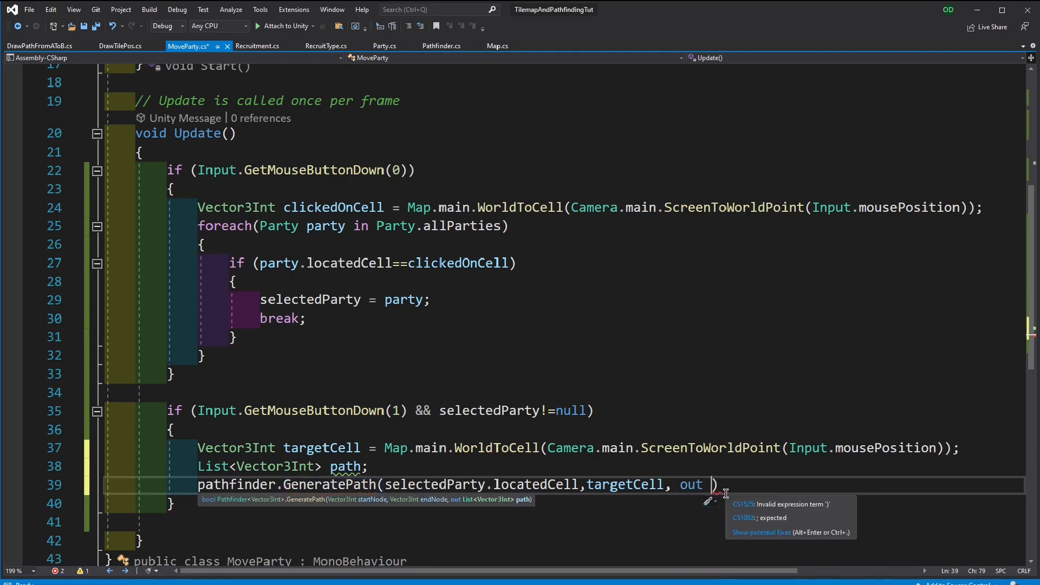
pyautogui.write('path')
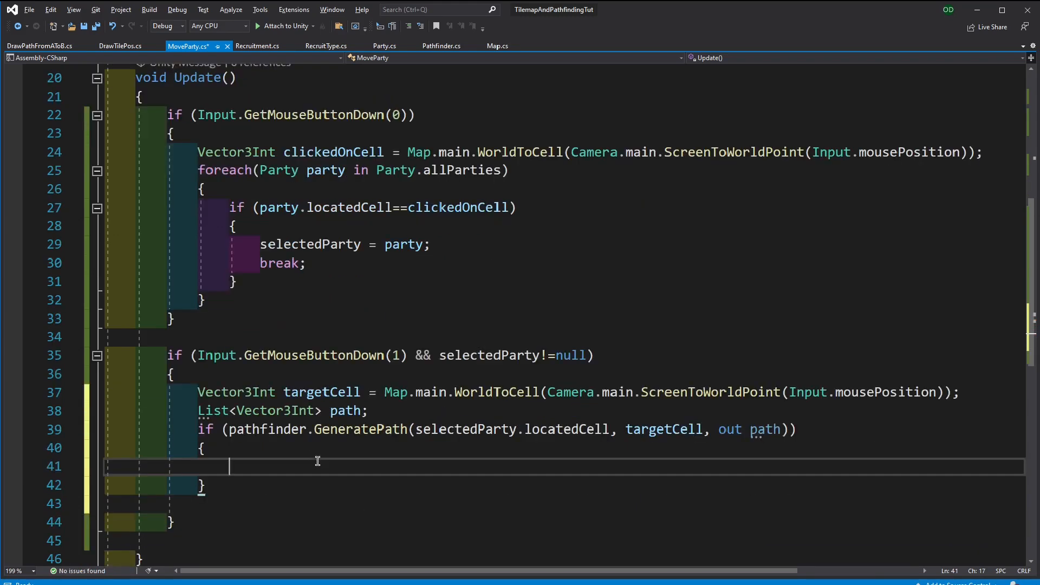
pyautogui.moveTo(271, 469)
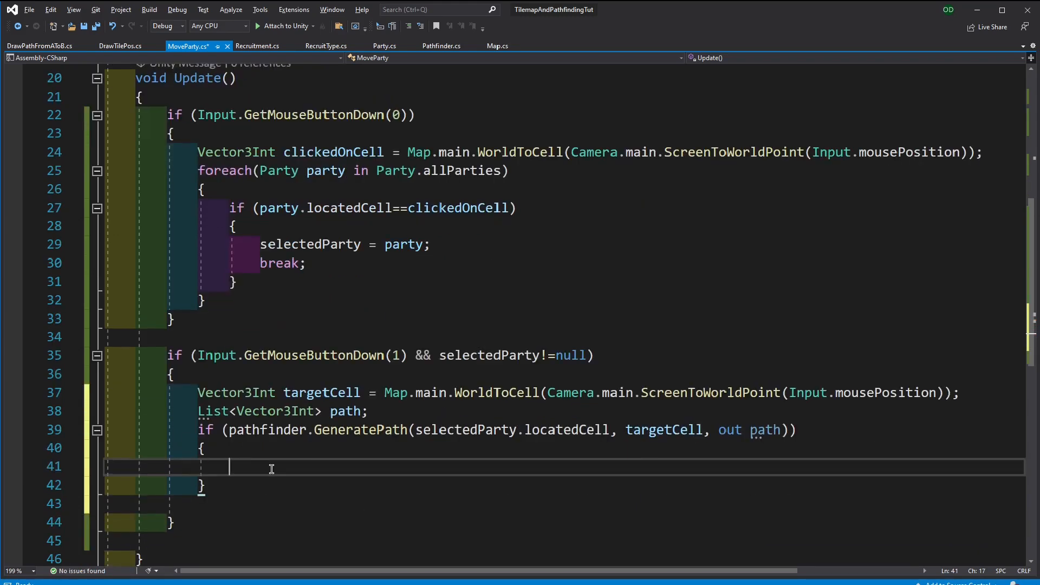
# Assign selectedParty.path = path in the if body, making Party's path field public
pyautogui.write('Pa')
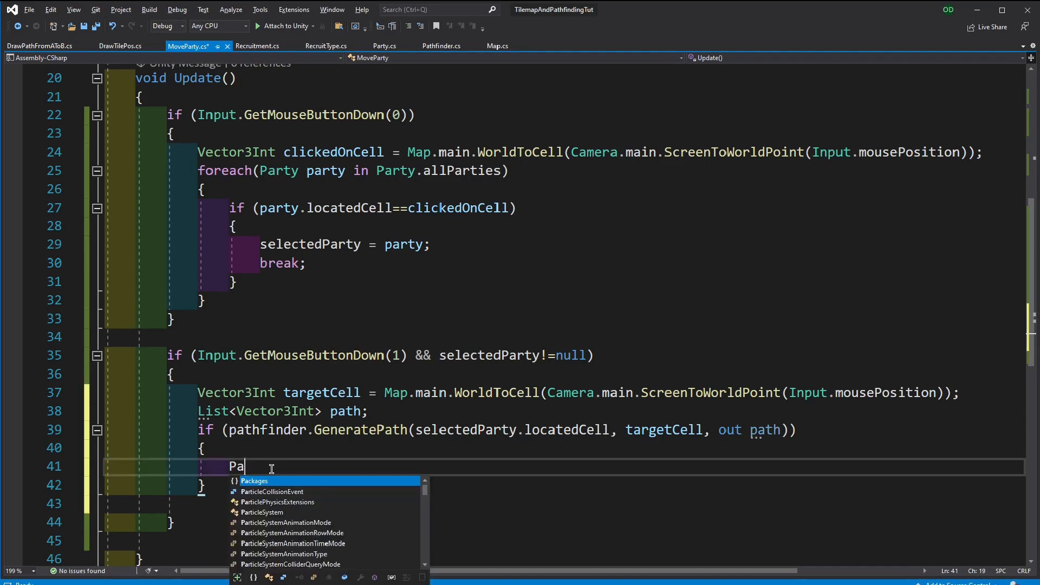
pyautogui.press('BackSpace')
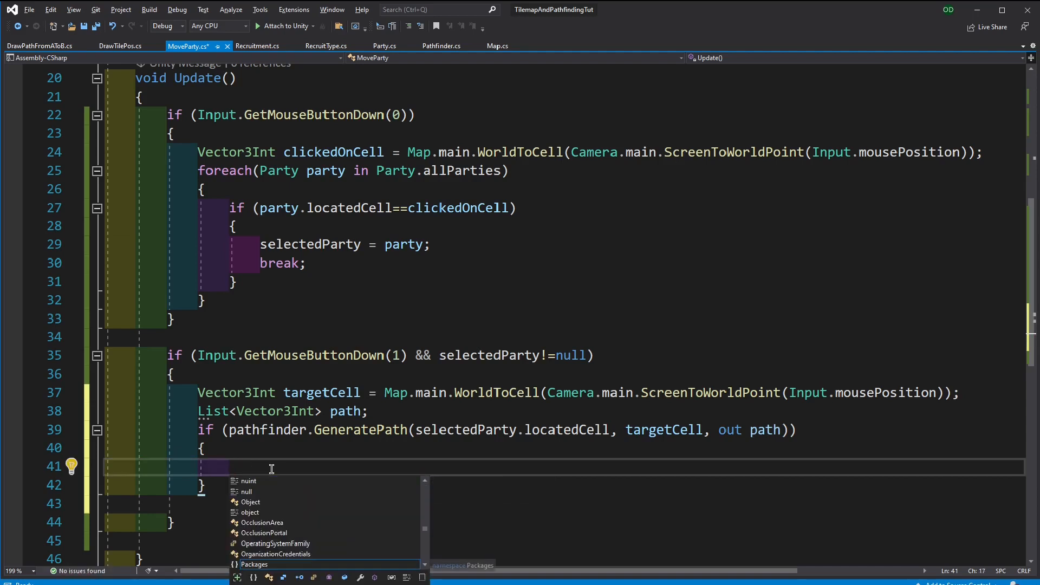
pyautogui.write('selectedParty.')
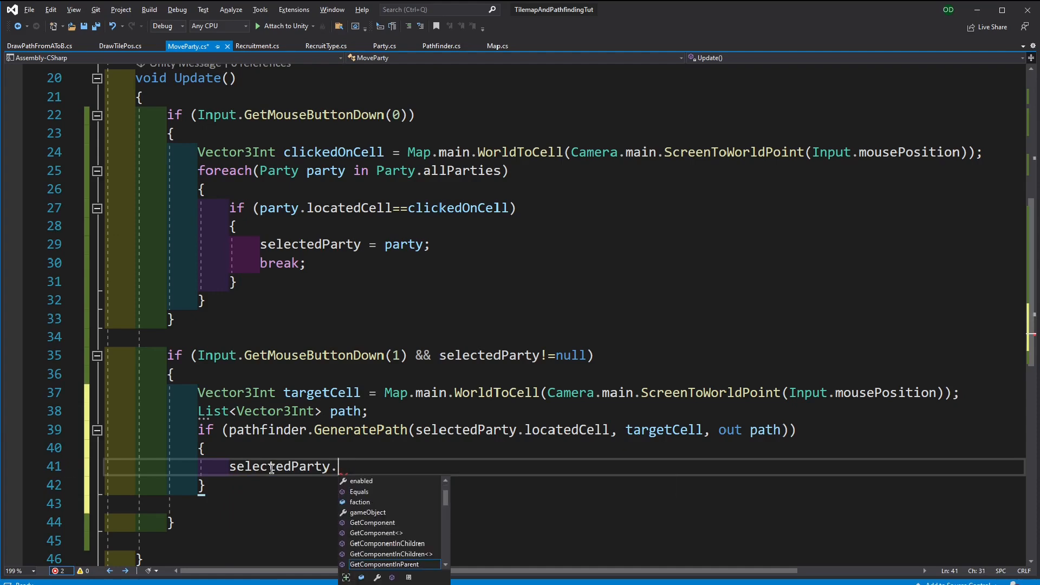
pyautogui.click(383, 45)
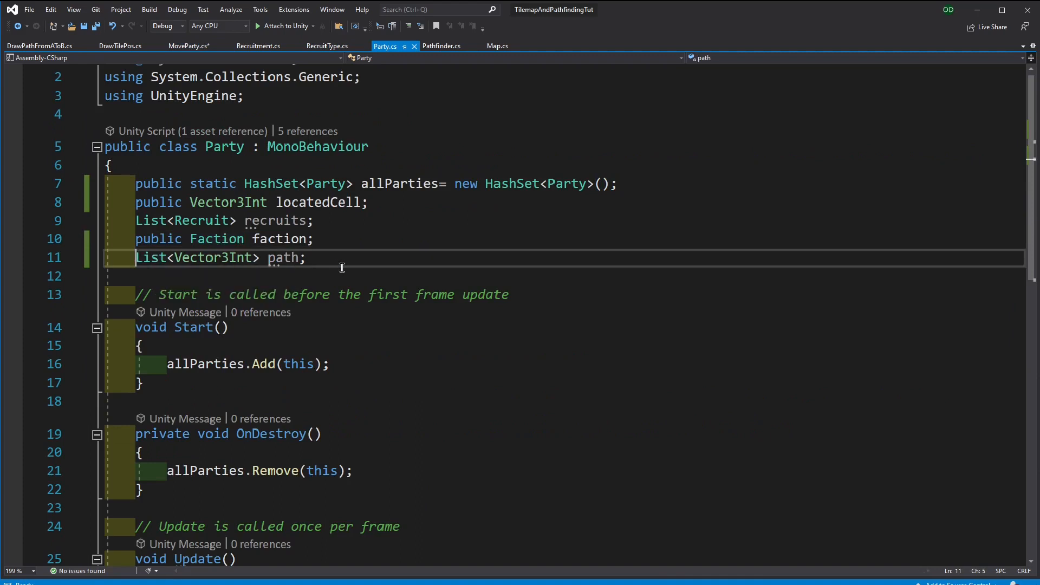
pyautogui.write('public')
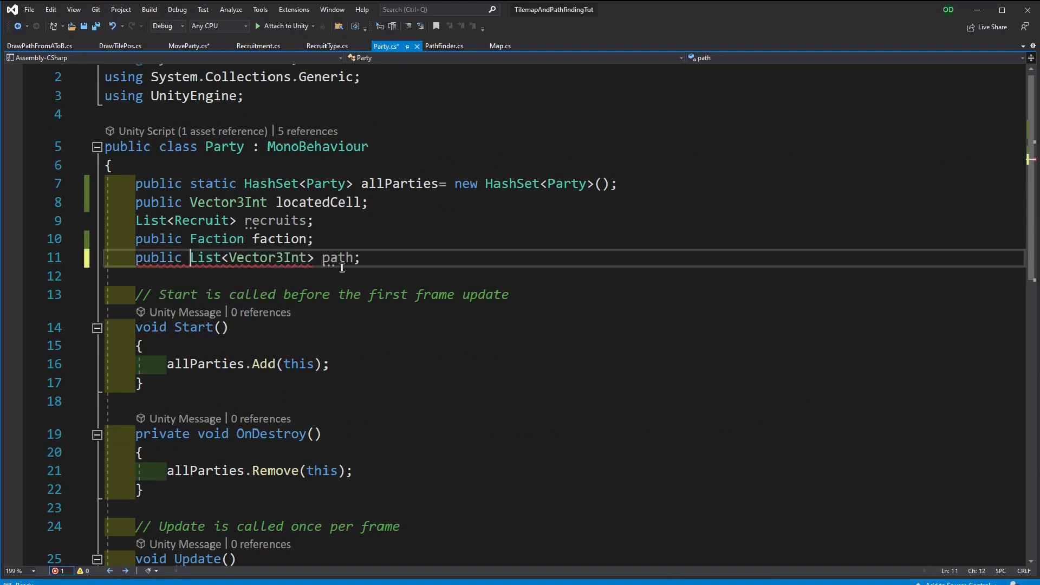
pyautogui.click(188, 46)
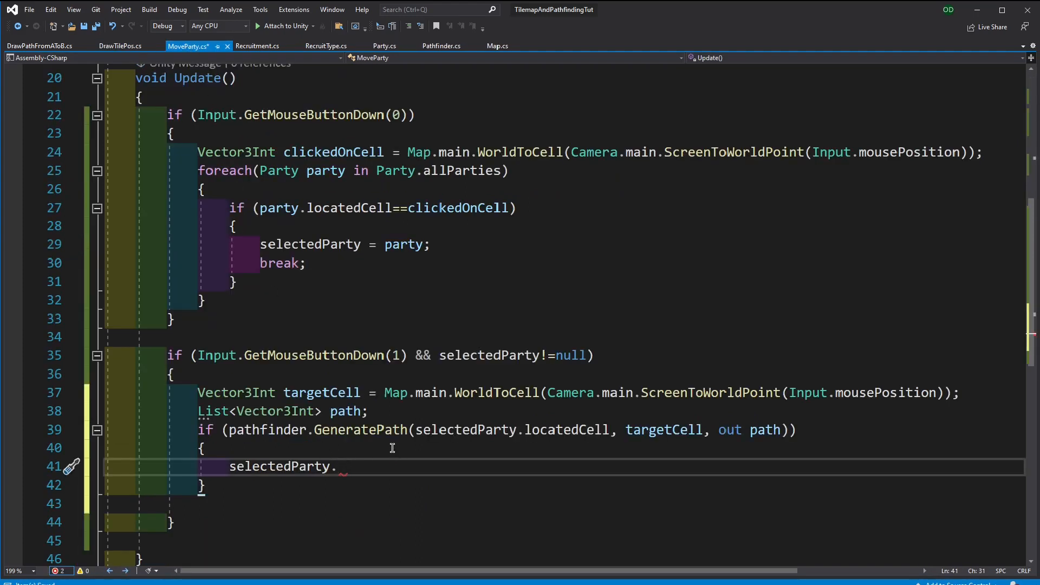
pyautogui.write('path')
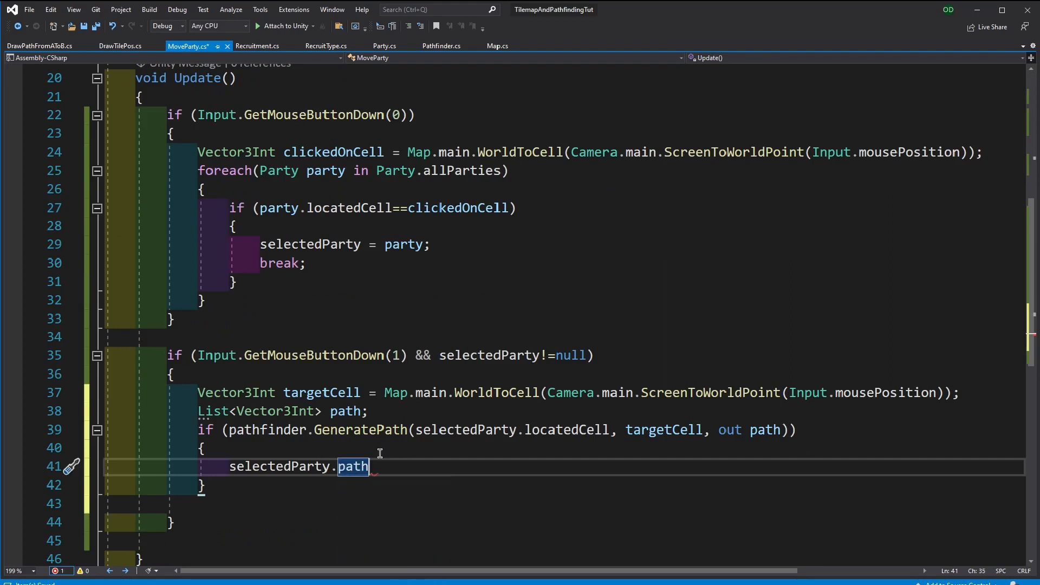
pyautogui.write('=pa')
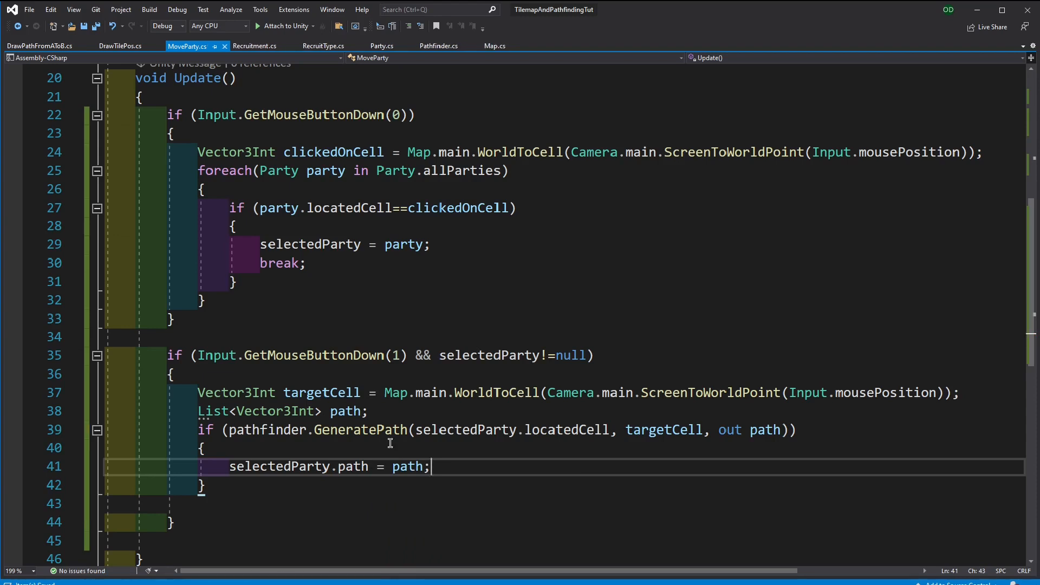
pyautogui.moveTo(425, 176)
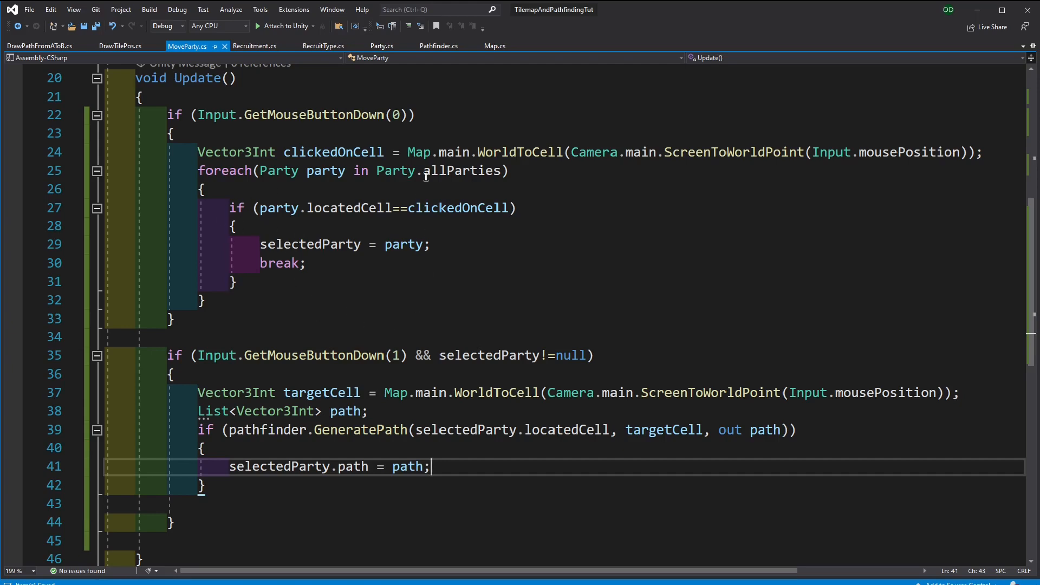
# Add an IEnumerator followThePath() method after Update in Party.cs
pyautogui.click(381, 46)
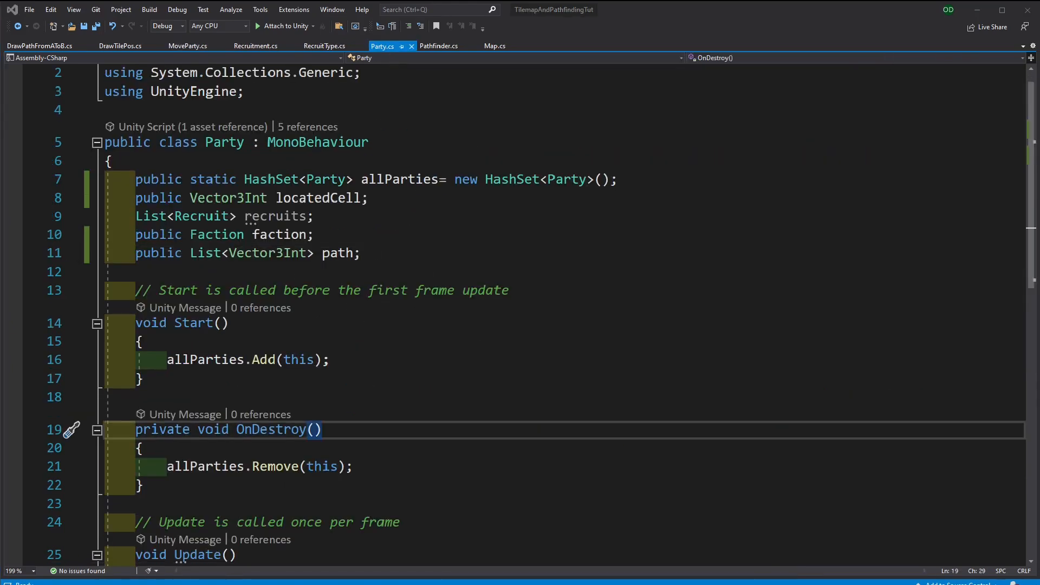
pyautogui.scroll(-3)
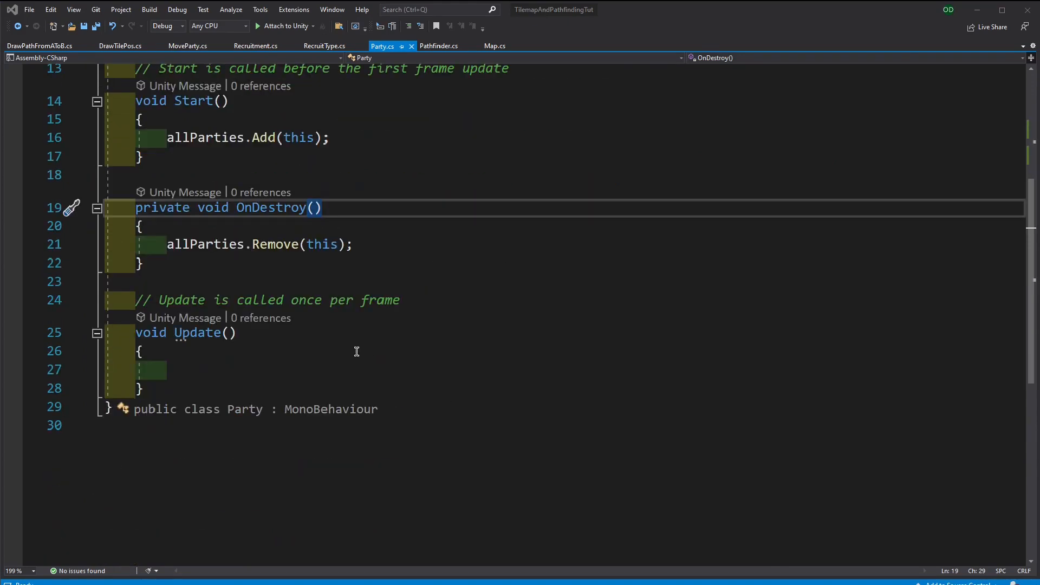
pyautogui.click(140, 388)
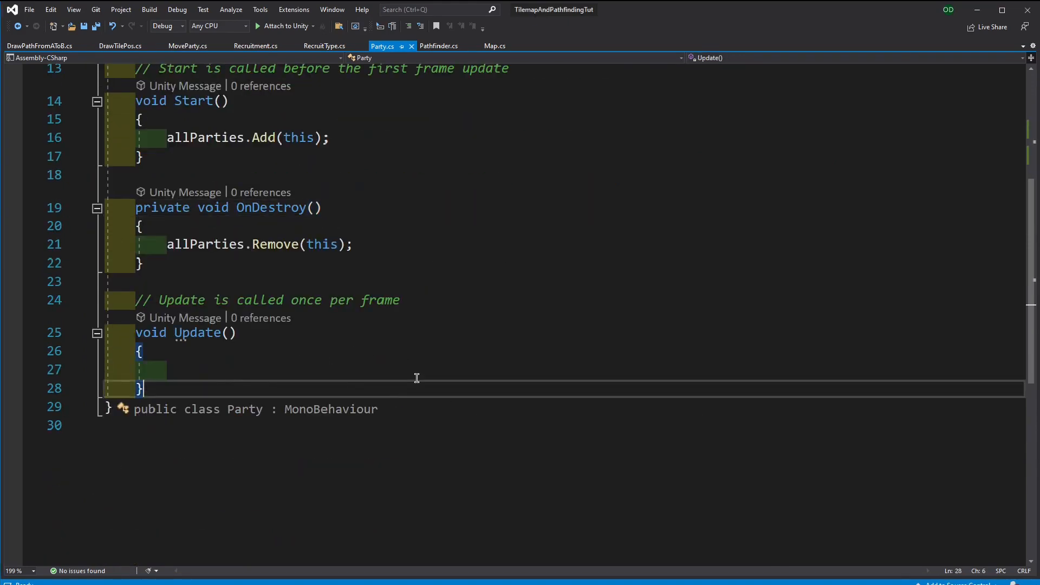
pyautogui.press('Enter')
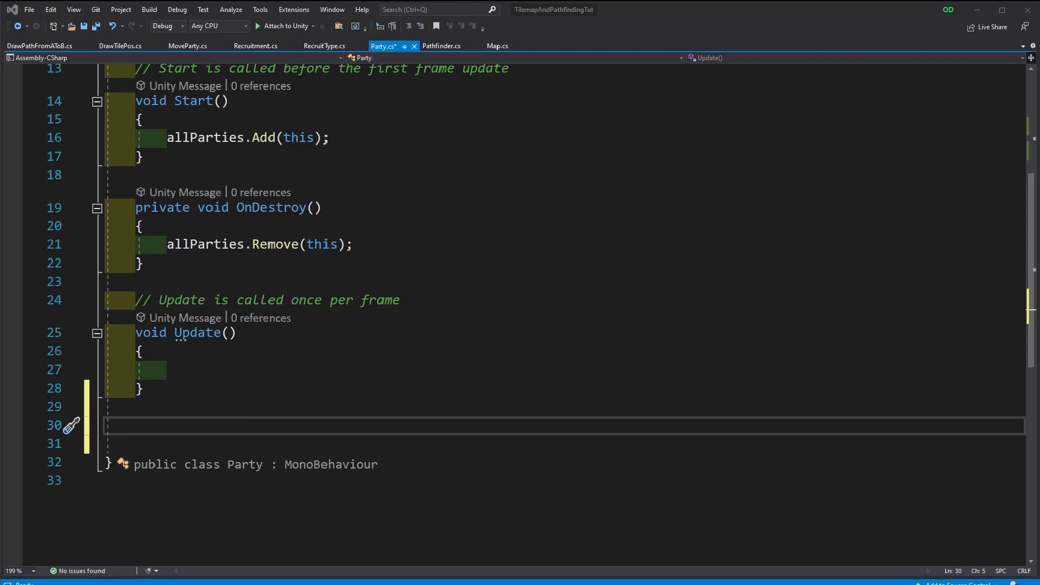
pyautogui.moveTo(228, 412)
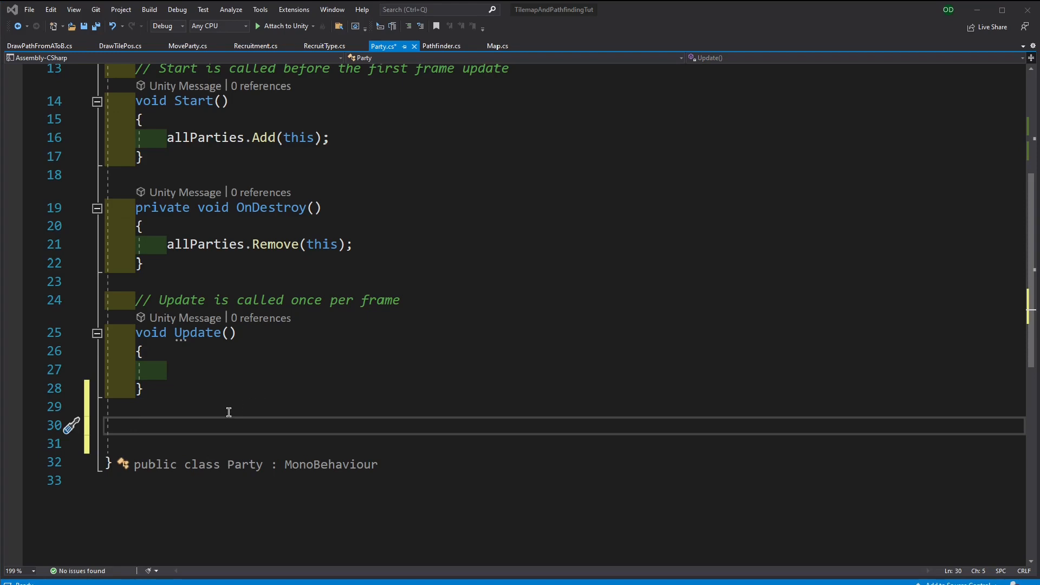
pyautogui.write('IE')
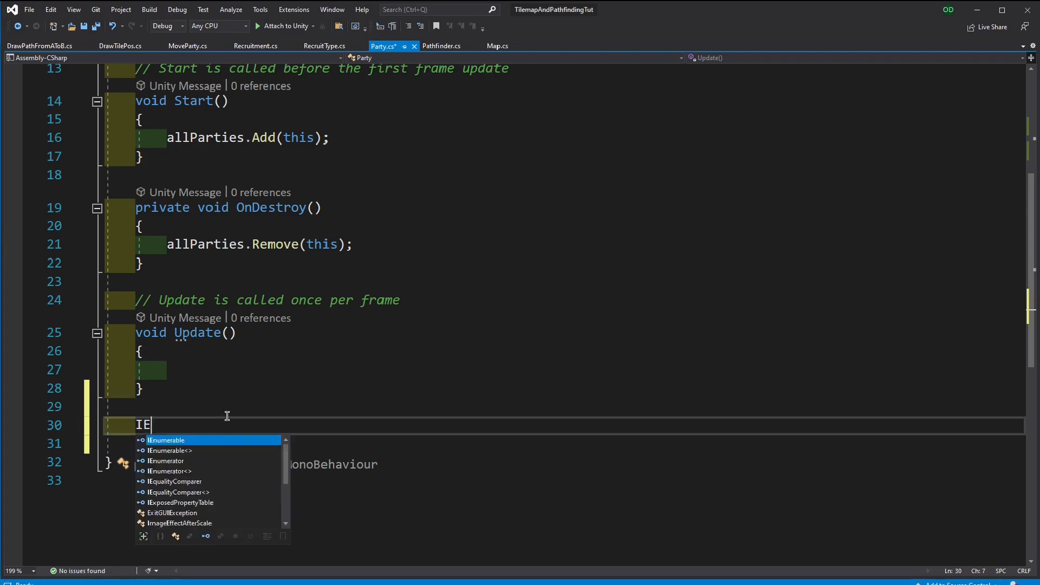
pyautogui.write('numerator')
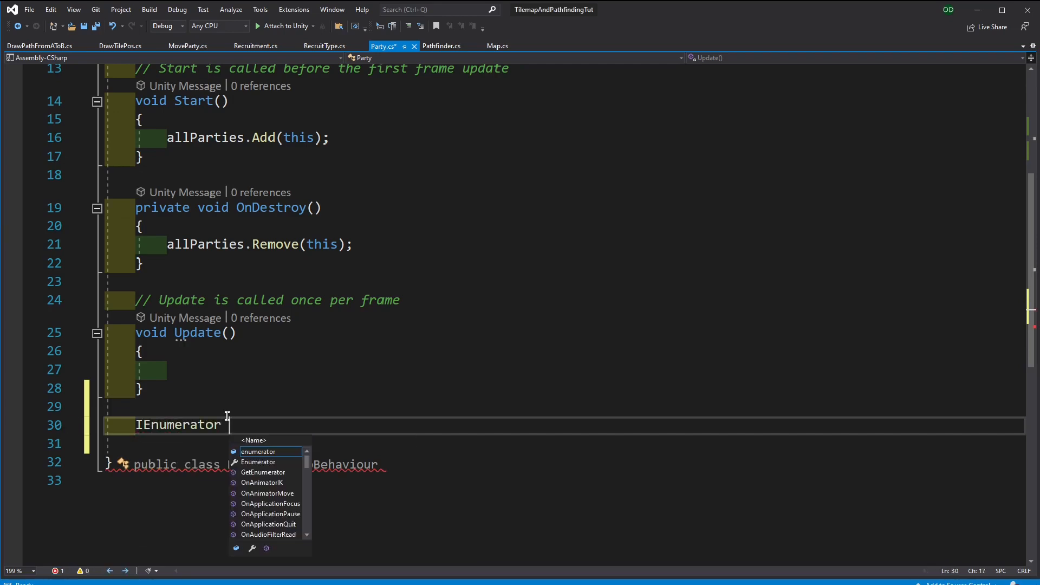
pyautogui.write('f')
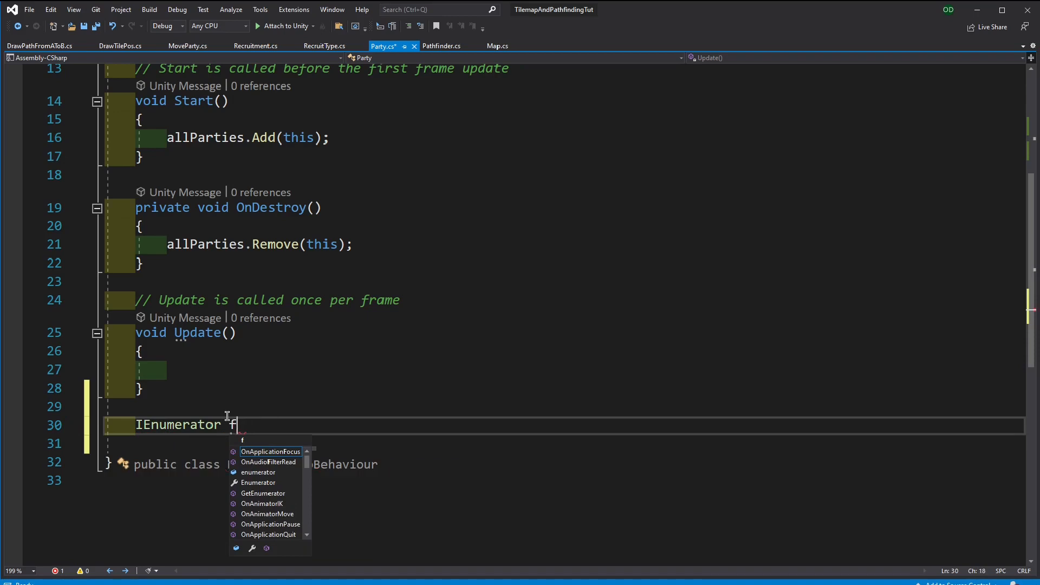
pyautogui.write('ol')
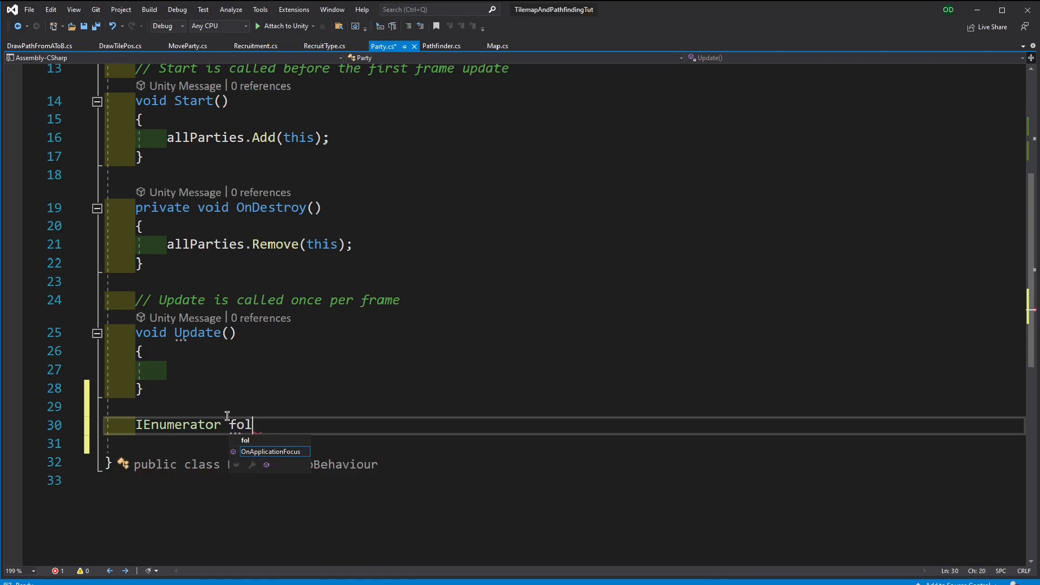
pyautogui.write('lowT')
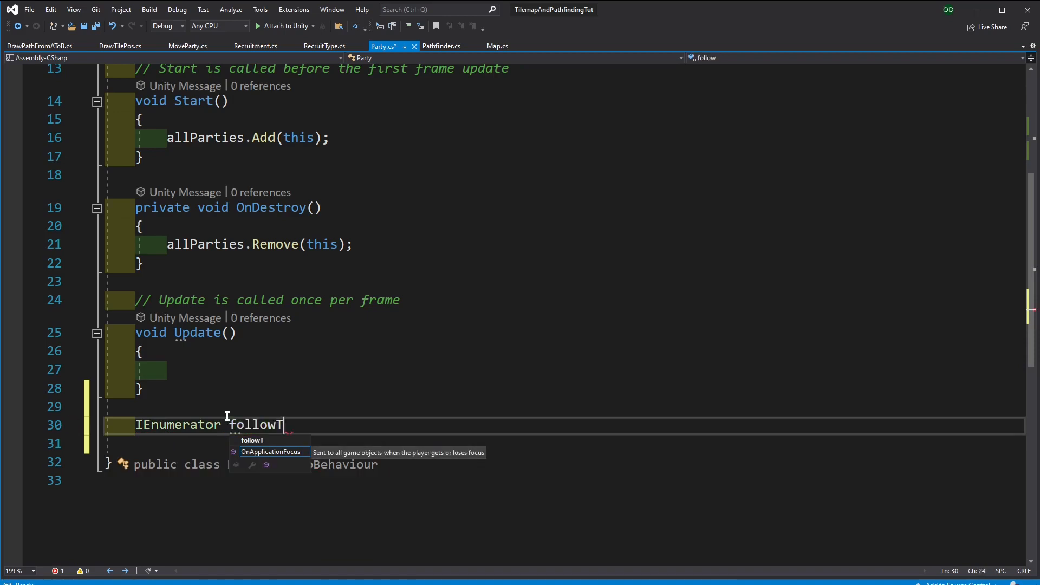
pyautogui.write('hePath()')
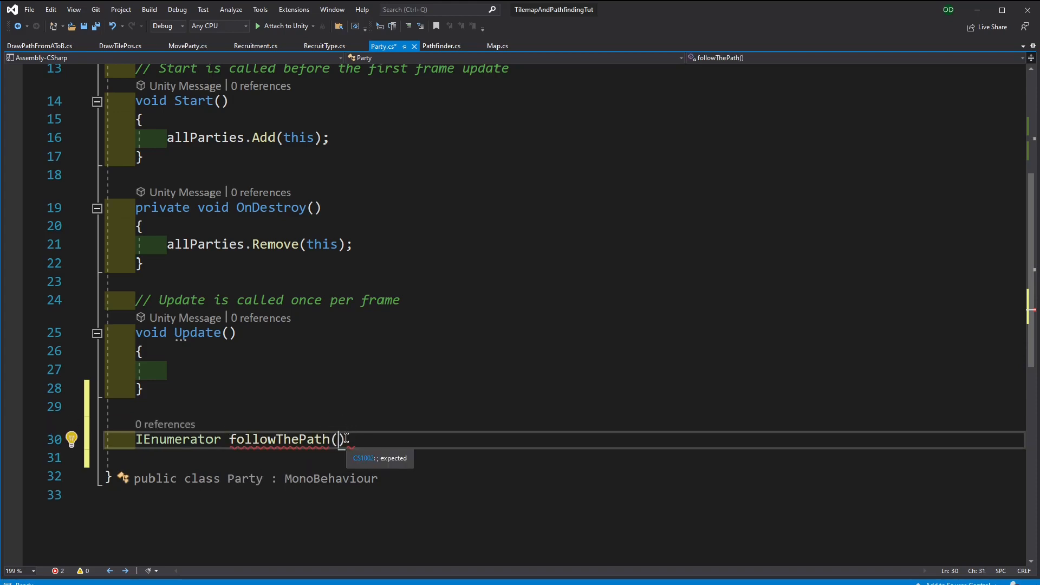
# Give followThePath a float timeStep parameter defaulting to 0.2f
pyautogui.write('f')
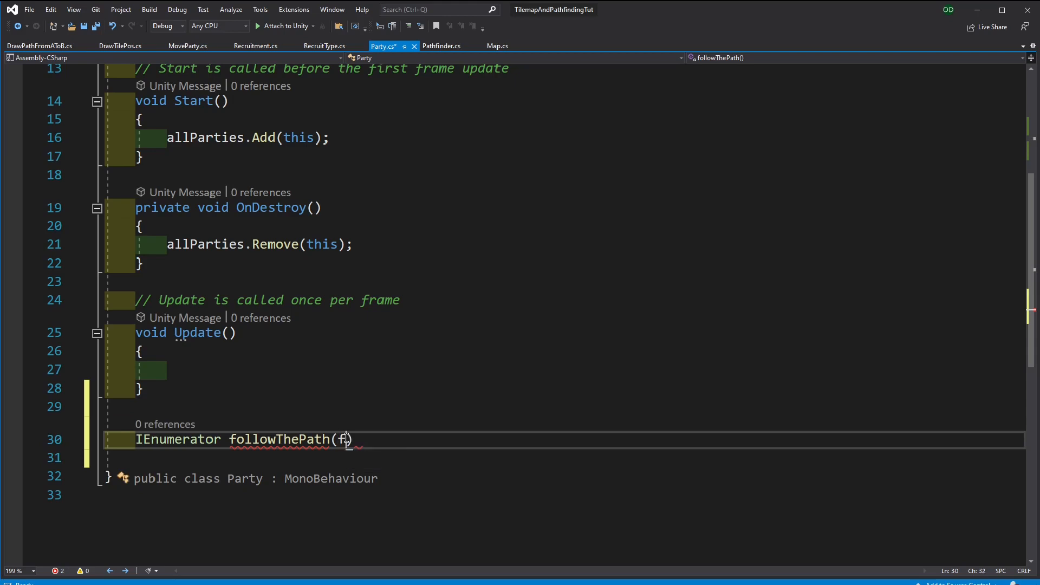
pyautogui.write('loat timeSte')
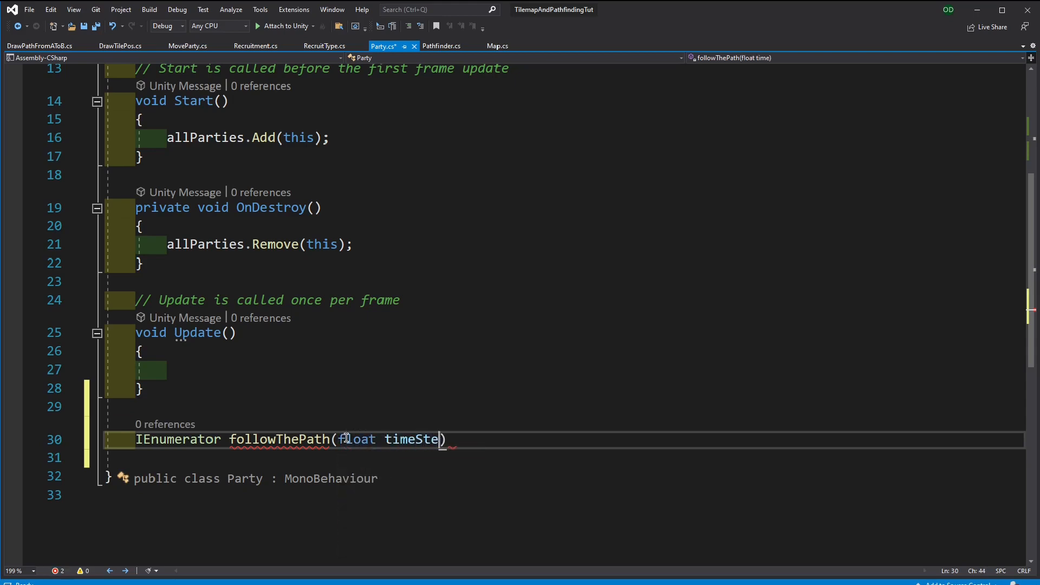
pyautogui.write('p=0')
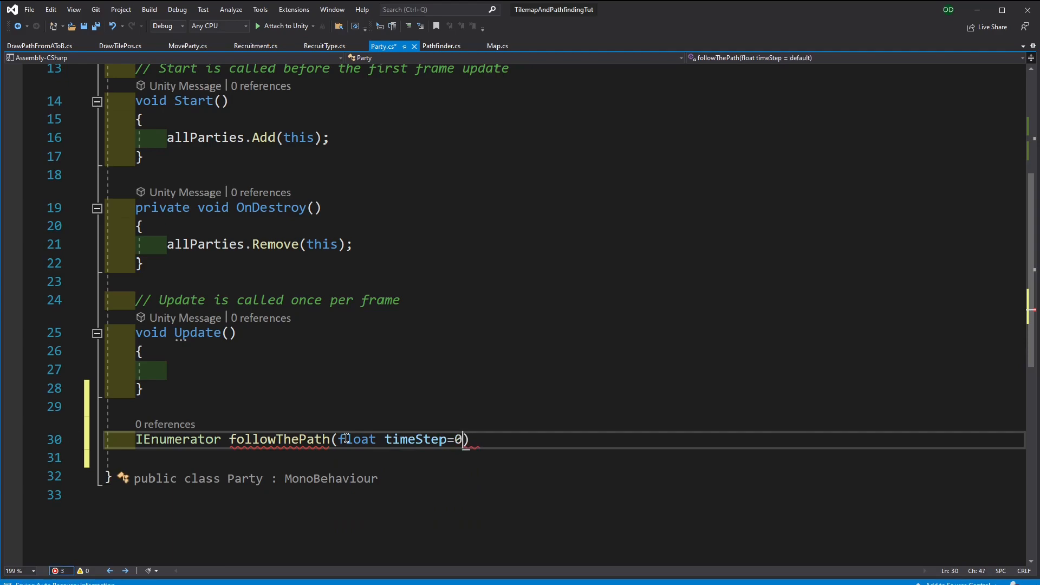
pyautogui.write('.2f')
pyautogui.click(566, 457)
pyautogui.write('{')
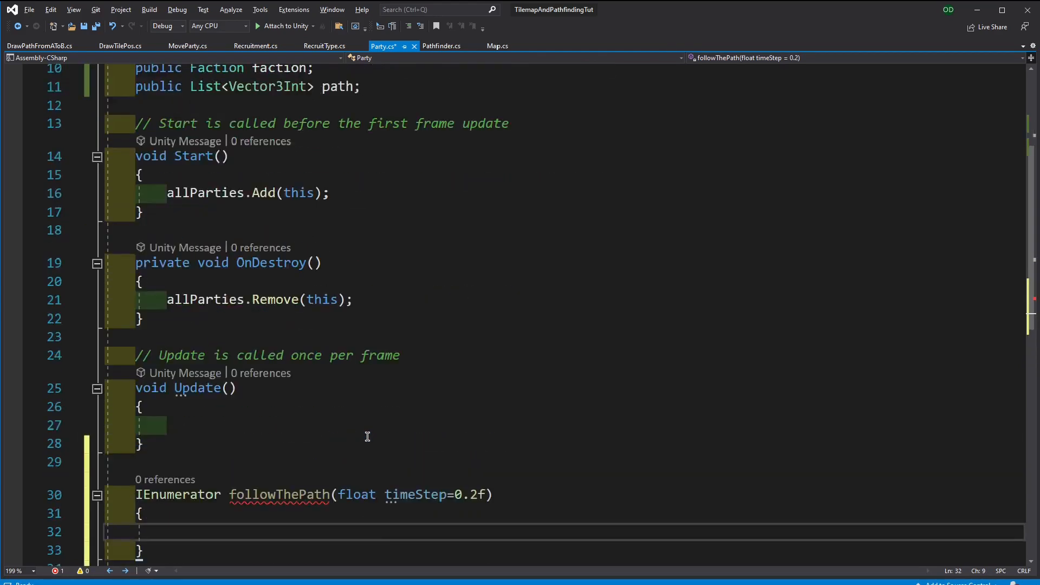
pyautogui.scroll(-3)
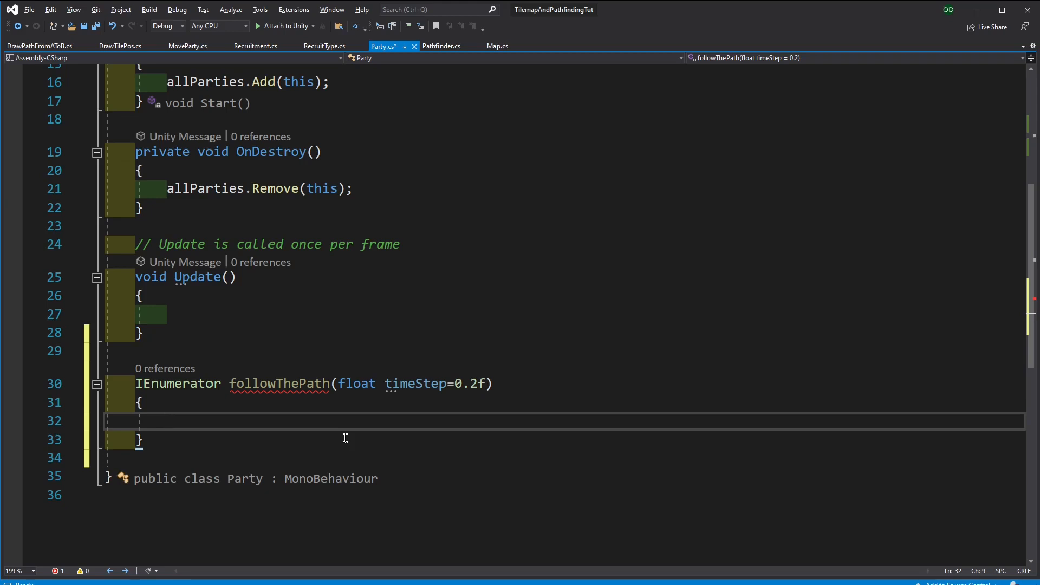
# Add an if (path.Count > 0) check inside followThePath
pyautogui.click(167, 420)
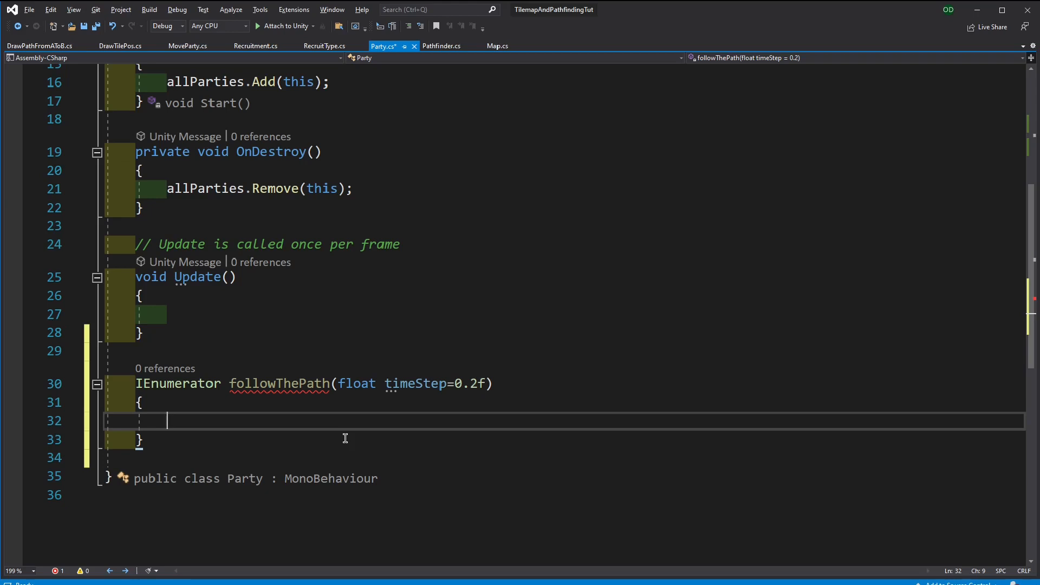
pyautogui.write('if ()')
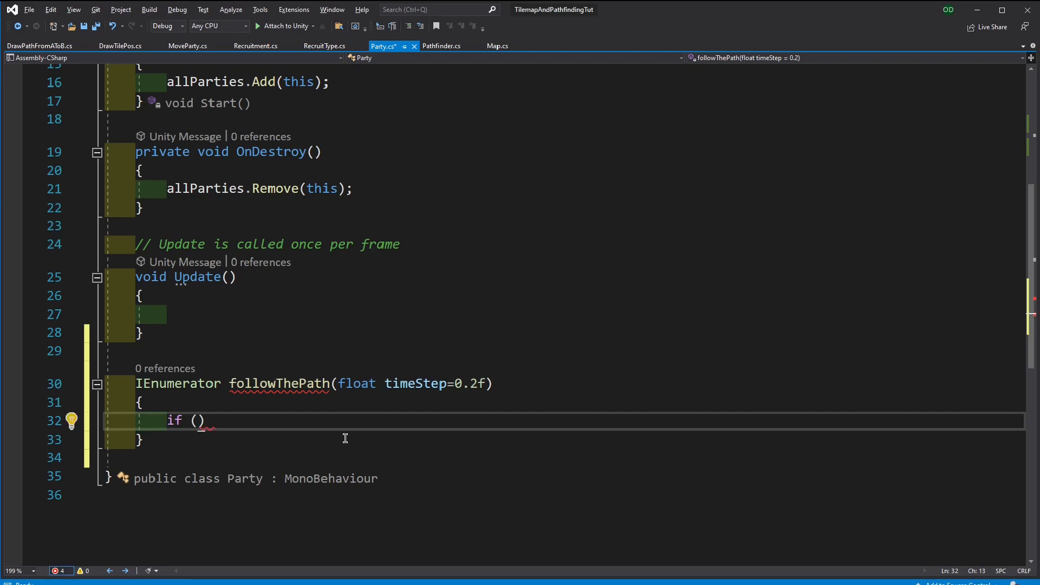
pyautogui.write('path.')
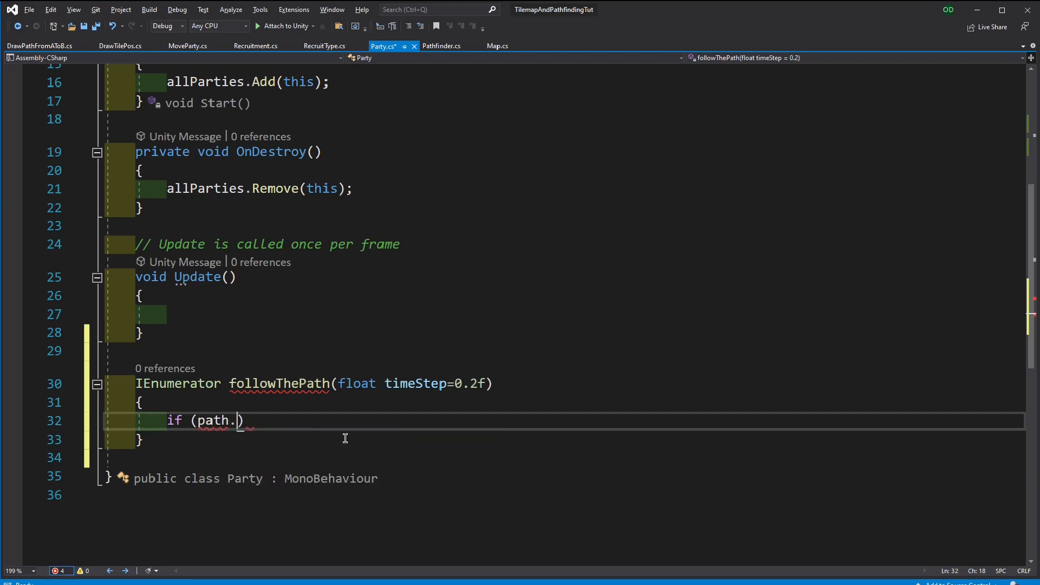
pyautogui.write('Count>0')
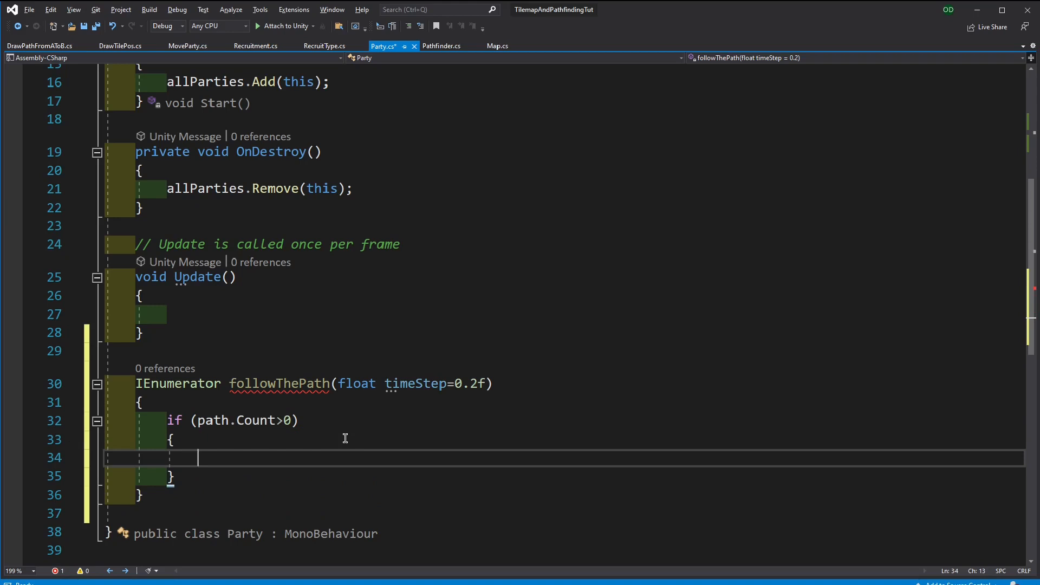
# Begin transform.position = Vector3.MoveTowards(transform.position, path[0] inside the if
pyautogui.write('transform.')
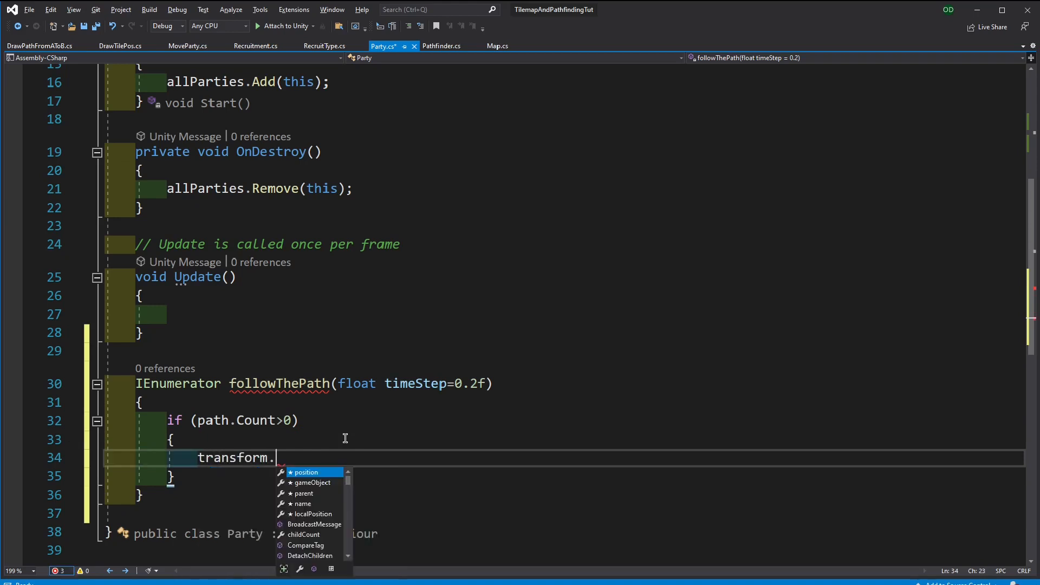
pyautogui.write('position= Vector3.MoveTowards(')
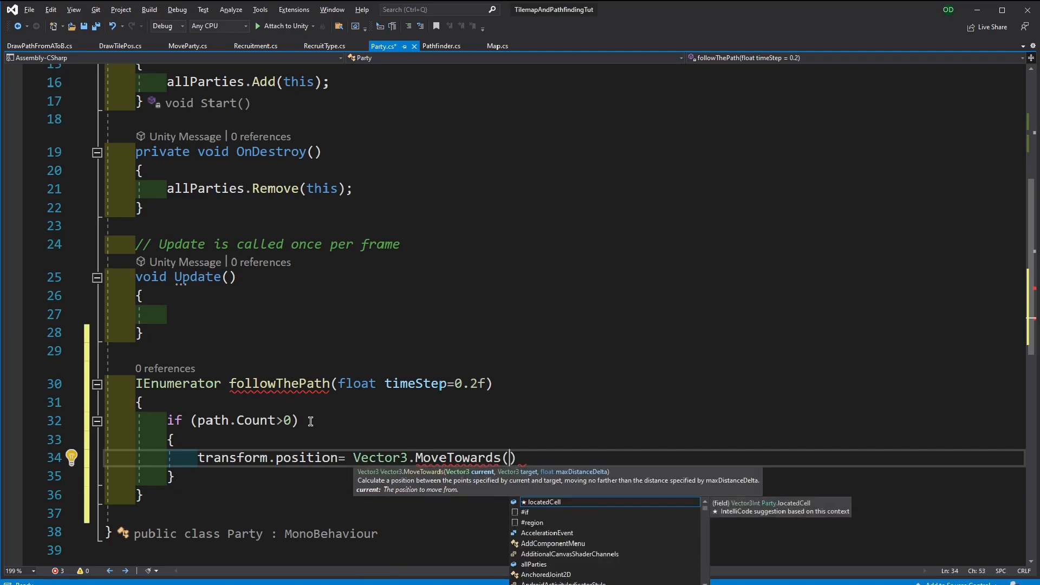
pyautogui.moveTo(490, 483)
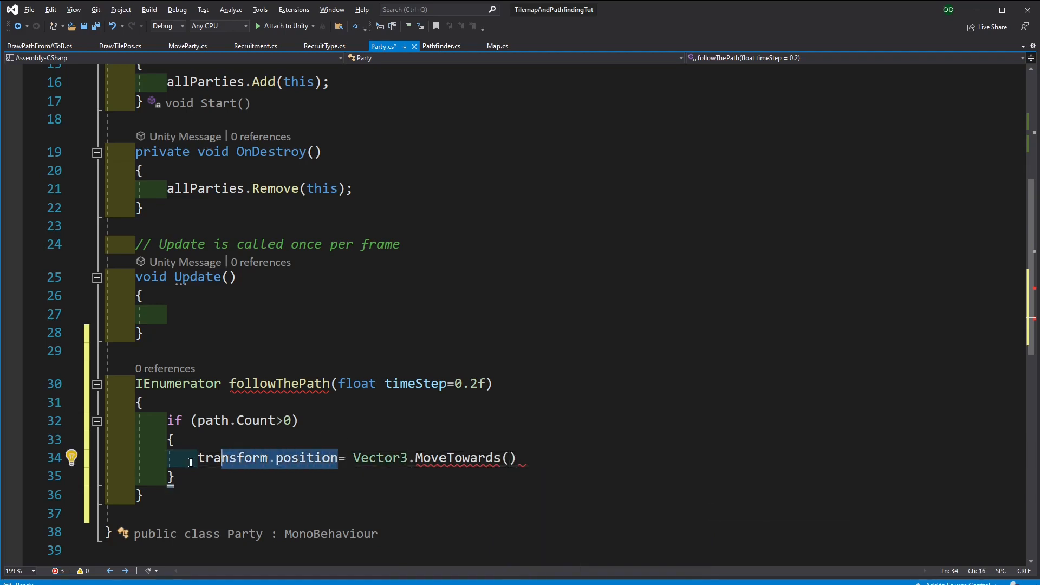
pyautogui.write('transform.position')
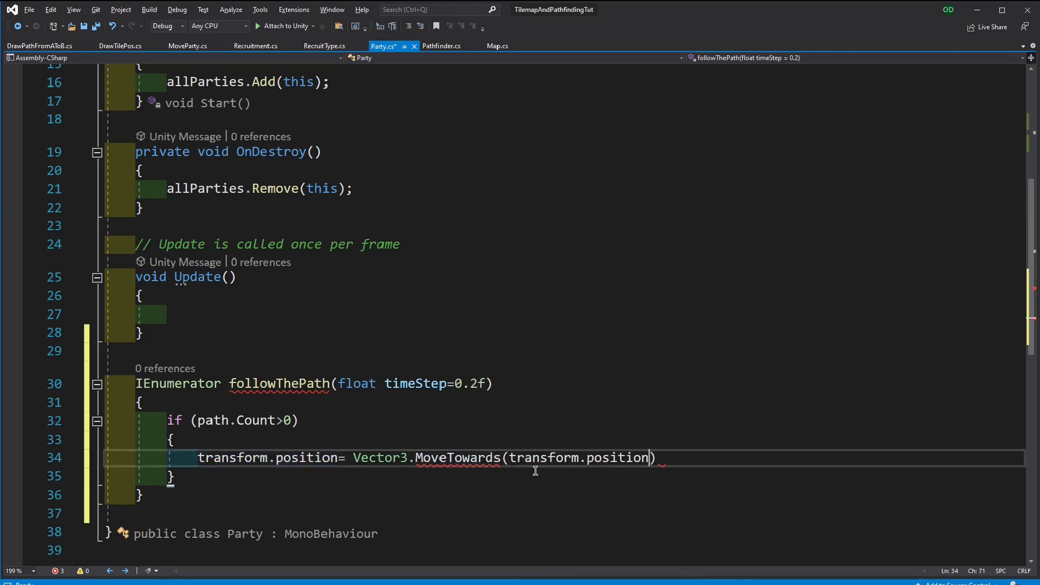
pyautogui.write(',')
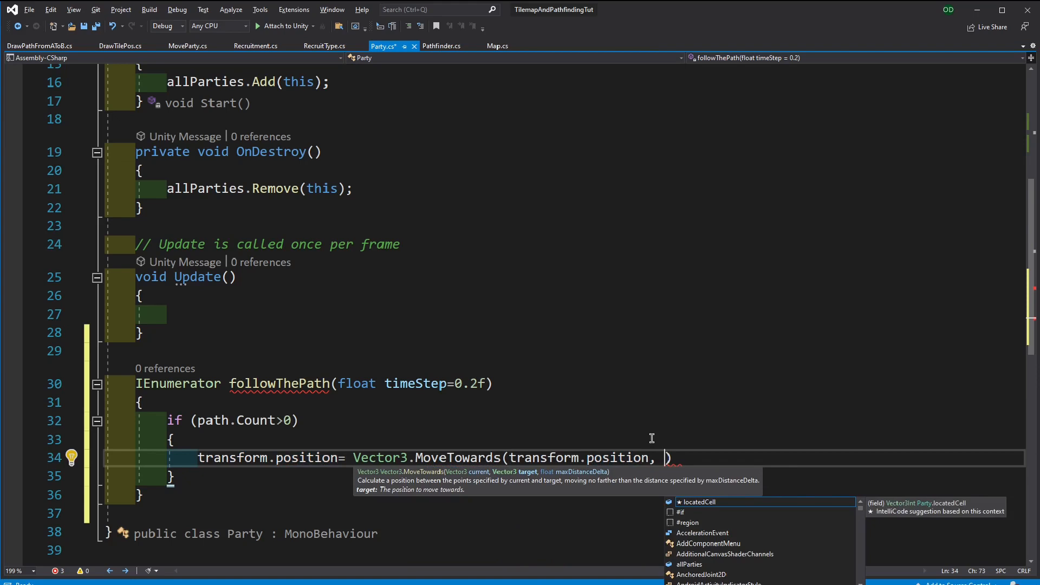
pyautogui.write('path[')
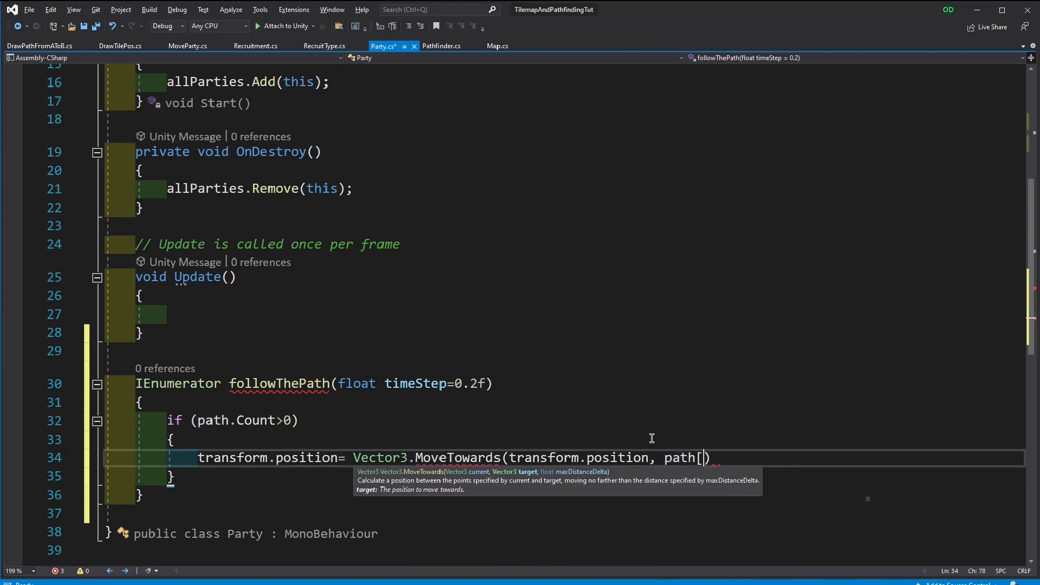
pyautogui.write('0')
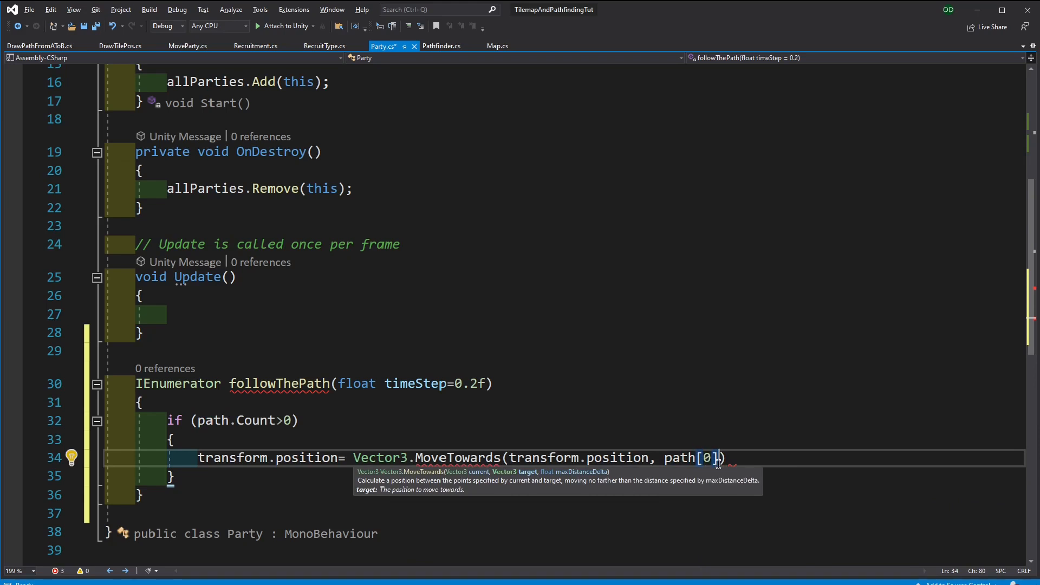
pyautogui.moveTo(680, 457)
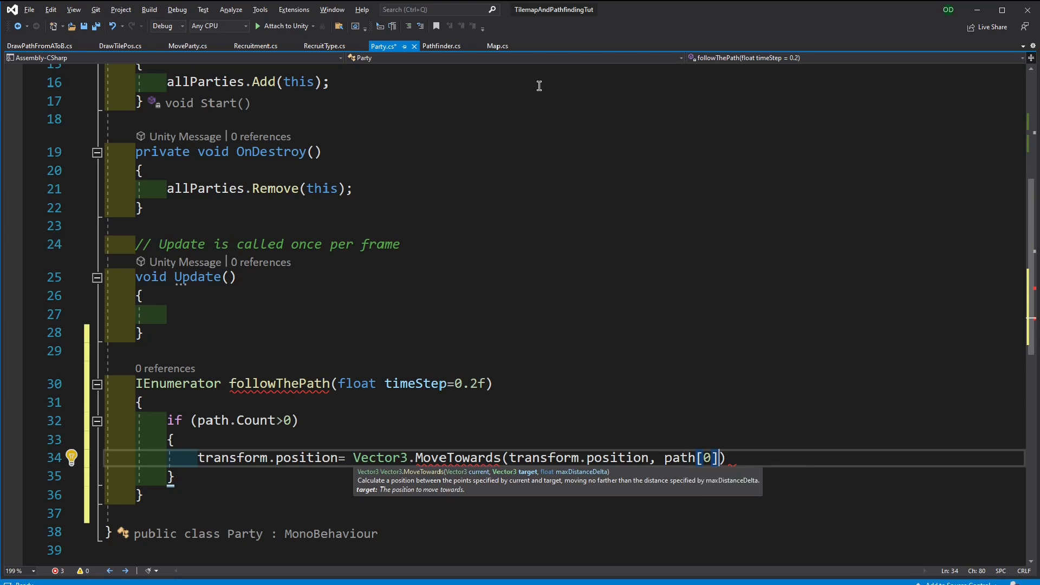
# Write public Vector3 CellToWorld(Vector3Int cell) in Map.cs returning topologyMap.CellToWorld(cell)
pyautogui.click(497, 45)
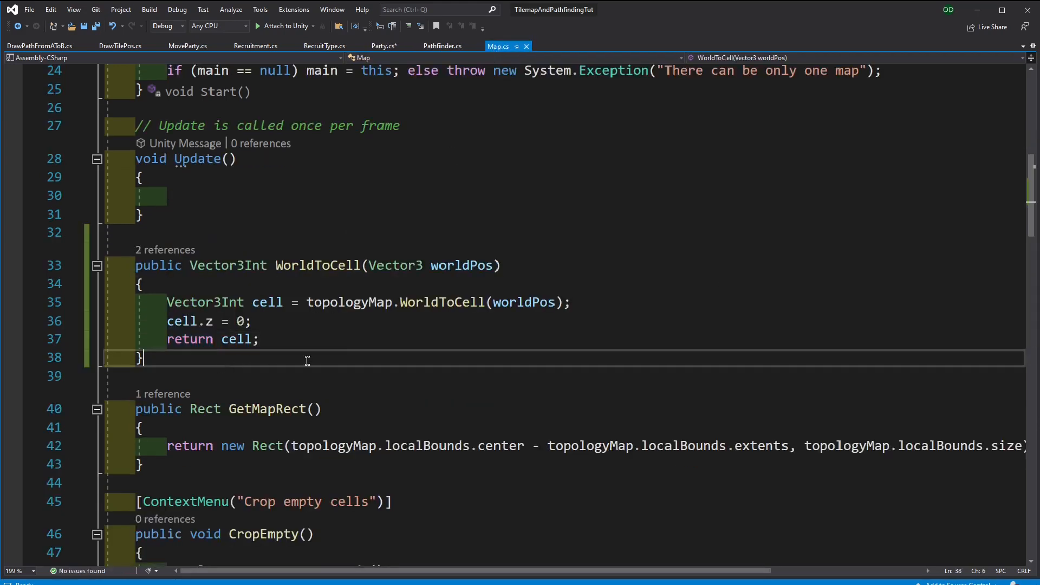
pyautogui.write('public')
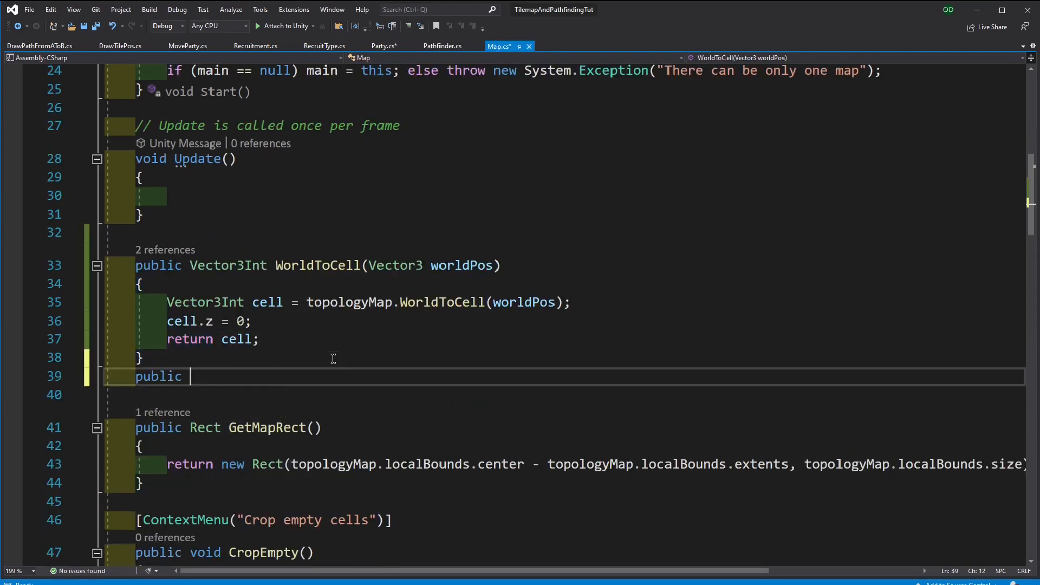
pyautogui.write('Vector3')
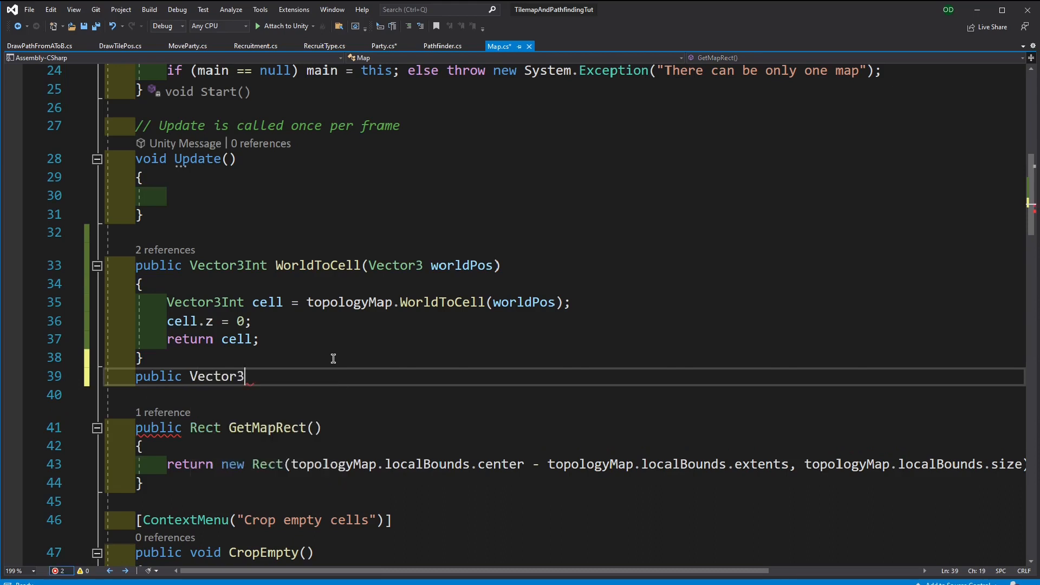
pyautogui.write('Cell')
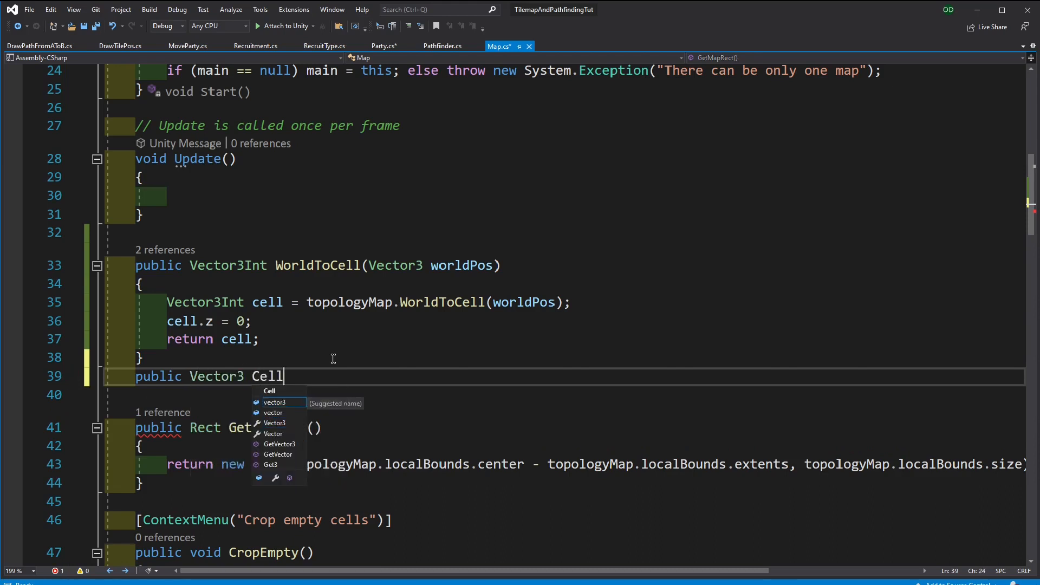
pyautogui.write('ToCell')
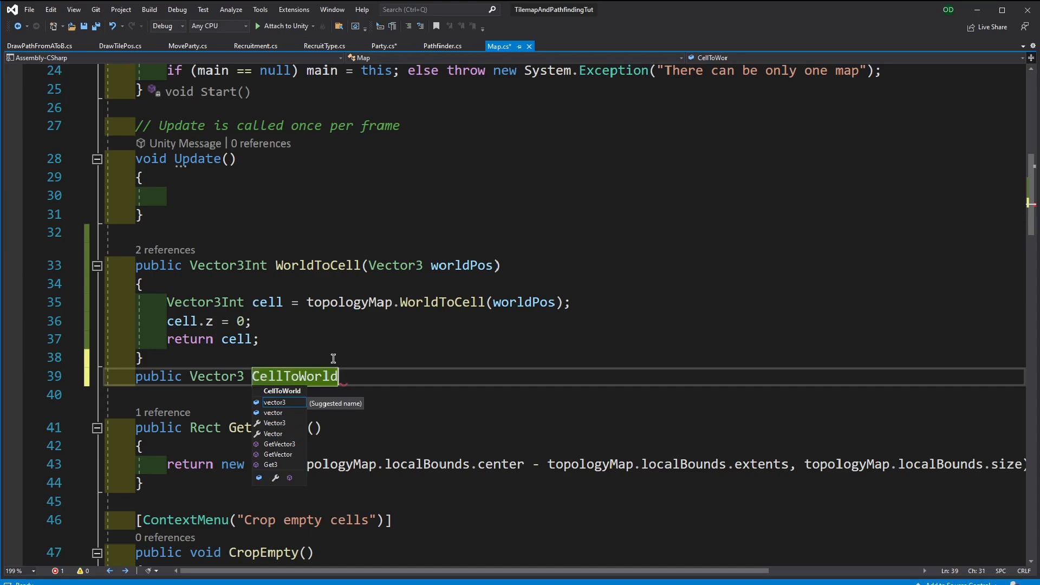
pyautogui.write('(Vector3Int')
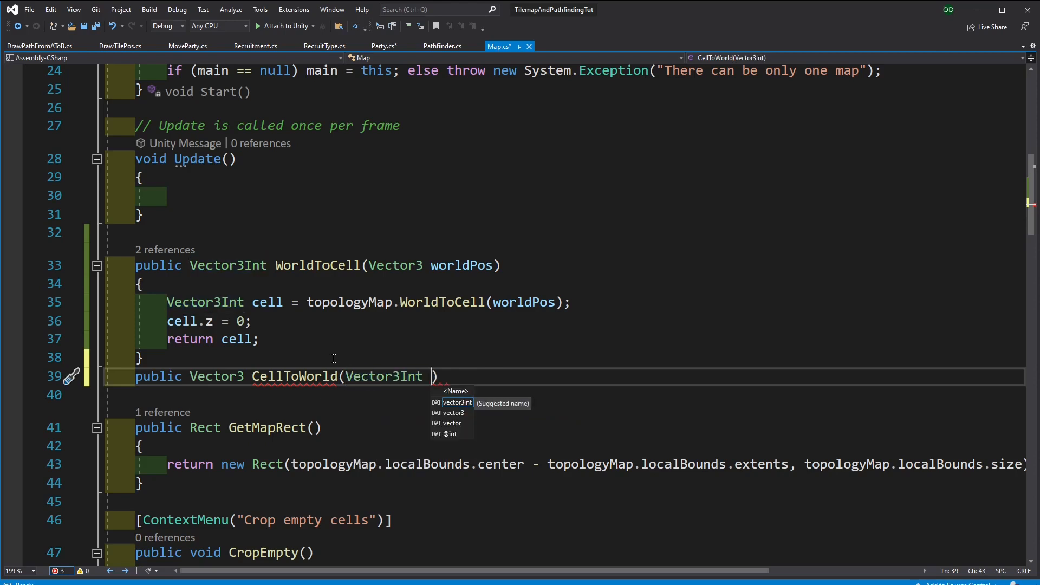
pyautogui.write('cell')
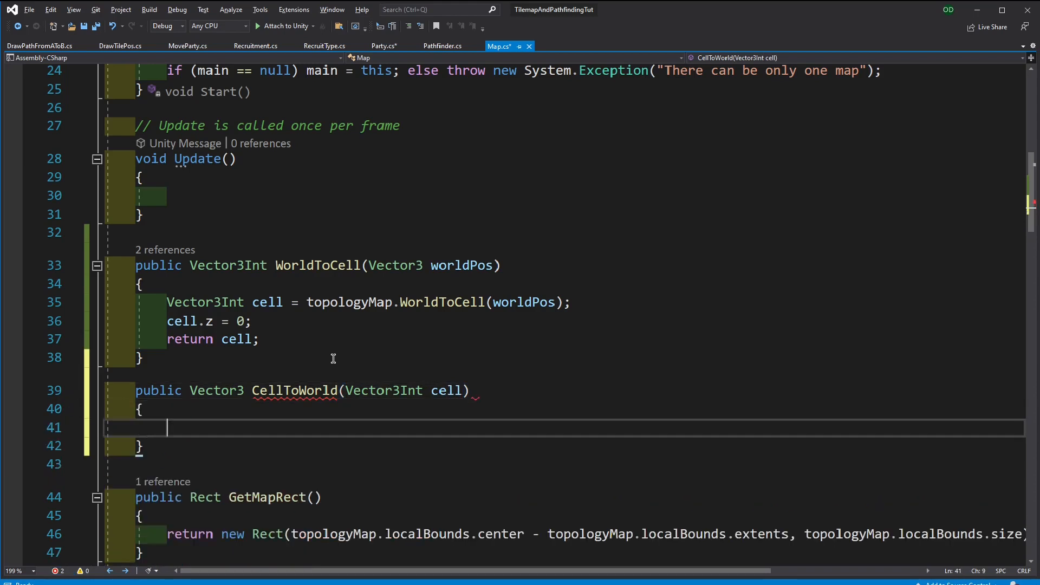
pyautogui.write('t')
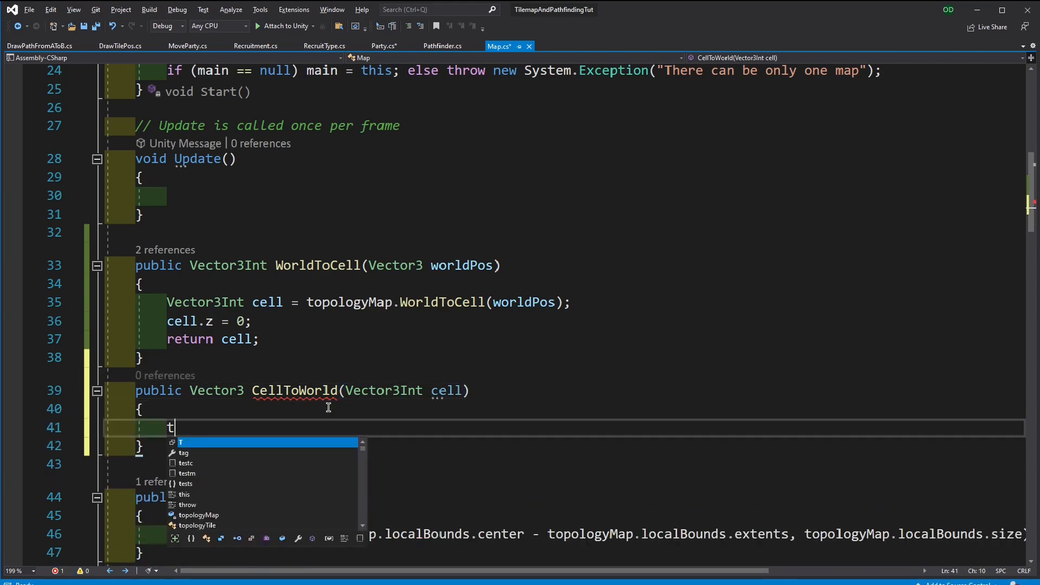
pyautogui.write('opologyMap.')
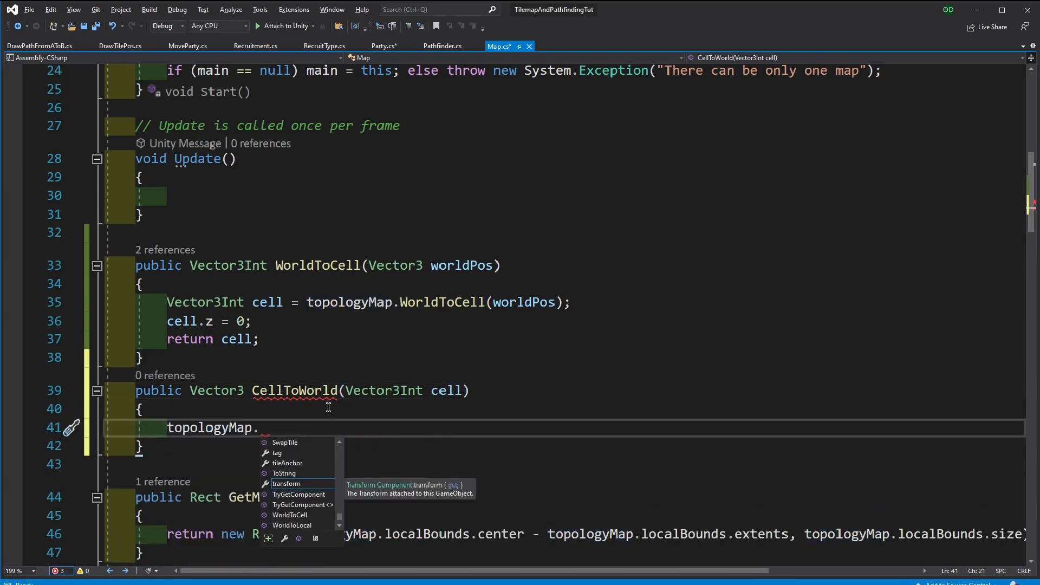
pyautogui.write('CellToWorld(cell')
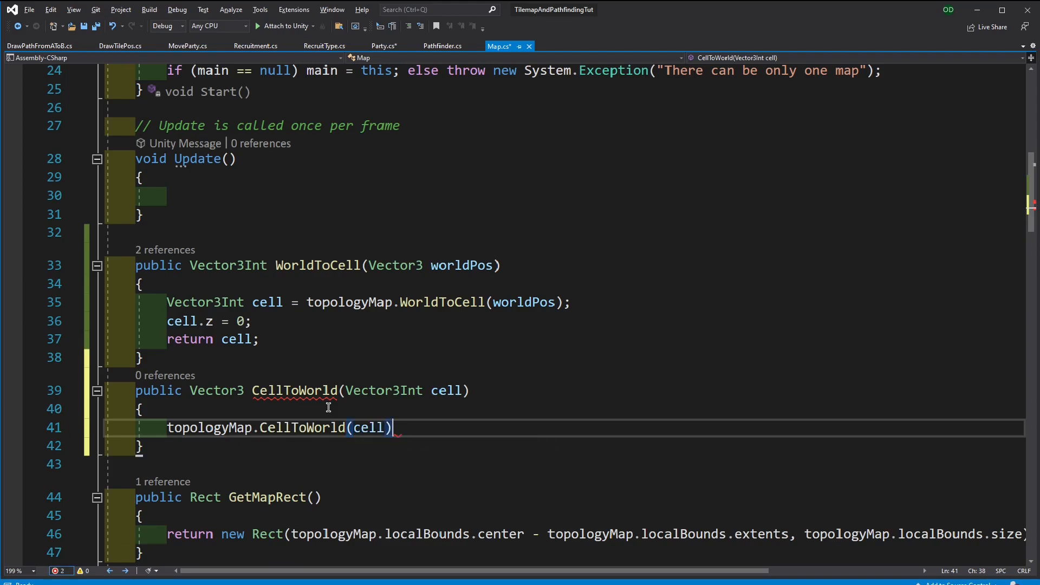
pyautogui.write('return')
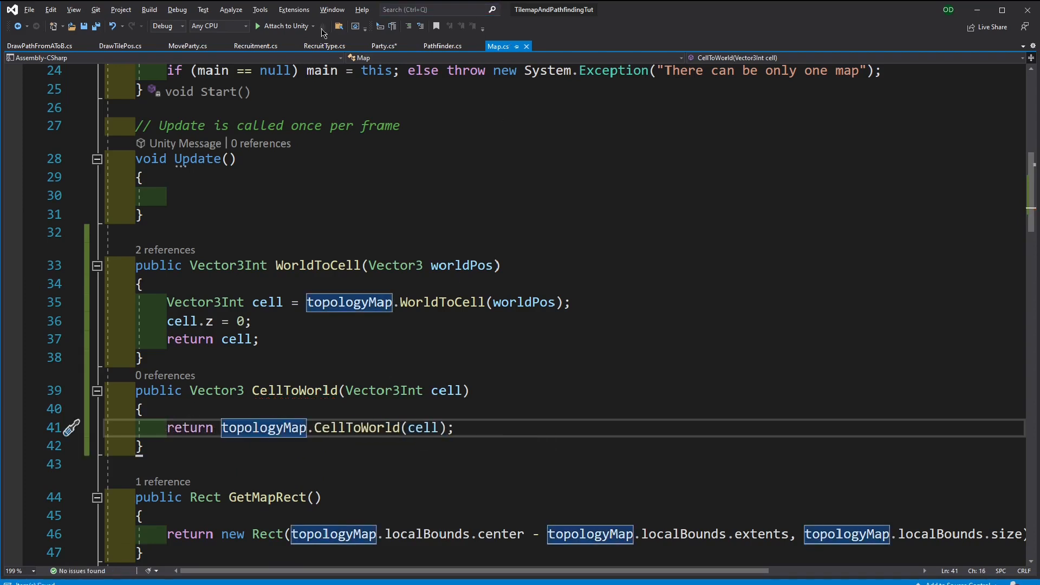
pyautogui.click(382, 46)
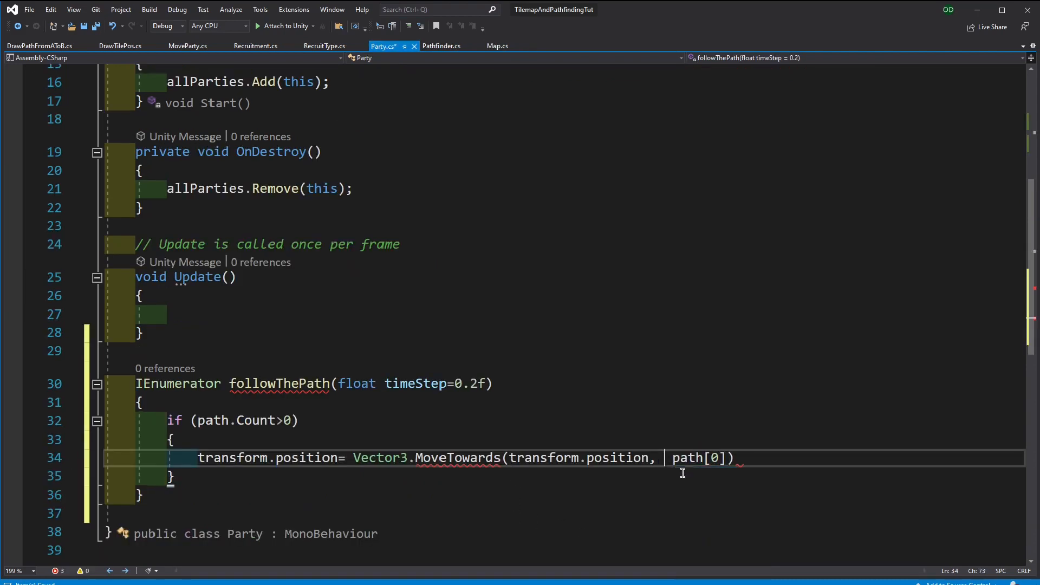
# Finish MoveTowards toward Map.main.CellToWorld(path[0]) with a 0.05f step, then open a blank line
pyautogui.write('Map.main.CellToWorld(')
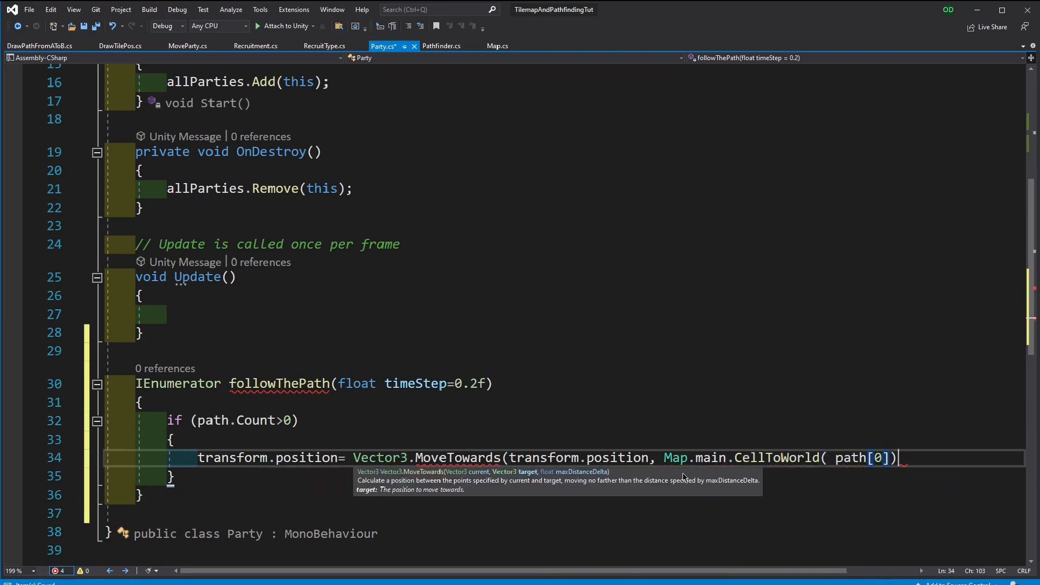
pyautogui.write(')')
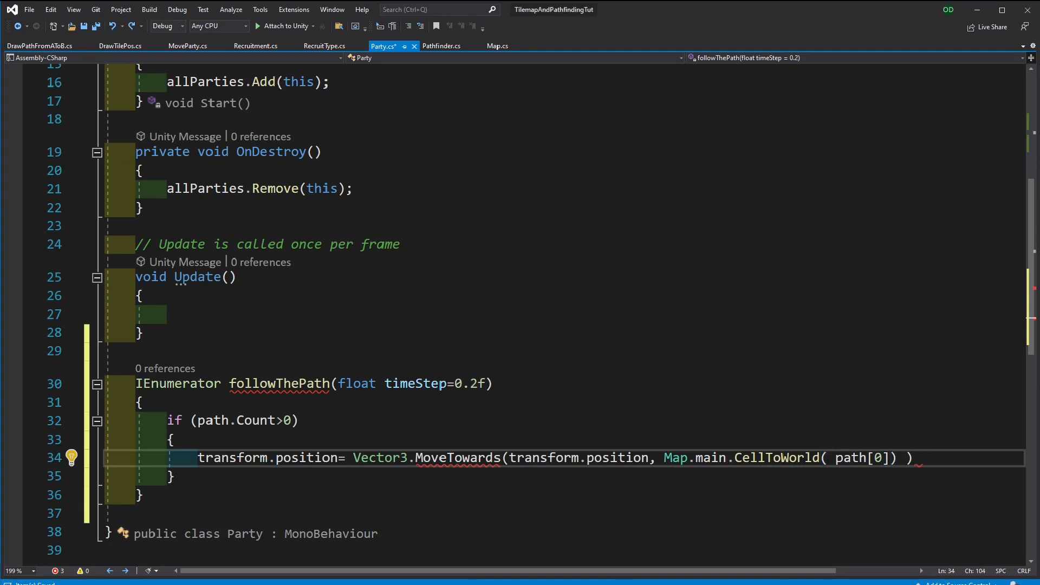
pyautogui.write(',')
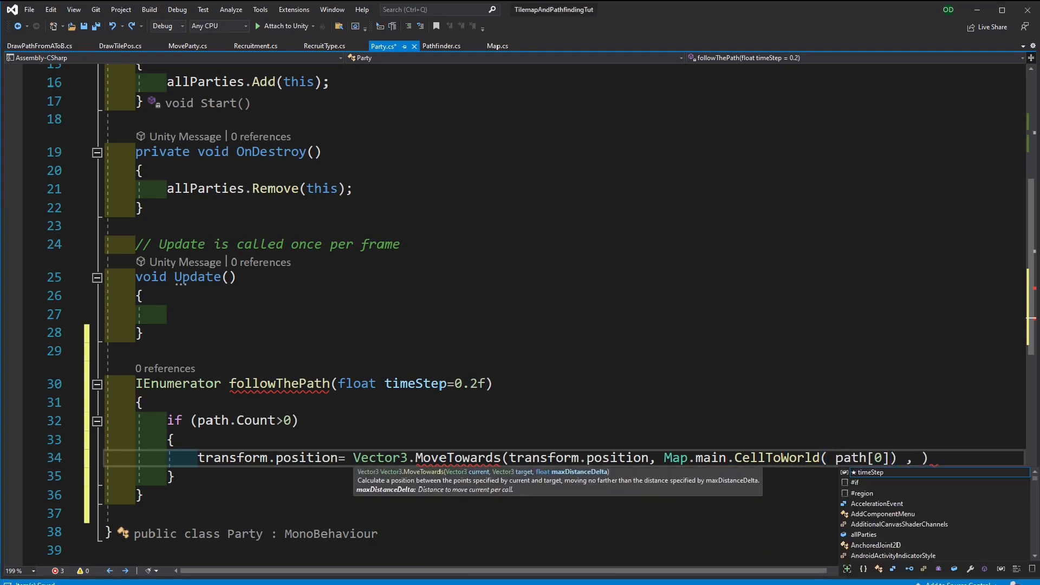
pyautogui.write('0.')
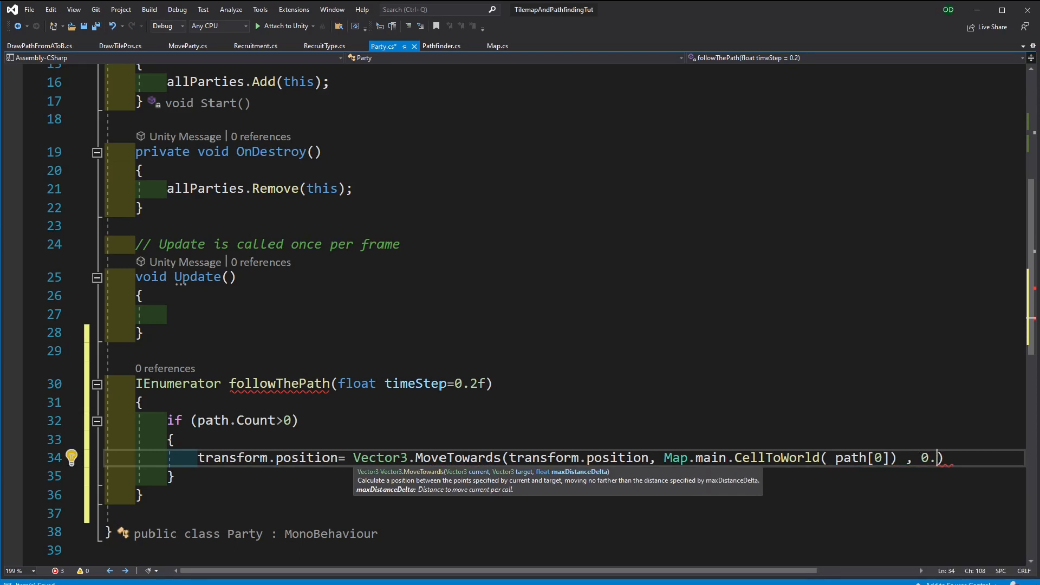
pyautogui.write('05g')
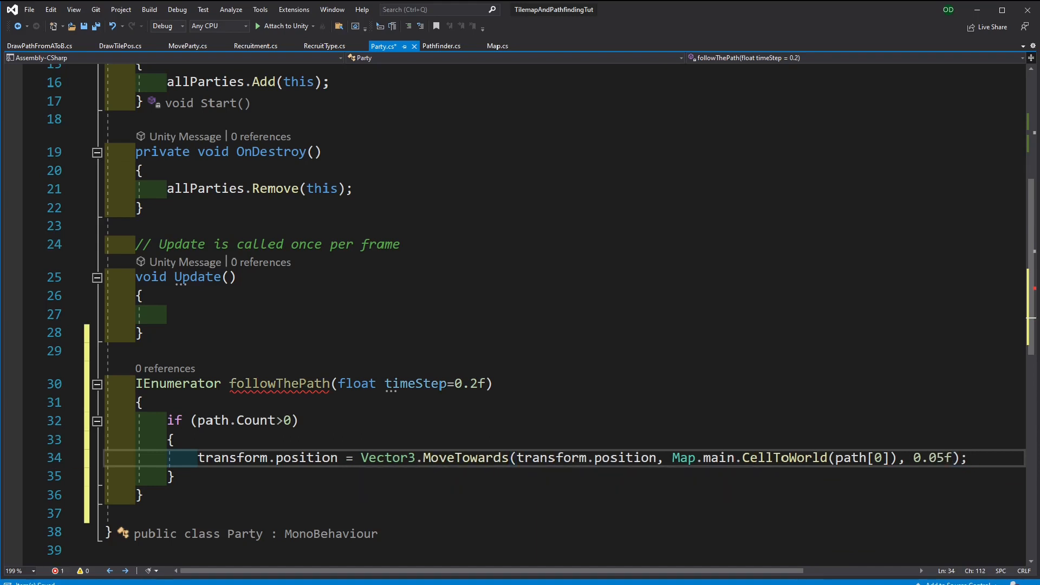
pyautogui.click(172, 475)
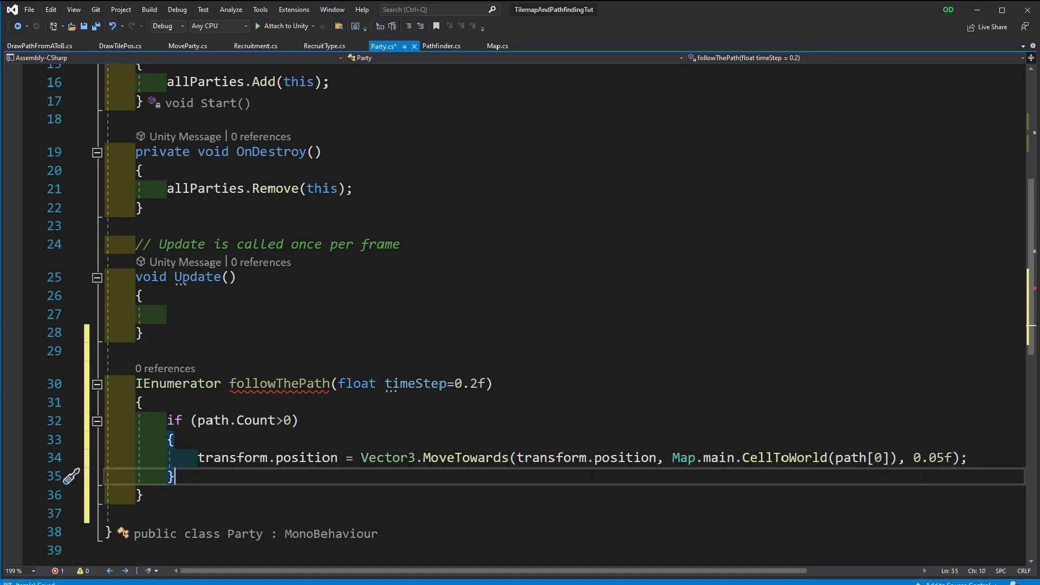
pyautogui.press('Return')
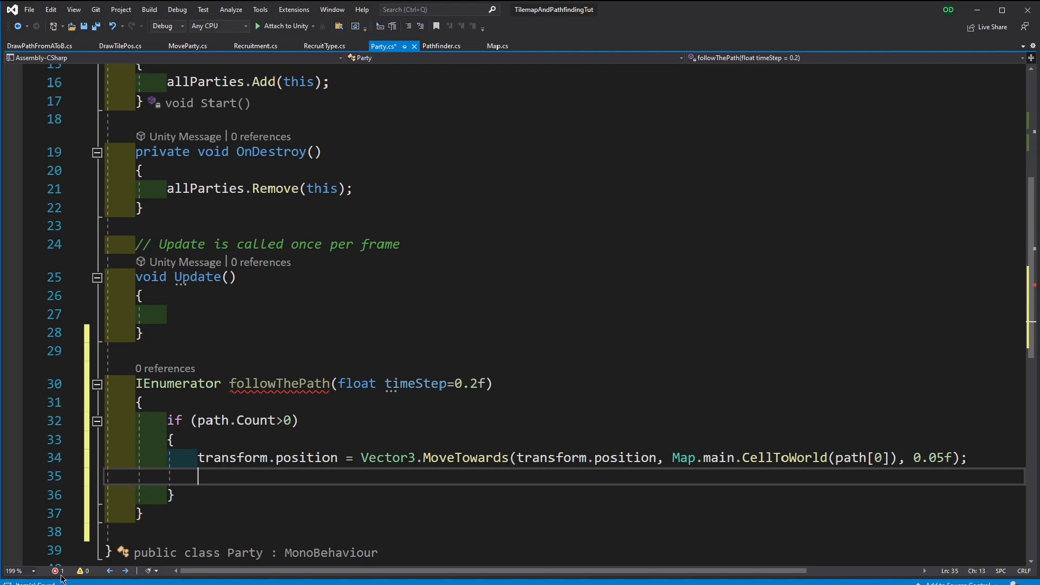
pyautogui.moveTo(172, 408)
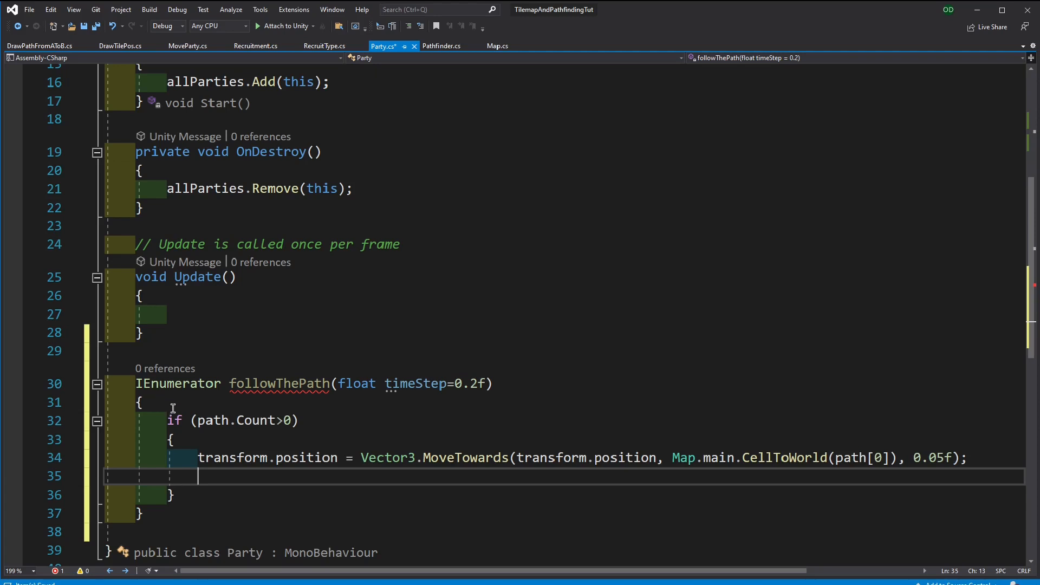
# Wrap the path if block in while (true) with else break, and start a yield statement
pyautogui.write('While (')
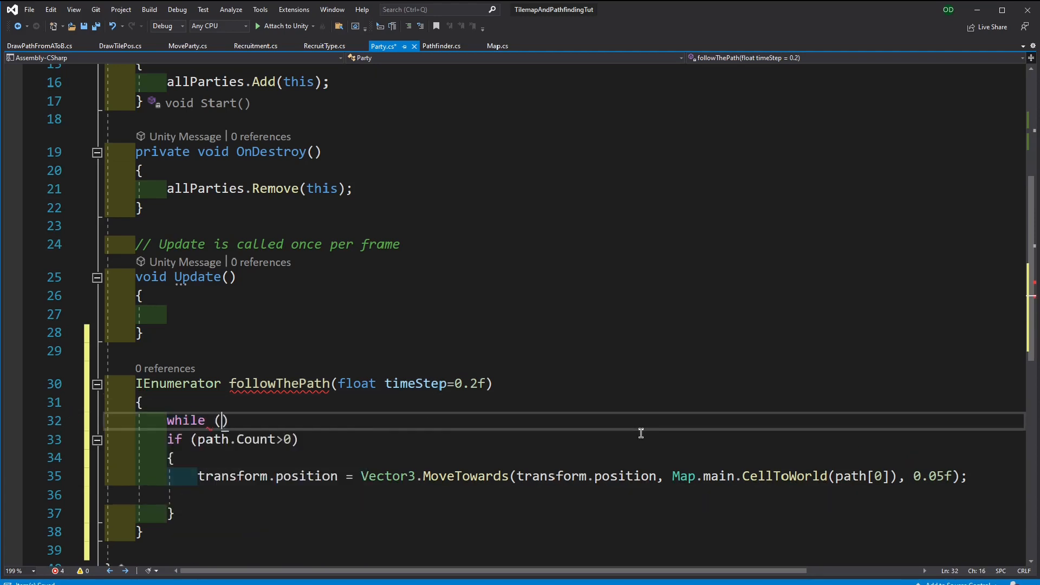
pyautogui.write('true')
pyautogui.write('{')
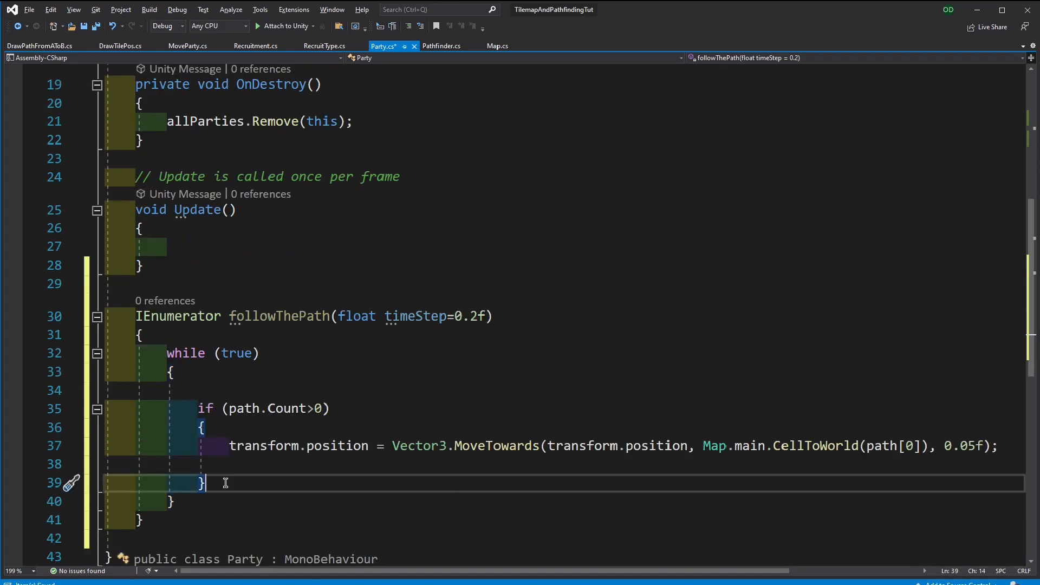
pyautogui.write('else break;')
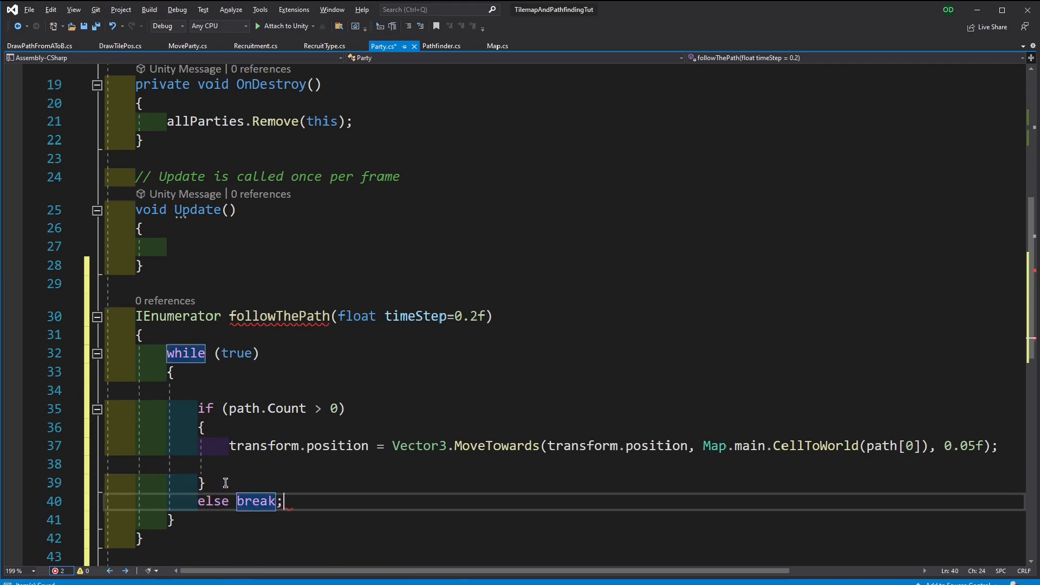
pyautogui.write('yield')
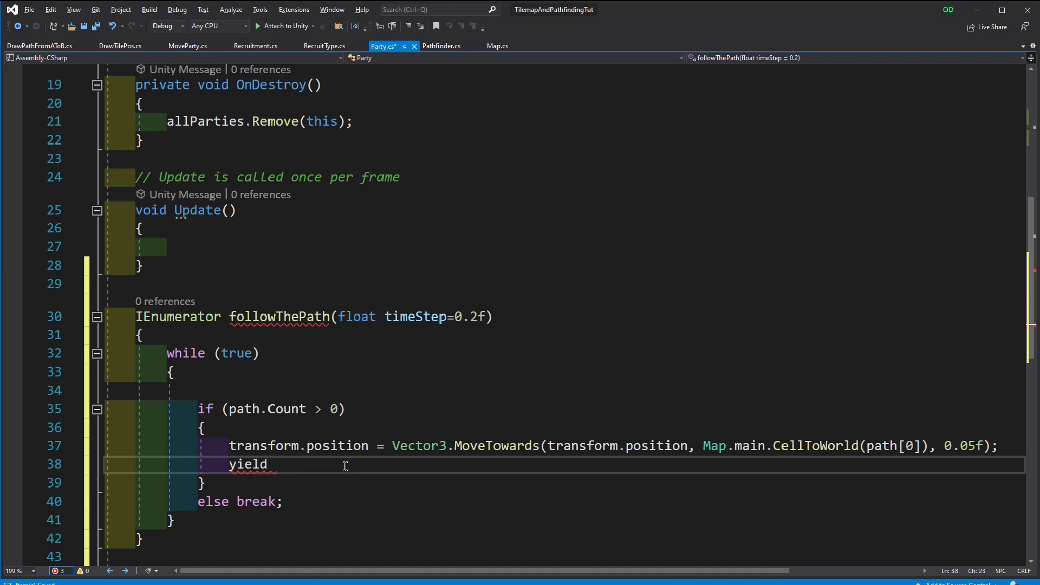
# Complete 'yield return new WaitForSeconds(timeStep);' and open a new line below it
pyautogui.write('ret')
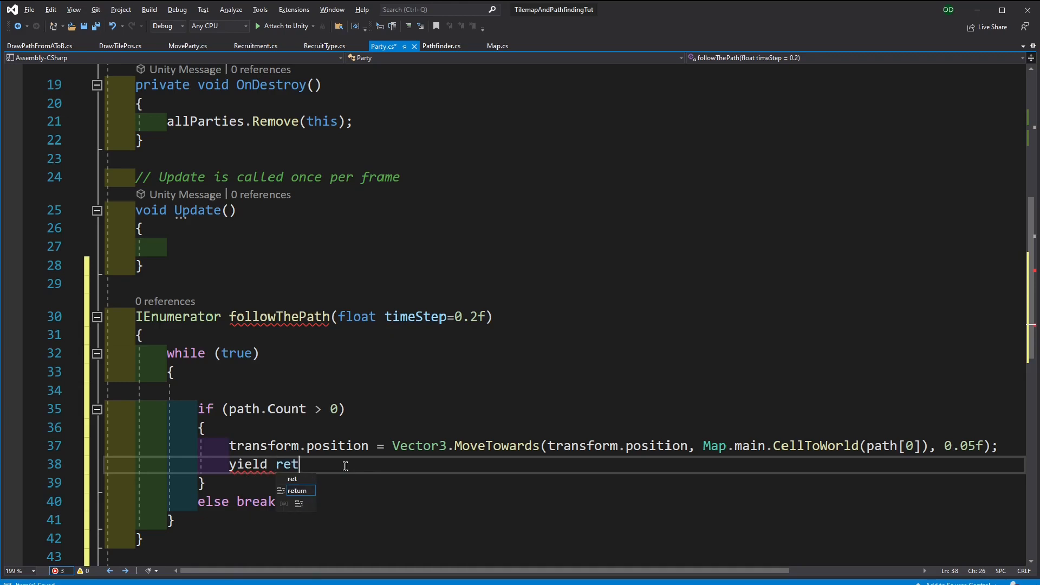
pyautogui.write('urn n')
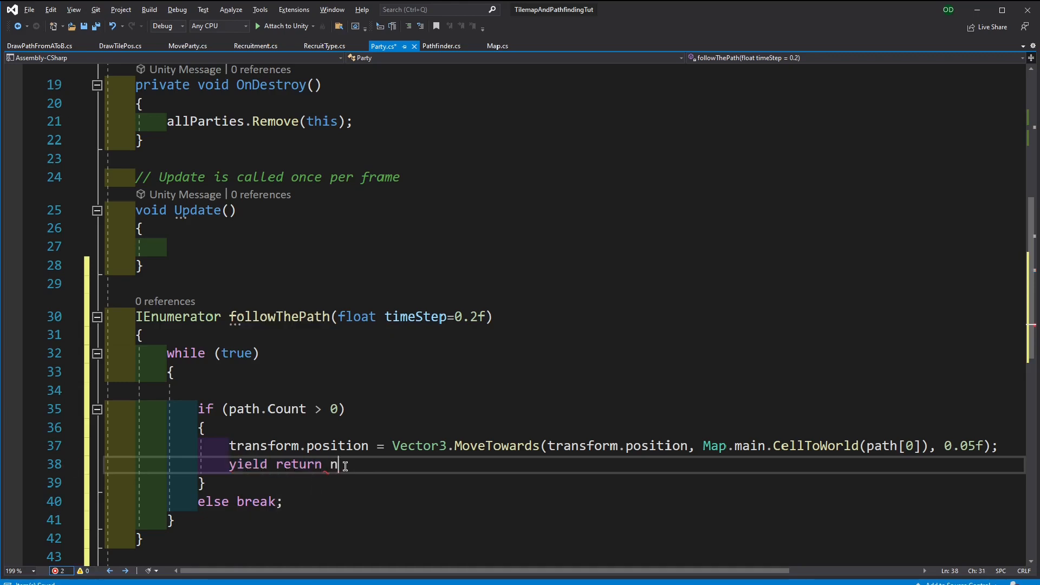
pyautogui.write('ew WaitForSeconds(t')
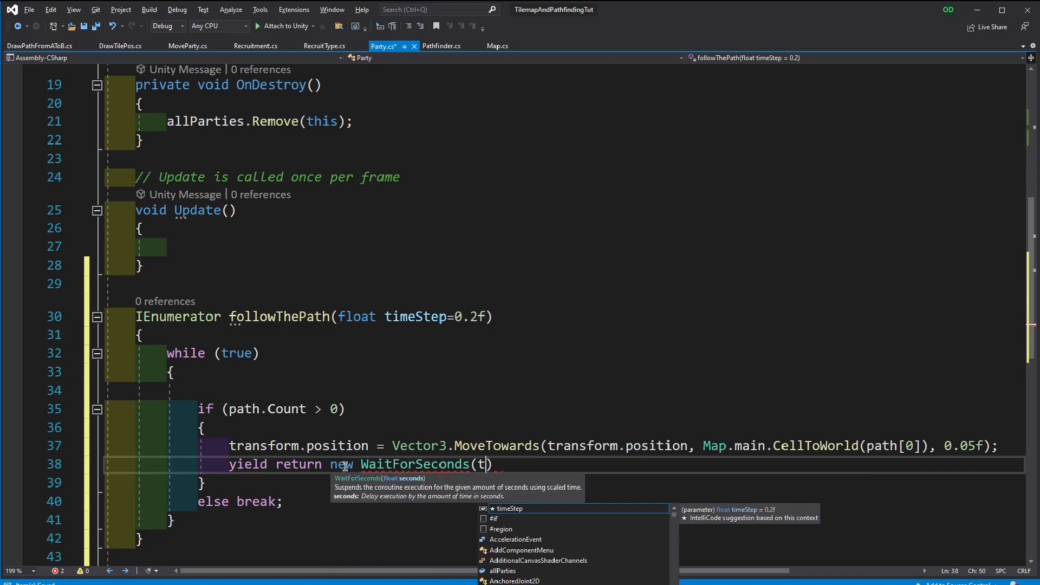
pyautogui.write('imeStep')
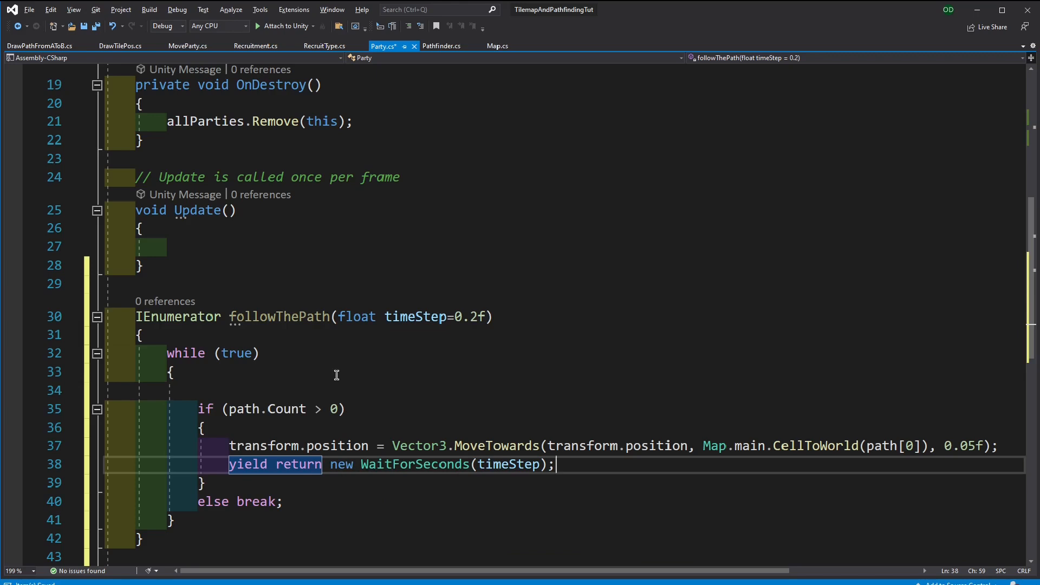
pyautogui.moveTo(255, 420)
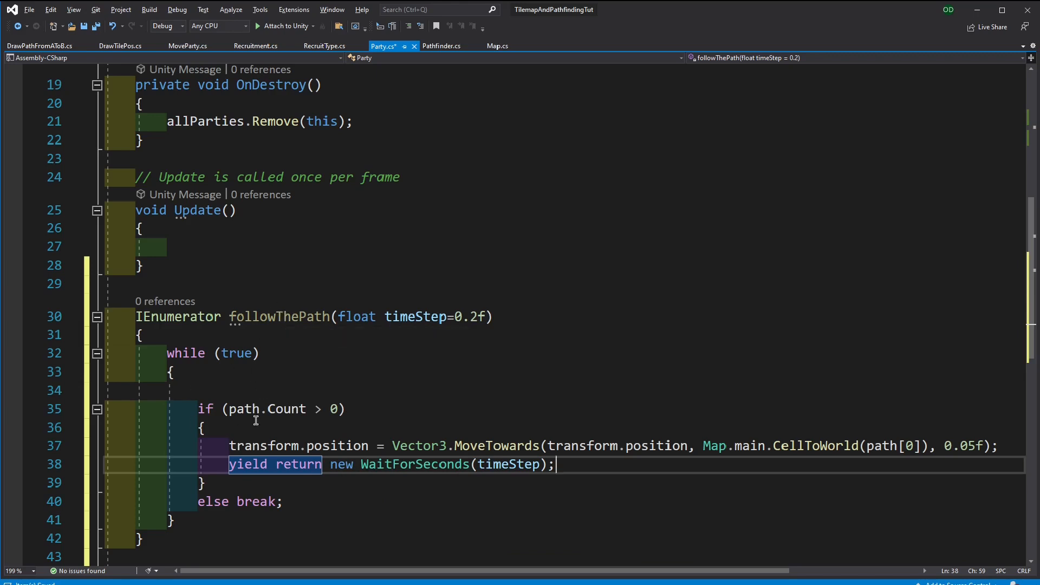
pyautogui.scroll(-3)
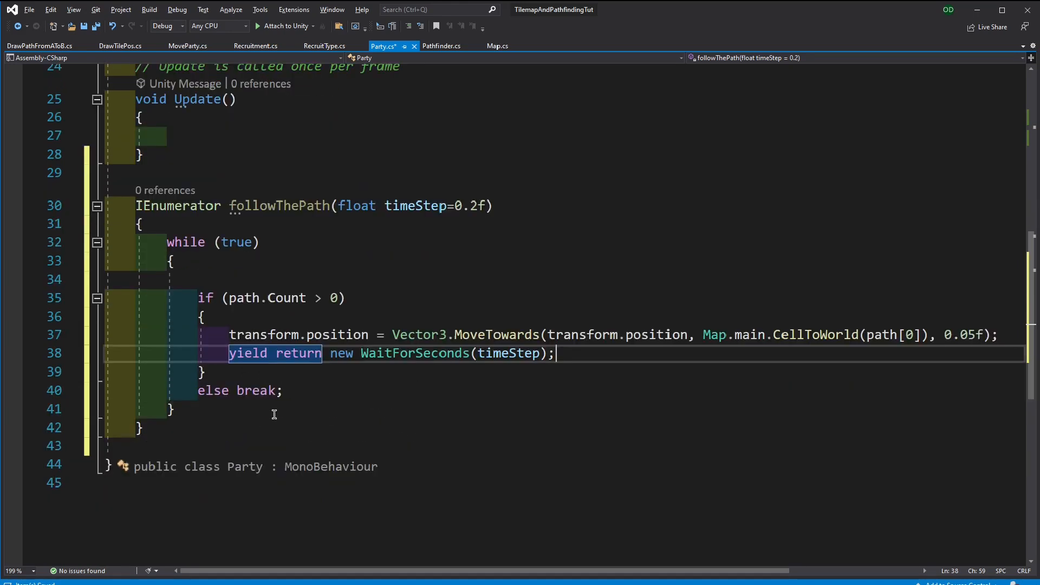
pyautogui.moveTo(632, 361)
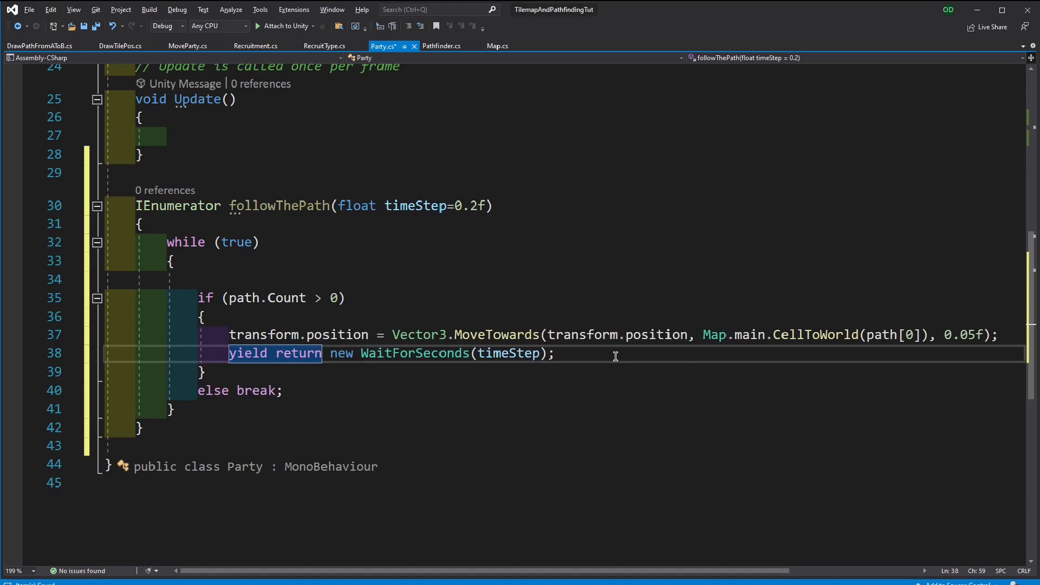
pyautogui.press('Enter')
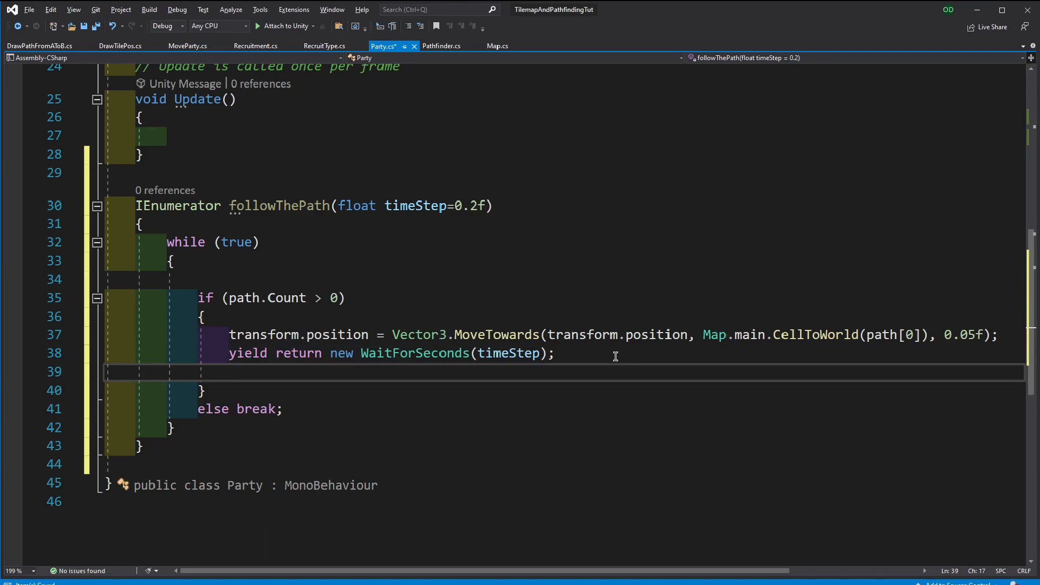
# Add 'if (transform.position == Map.main.CellToWorld(path[0]))' that calls path.RemoveAt(0)
pyautogui.write('if')
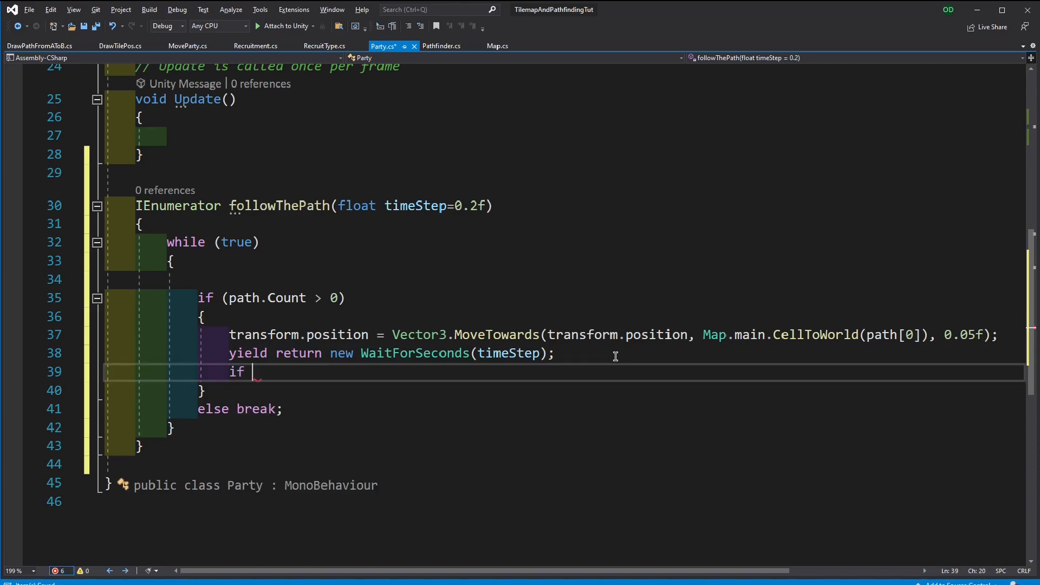
pyautogui.write('(transform)')
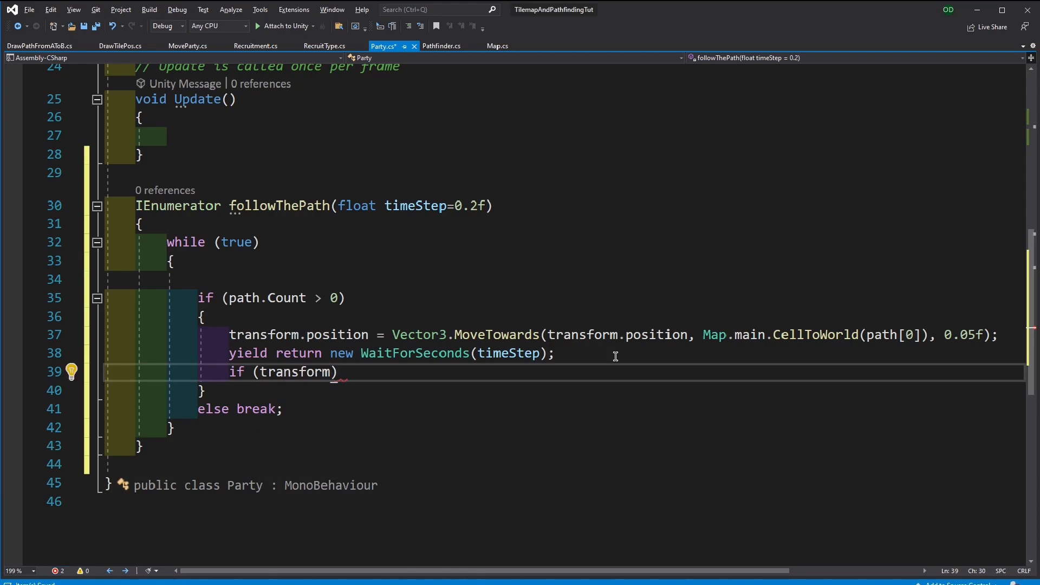
pyautogui.write('.position==')
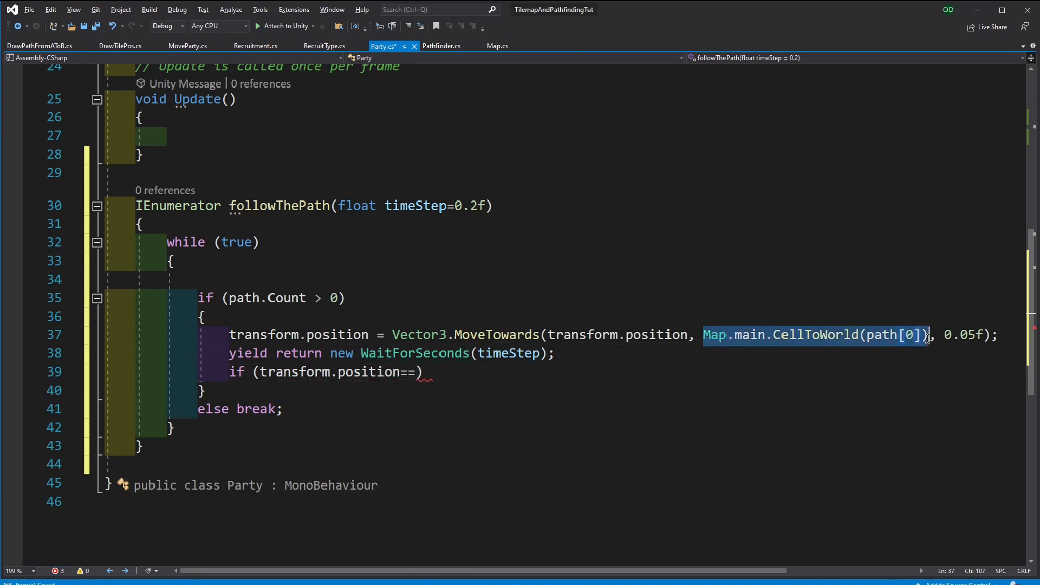
pyautogui.write('Map.main.CellToWorld(path[0])')
pyautogui.write('{')
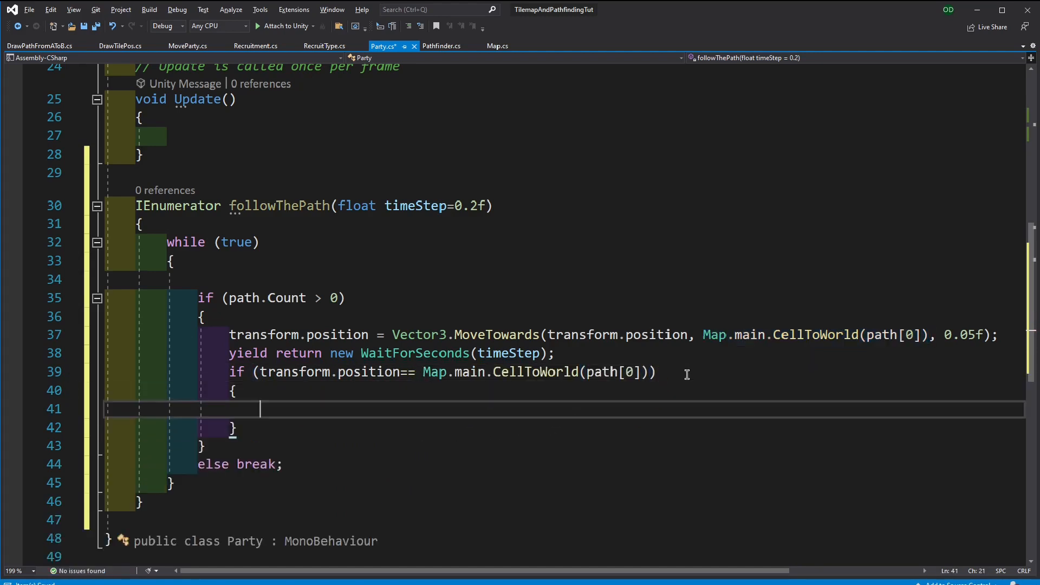
pyautogui.write('path.RemoveAt(')
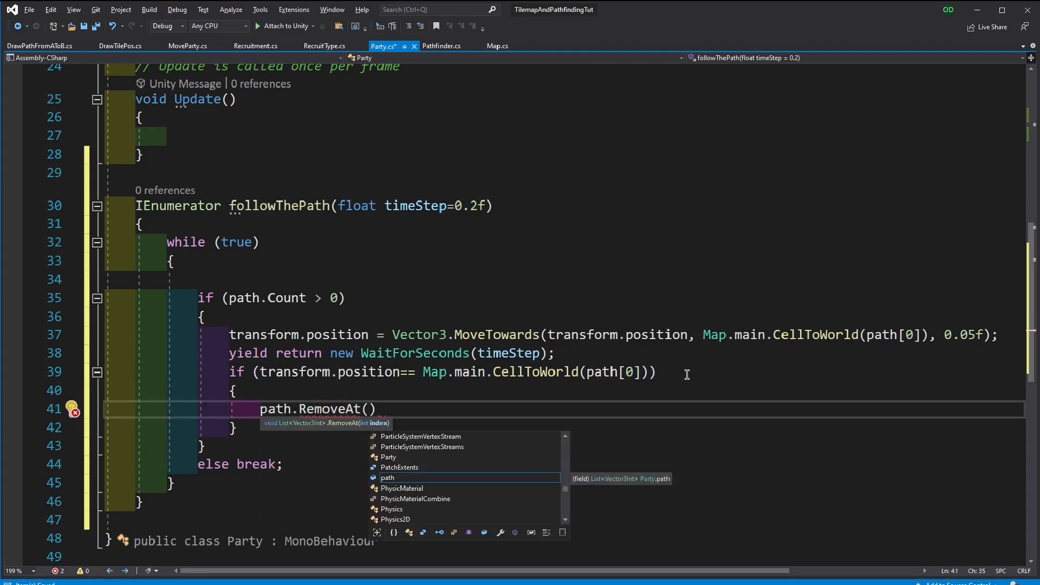
pyautogui.write('0')
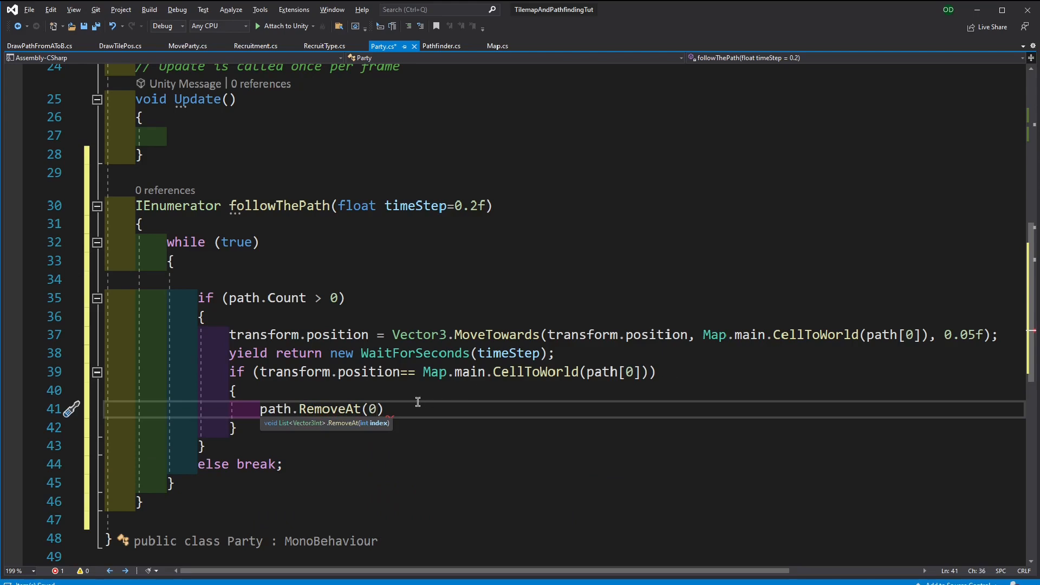
pyautogui.write(';')
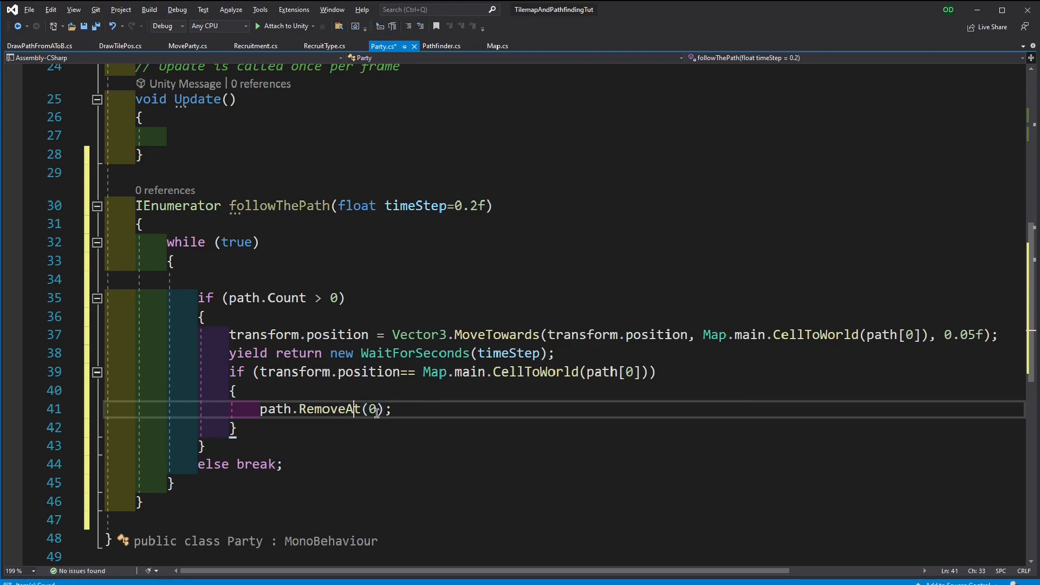
pyautogui.moveTo(372, 410)
pyautogui.write('public ')
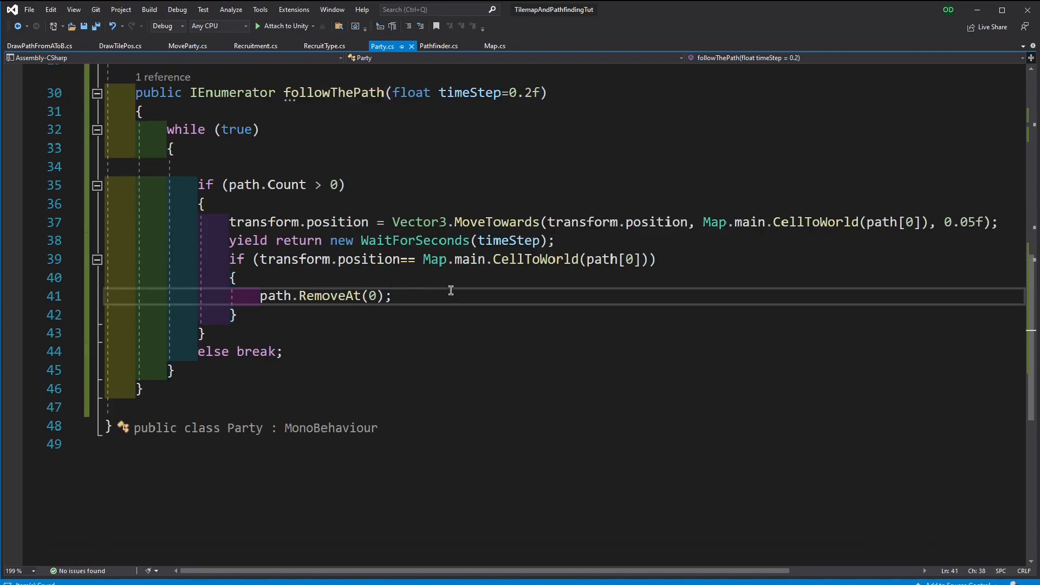
# Inside that arrival check, set locatedCell to path[0]
pyautogui.write('p')
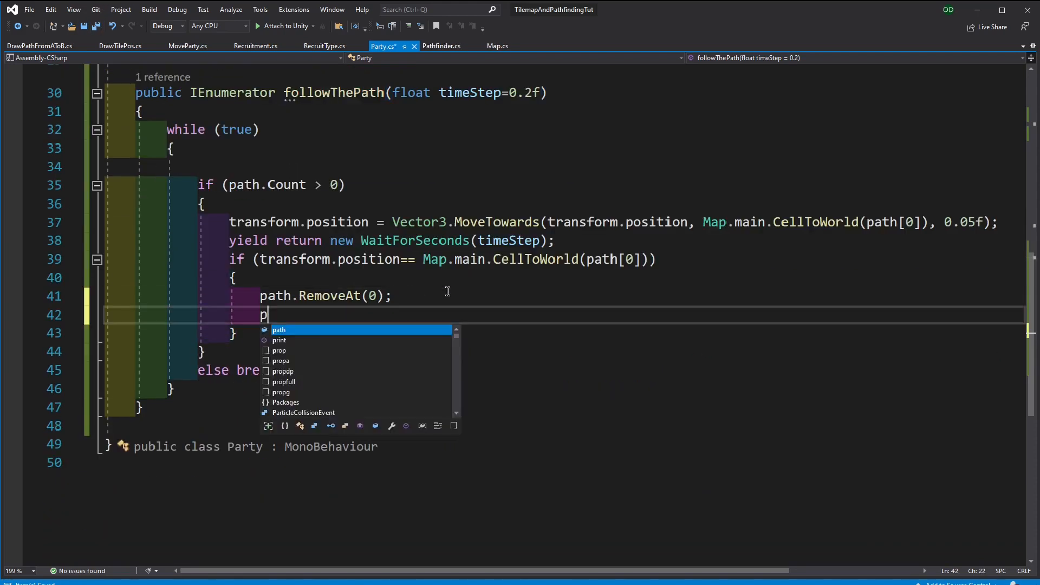
pyautogui.write('ath.p')
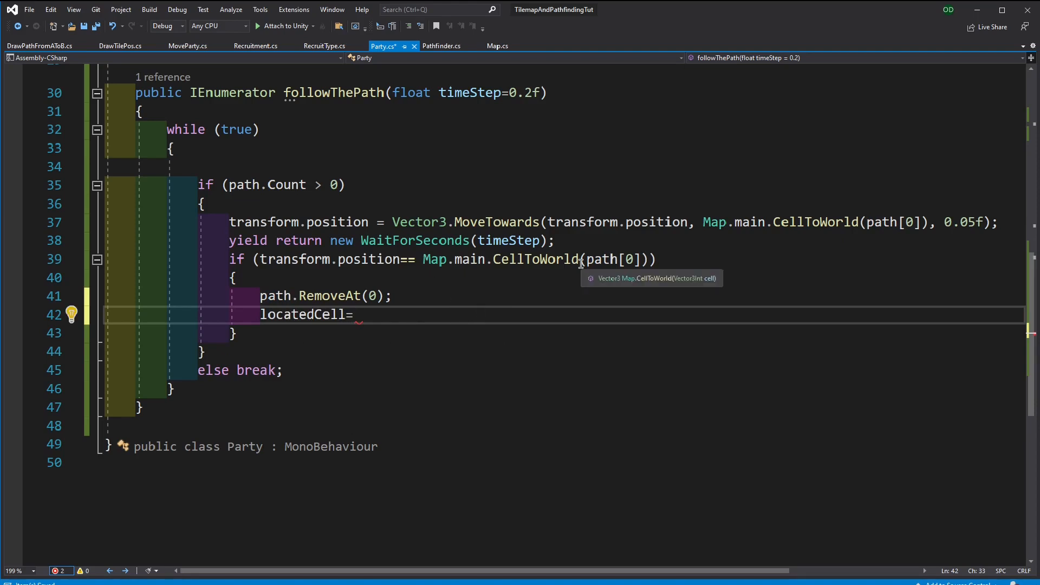
pyautogui.write('path[0];')
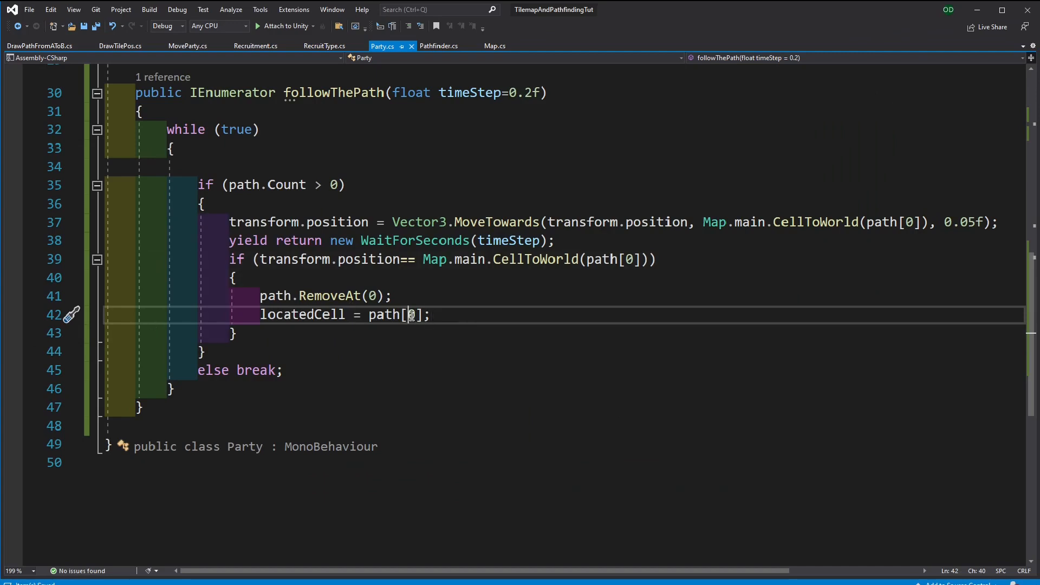
pyautogui.click(411, 295)
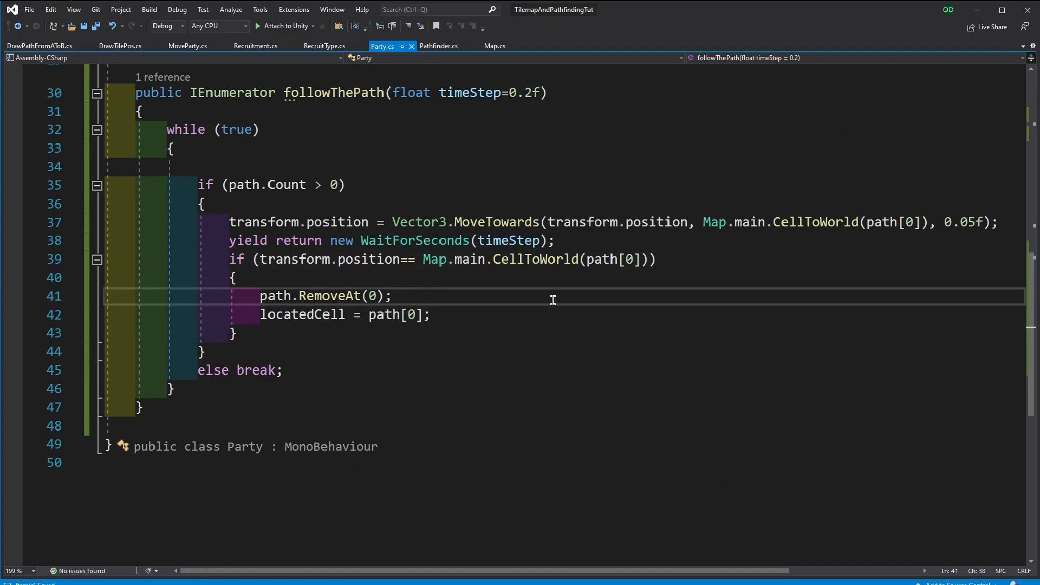
# Add 'if (path.Count == 0) break;' and move the locatedCell assignment above RemoveAt(0)
pyautogui.scroll(3)
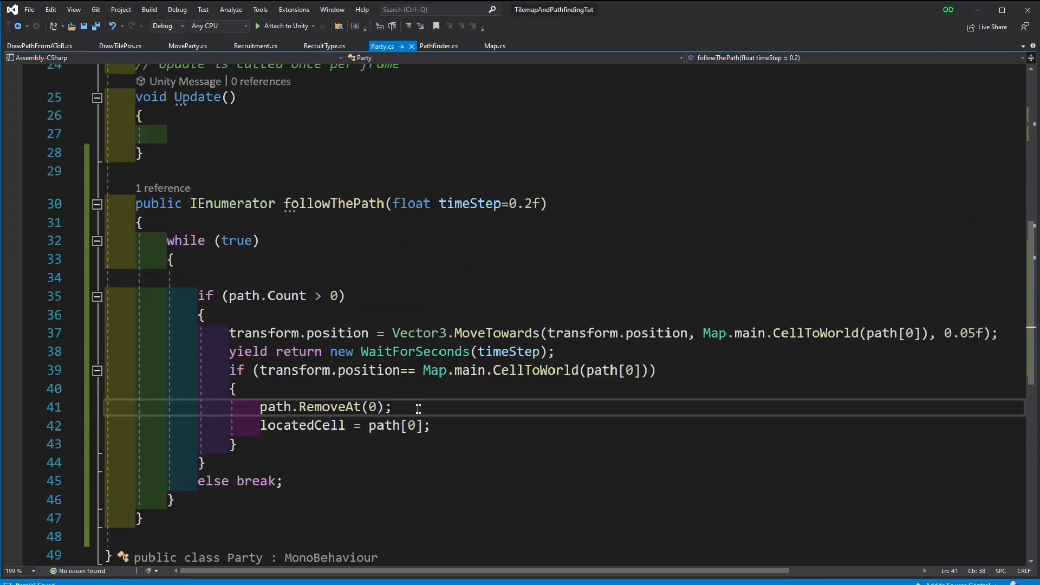
pyautogui.write('if')
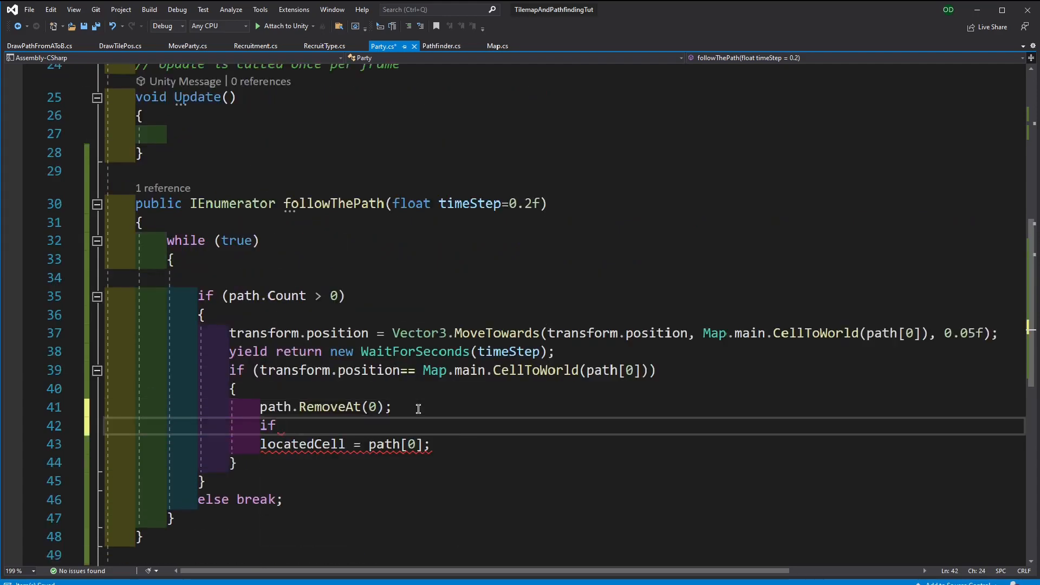
pyautogui.write('(path.')
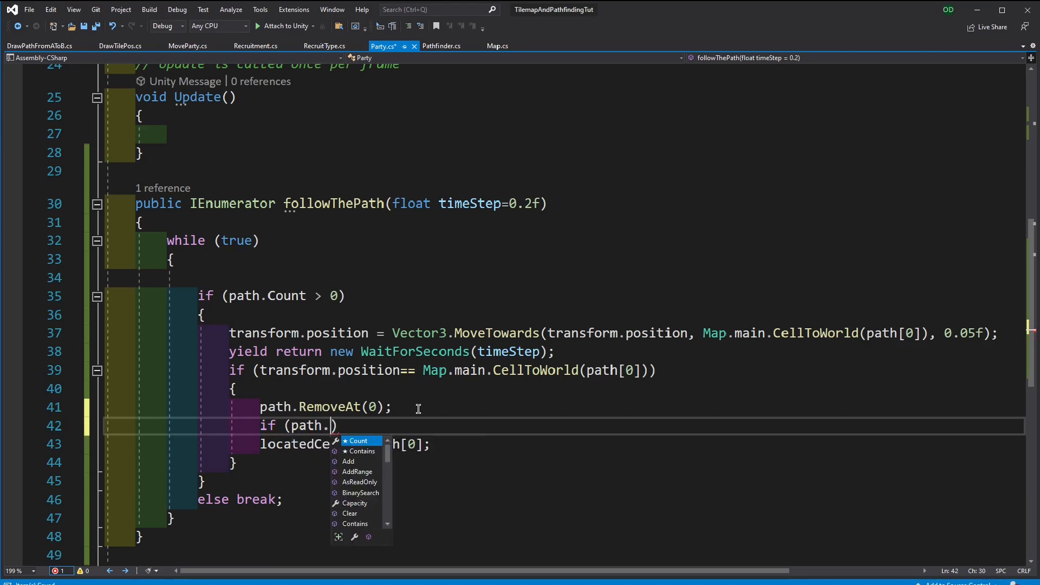
pyautogui.write('Count==0')
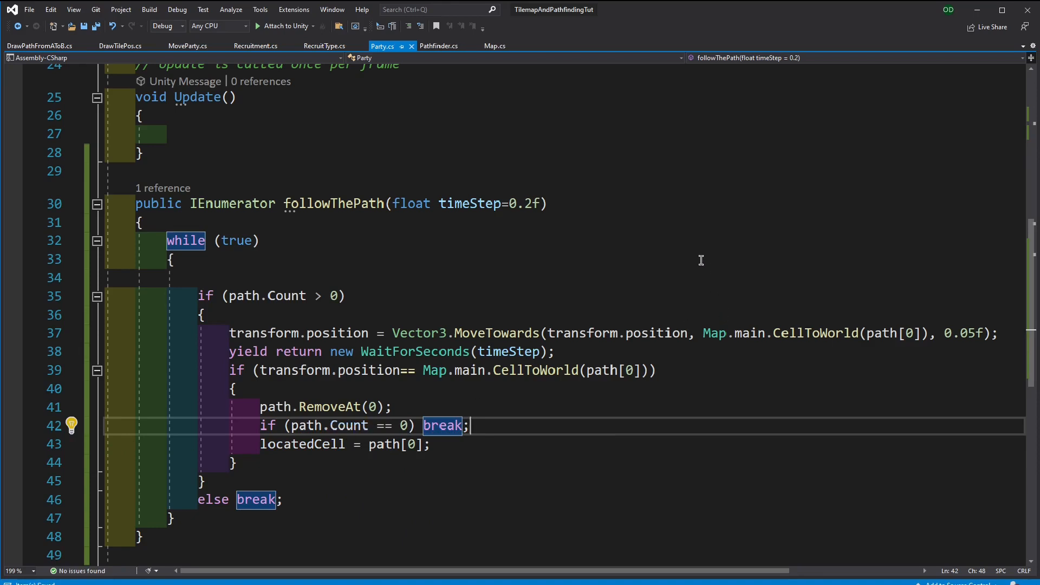
pyautogui.moveTo(423, 447)
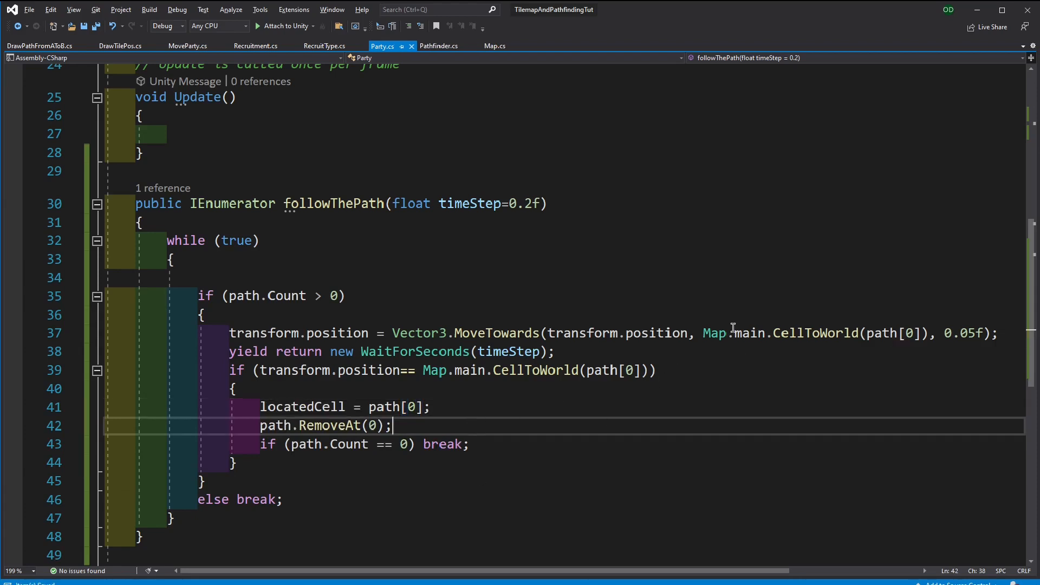
pyautogui.scroll(3)
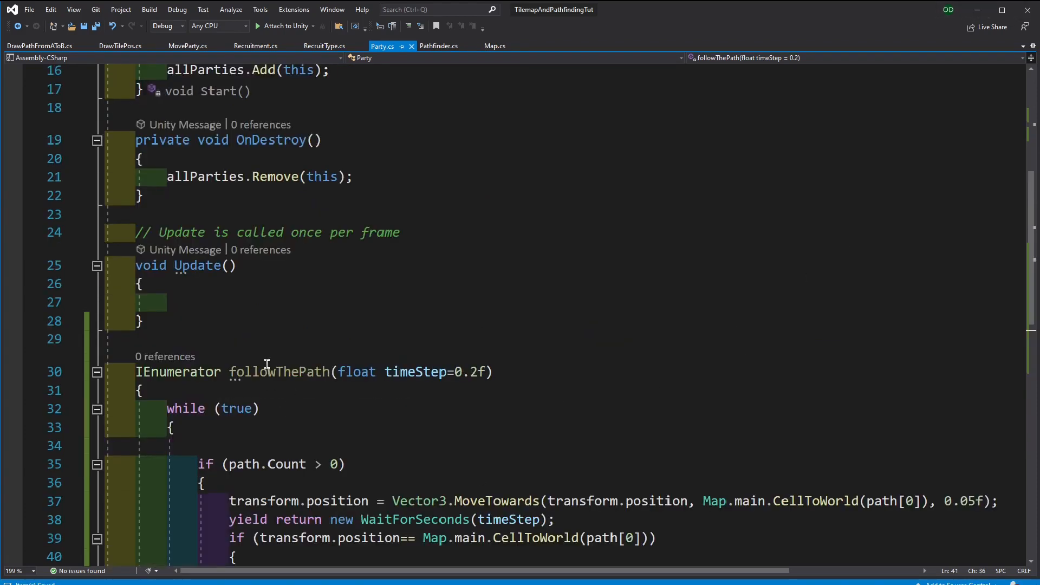
# Mark followThePath public and add selectedParty.StartCoroutine(selectedParty.followThePath()); in MoveParty
pyautogui.doubleClick(279, 372)
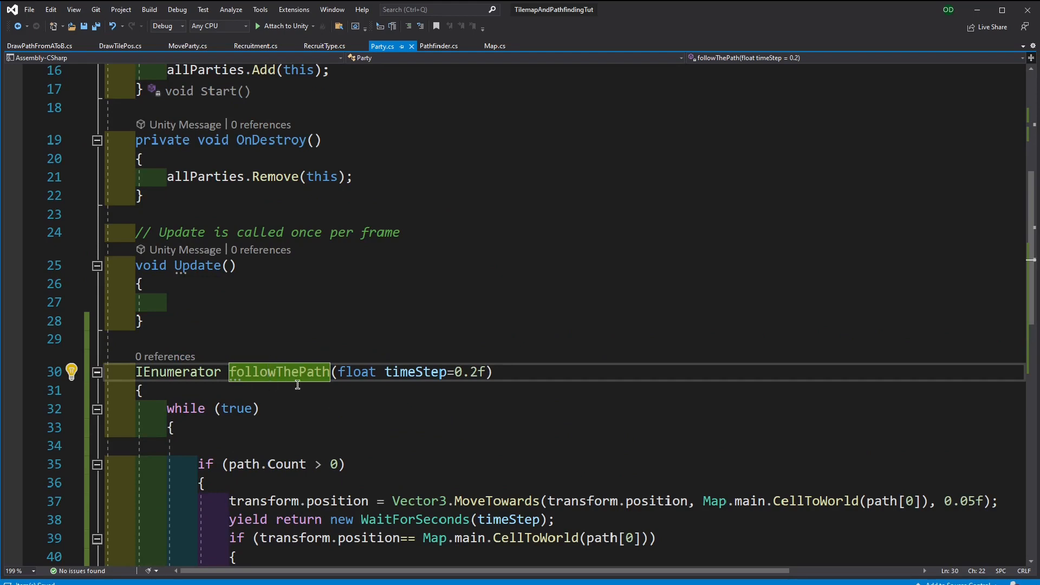
pyautogui.moveTo(162, 232)
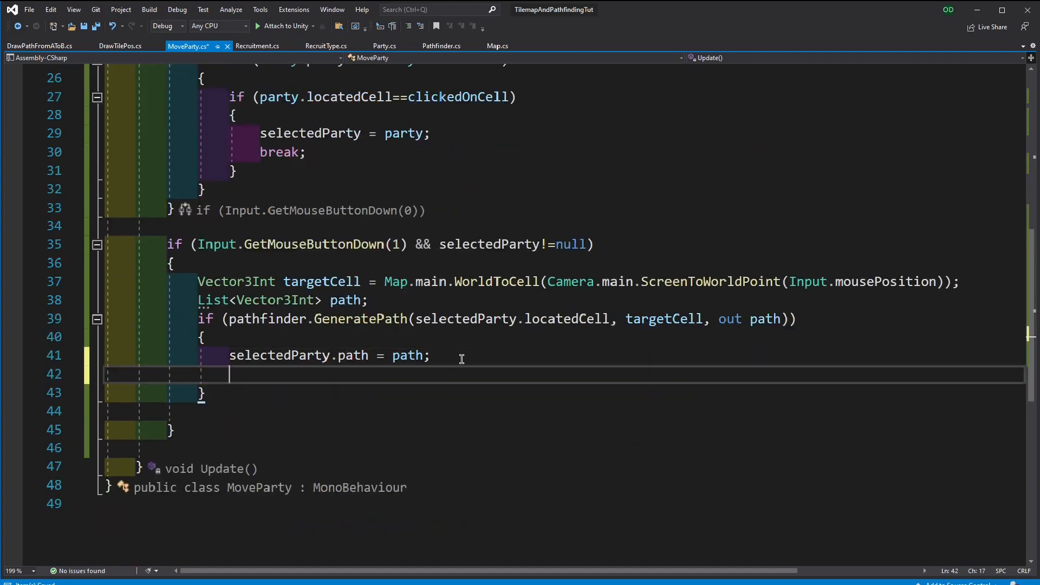
pyautogui.write('selectedParty')
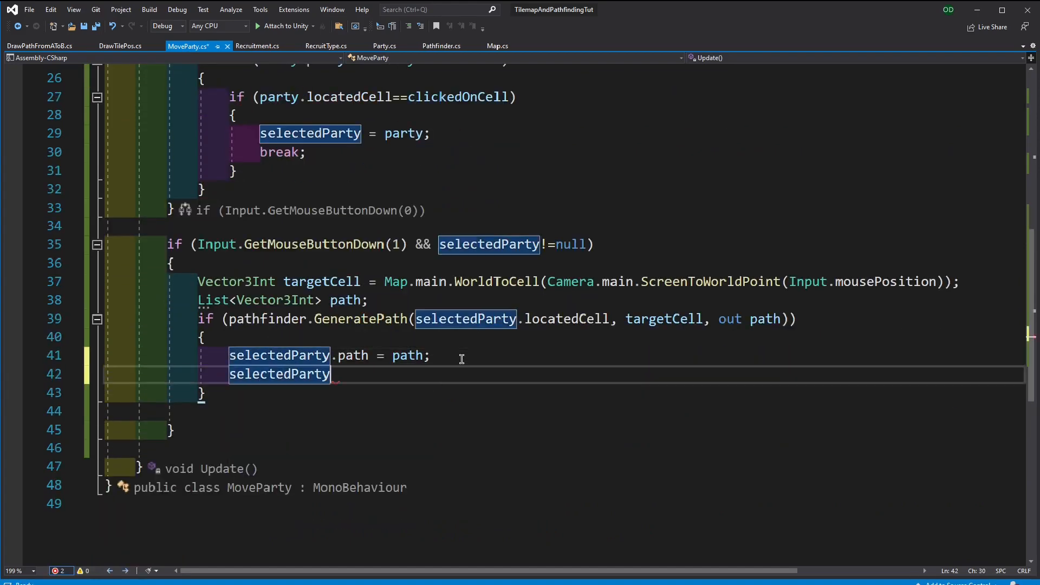
pyautogui.write('.StartCoroutine(')
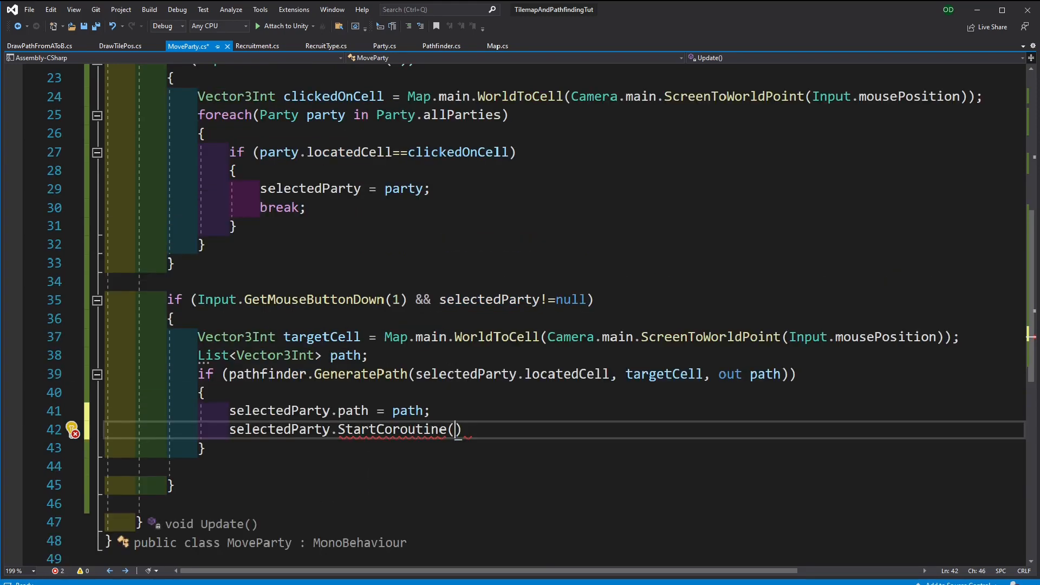
pyautogui.write('selectedParty.')
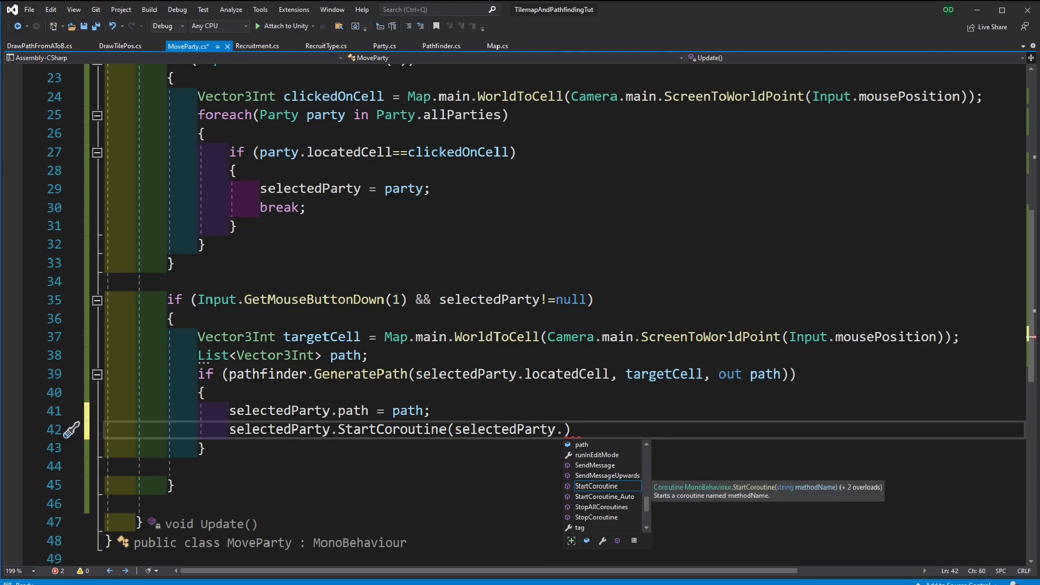
pyautogui.write('fol')
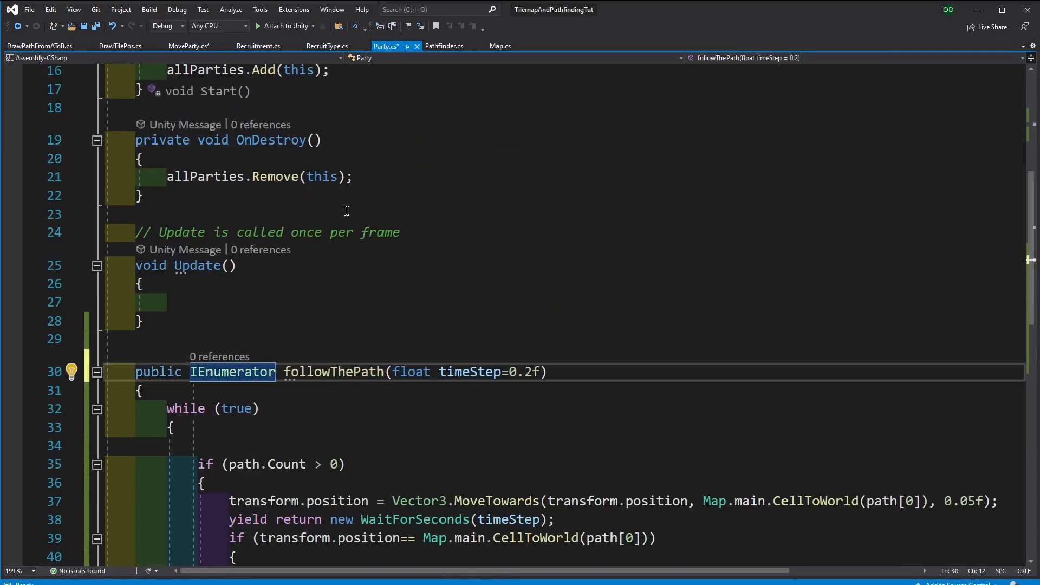
pyautogui.click(189, 46)
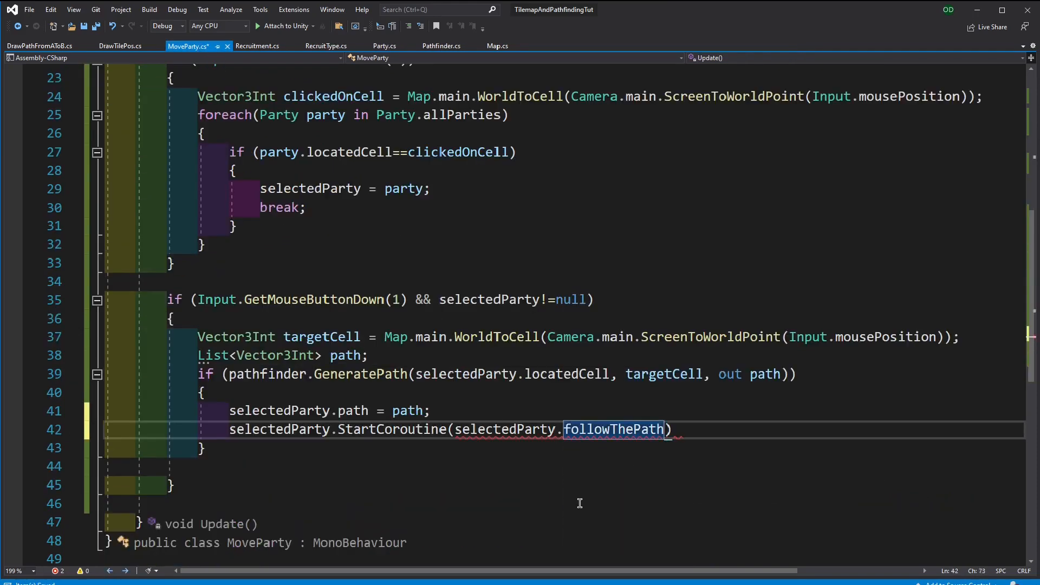
pyautogui.write('()')
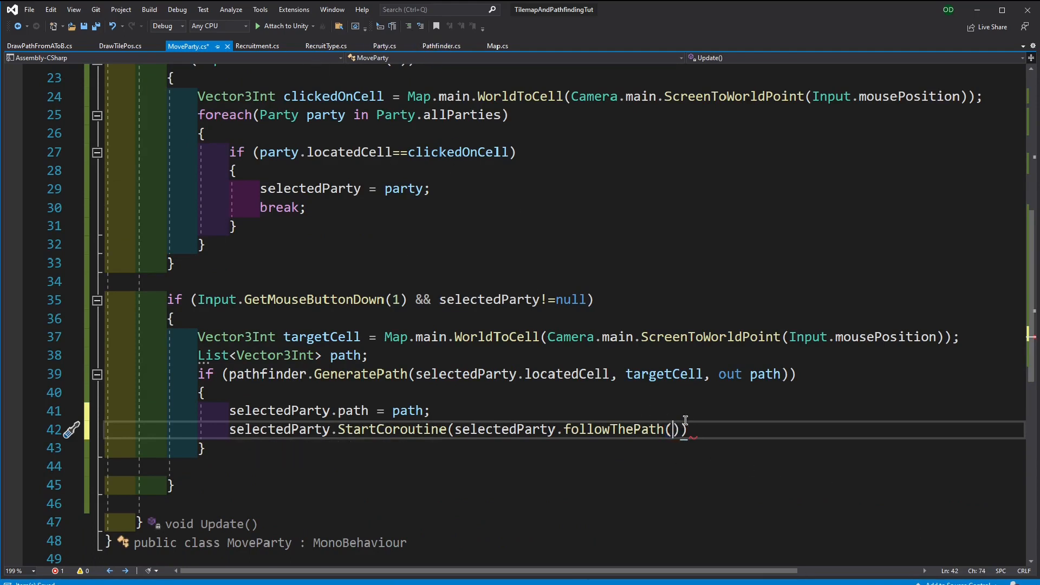
pyautogui.write(';')
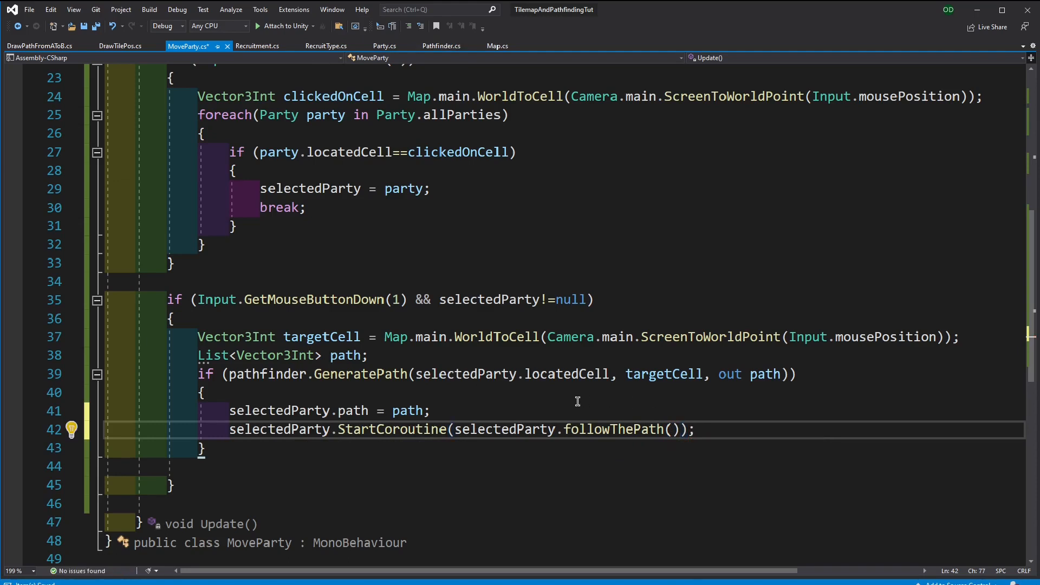
pyautogui.moveTo(978, 12)
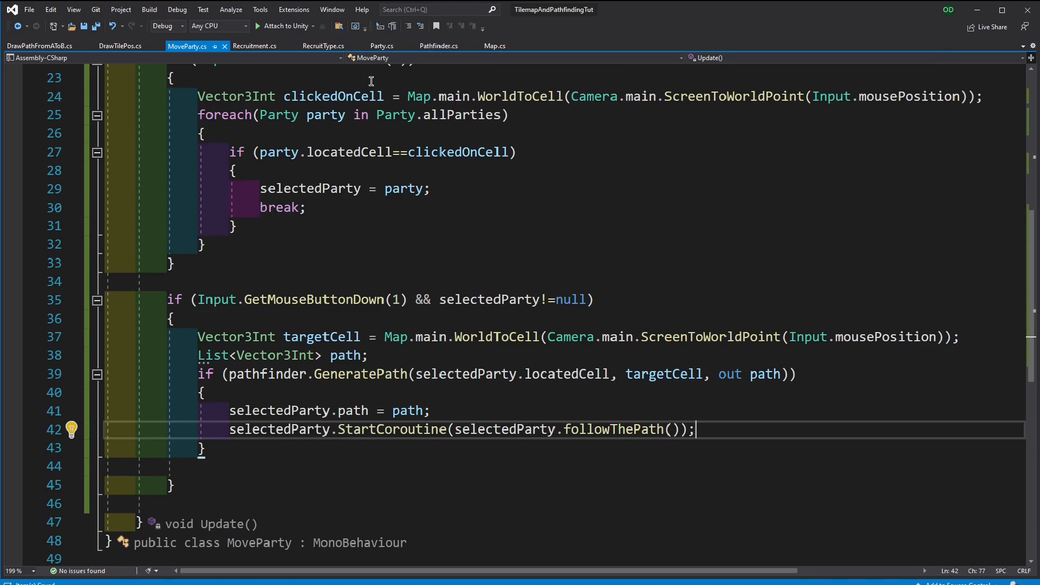
pyautogui.moveTo(940, 11)
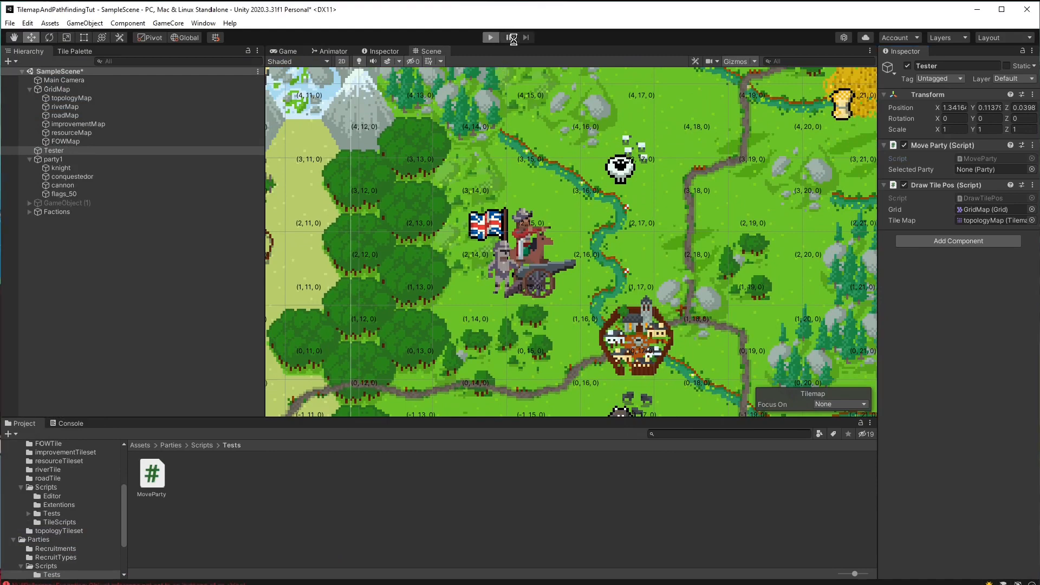
# Enter Play mode, uncheck Draw Tile Pos on Tester, and select party1
pyautogui.click(489, 38)
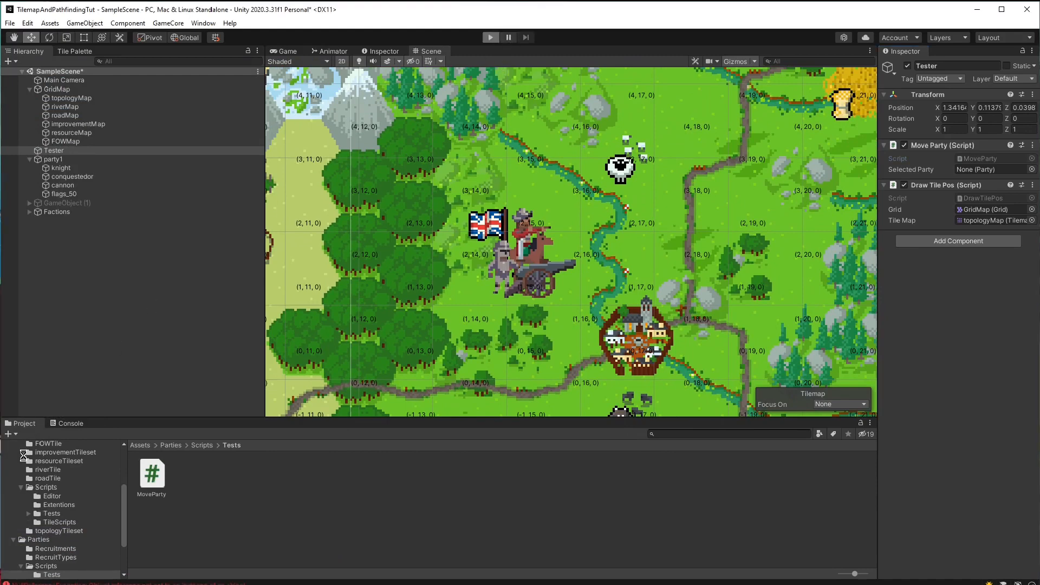
pyautogui.click(490, 38)
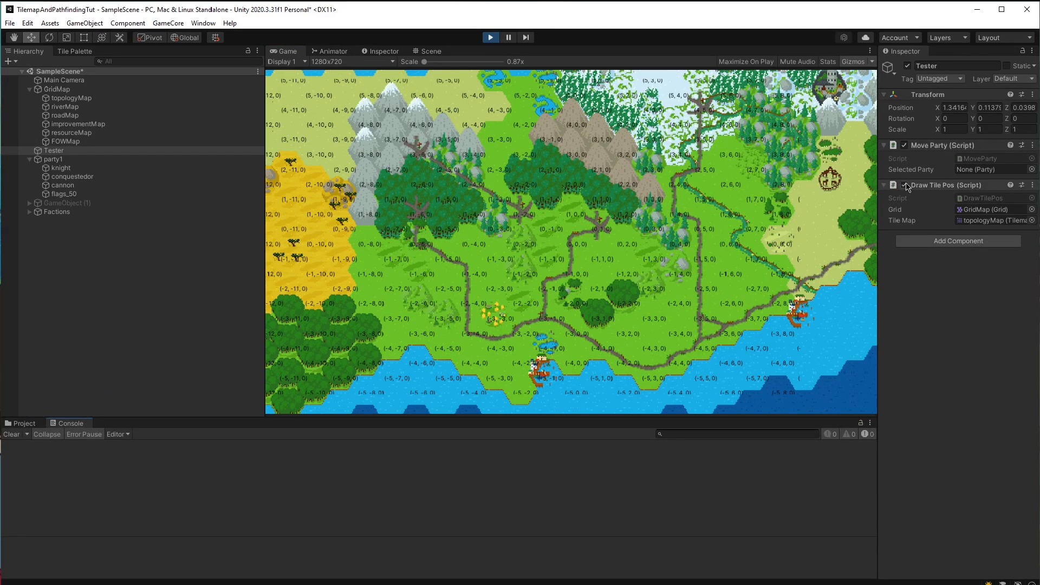
pyautogui.click(904, 184)
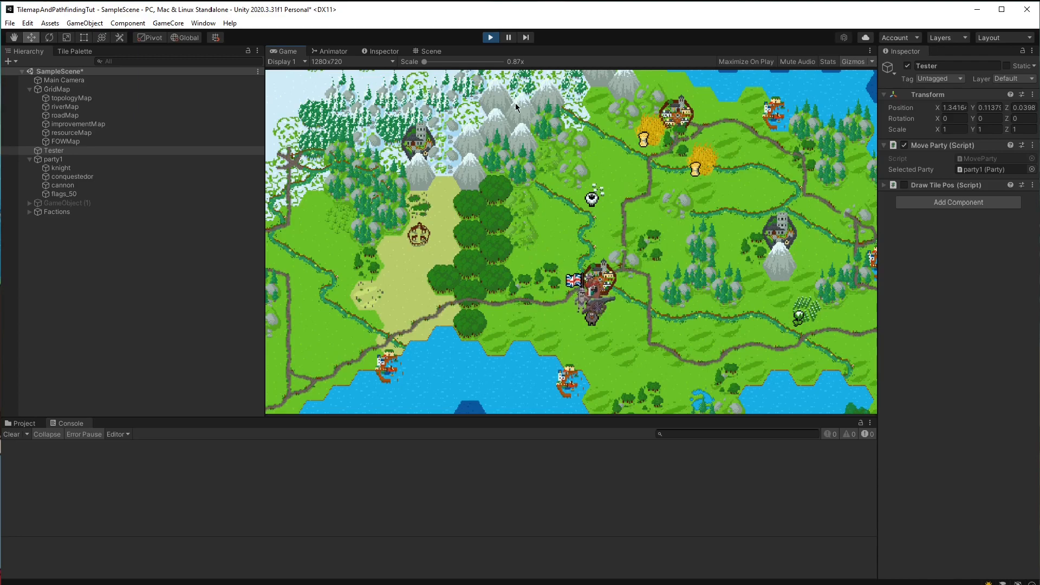
pyautogui.click(430, 51)
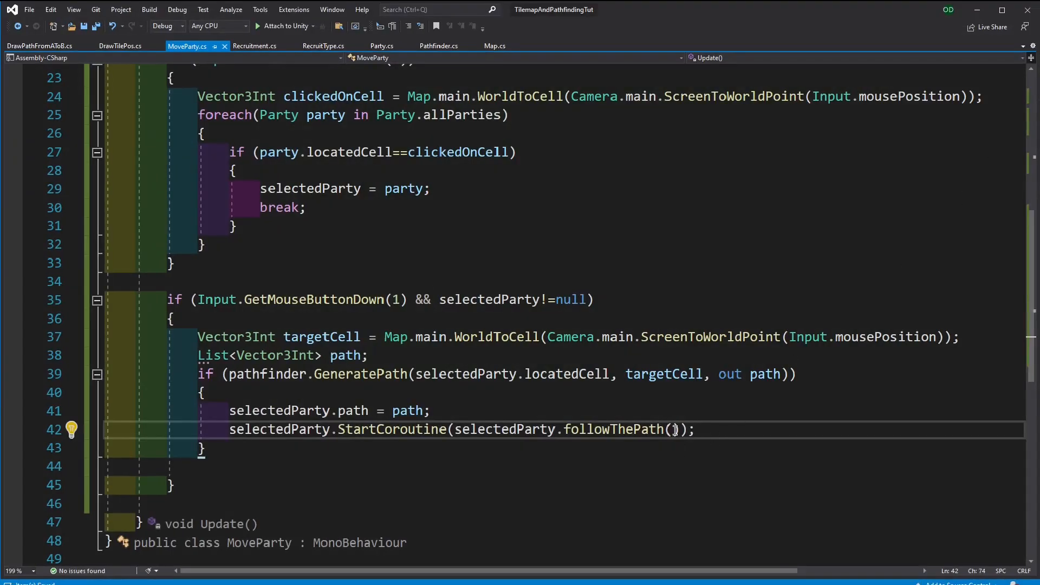
# Pass 0.05f into the followThePath() call inside MoveParty's StartCoroutine
pyautogui.write('0.')
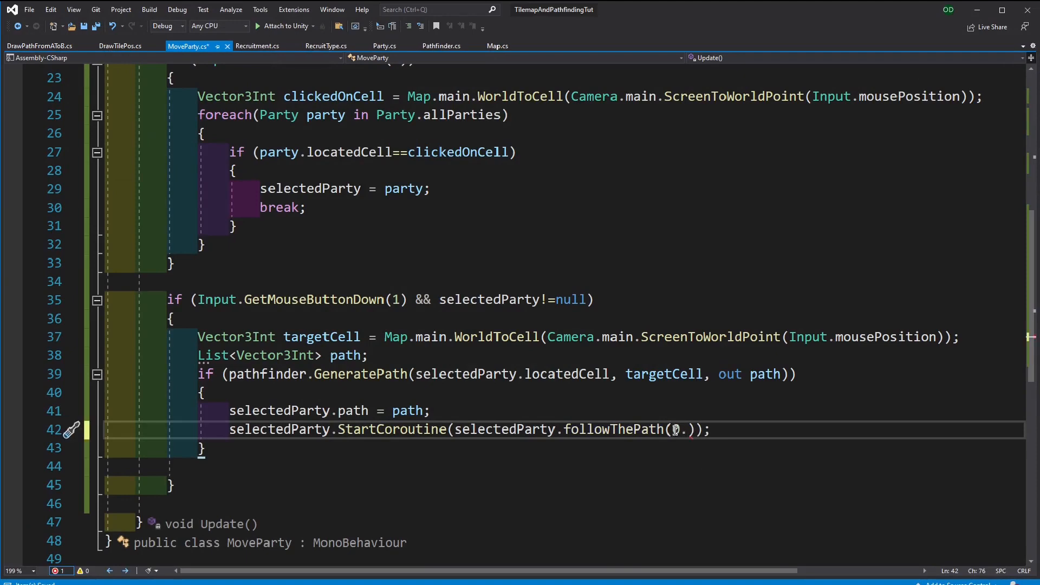
pyautogui.write('05f')
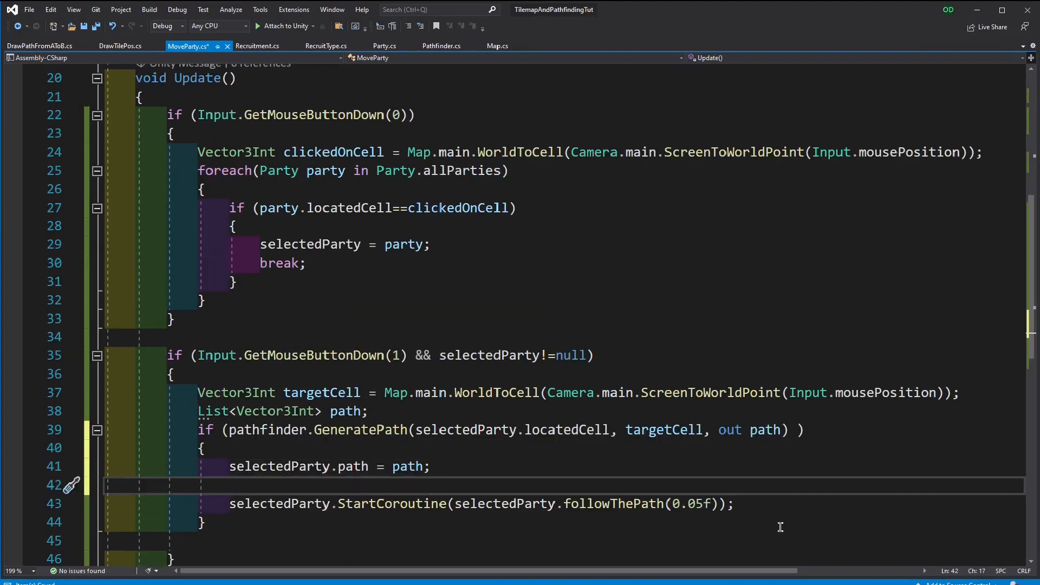
pyautogui.write('selectedParty.')
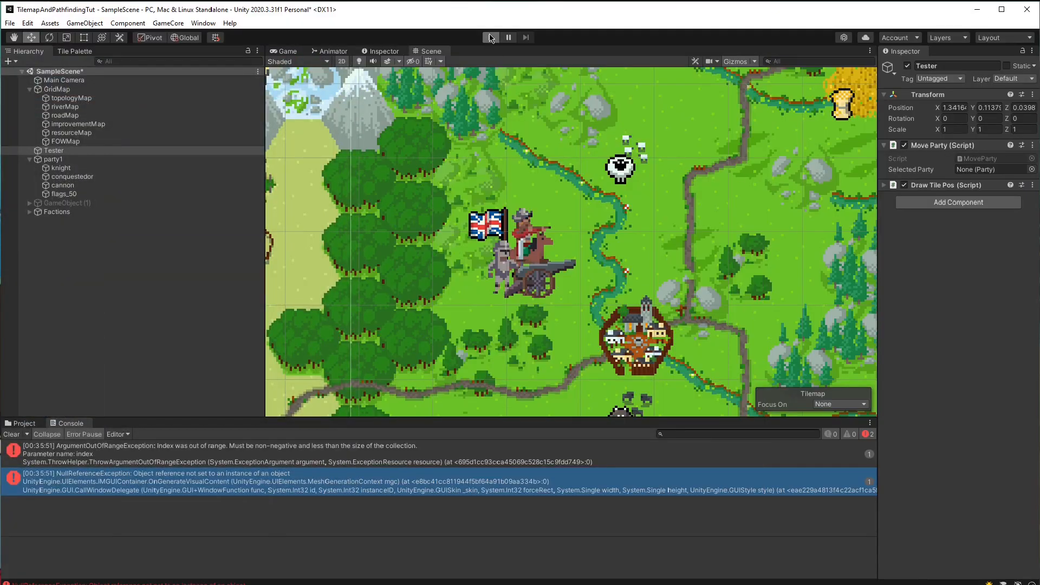
# Play the game again and watch party1 walk its path to a spot beside a town
pyautogui.click(489, 38)
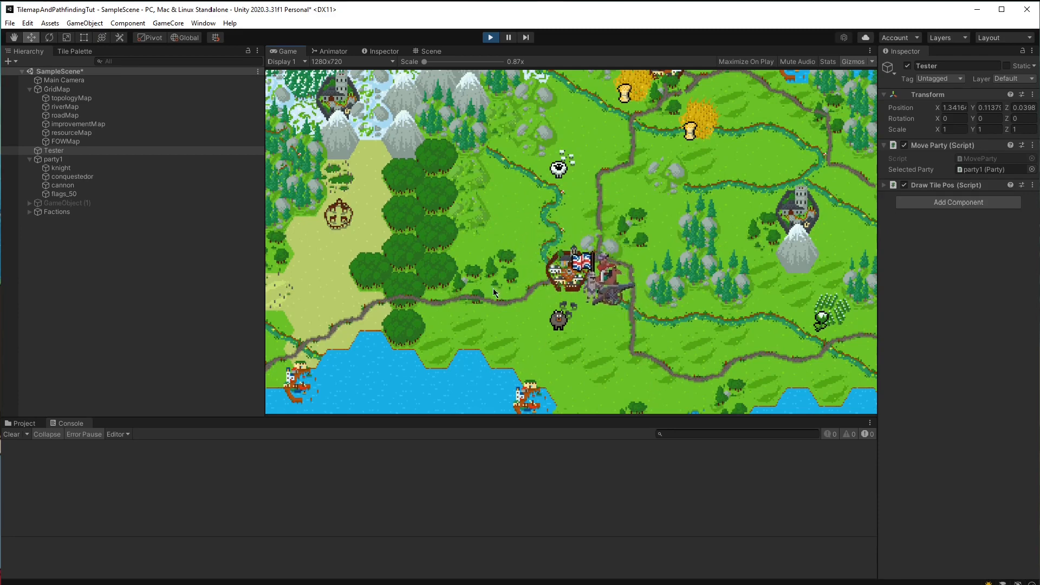
pyautogui.click(490, 38)
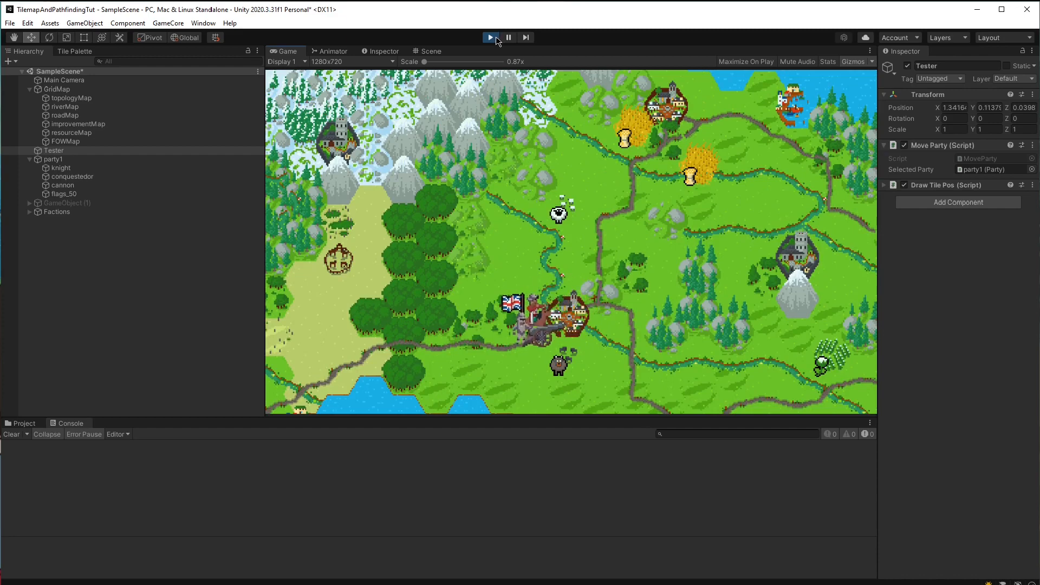